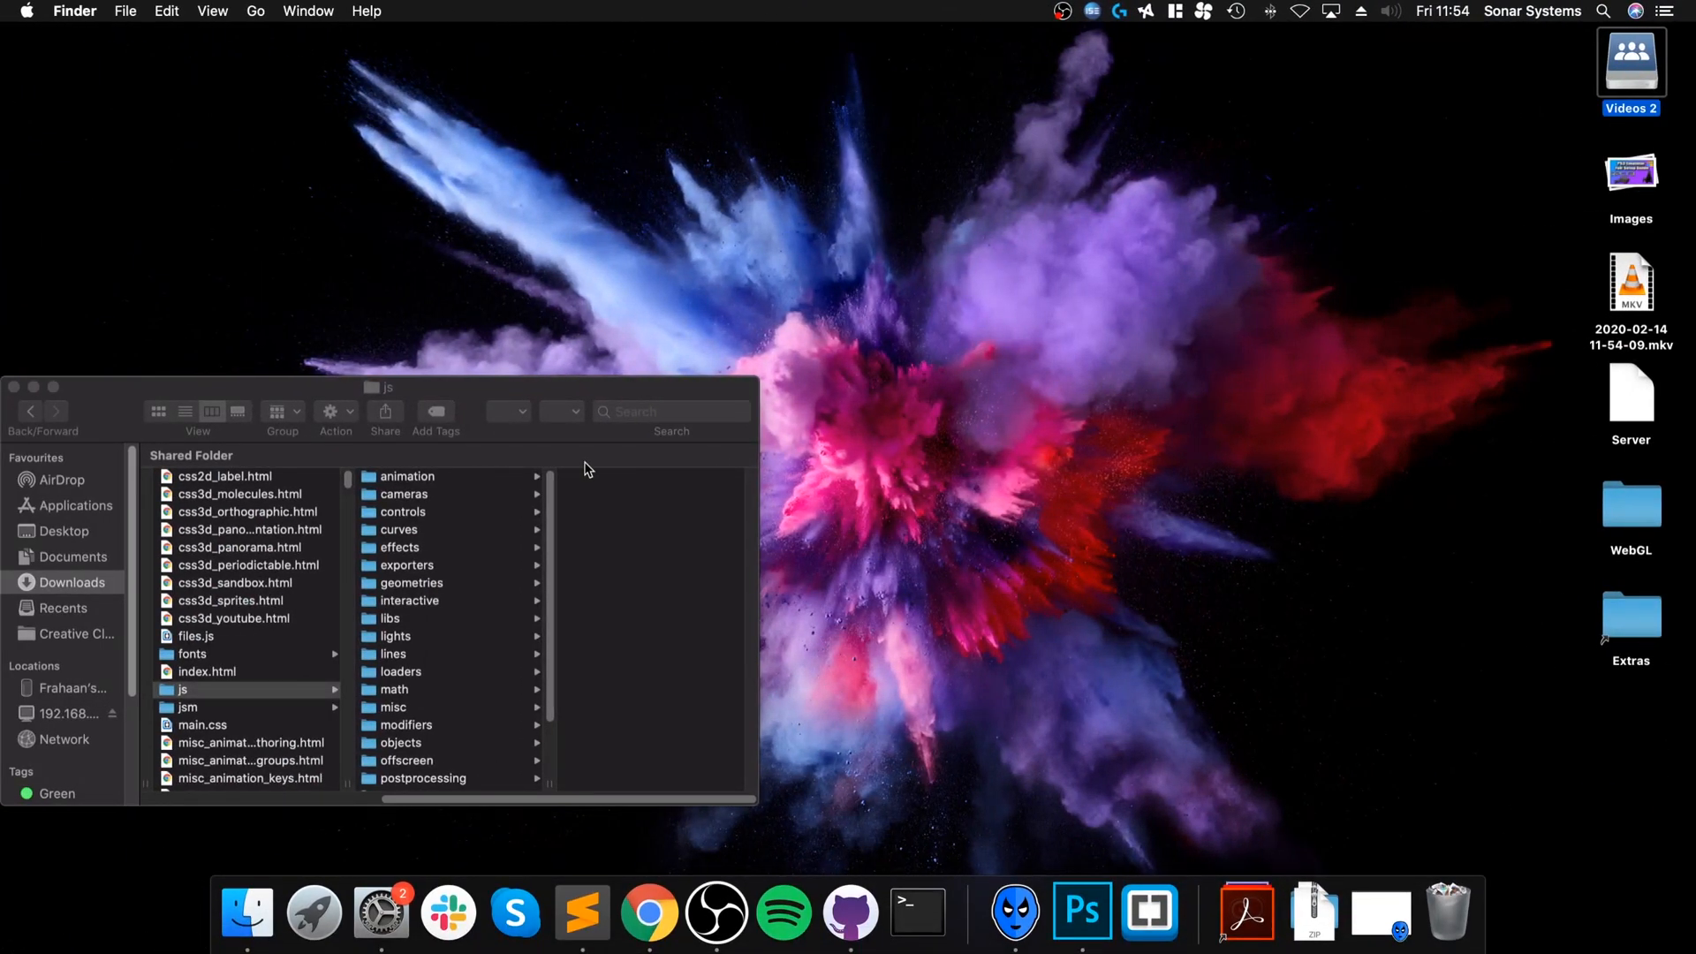
Browse Desktop > WebGL > model in Finder and preview rio.obj
left_click(64, 530)
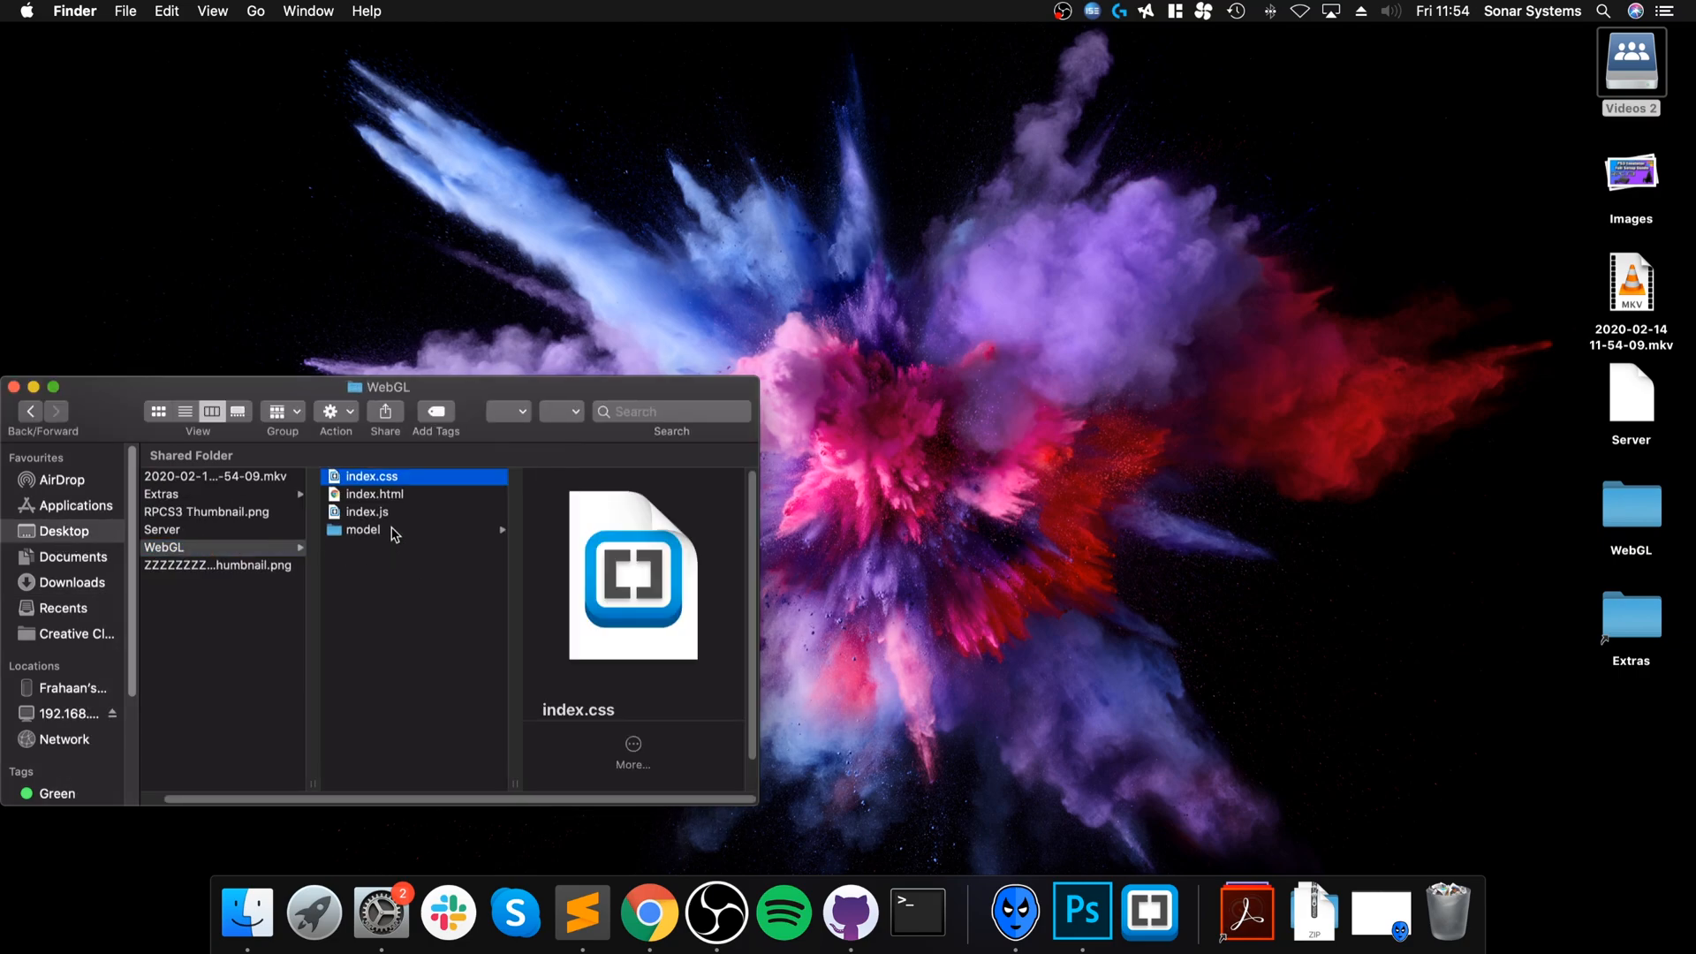
left_click(363, 529)
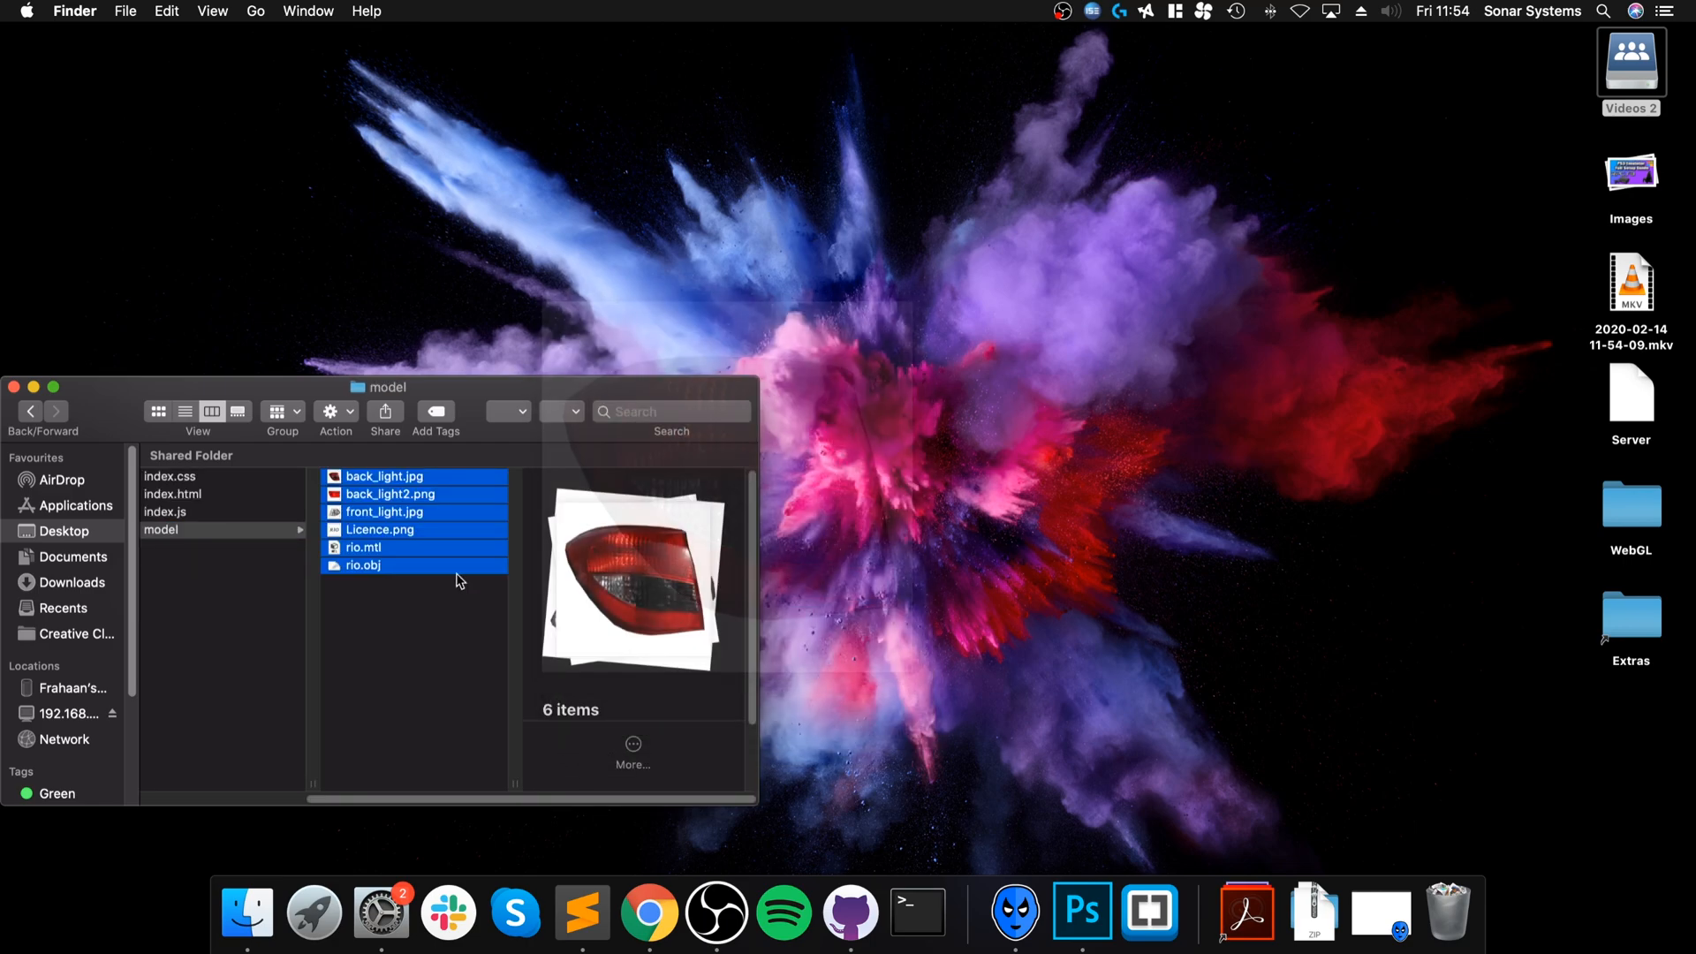
left_click(365, 565)
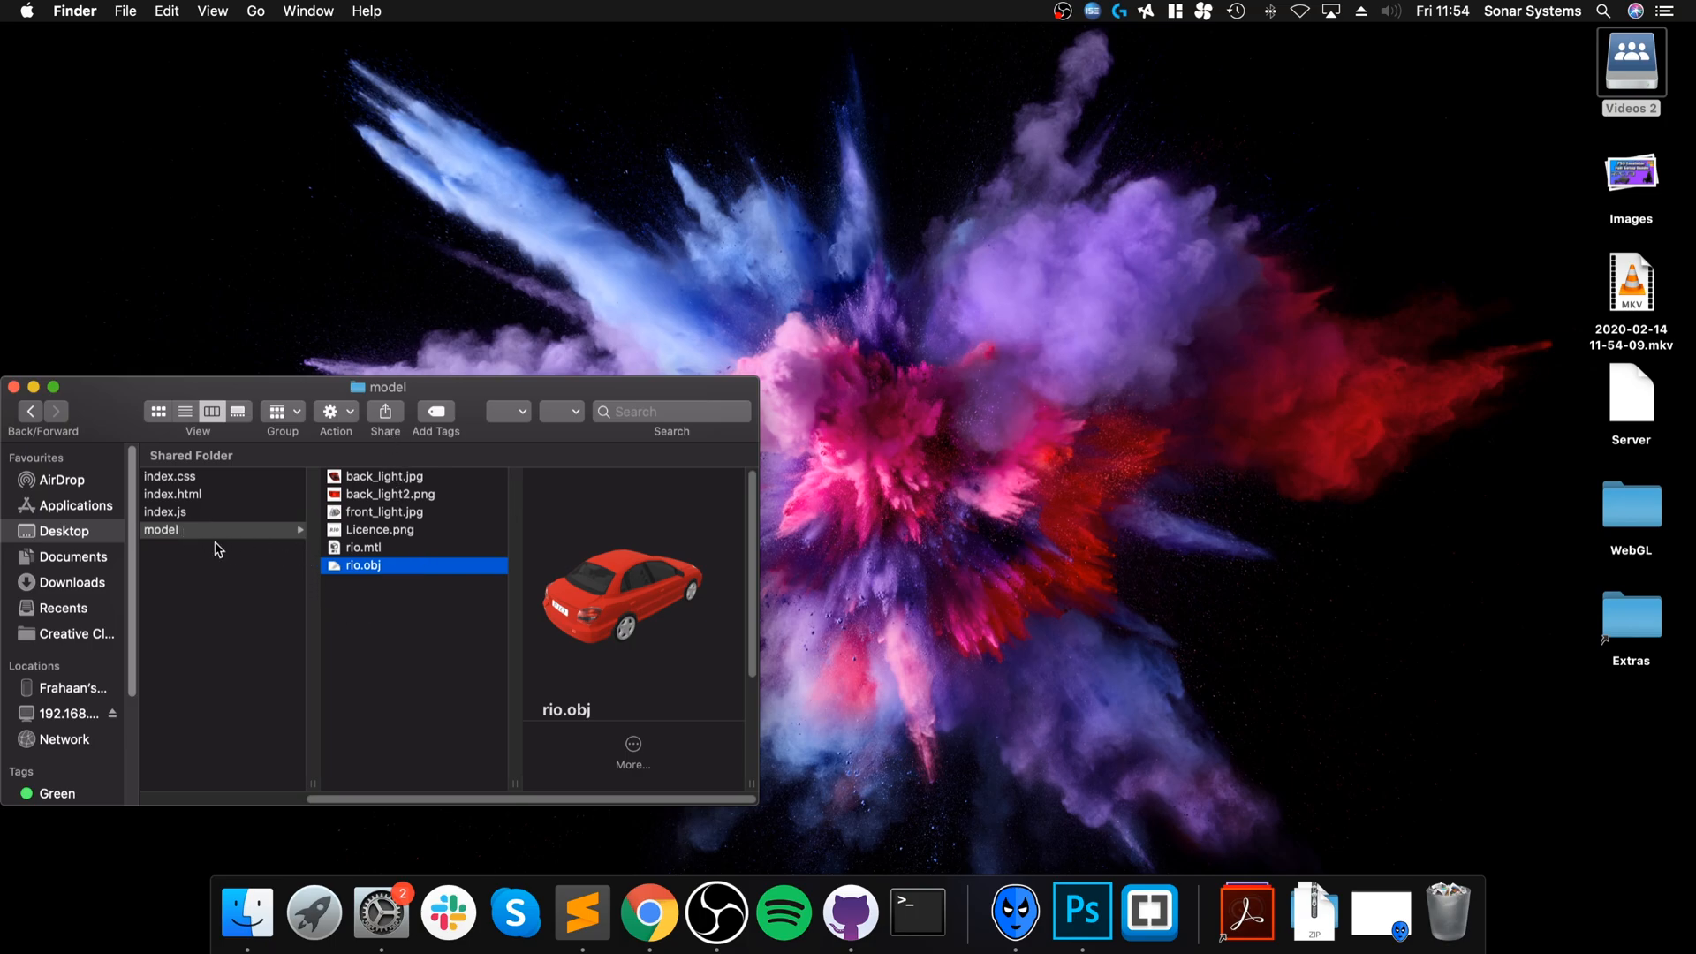
mouse_move(700, 509)
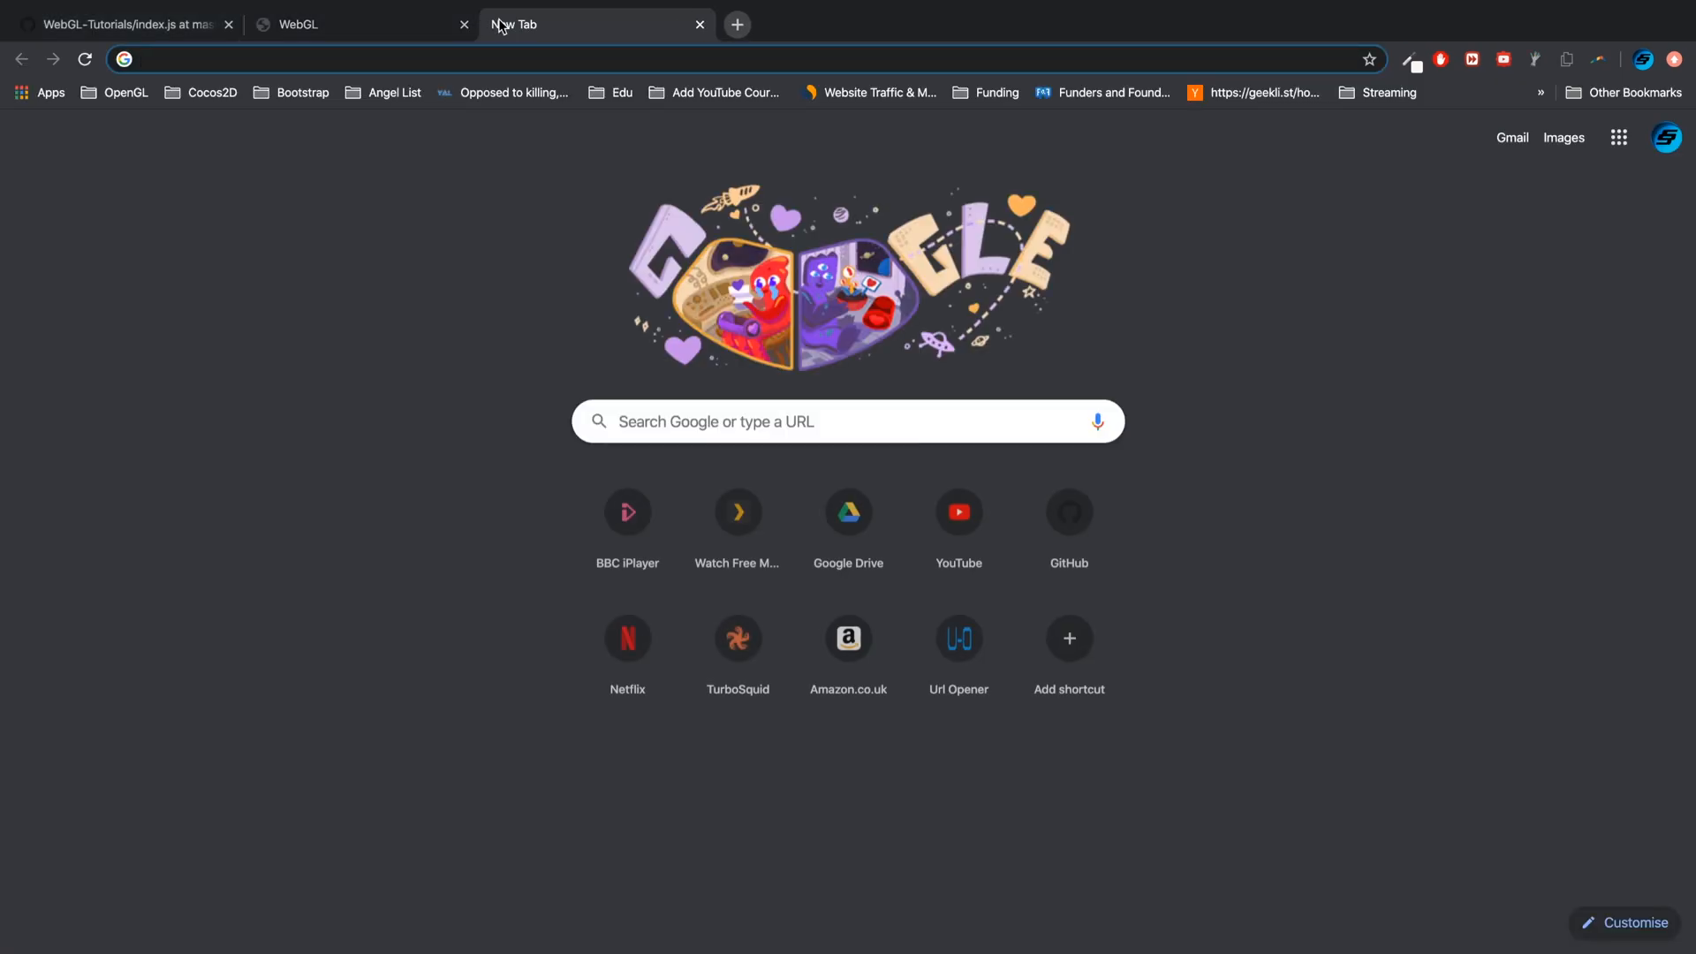
Search three.js, open threejs.org, and cancel the three.js-master zip download
type("thrree.js")
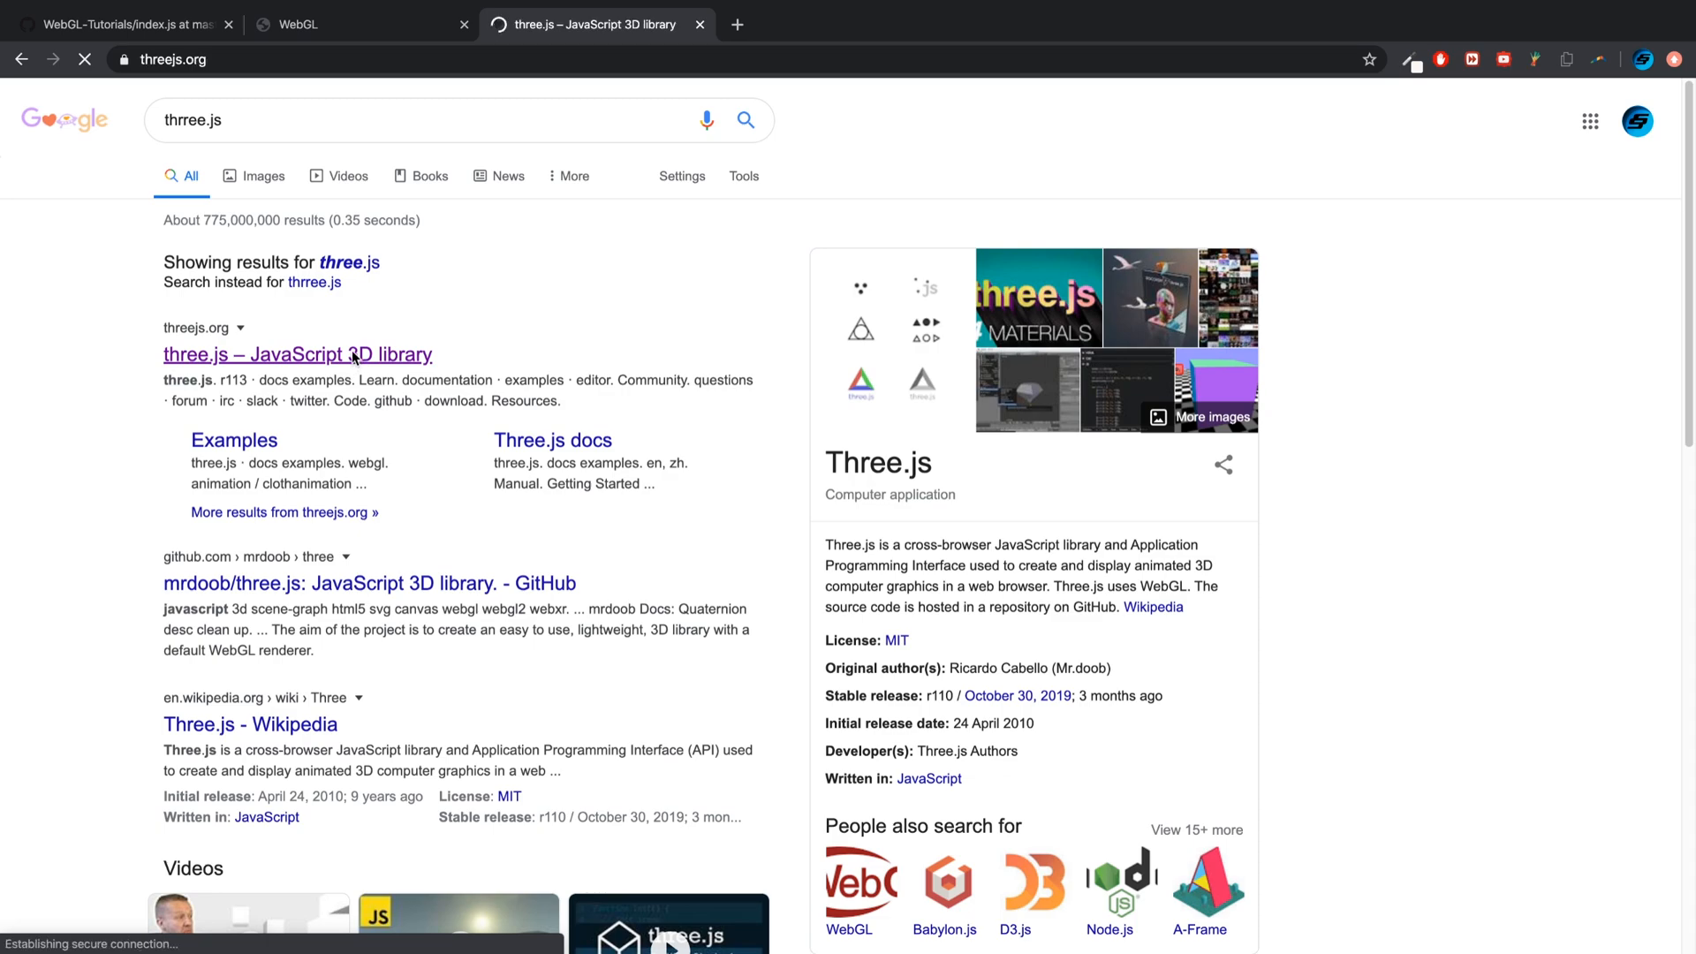
left_click(298, 353)
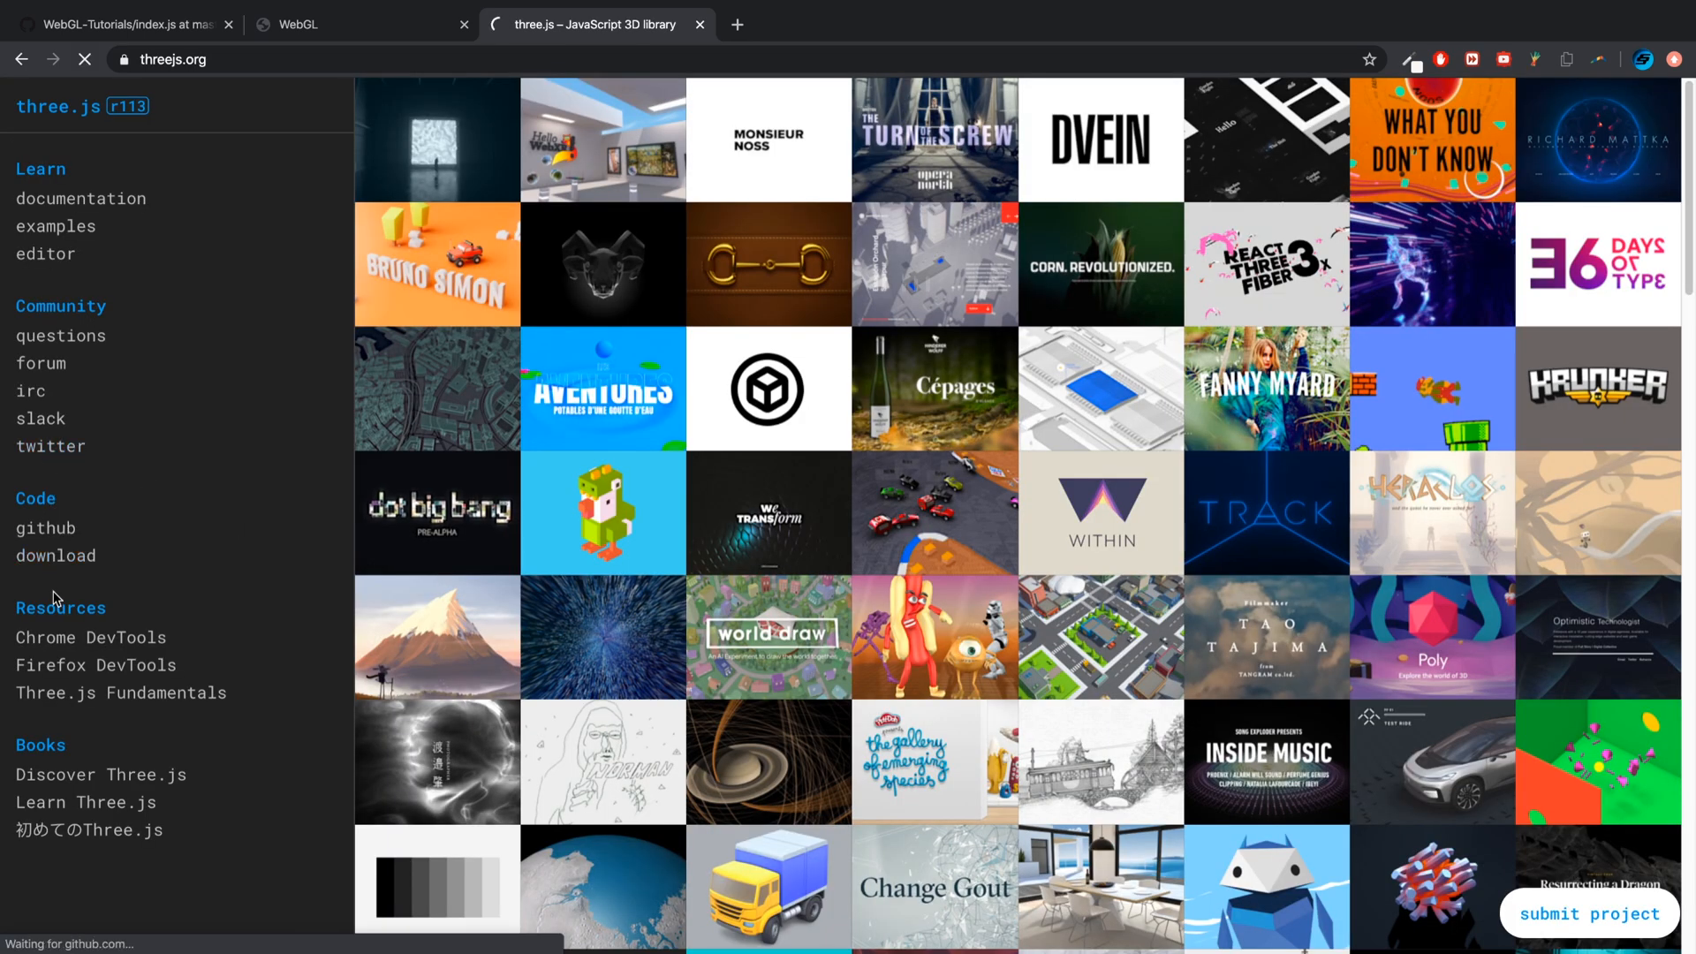
left_click(205, 927)
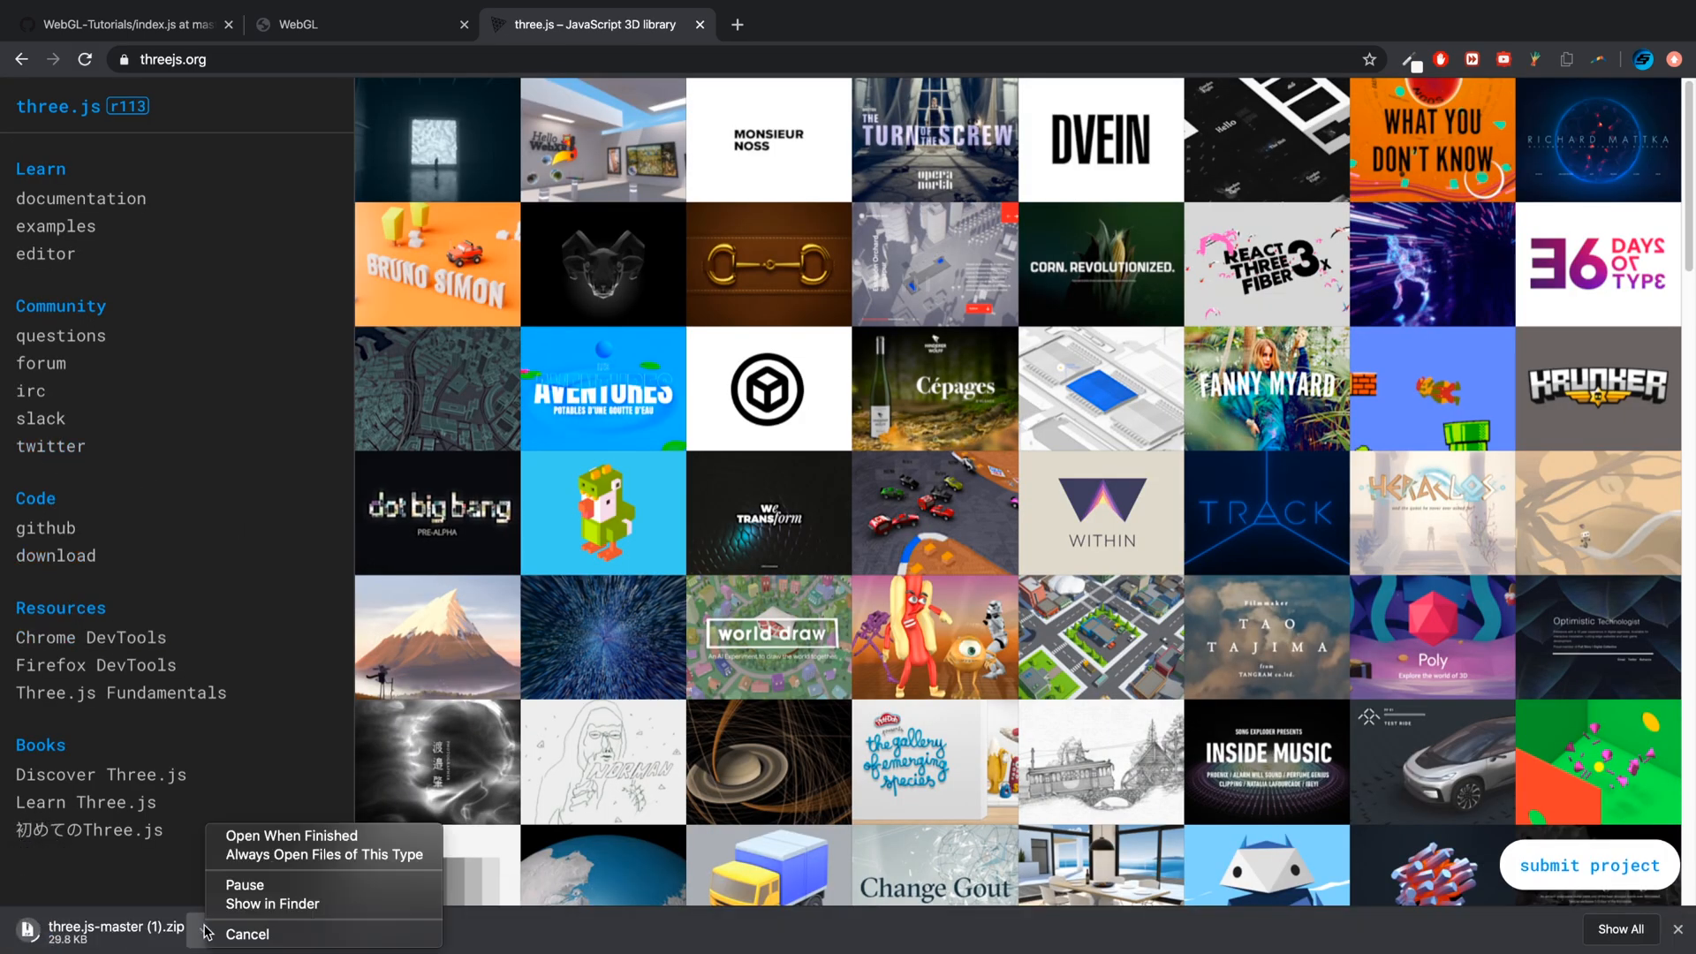
left_click(247, 934)
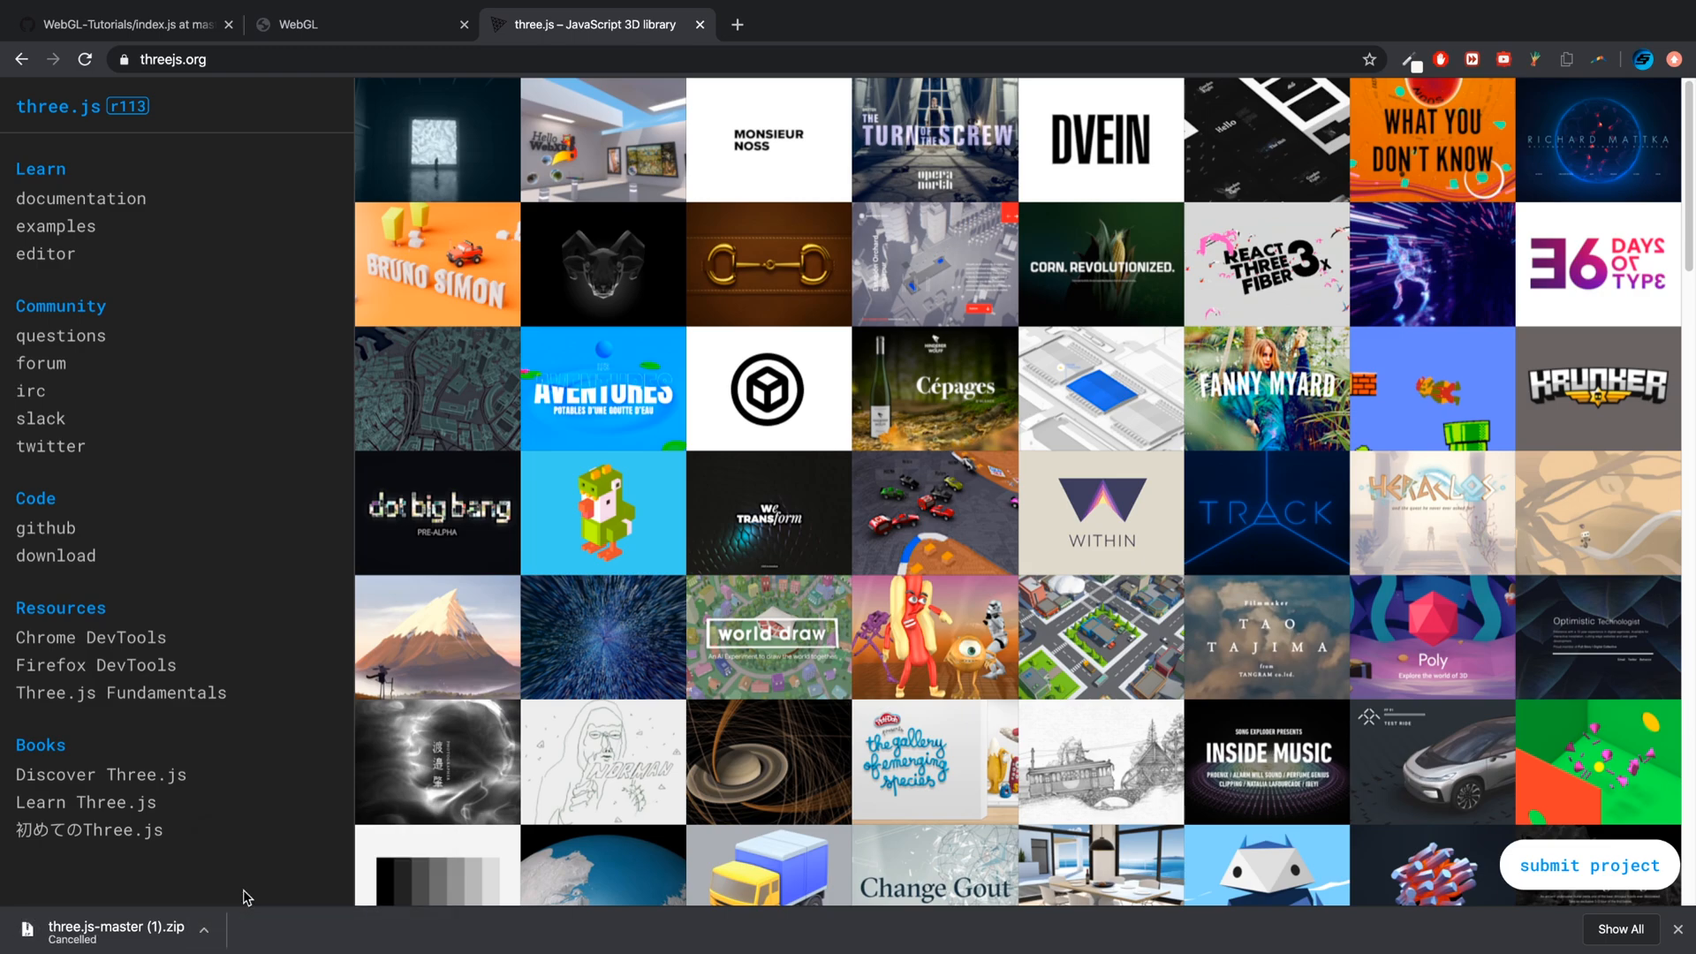
mouse_move(1681, 930)
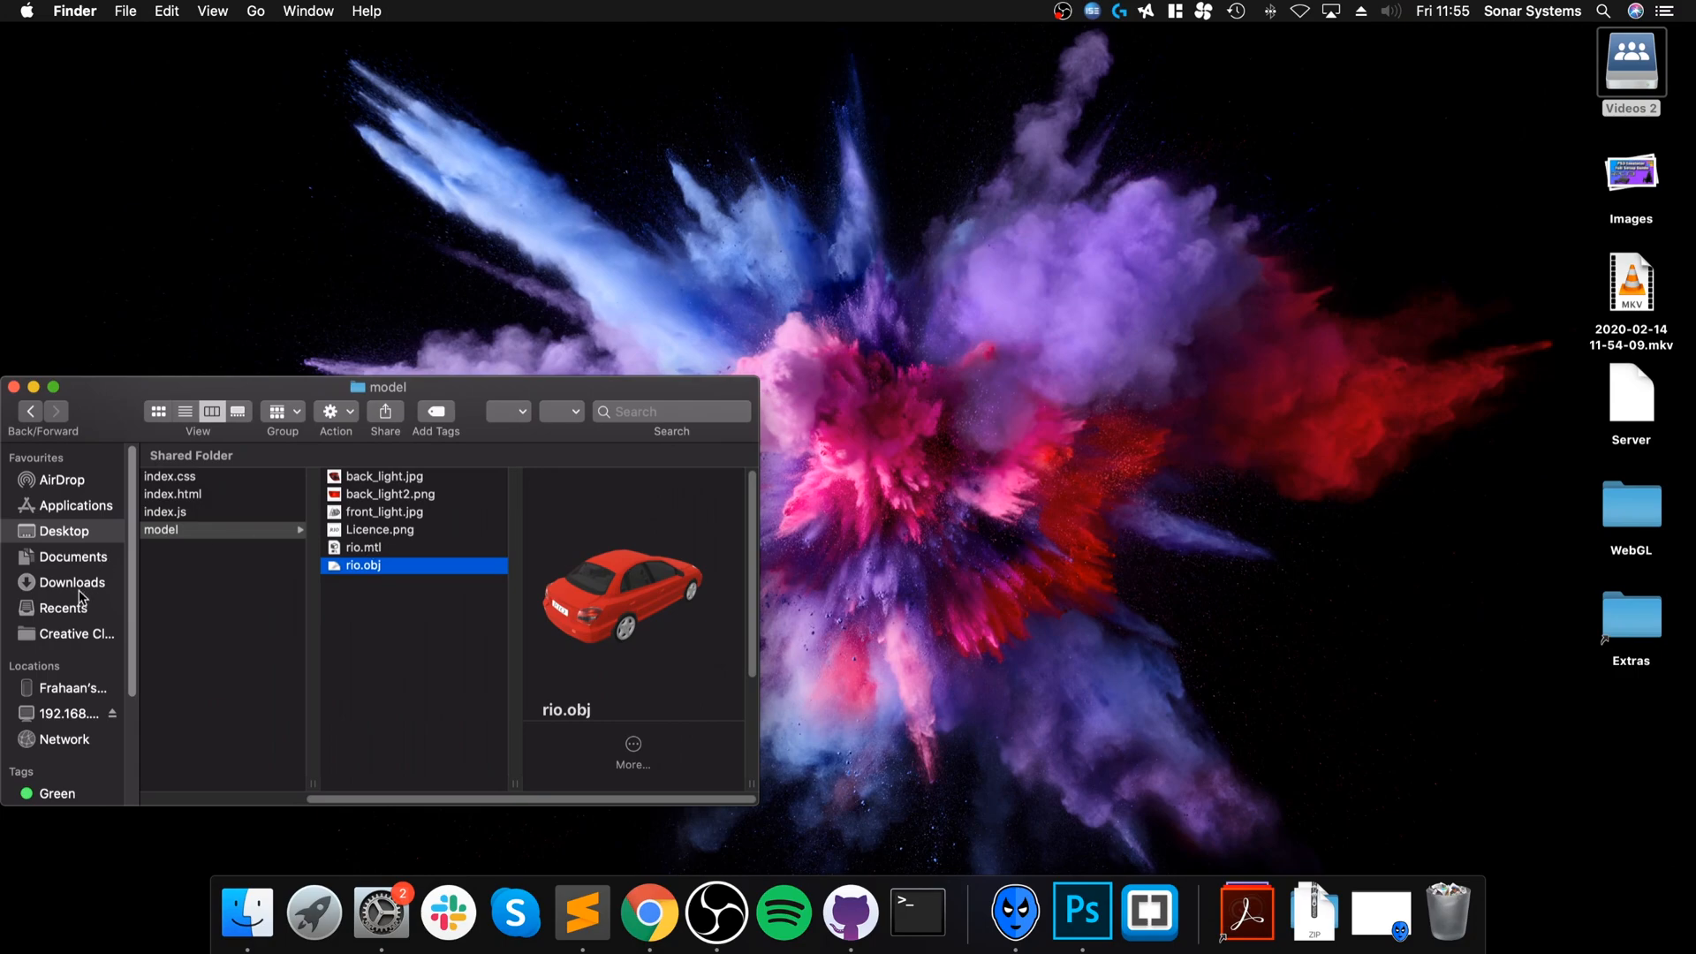
Open the build folder in Downloads > three.js-master in Finder
left_click(72, 582)
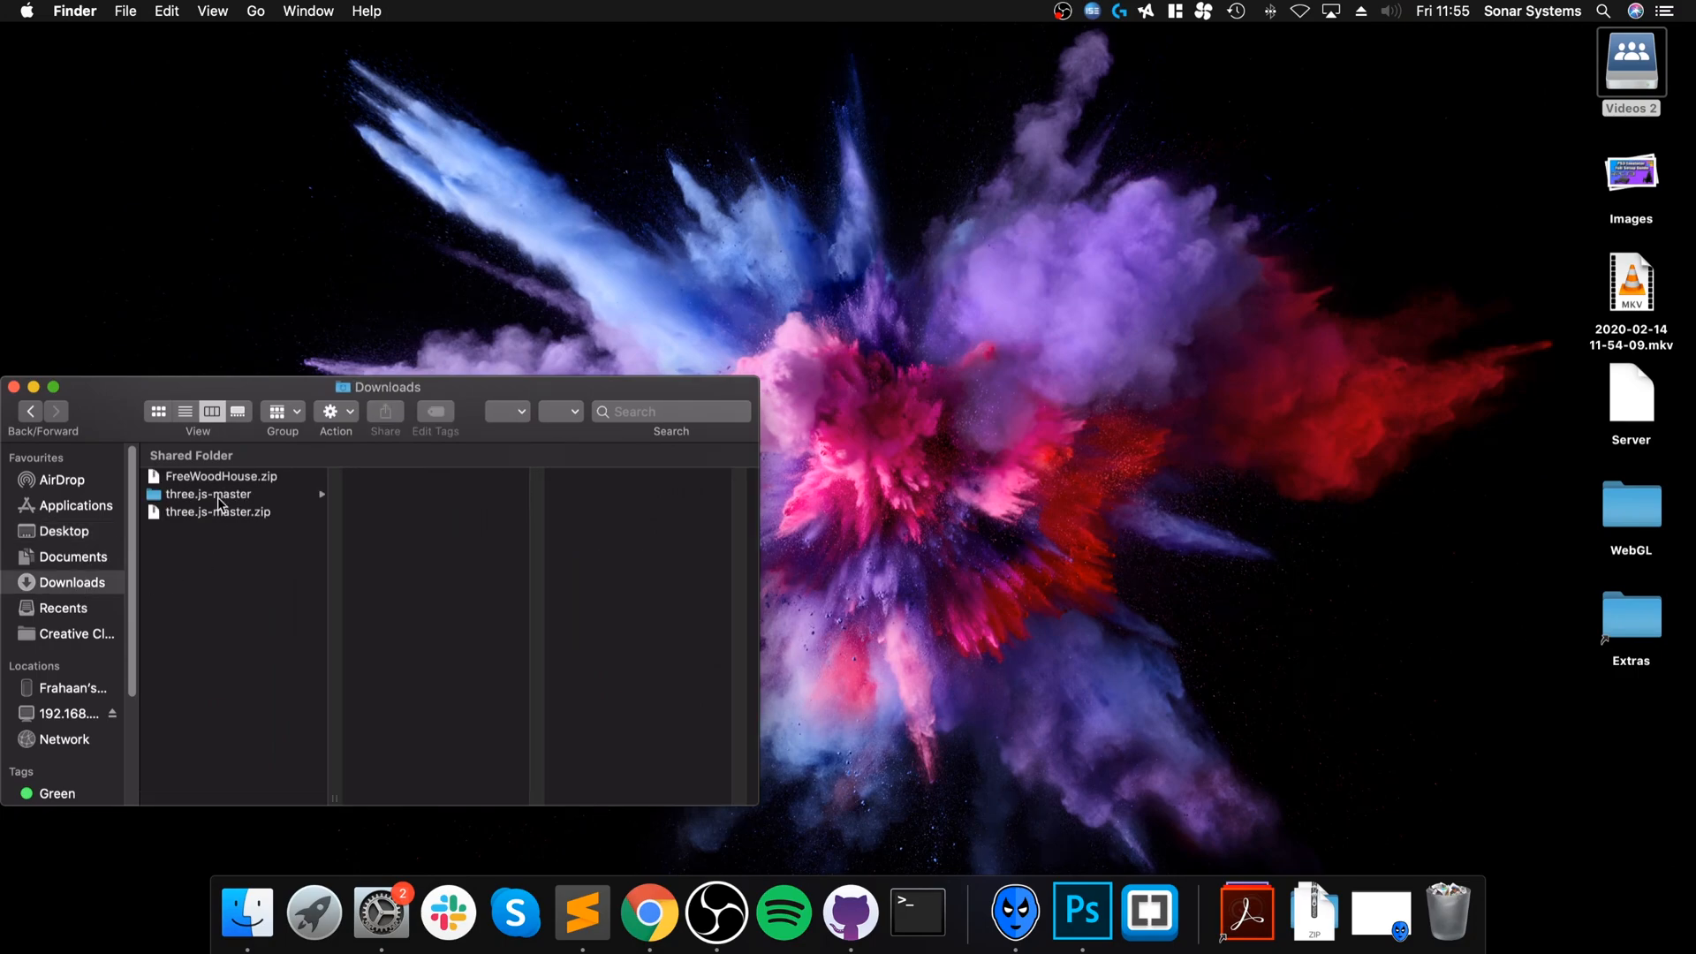
left_click(208, 494)
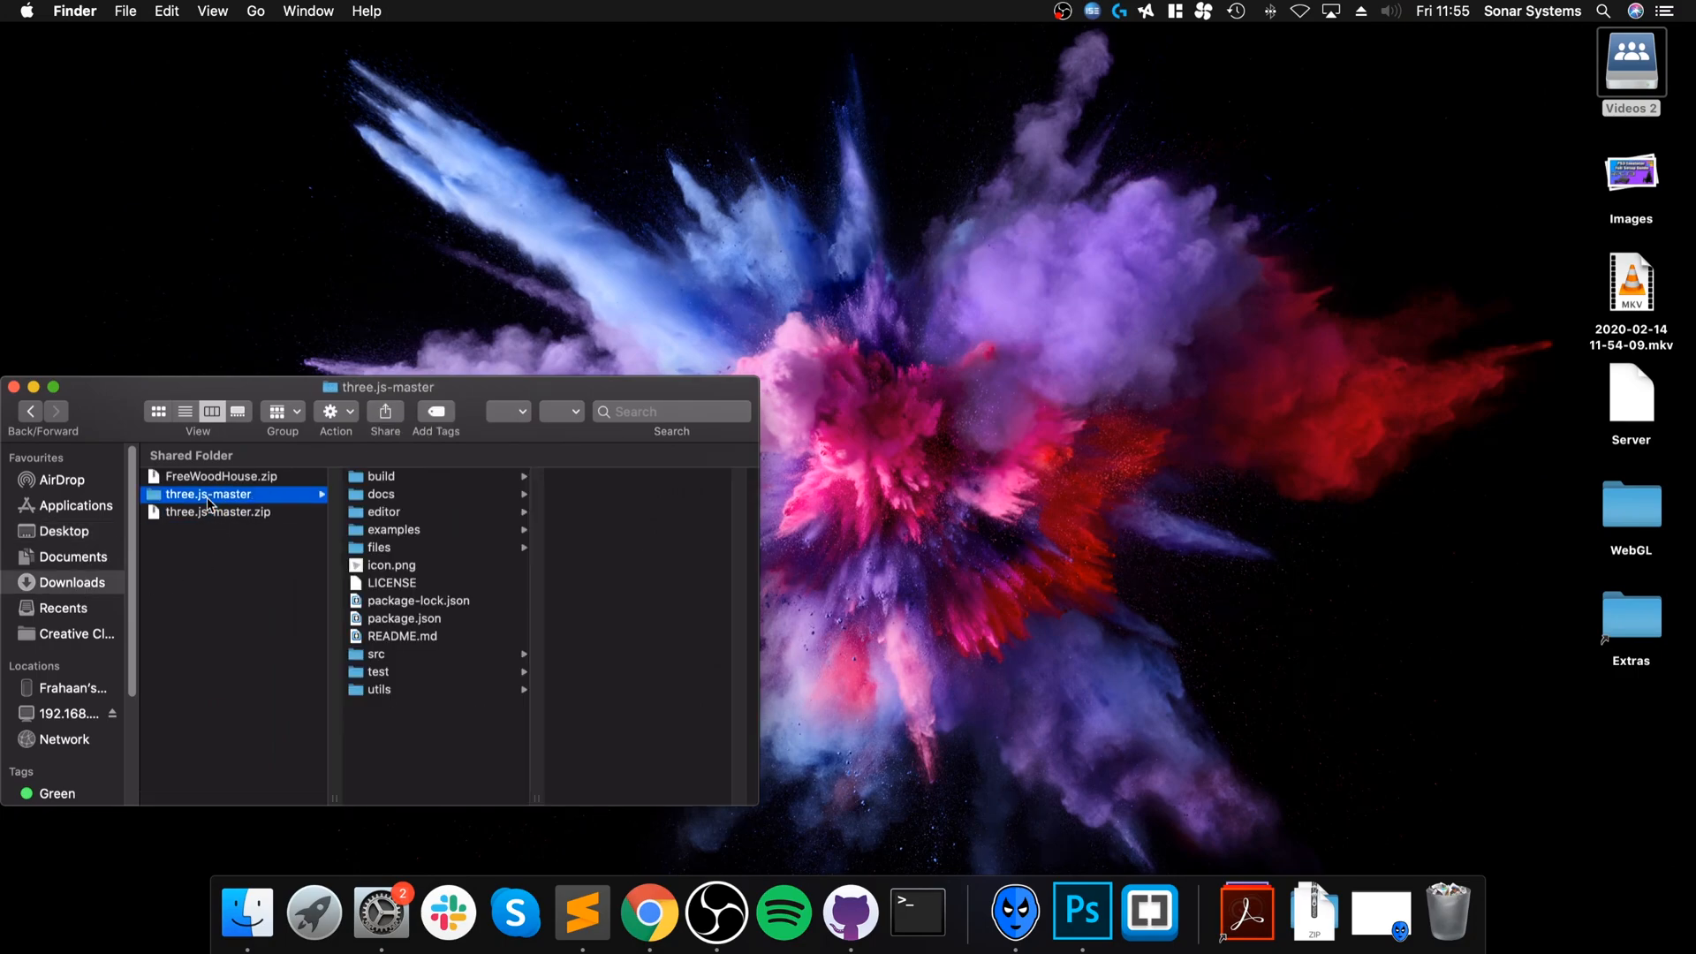
left_click(380, 476)
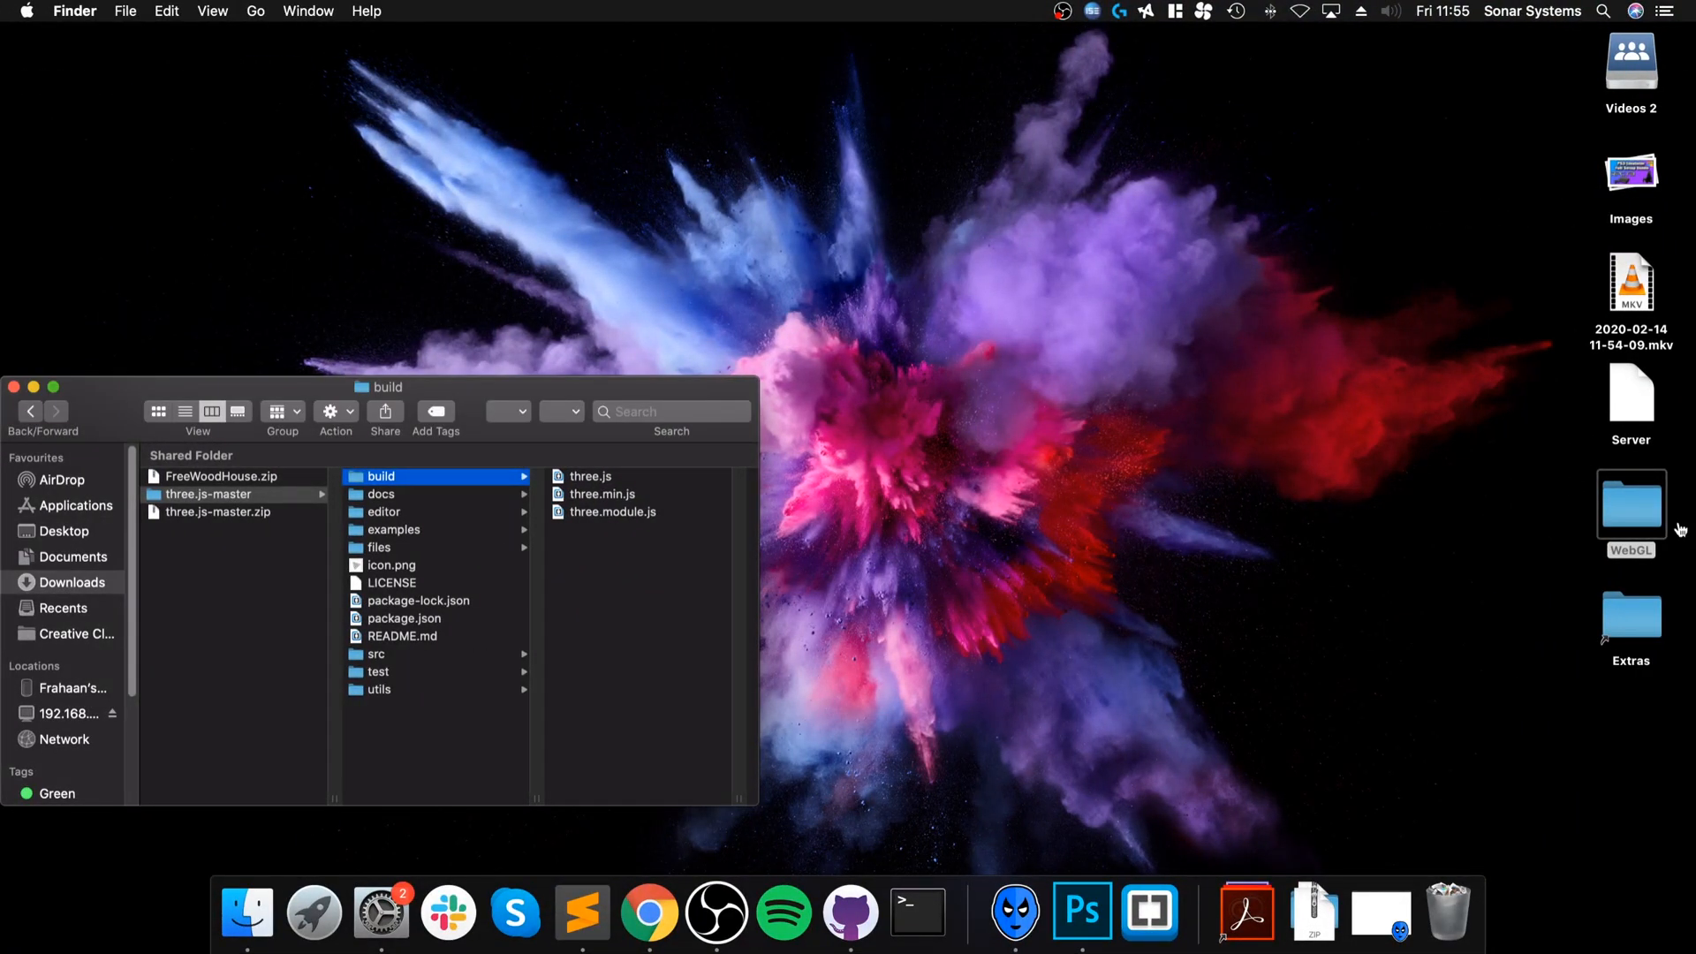
Open a second Finder window from the Finder Dock icon's New Folder Window option
right_click(1630, 504)
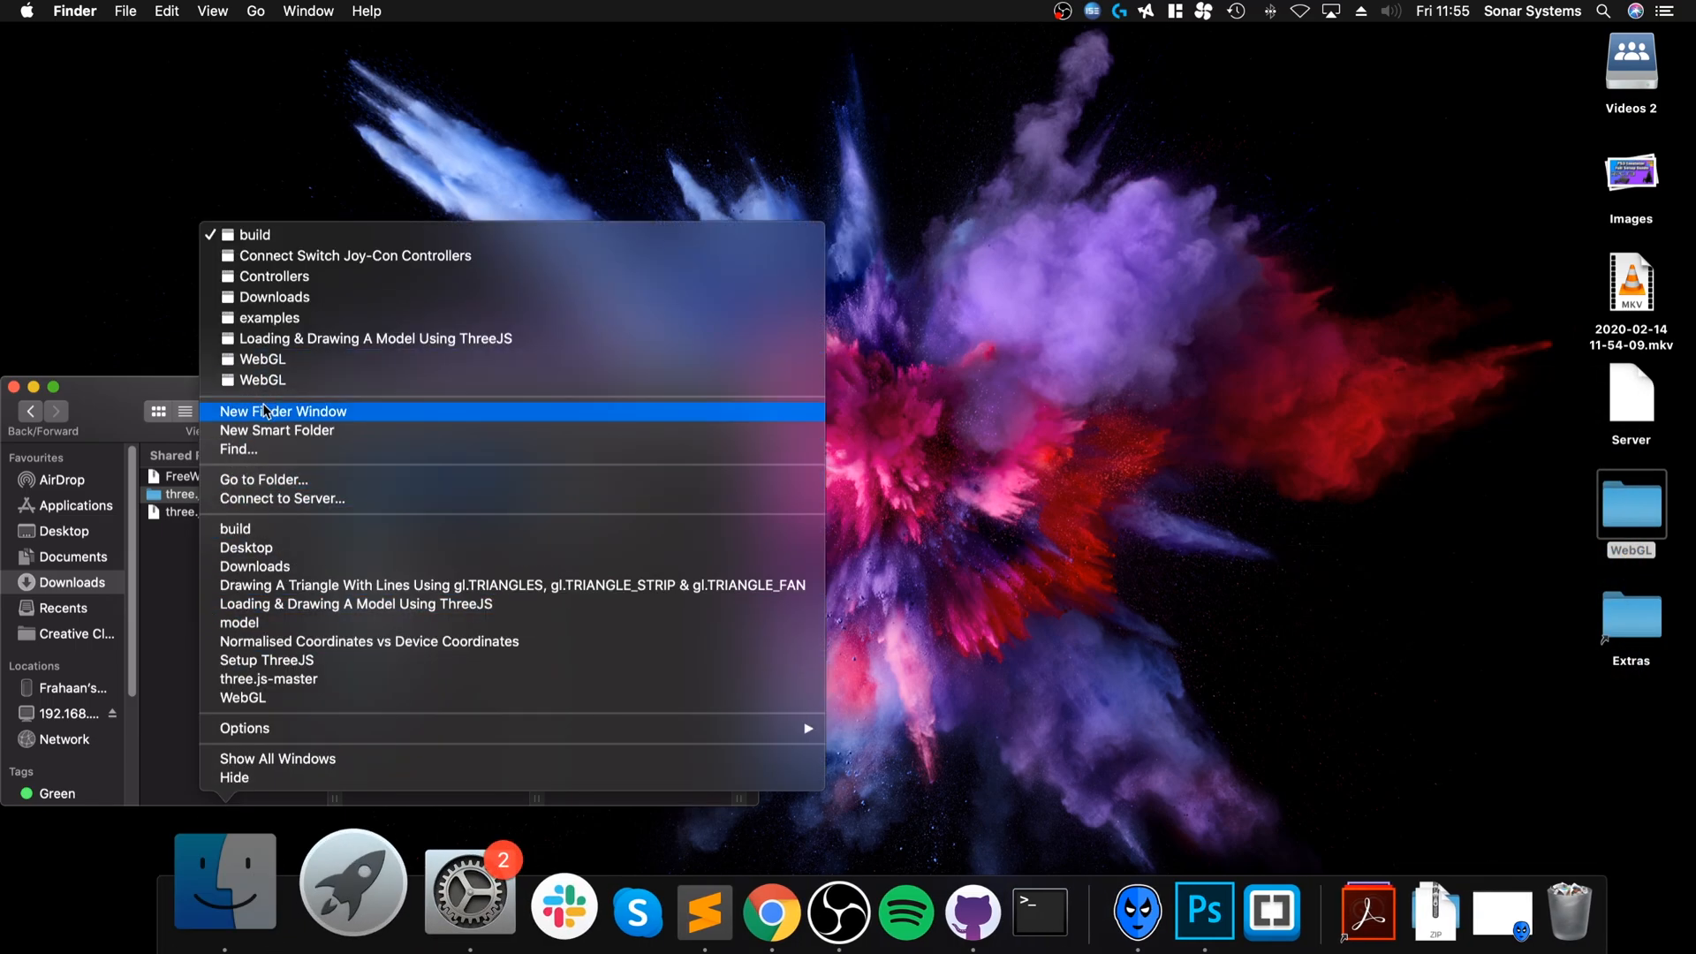
left_click(284, 411)
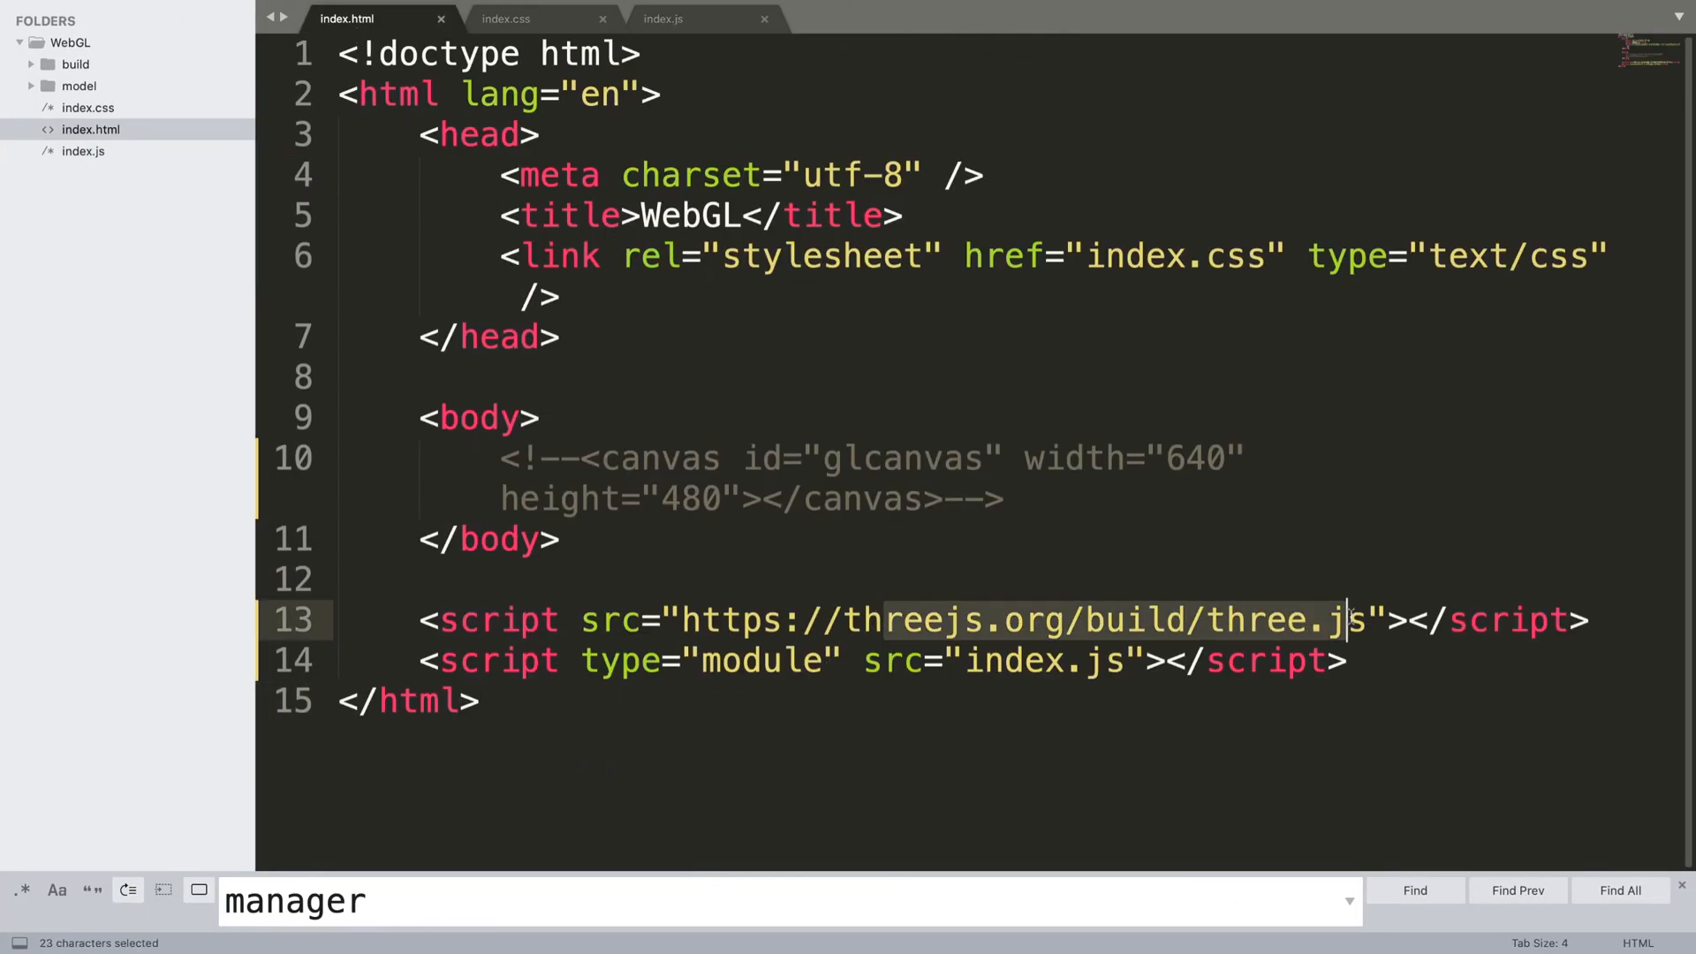
left_click(1340, 621)
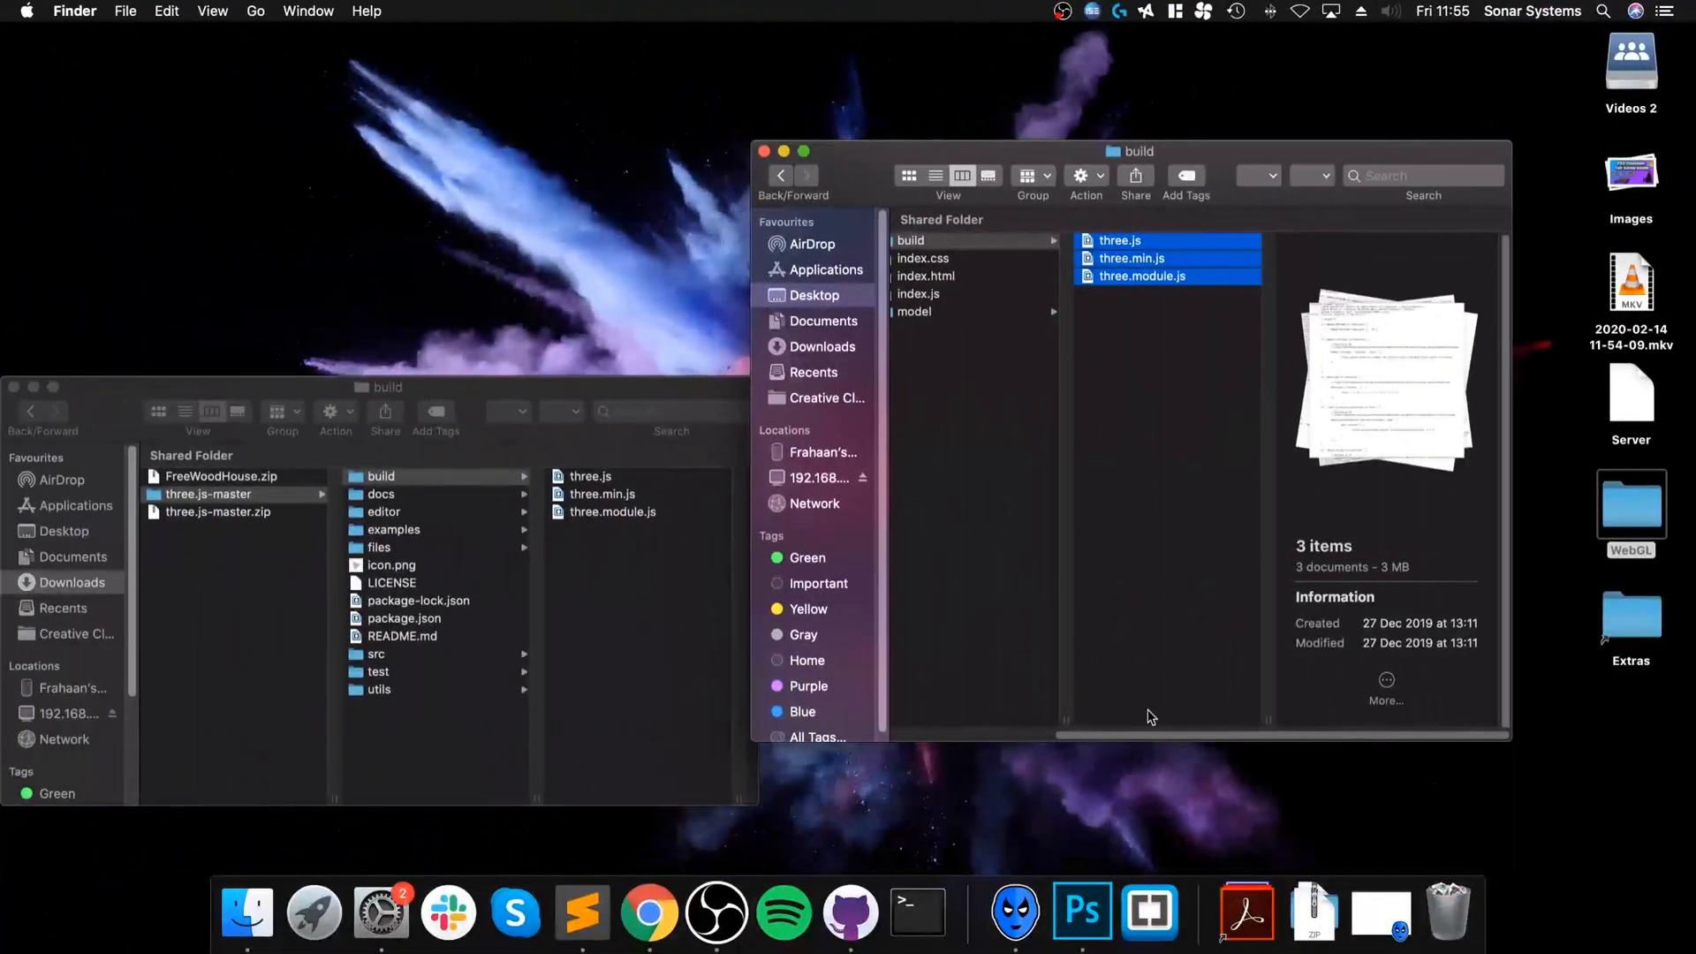
mouse_move(1137, 218)
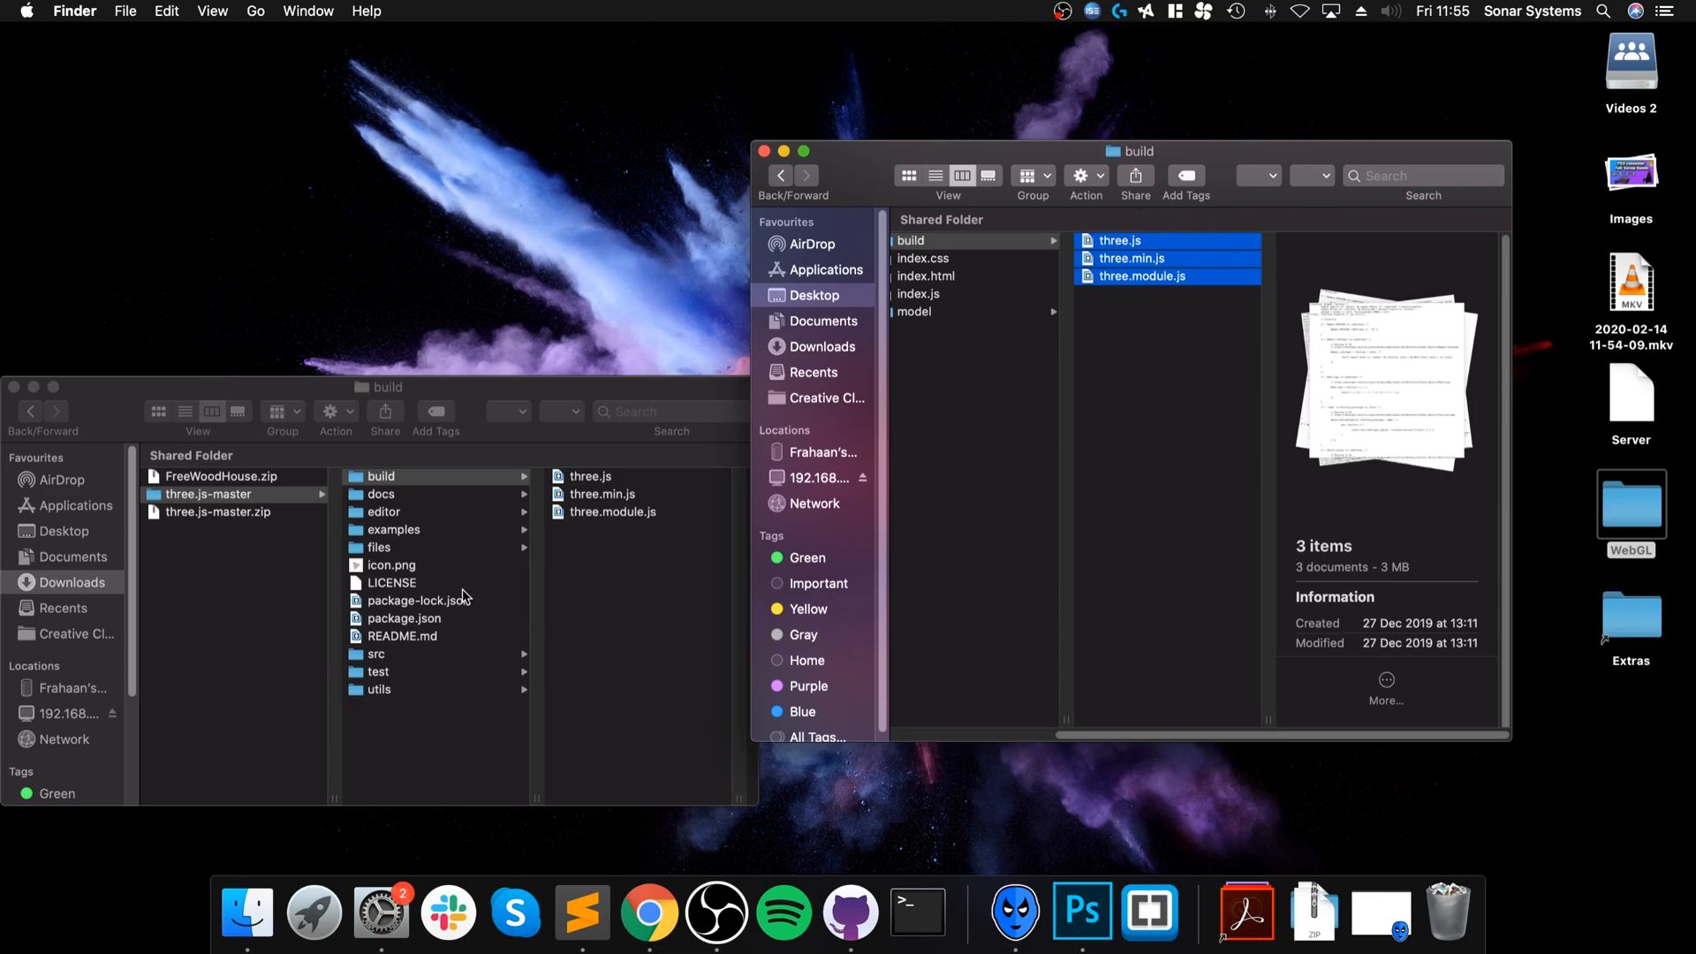
Open three.js-master's examples > jsm folder and scroll through its contents
left_click(394, 529)
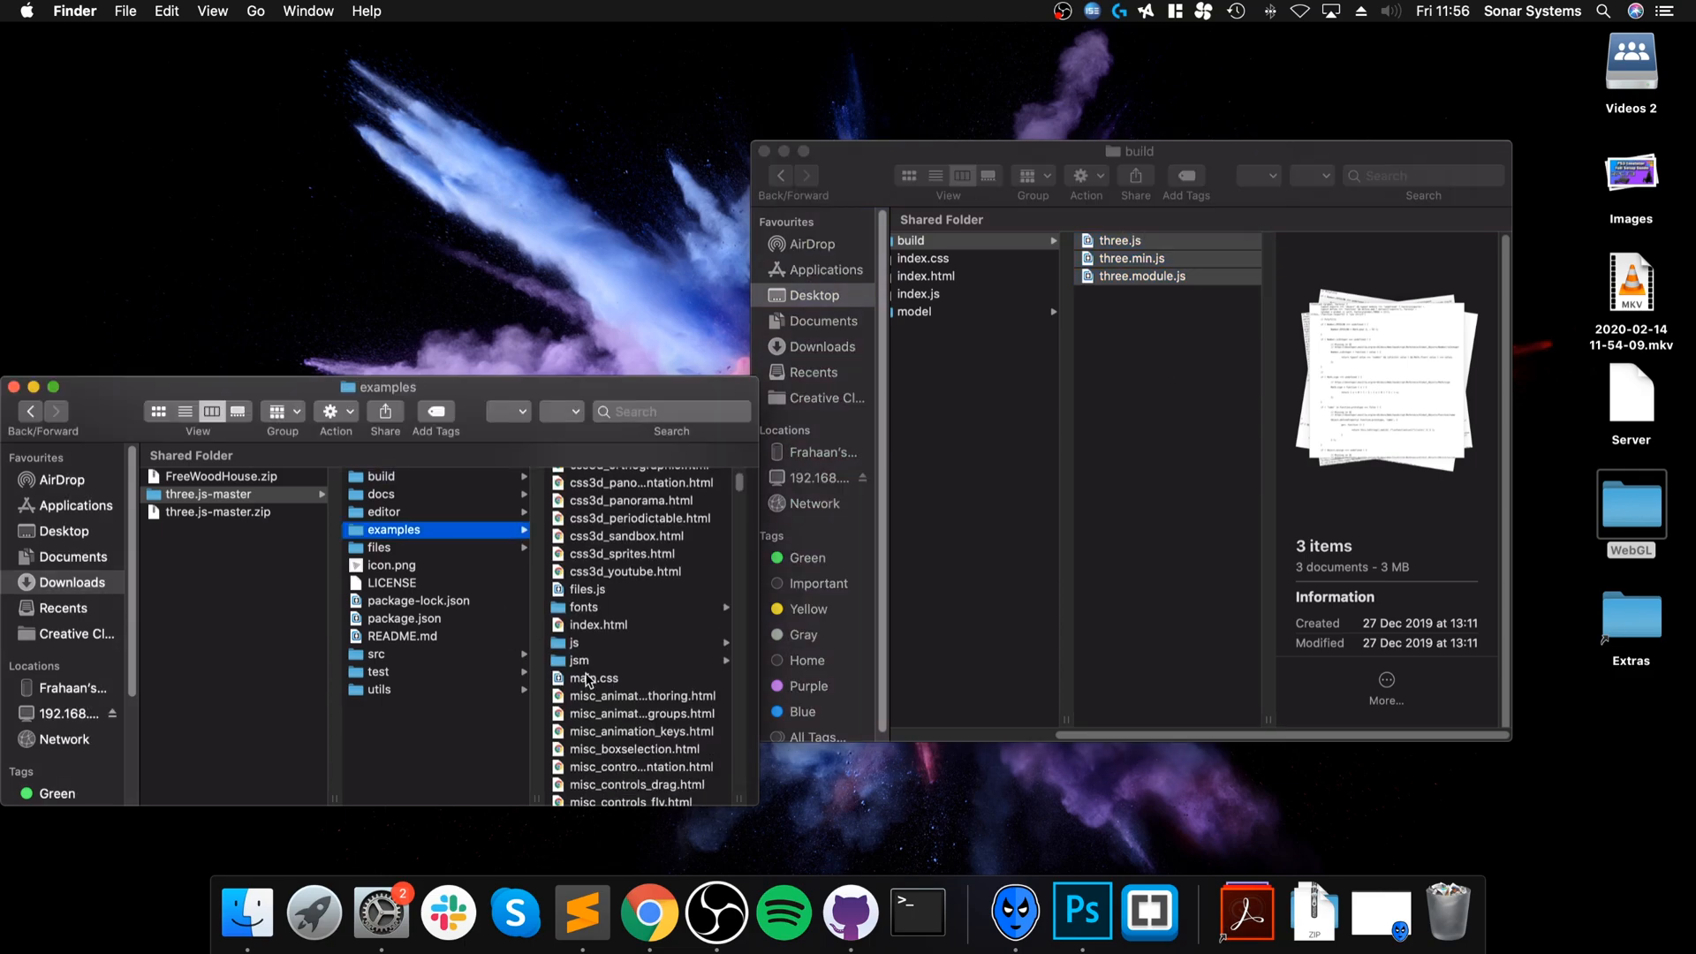
left_click(579, 660)
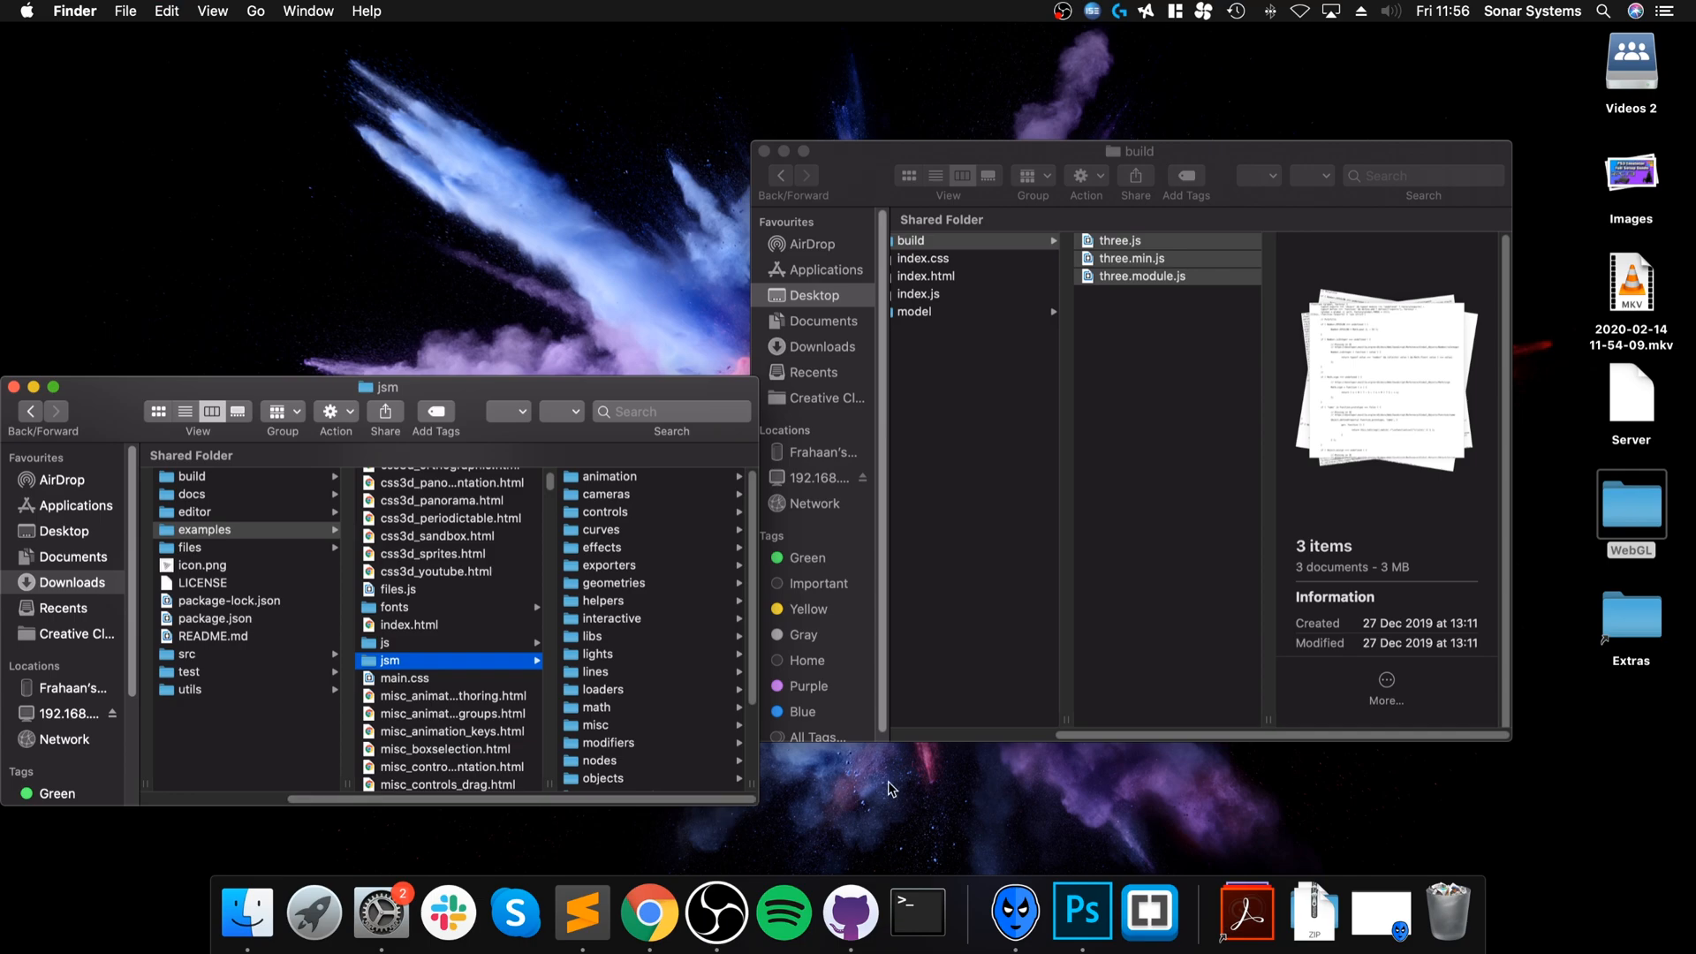
scroll("down", 3)
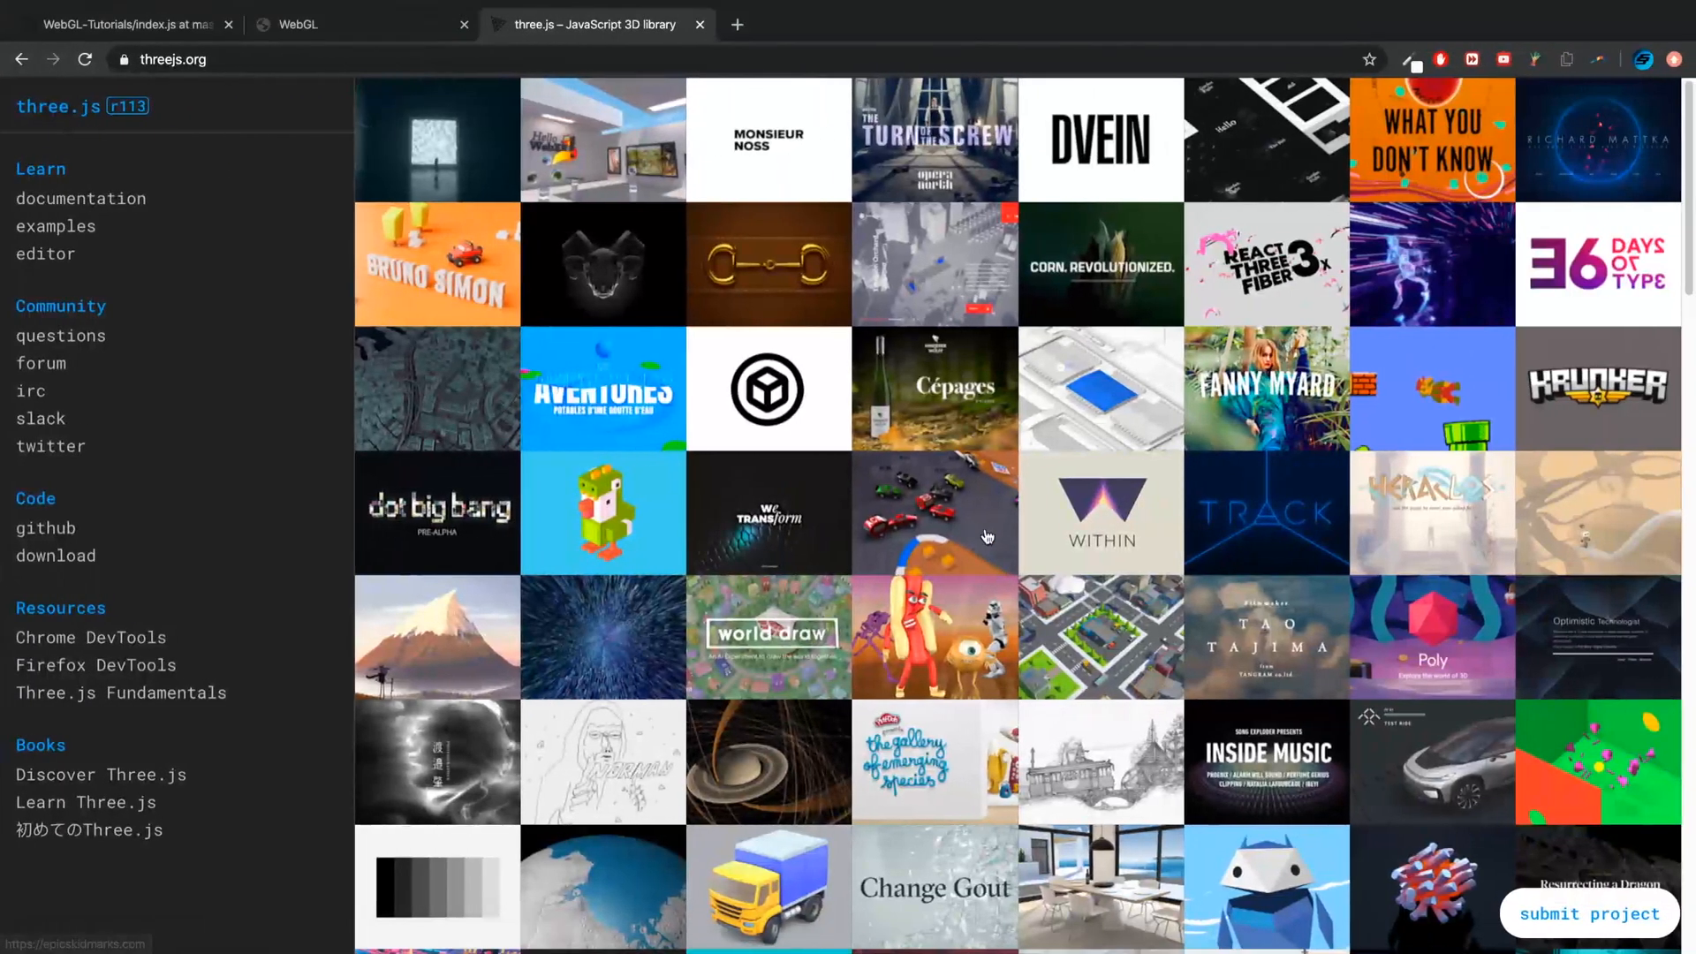
mouse_move(704, 588)
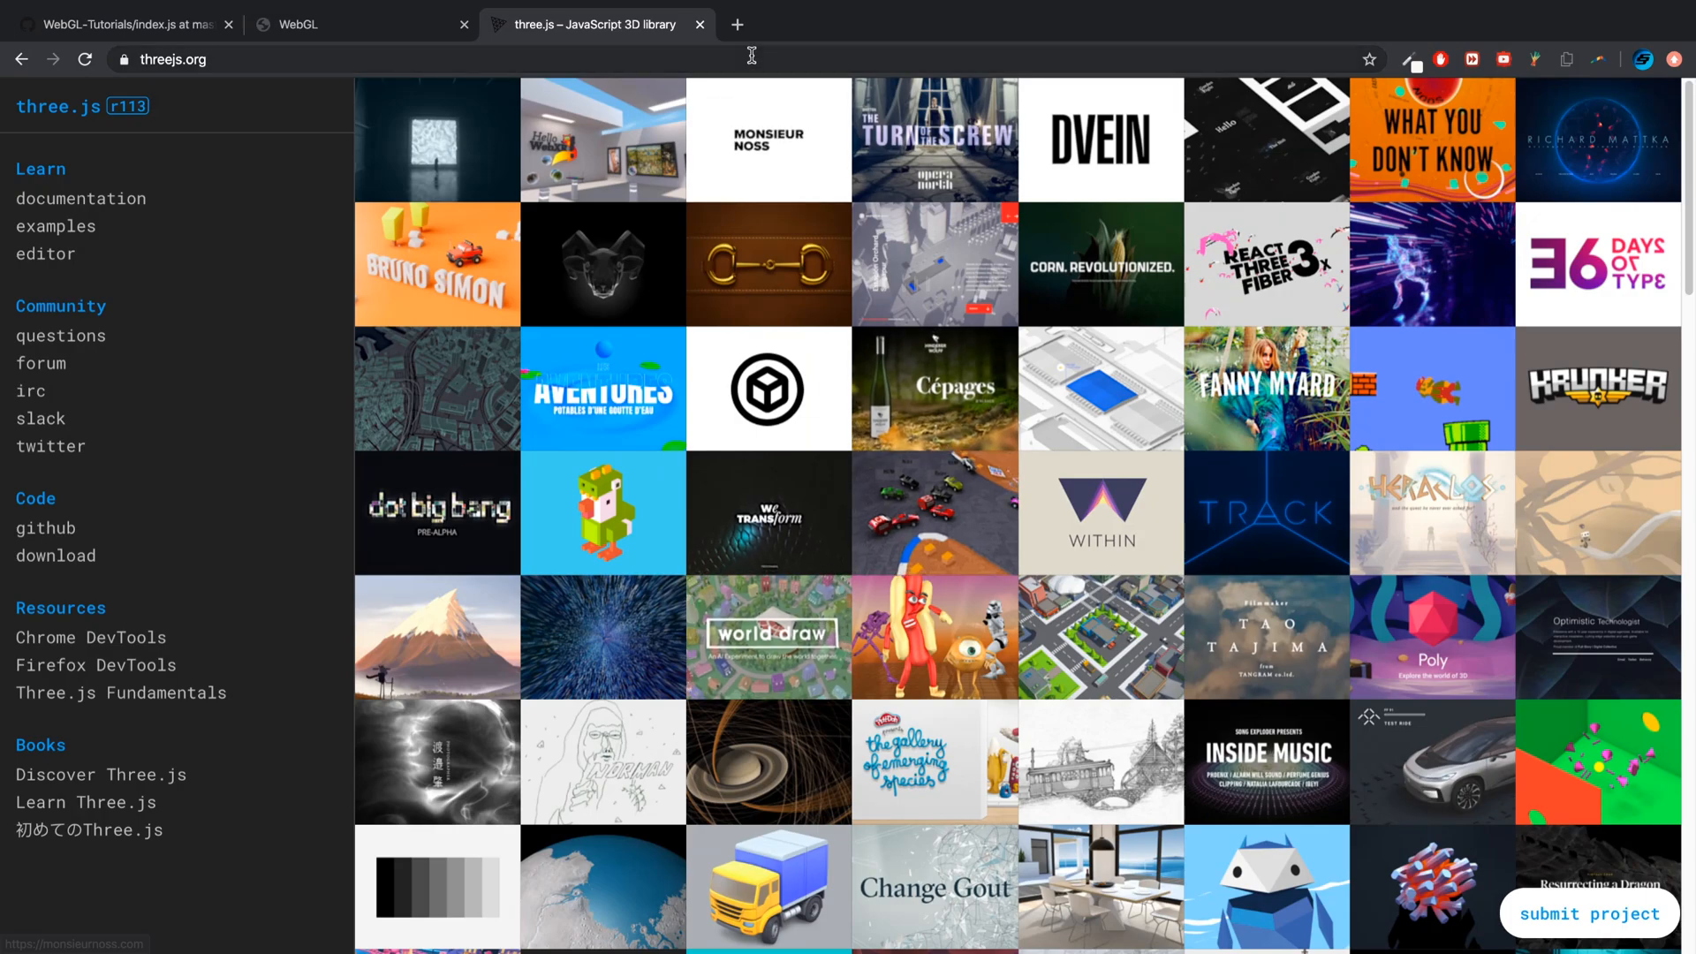
In a new tab, search three.js, open threejs.org, then follow its GitHub link
left_click(737, 24)
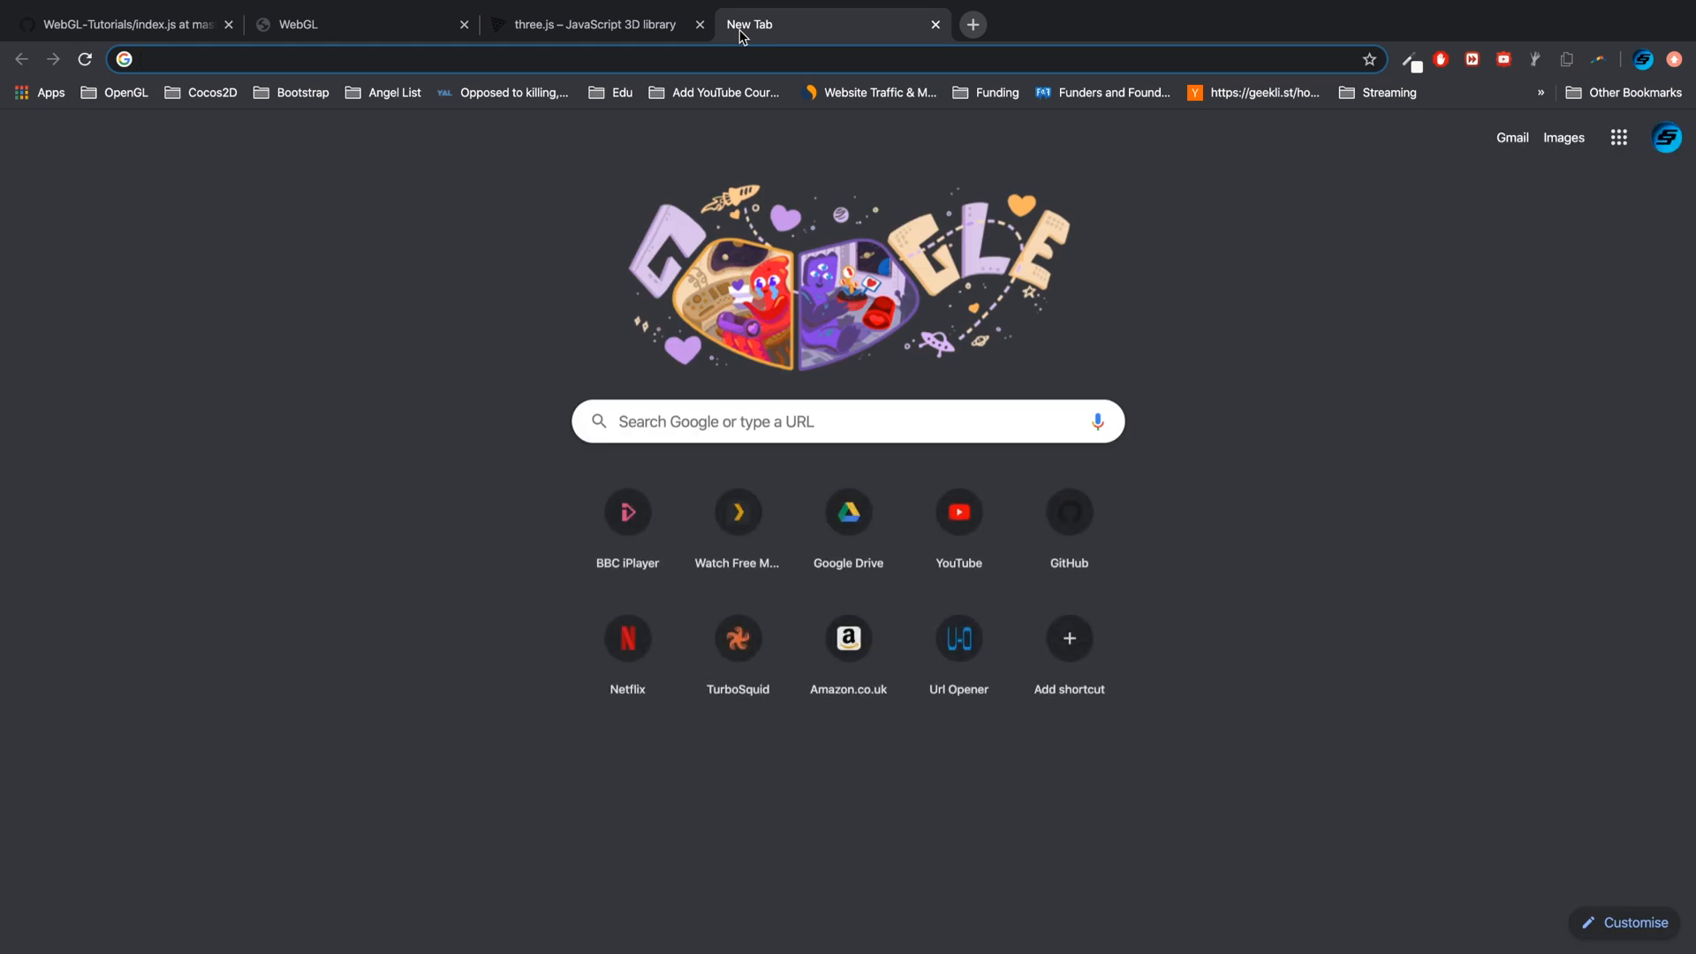
mouse_move(744, 34)
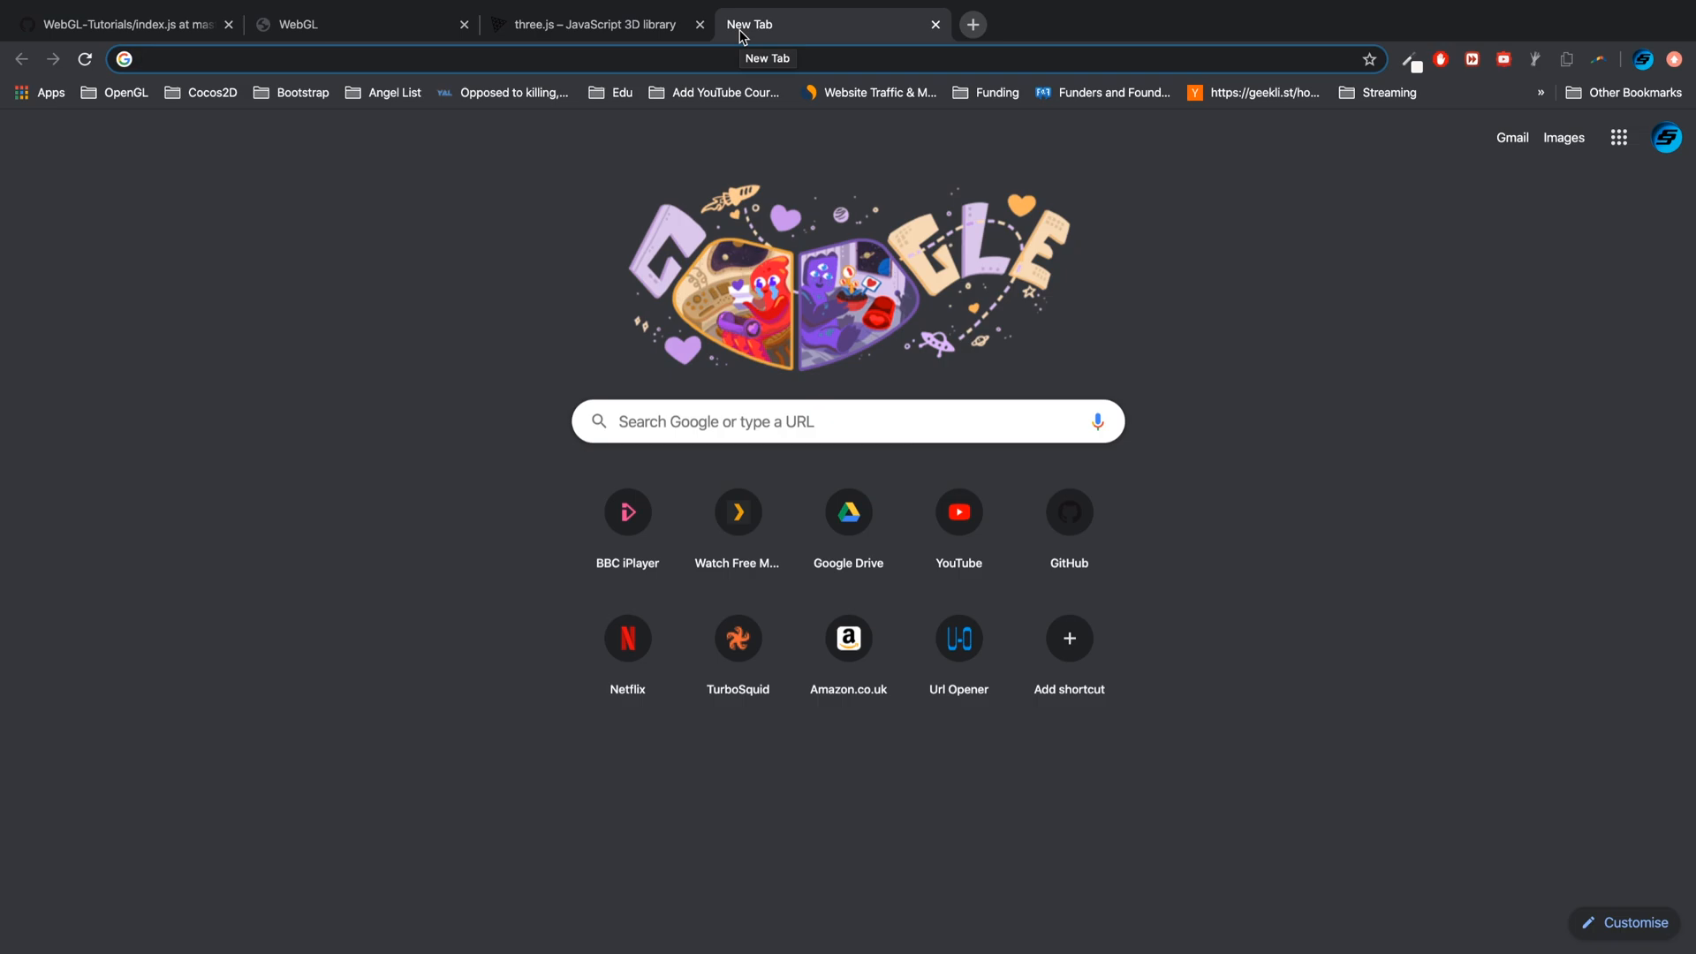
type("three.js")
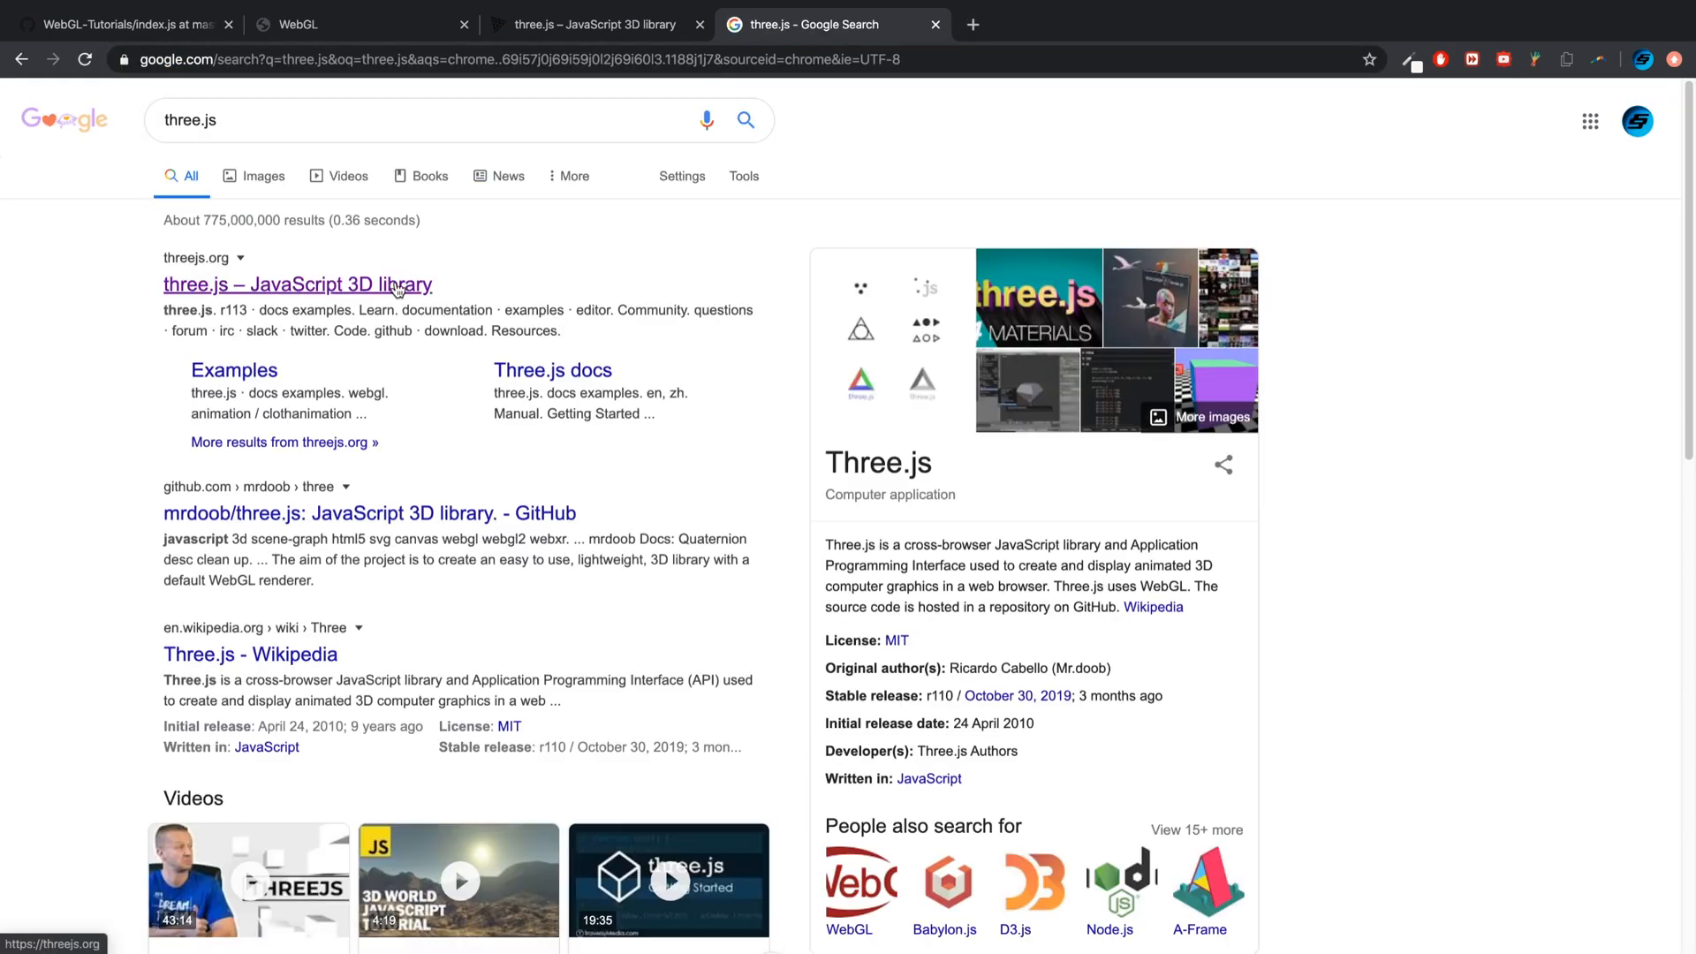
left_click(298, 284)
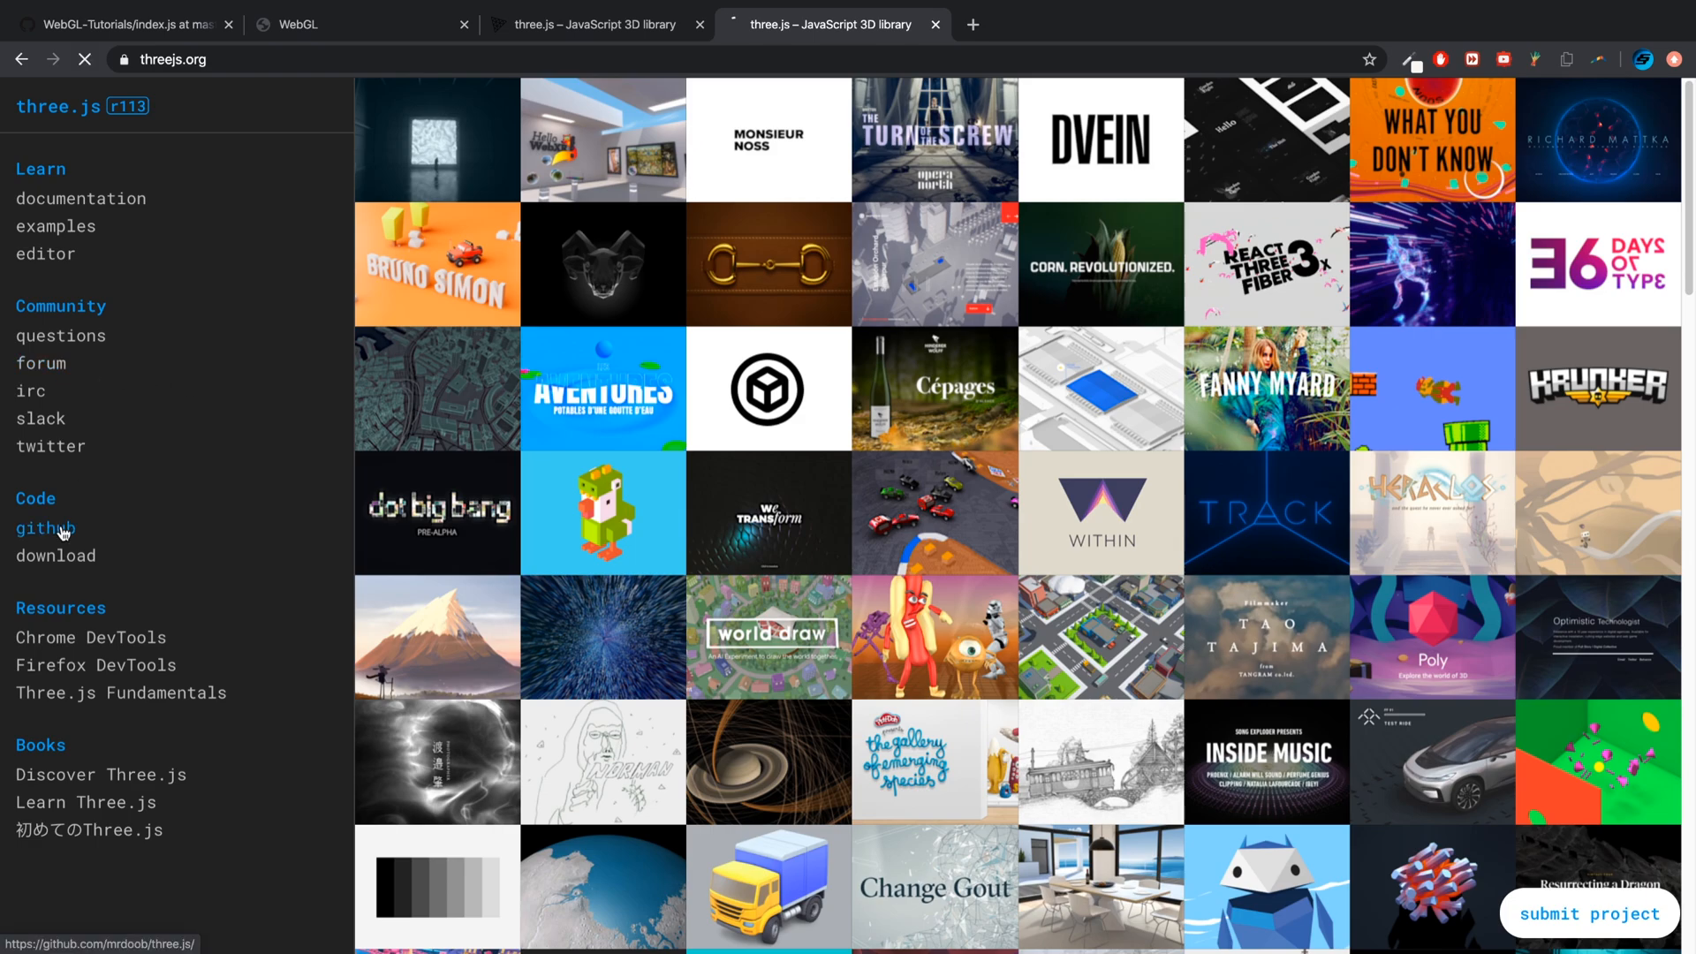
left_click(45, 528)
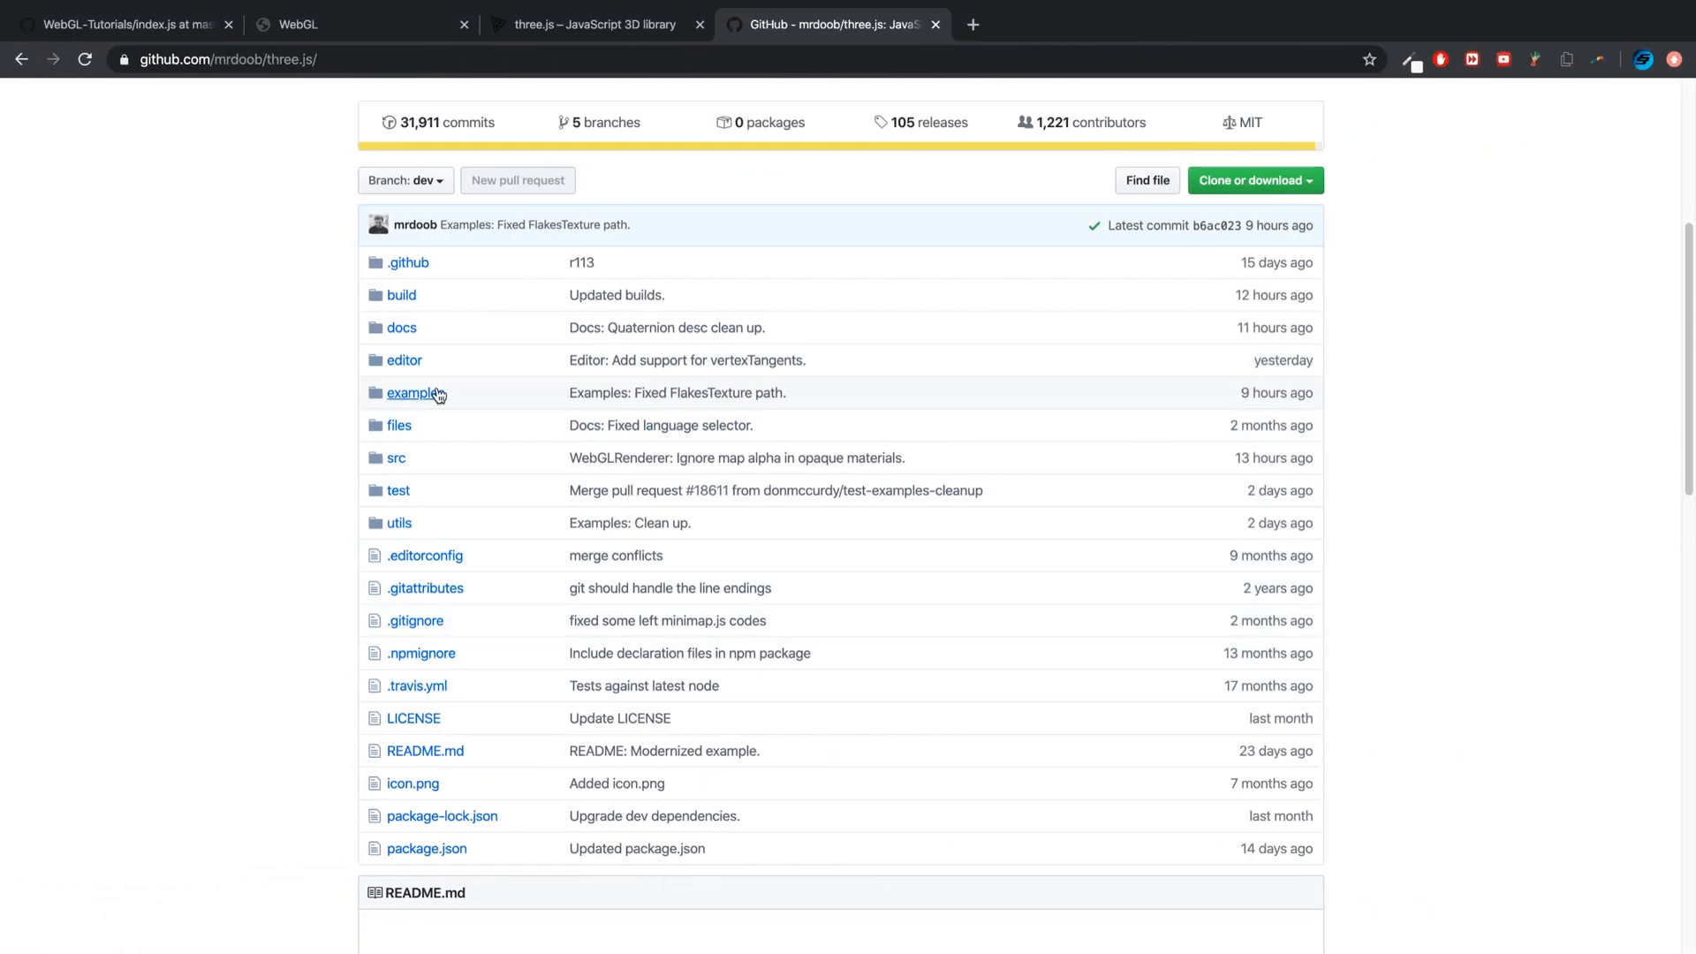
Open the repository's examples folder and scroll down to webgl_loader_obj_mtl.html
left_click(414, 392)
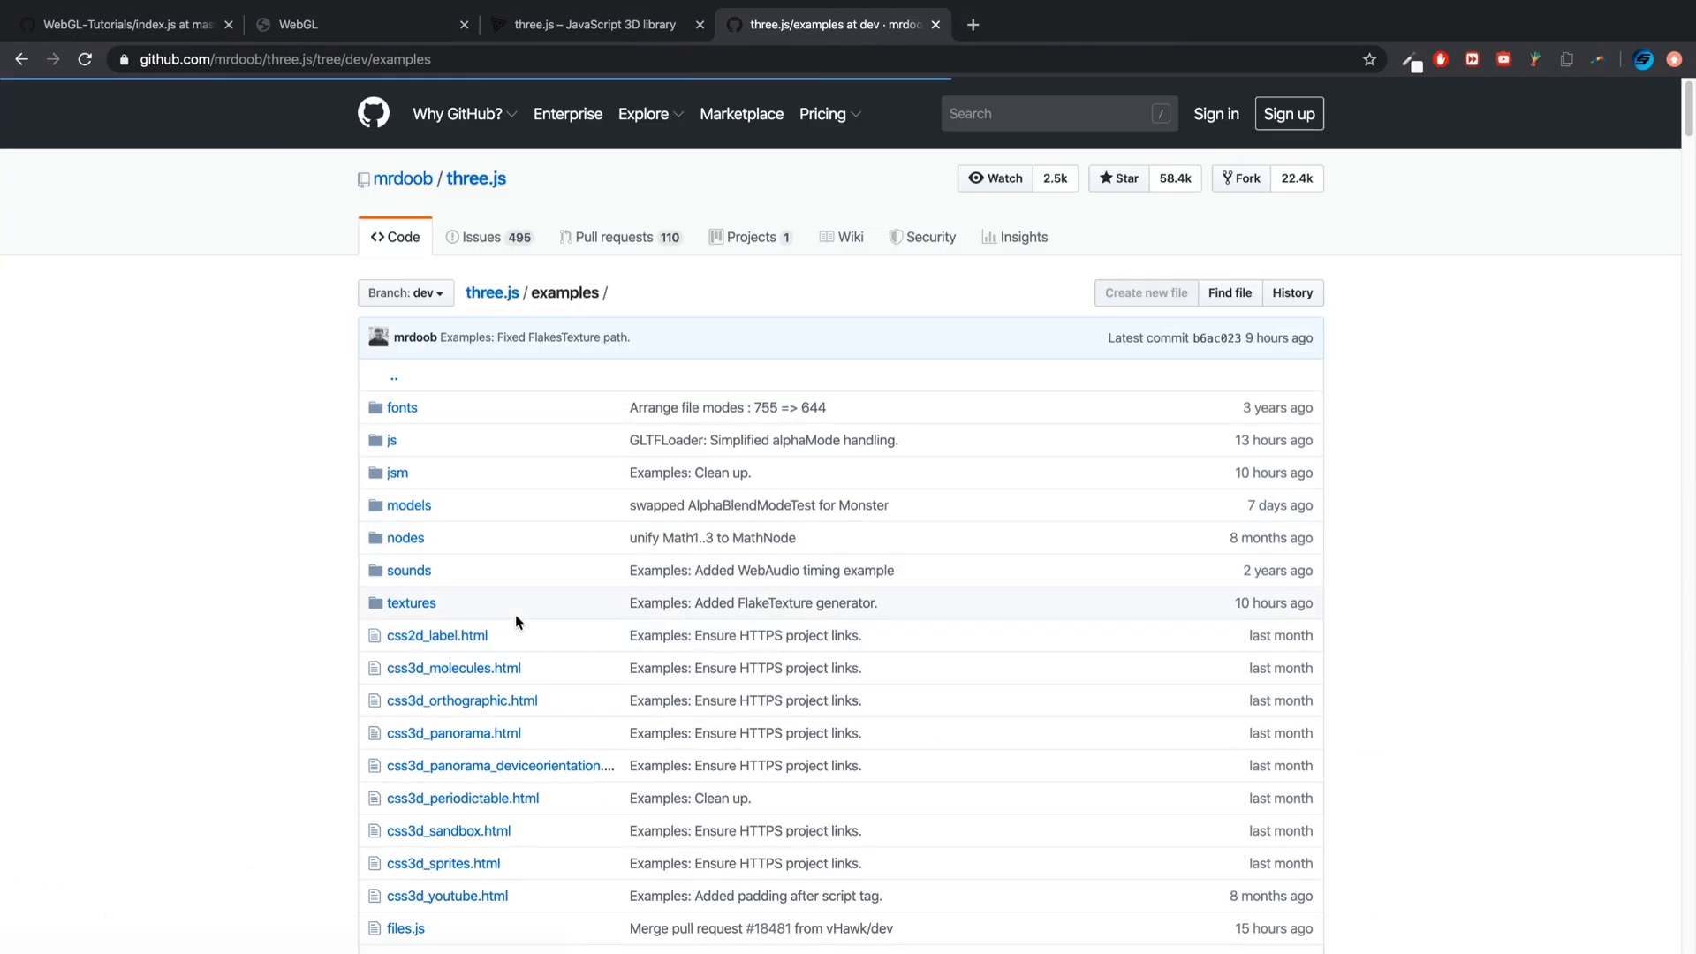
scroll("down", 3)
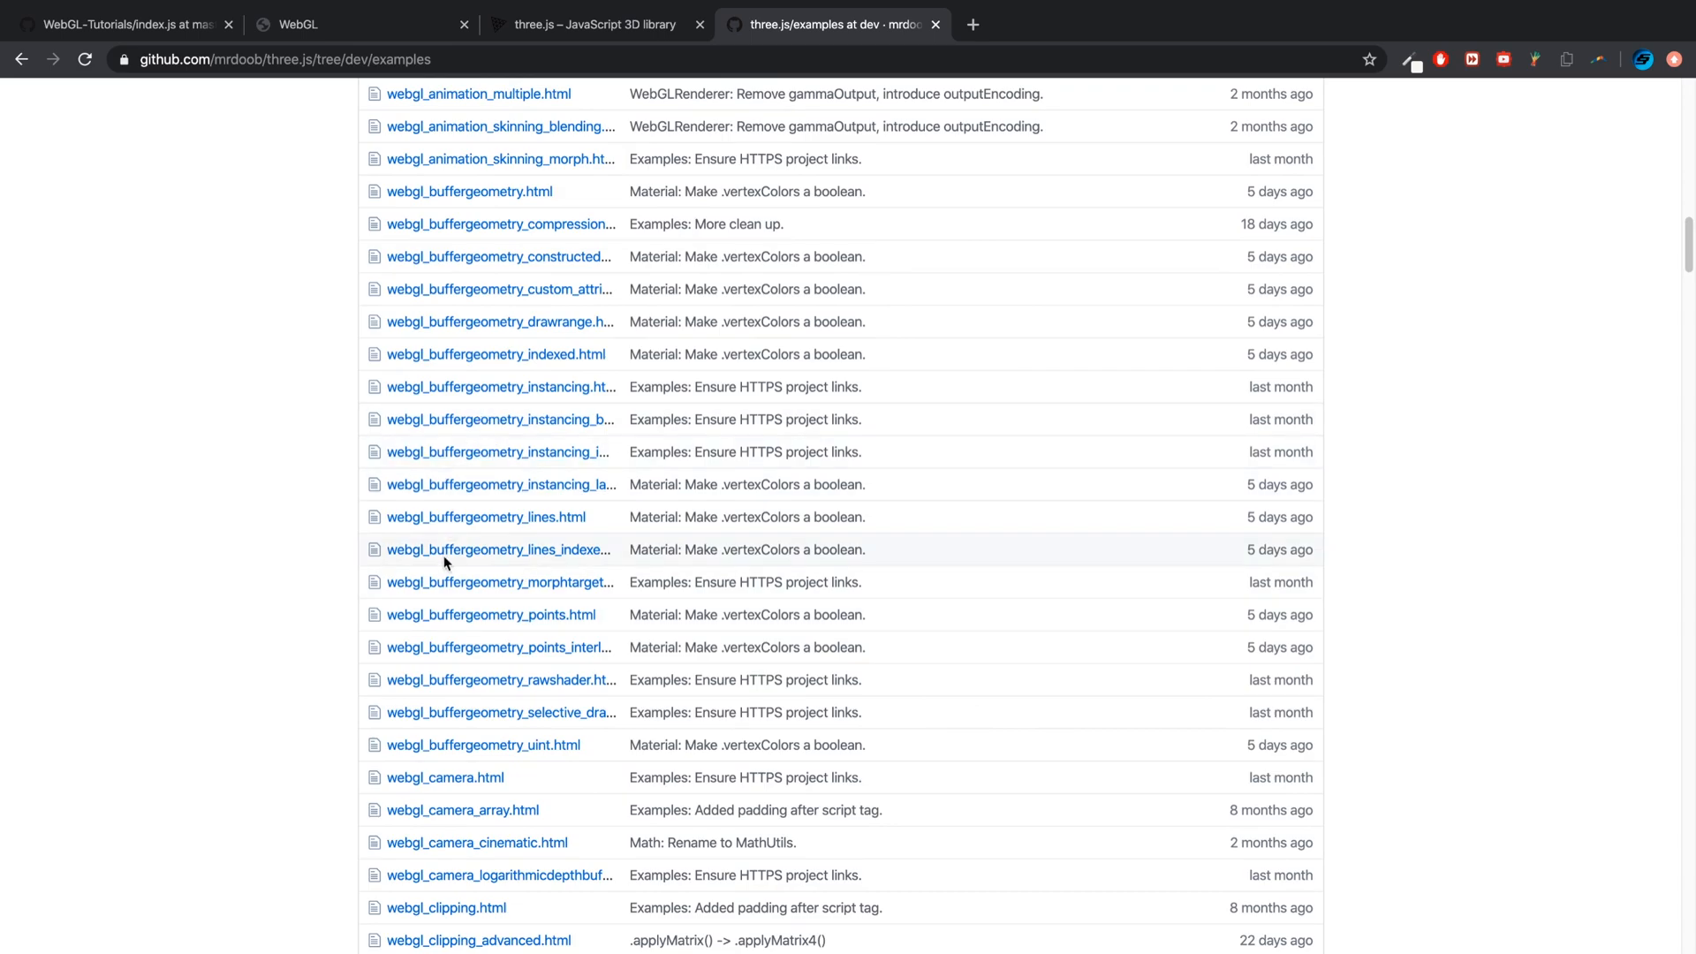
scroll("down", 3)
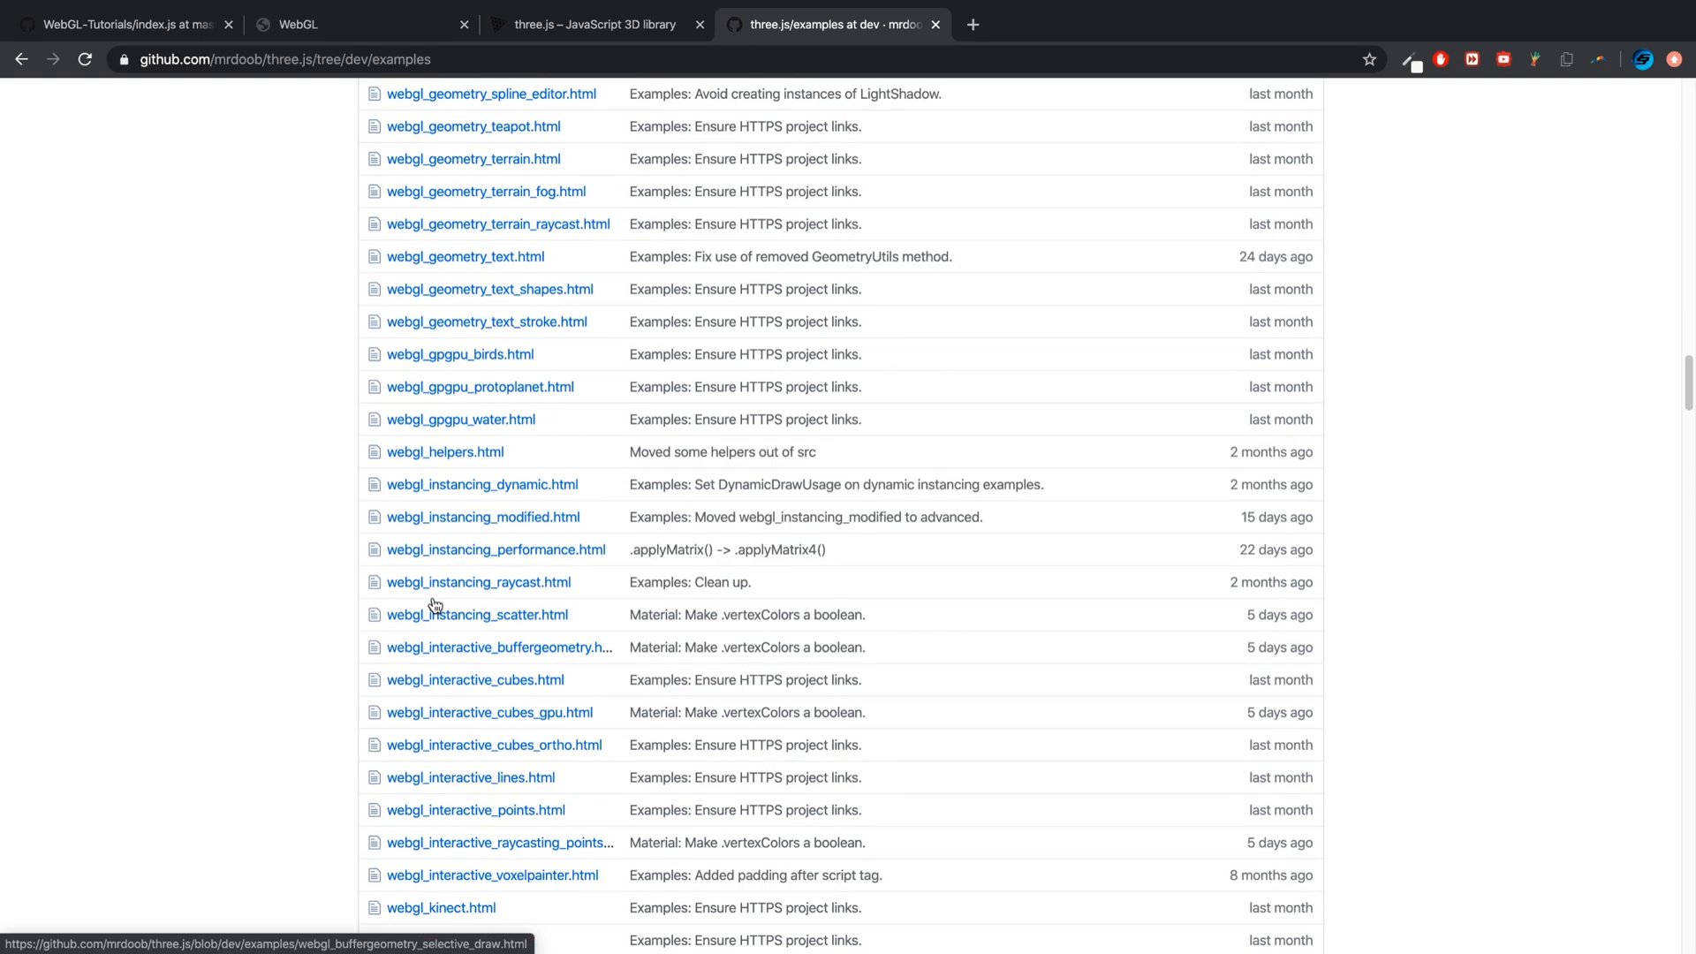
scroll("down", 3)
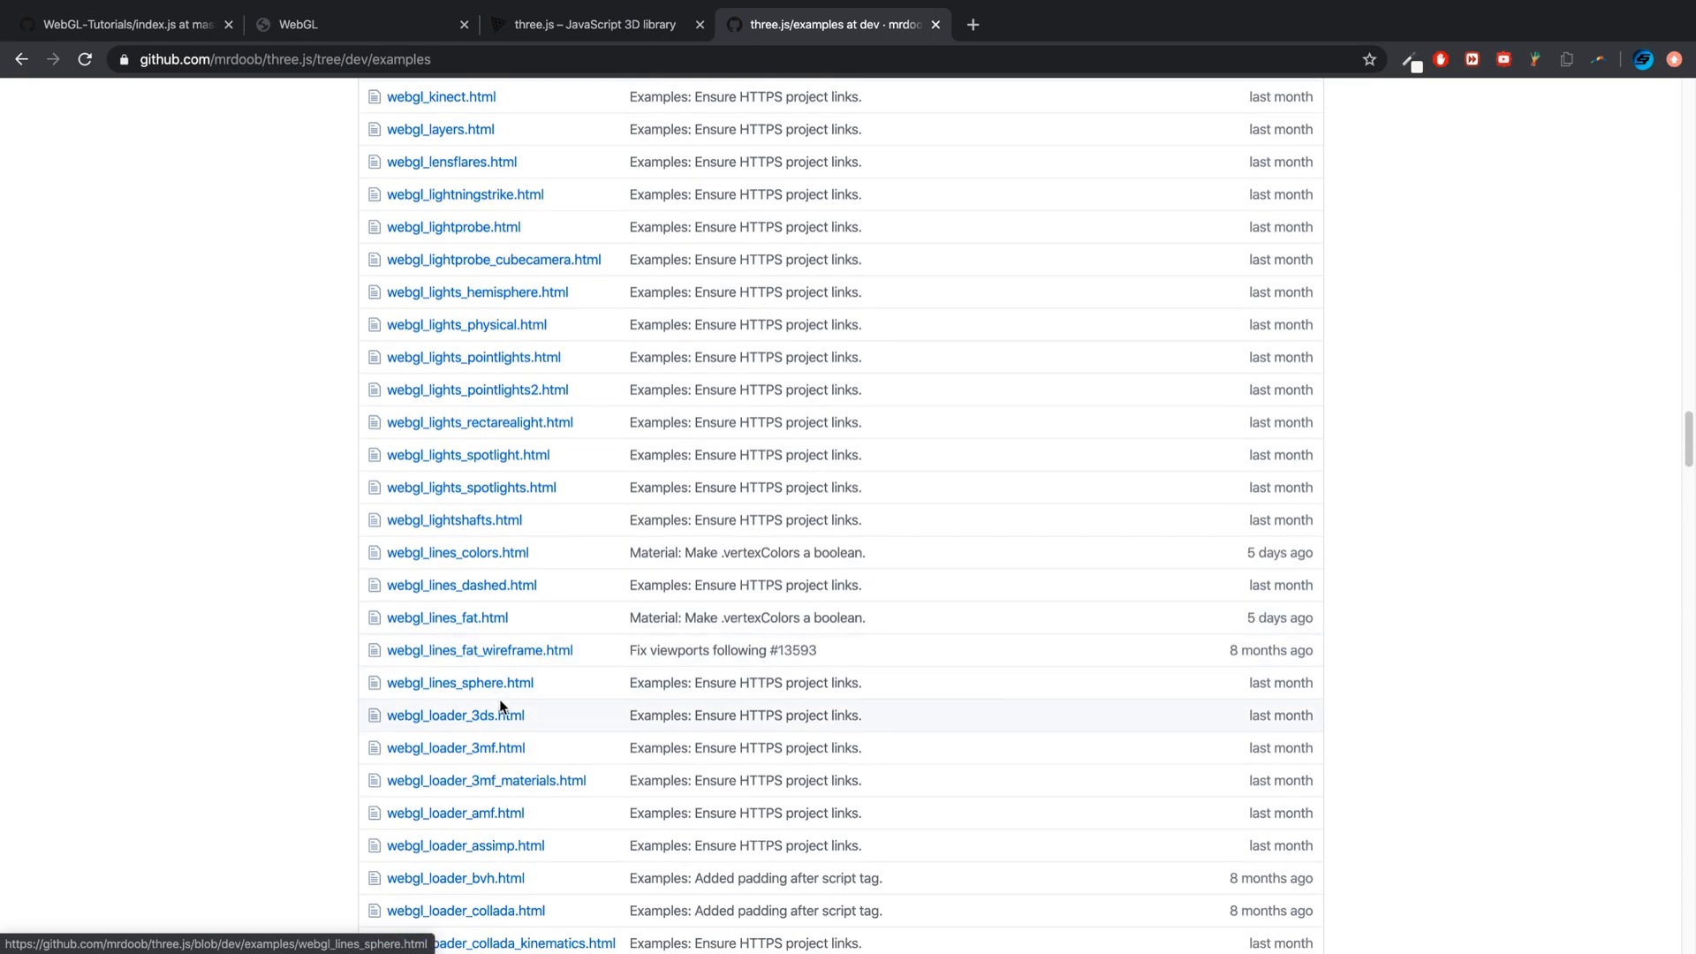
scroll("down", 3)
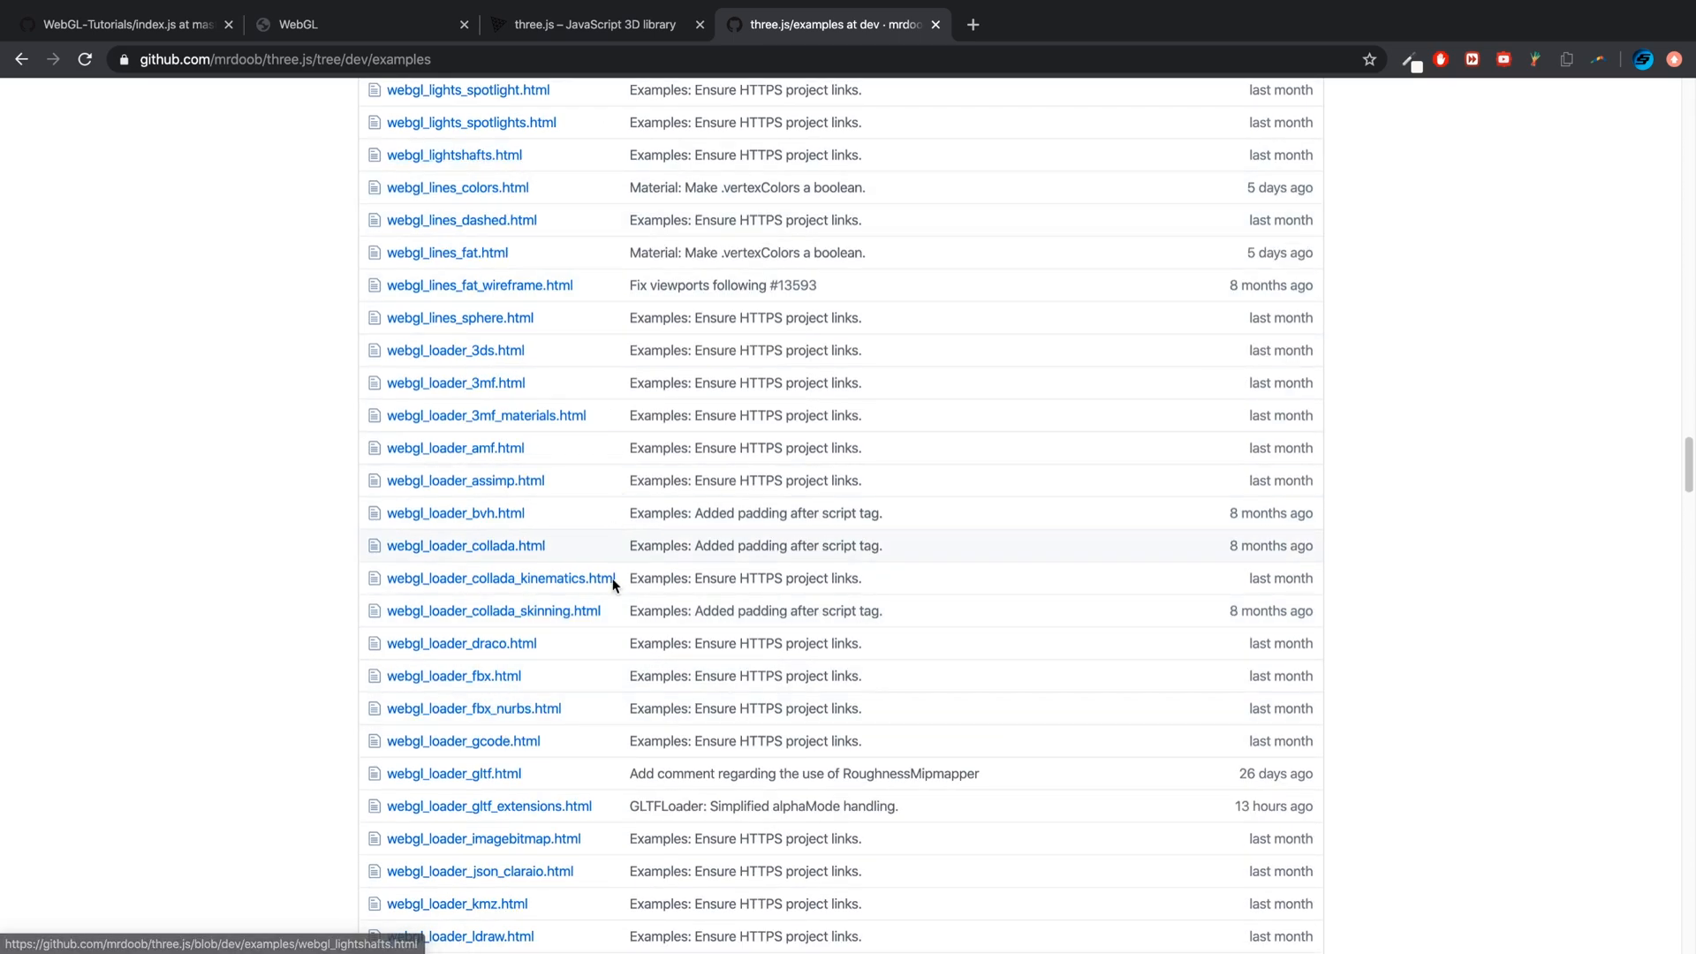
mouse_move(498, 480)
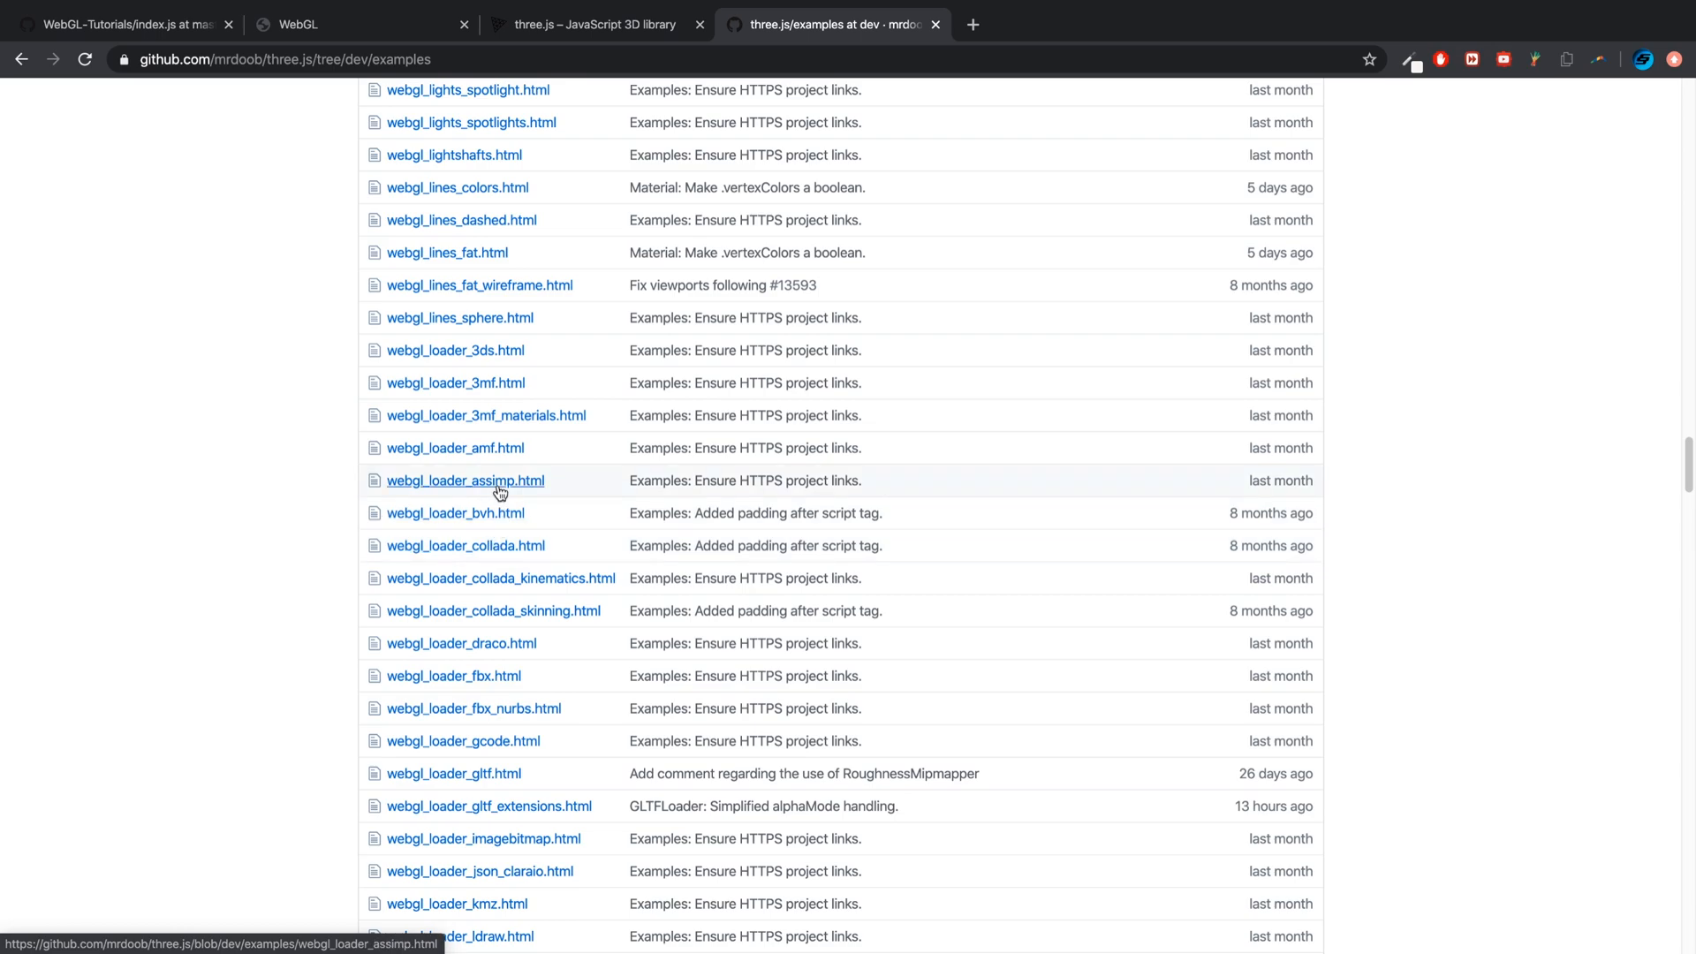
scroll("down", 3)
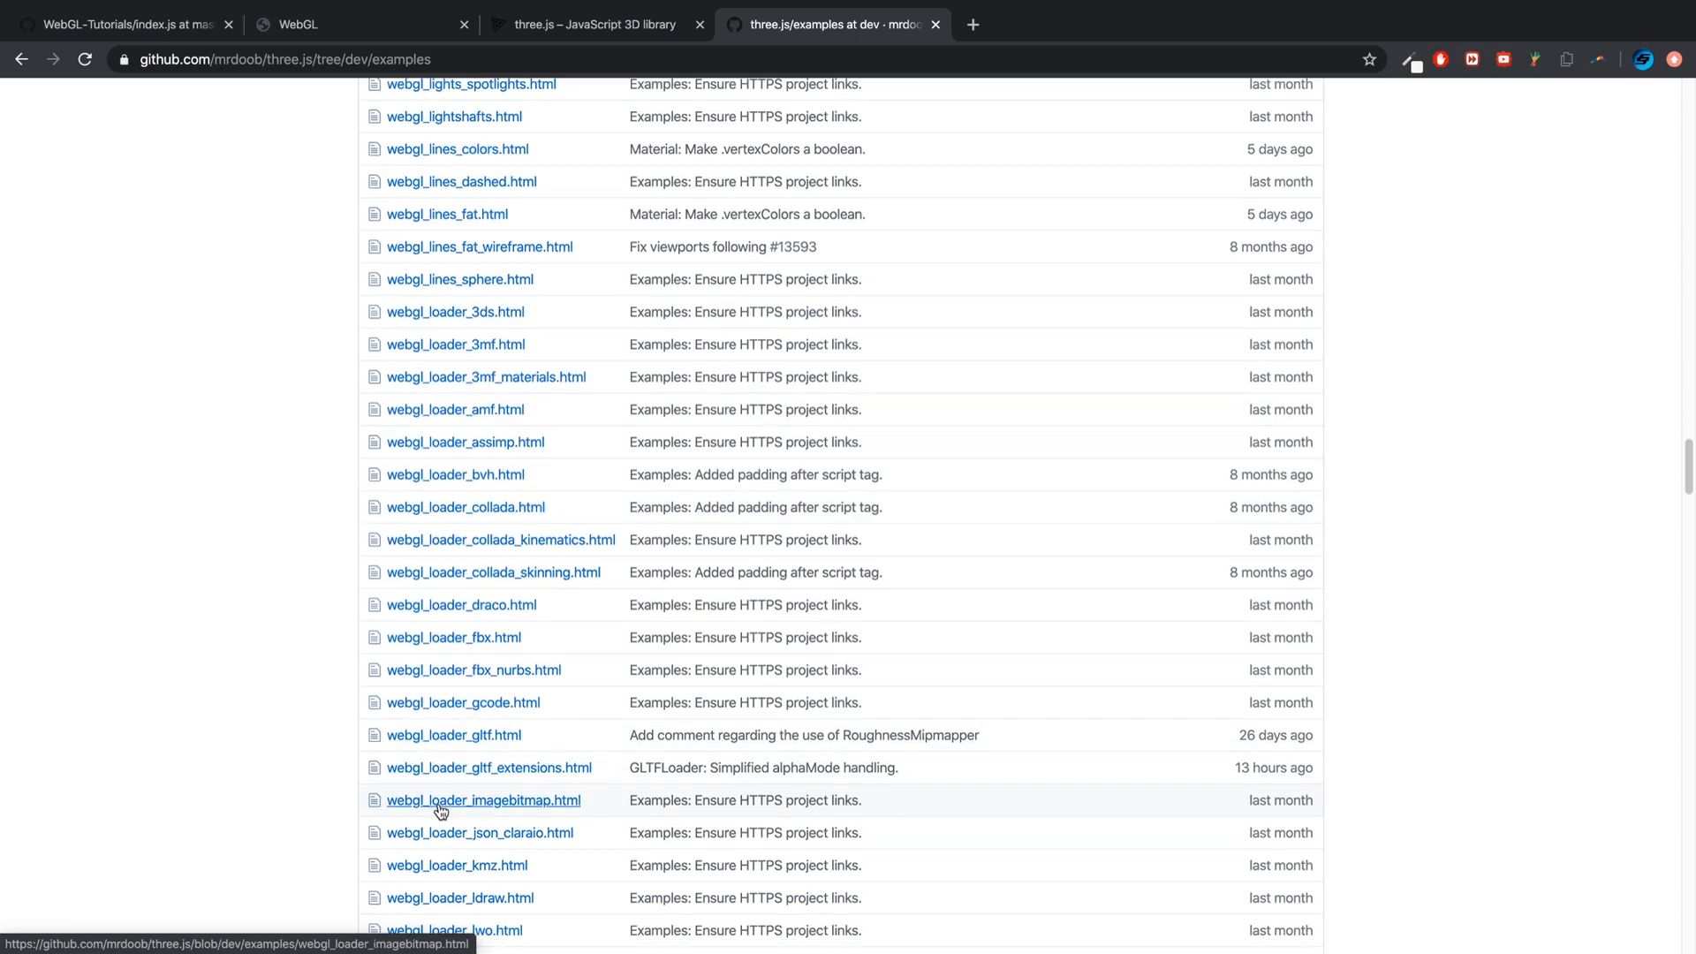
scroll("down", 3)
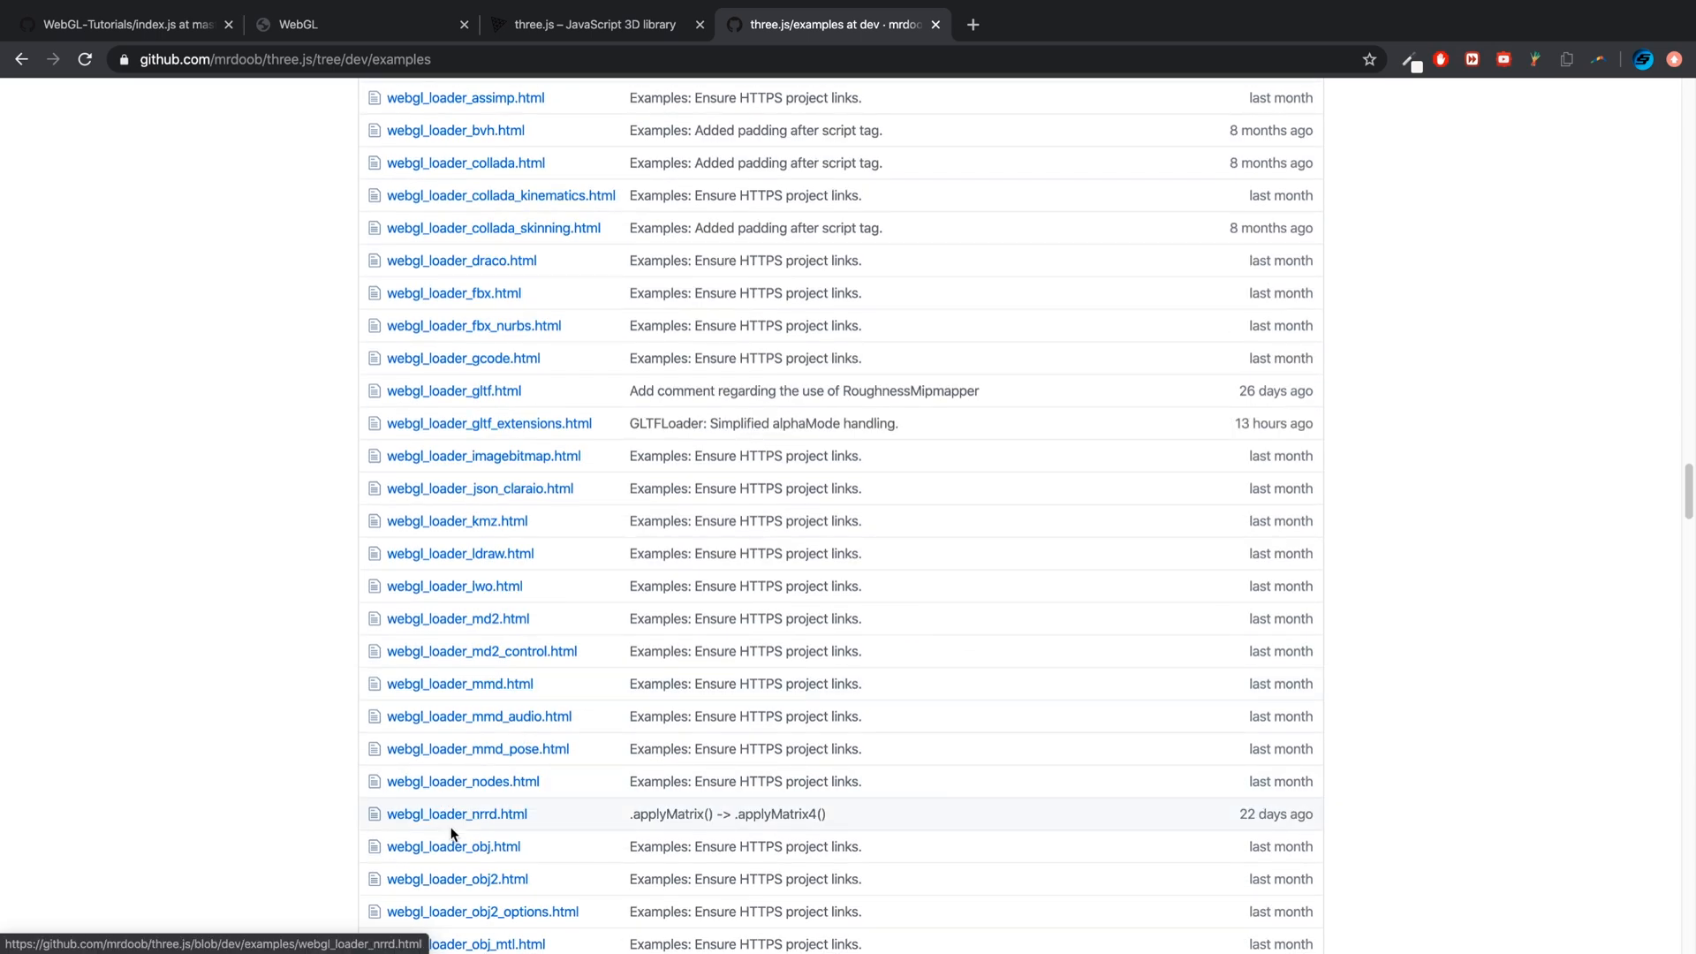
scroll("down", 3)
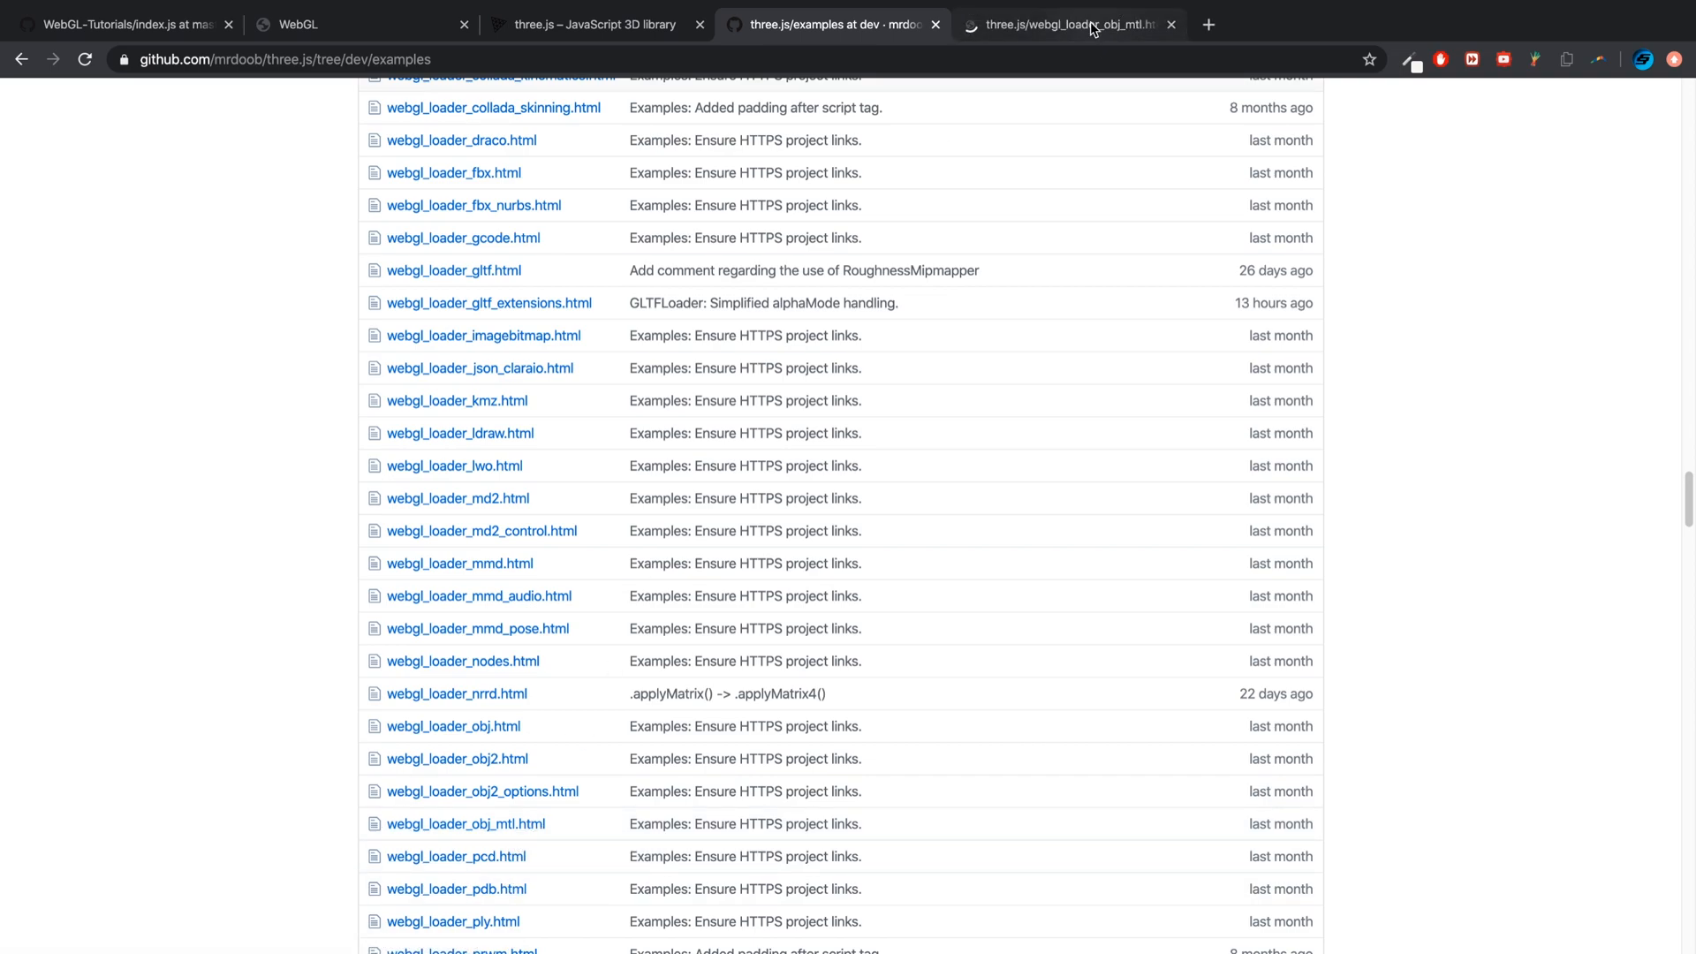
Switch to the webgl_loader_obj_mtl.html tab and scroll its code back to the imports
left_click(1065, 24)
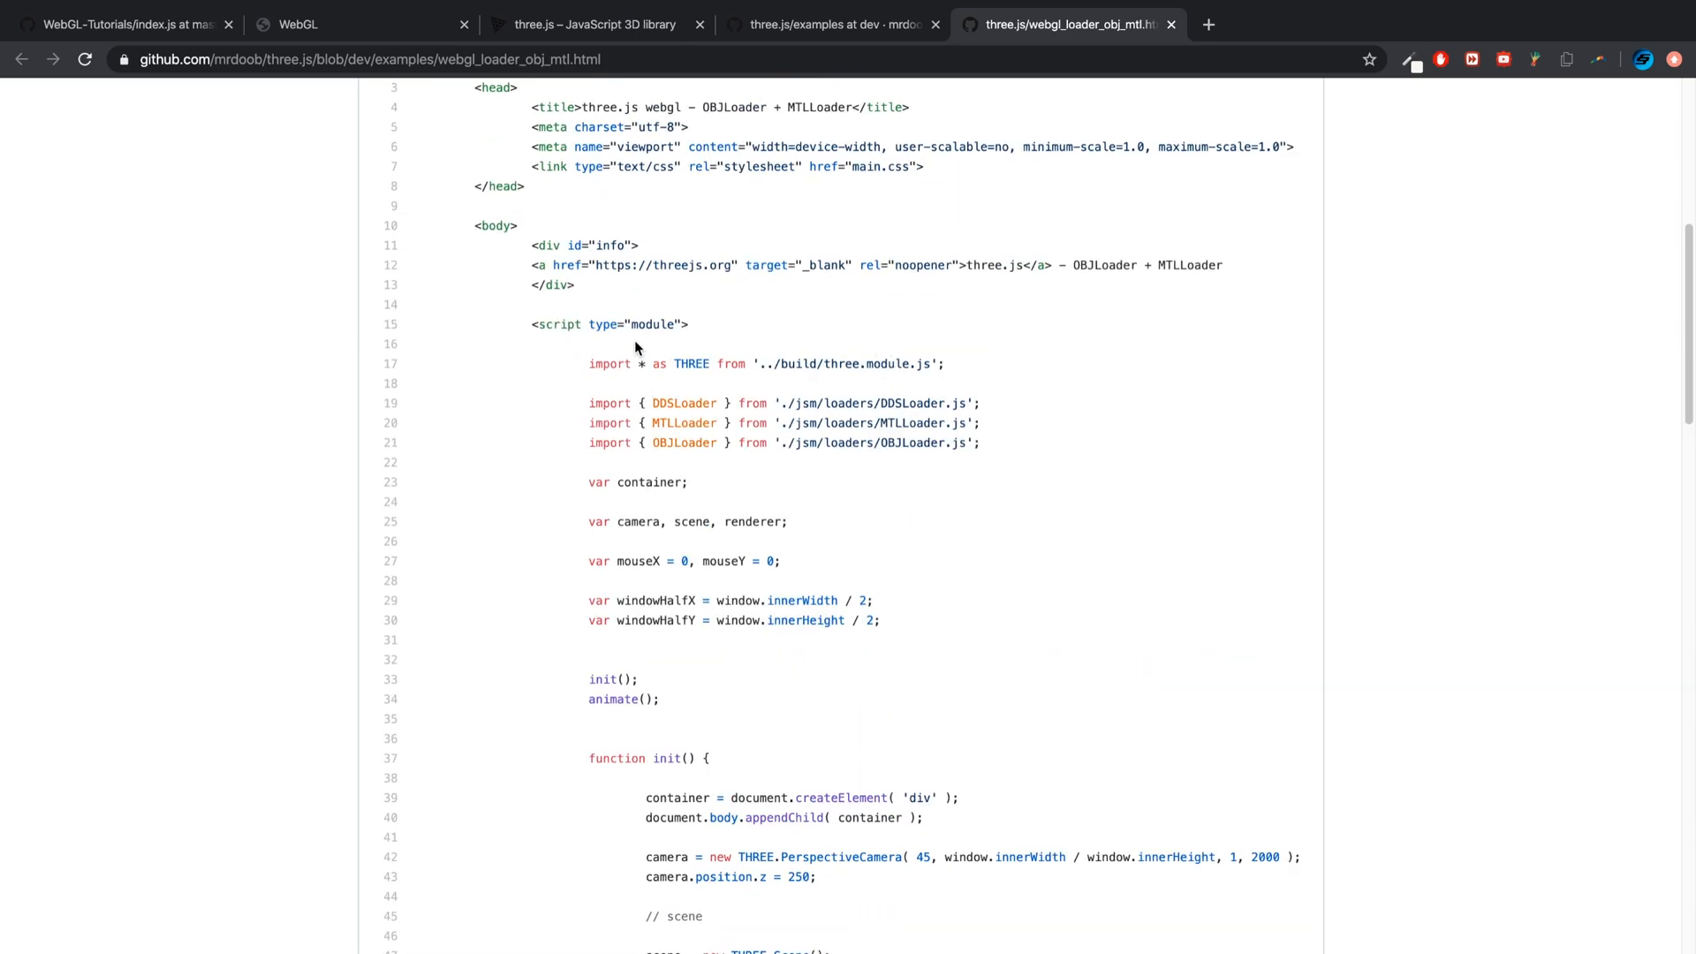
scroll("down", 3)
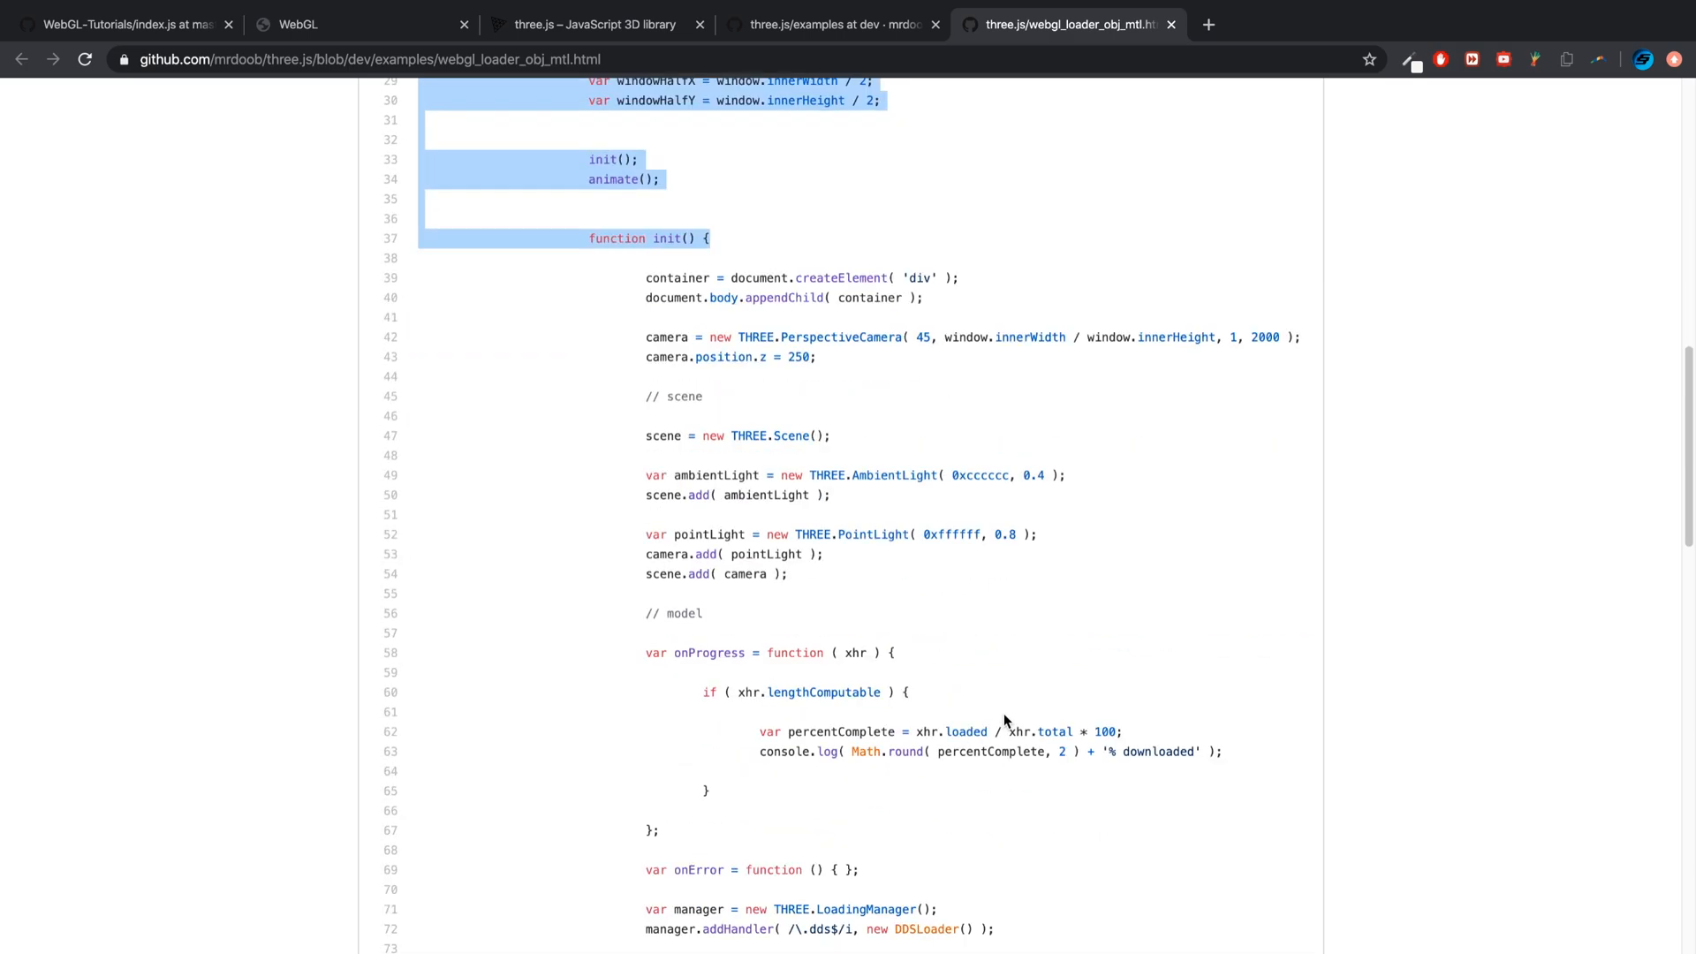
scroll("down", 3)
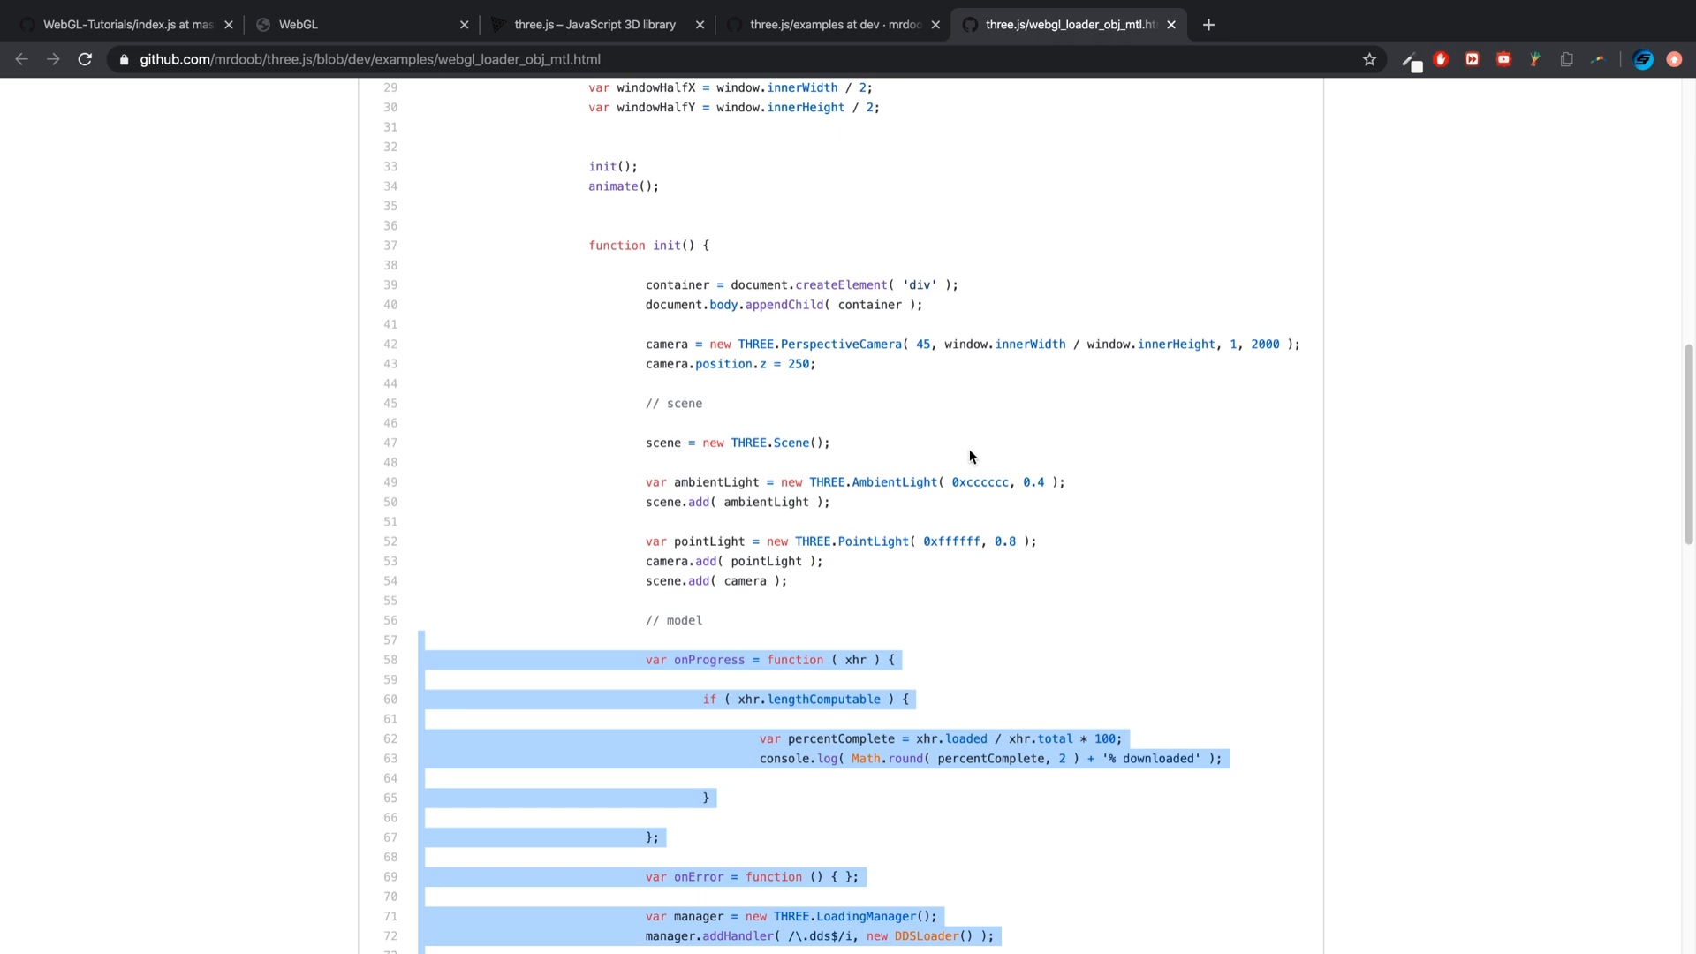
scroll("up", 3)
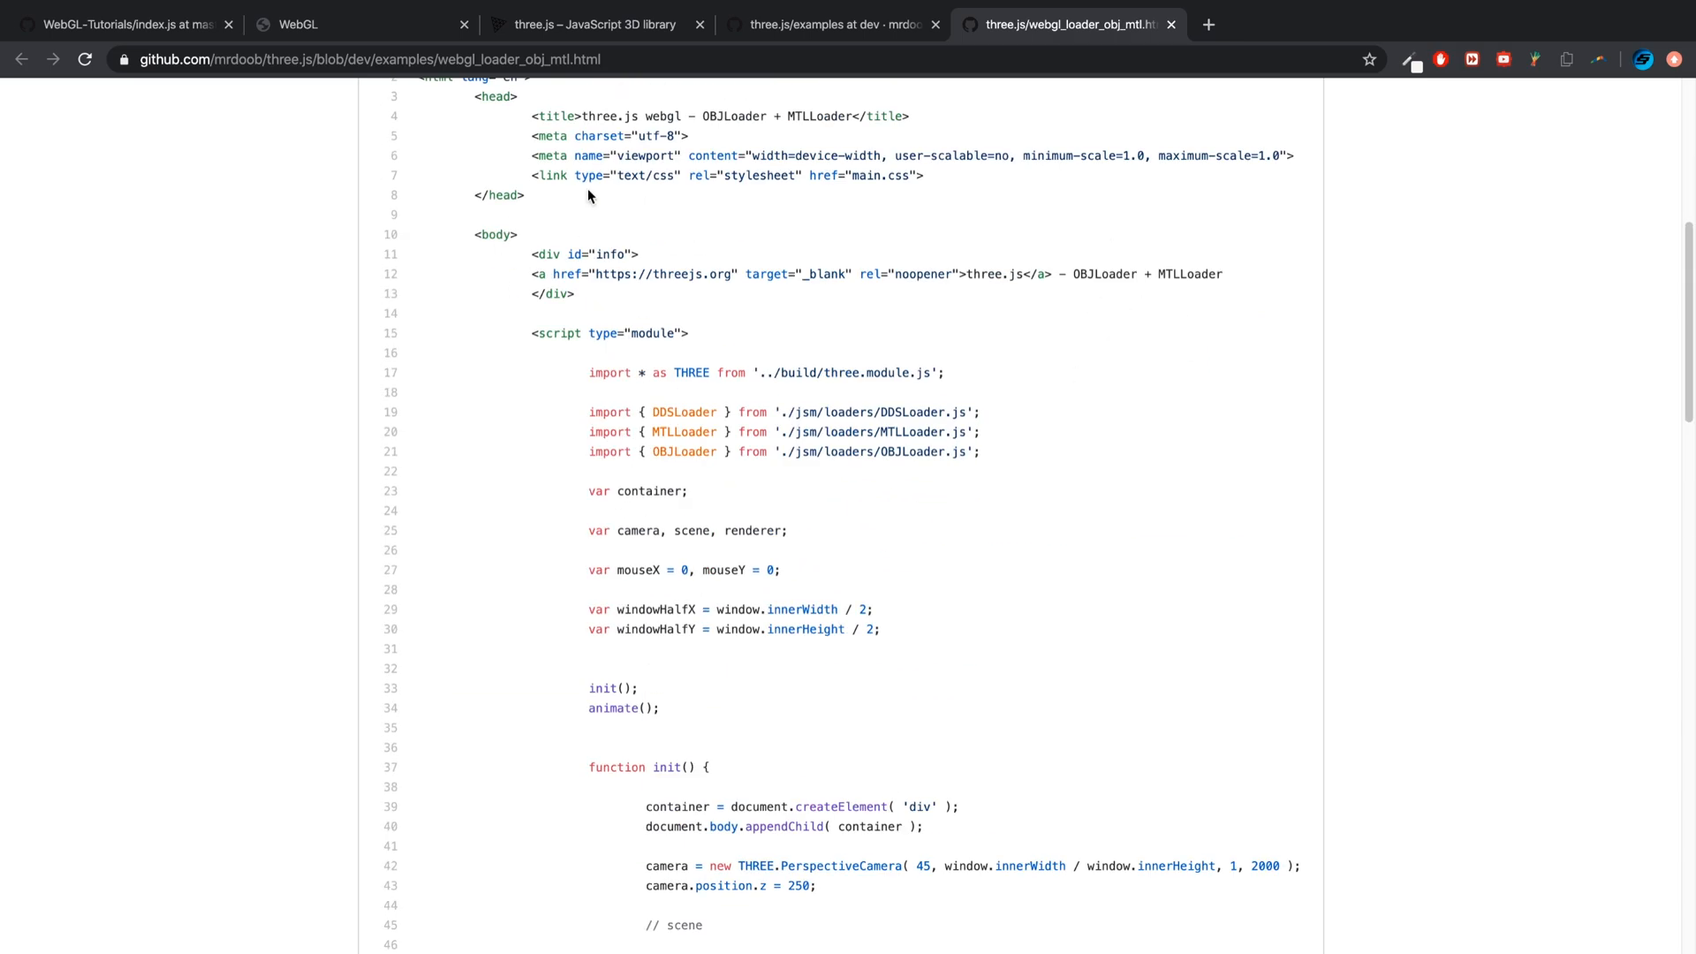
mouse_move(843, 509)
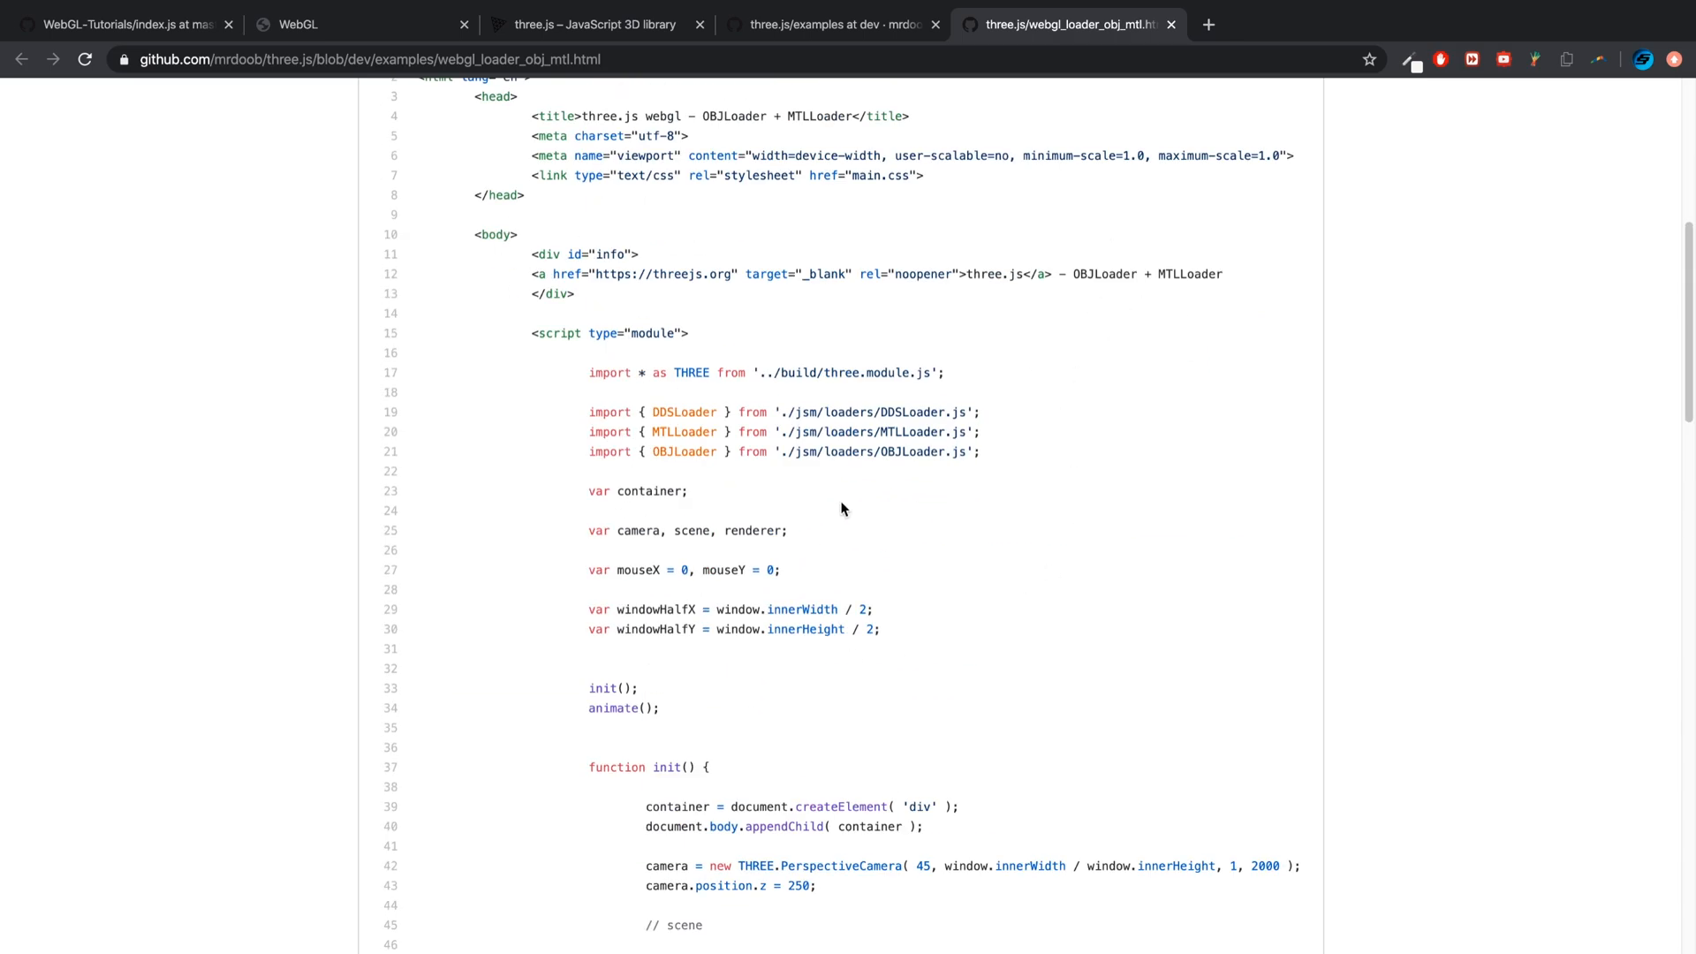
mouse_move(831, 477)
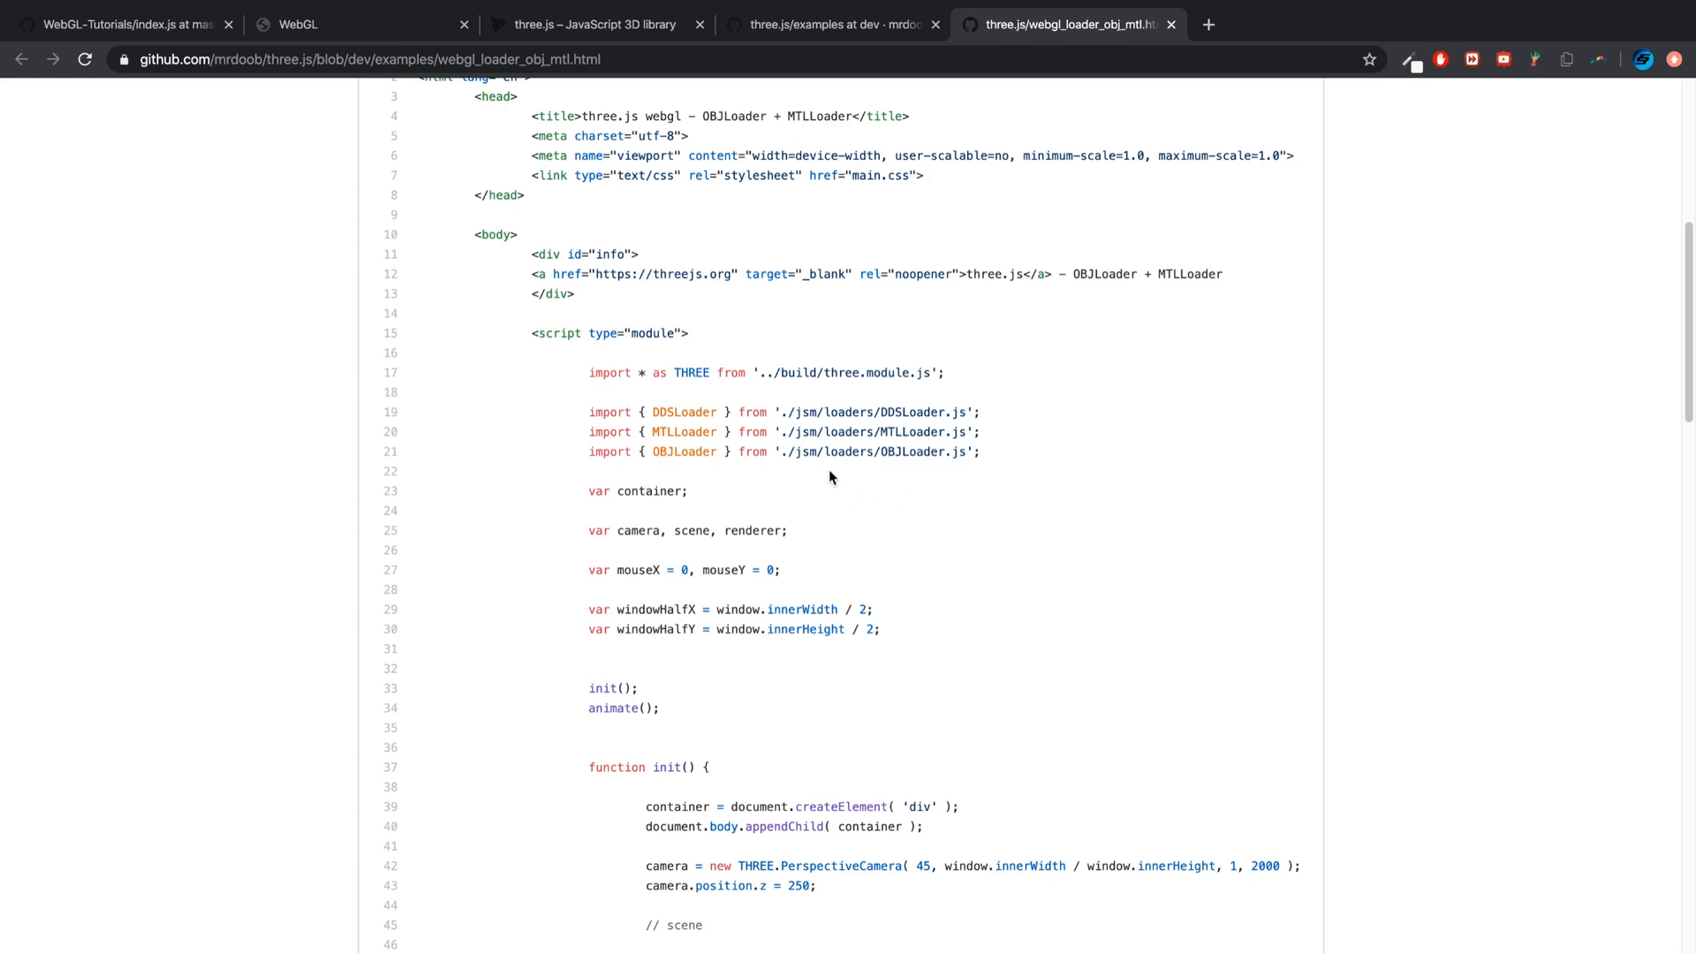
mouse_move(1022, 35)
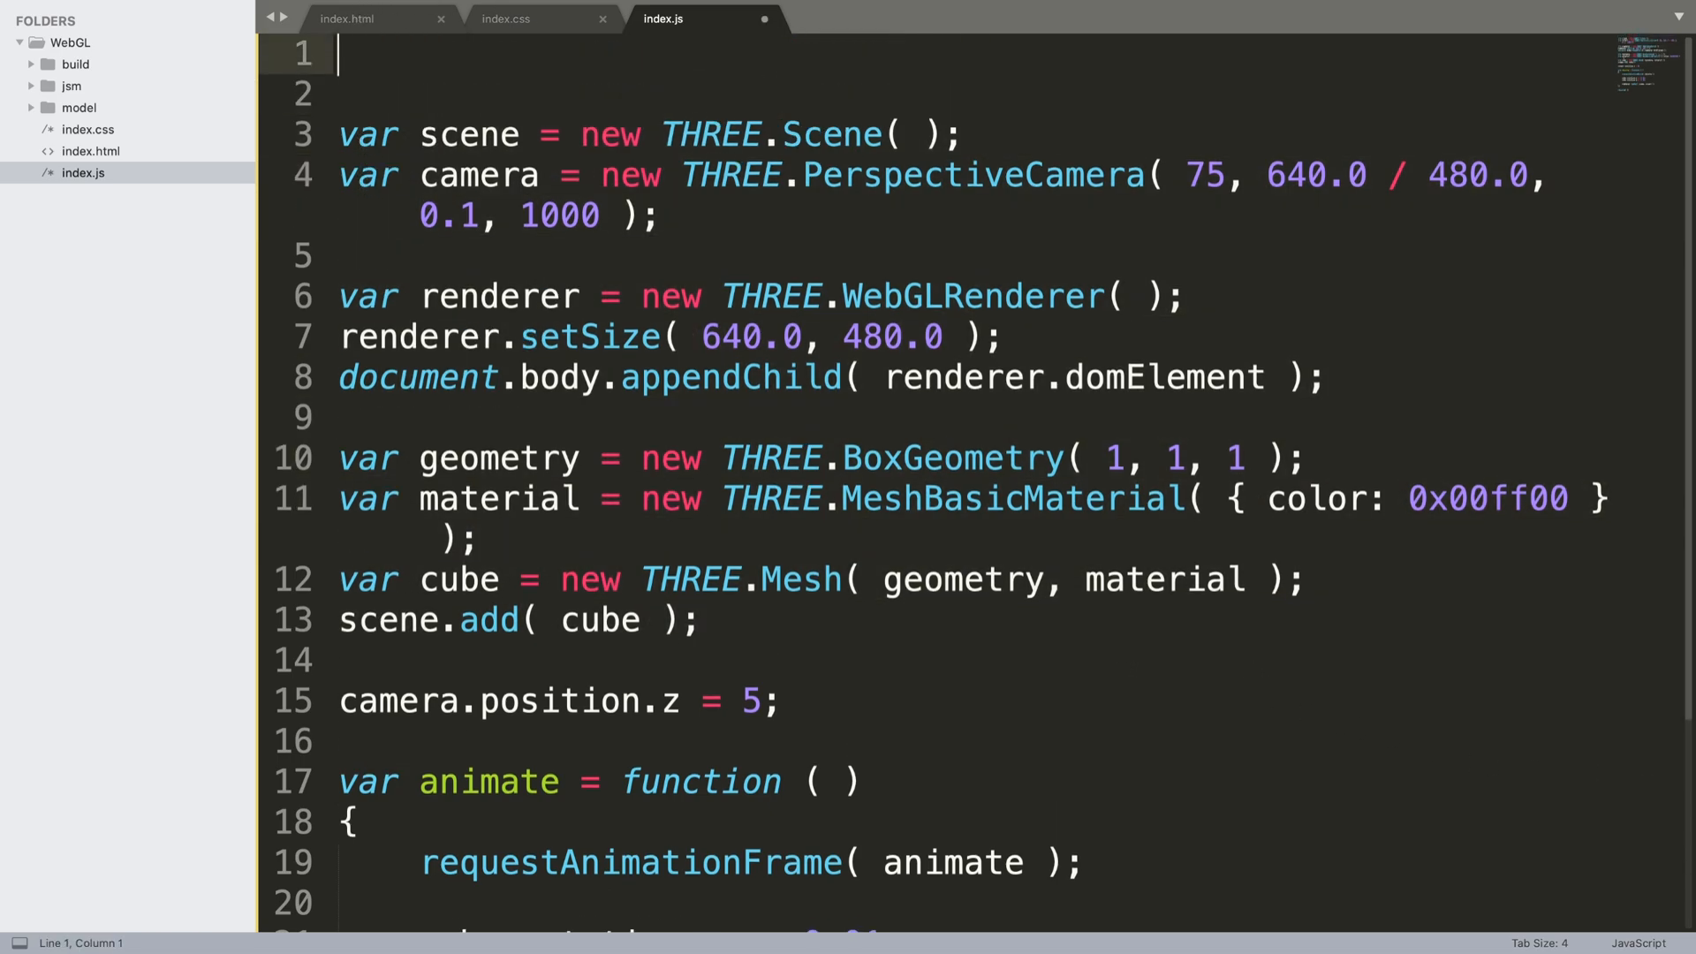
Type import { DDSLoader } from './jsm/loaders/DDSLoader.js'; on line 1
type("import")
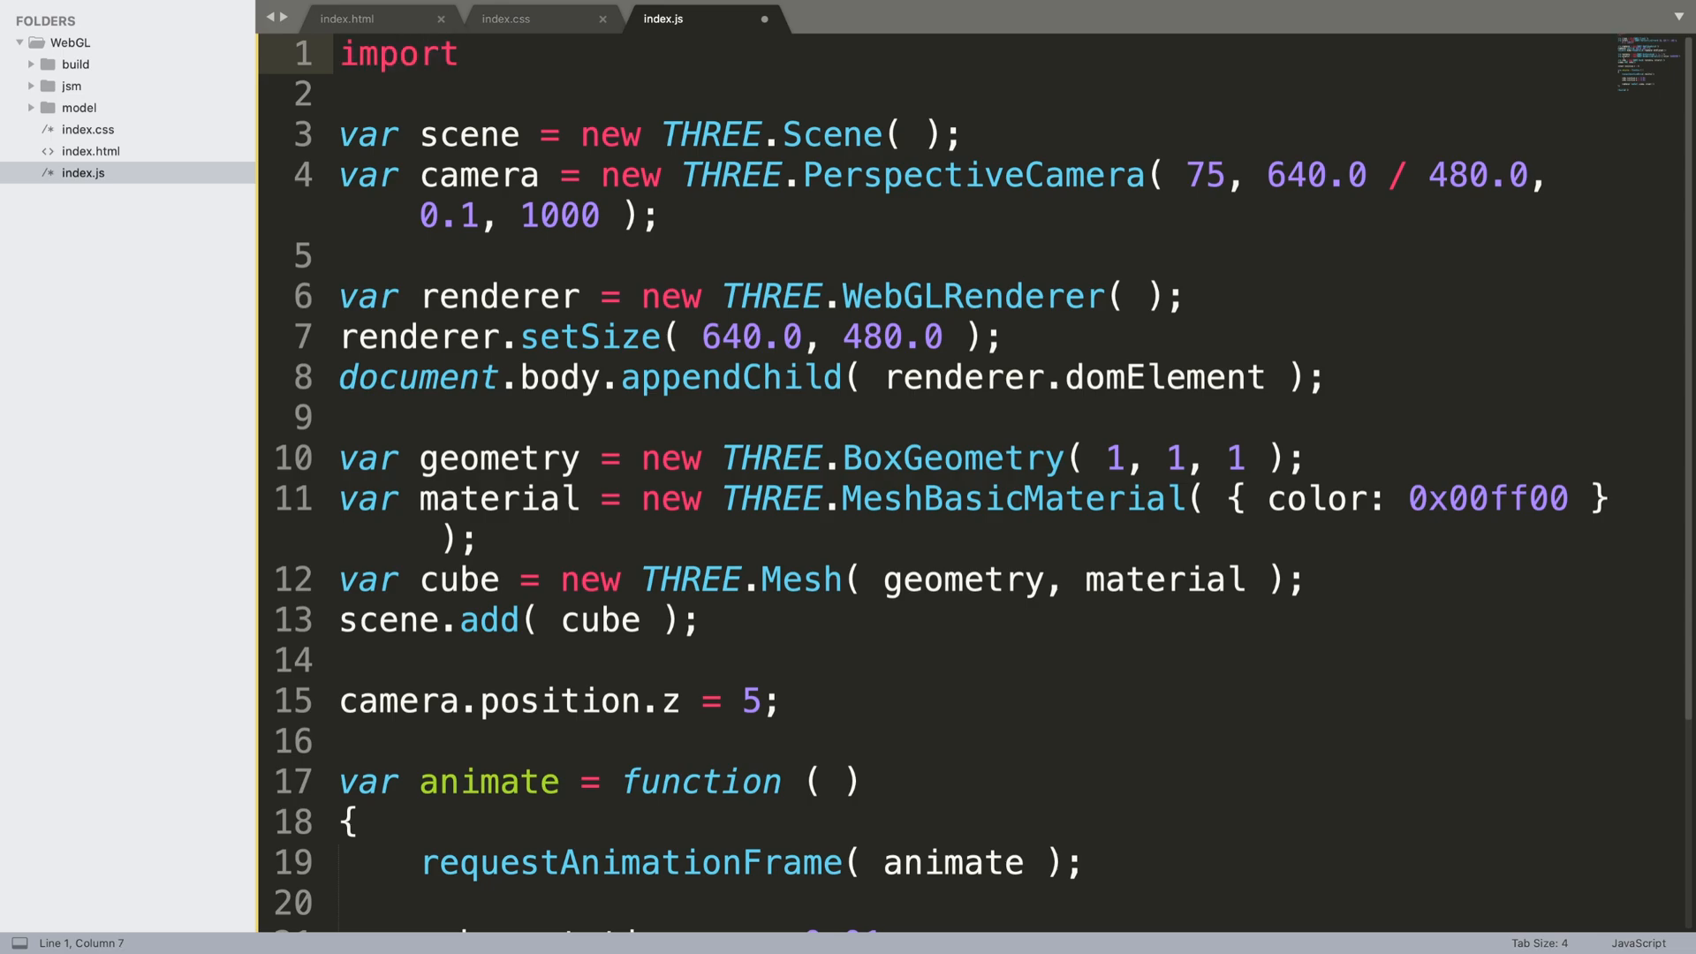
type("{ }")
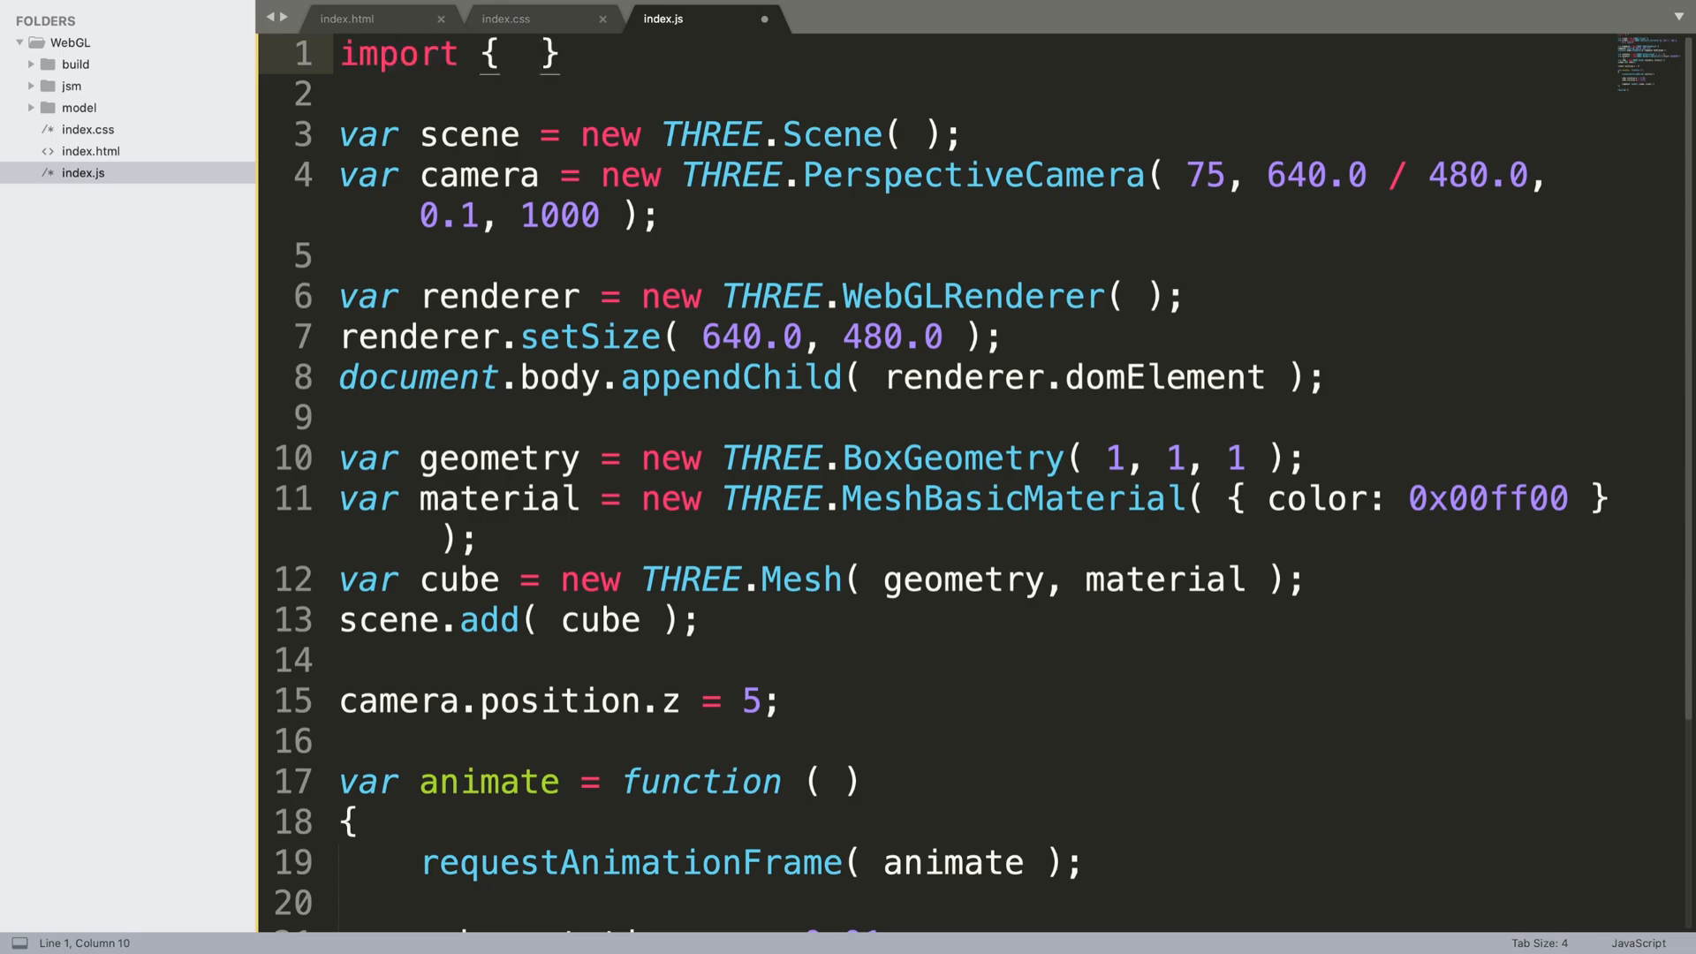
type("DDSL")
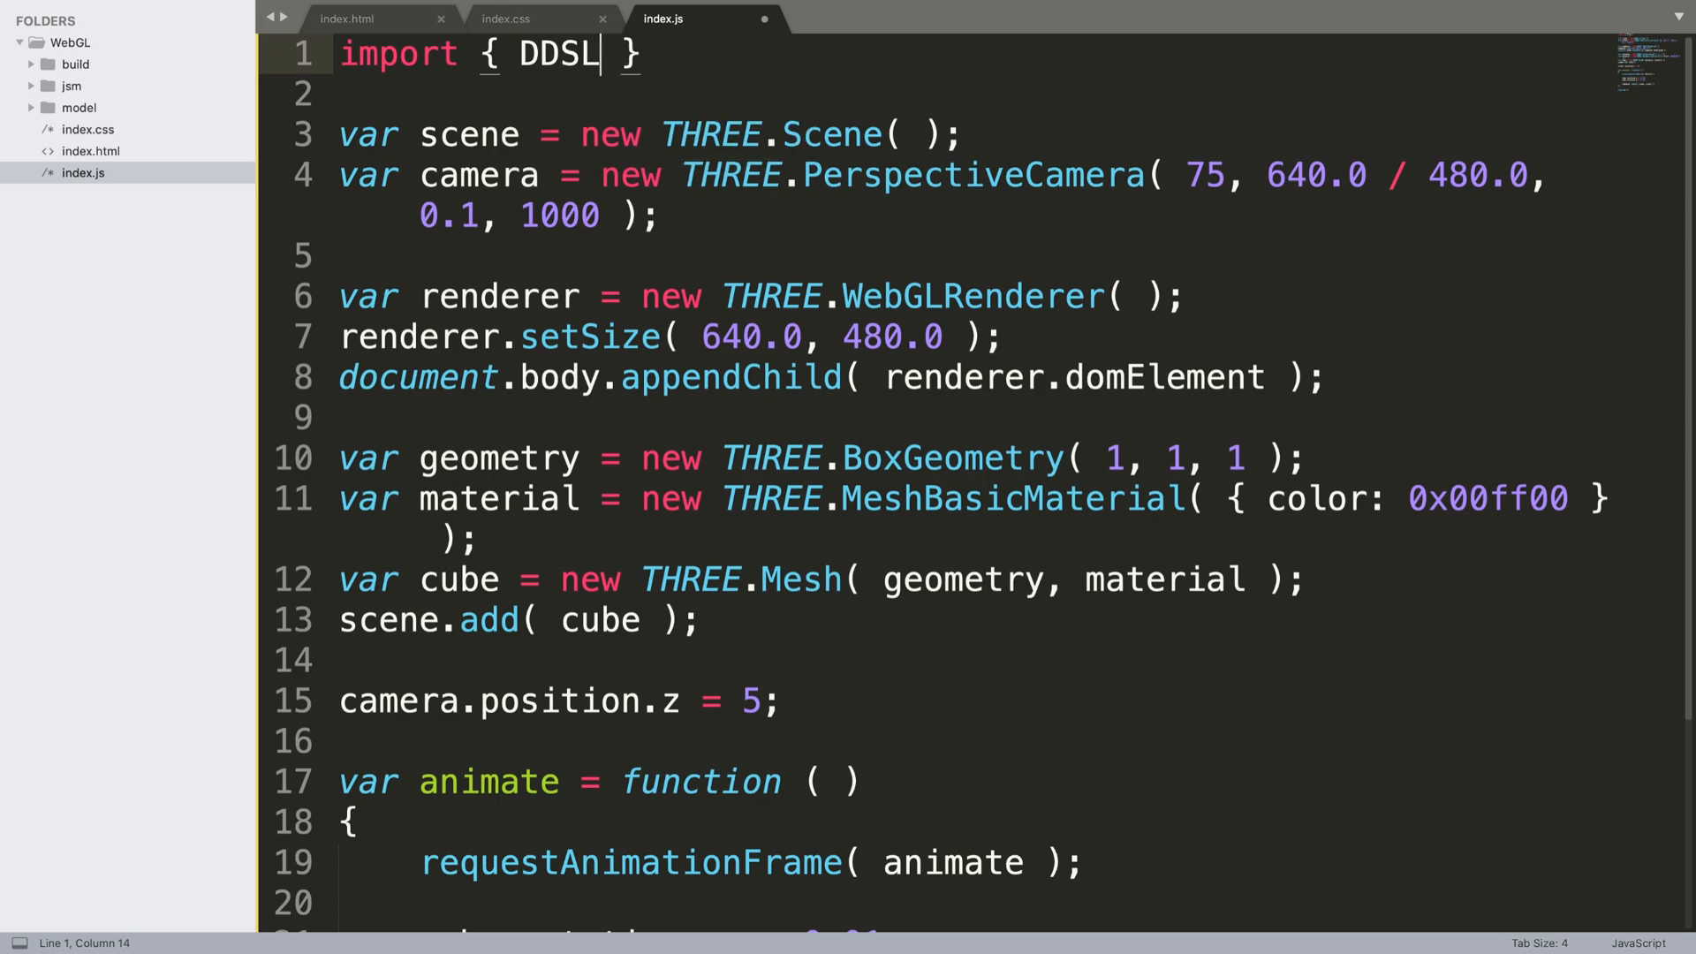
type("oa")
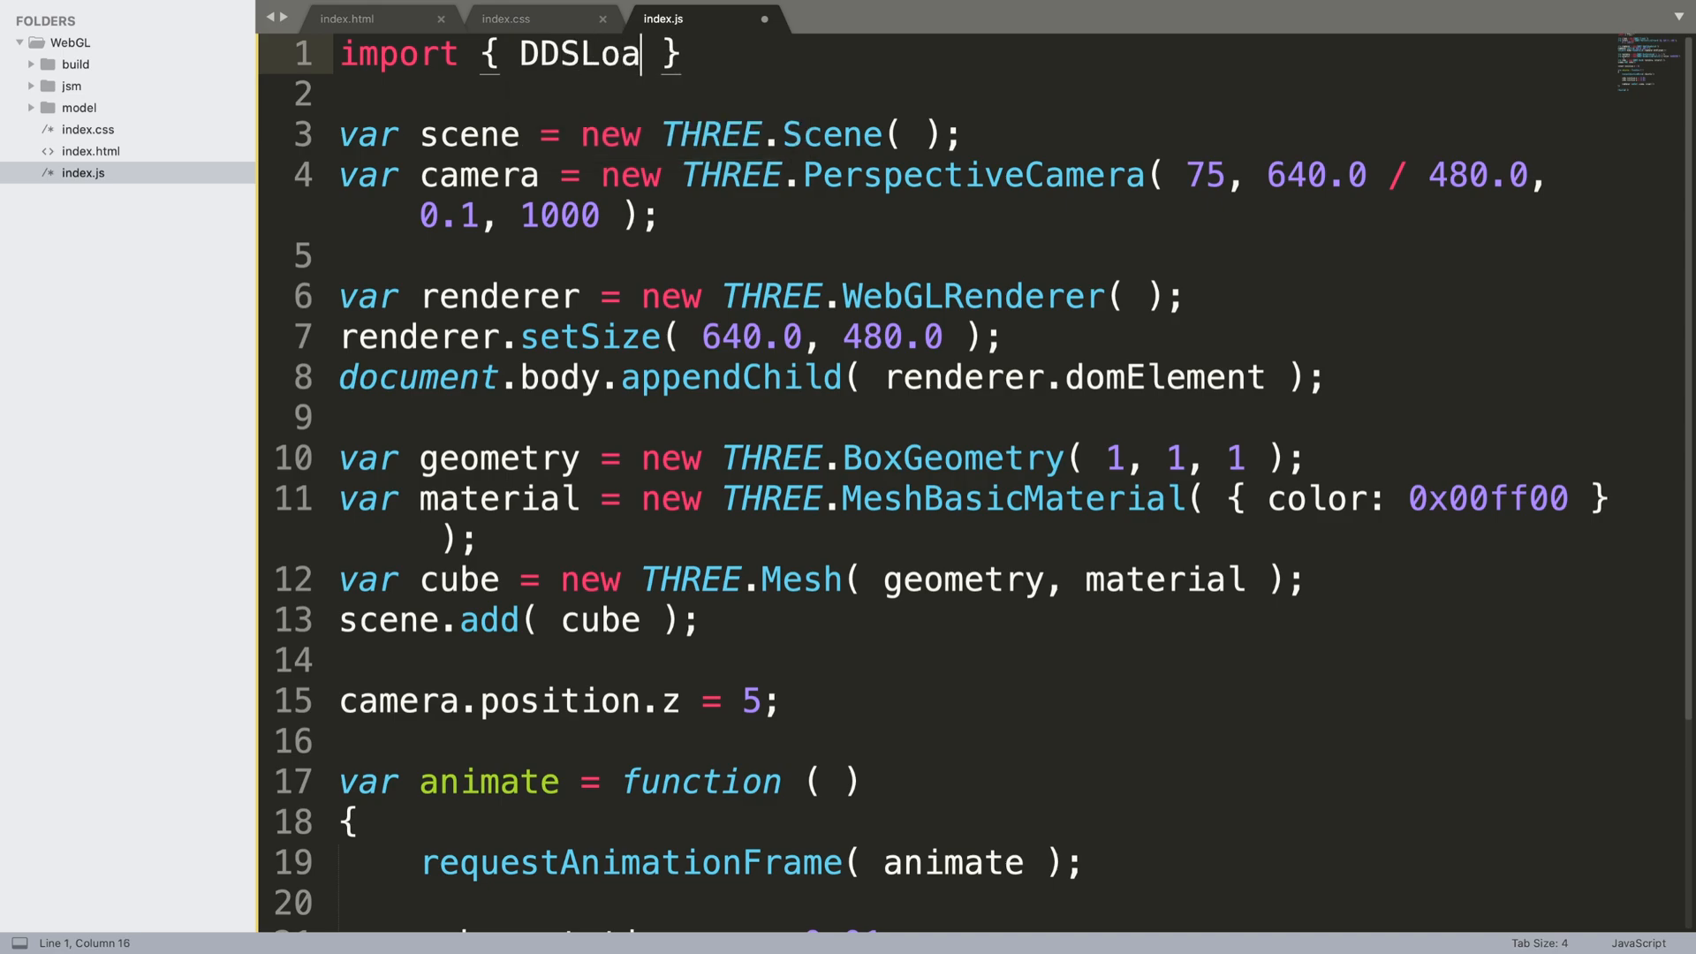
type("der")
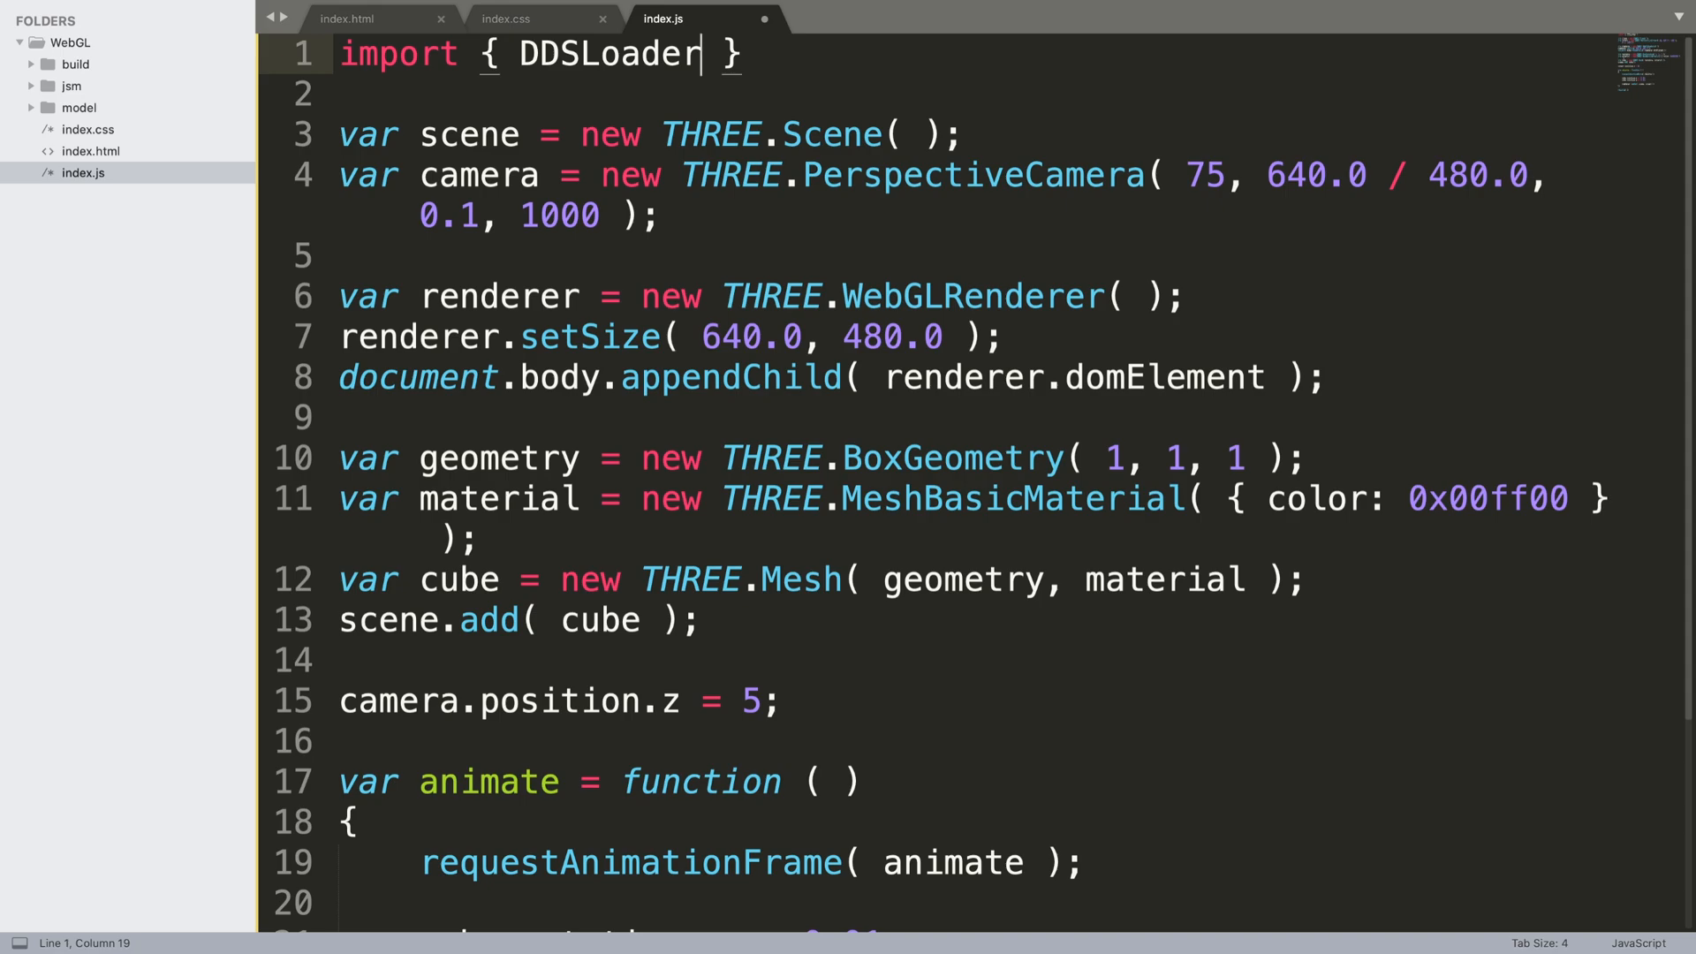
type("fr")
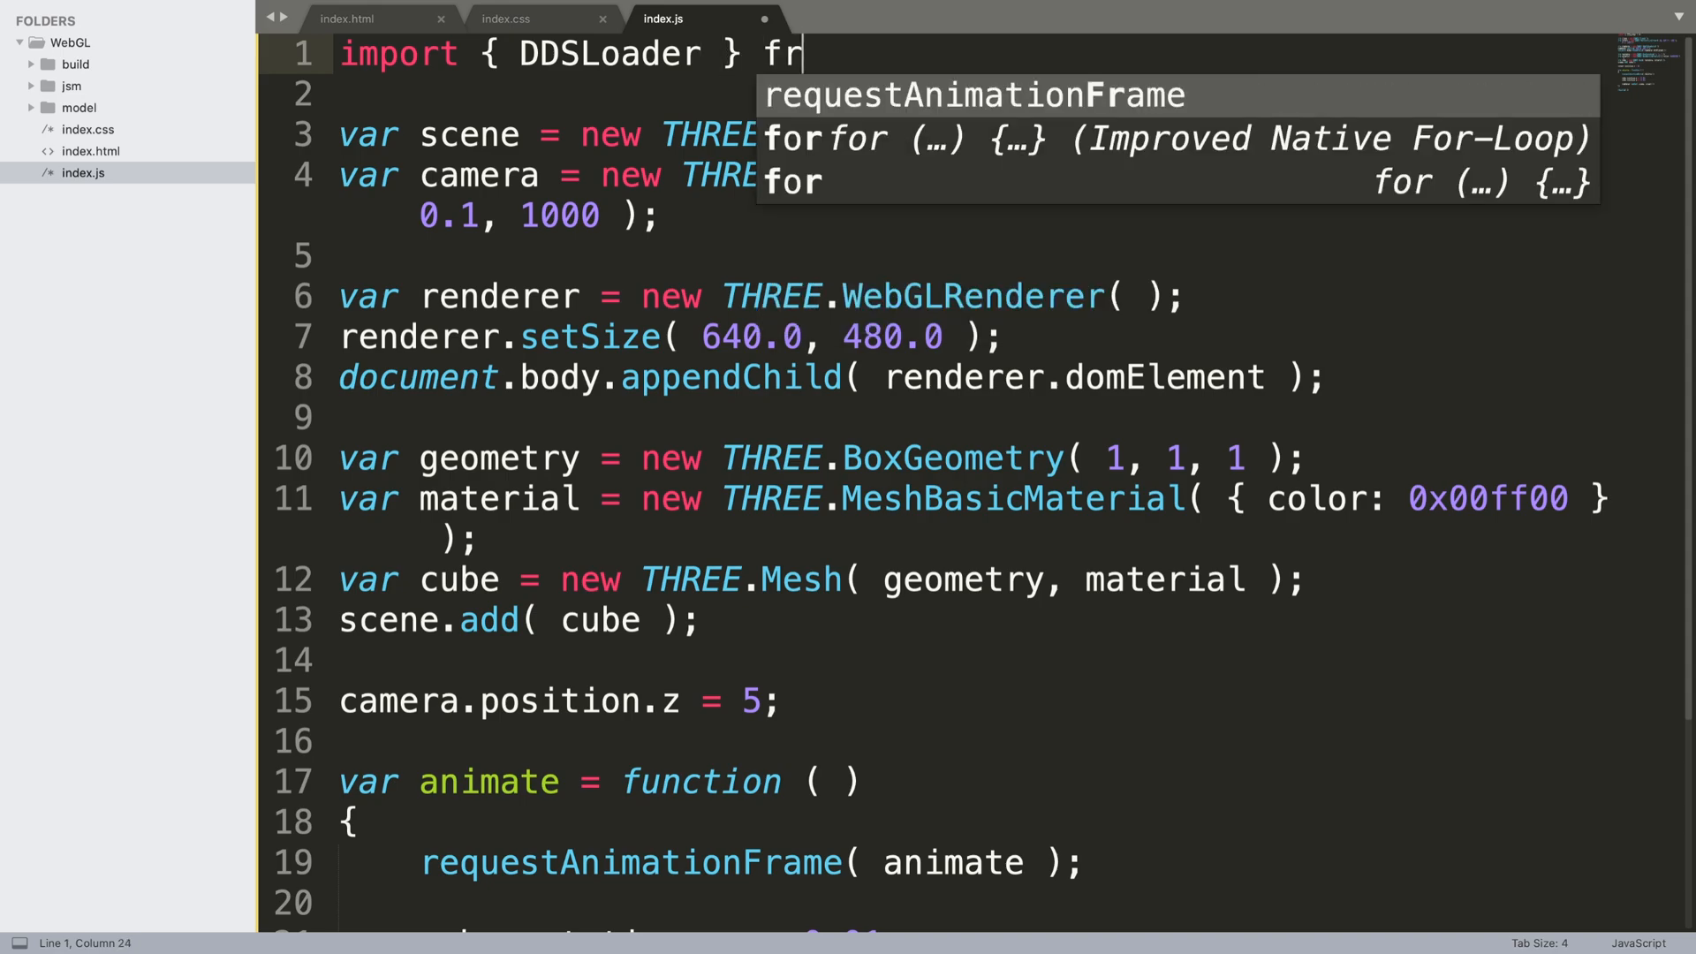
type("om '")
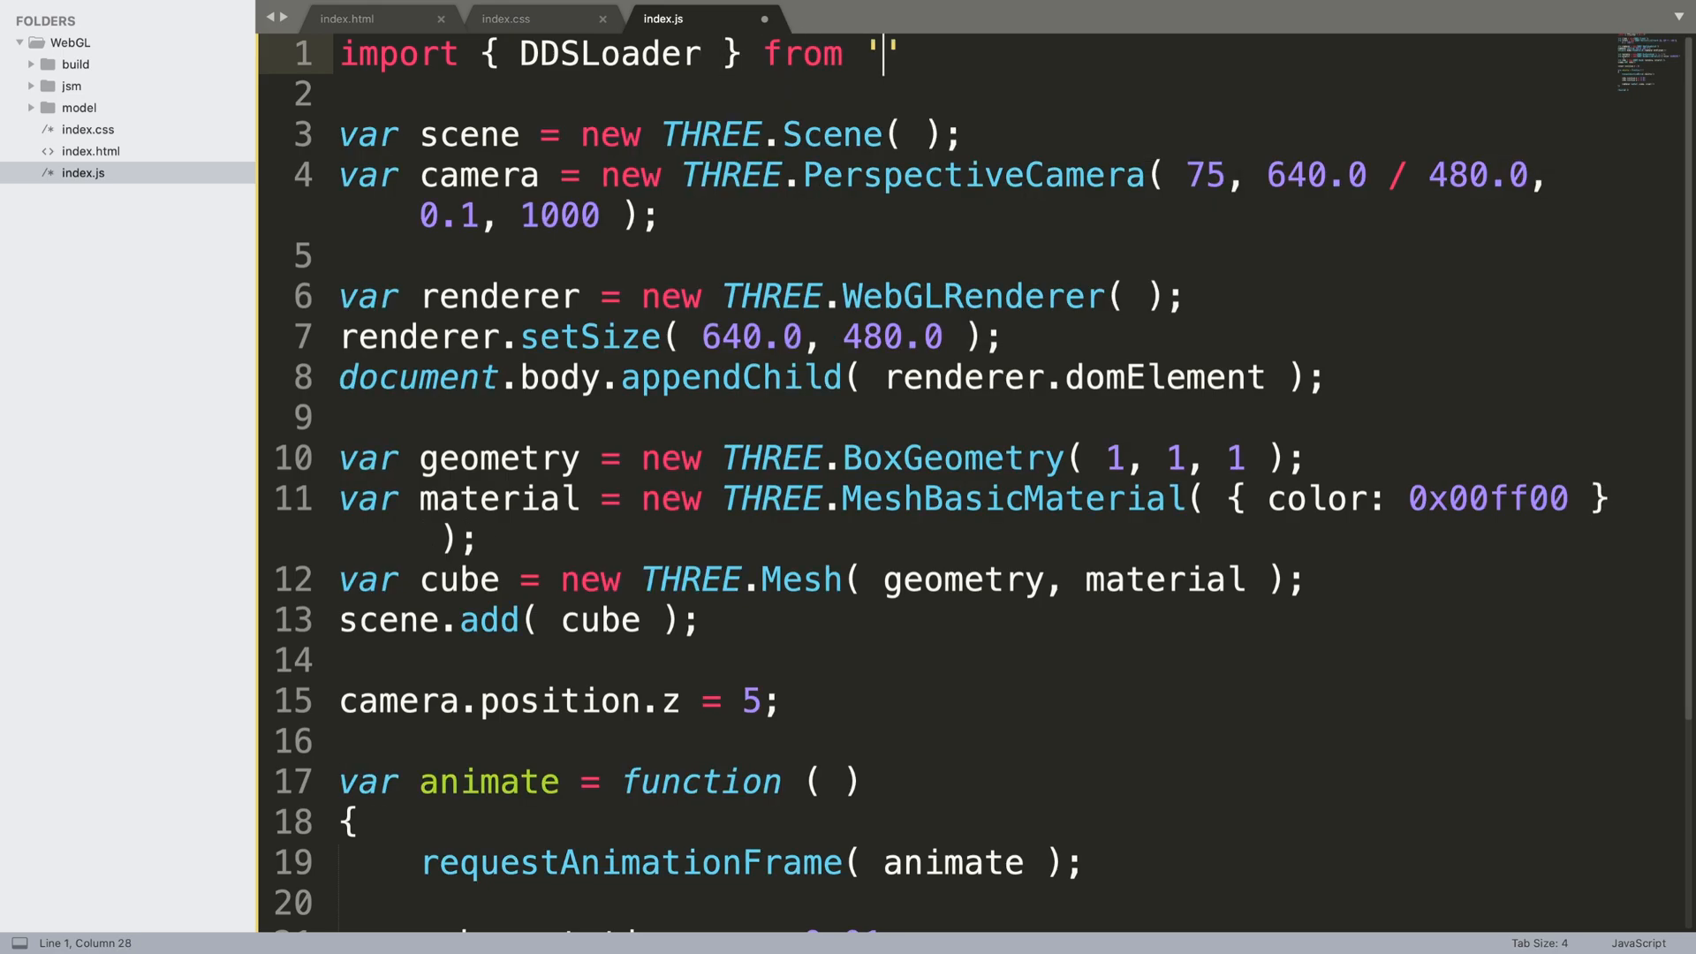
type("./")
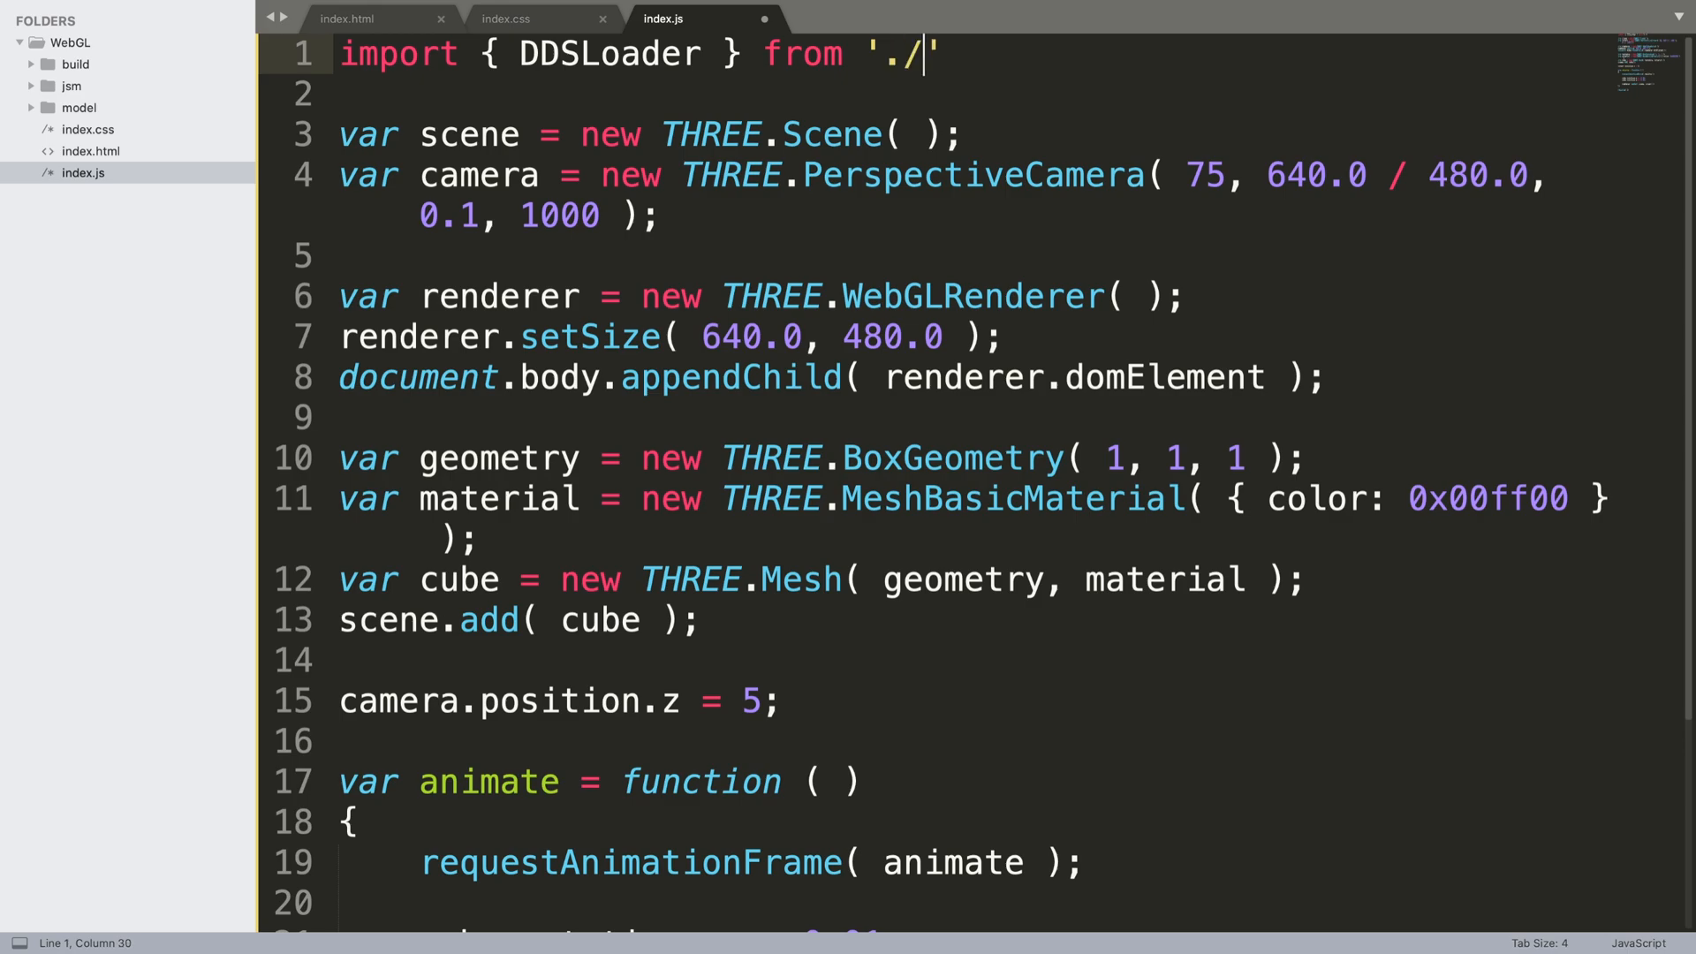
type("jsm")
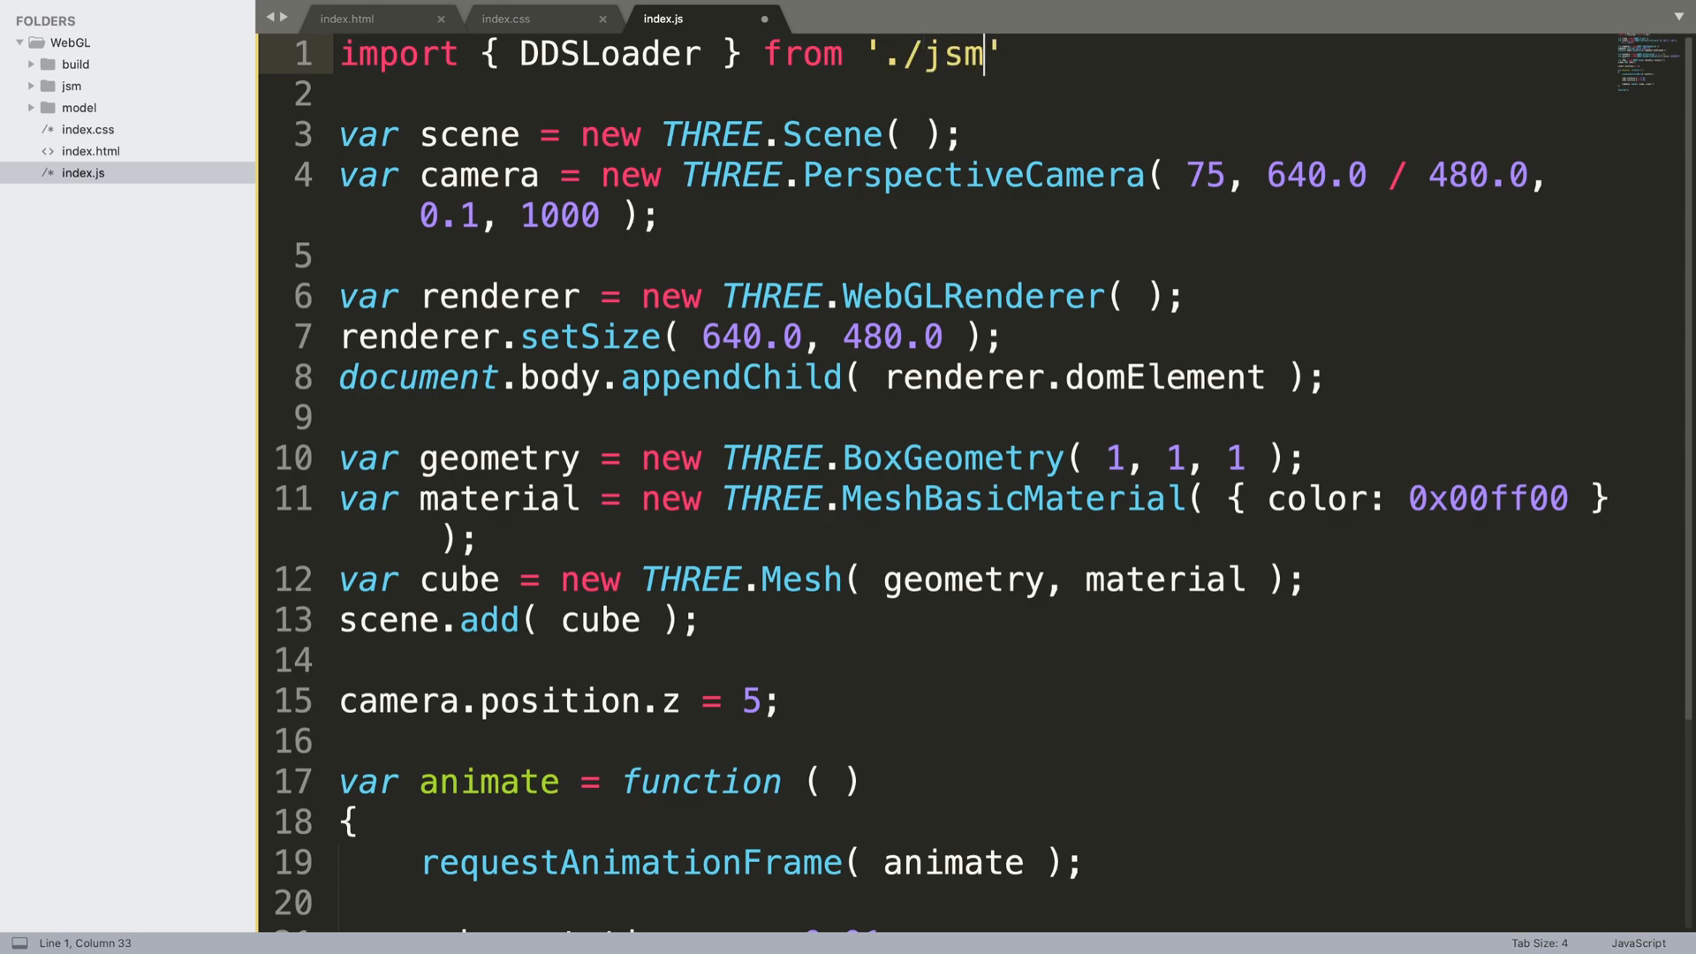
type("/load")
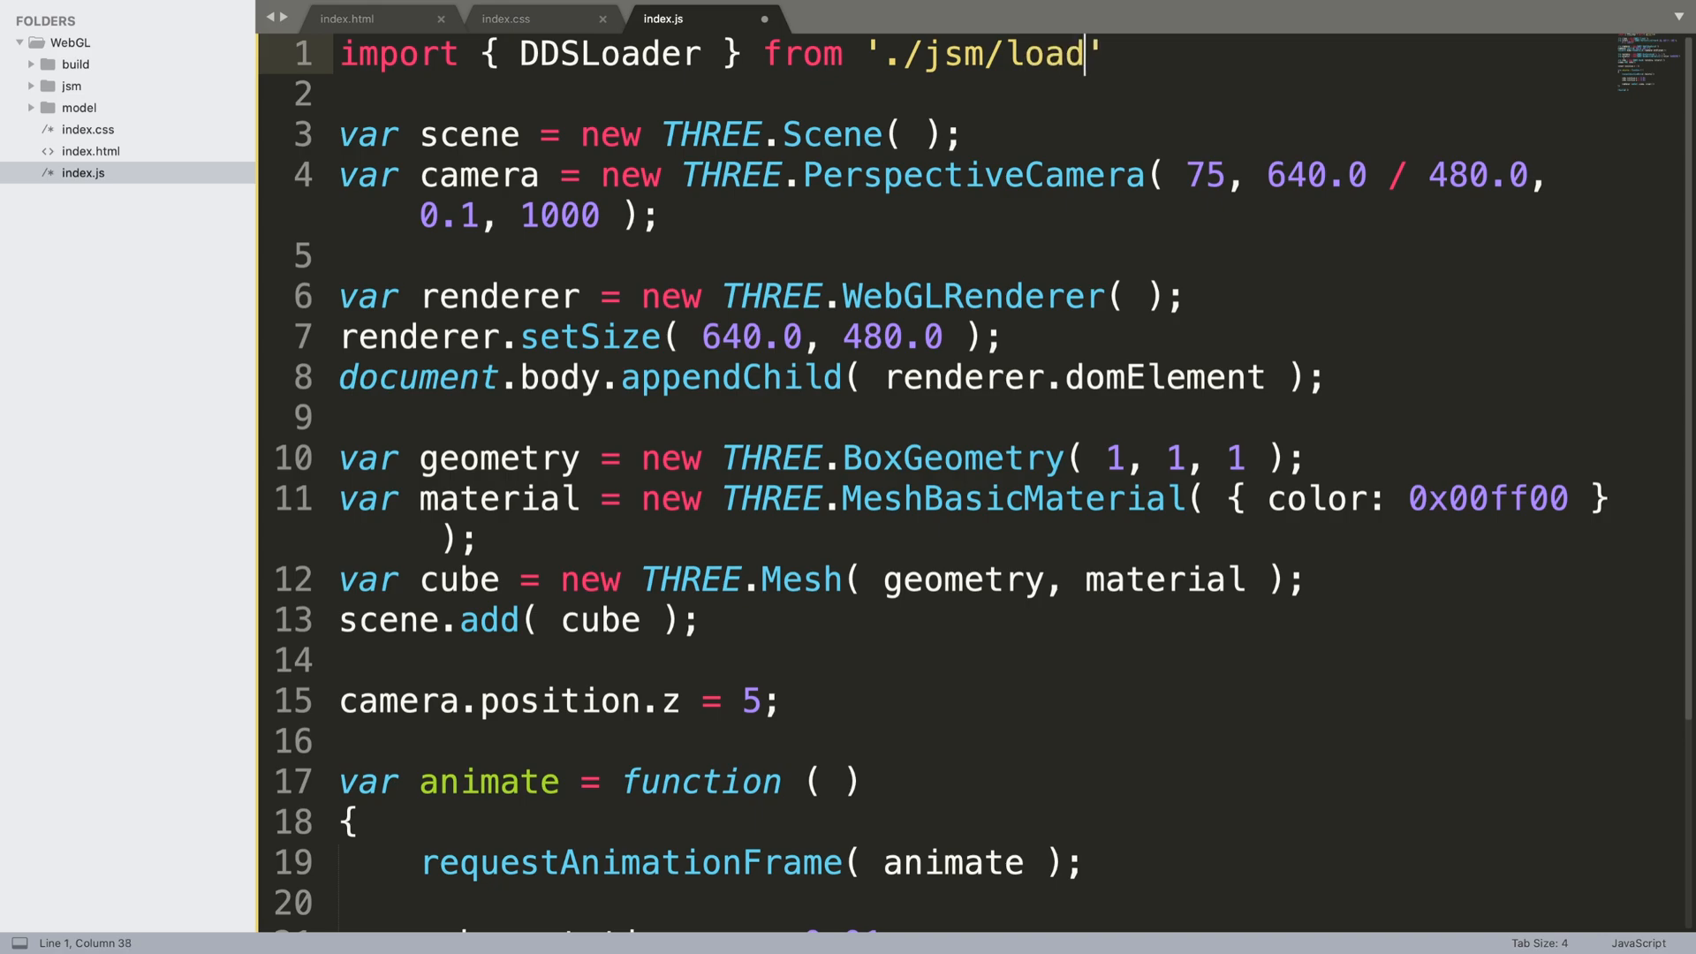
type("ers")
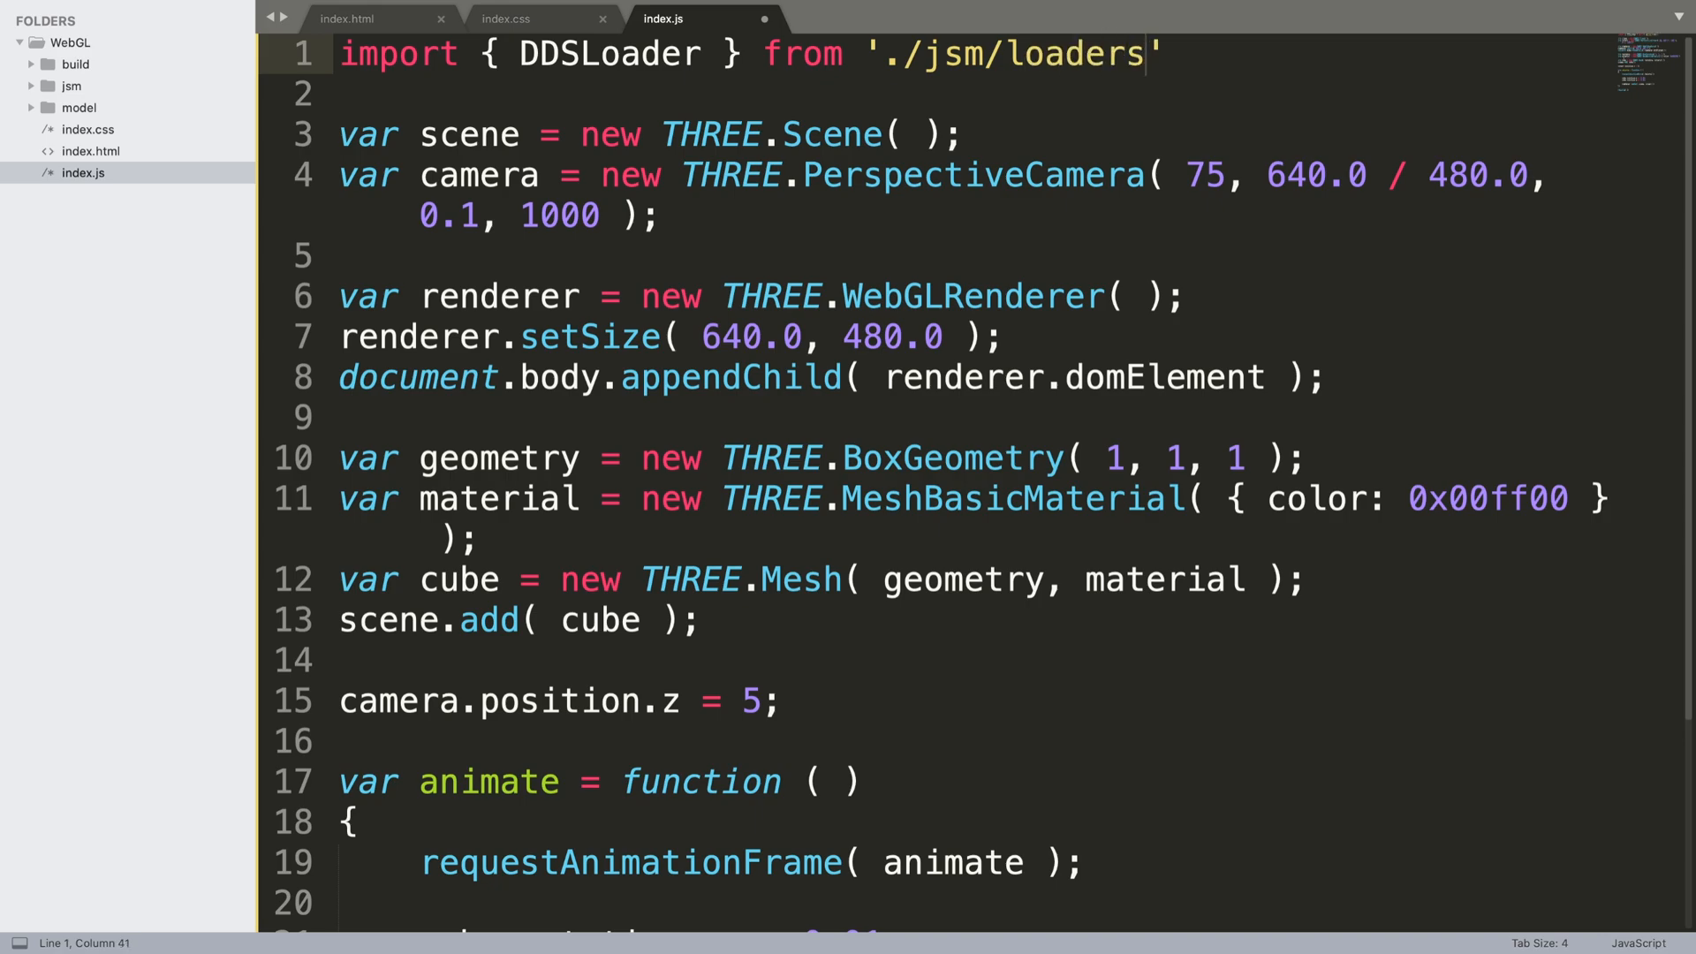
type("/")
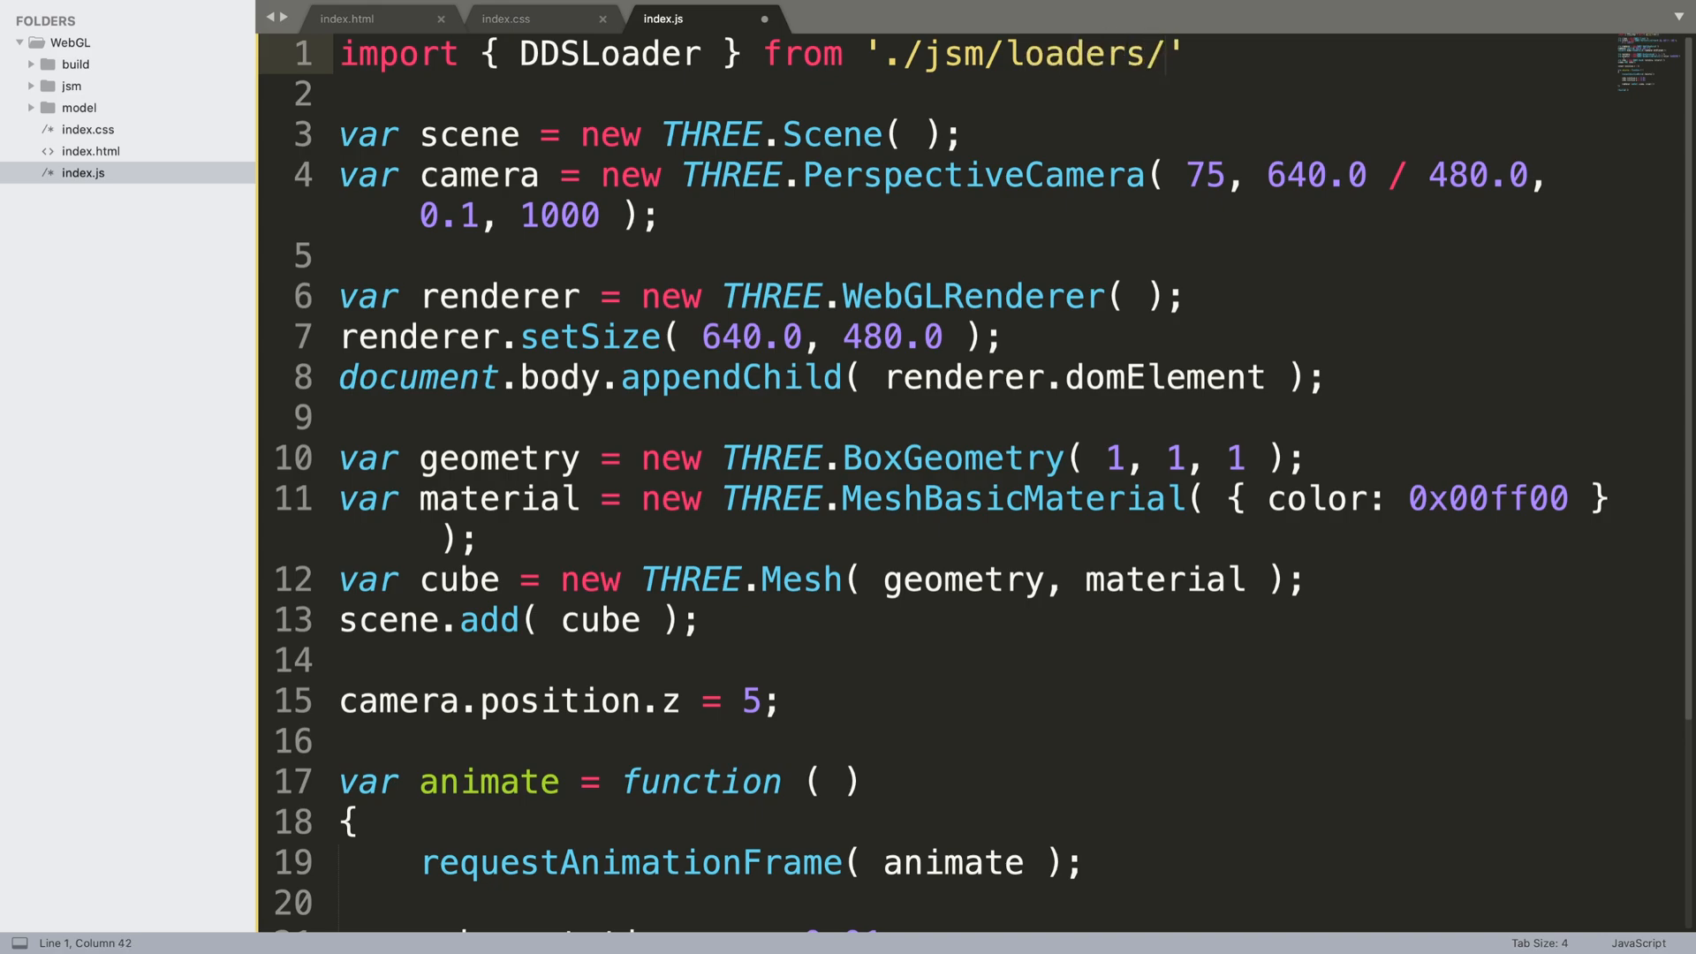
type("DDSLoade")
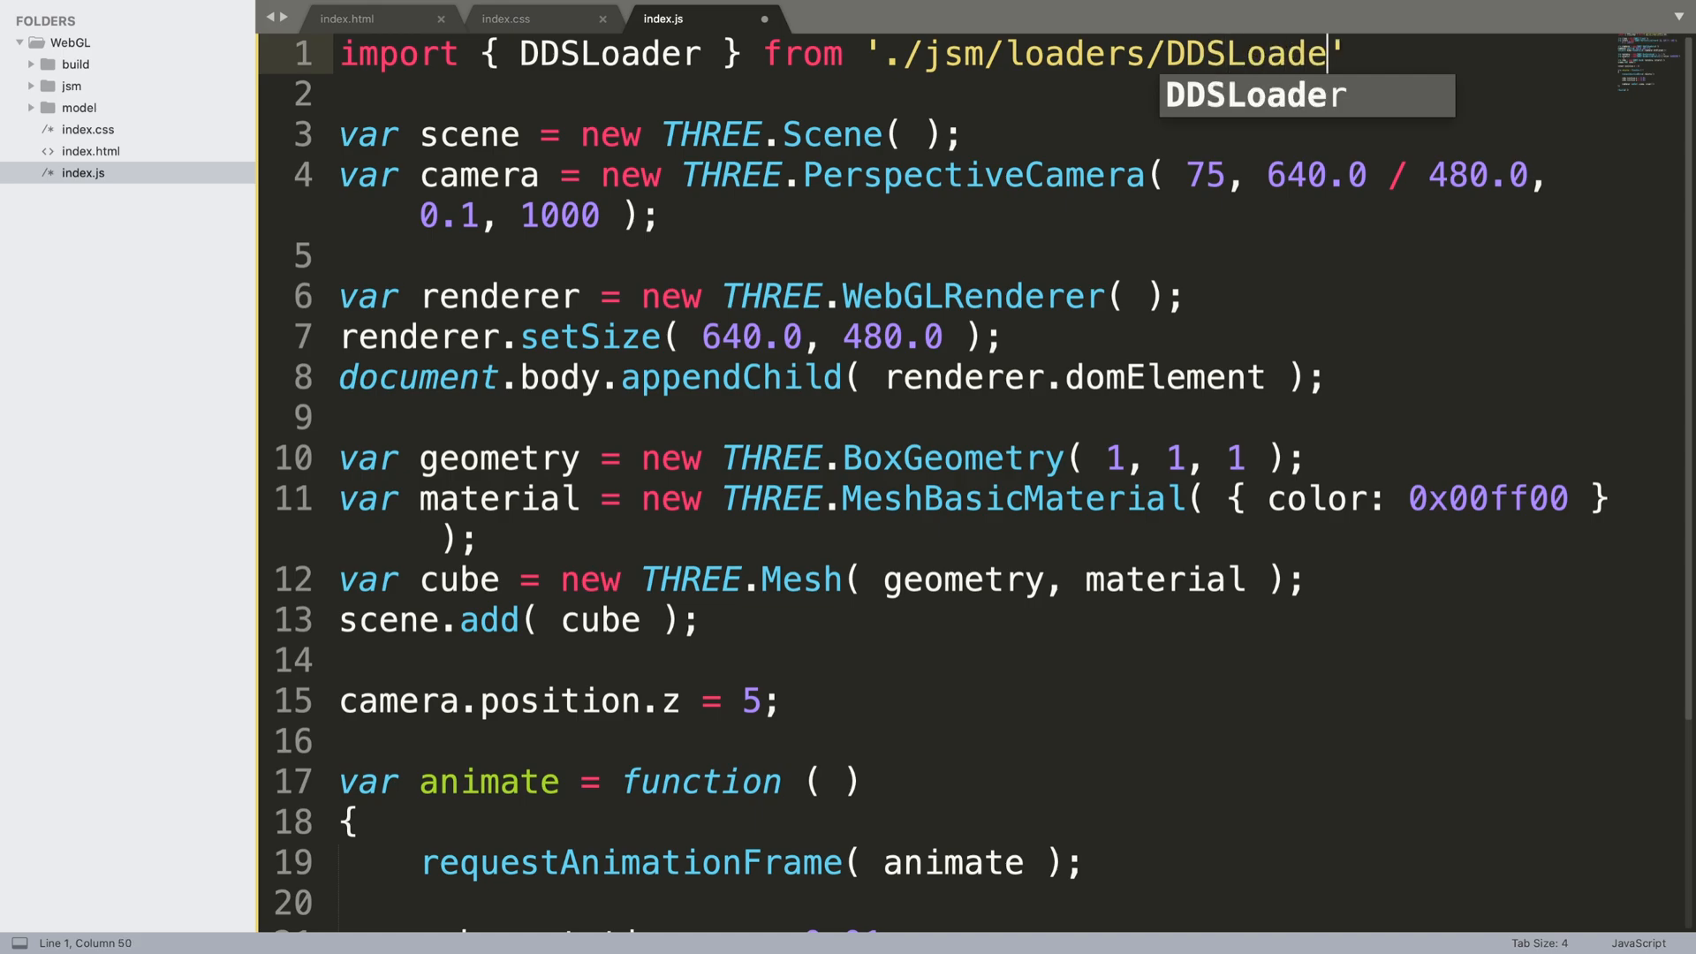
type("r.js")
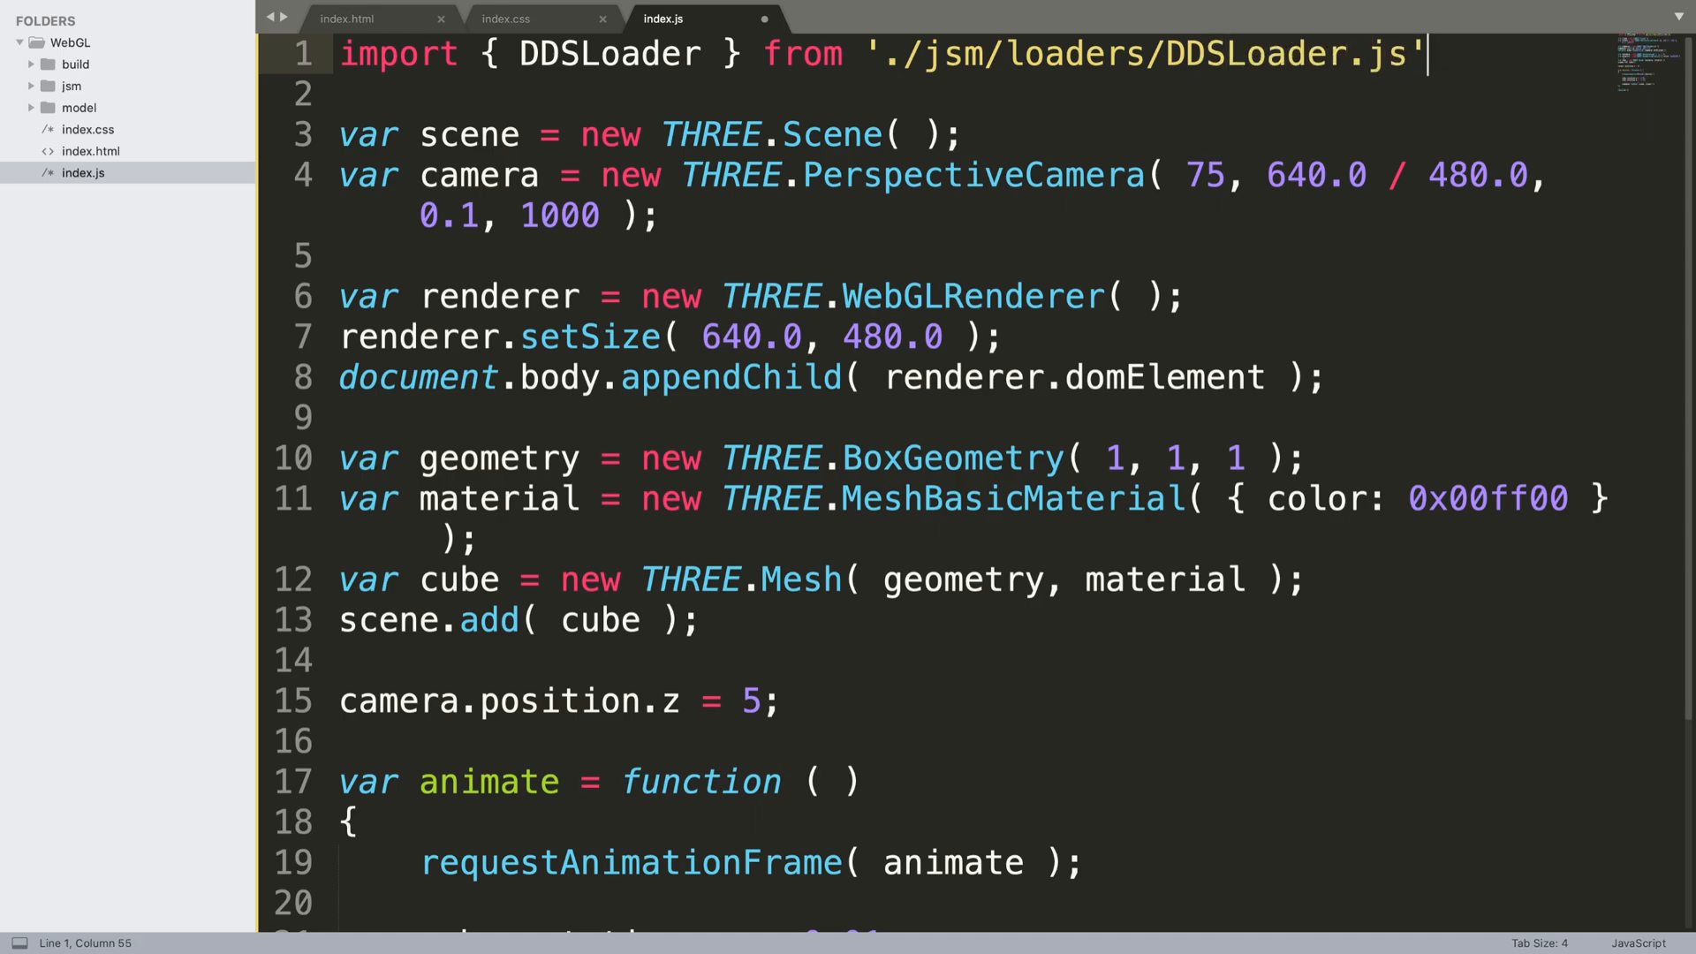
type(";")
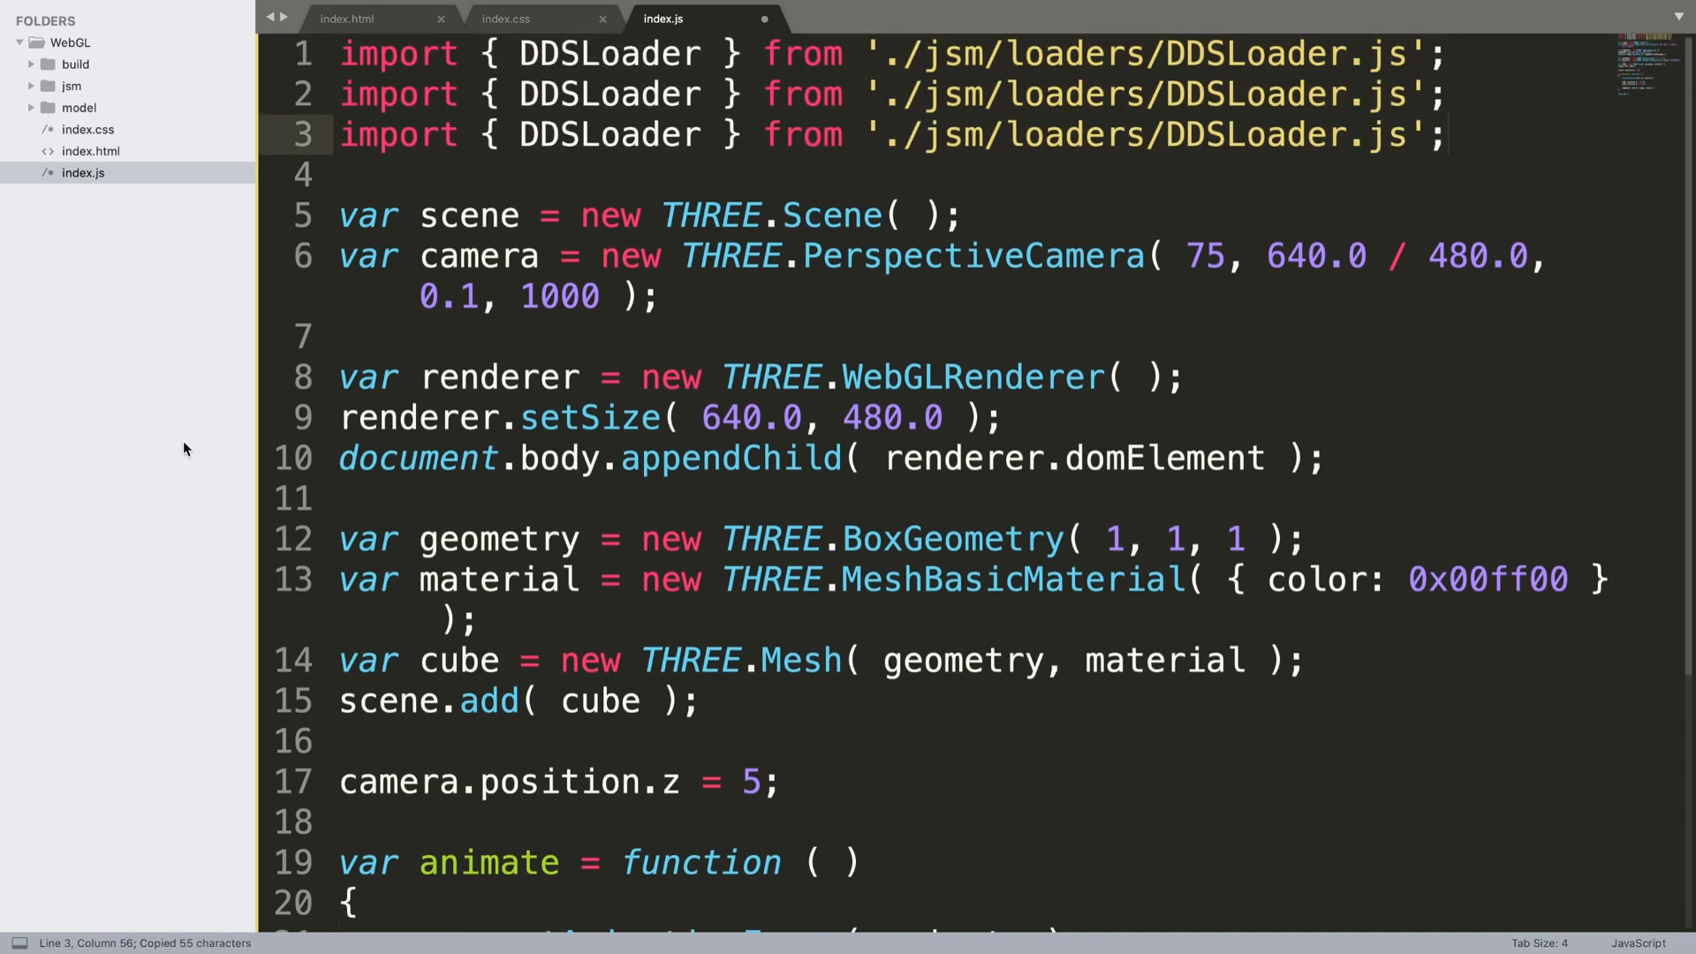
Change lines 2 and 3 to import MTLLoader and OBJLoader from their own loader files
left_click(588, 95)
type("MTL")
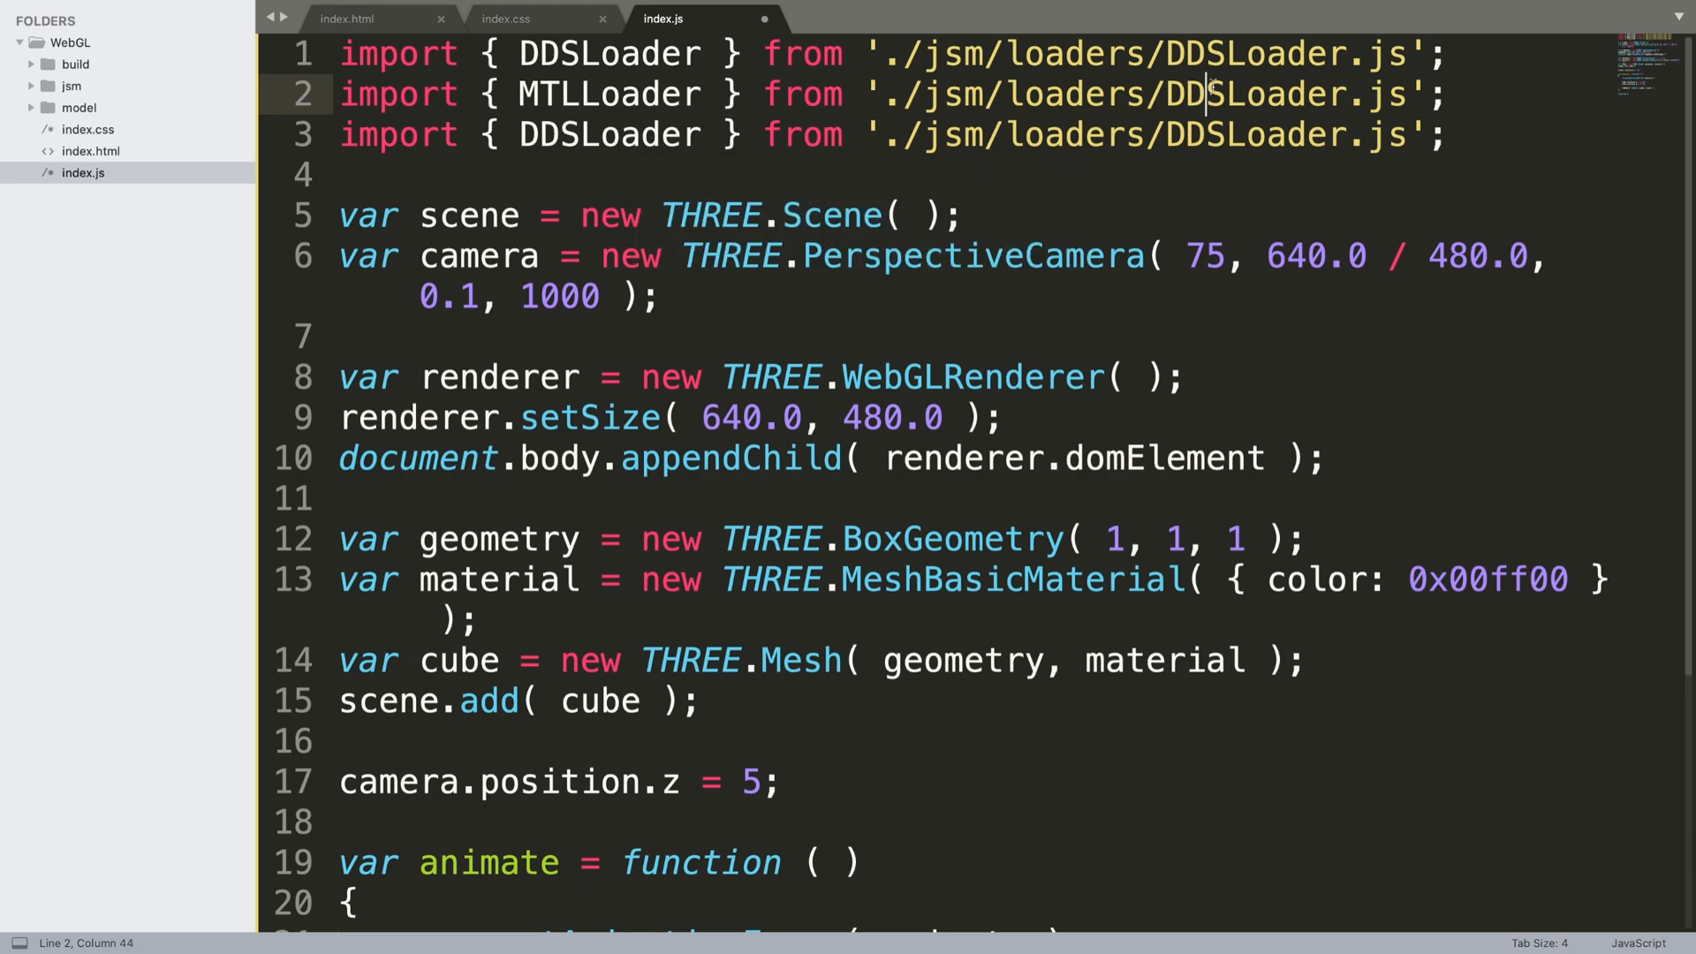
key("Backspace")
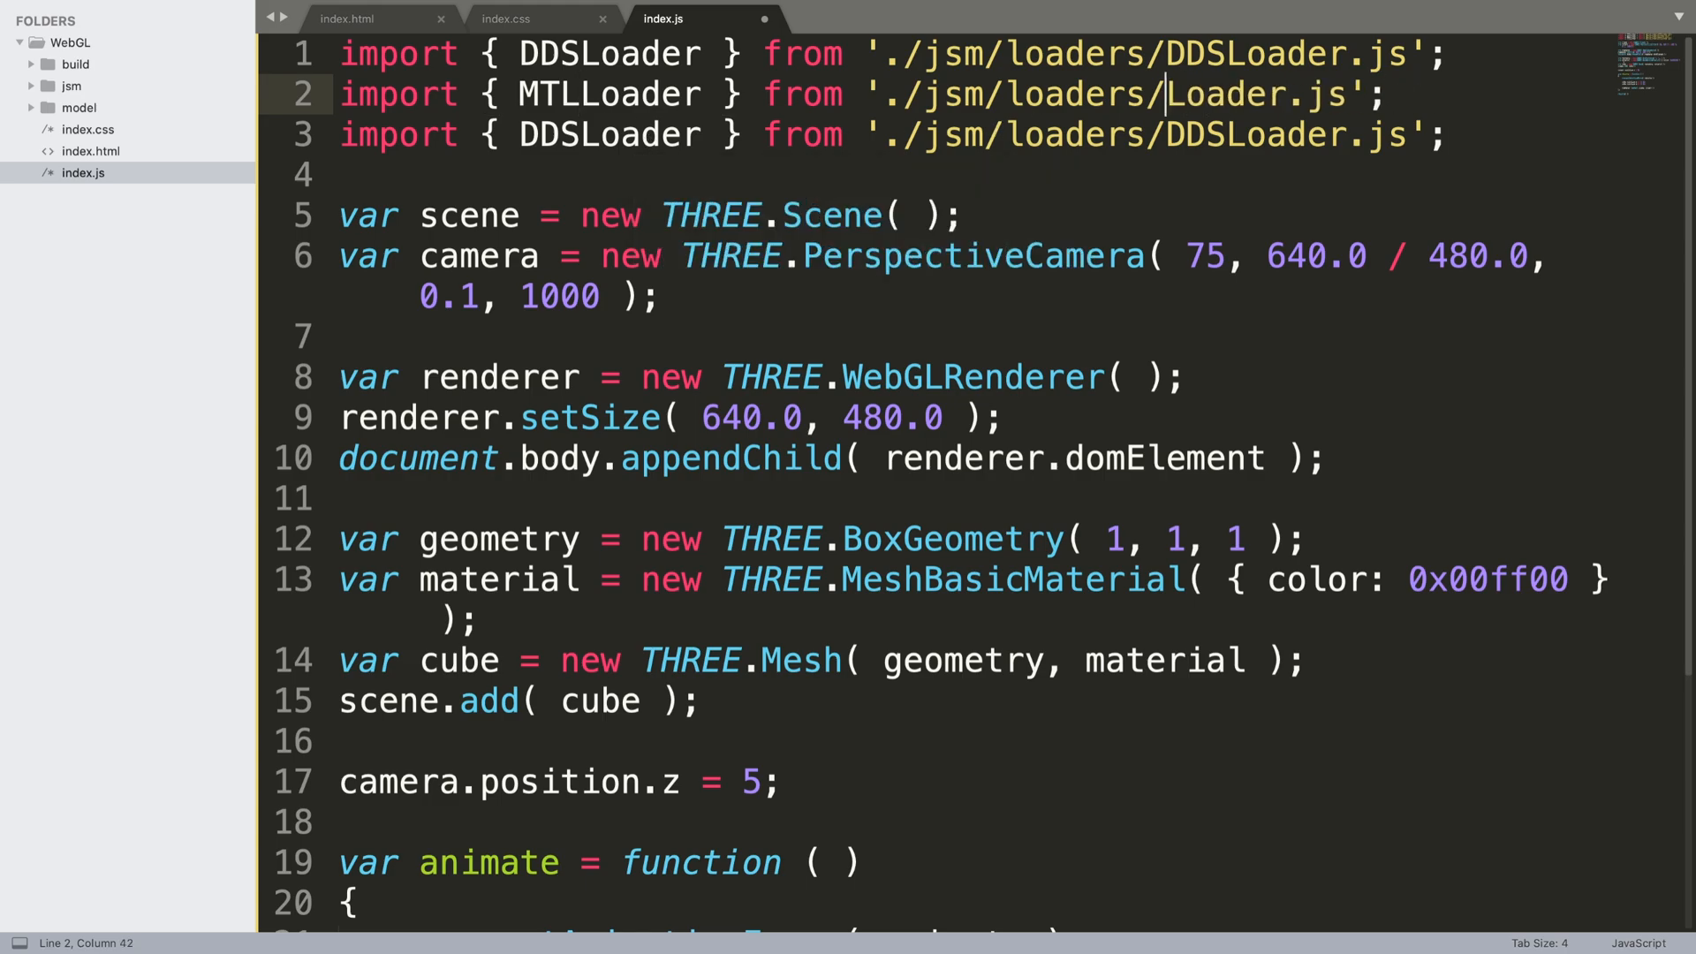
type("MTL")
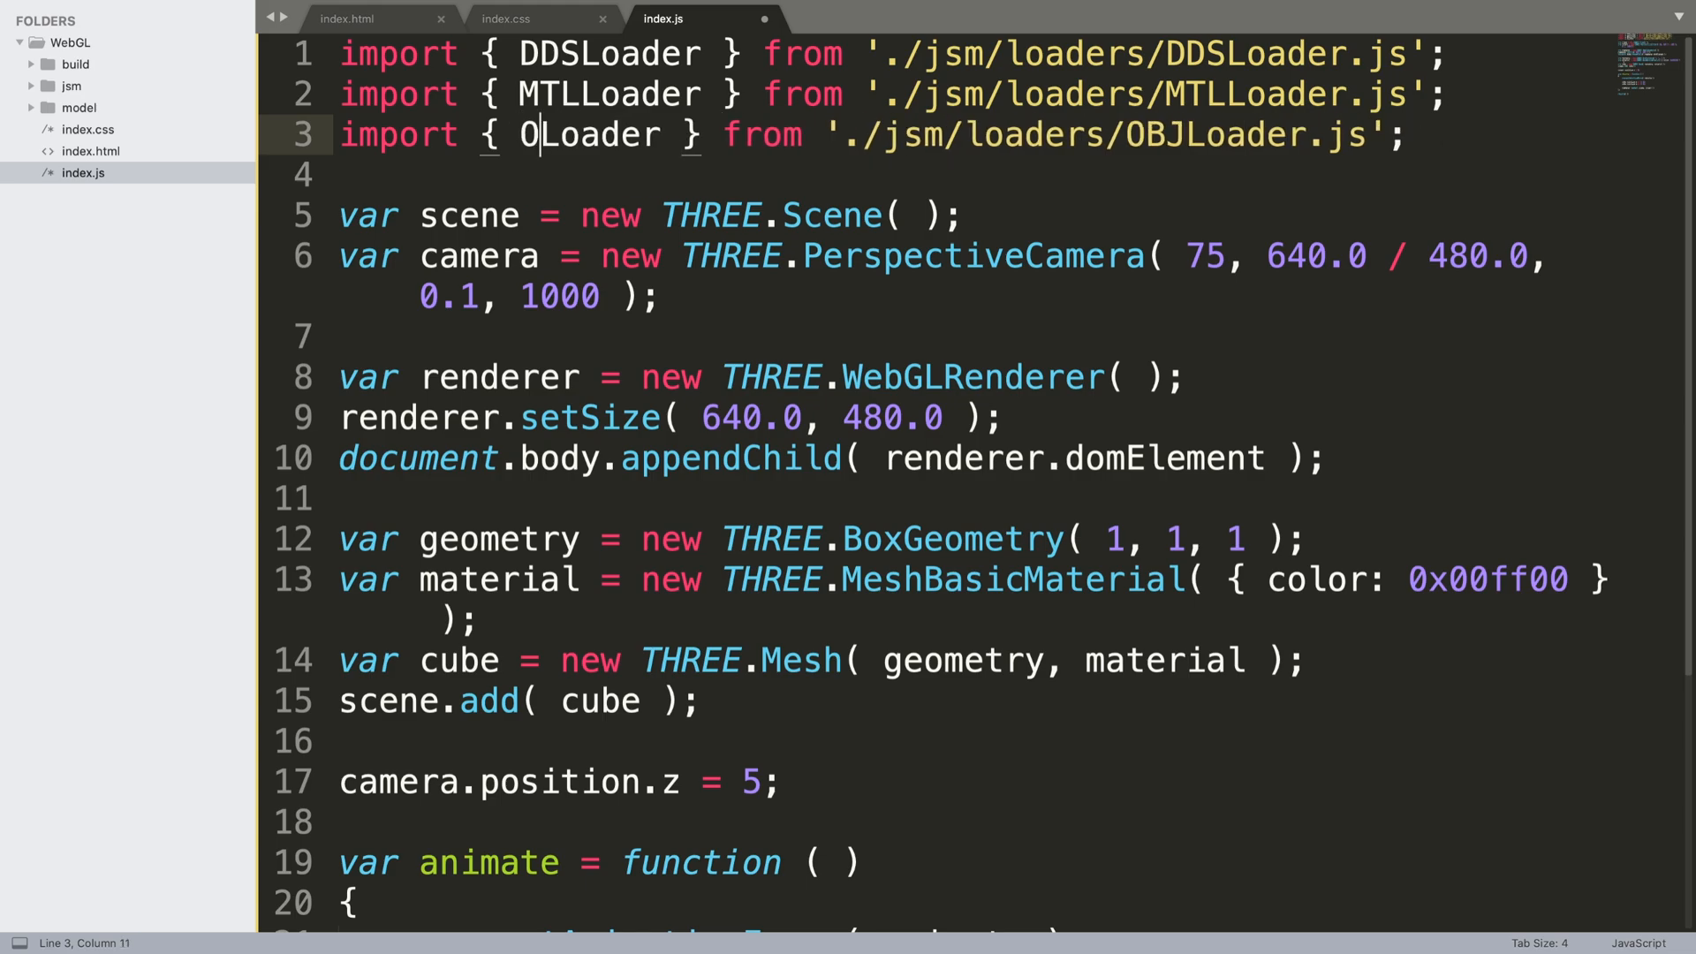
type("BJ")
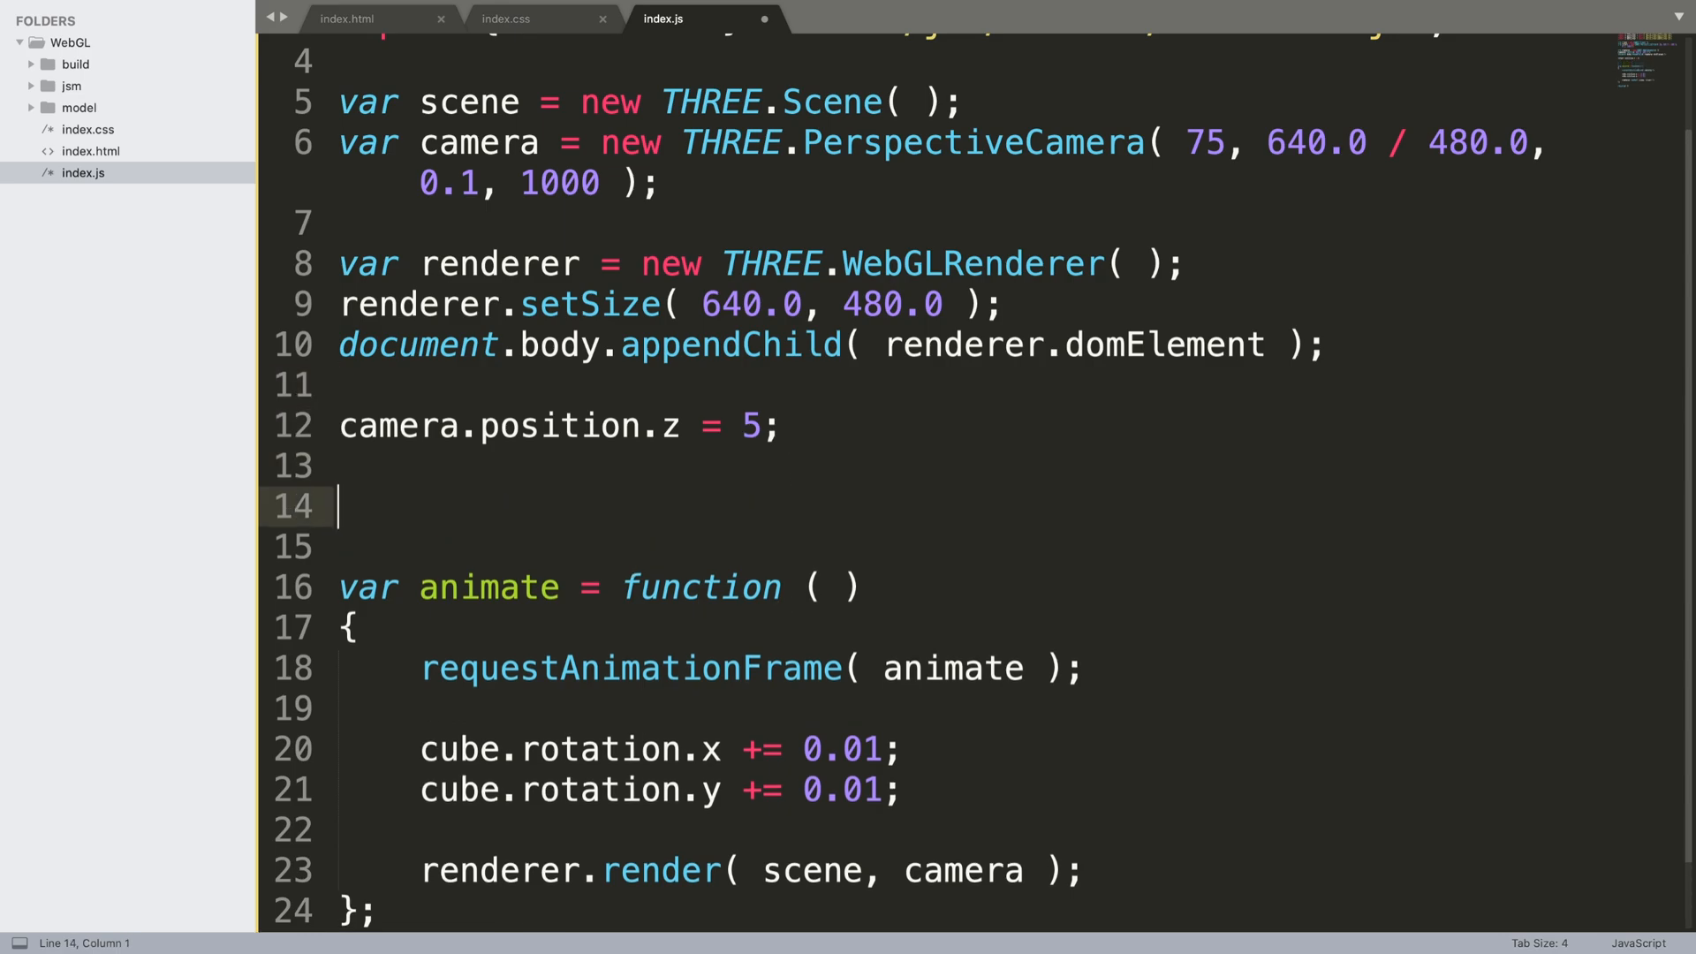
Type 'var object, texture, objectLoader = true;' on the line above animate
type("var")
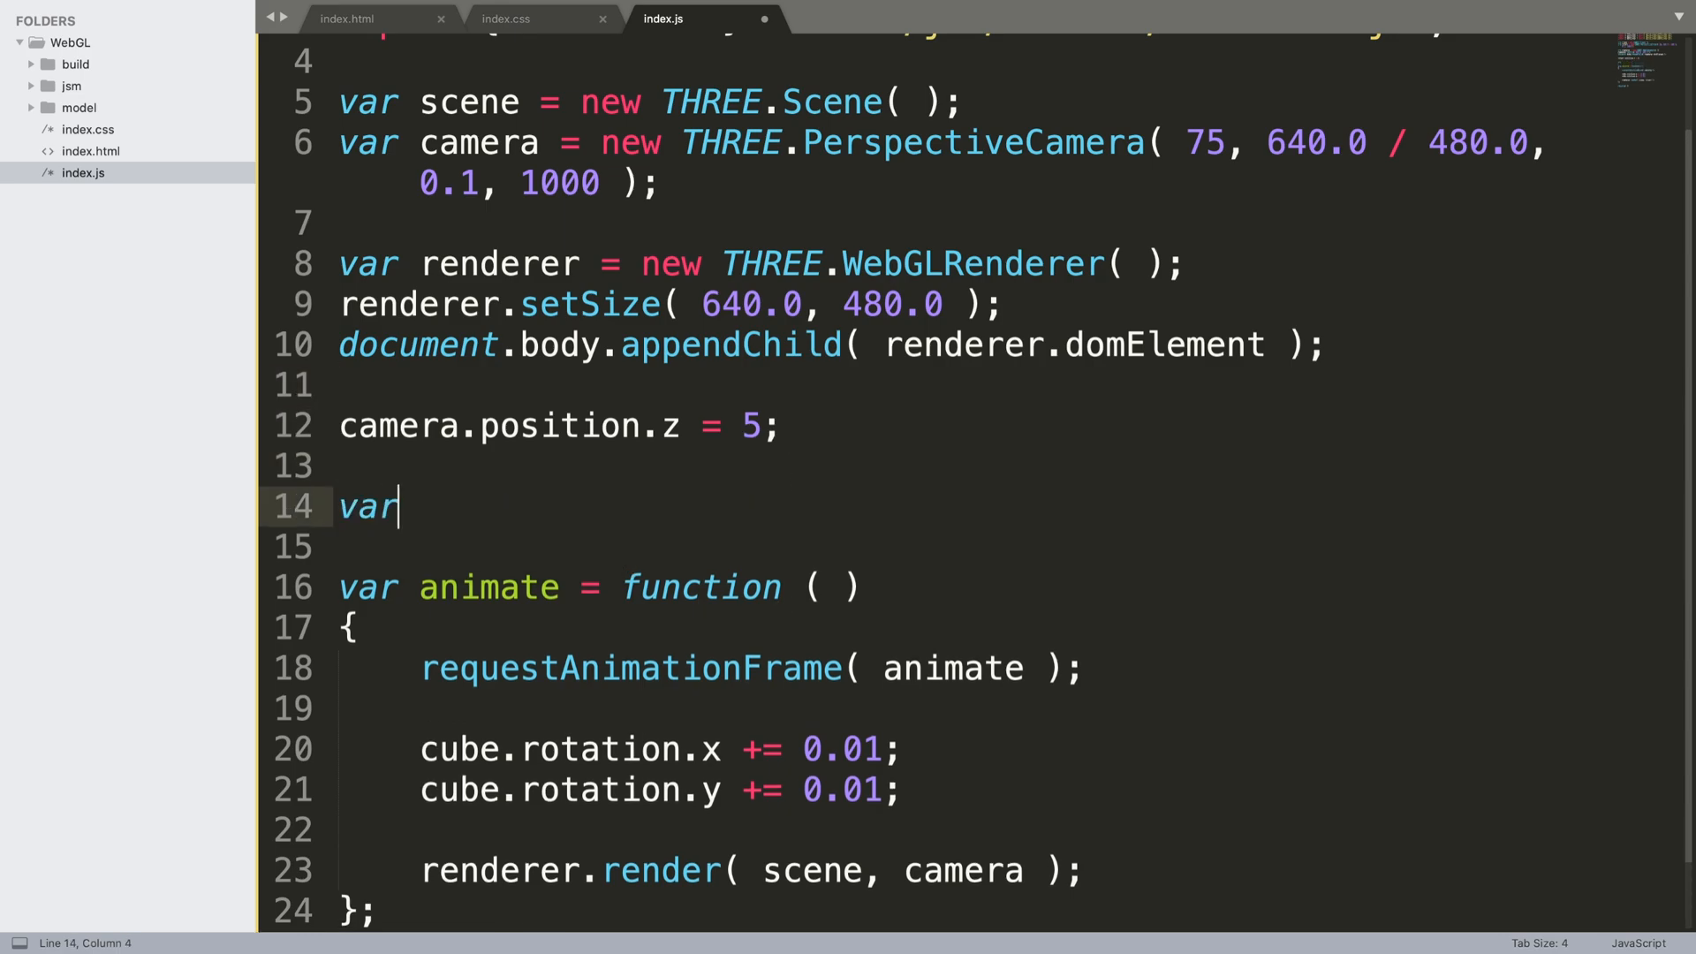
type("objecty")
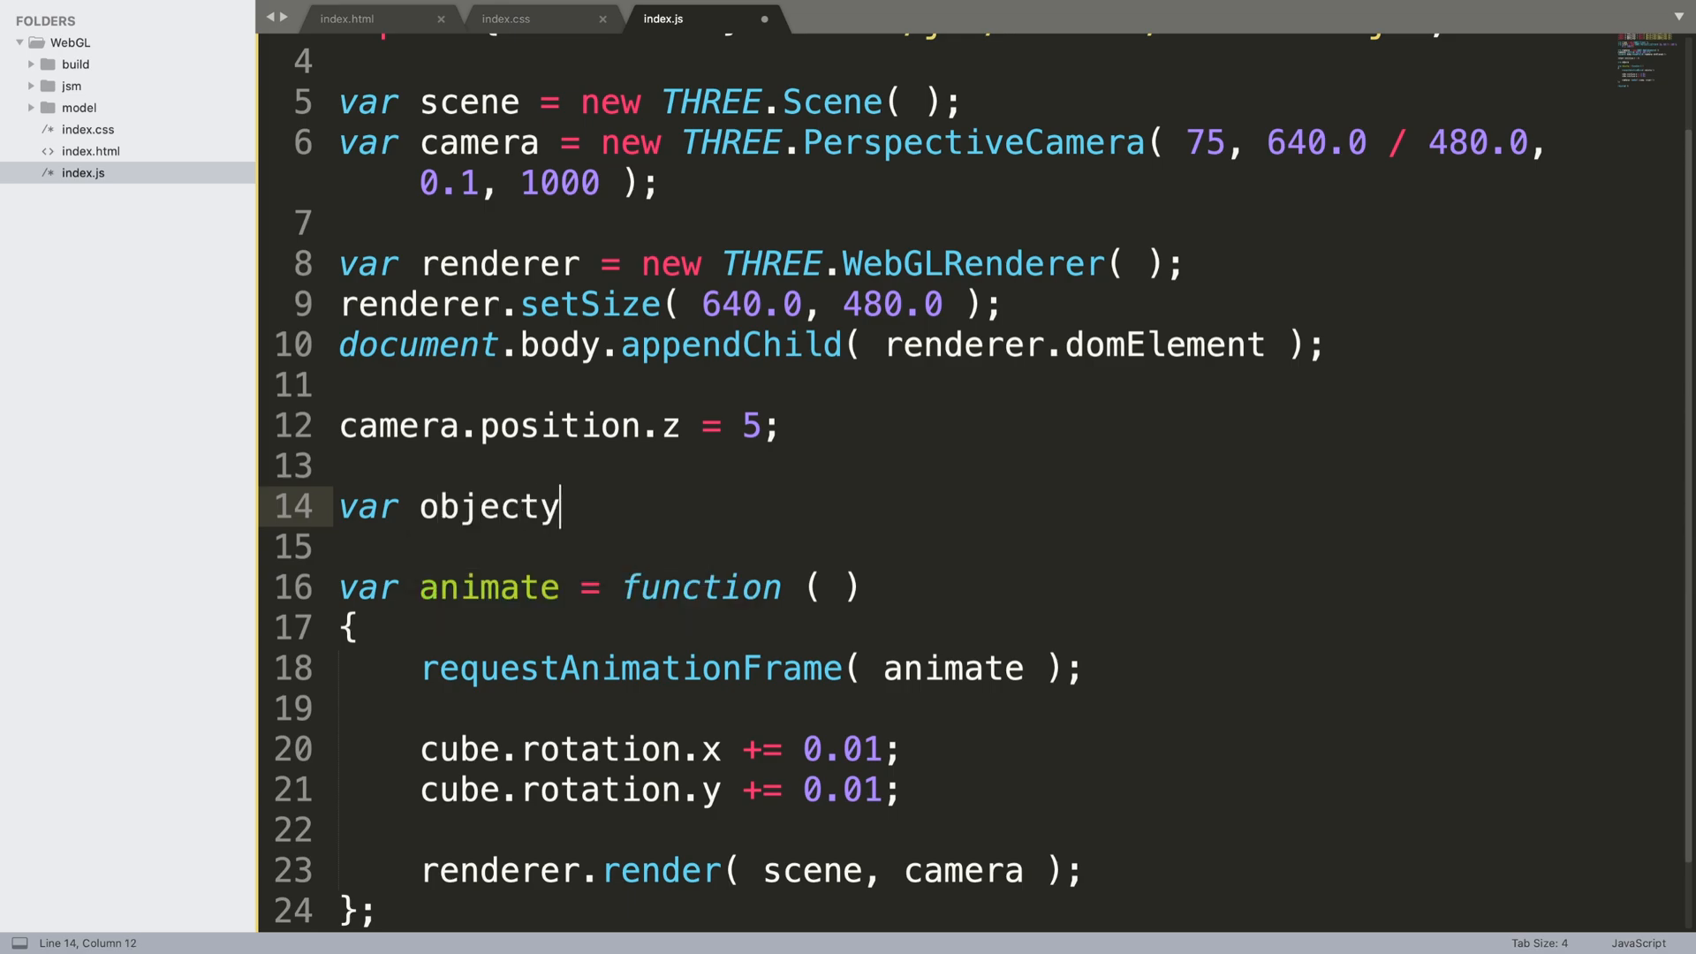
type(",")
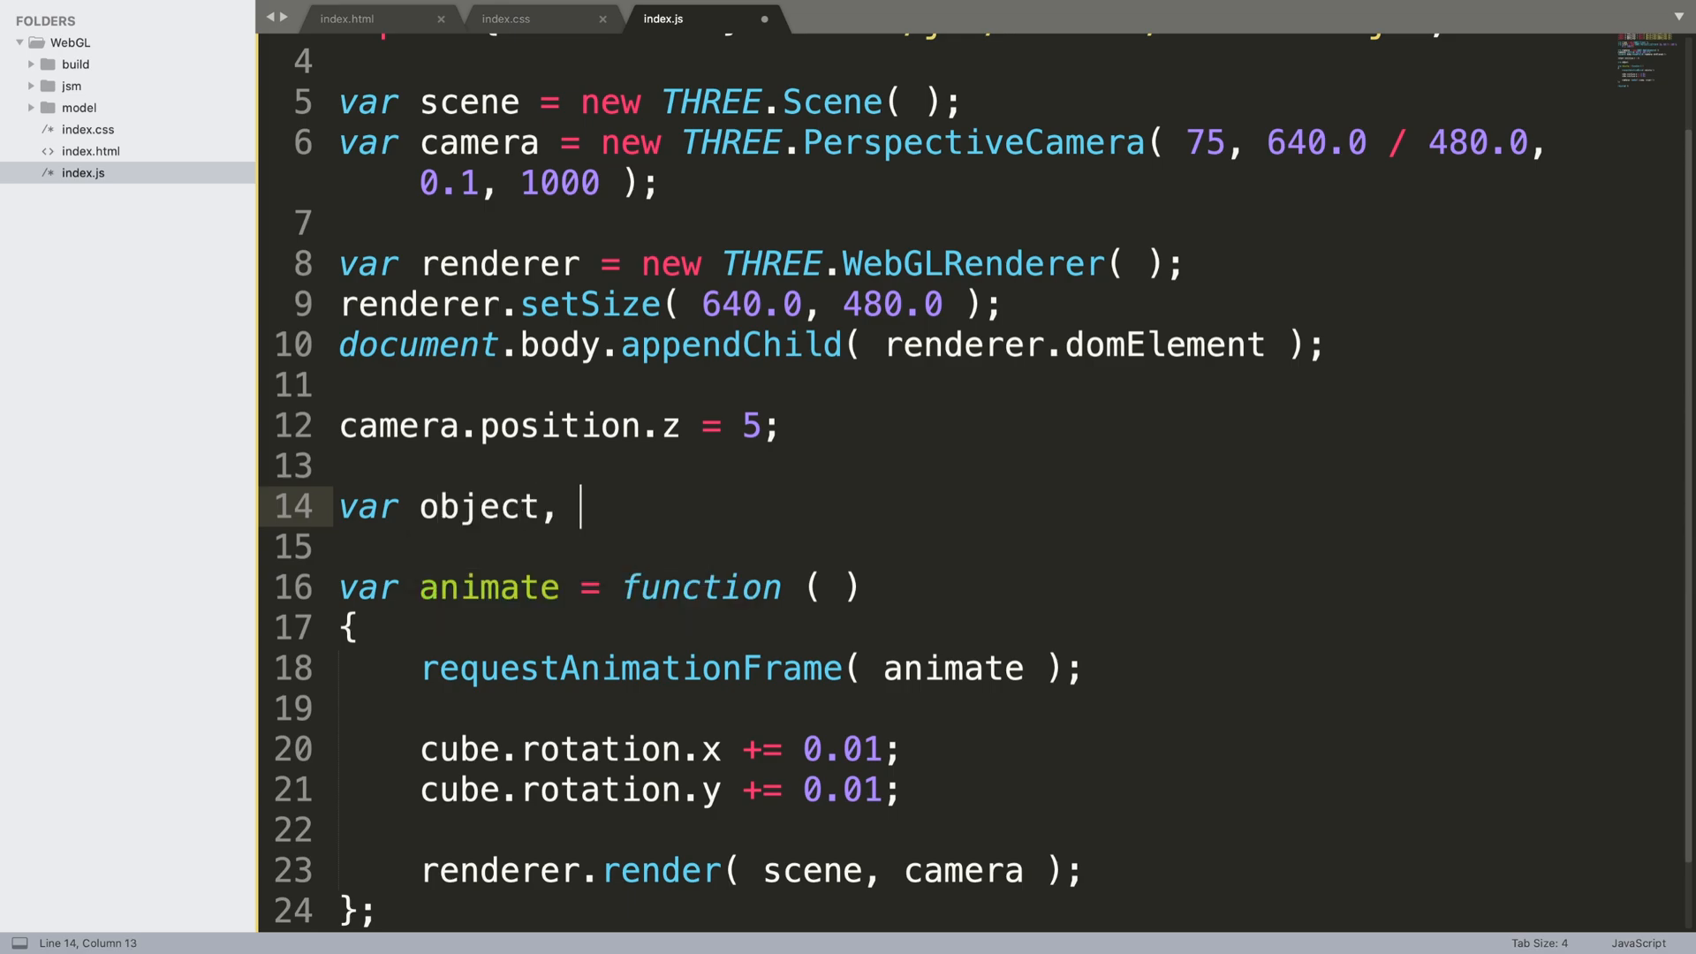
type("texture")
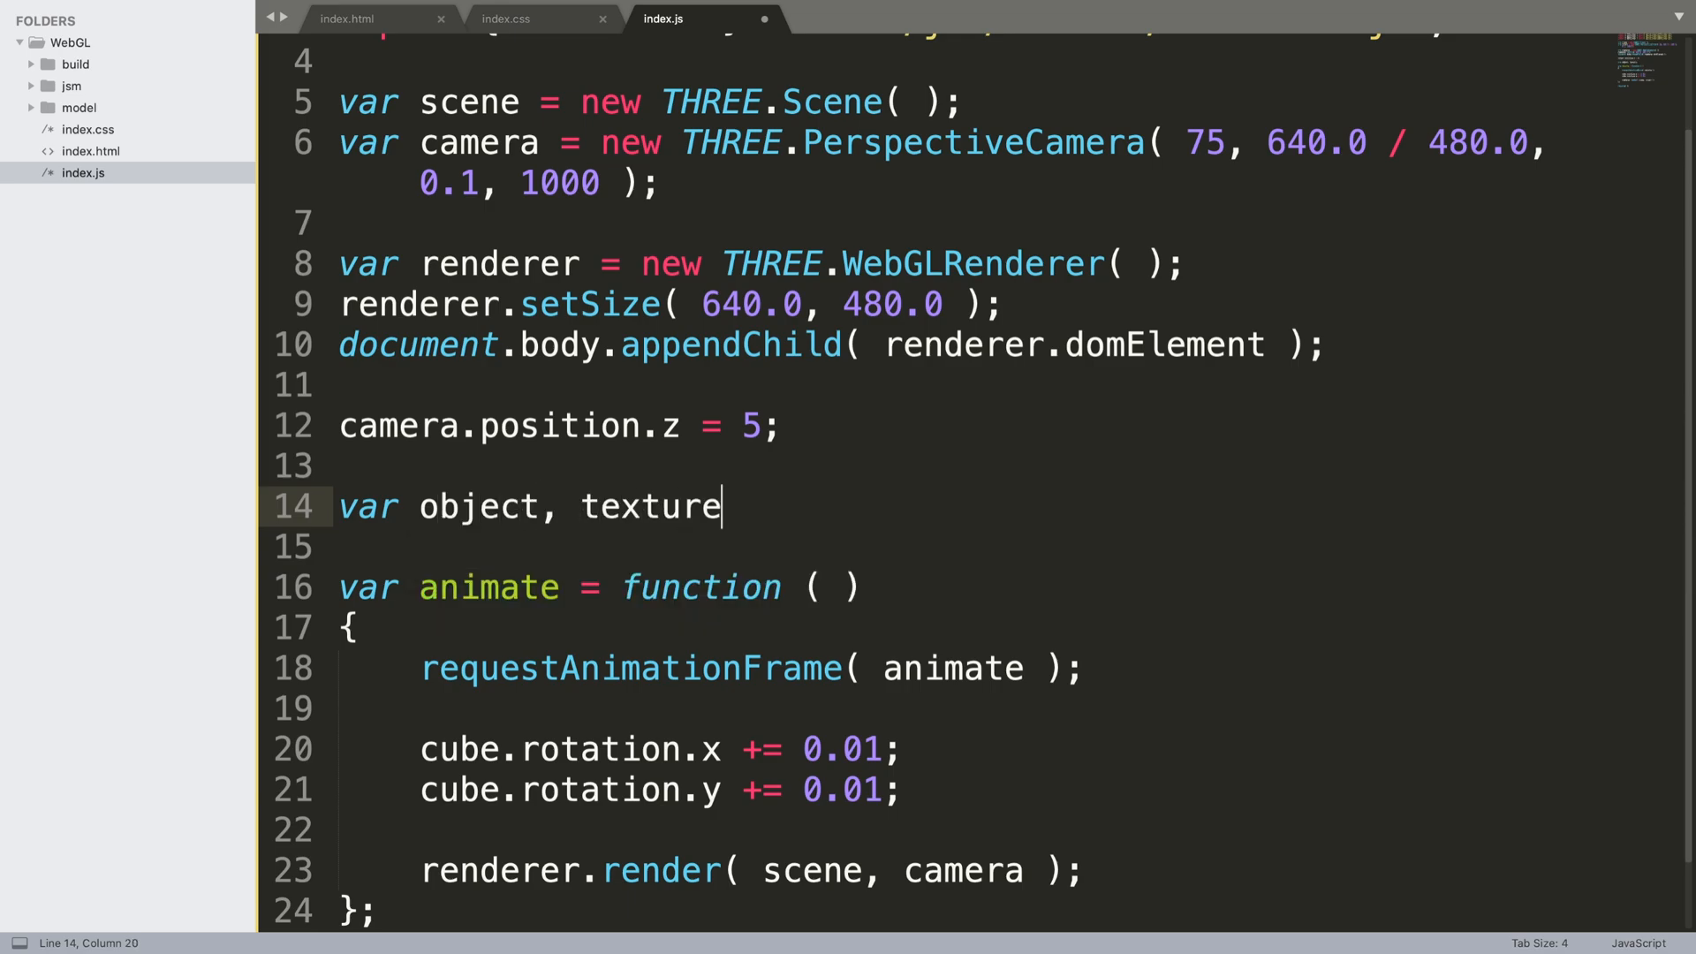
type(", objectL")
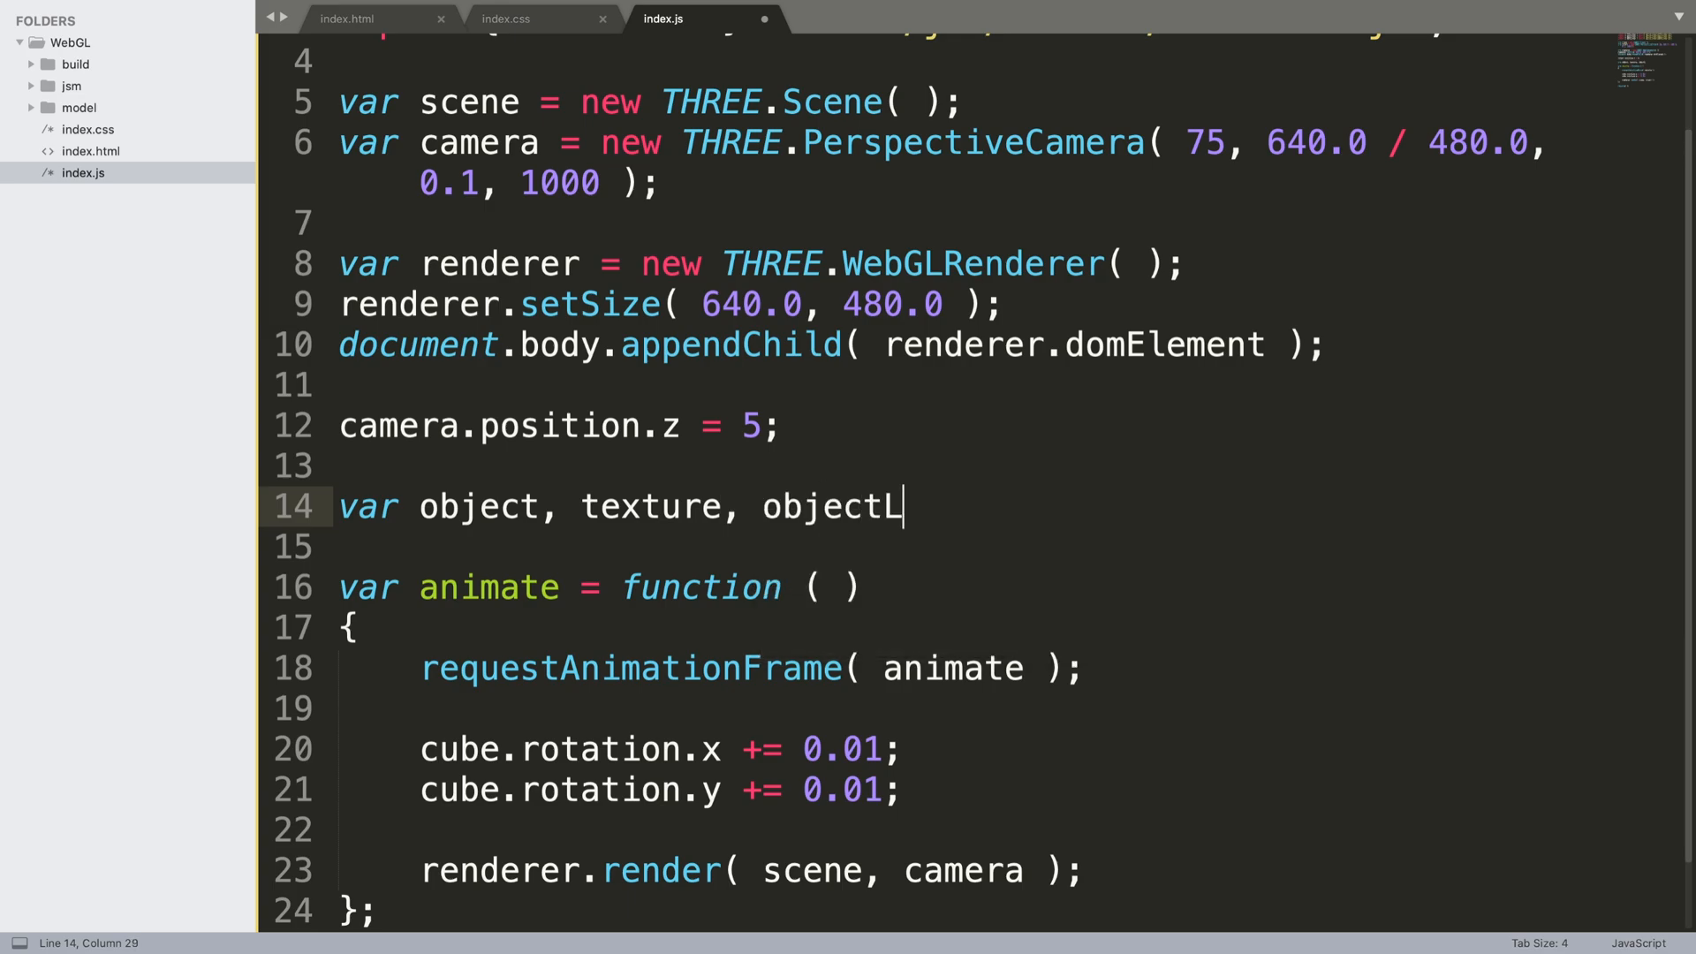
type("oader")
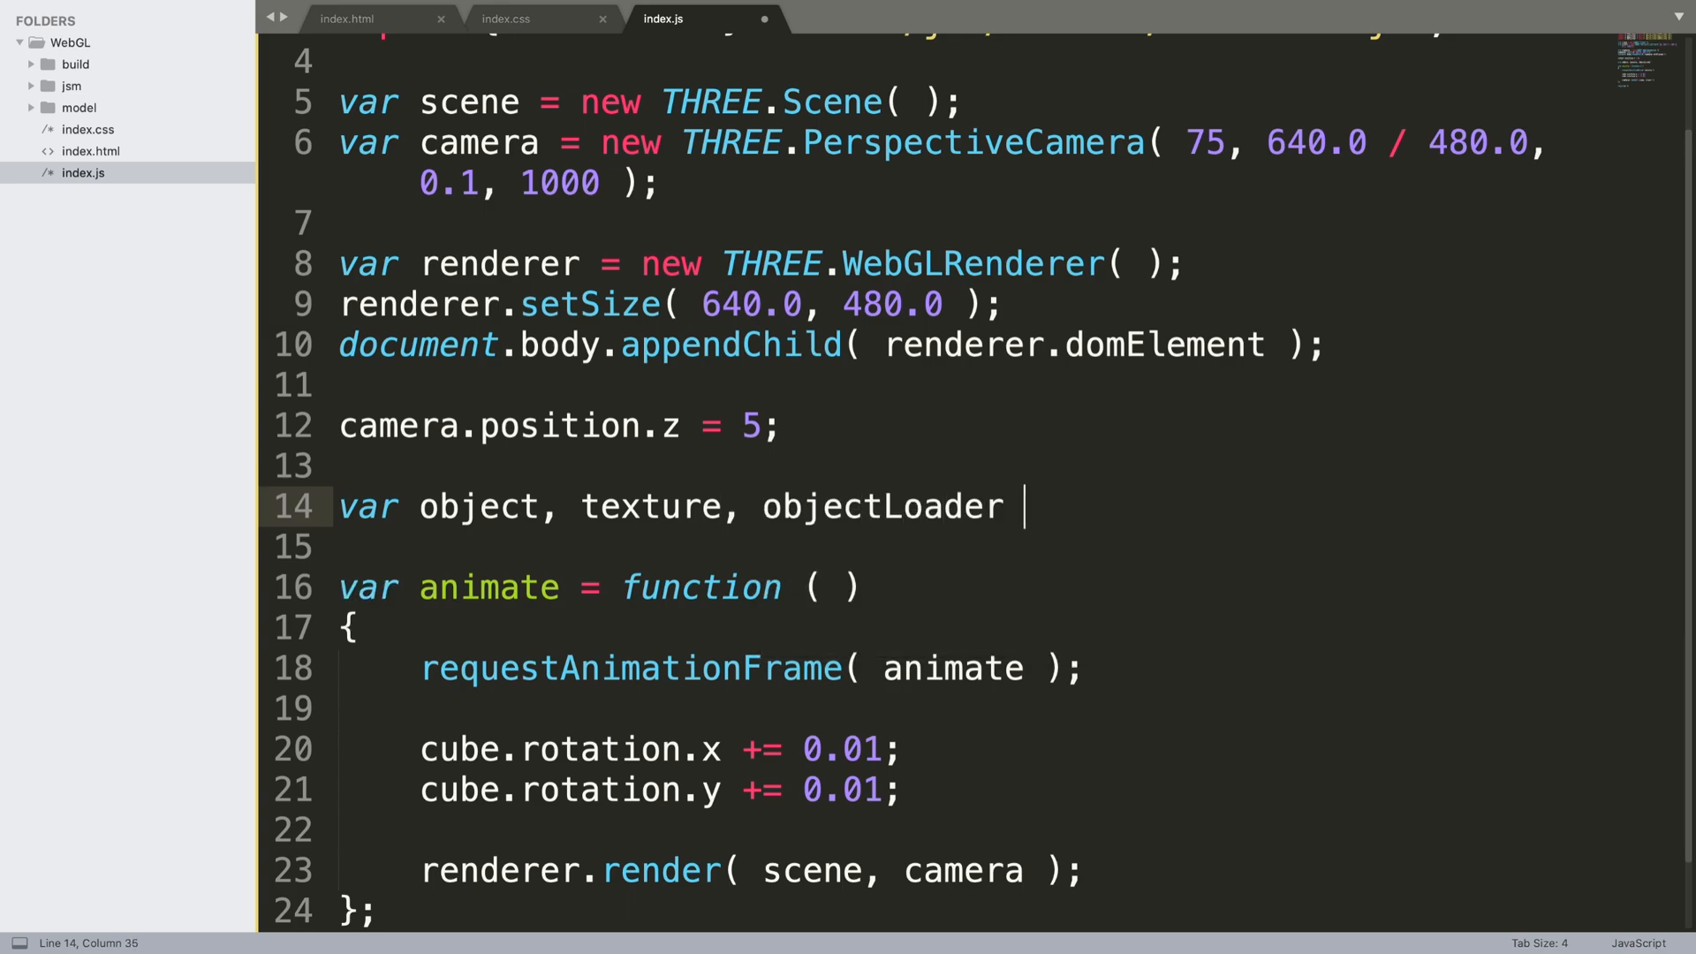
type("= true;")
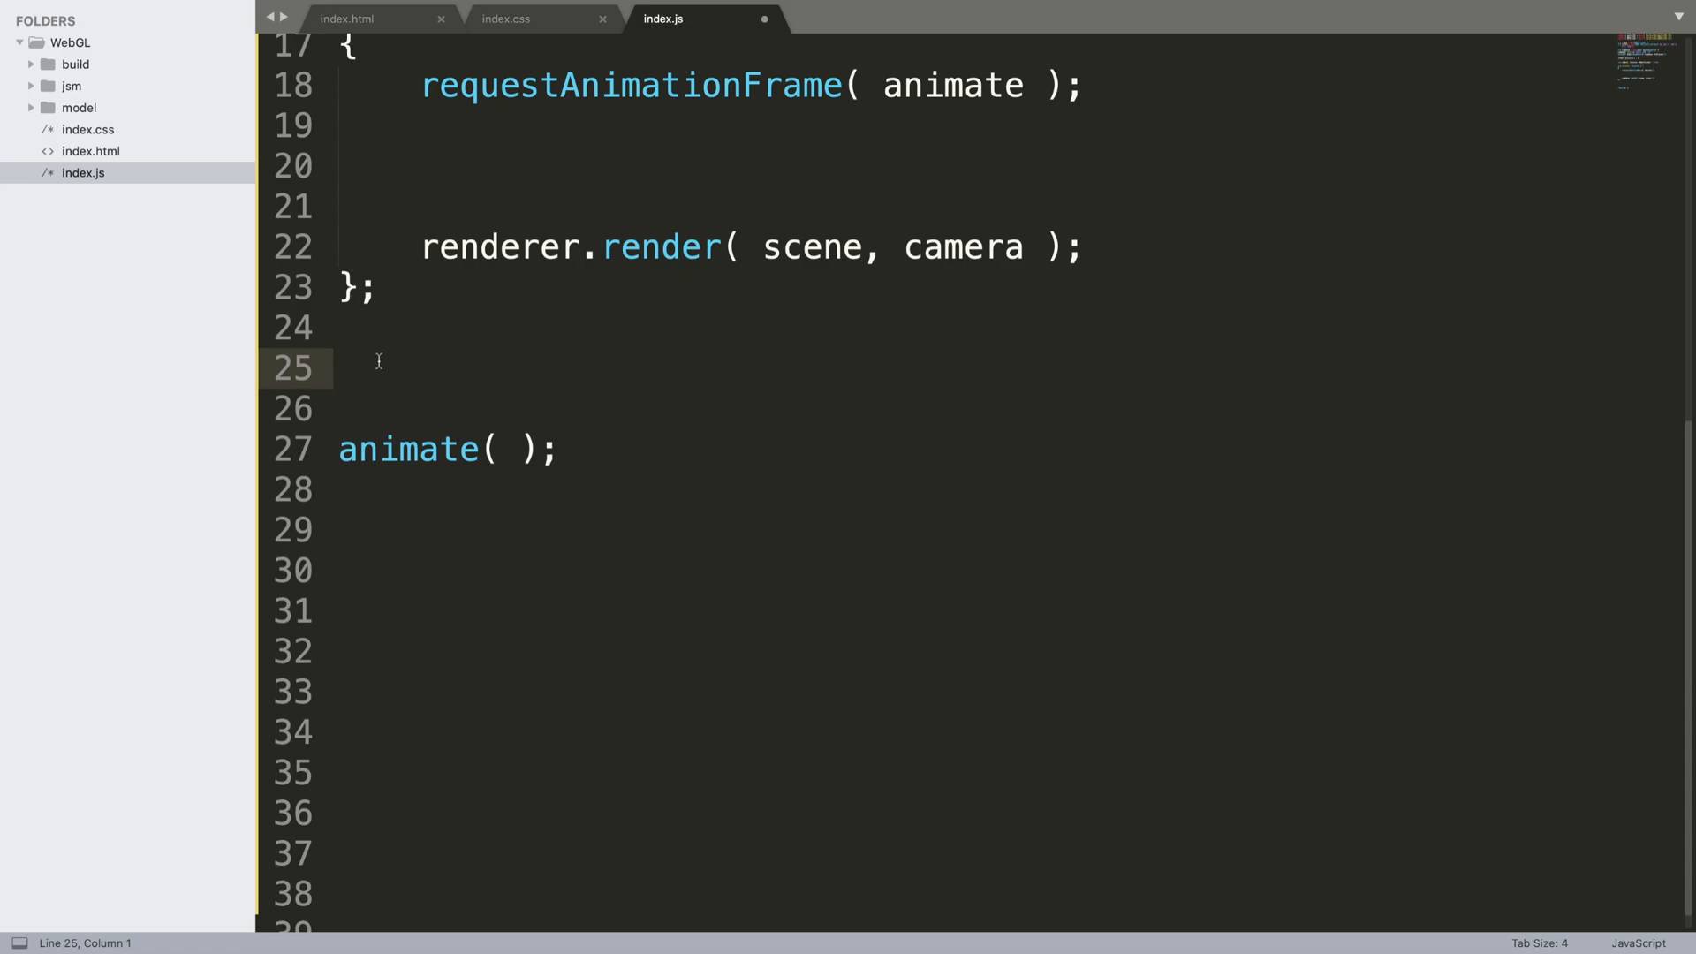
Add empty onProgress( xhr ) and onError callback functions
type("function")
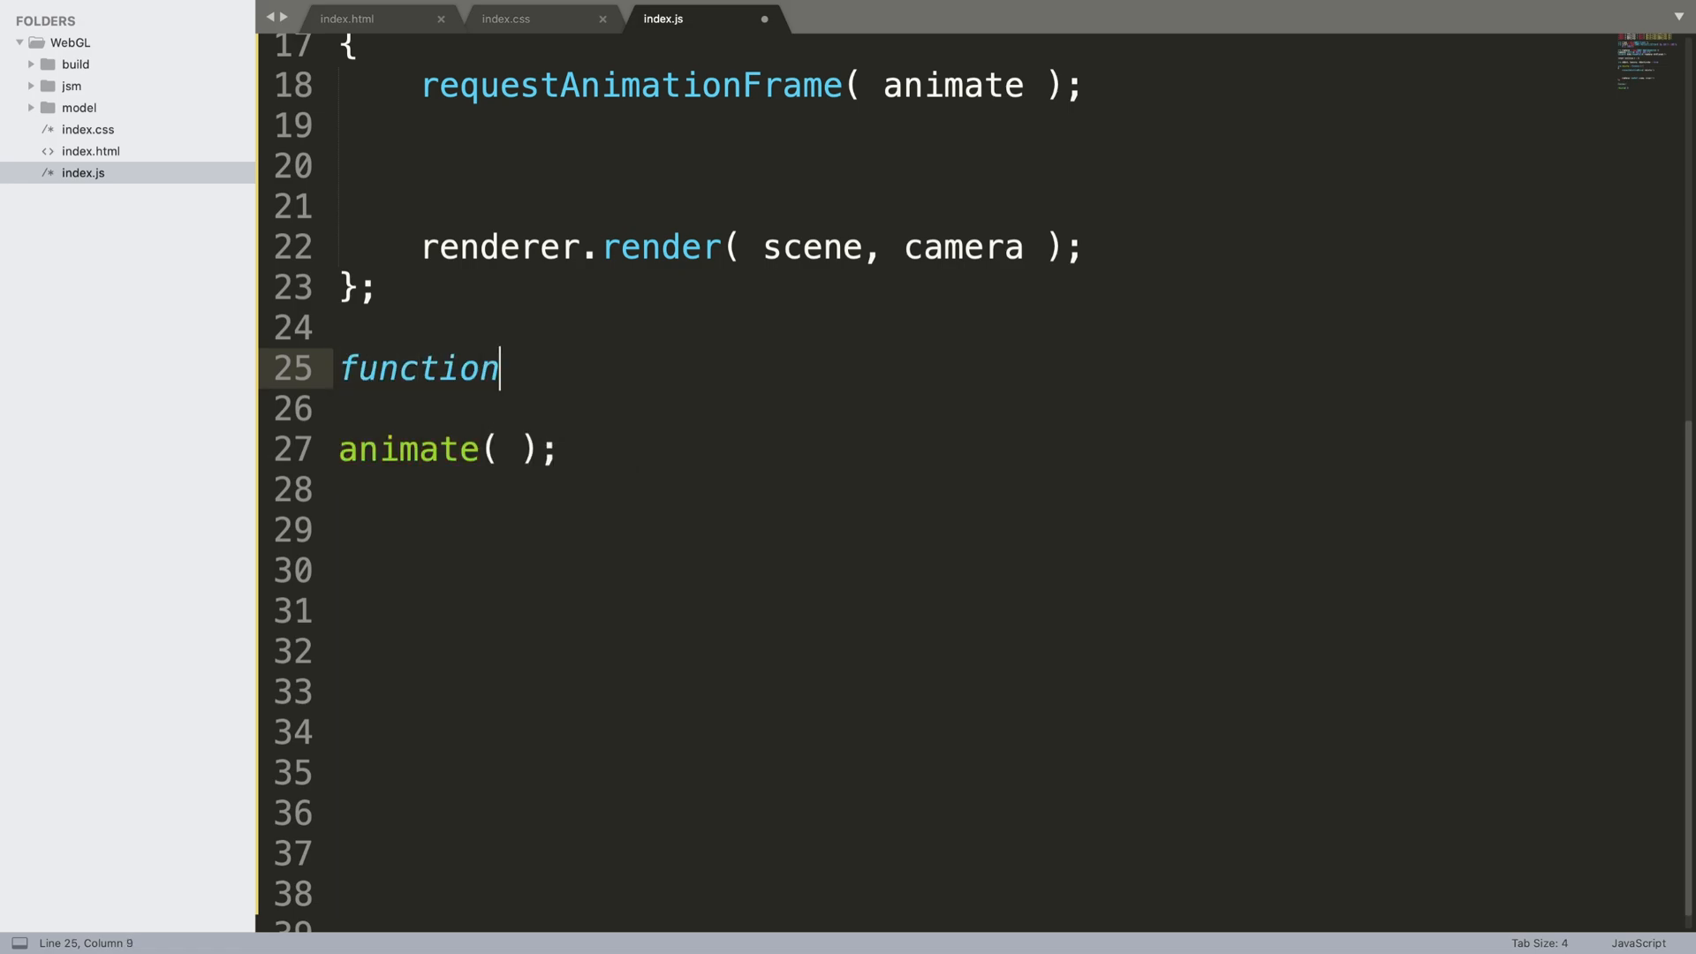
type("onProg")
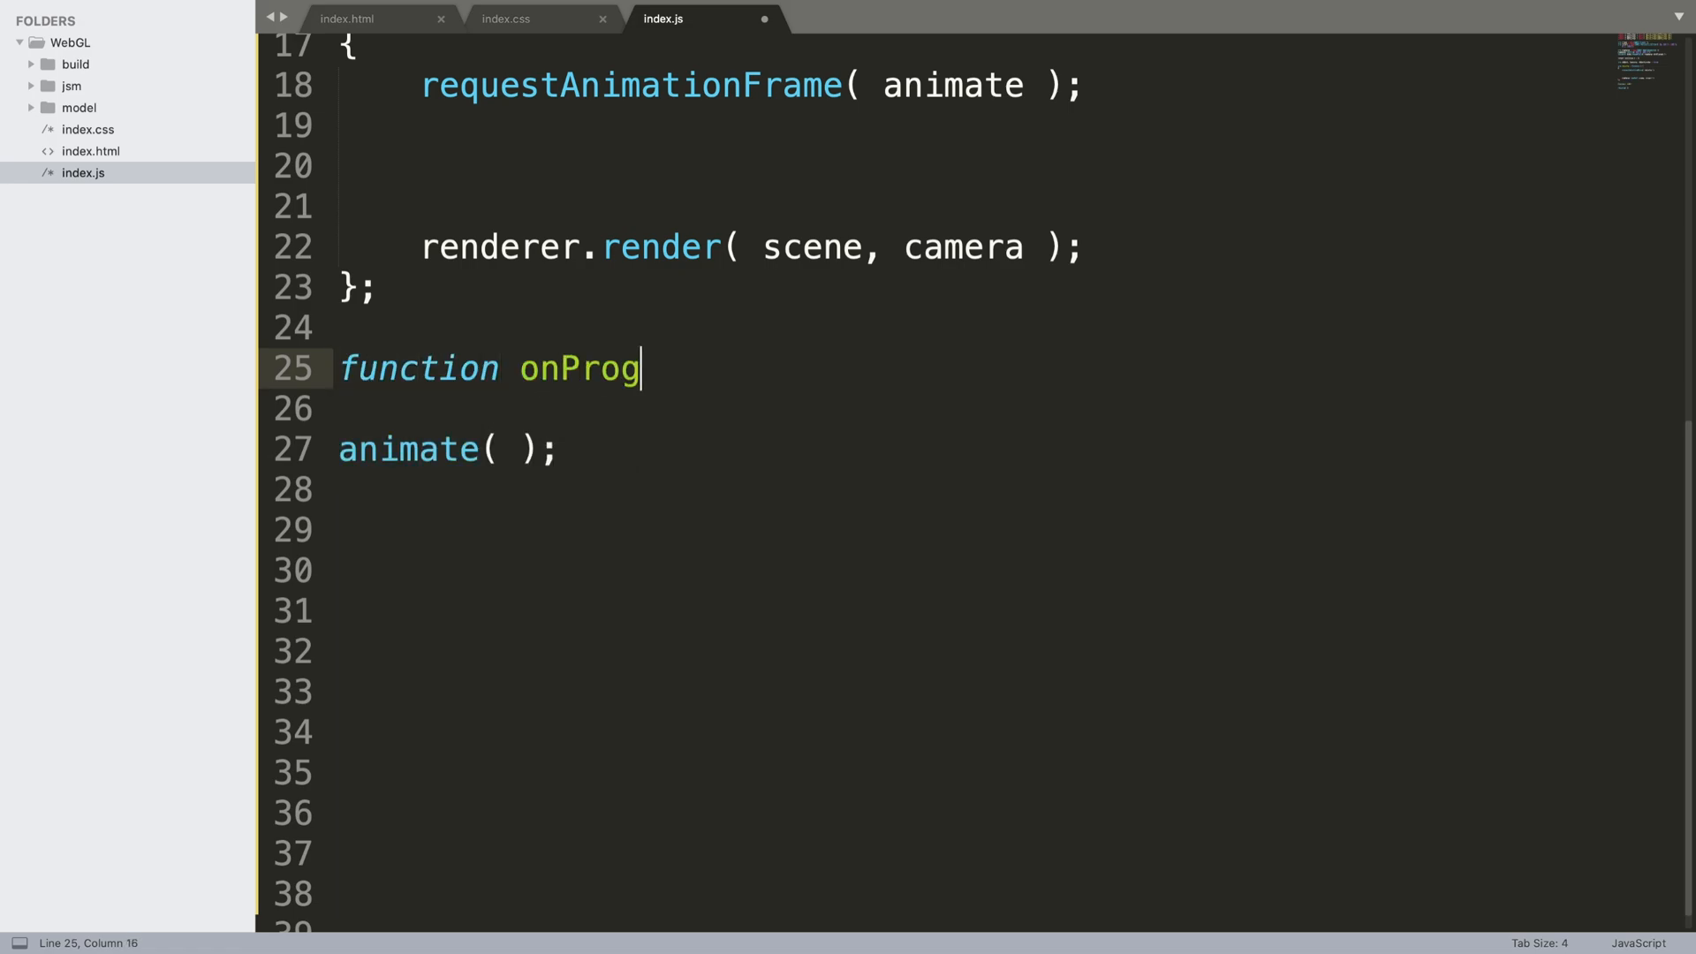
type("ress( xhr ) {")
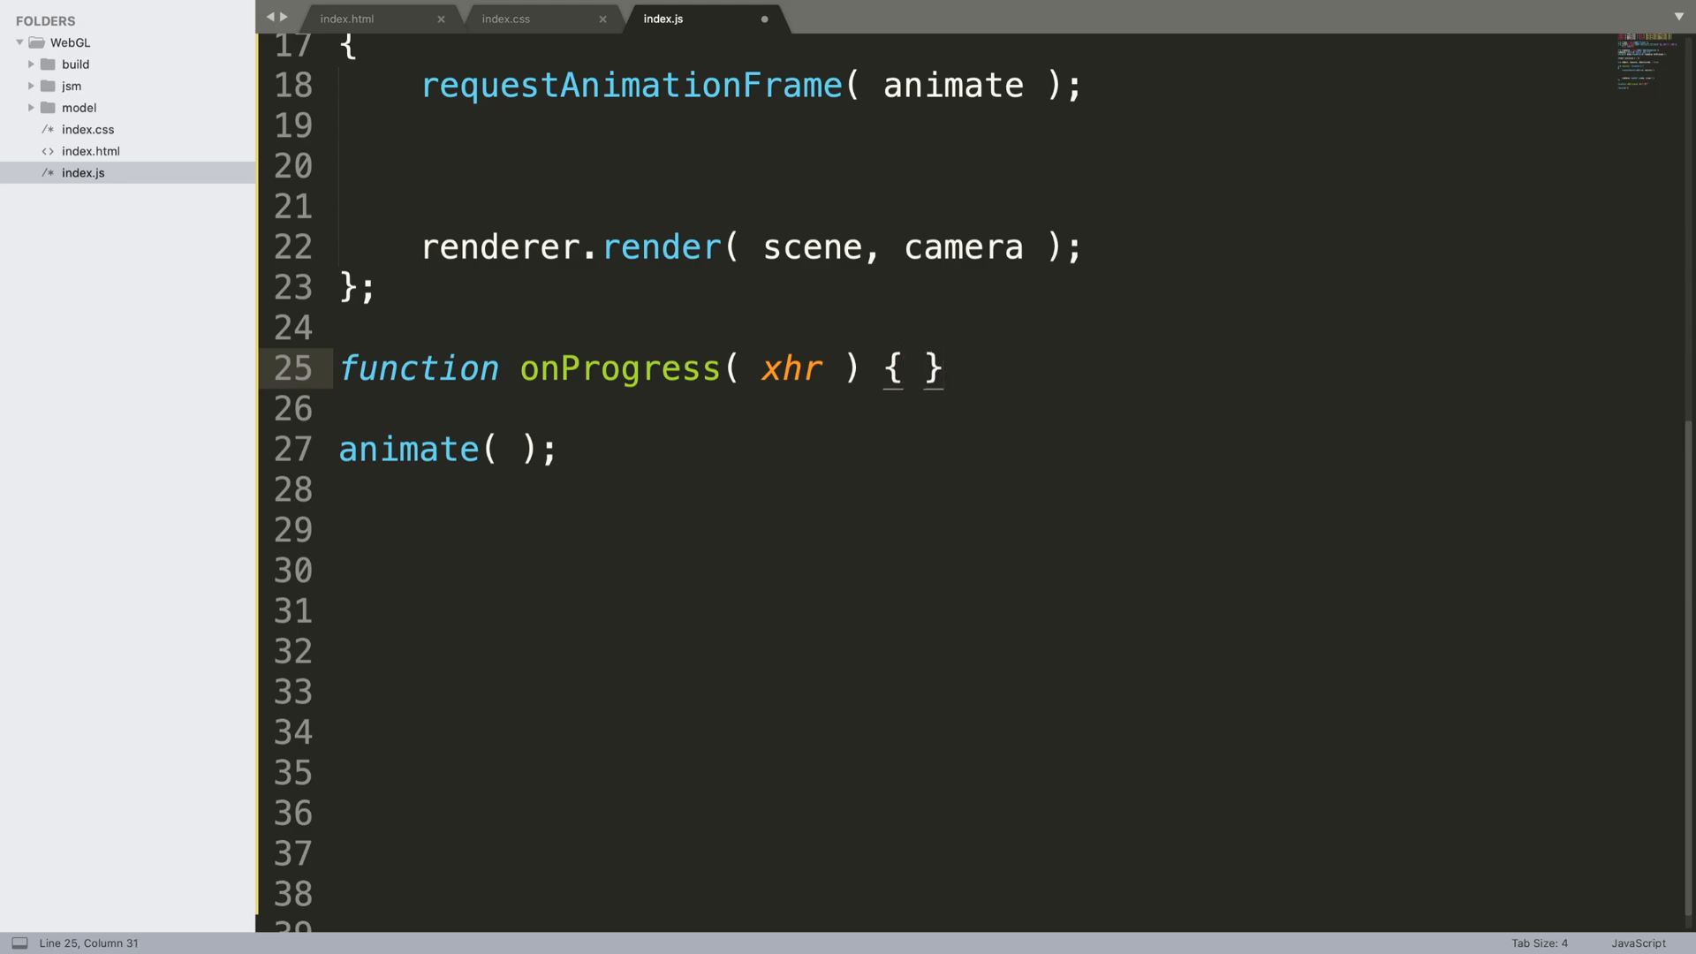
key("enter")
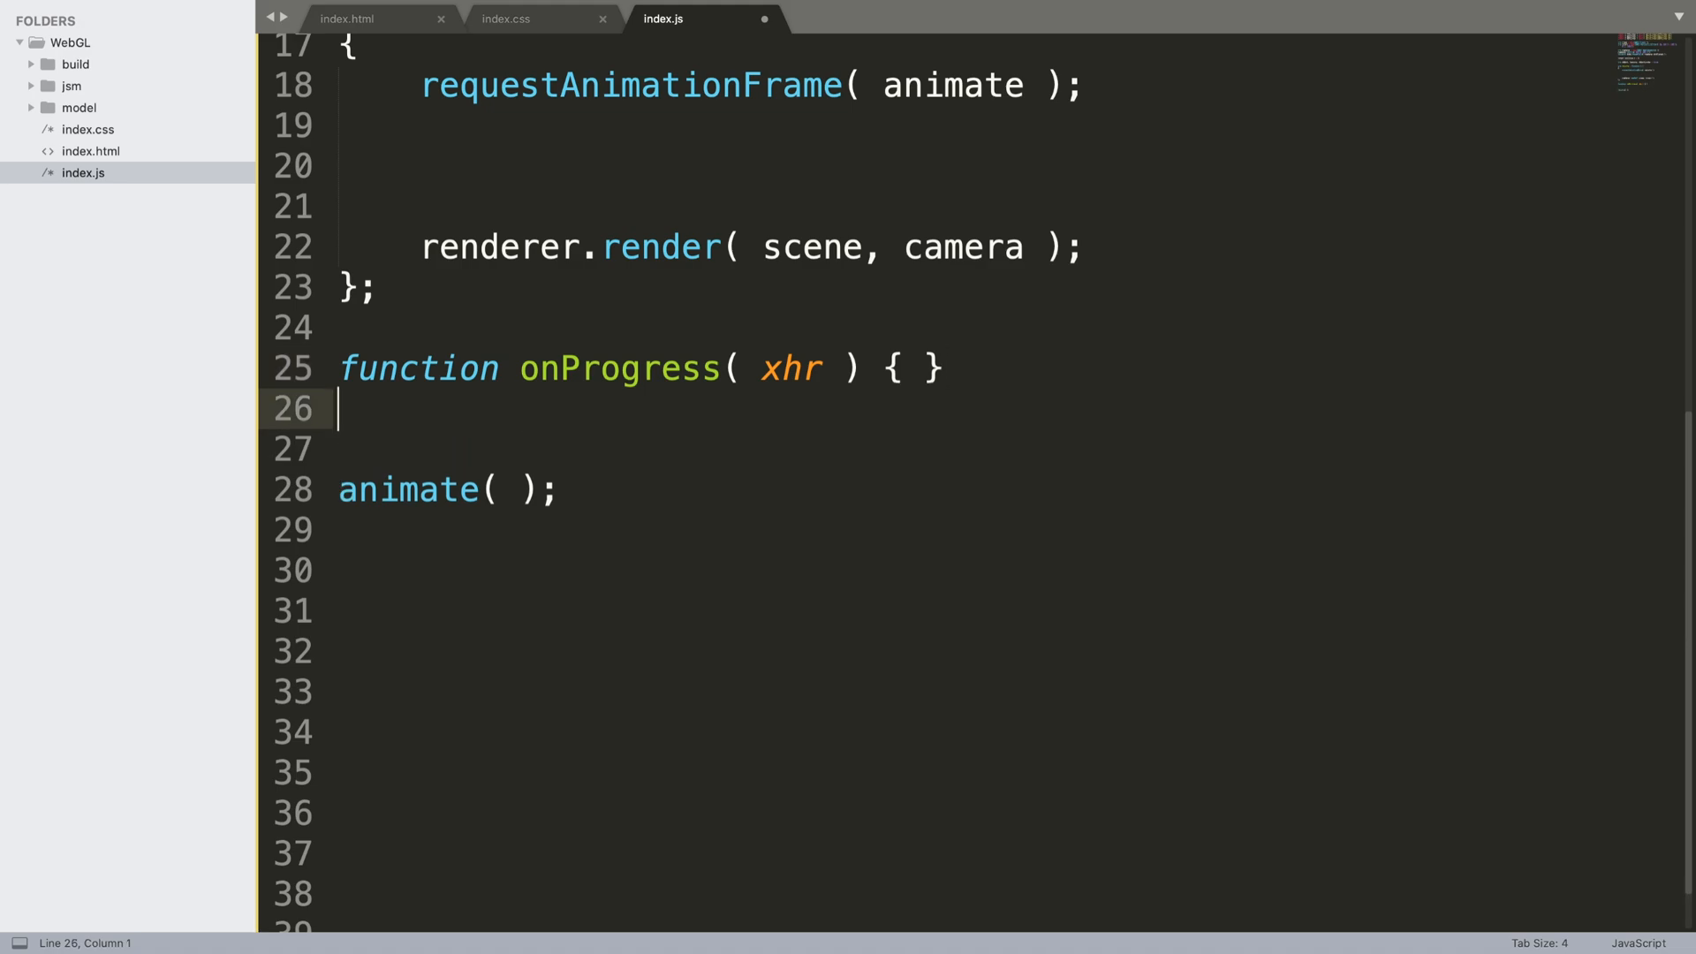
type("function onError(")
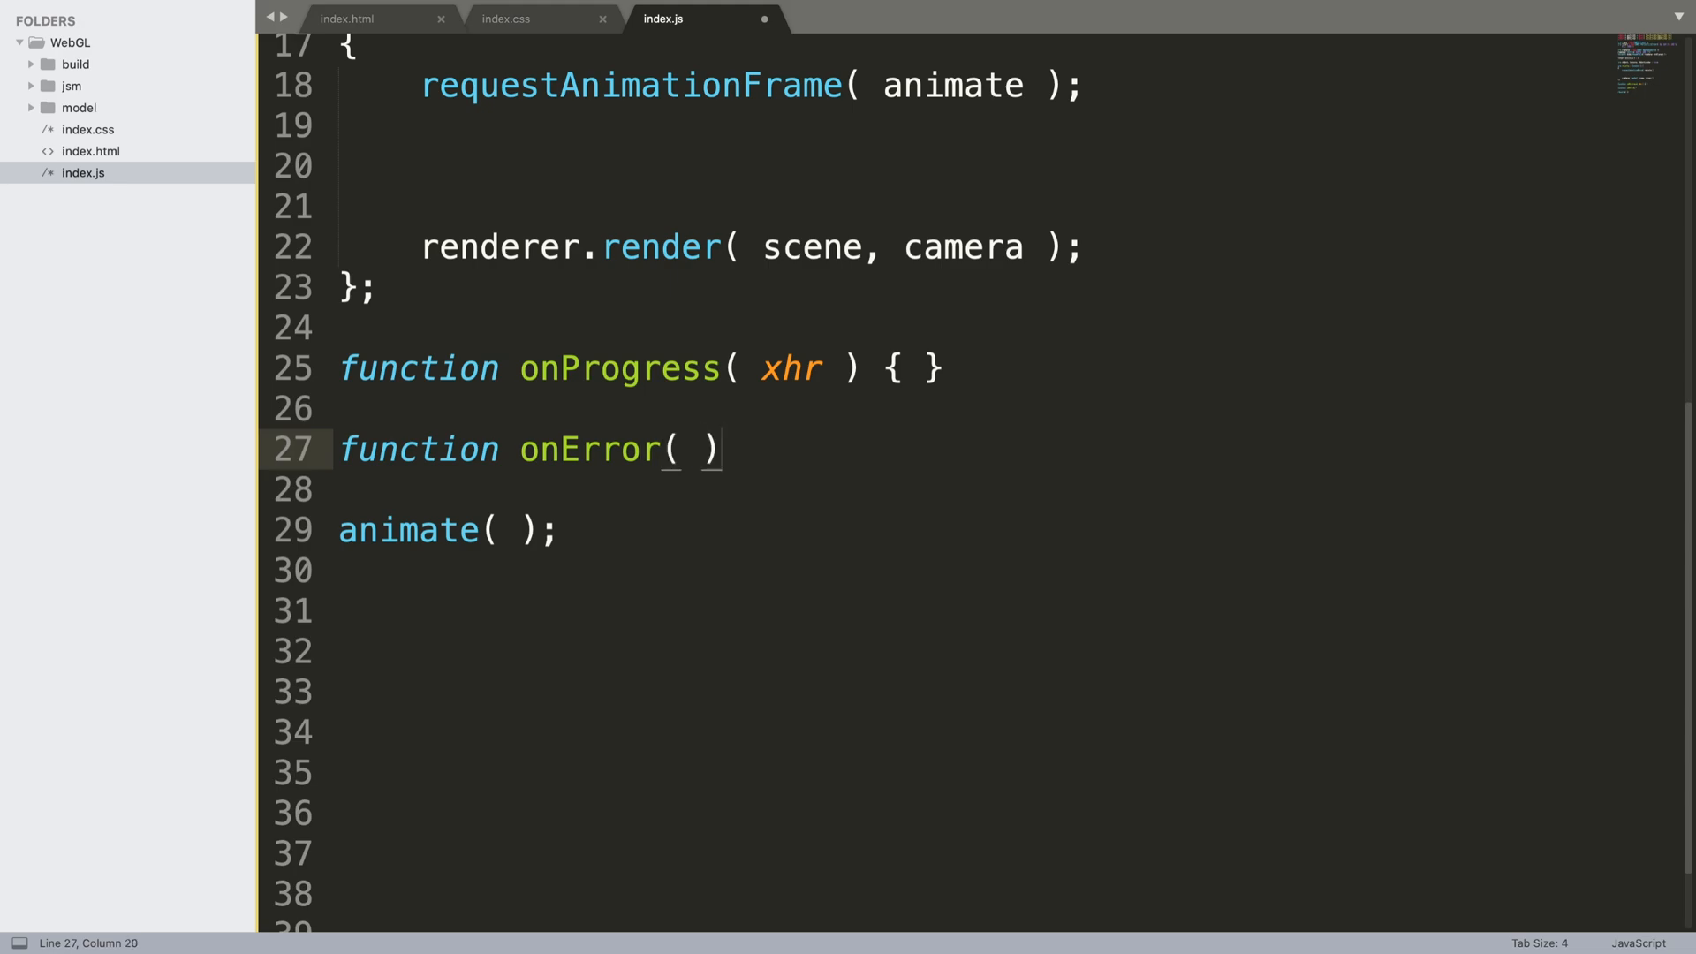
type("{ }")
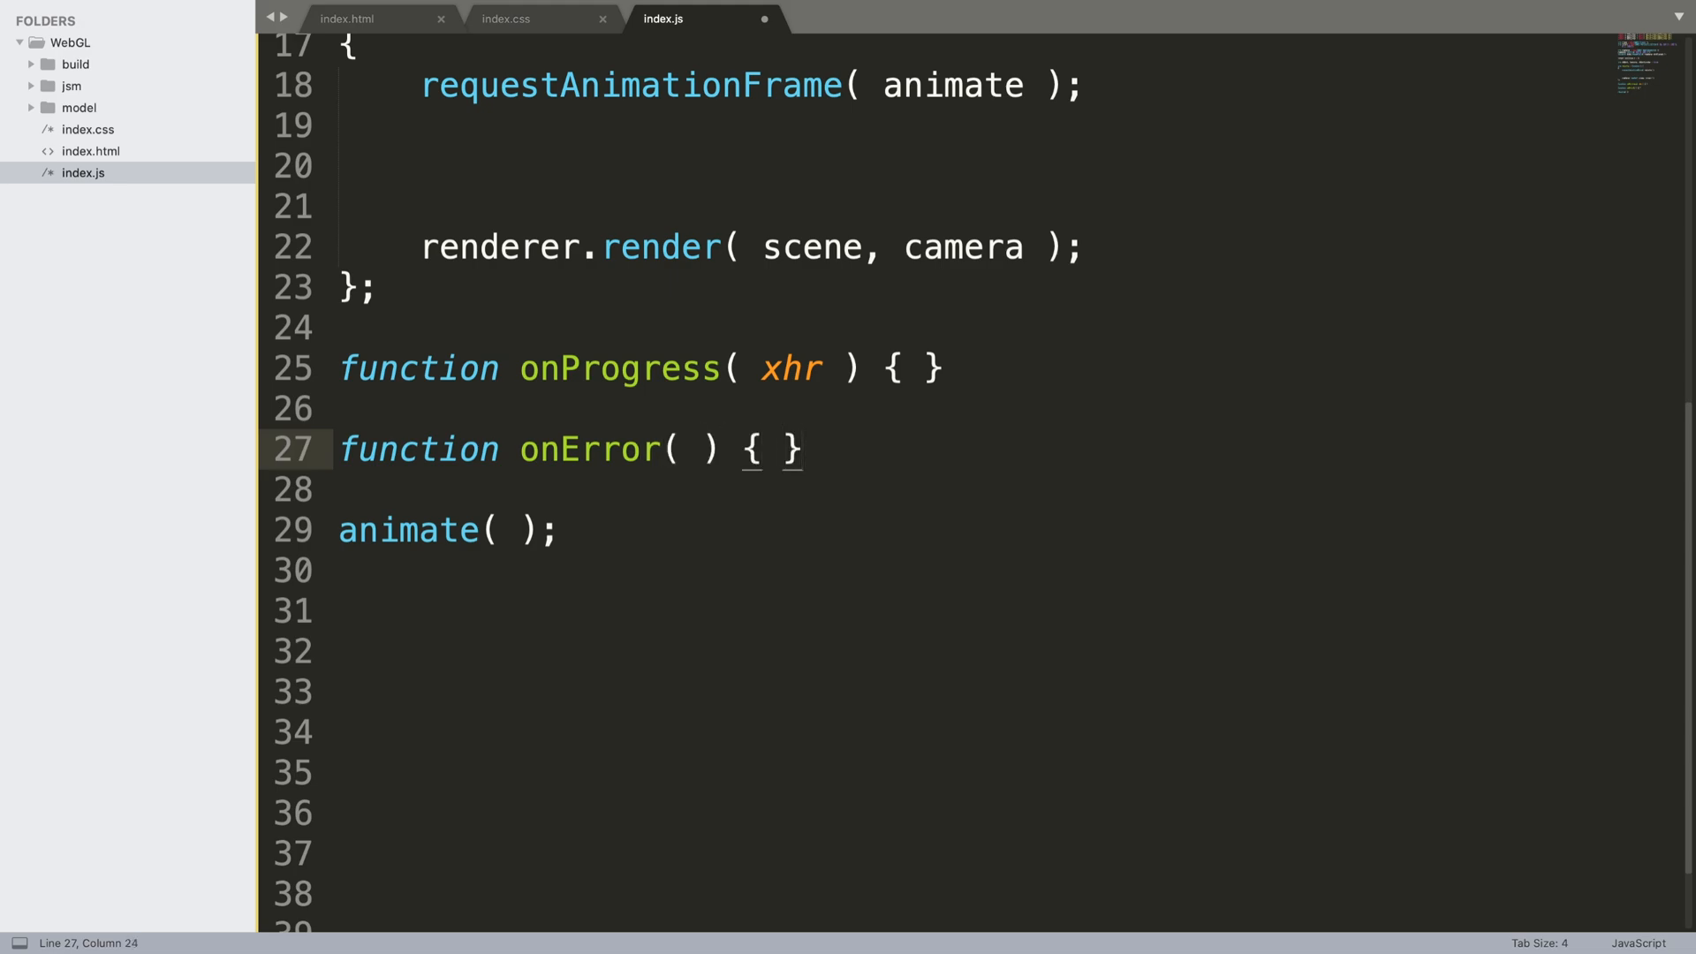
Declare var manager = new THREE.LoadingManager()
type("var")
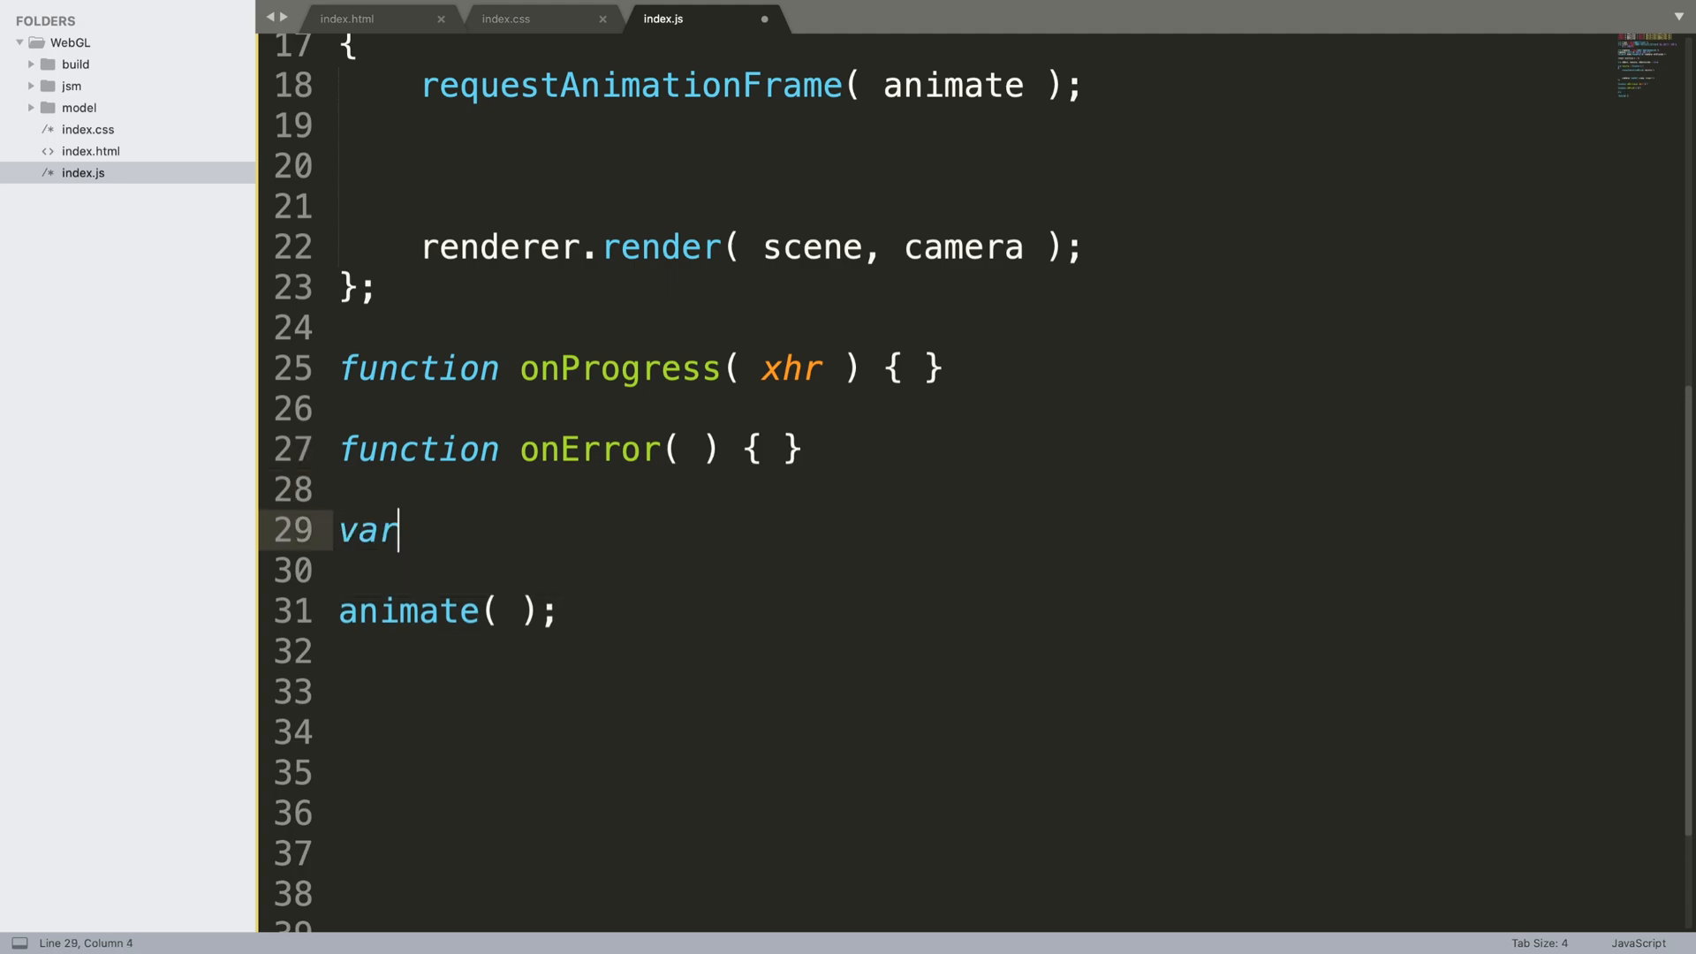
type("manager")
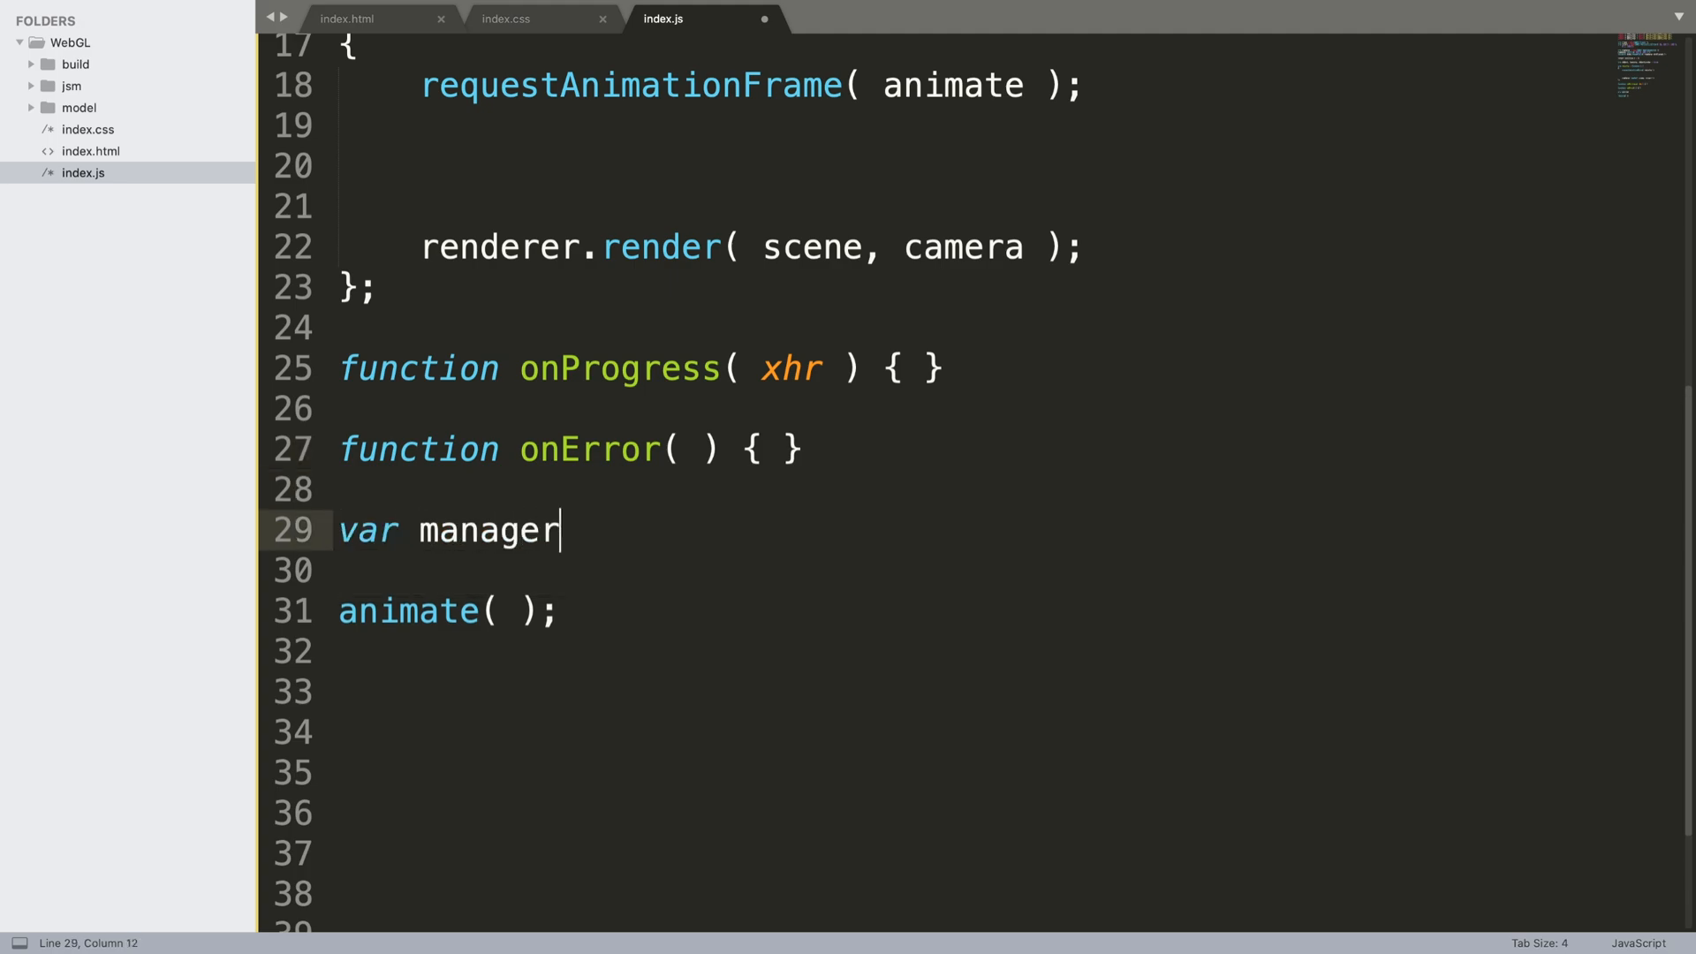
type("= new")
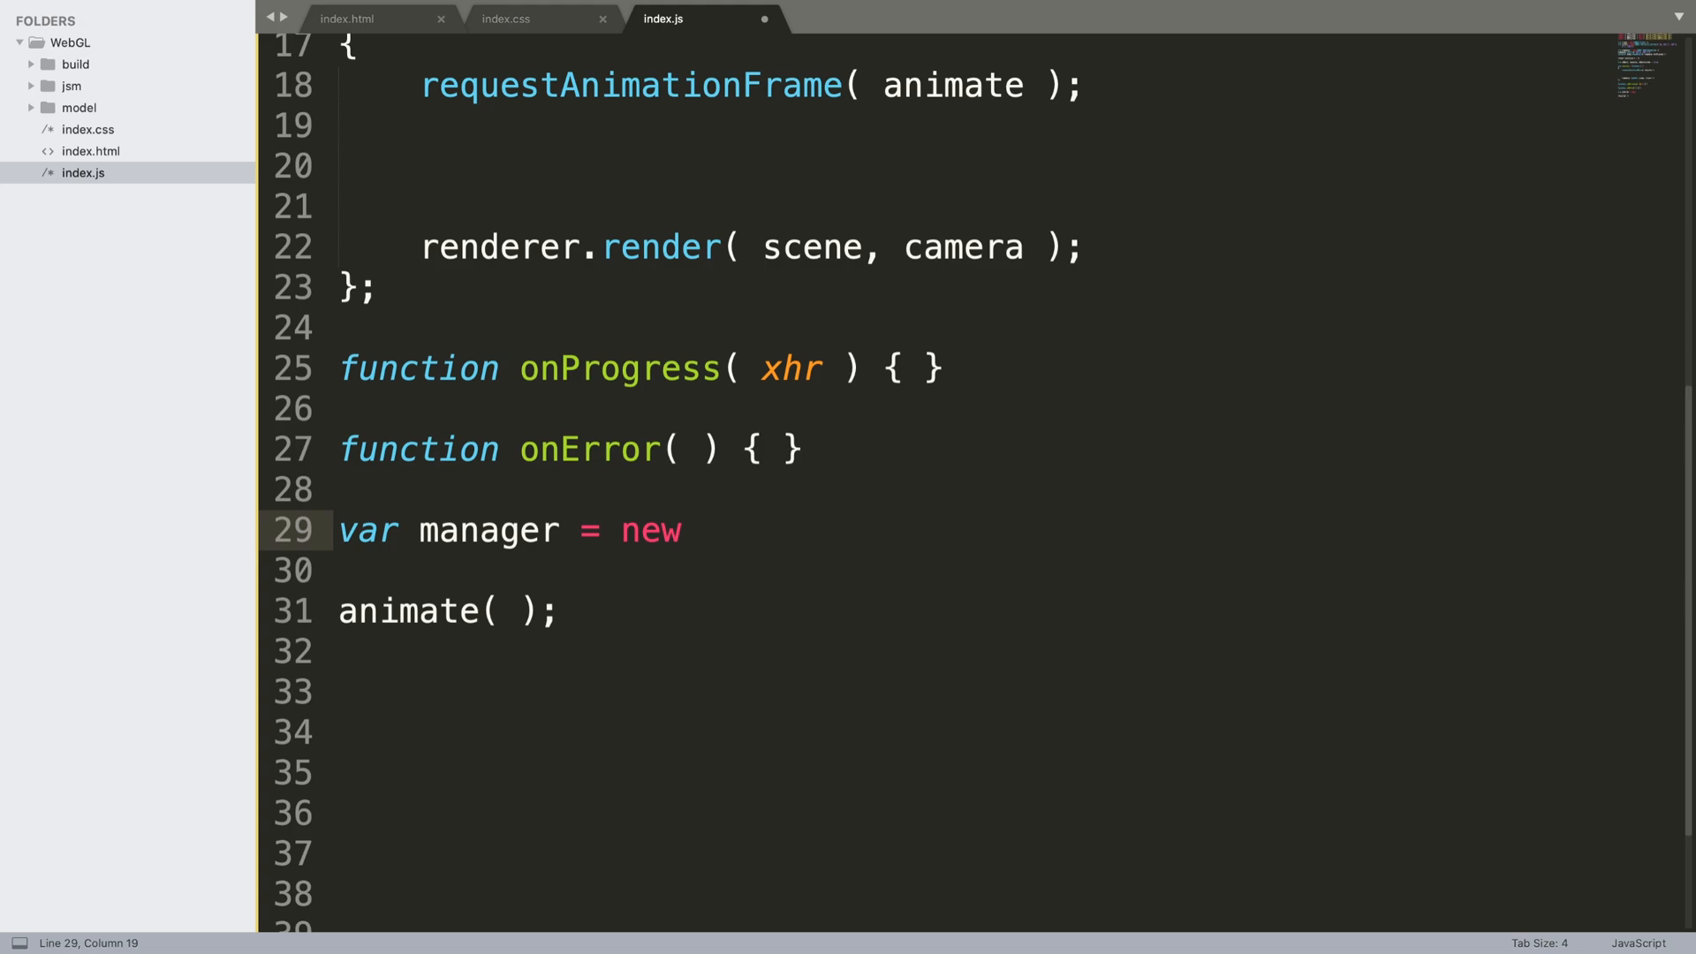
type("THREE")
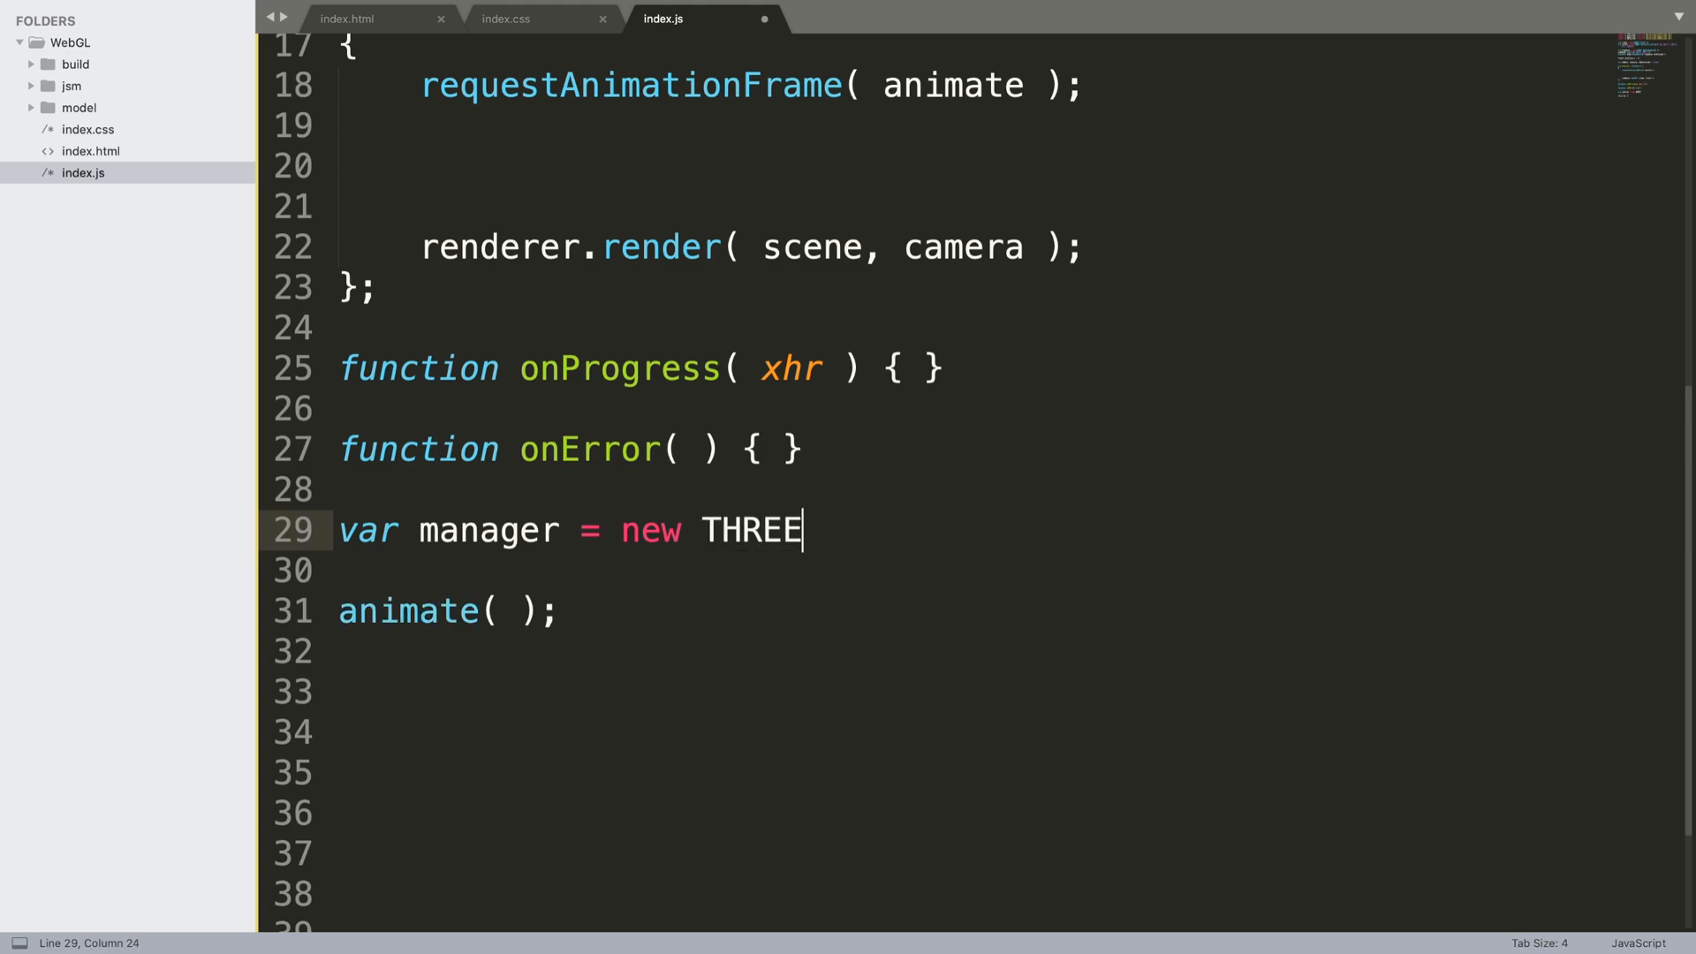
type(".LoadingM")
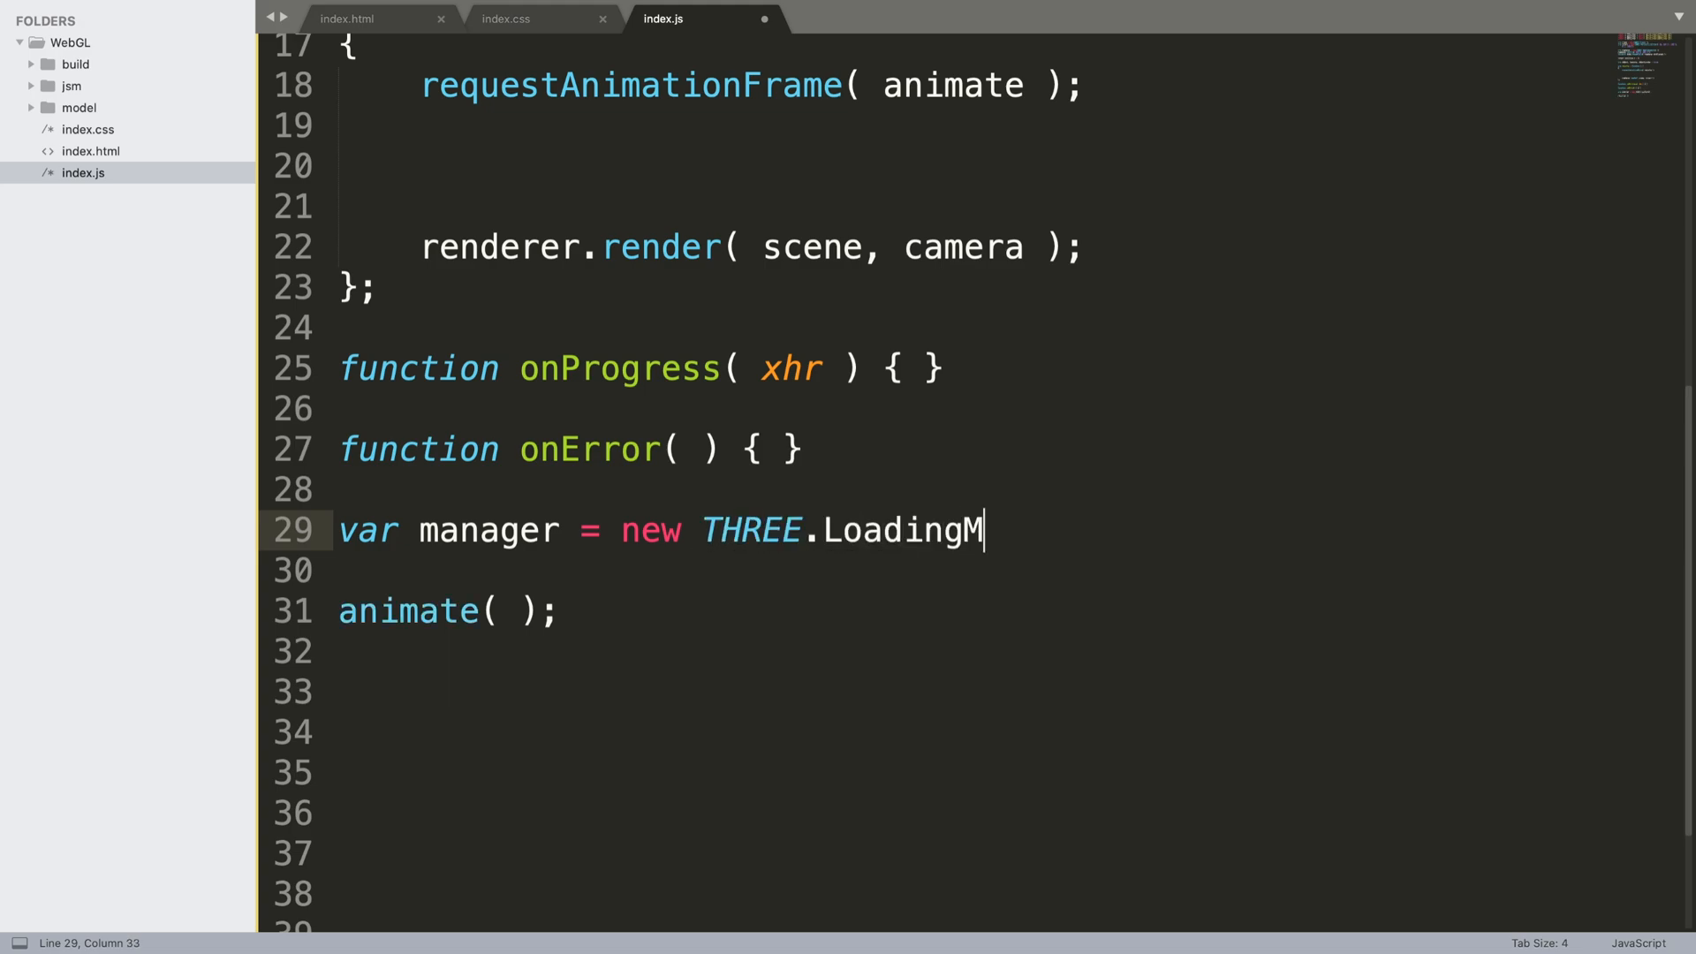
type("a")
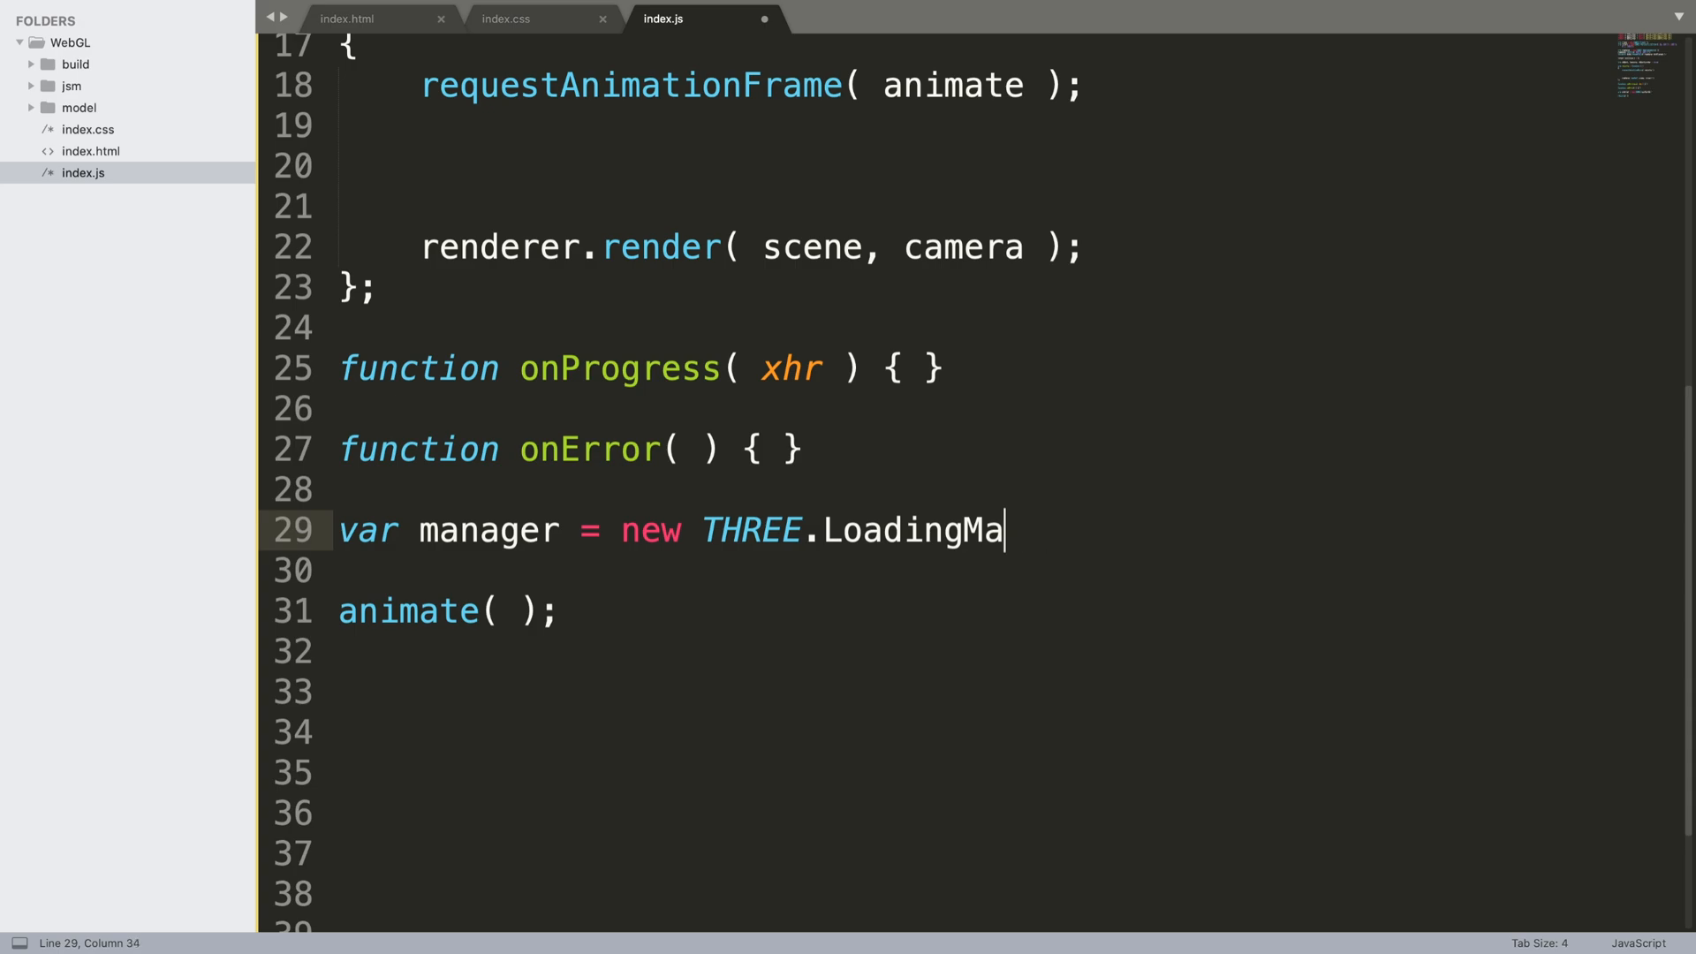
type("nager|")
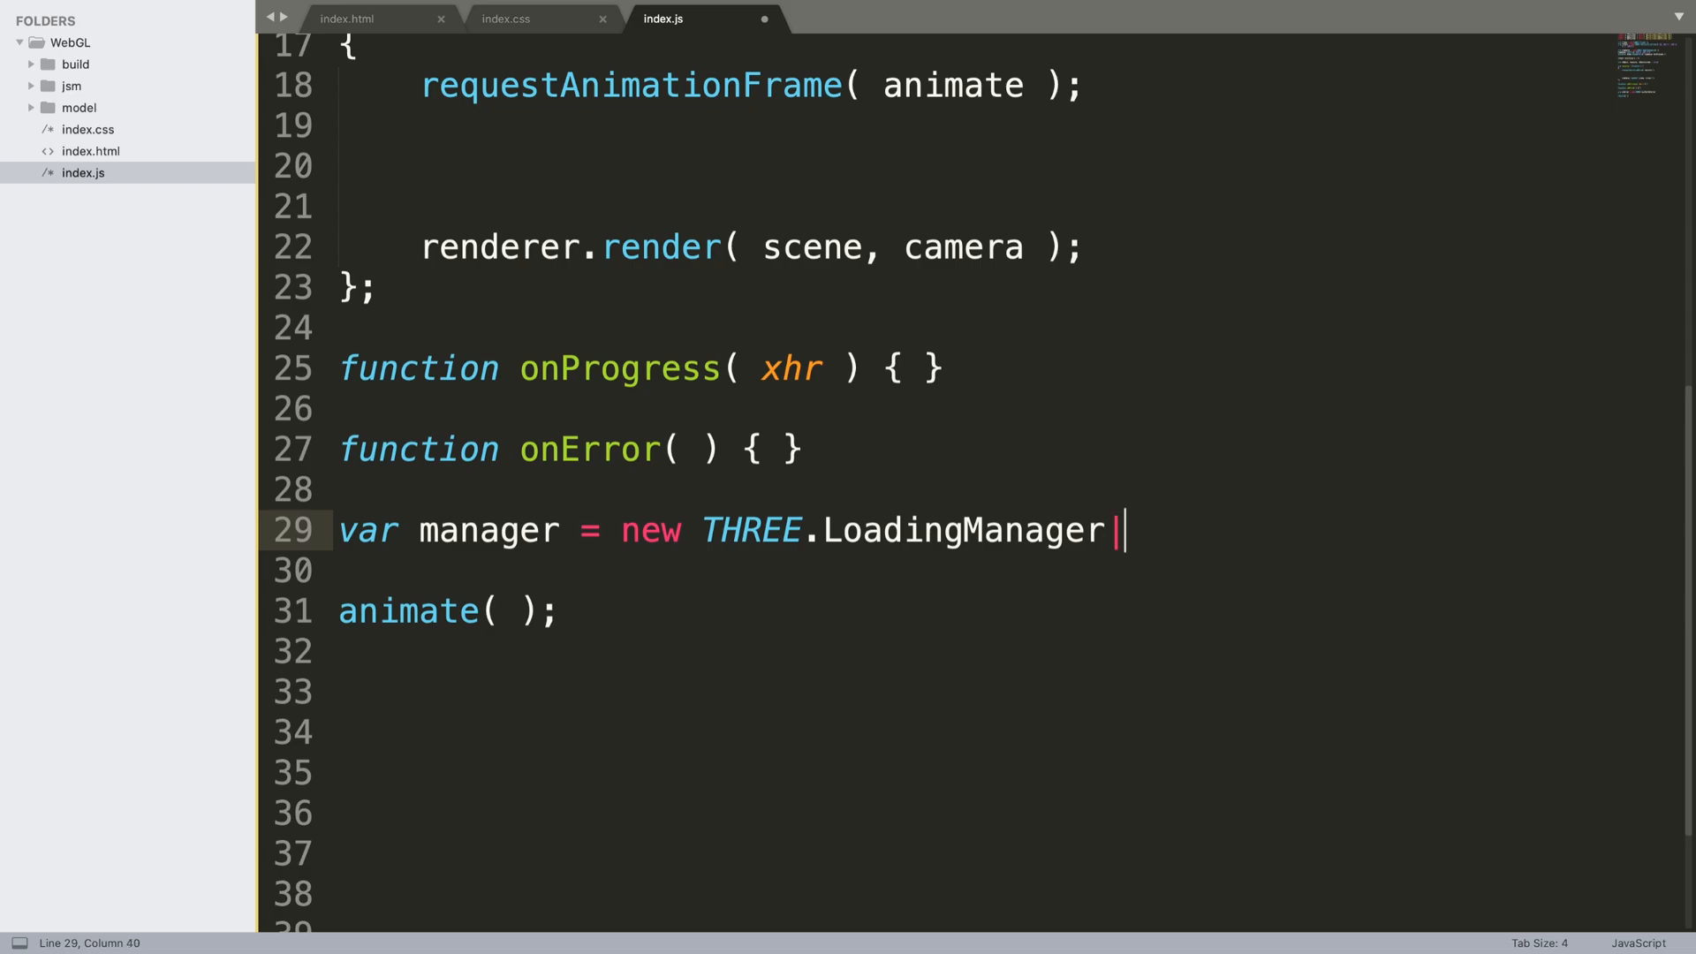
type("()")
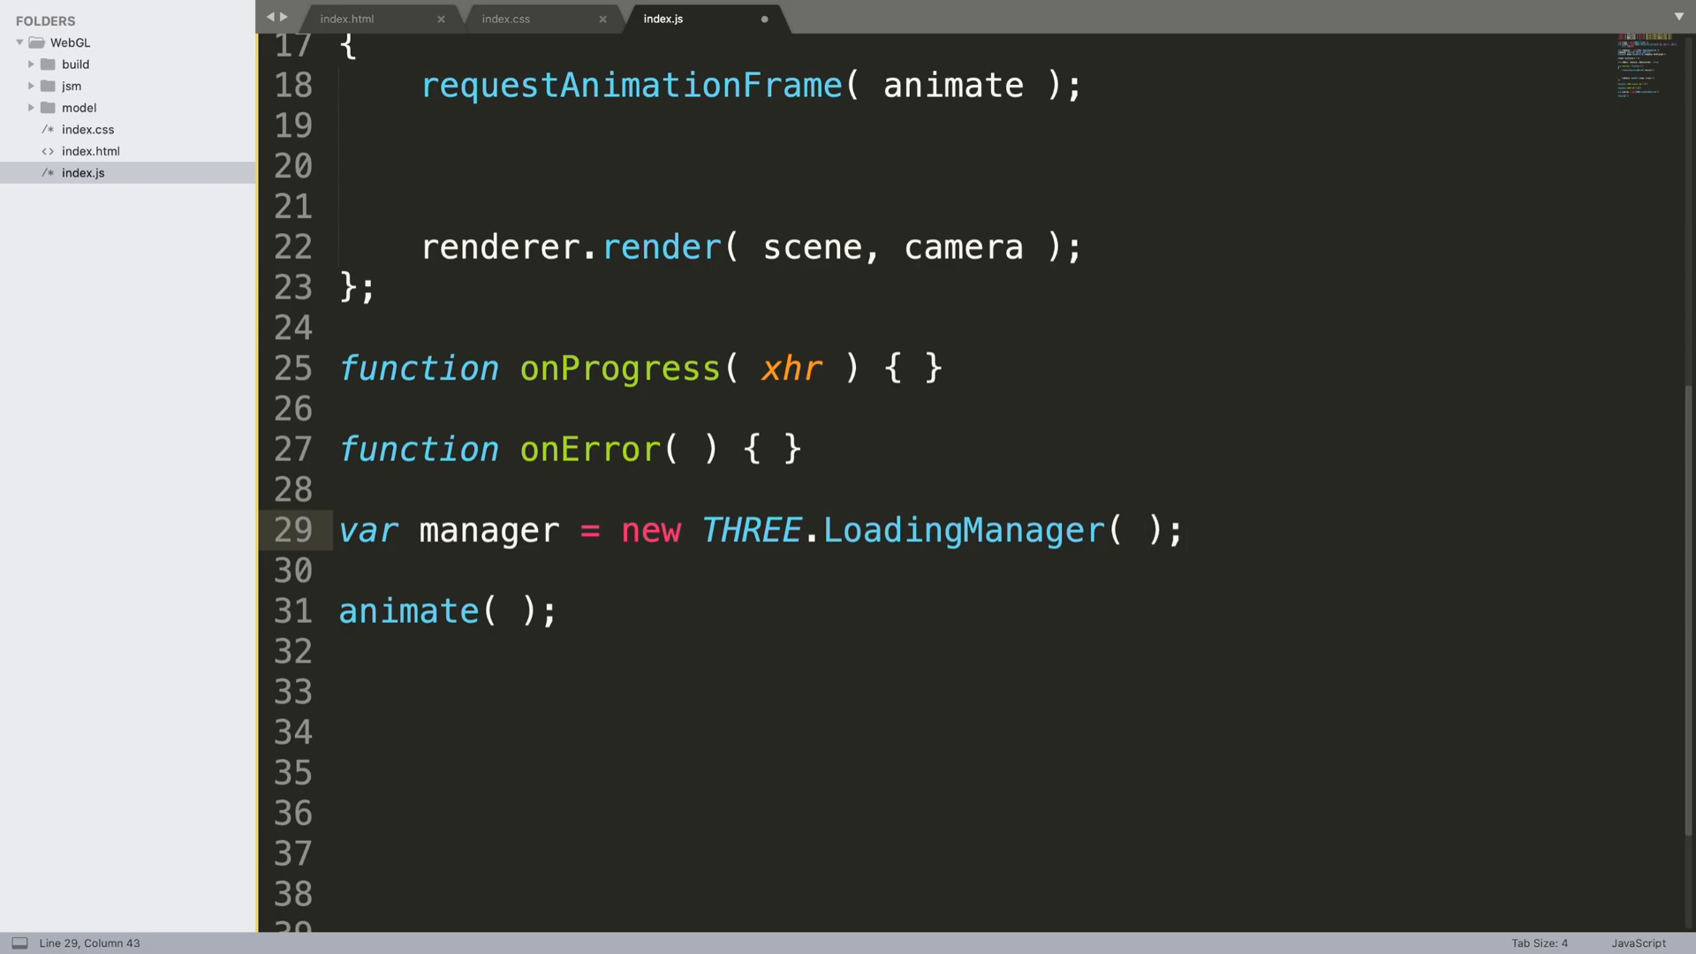
Register a DDSLoader handler for /\.dds$/i files on the manager
type("manager.addH")
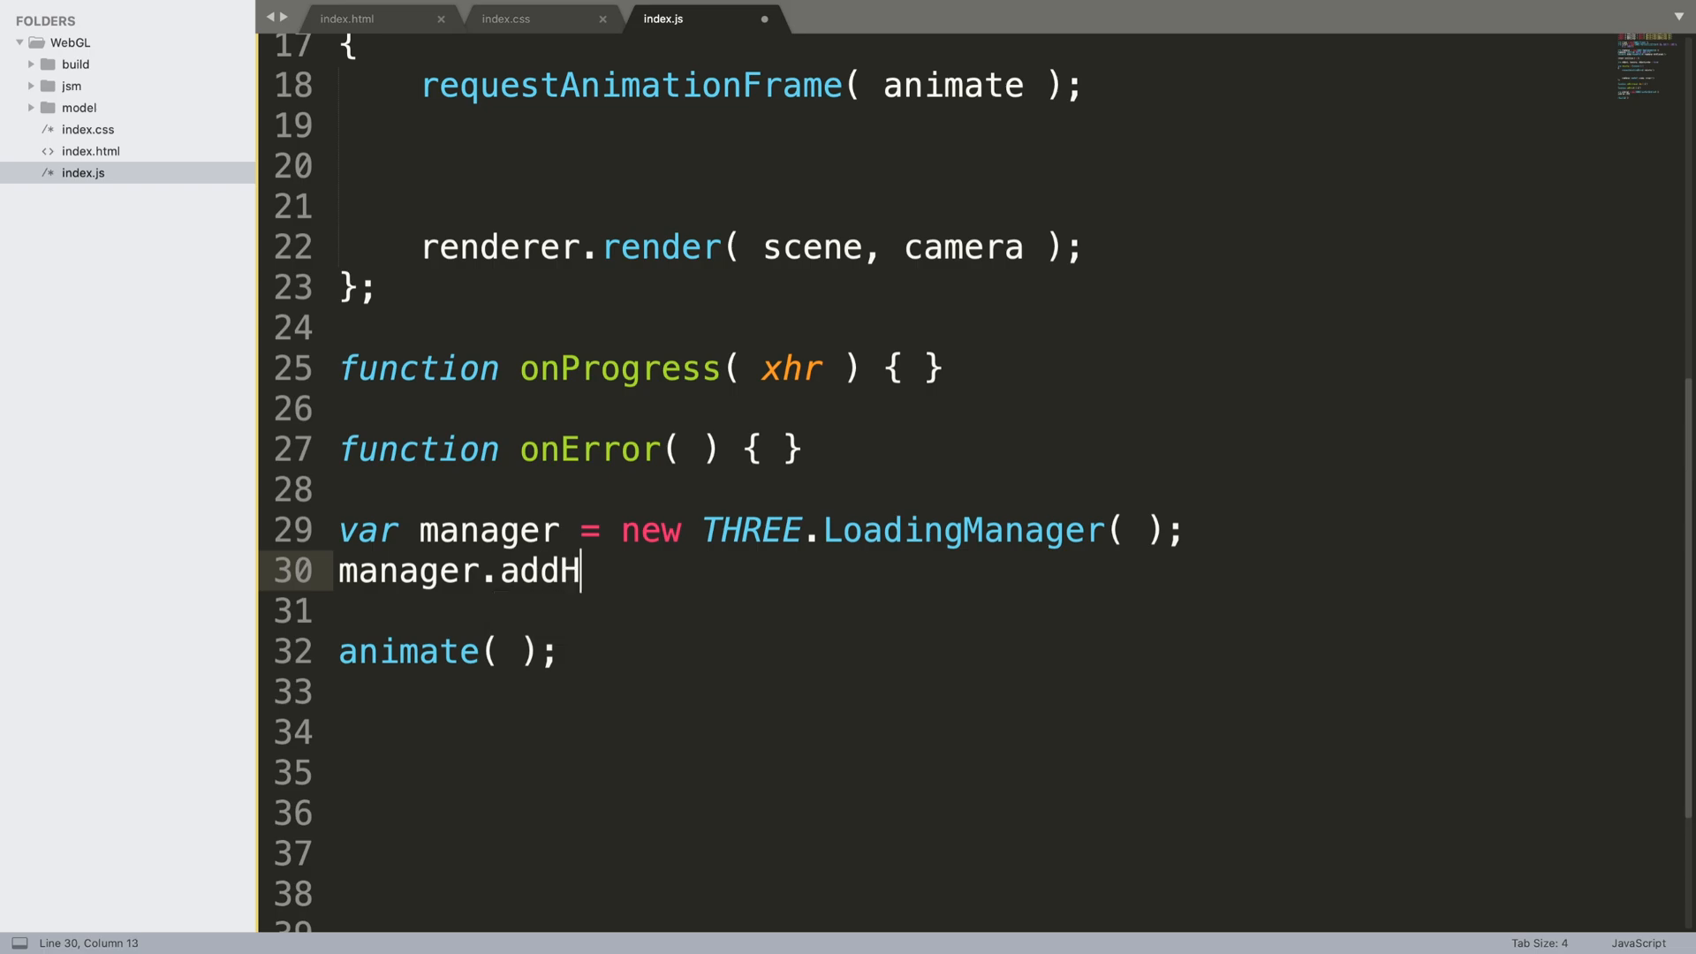
type("andler();")
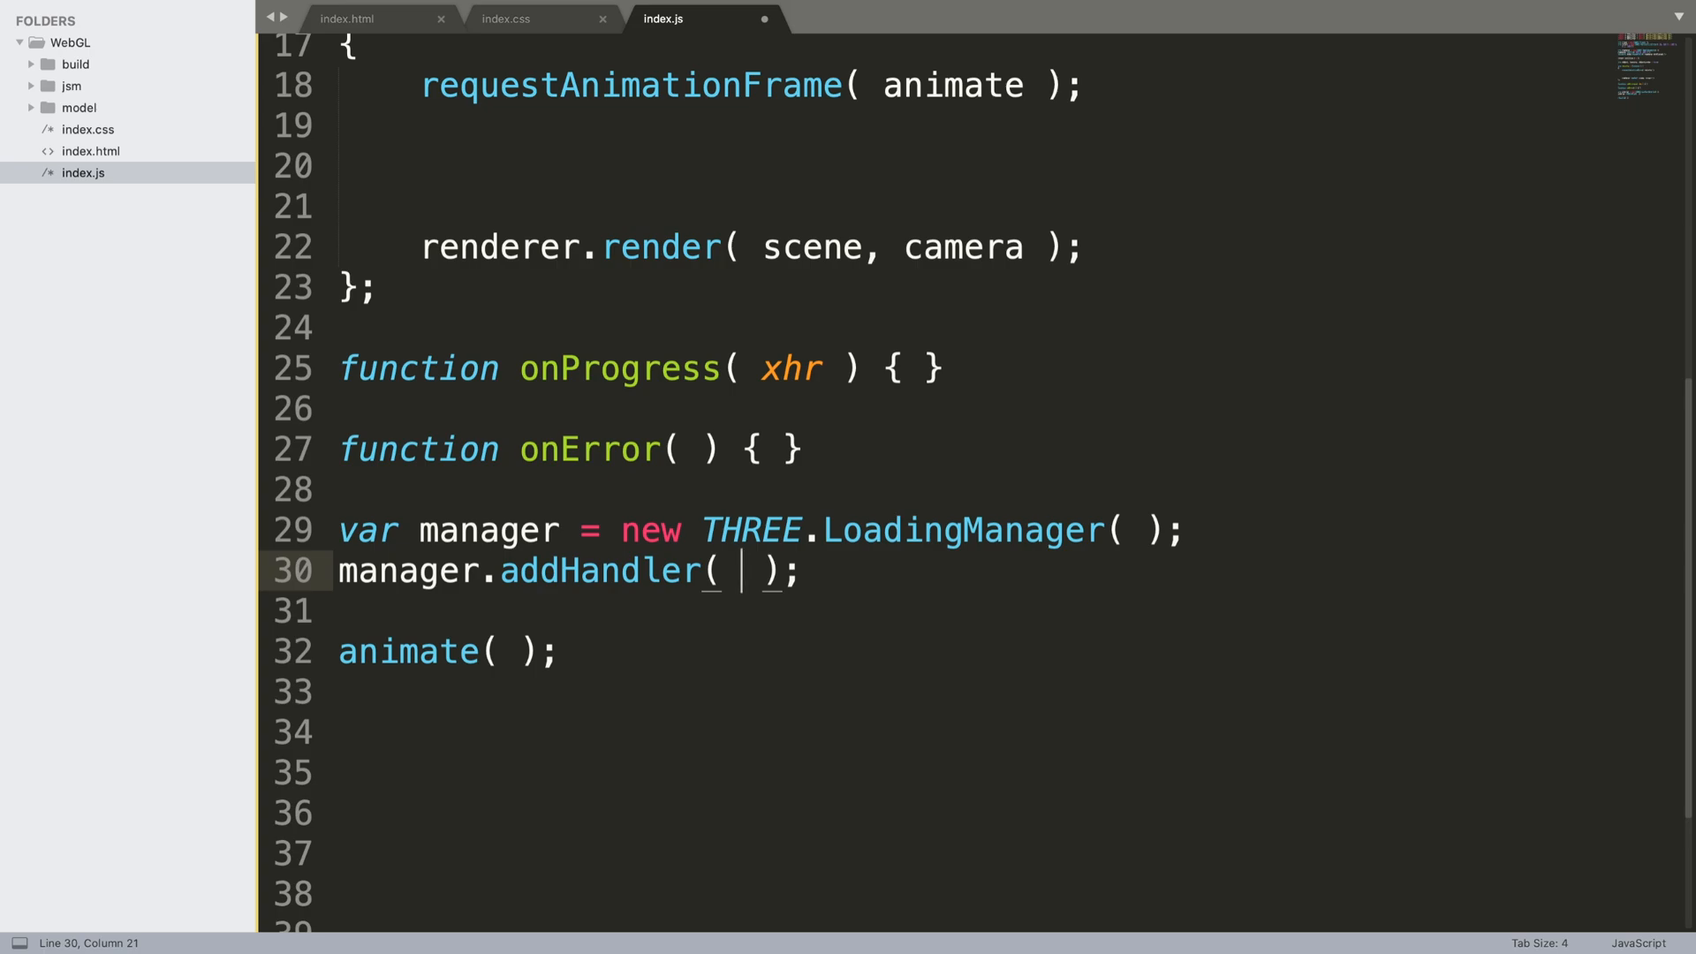
type("/\\")
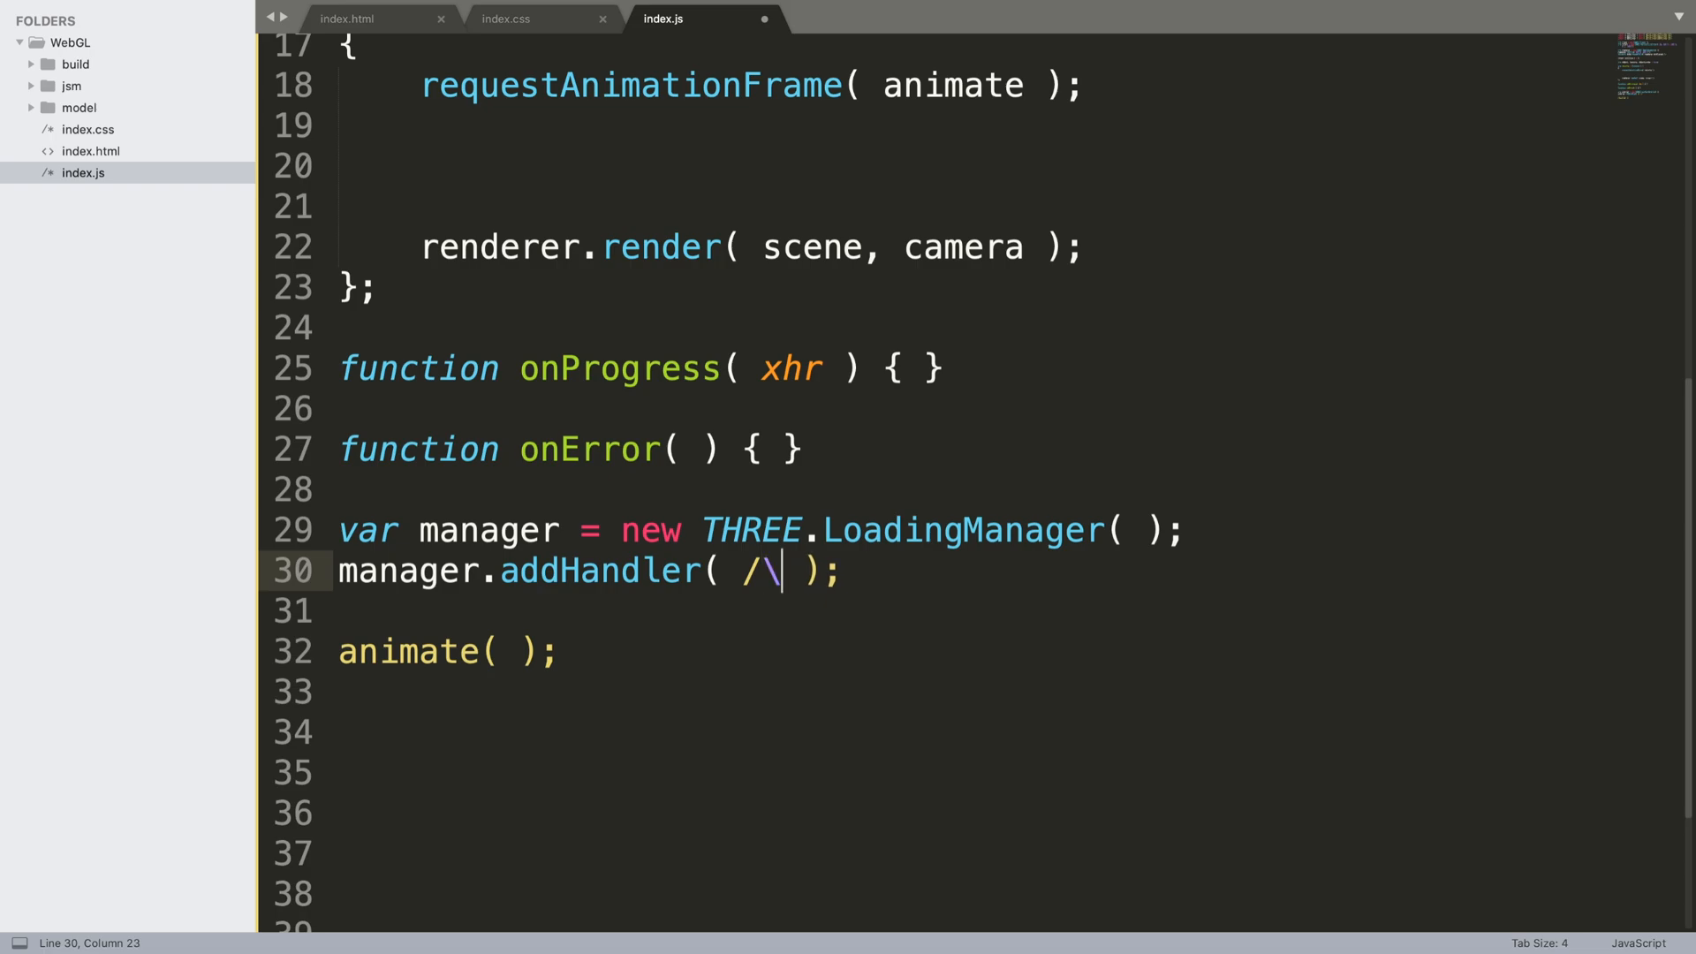
type(".dds")
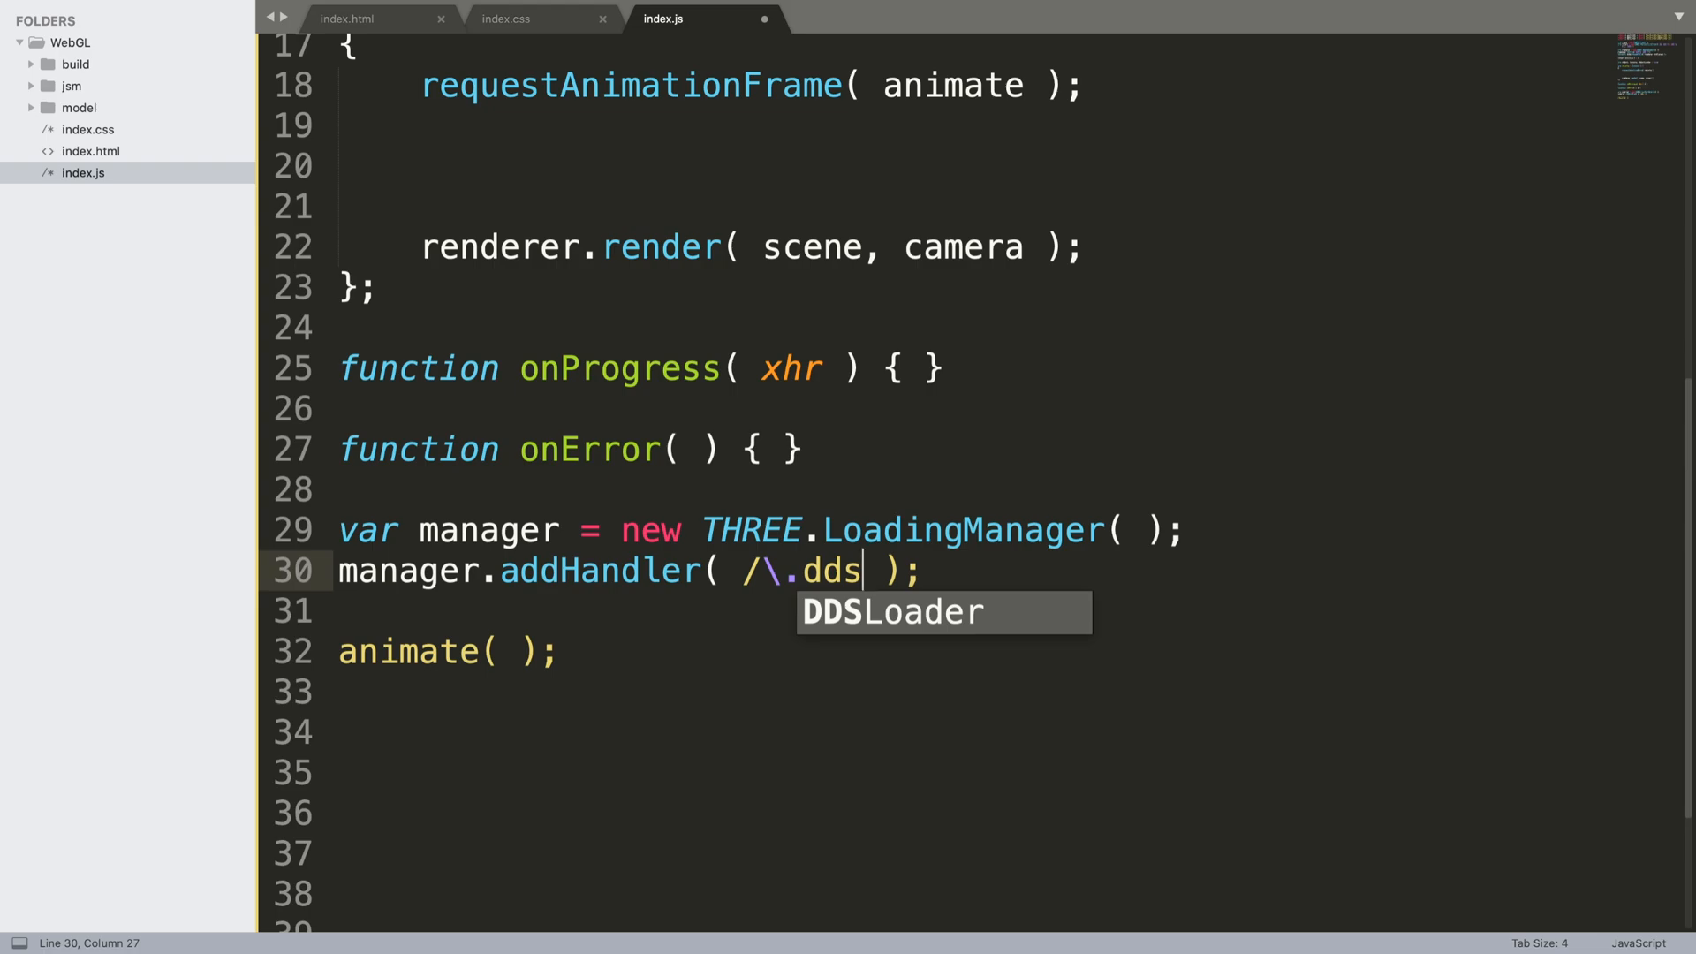
type("$")
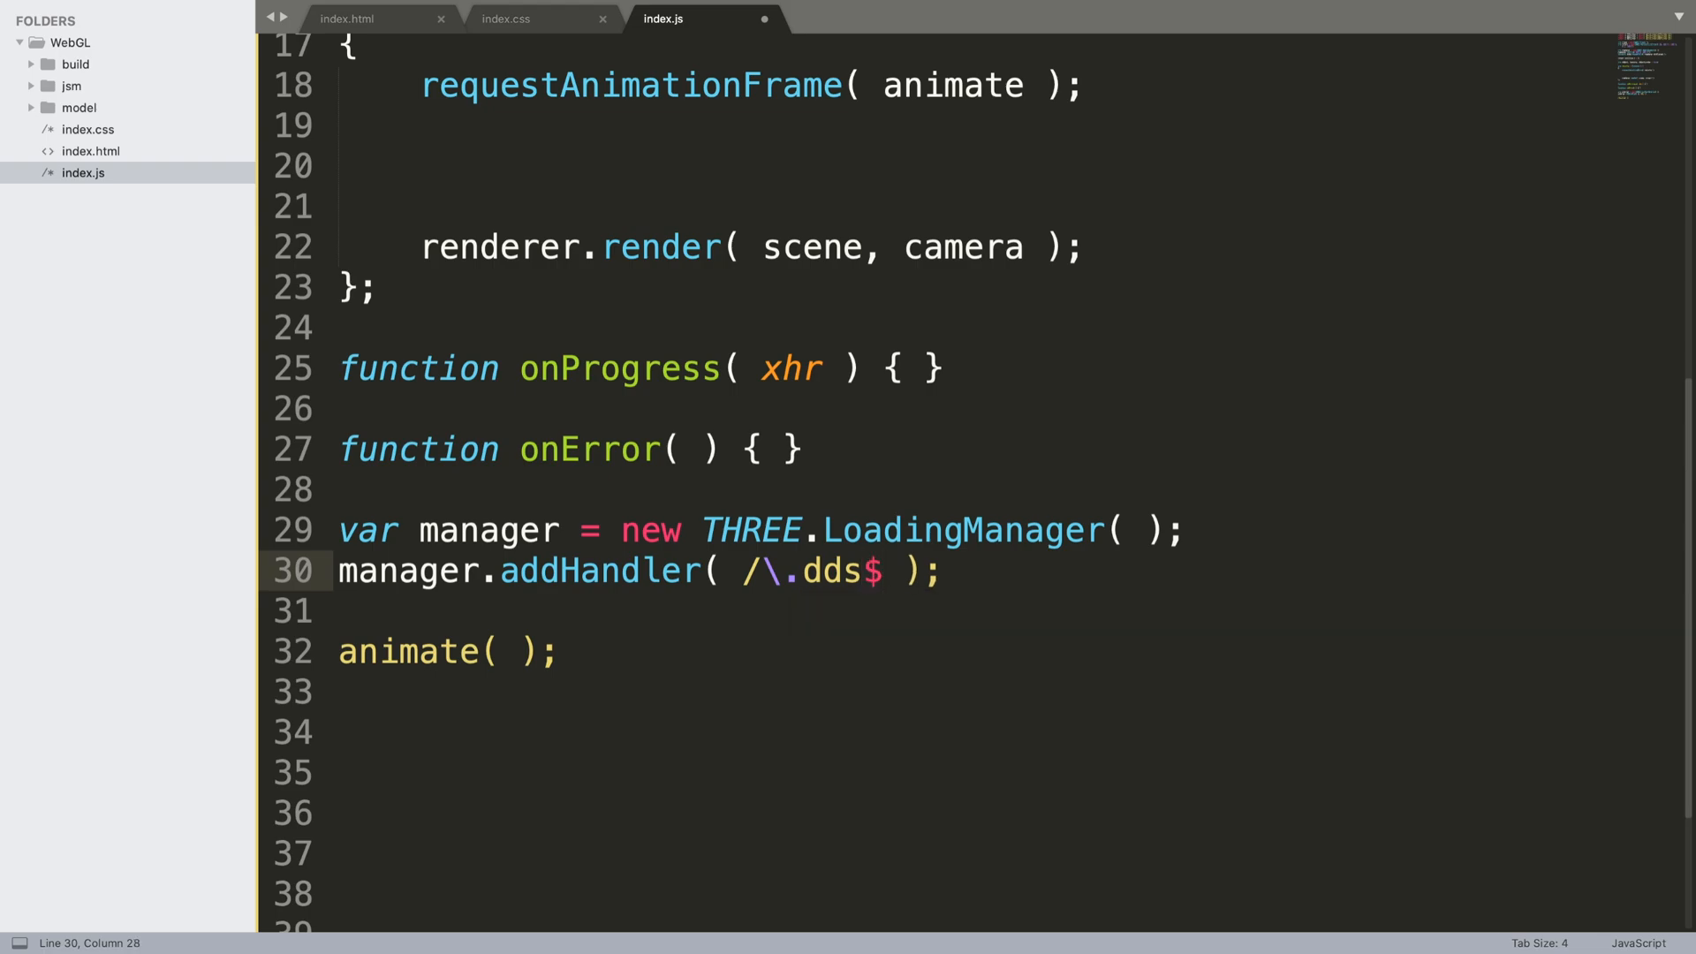
type("/i")
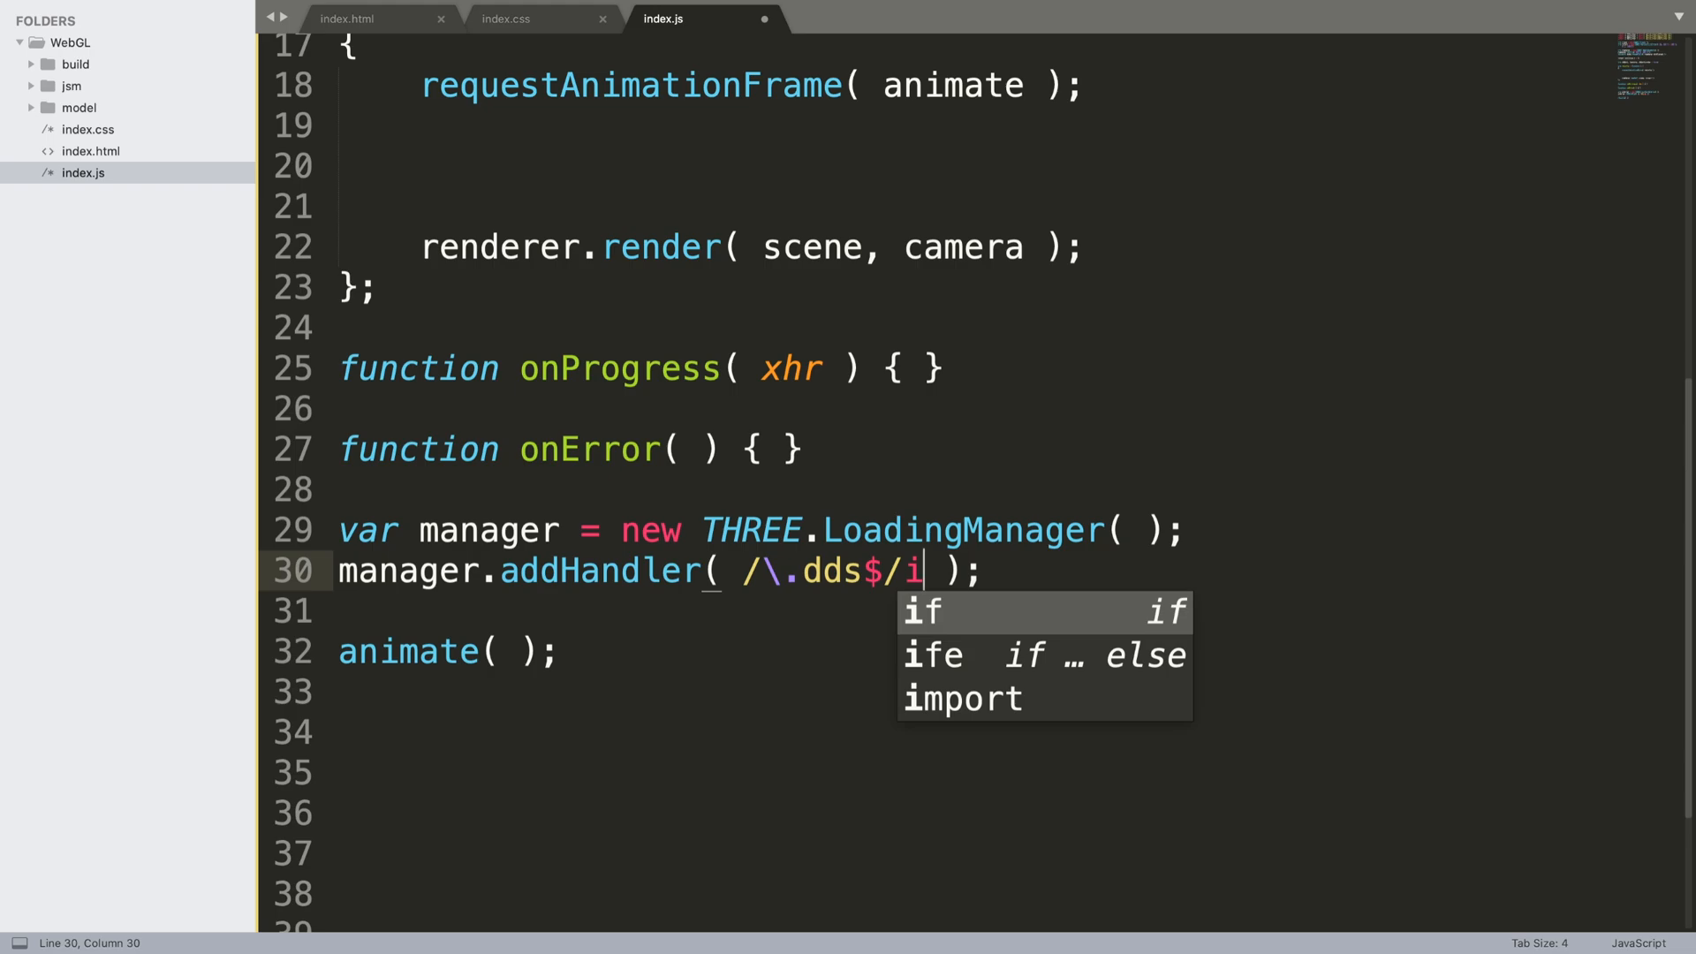
type(", new")
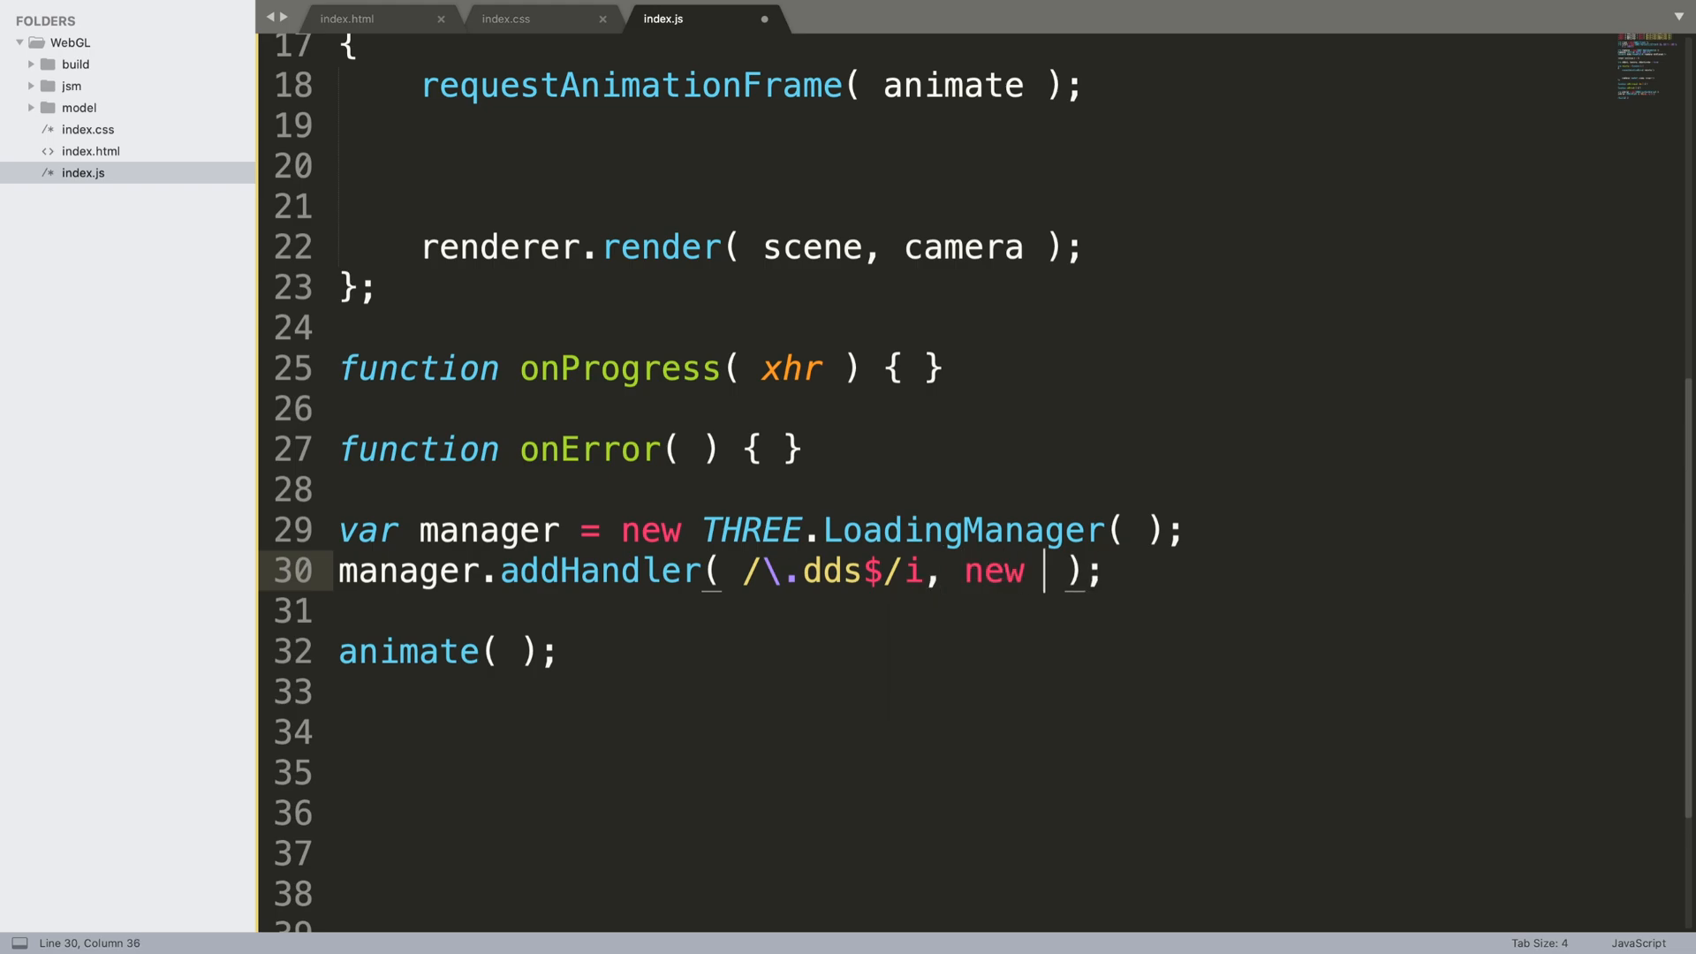
type("DDSLoader(")
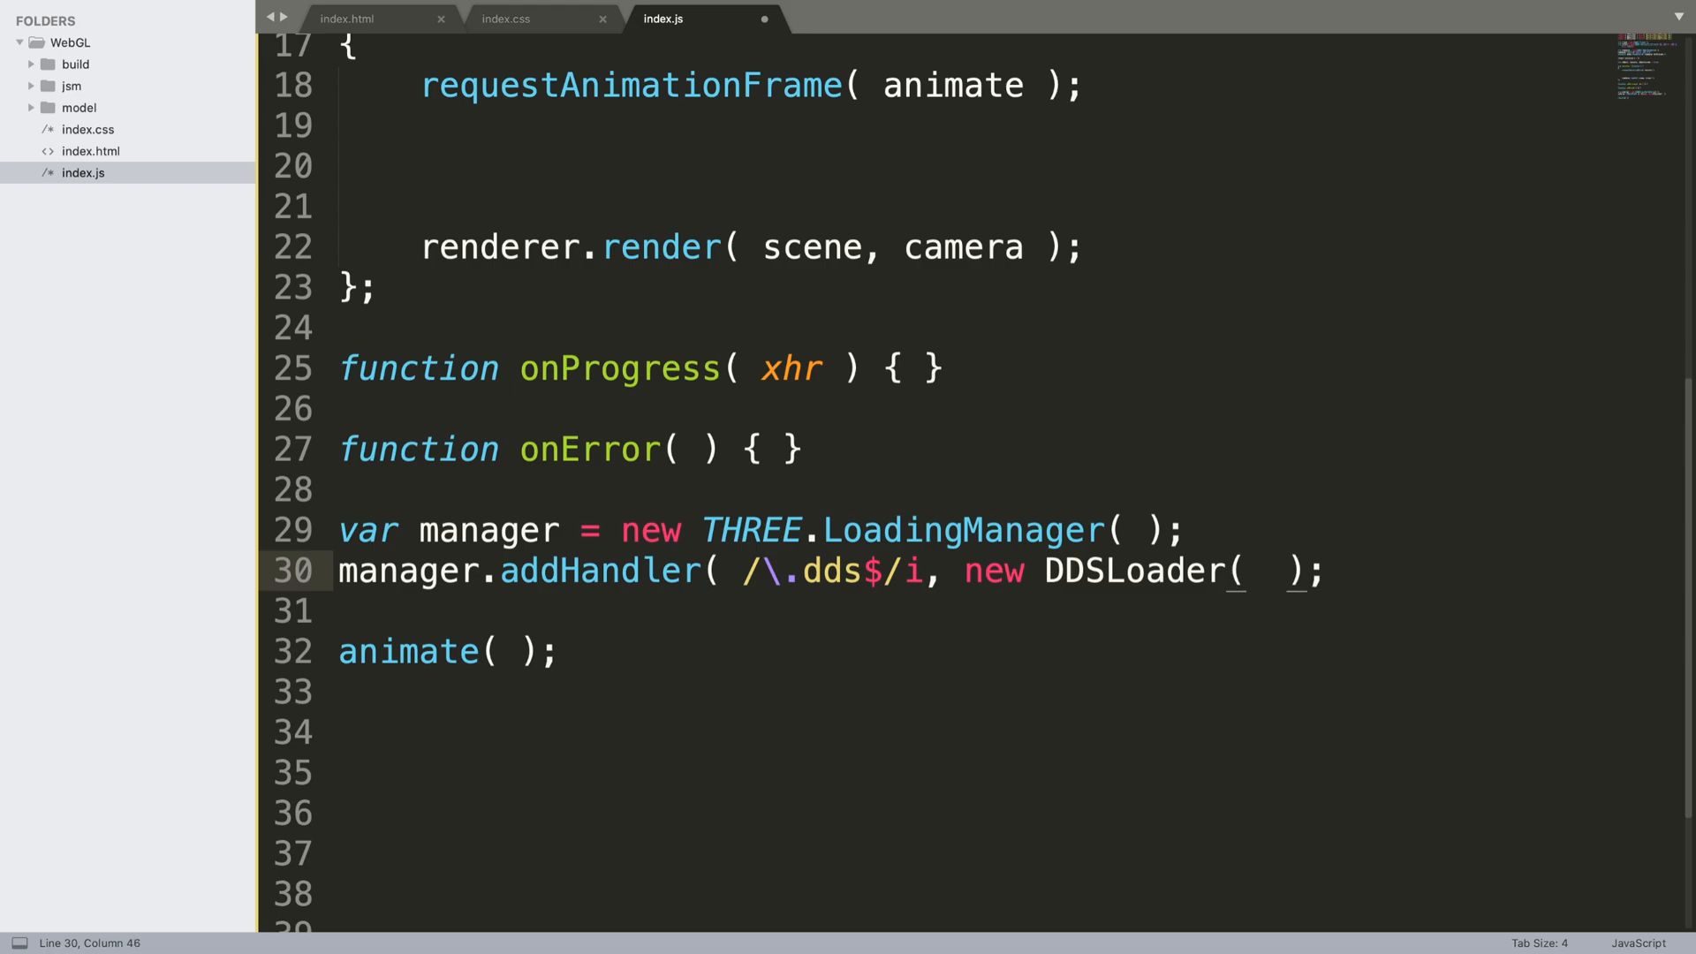
type(");")
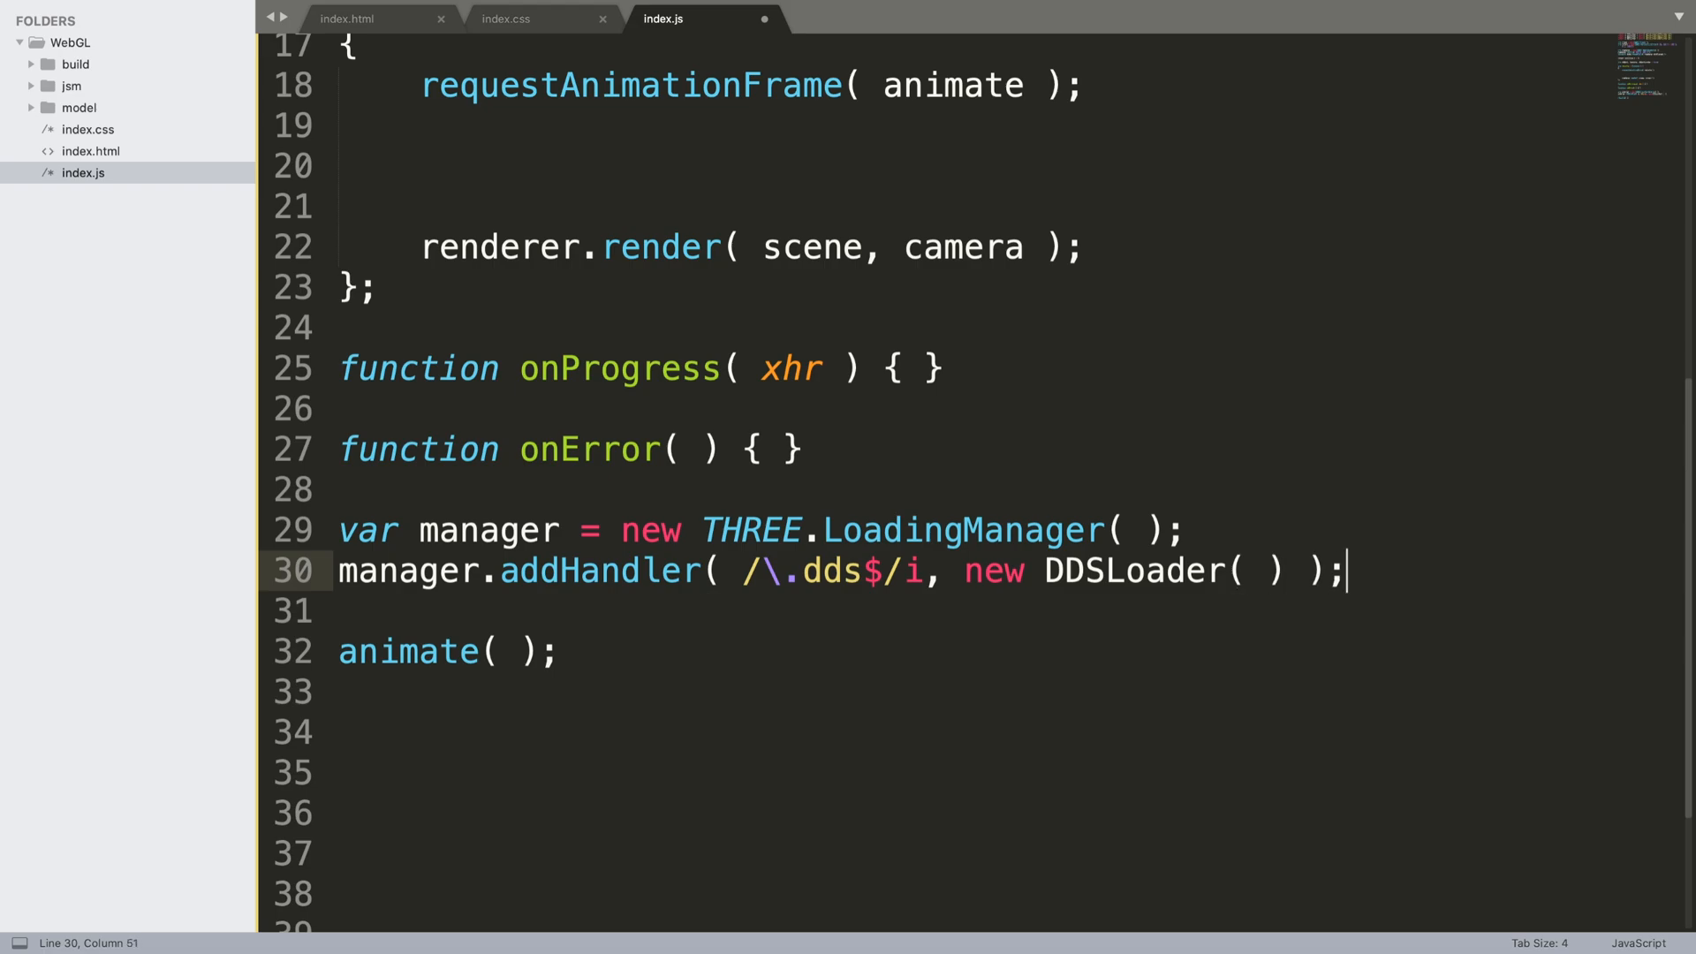
Create var light = new THREE.HemisphereLight( 0xffffff, 0x000000 )
key("enter")
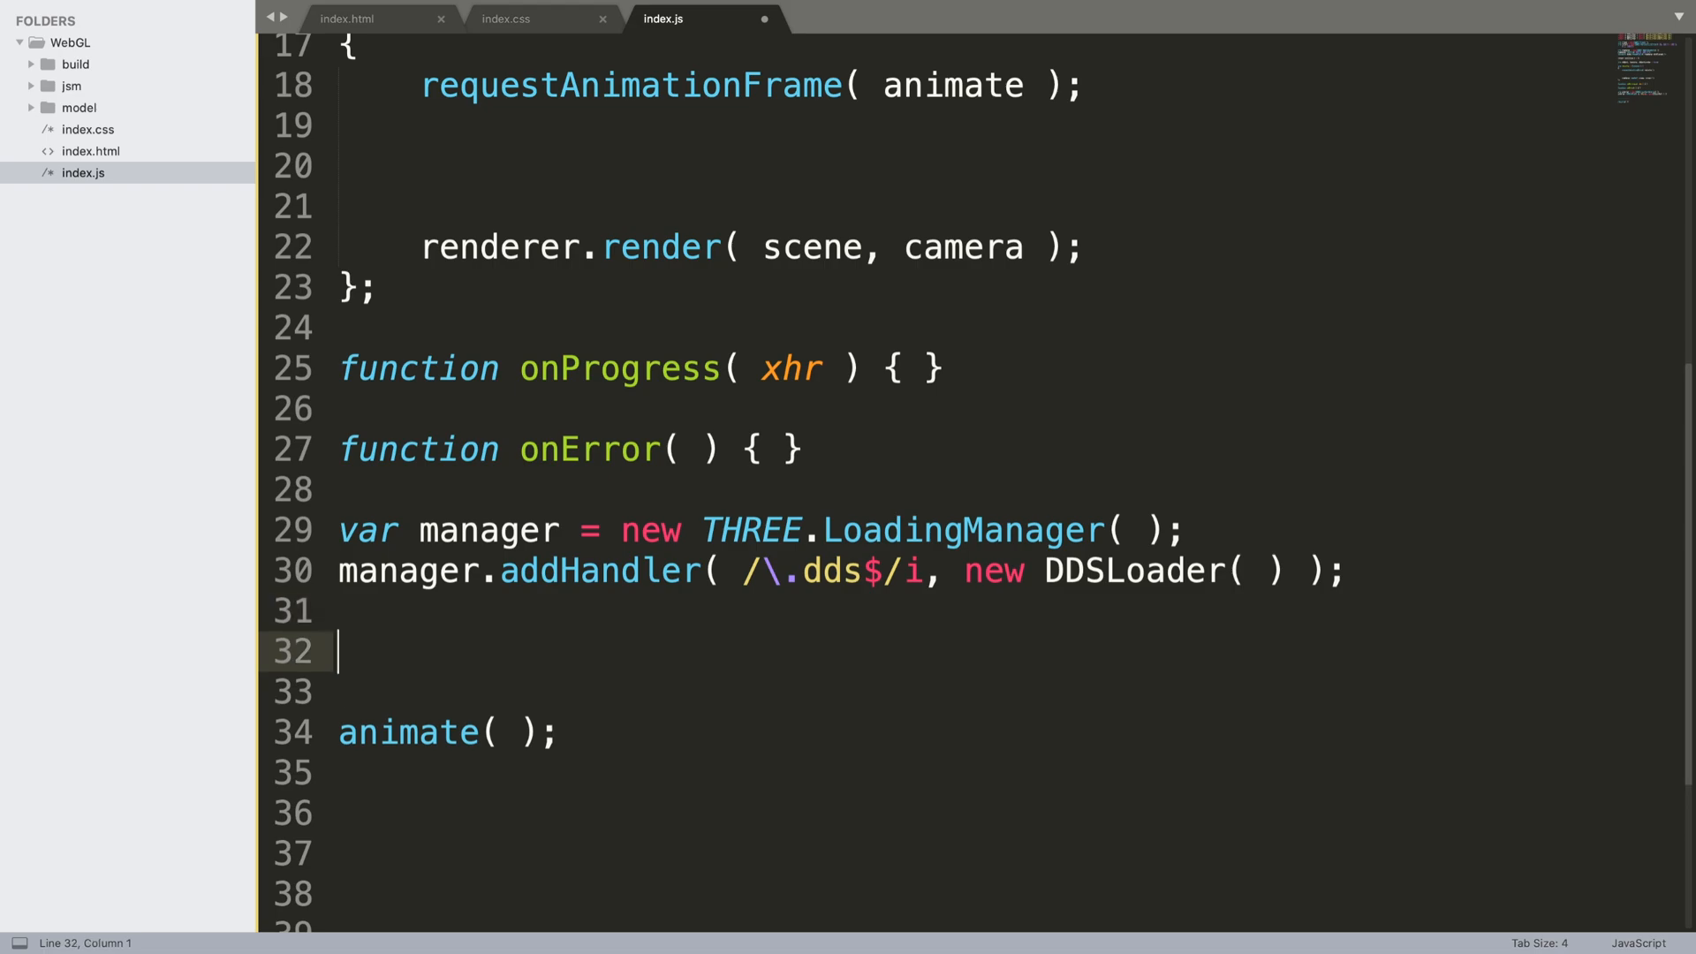
type("var")
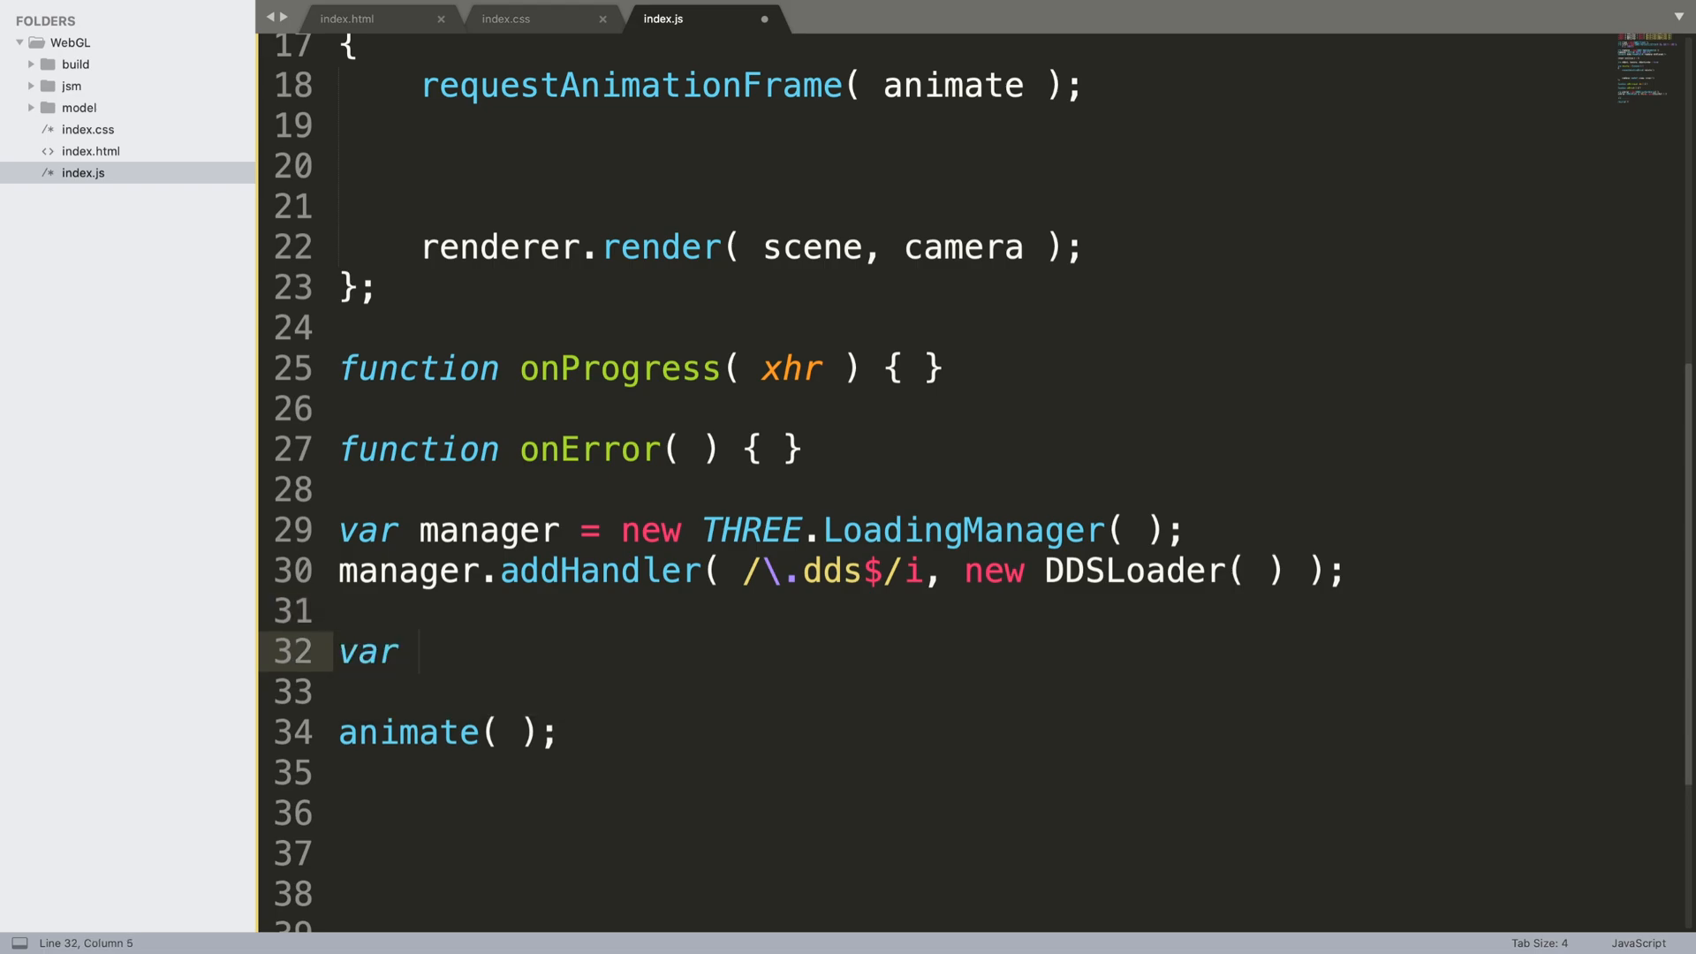
type("light = new")
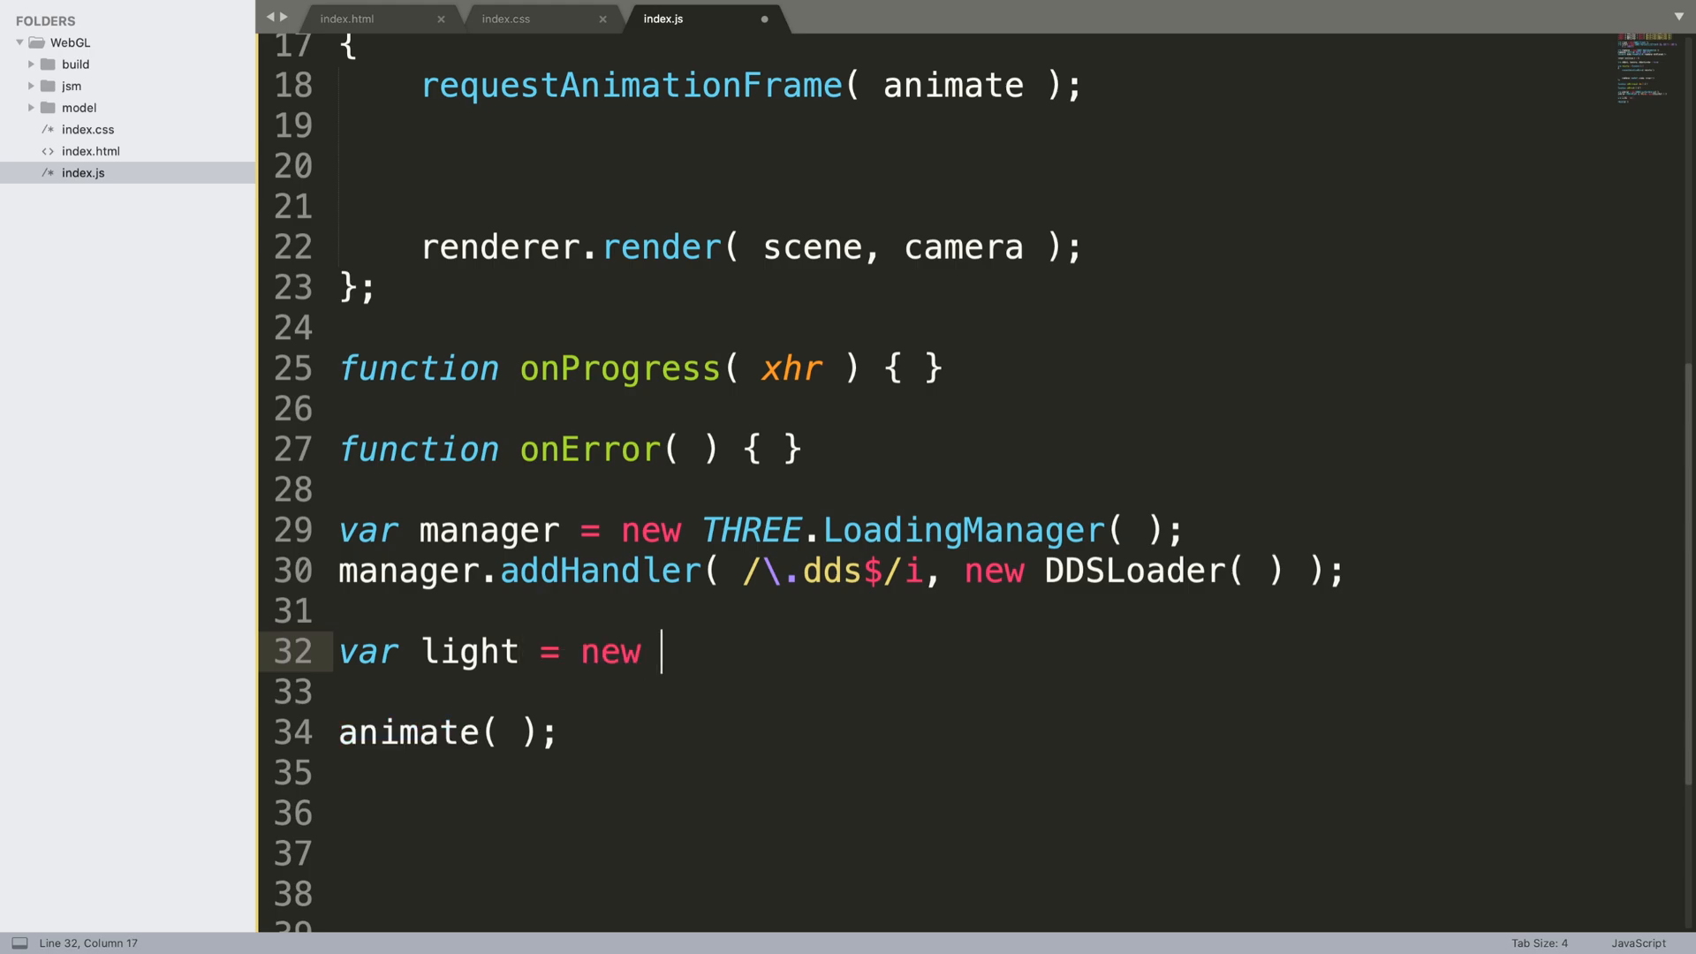
type("THREE")
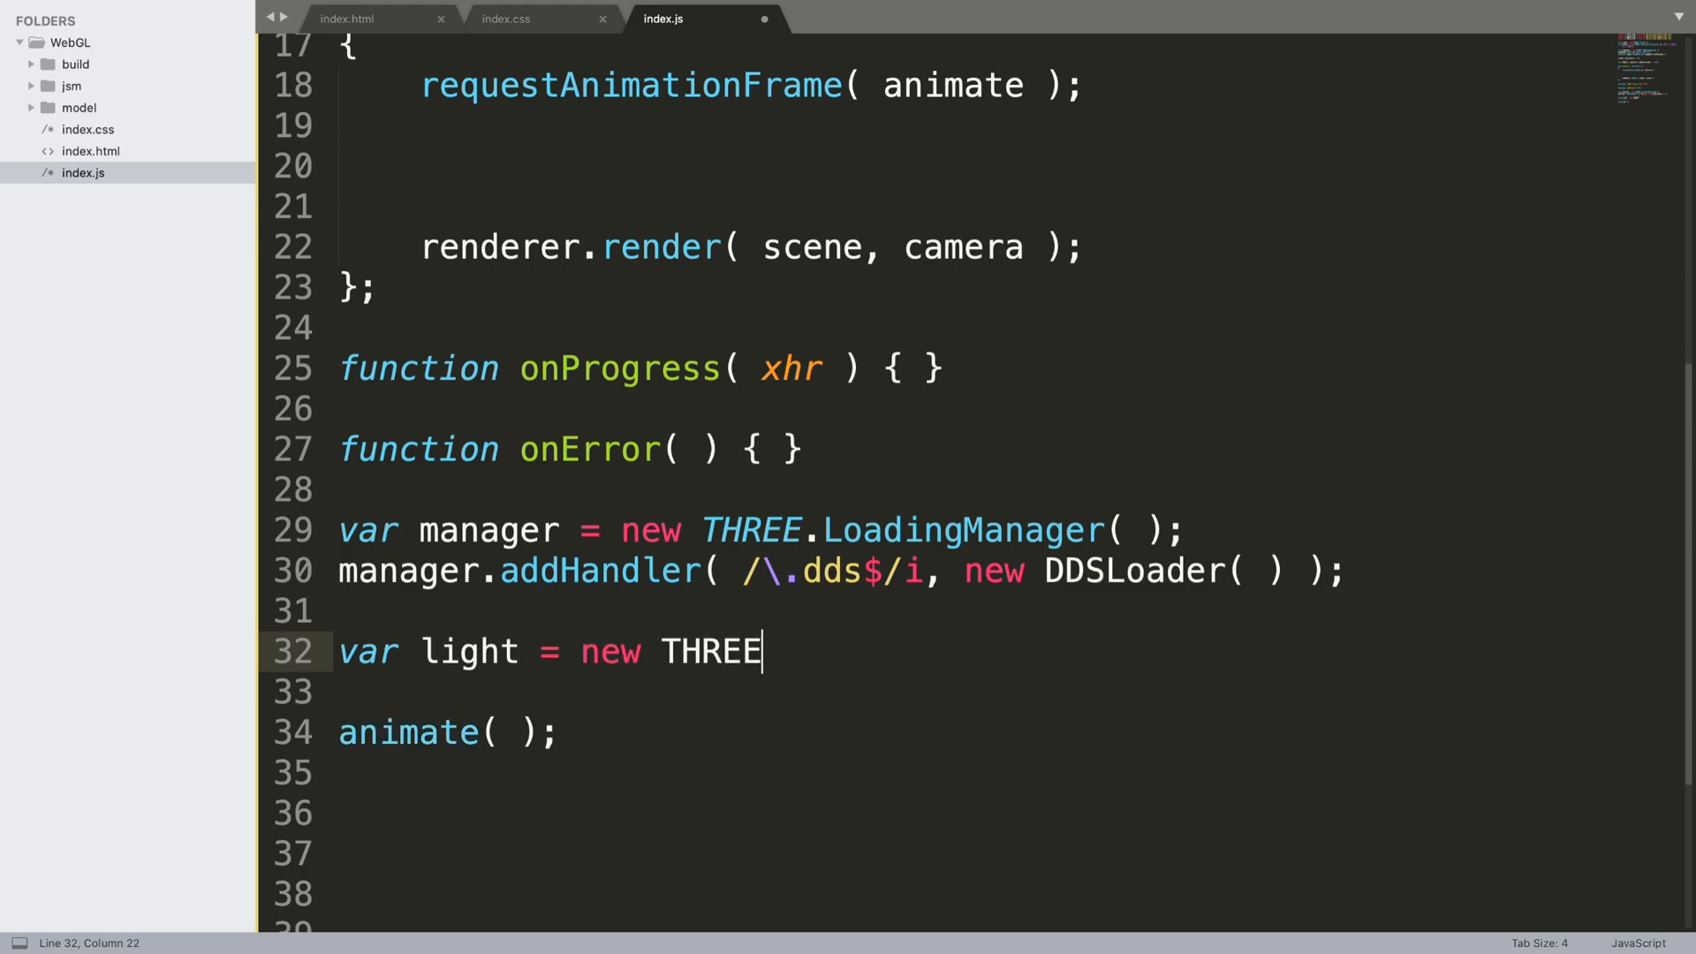
type(".HEMI")
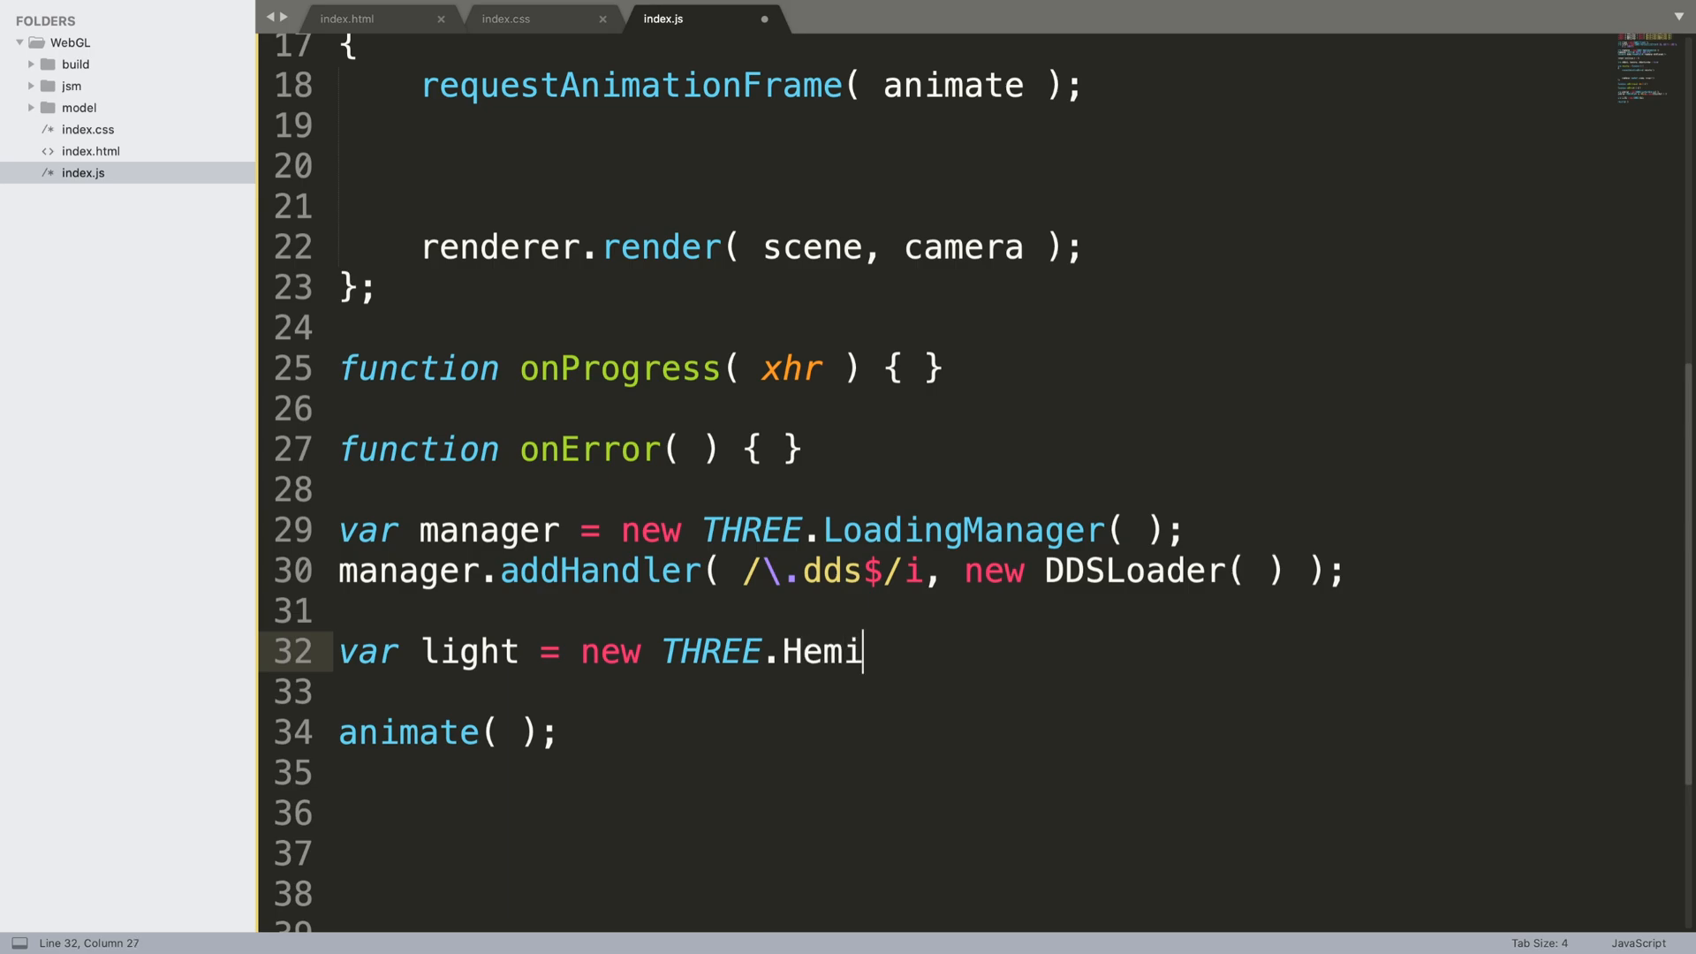
type("sphere")
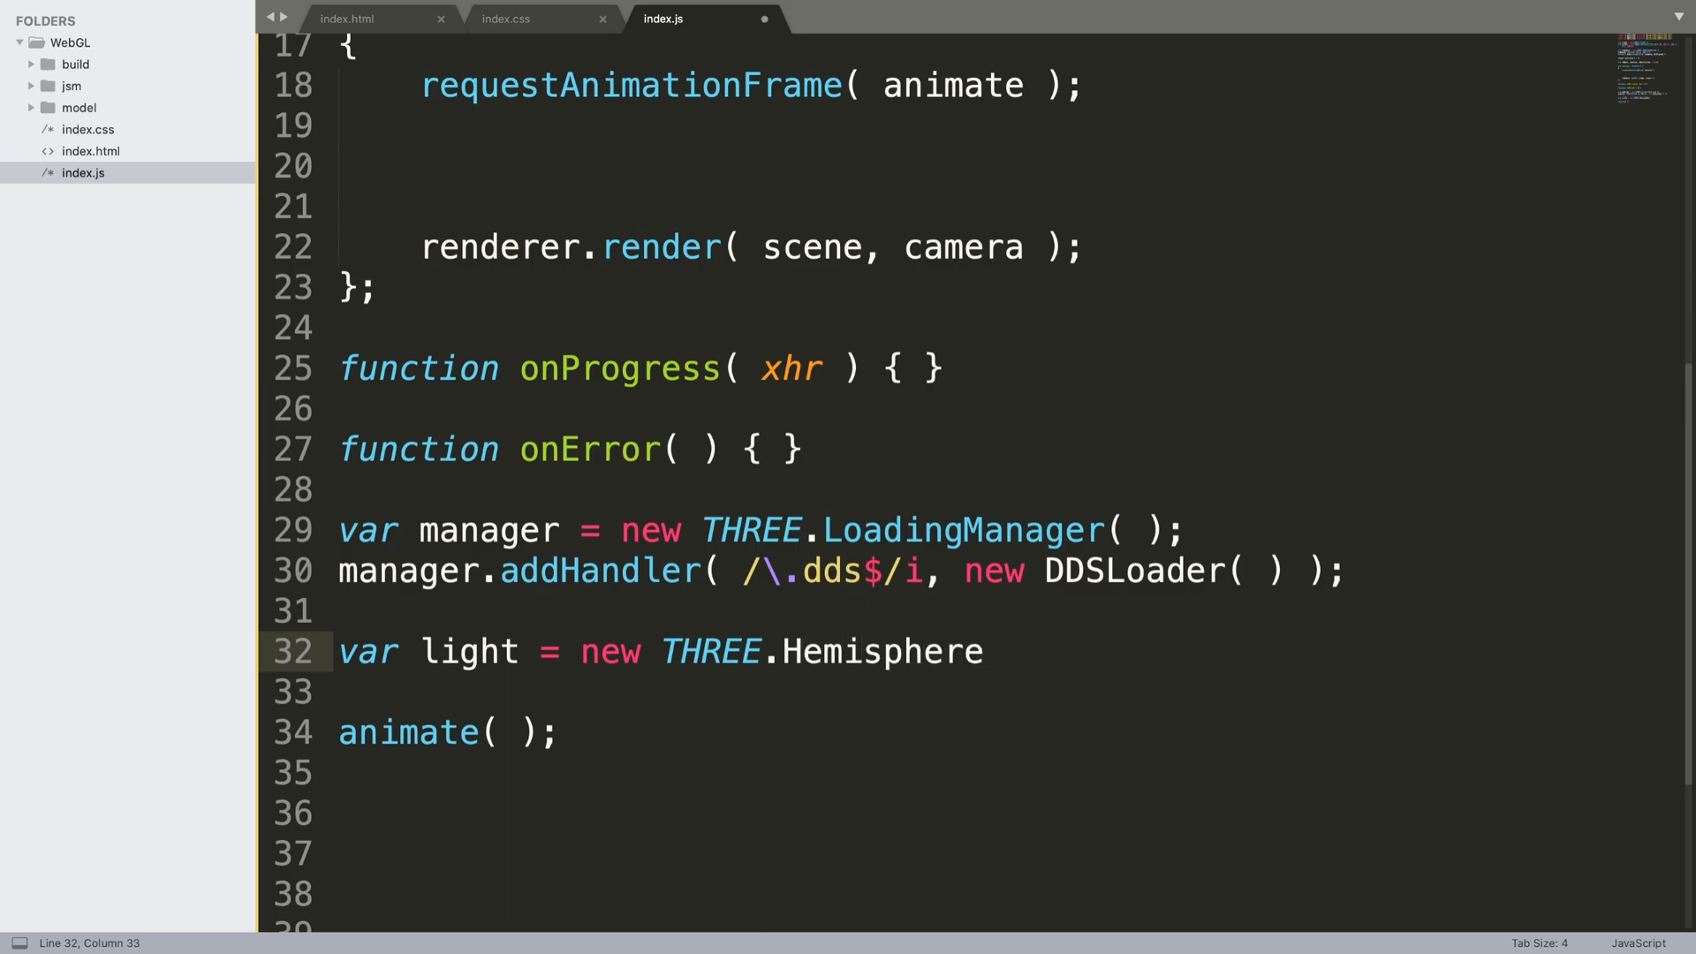
type("Light")
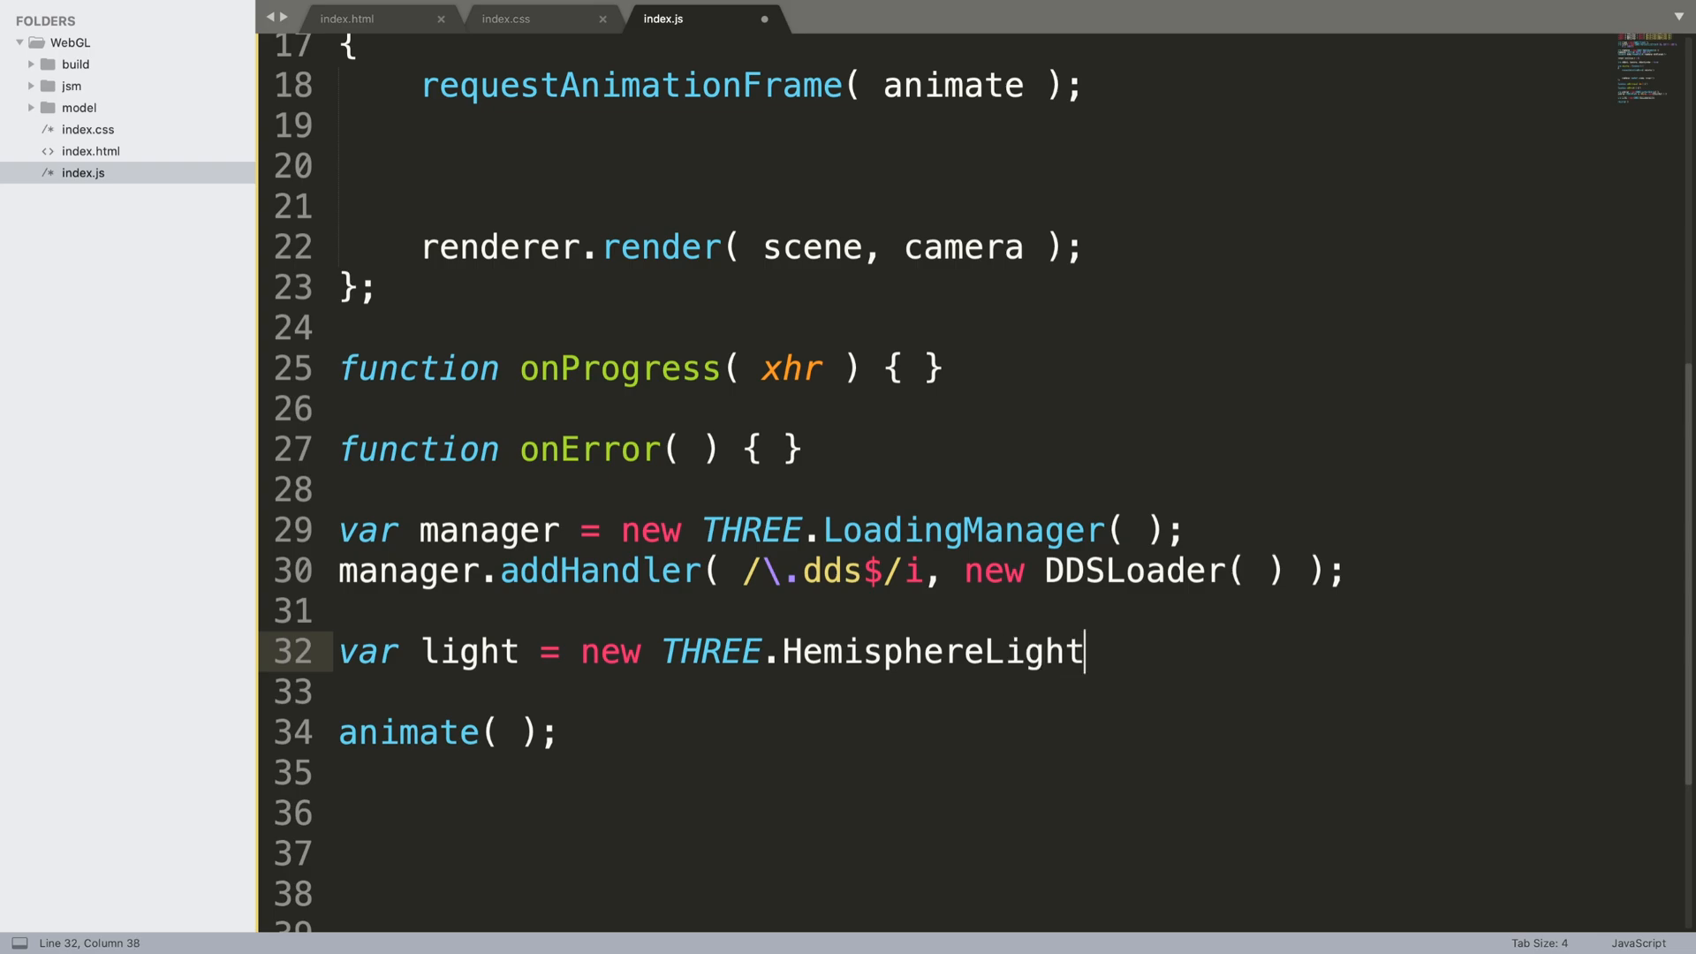
type("( );")
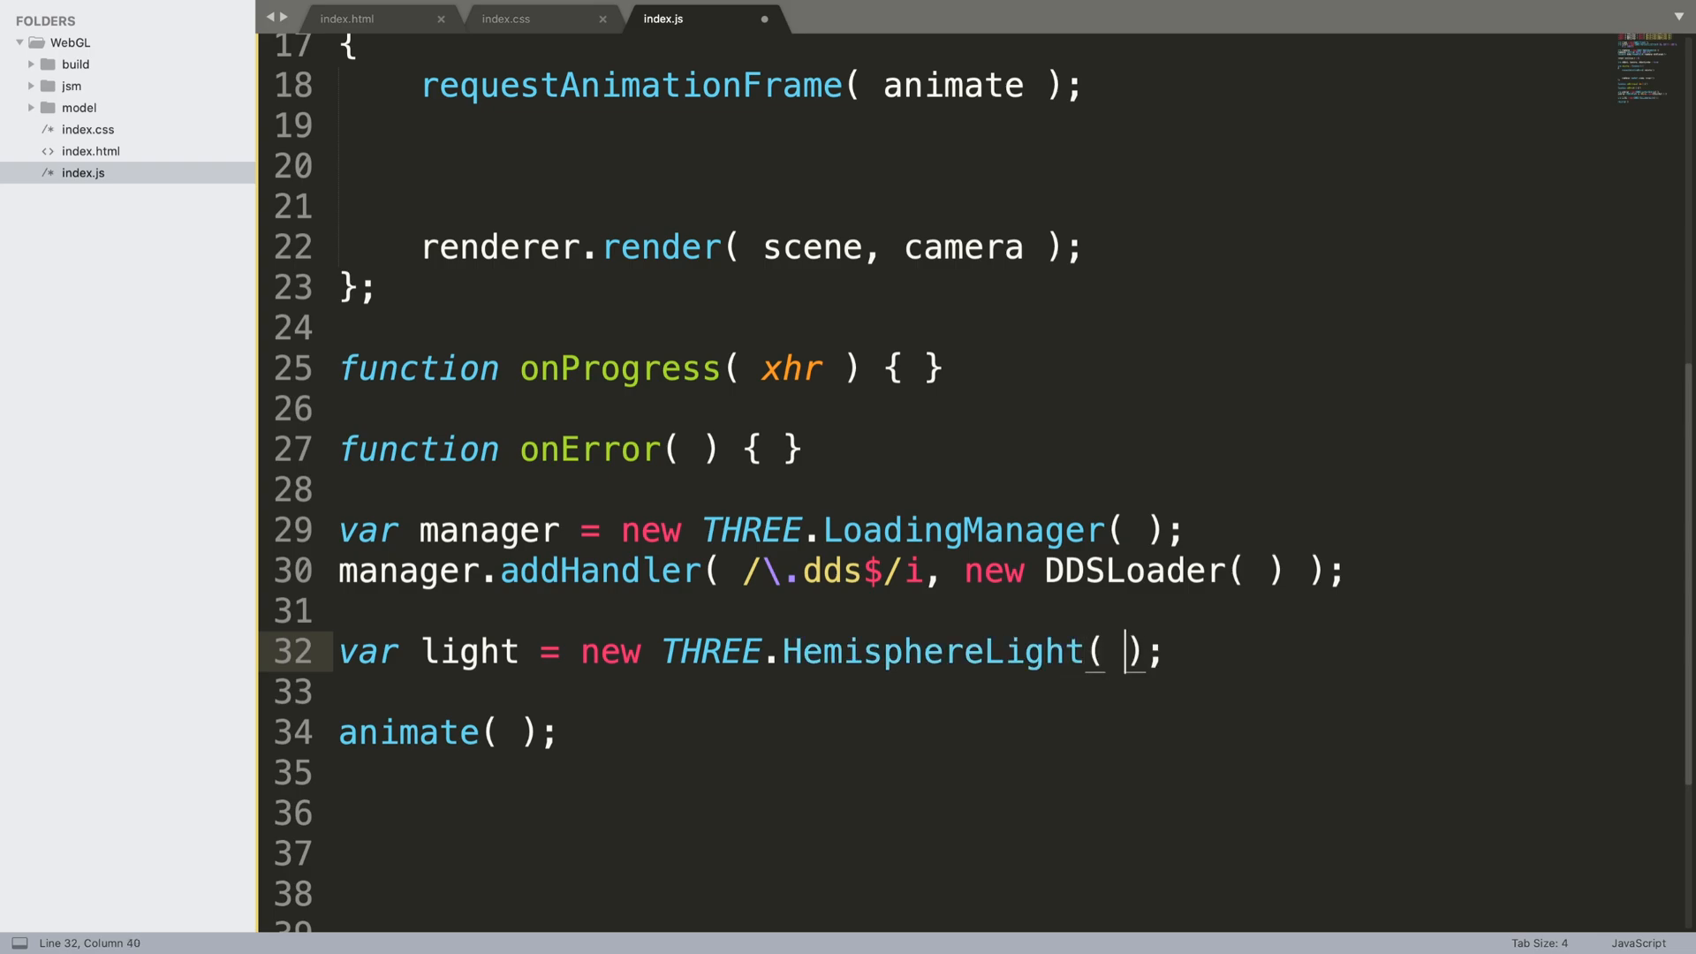
type("0xffffff,")
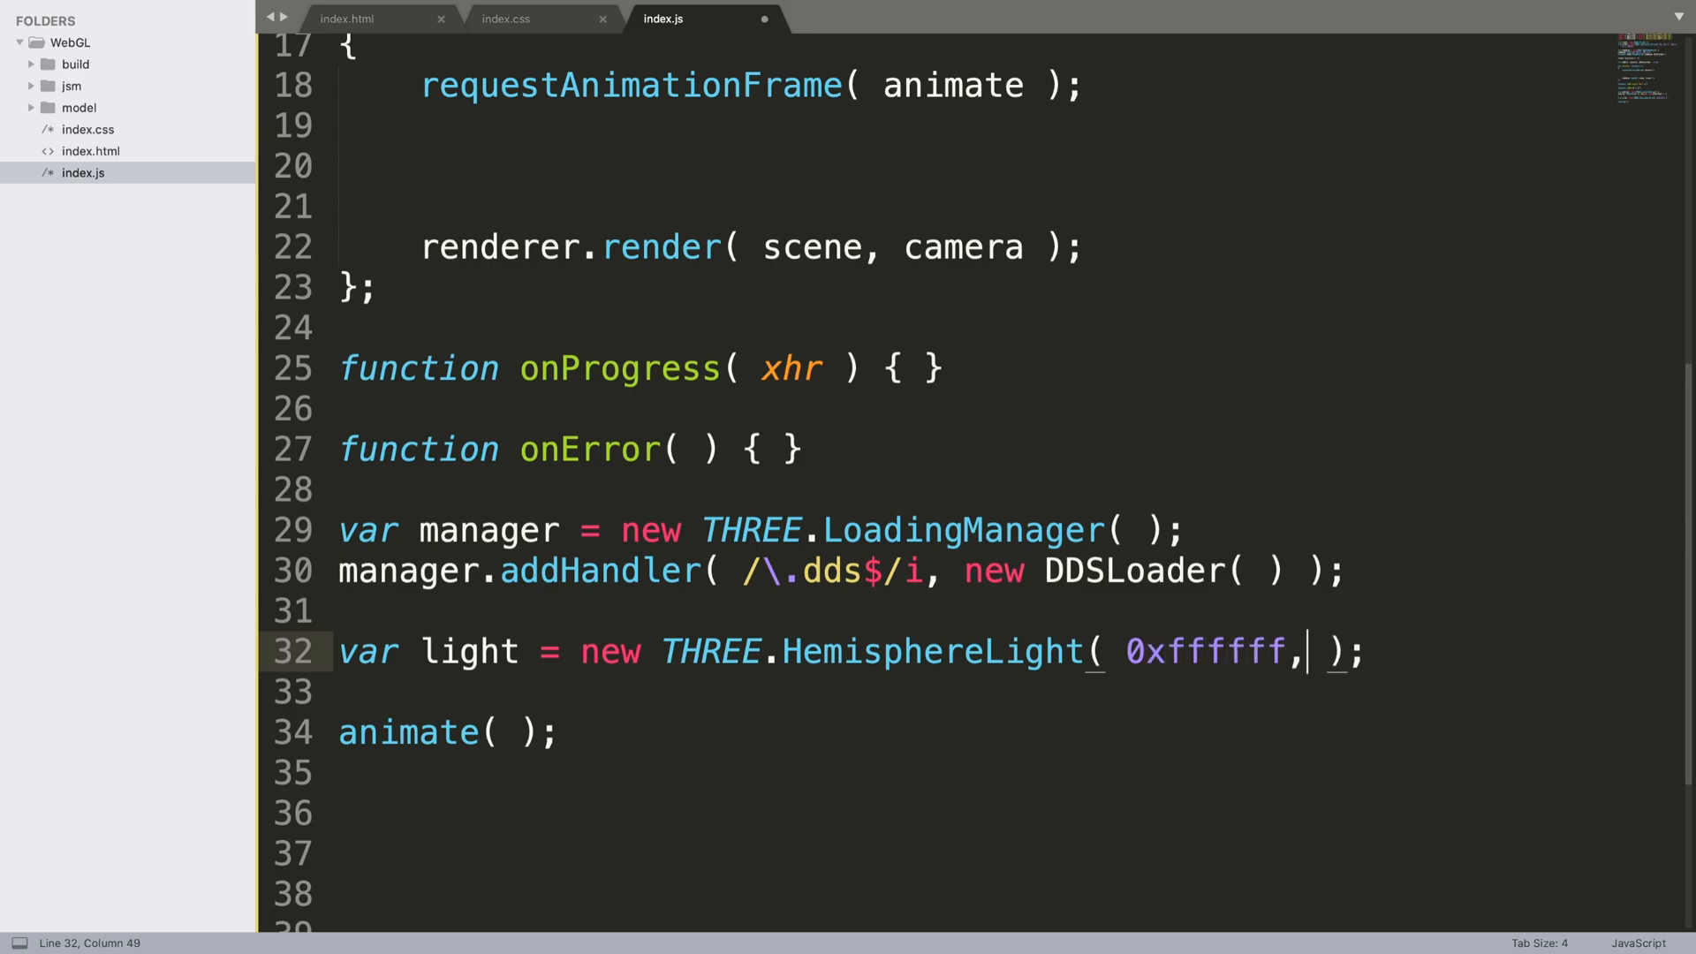
type("0x00")
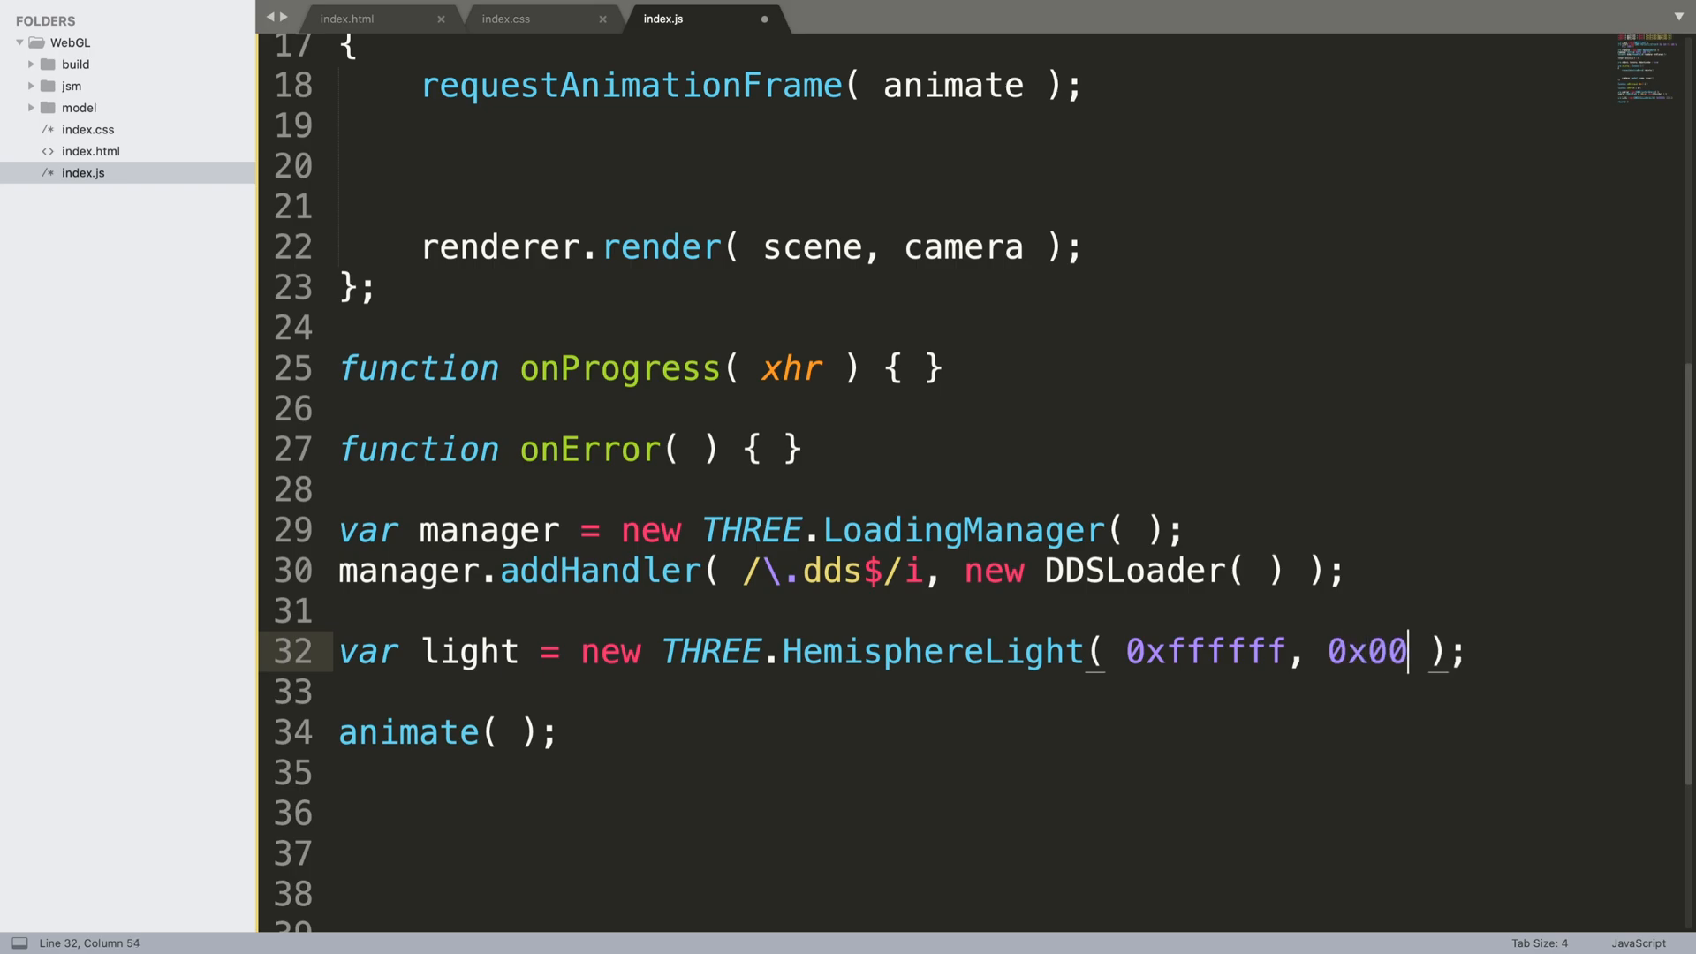
type("0000")
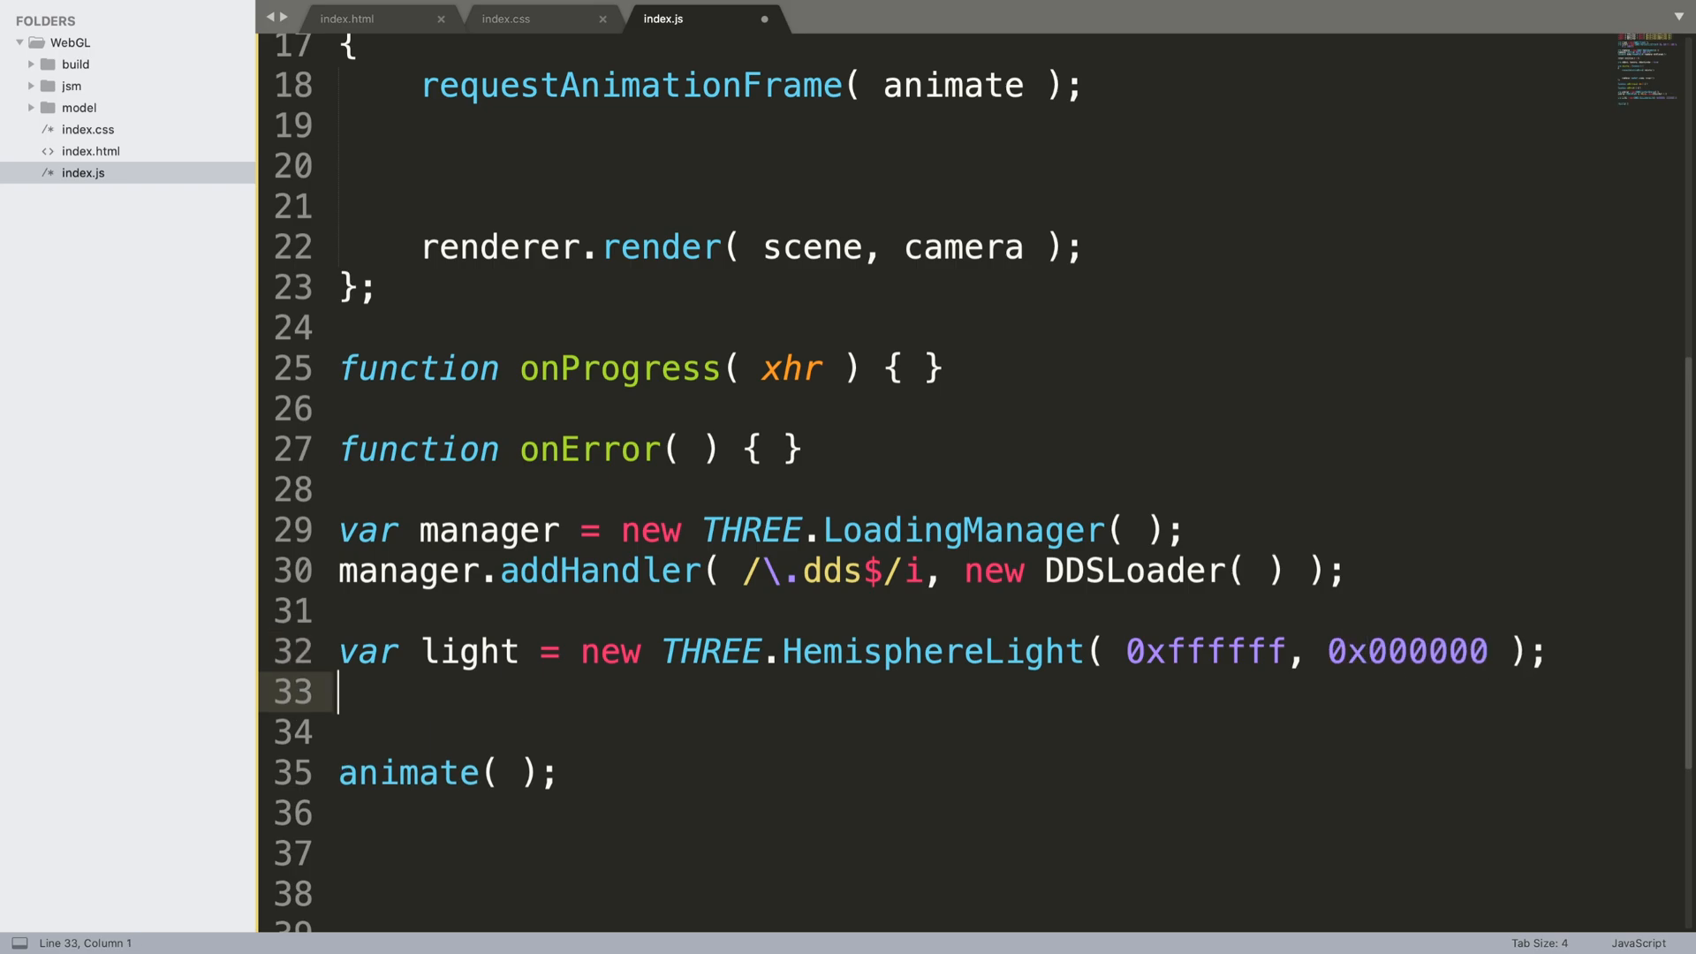
Set the light's position to ( 0, 50, 0 )
type("l")
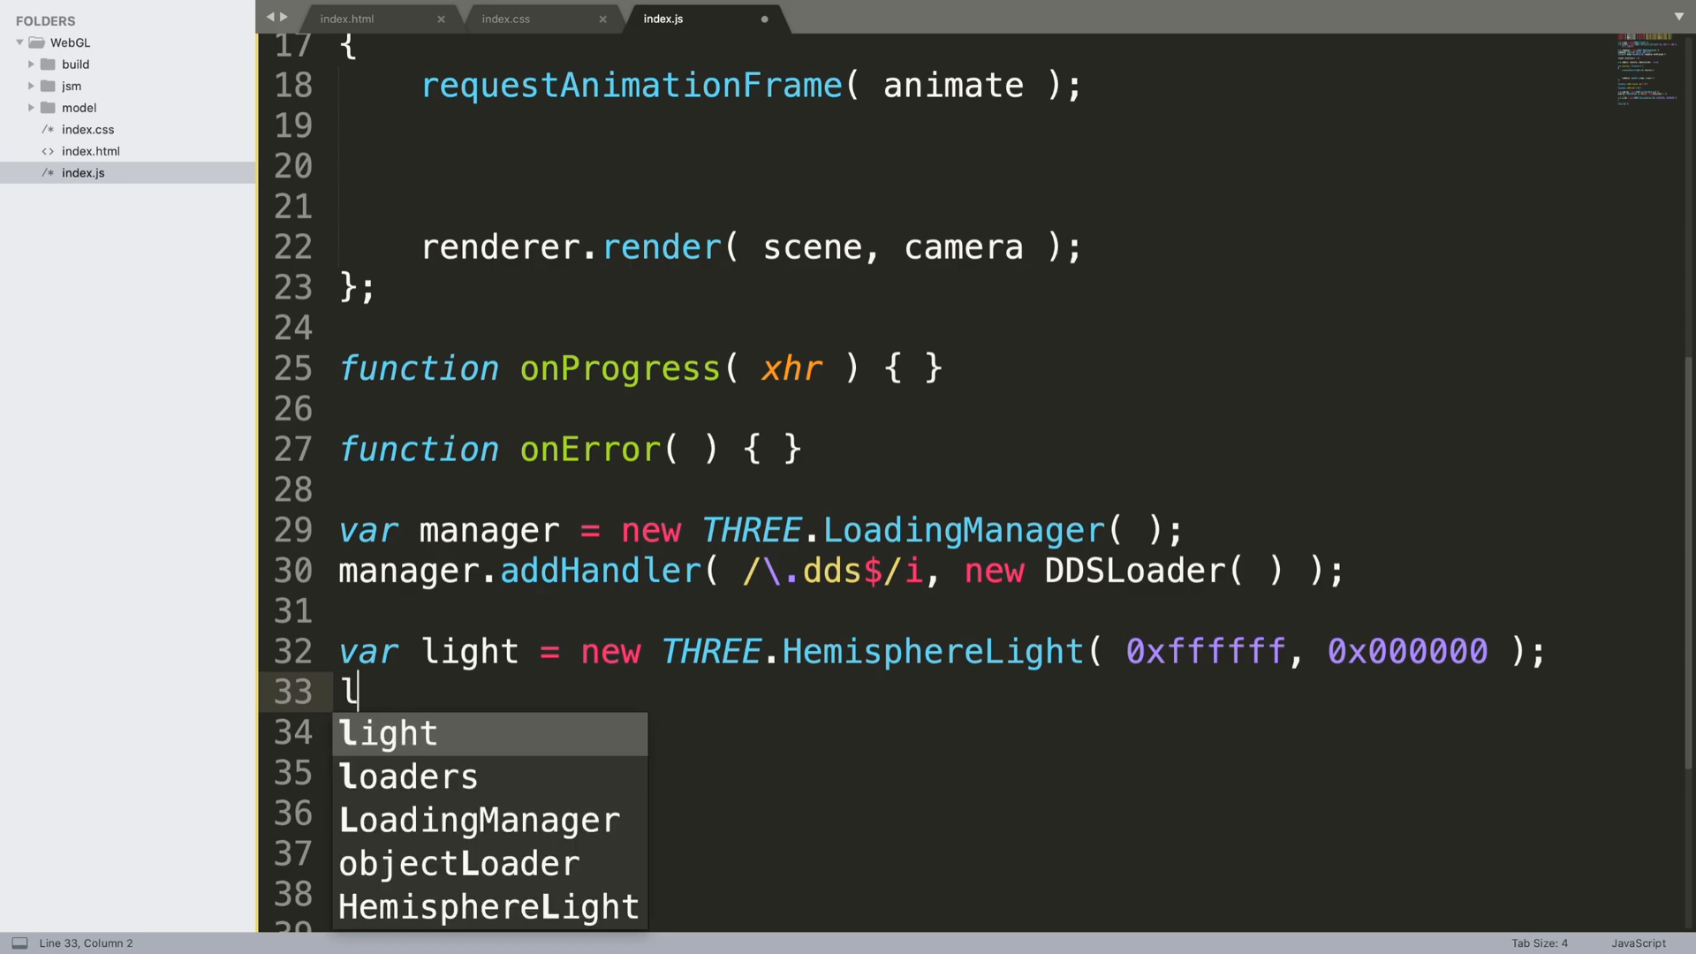
type("ight.position")
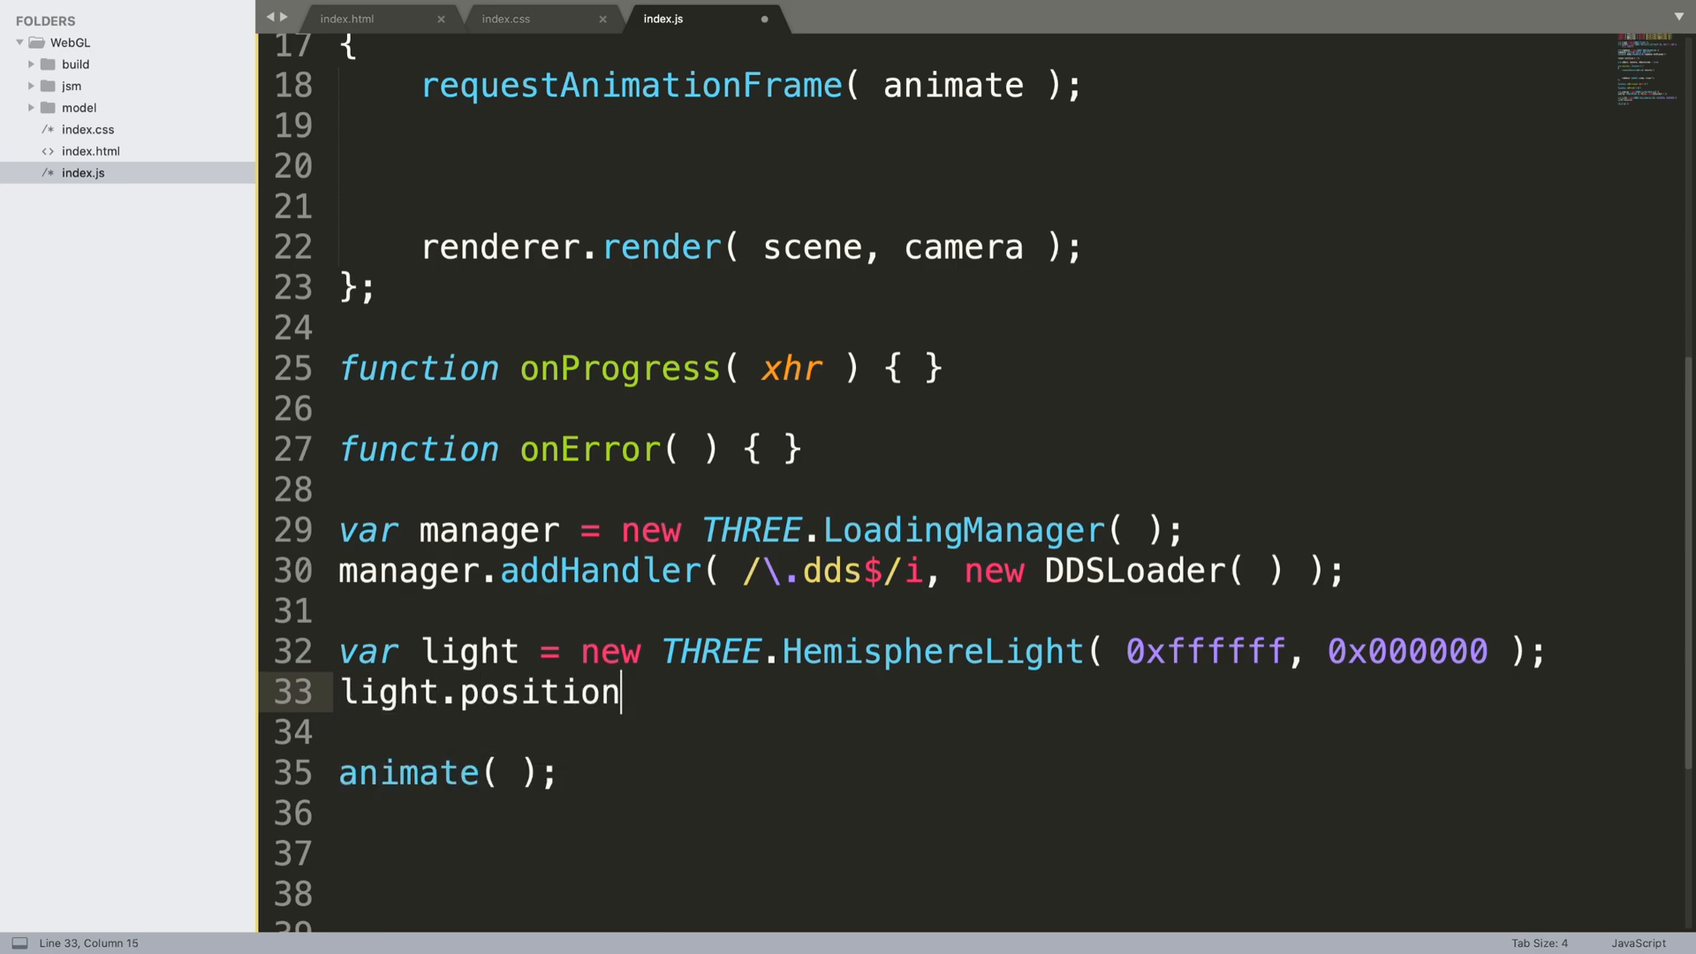
type(".set();")
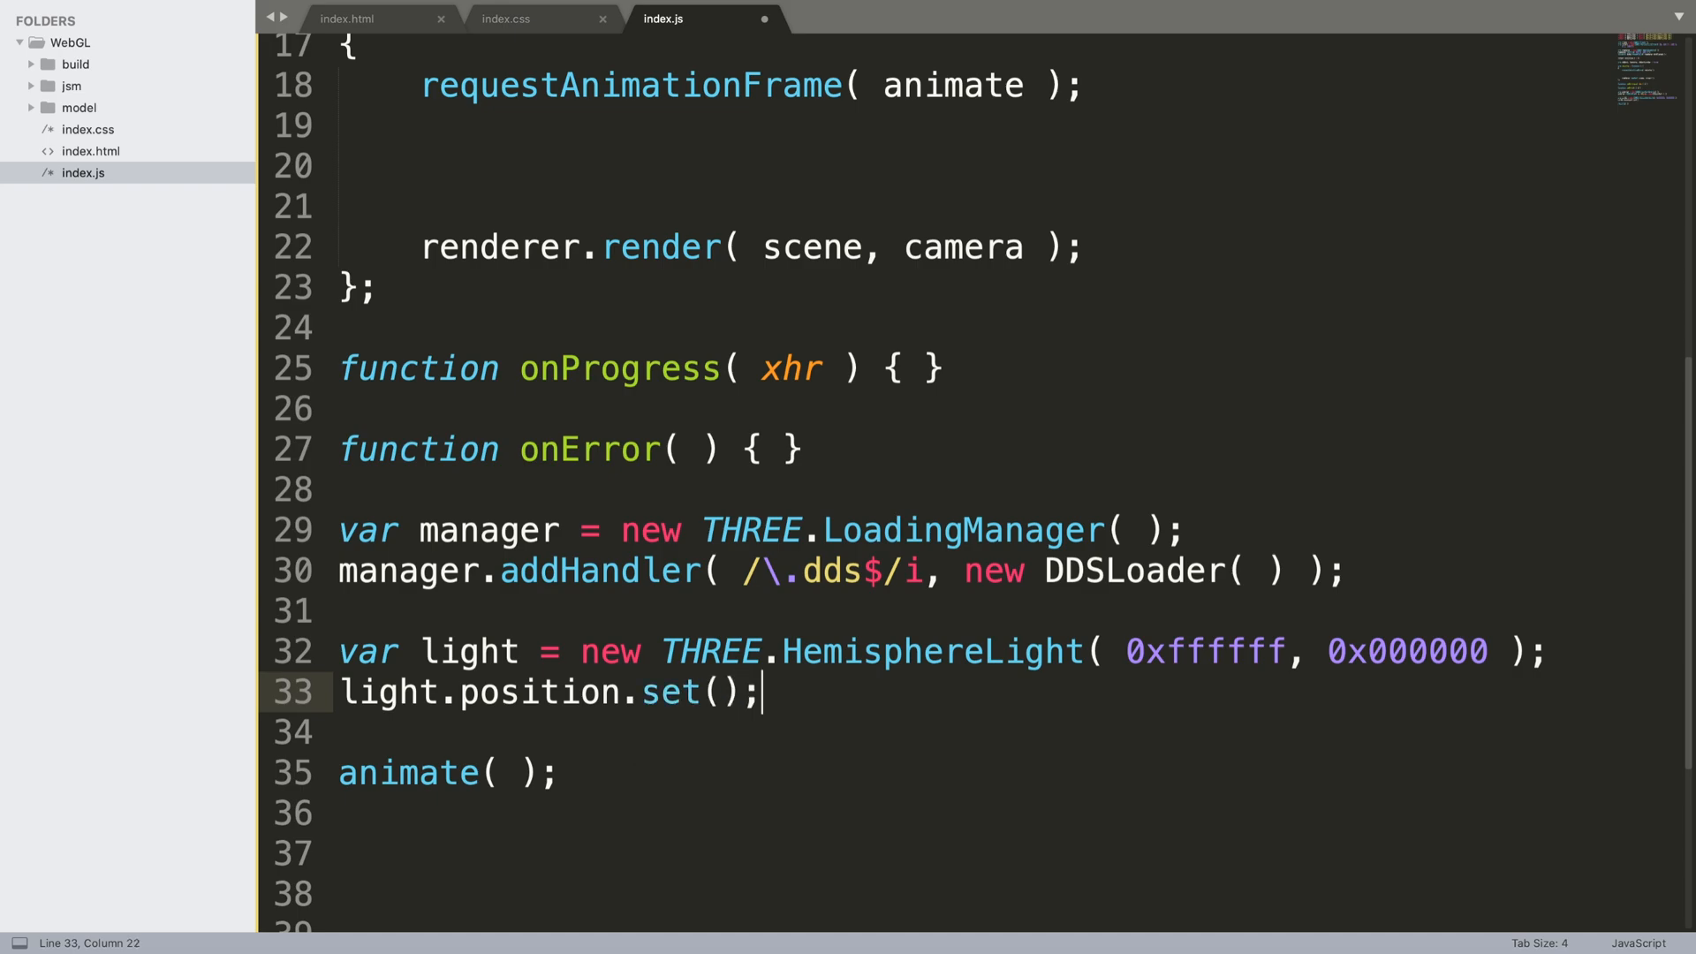
type("0,")
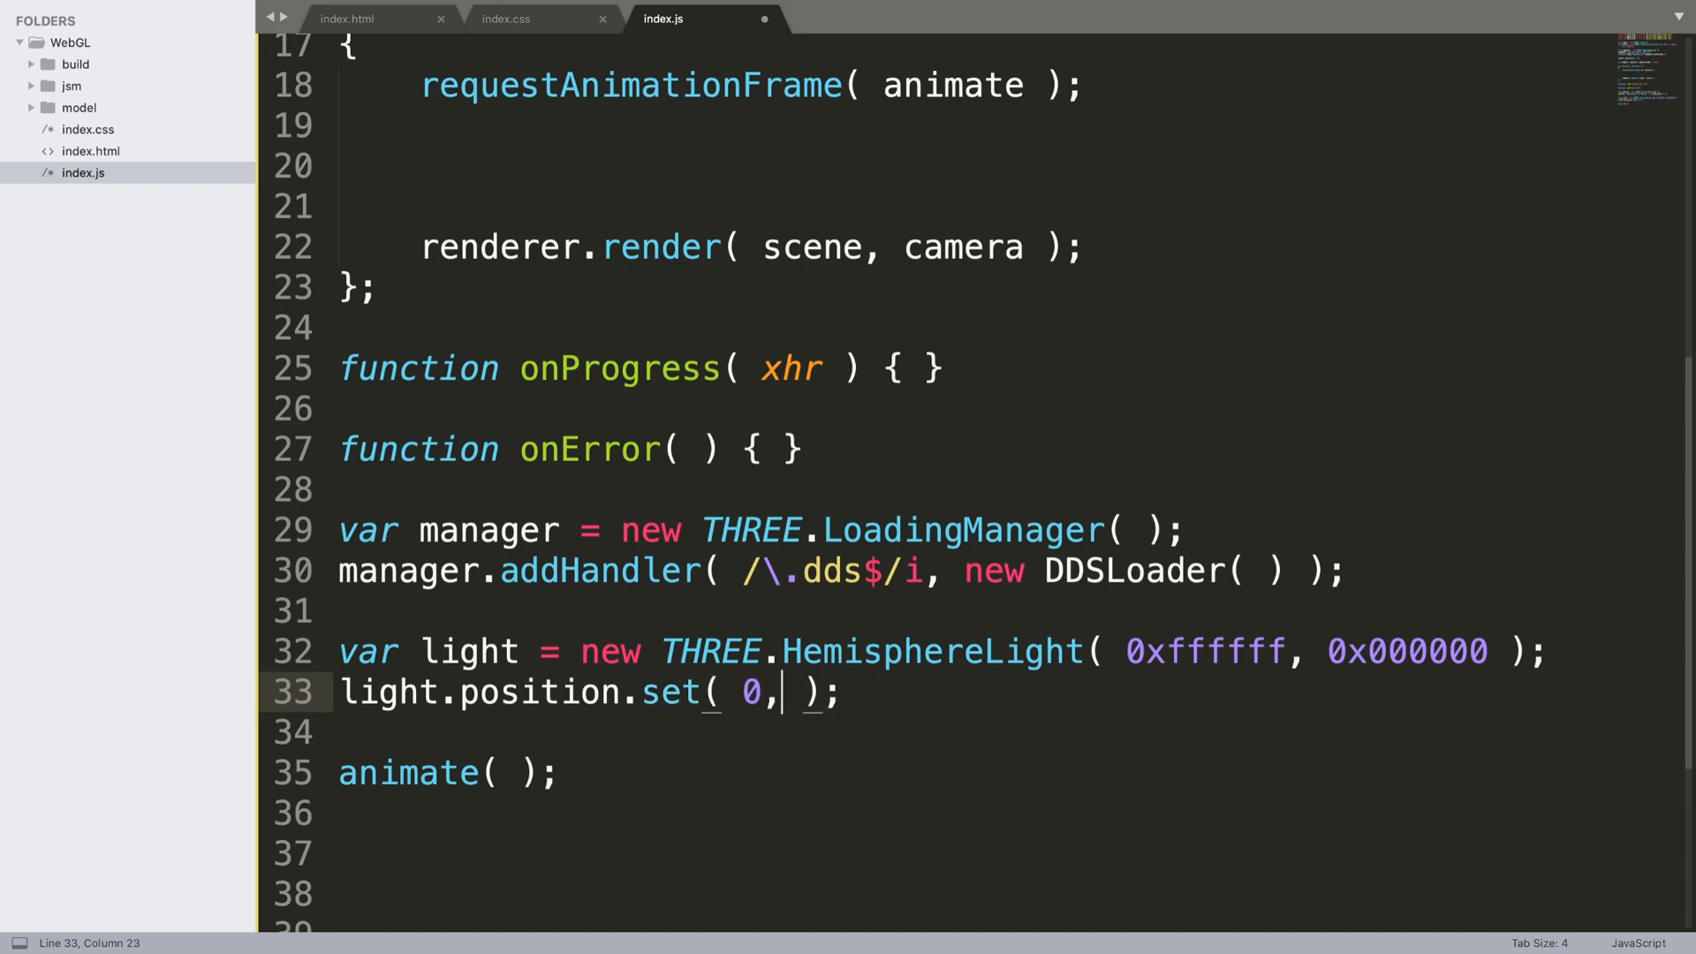
type("50, 0")
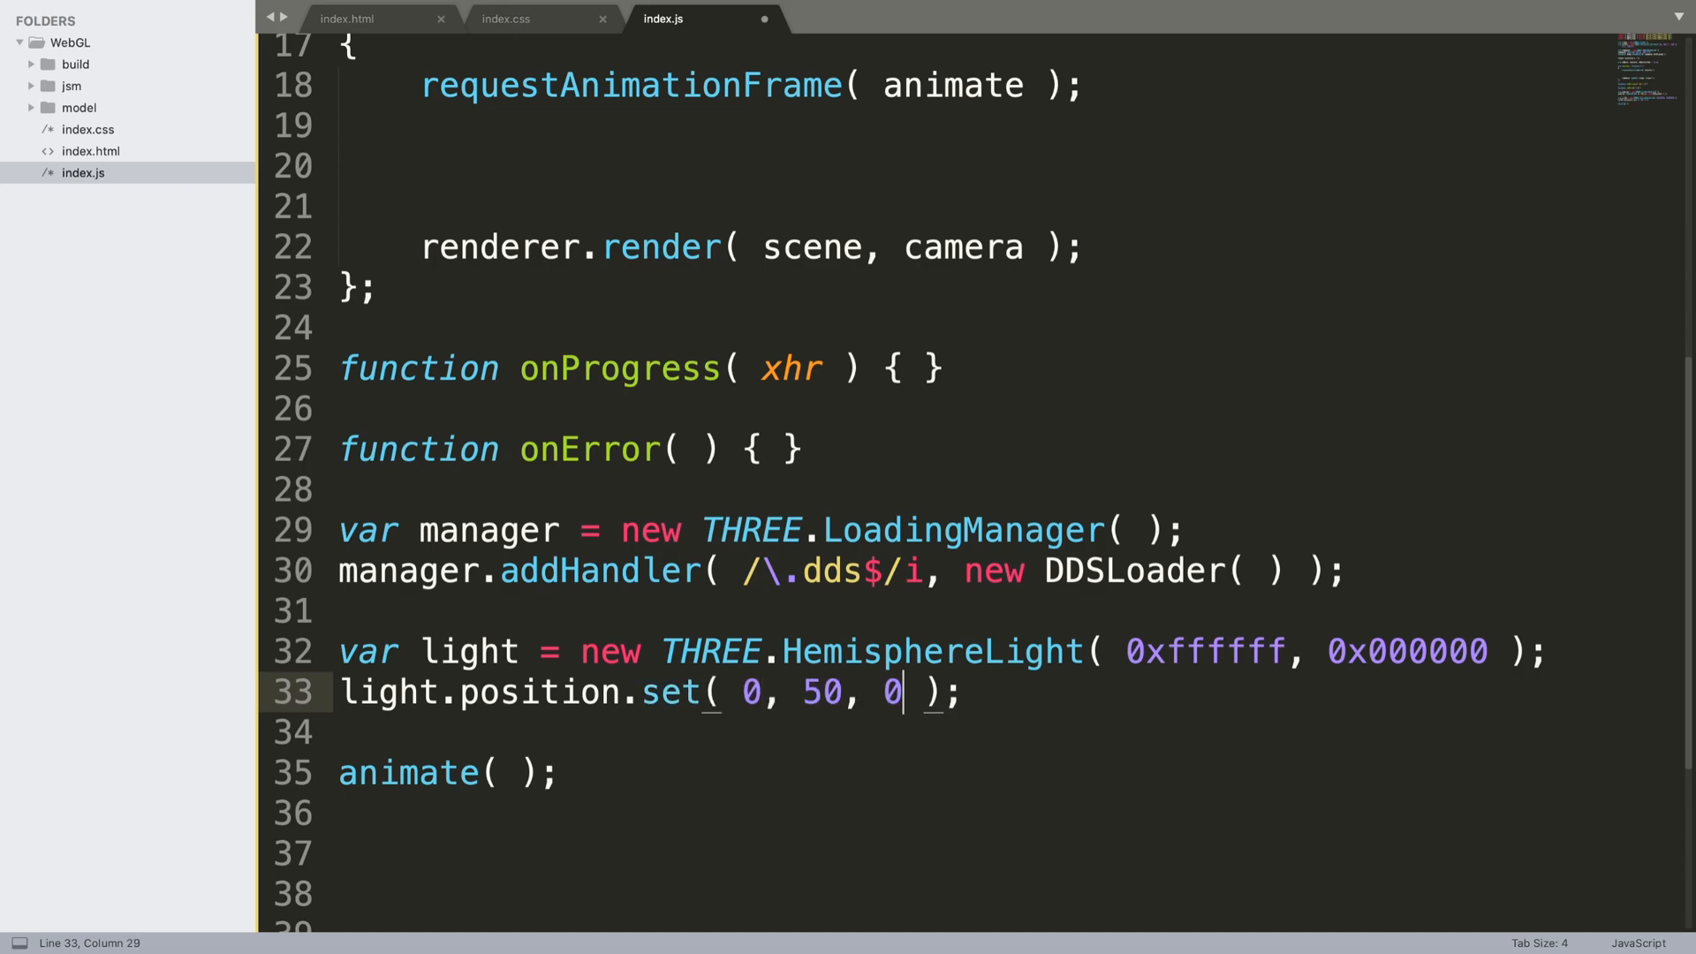
Add the light to the scene with scene.add( light )
type("s")
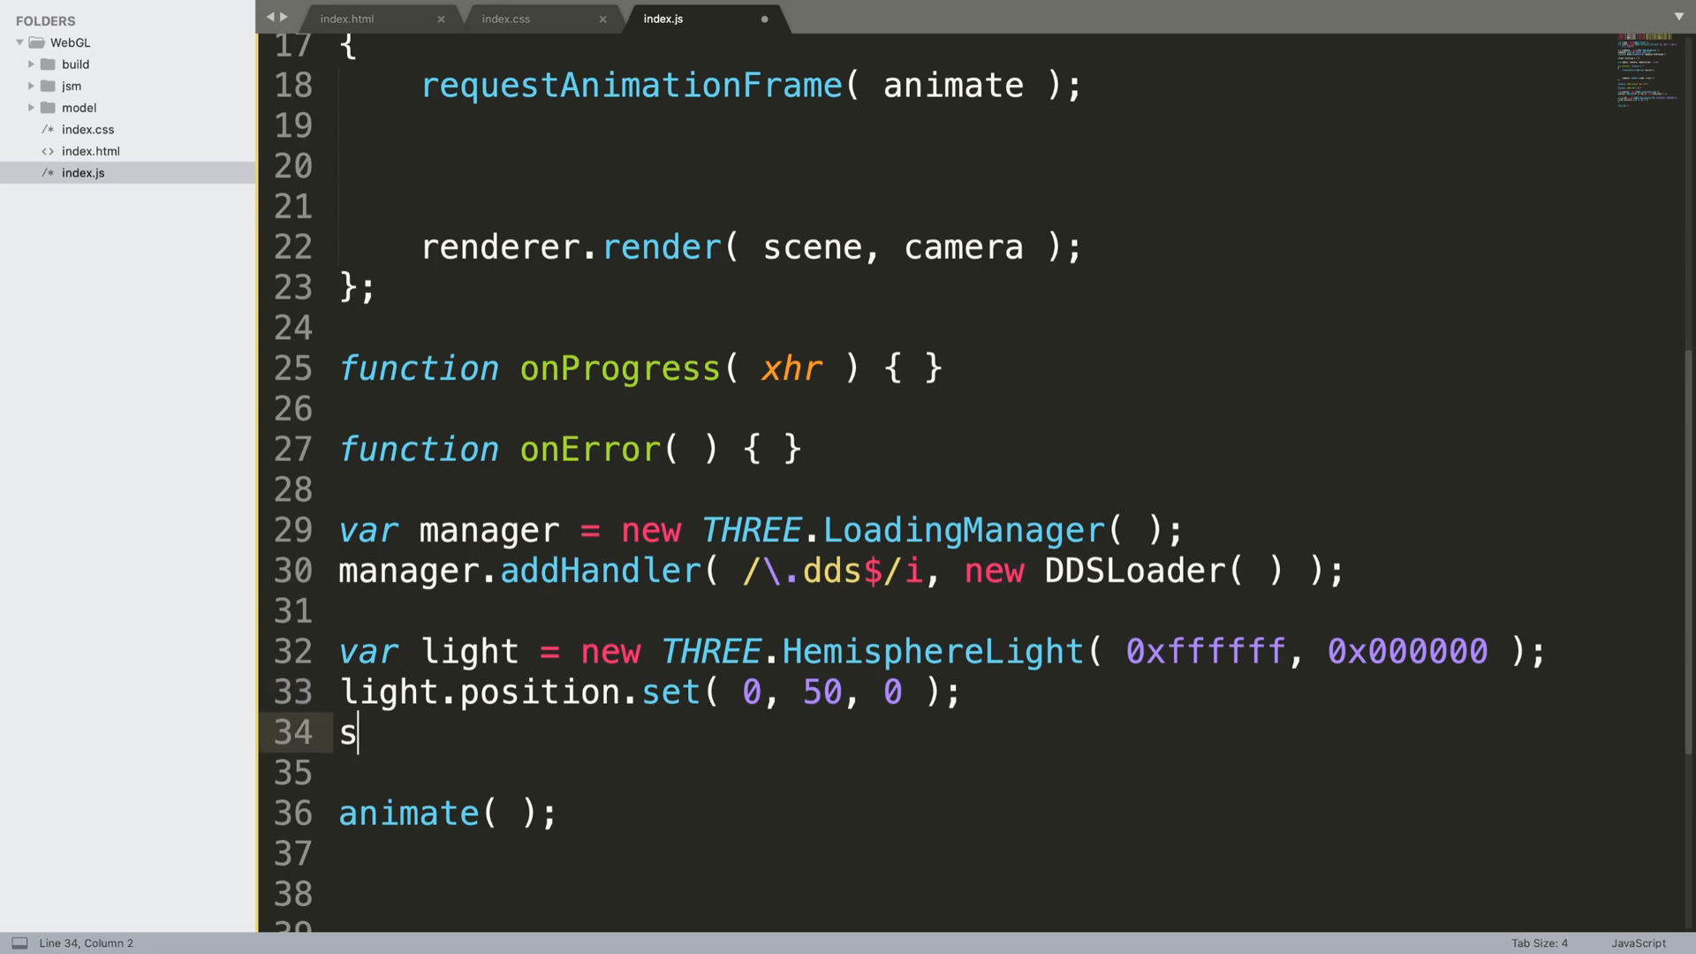
type("cene")
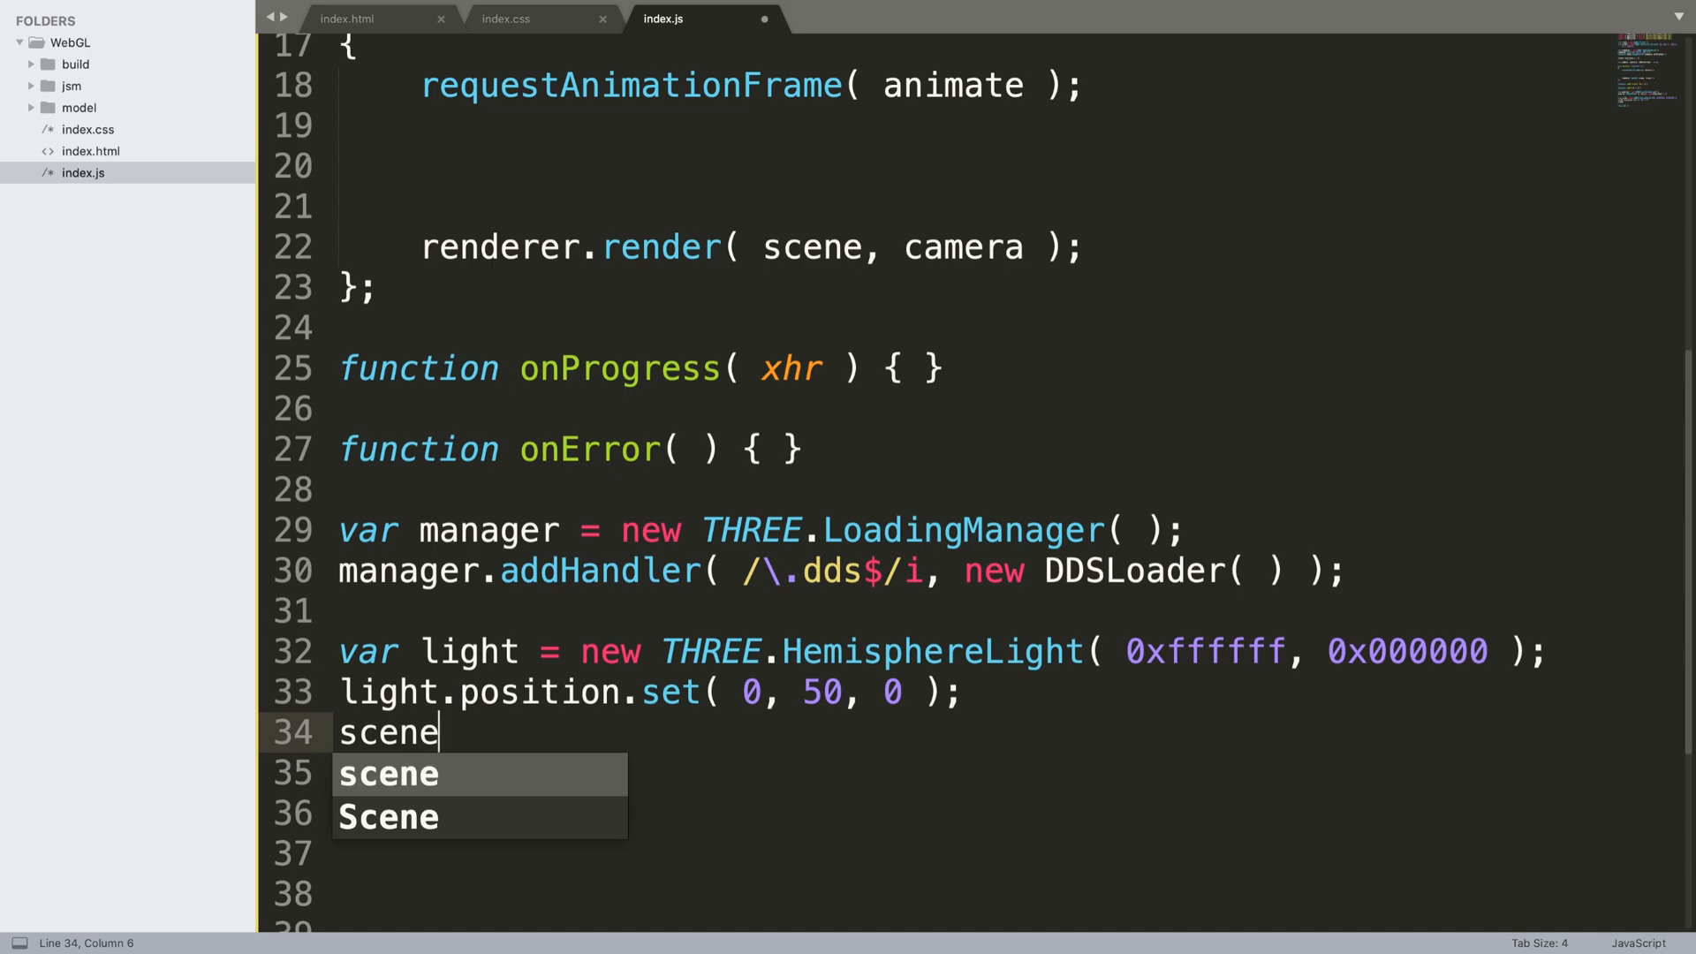
type(".add")
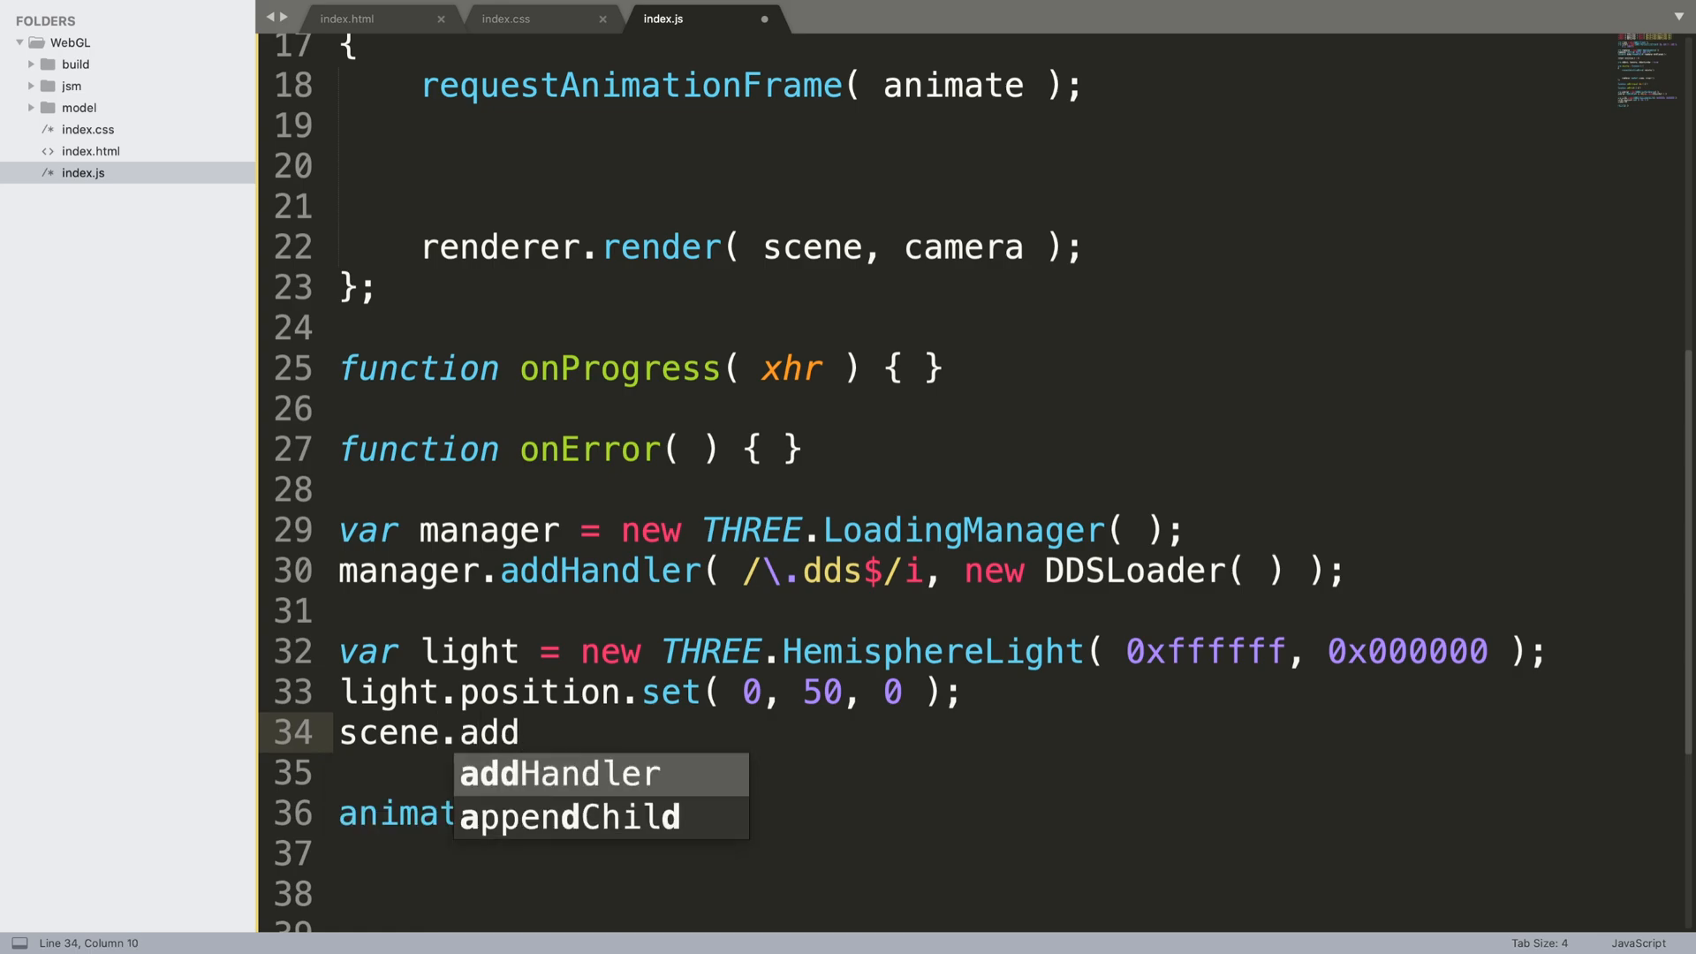
type("( lig")
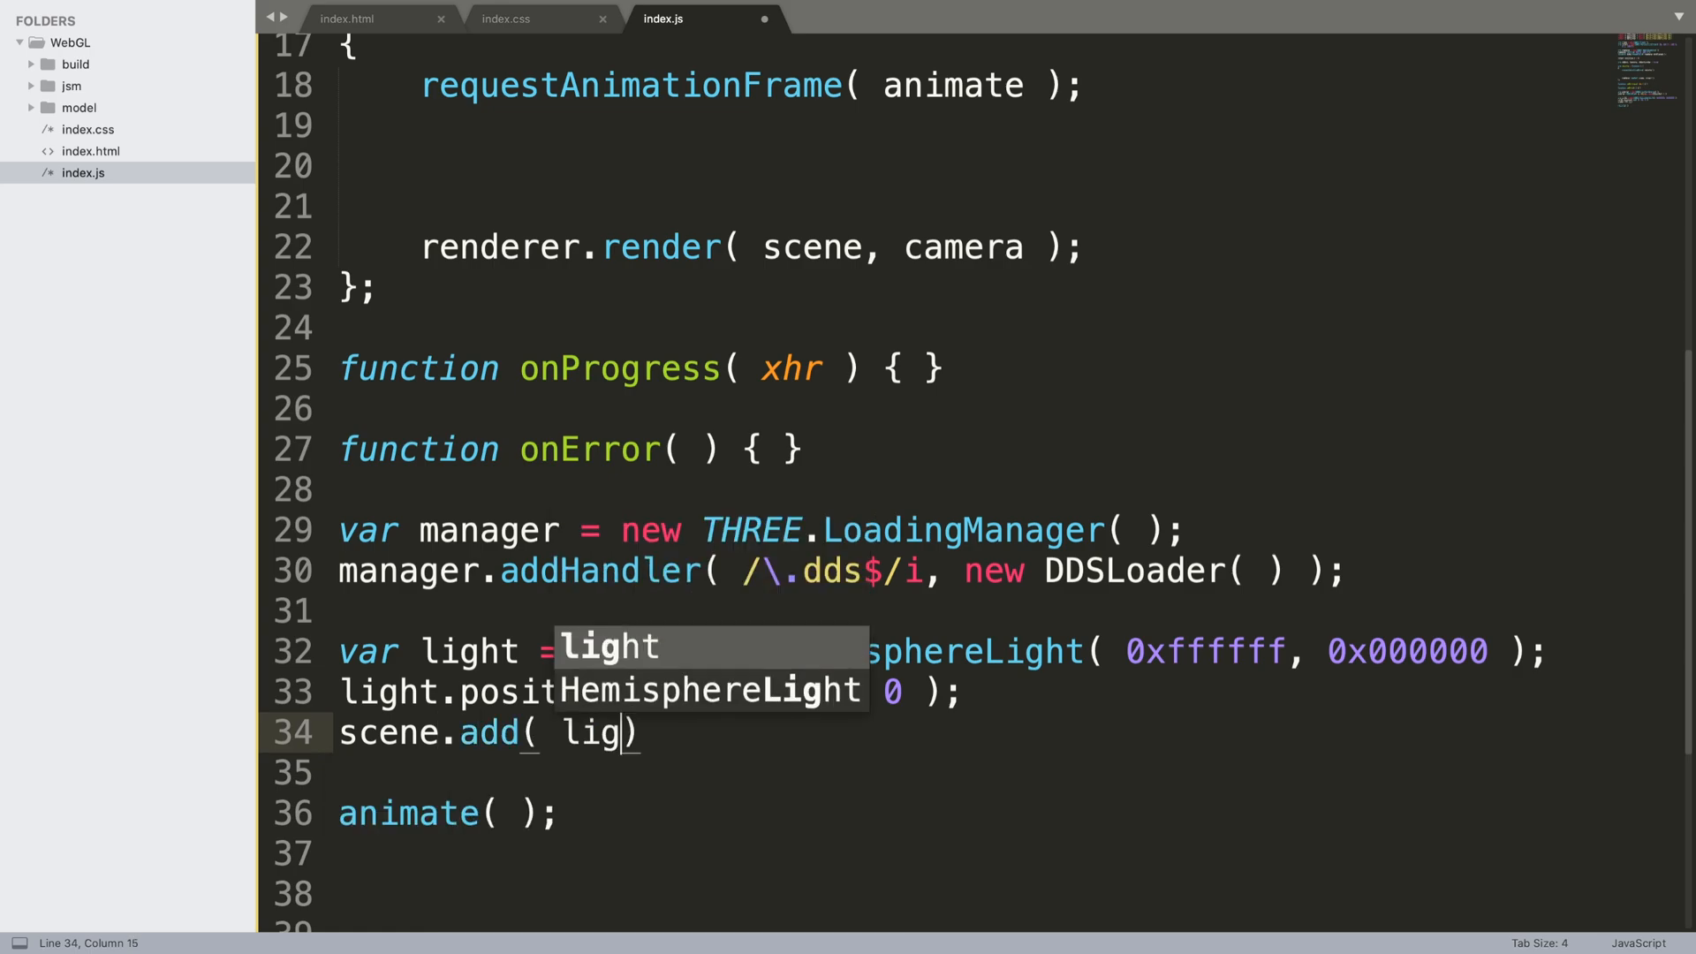
key("Tab")
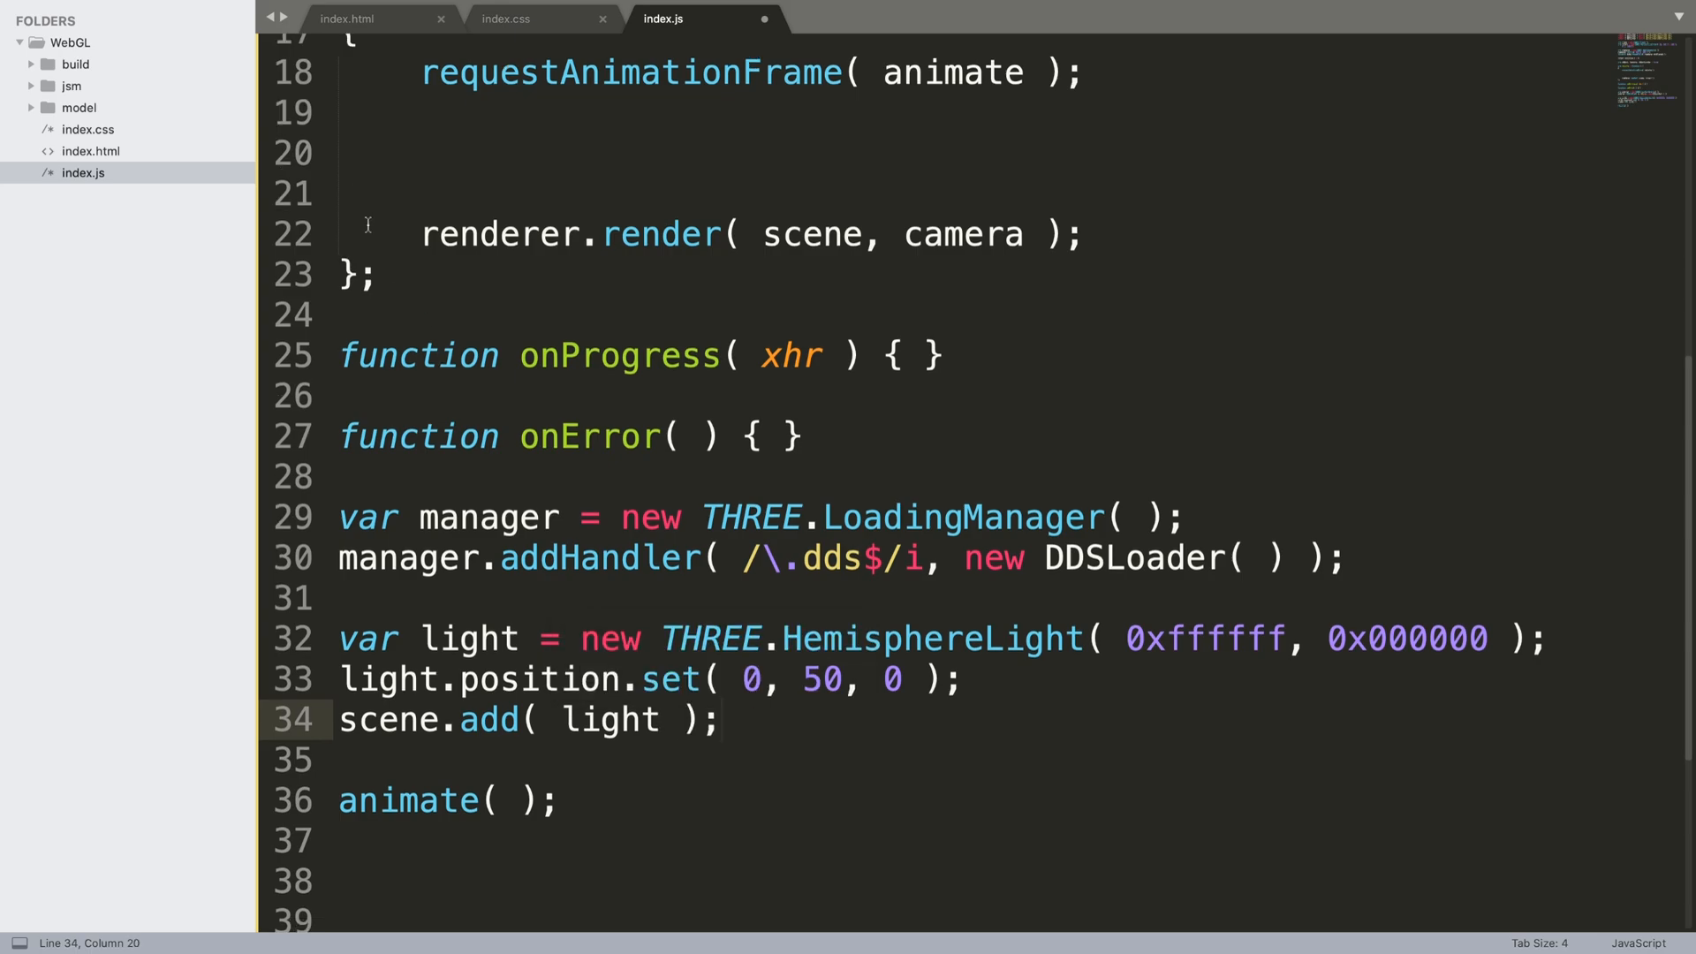
Start a new MTLLoader( manager ) below the light code
scroll("down", 3)
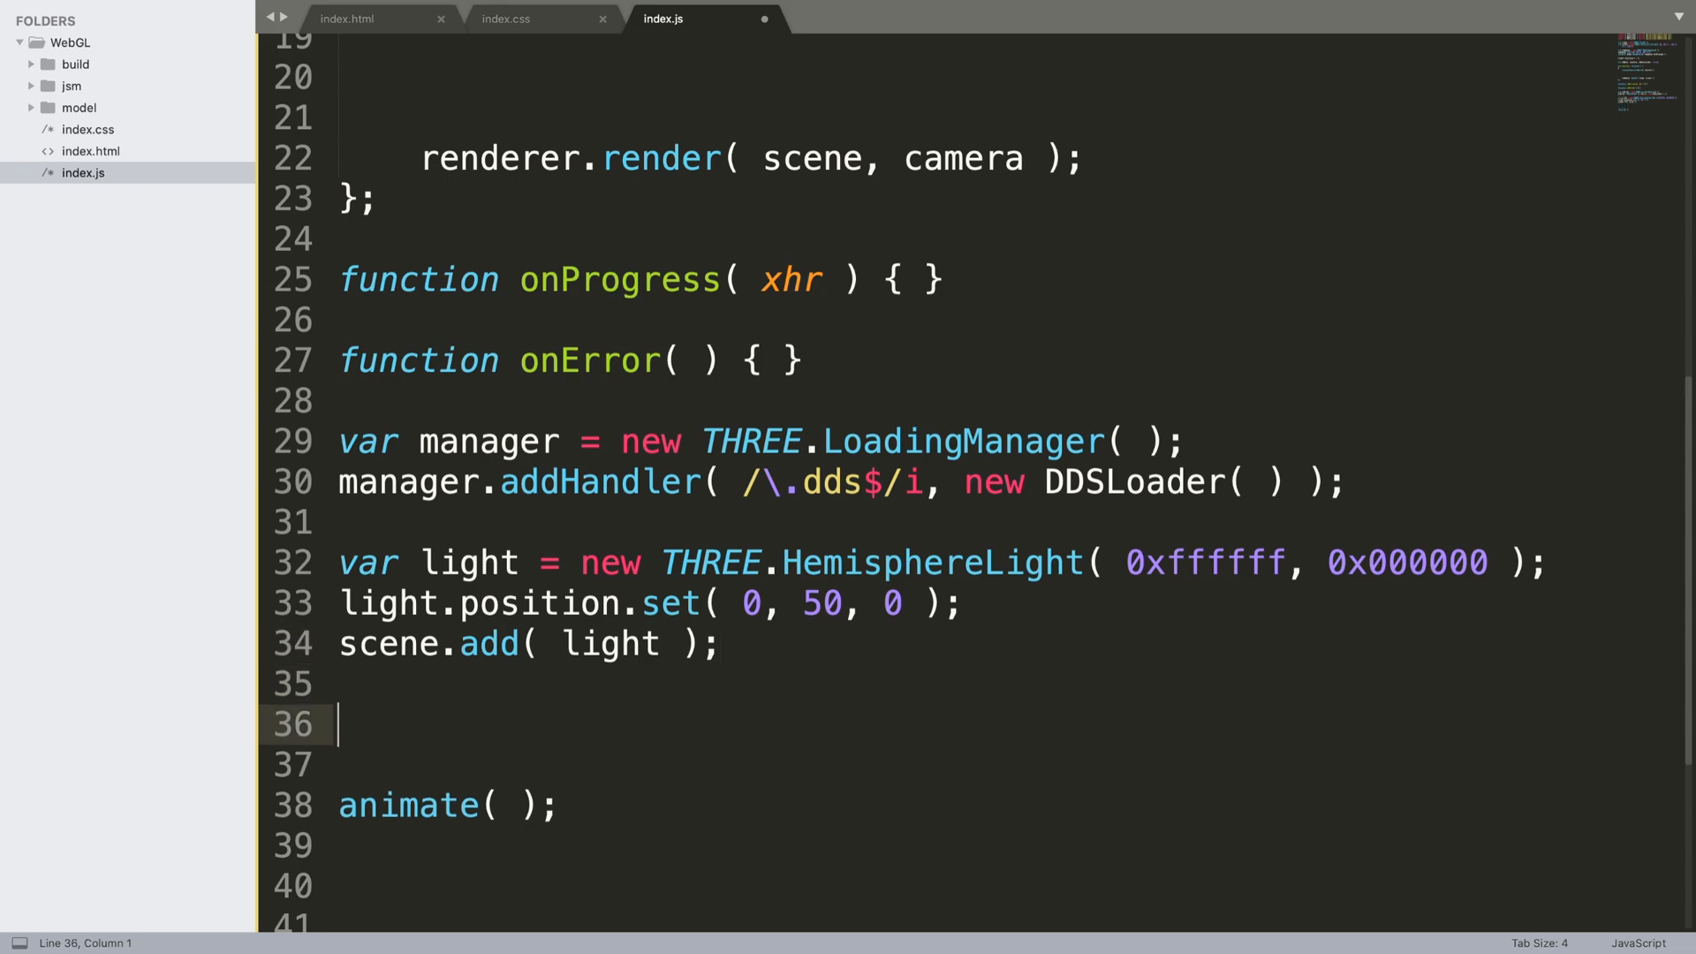
type("new")
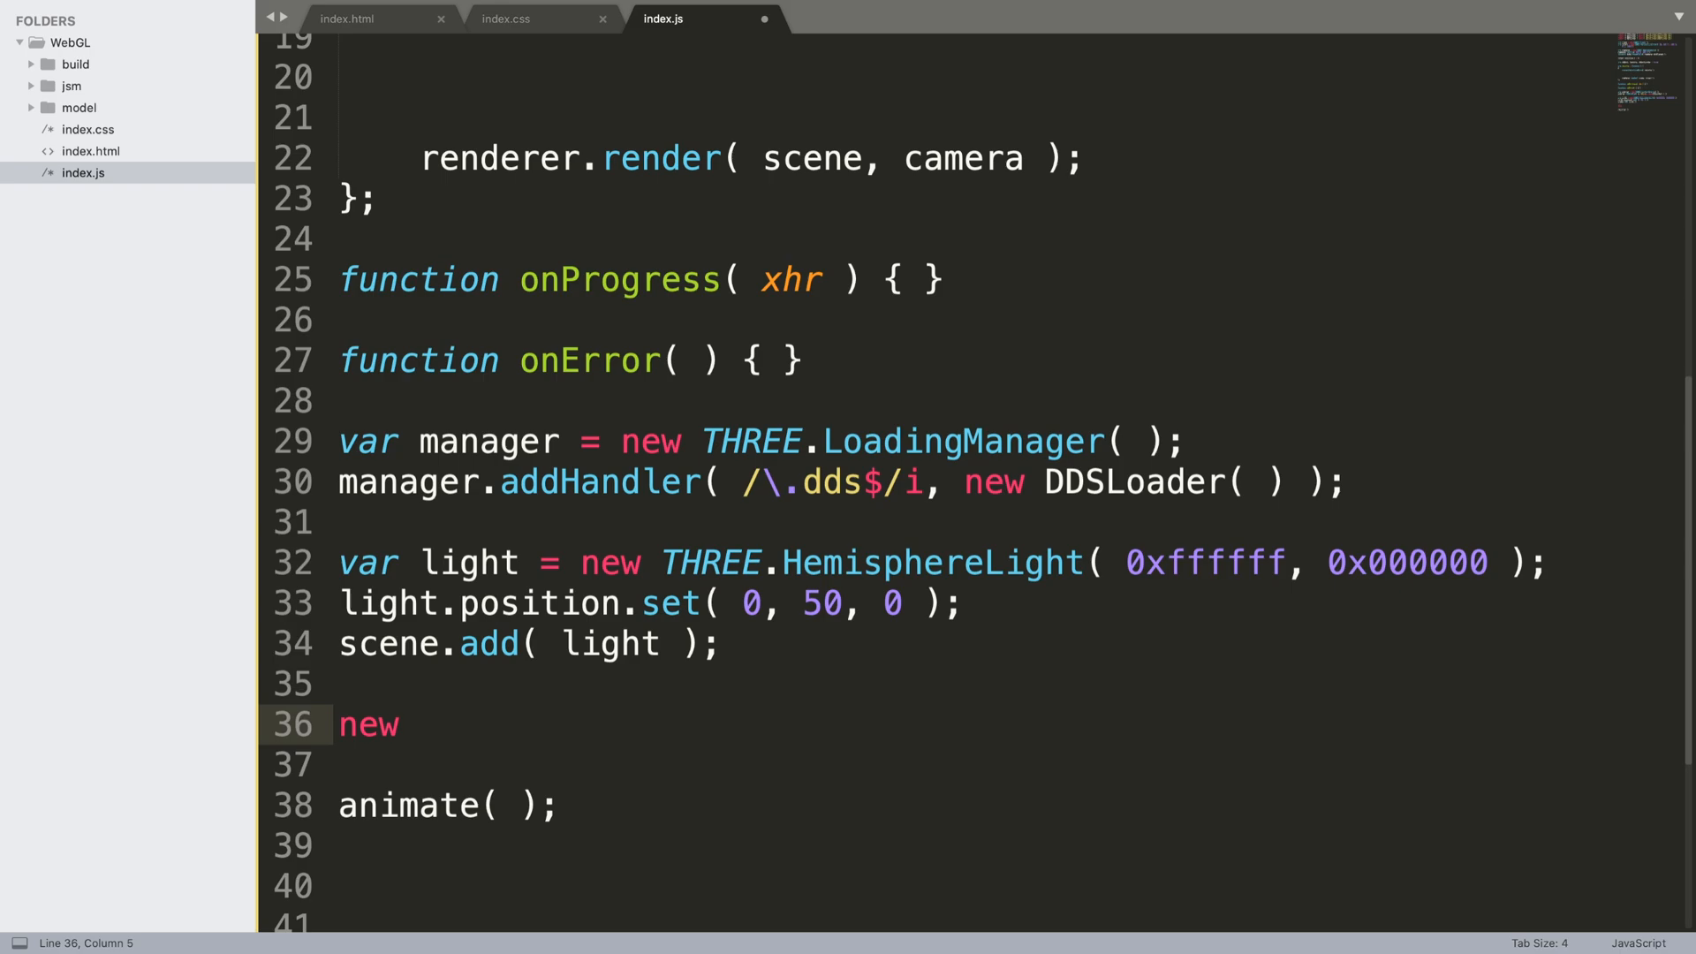
type("MTLLoader")
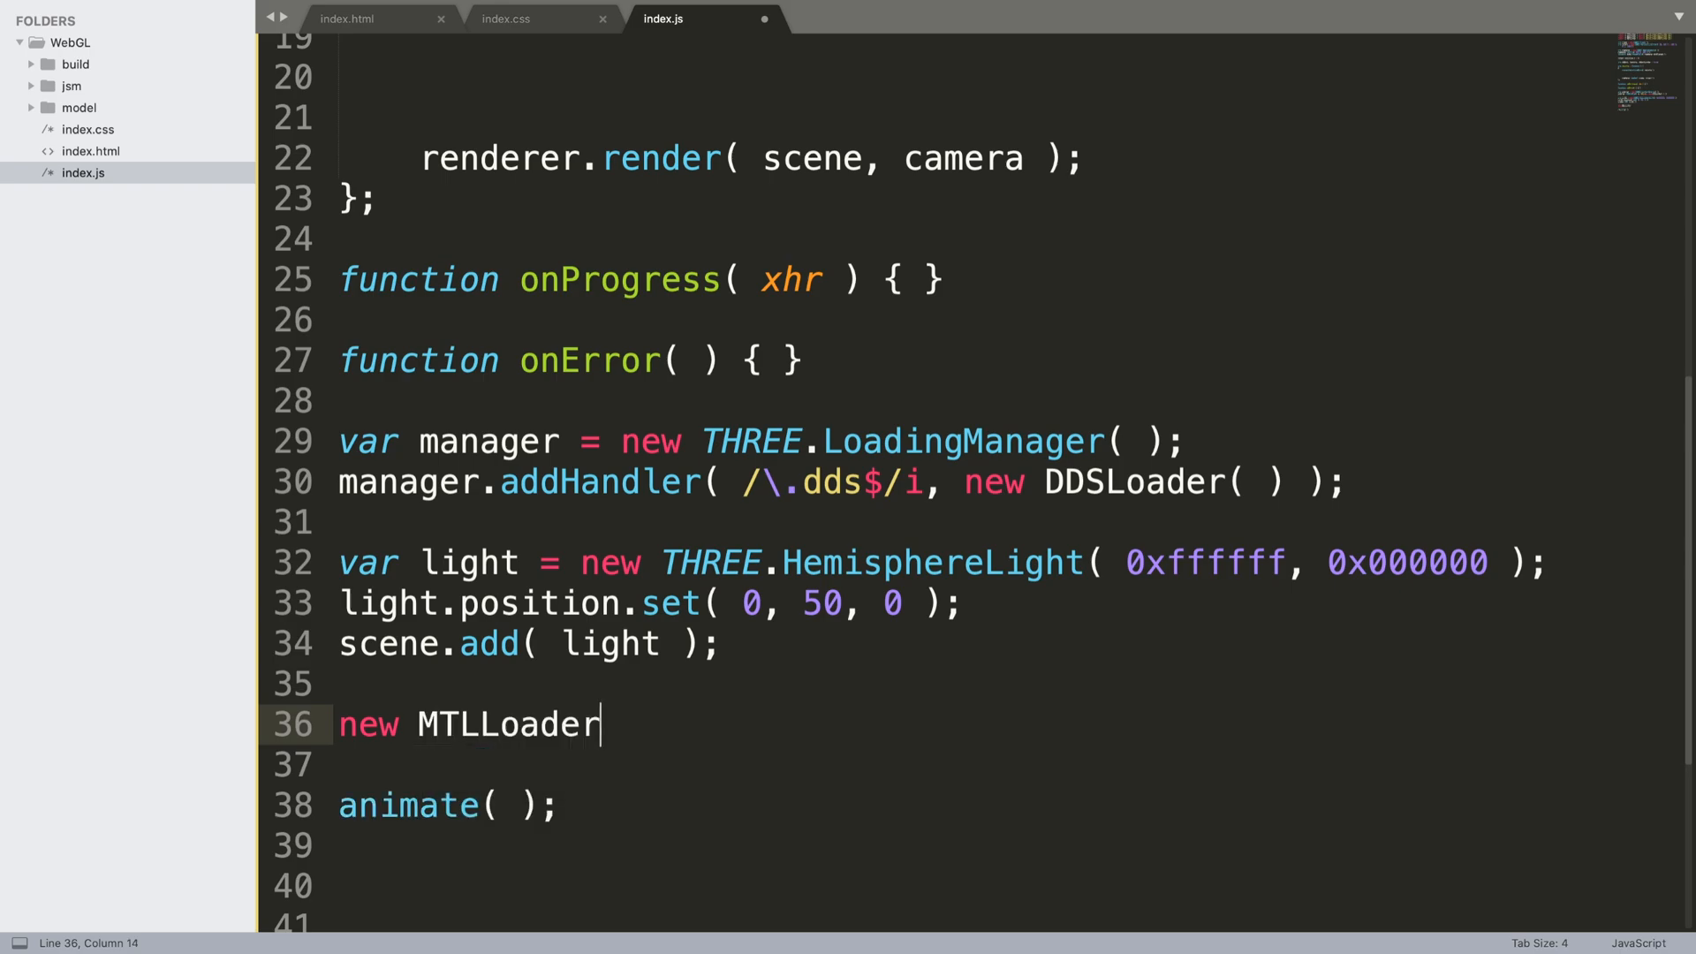
type("( managh)")
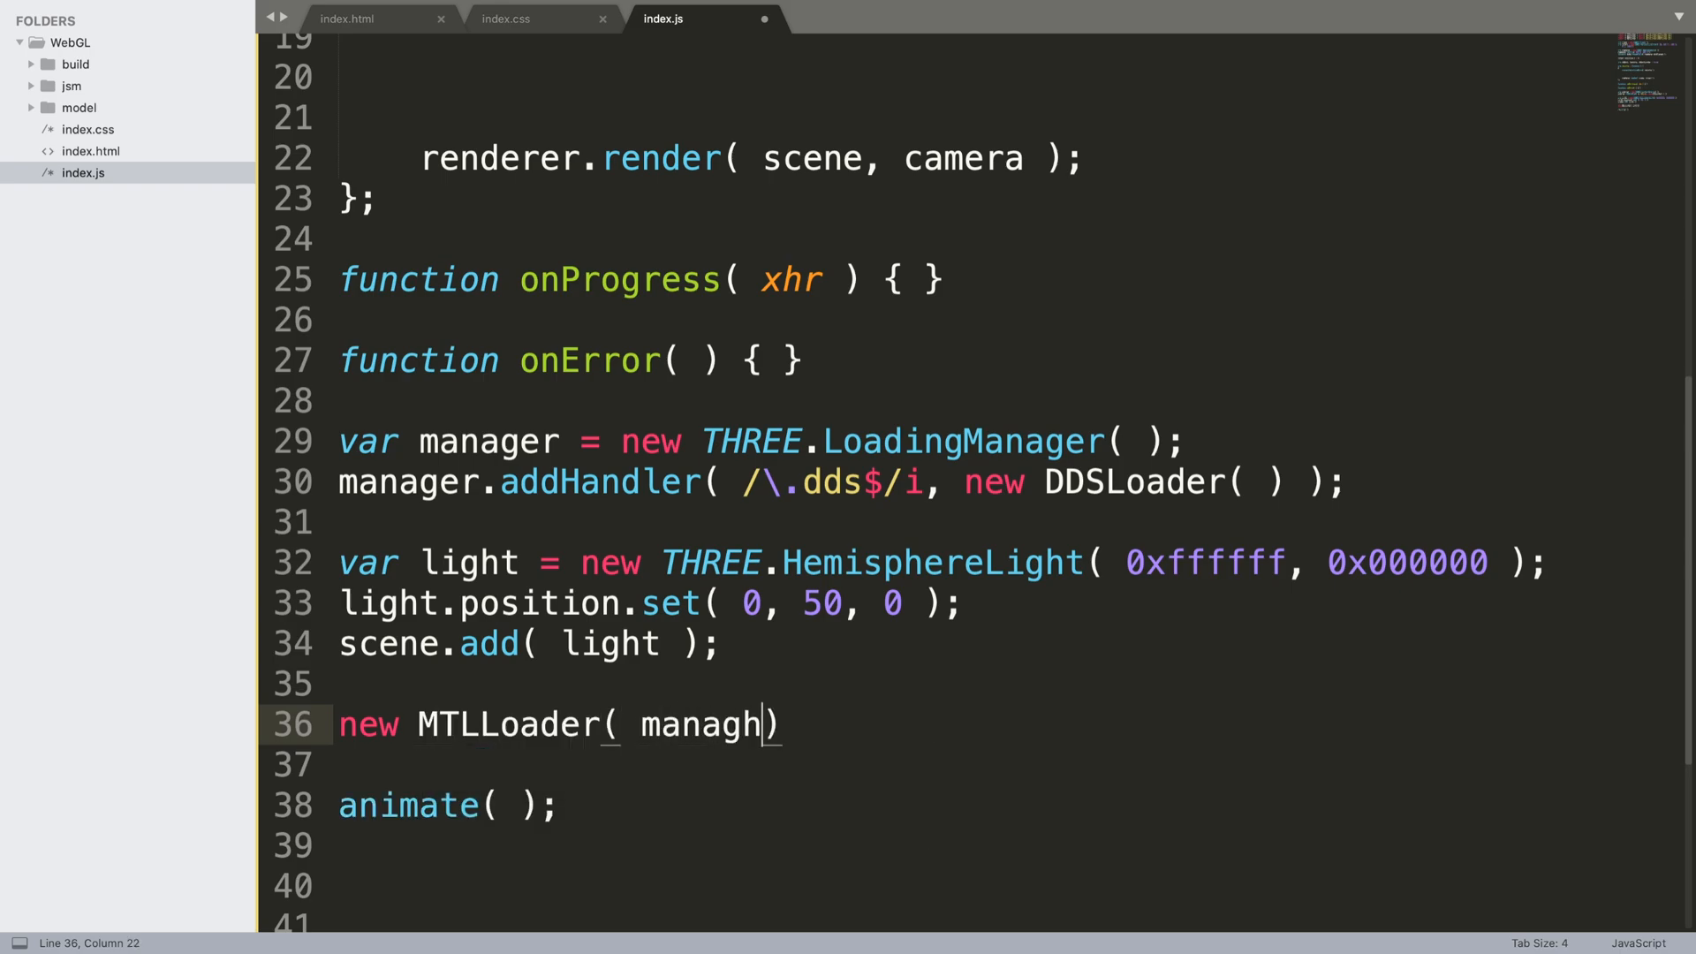
type("r")
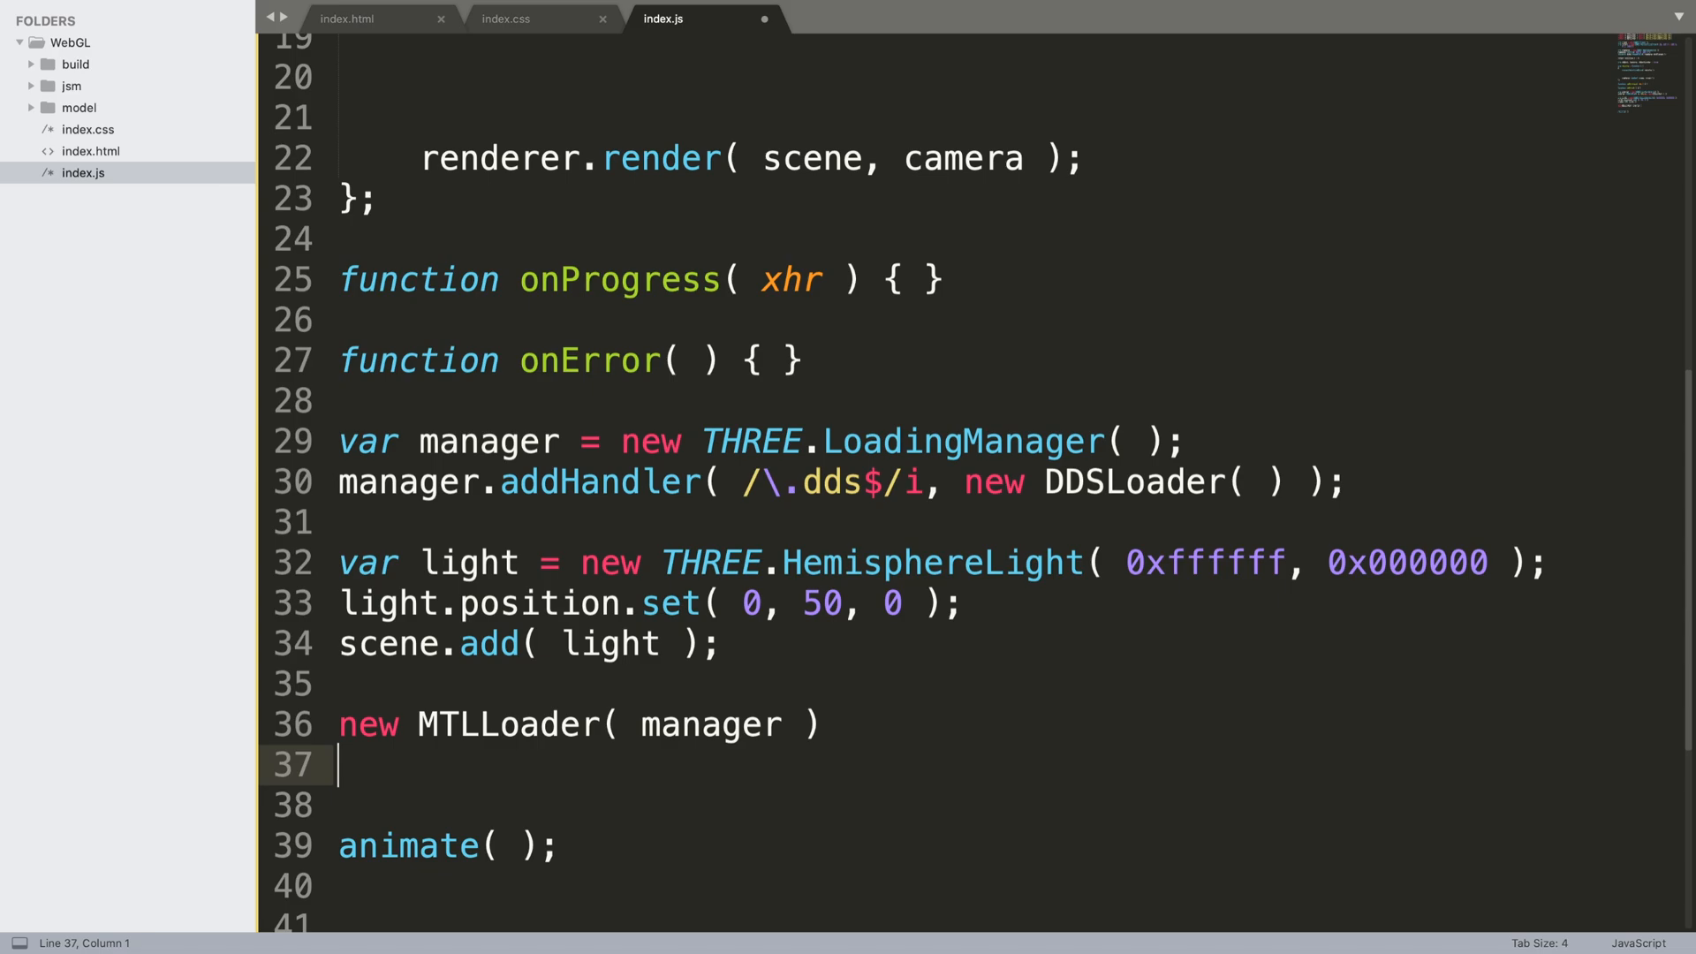
Chain .setPath( 'model/' ) and begin a .load call for 'rio.'
type(".s")
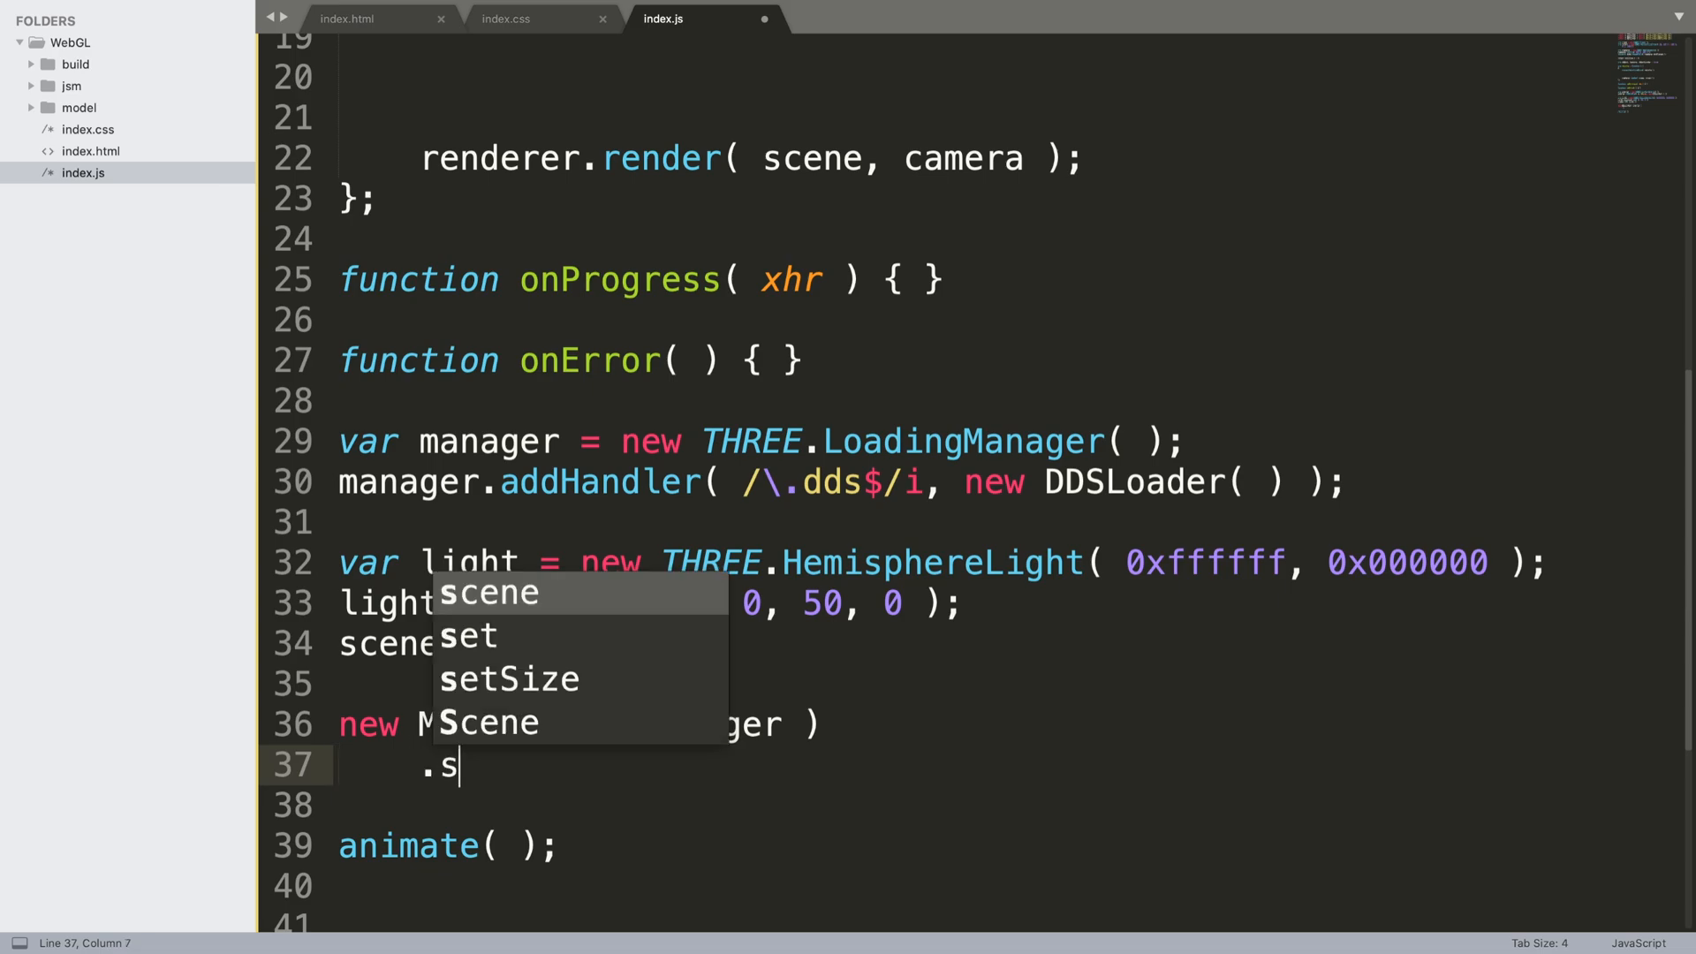
type("etPa")
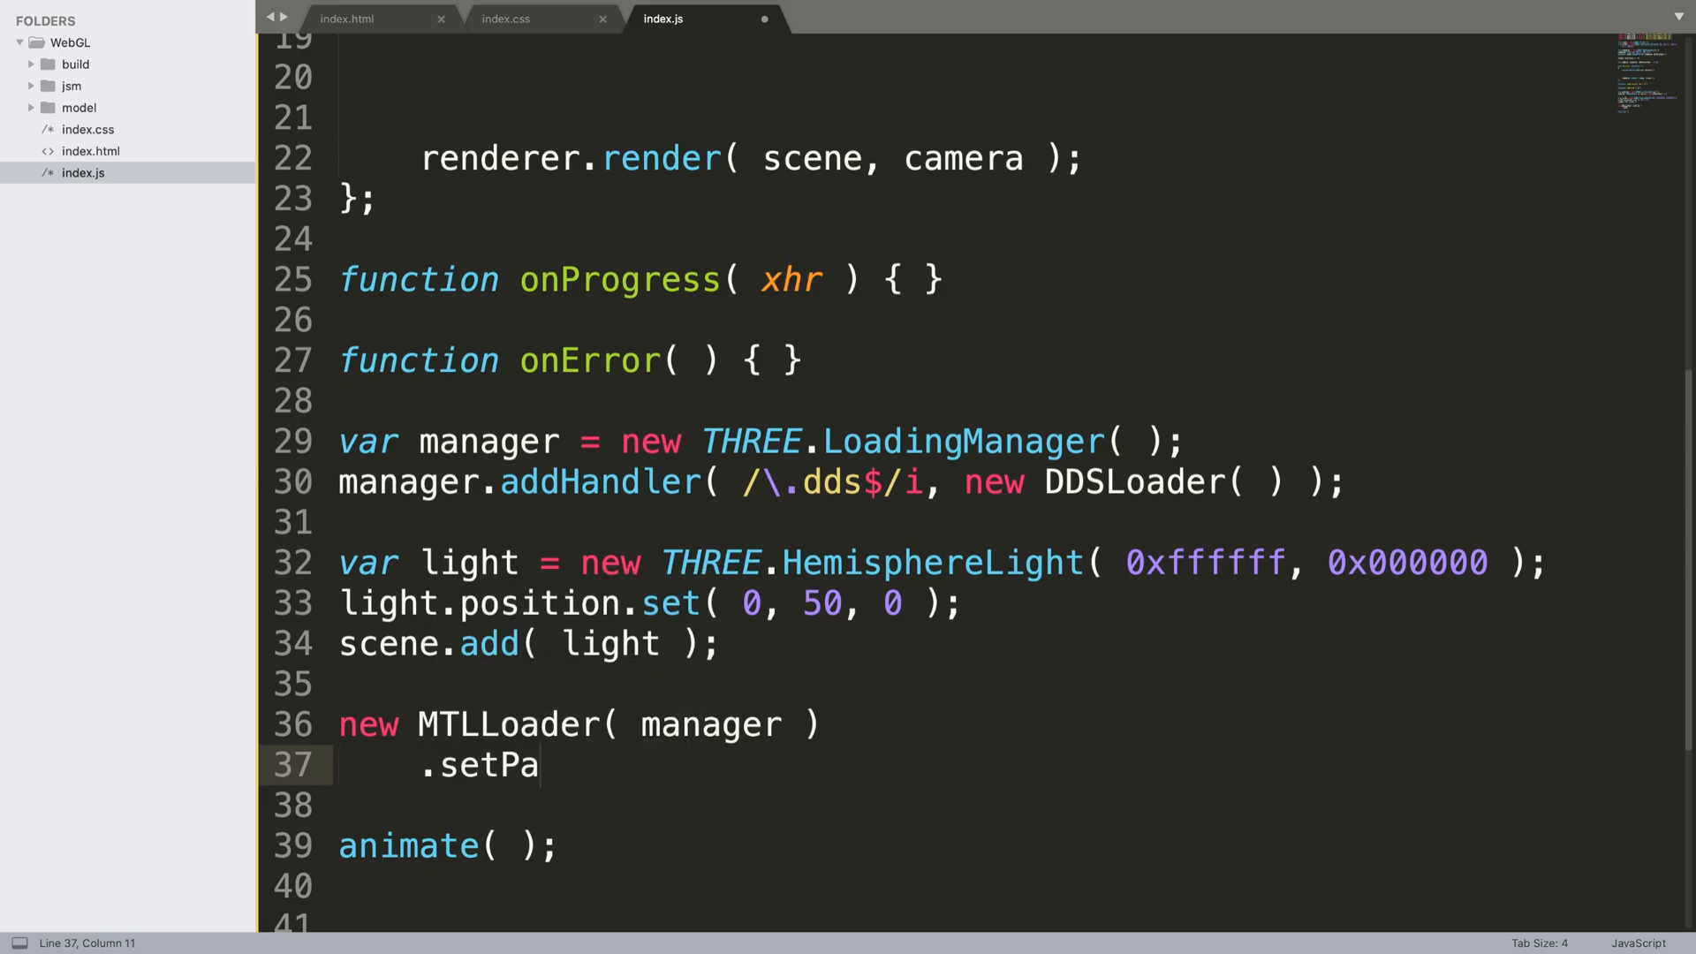
type("th( )")
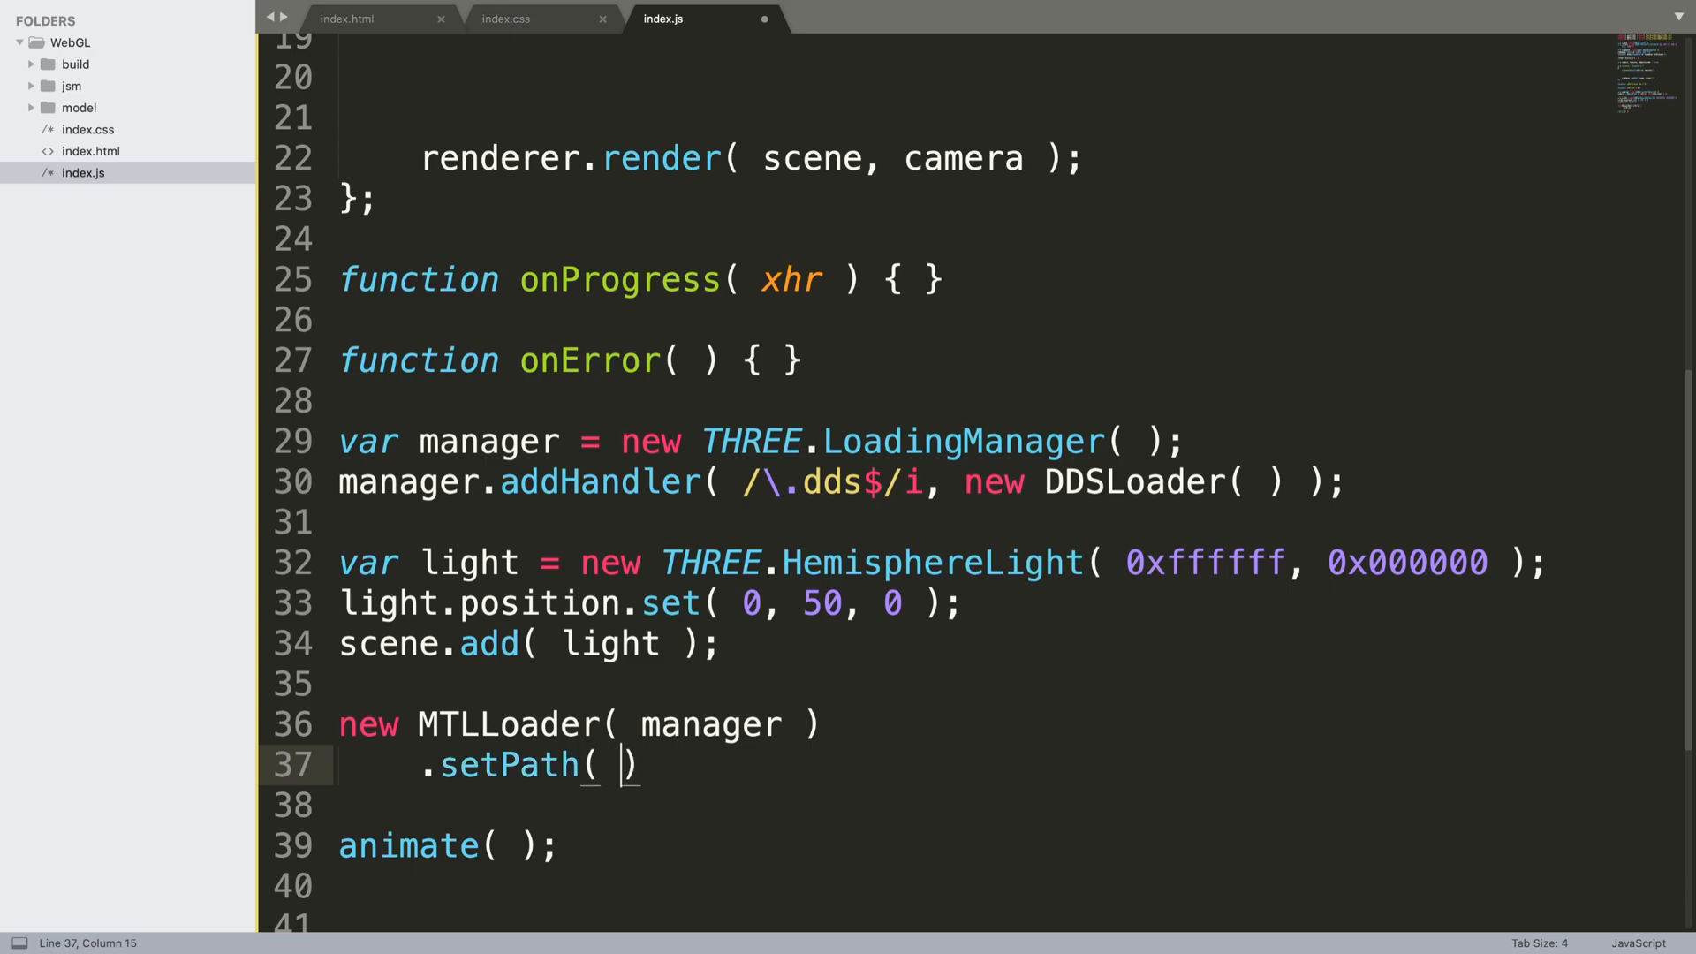
type("'model/'")
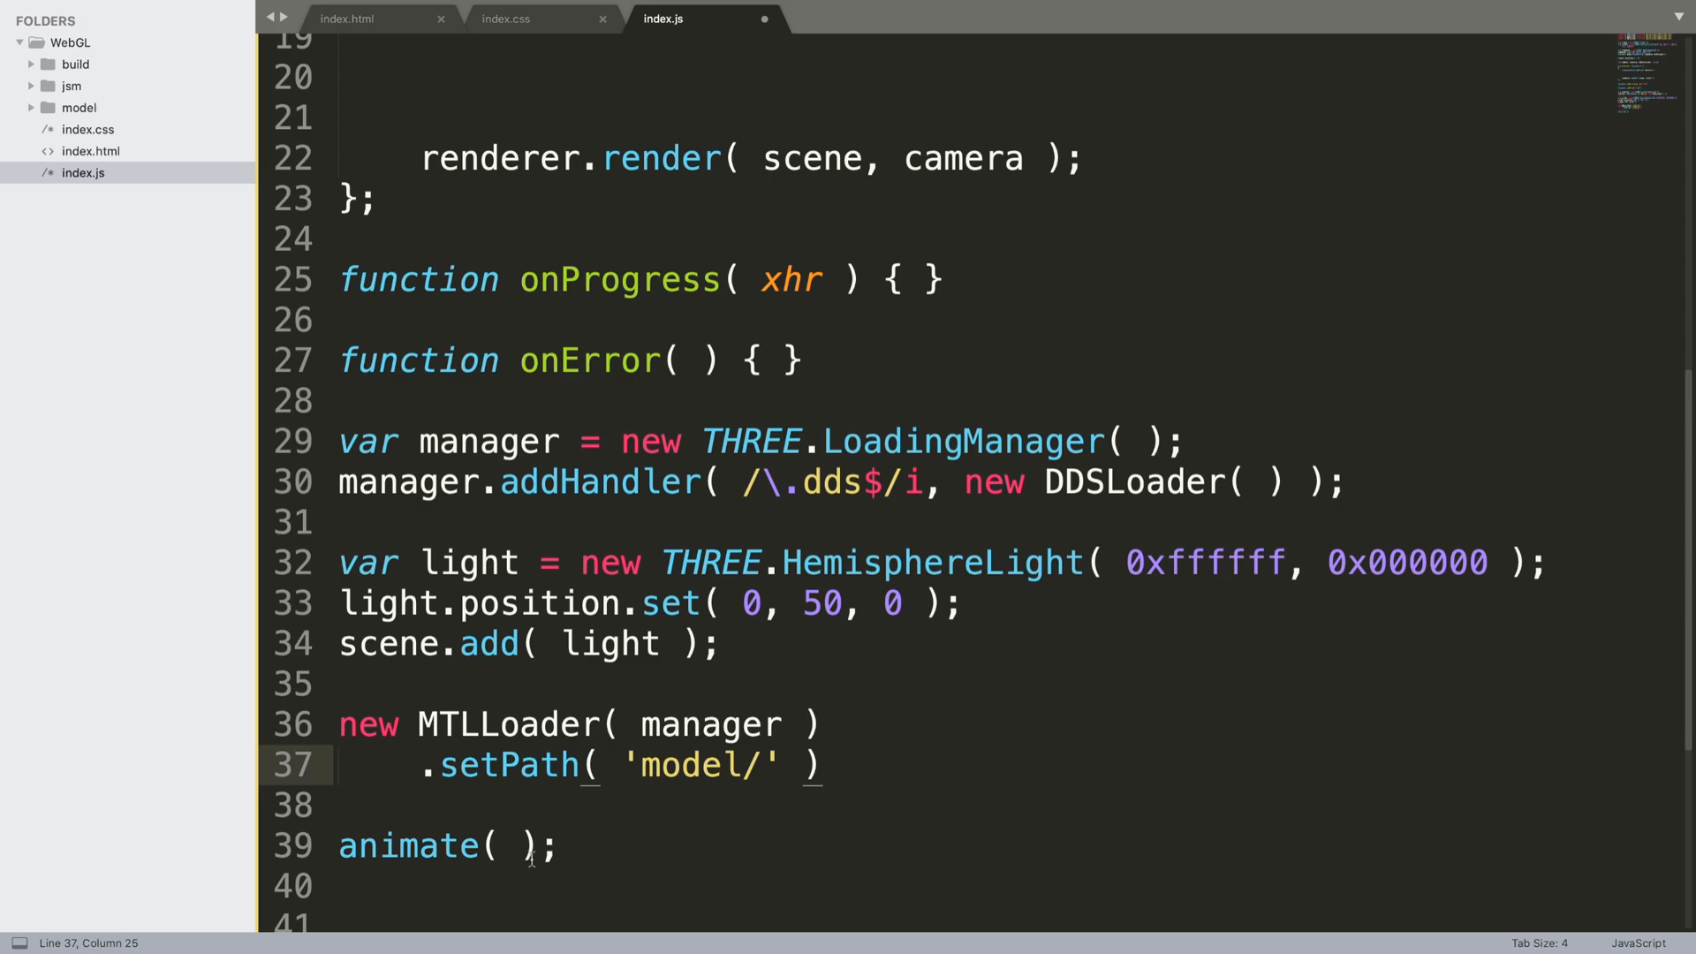
key("Enter")
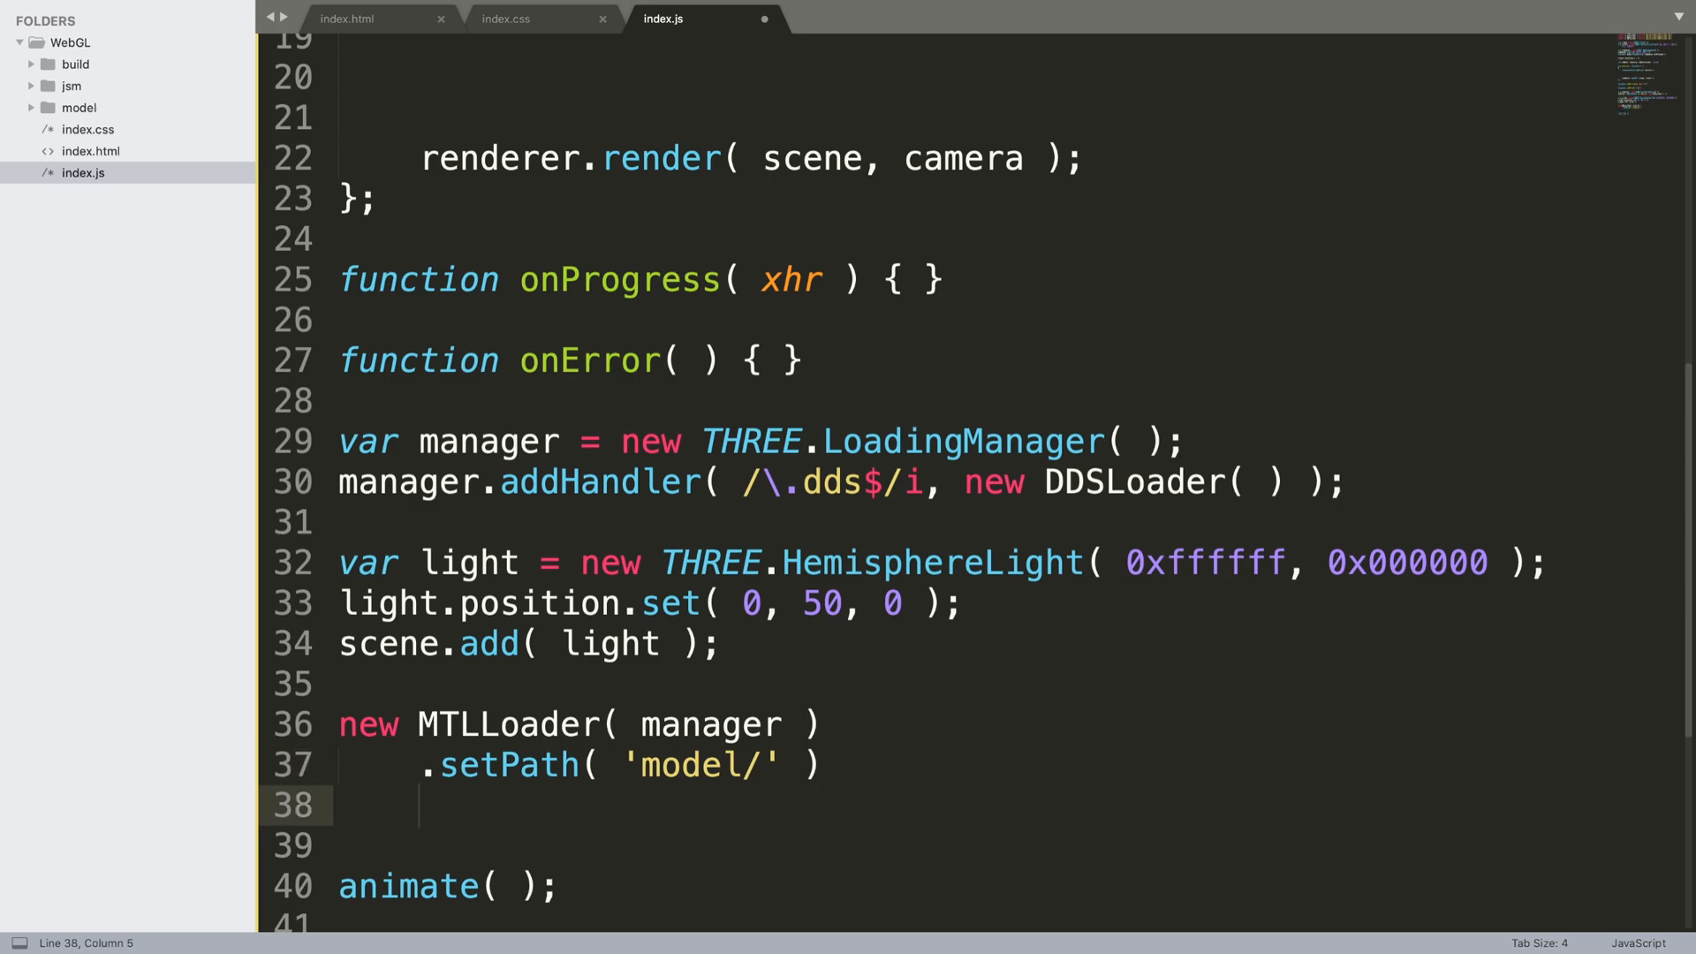
type(".load(")
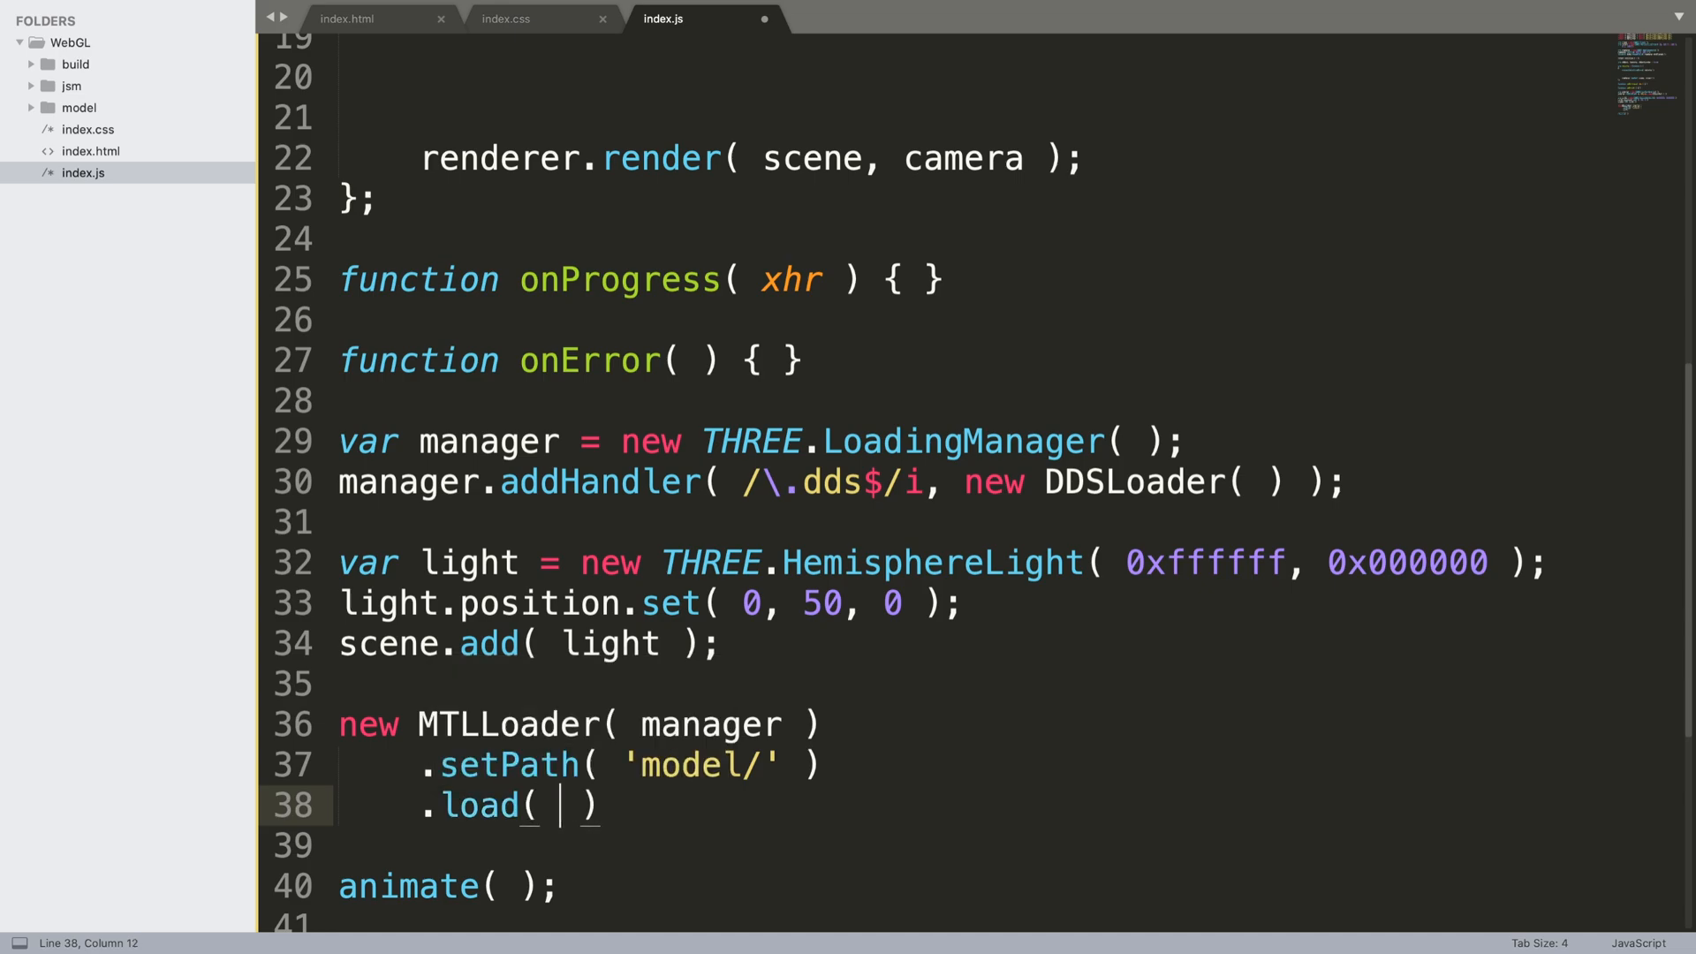
type("'rio.'")
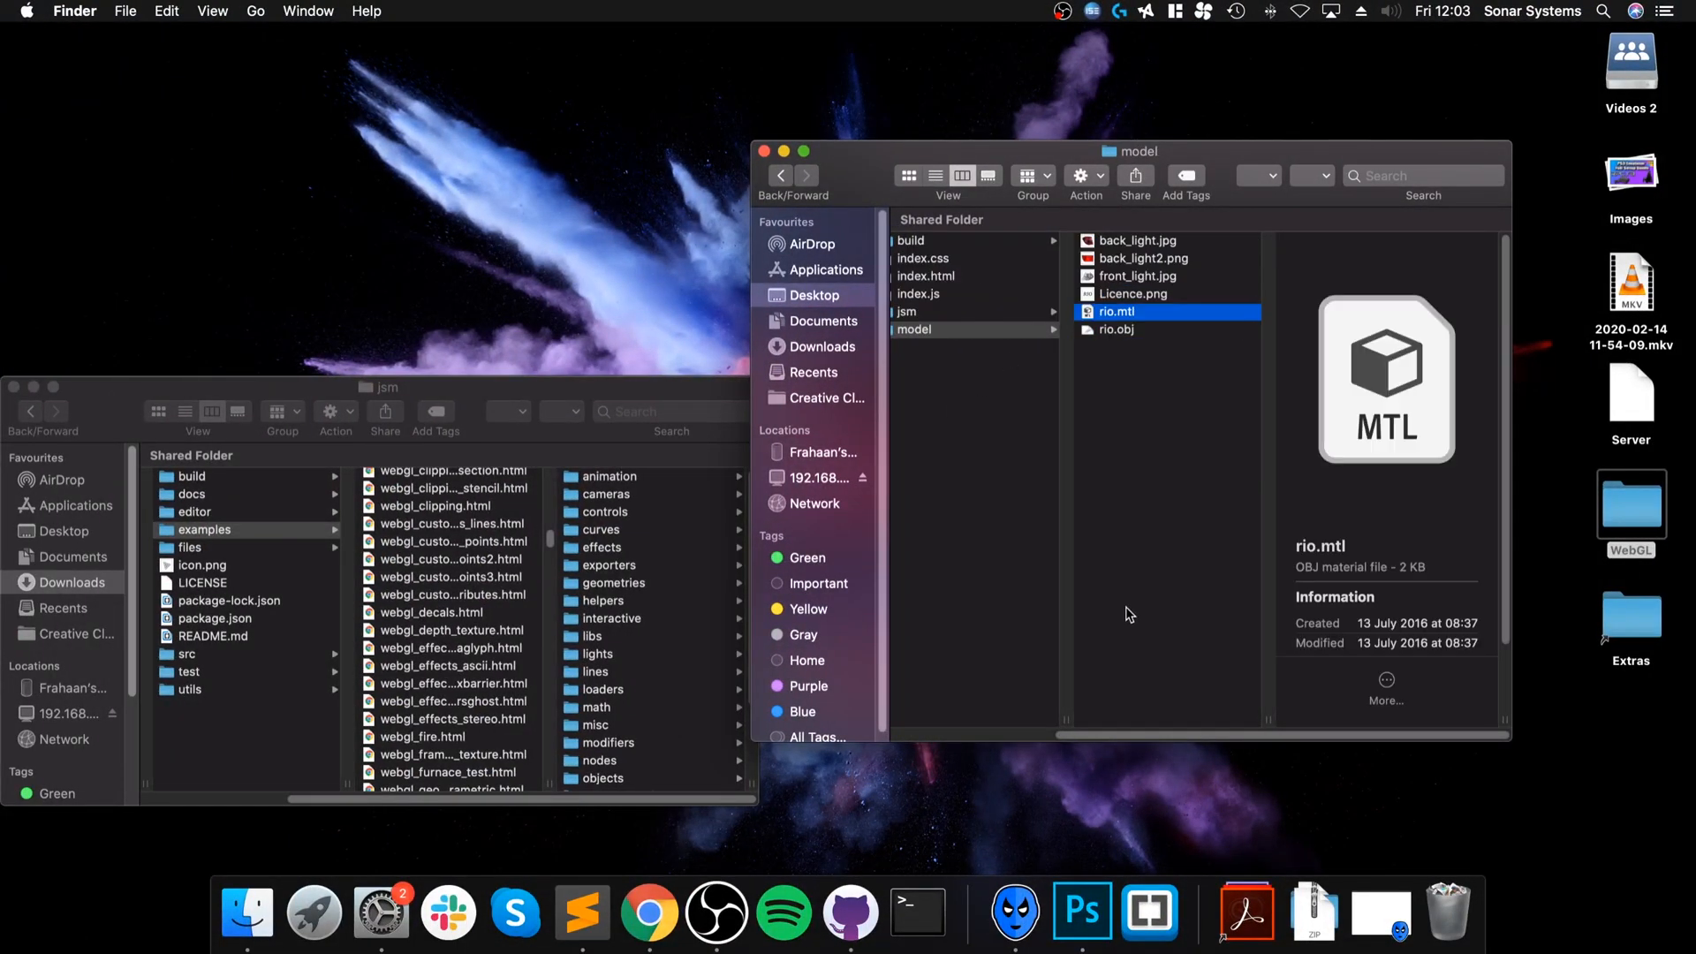
mouse_move(1141, 322)
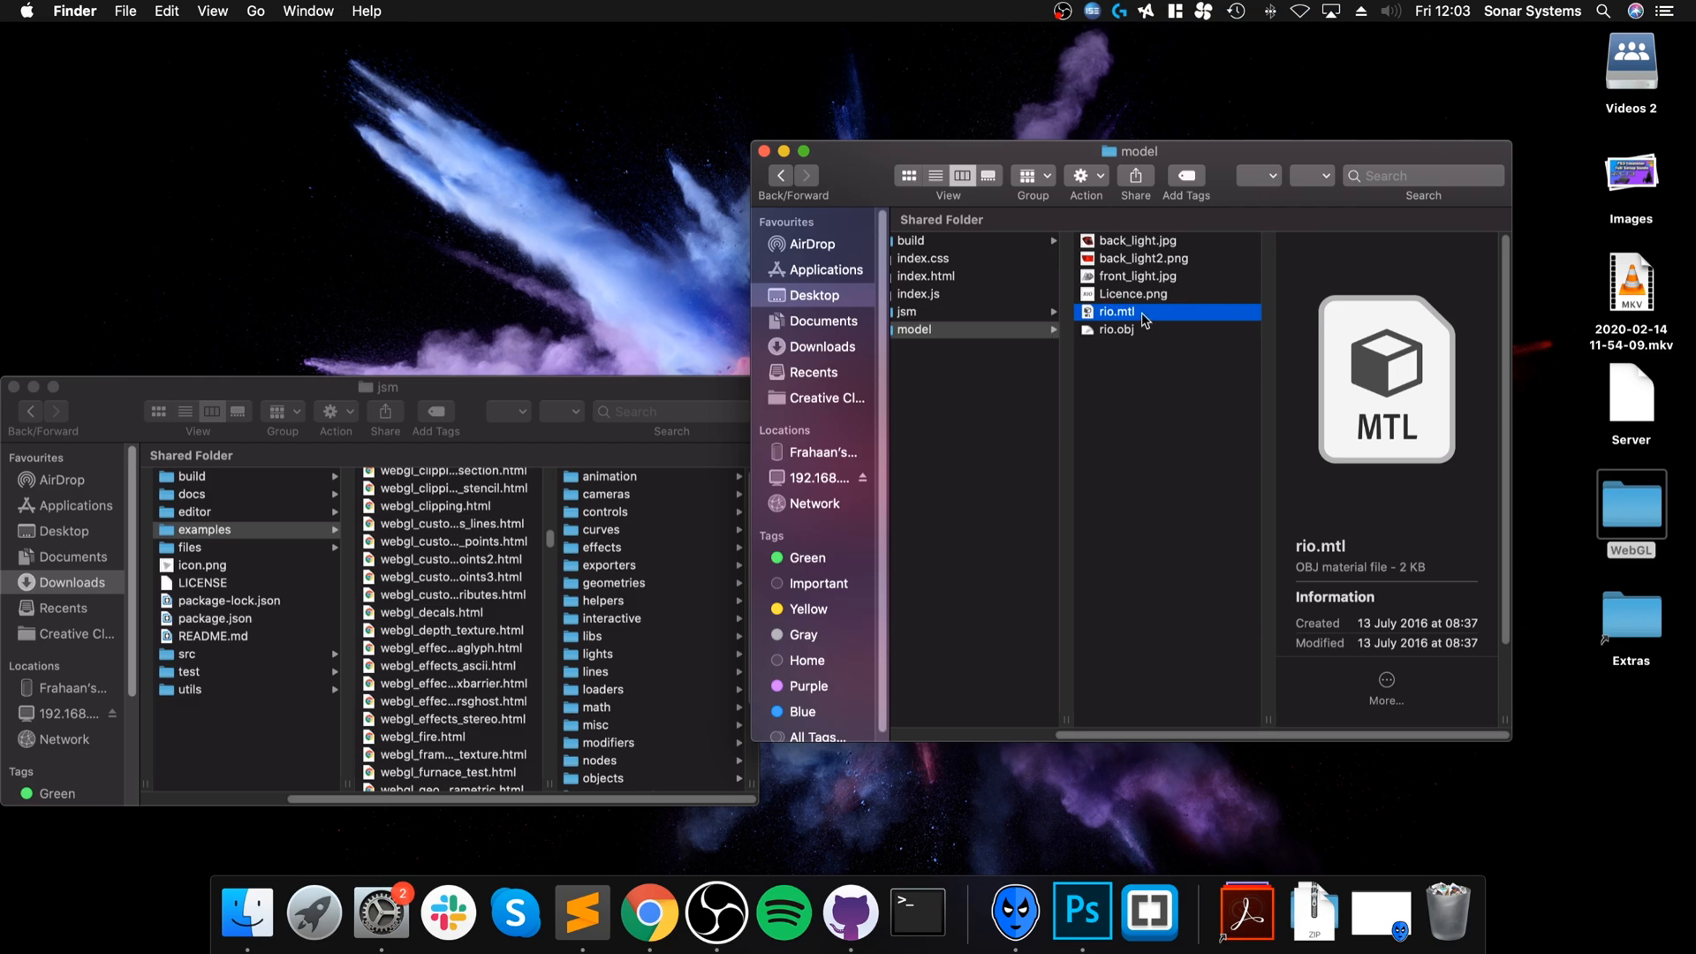
right_click(1118, 312)
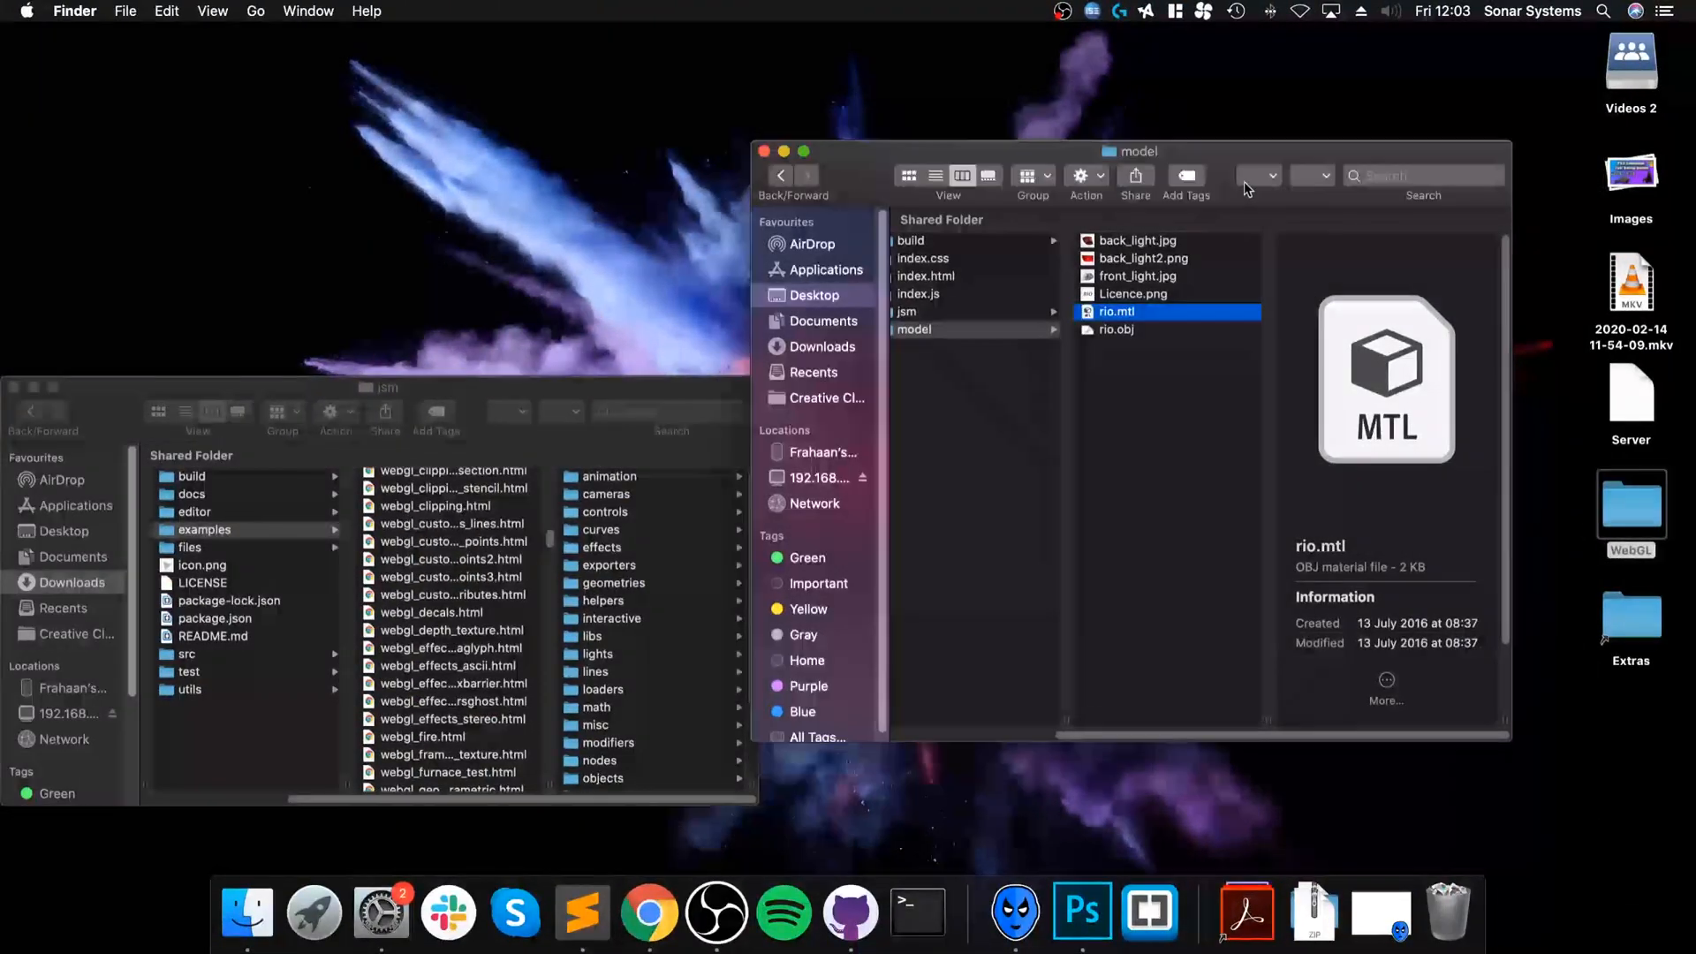
mouse_move(572, 892)
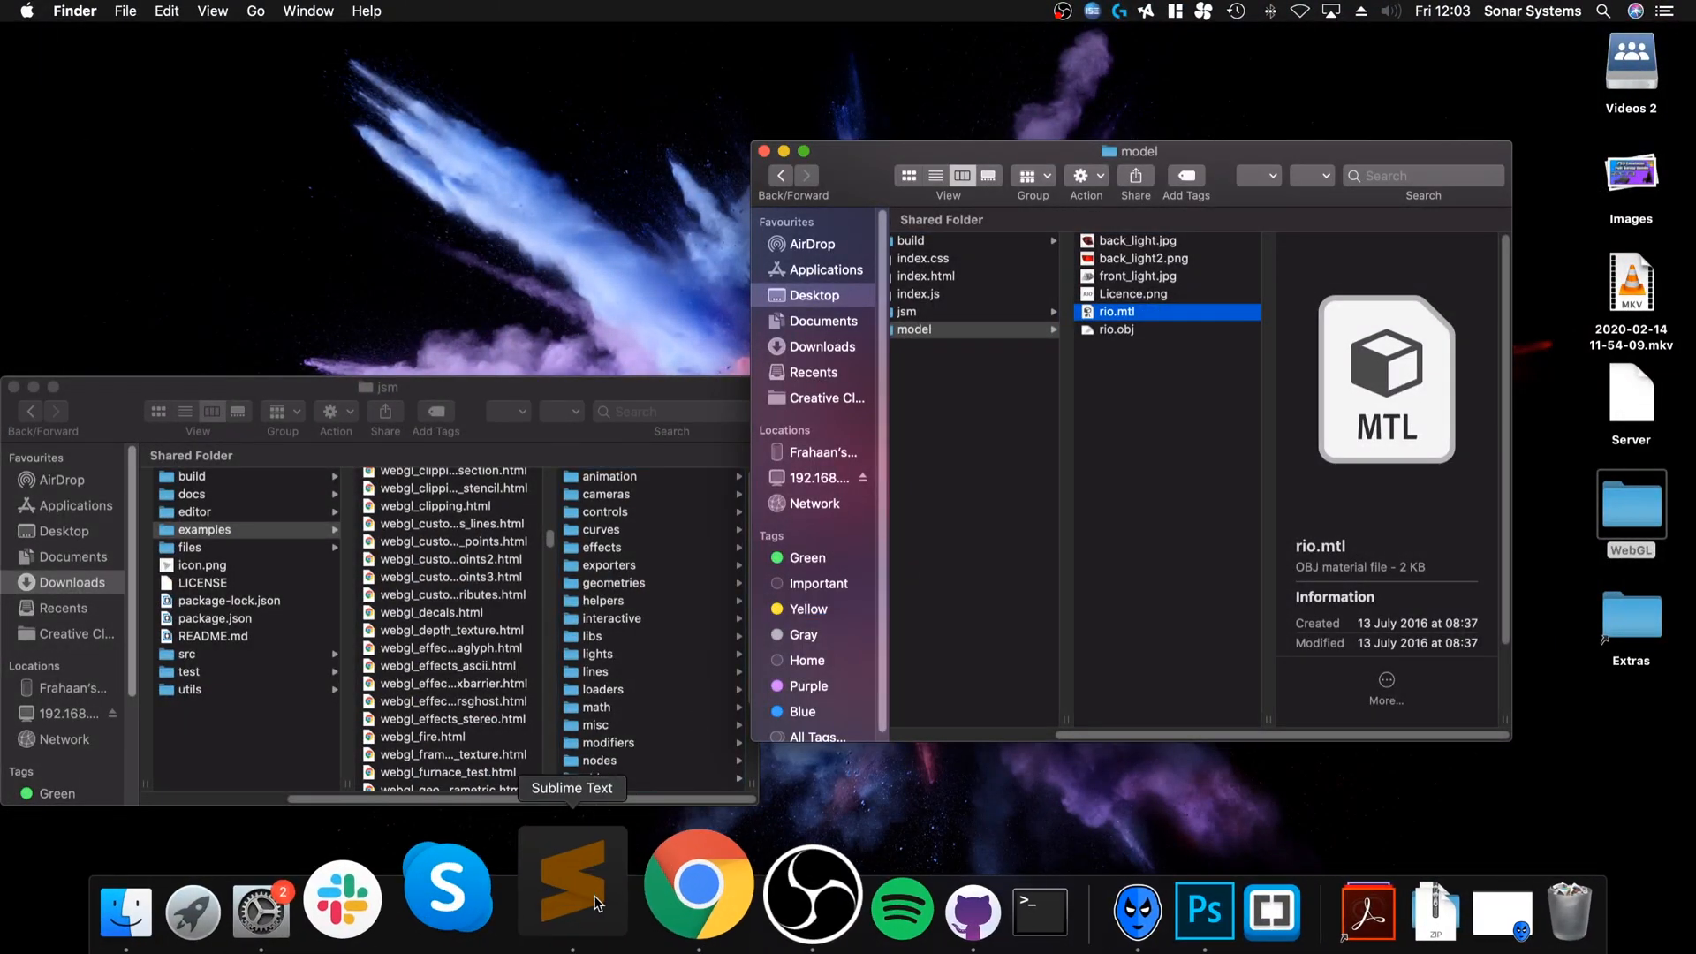
left_click(571, 896)
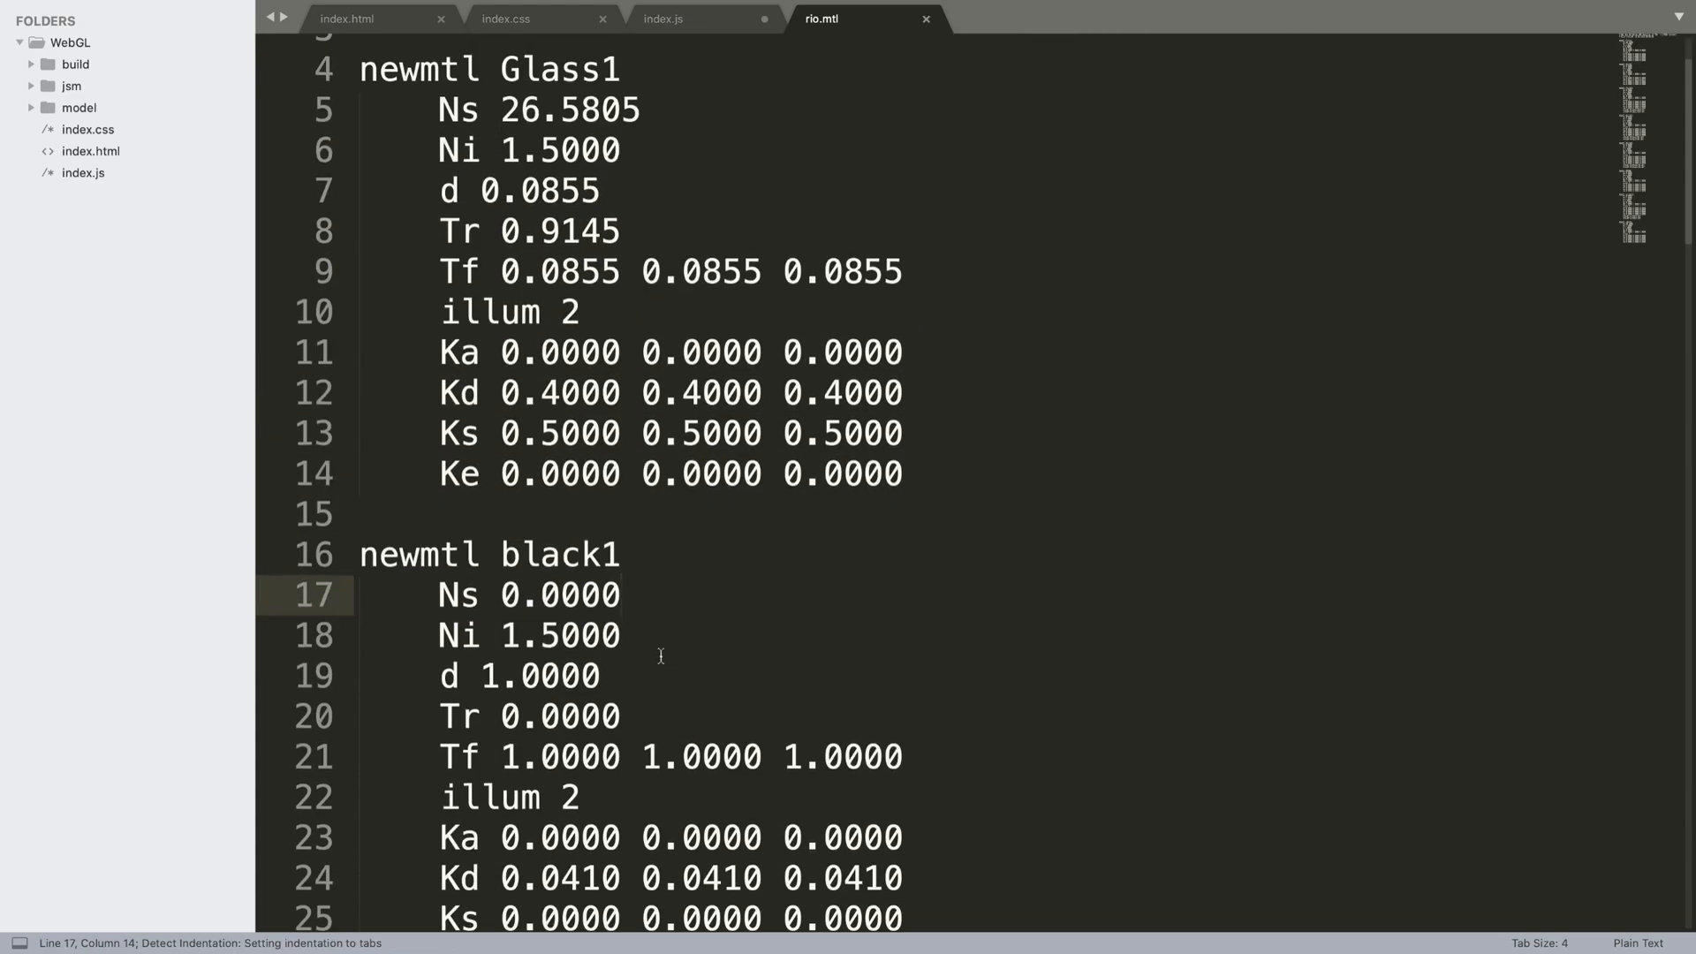
scroll("down", 3)
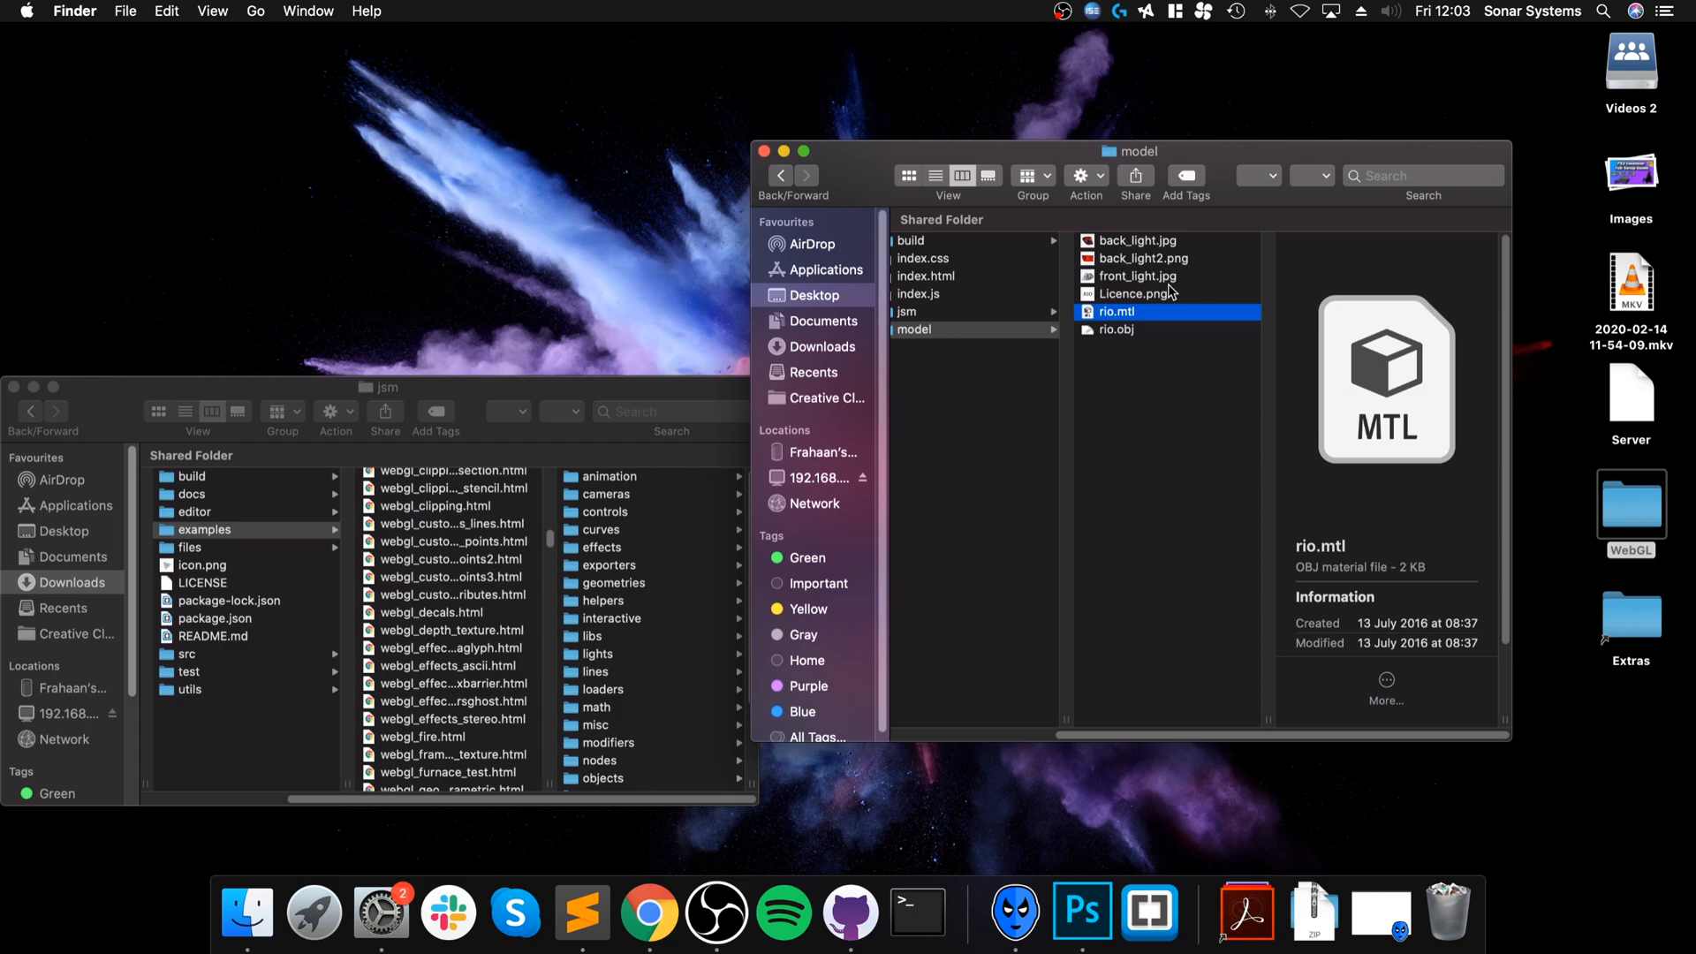
mouse_move(1160, 295)
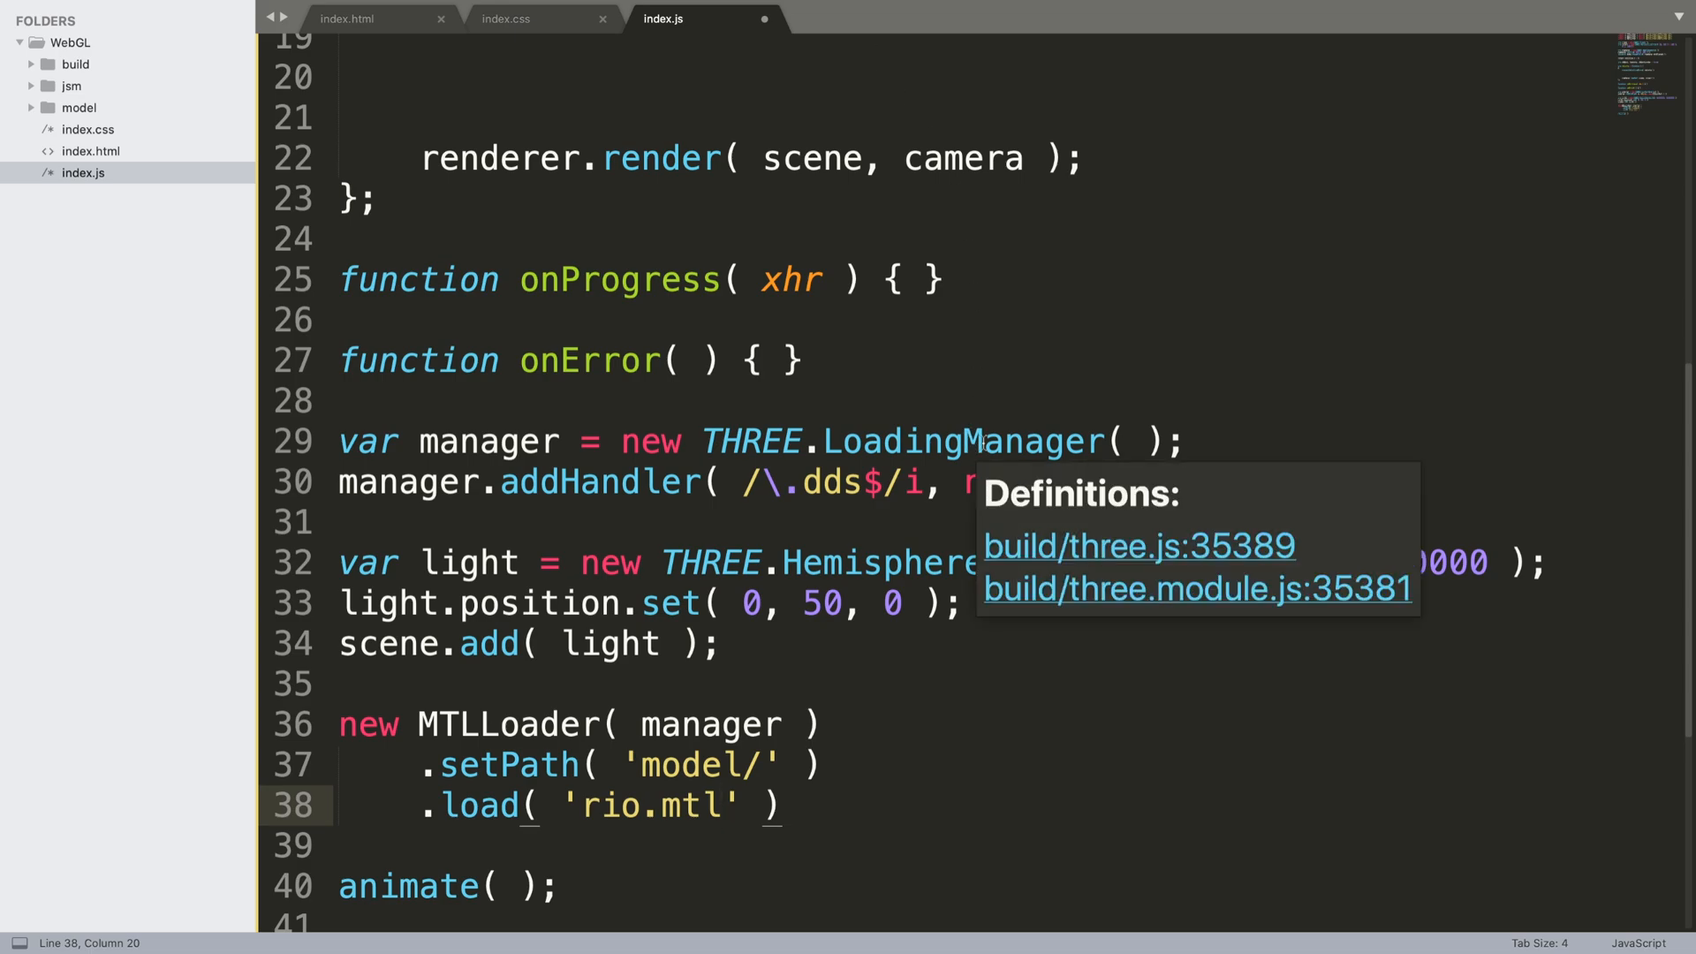
Give the rio.mtl load a function( materials ) callback with an empty body
type(", func")
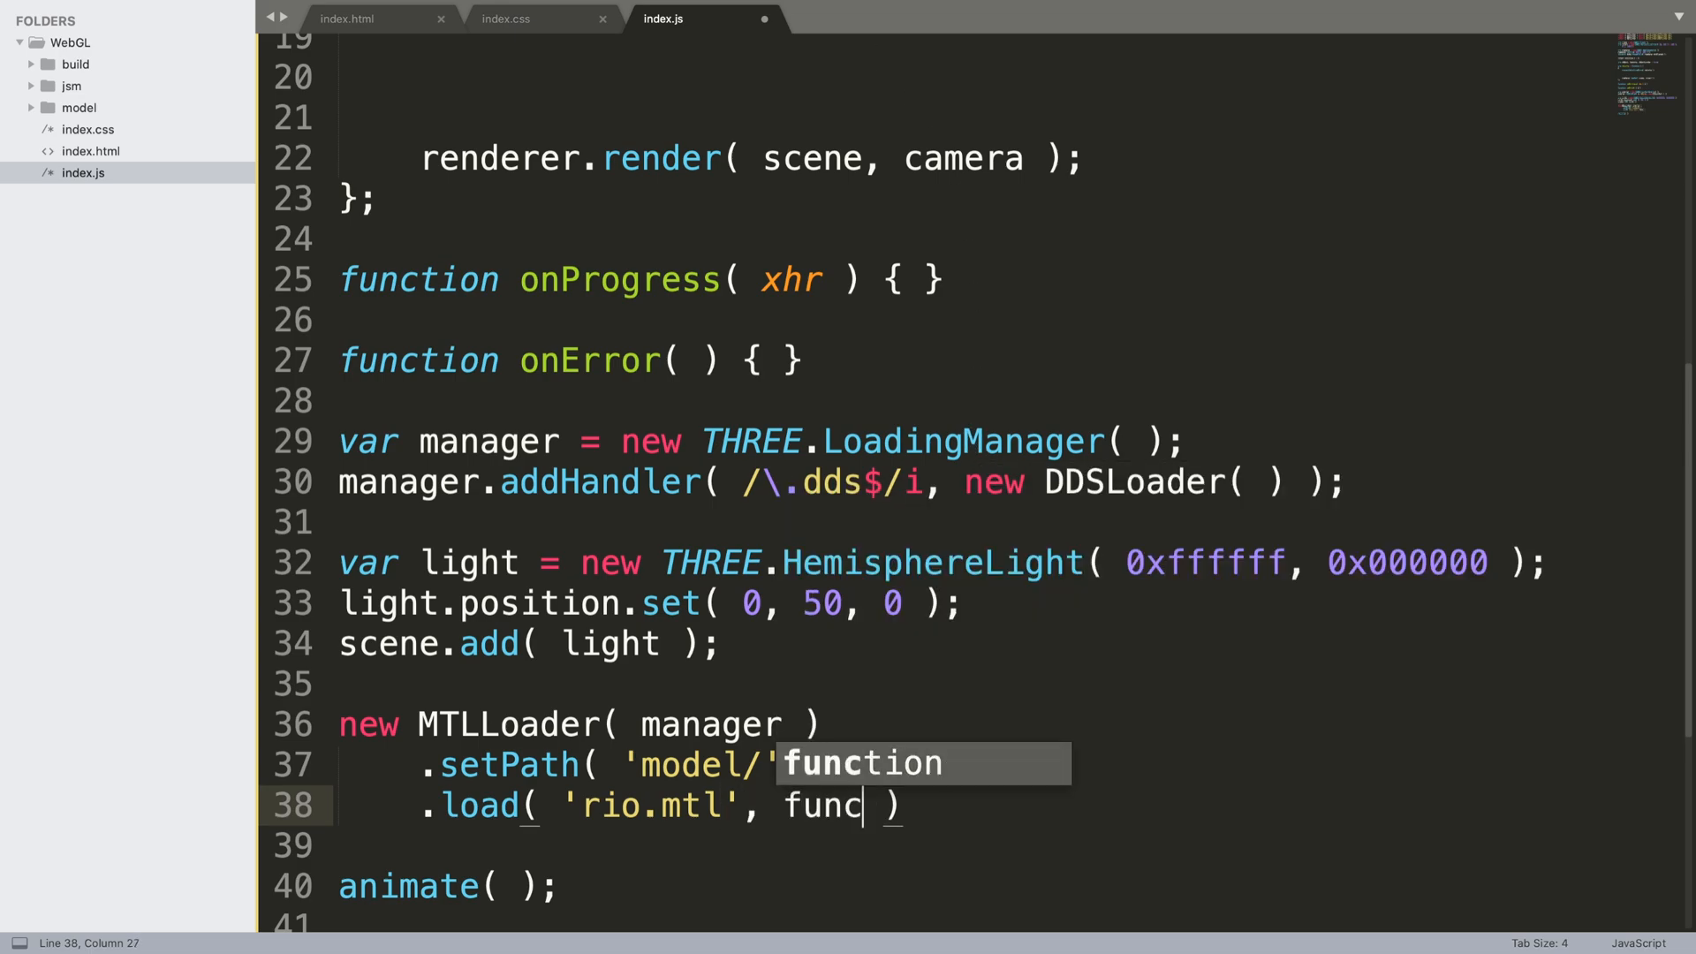
key("Tab")
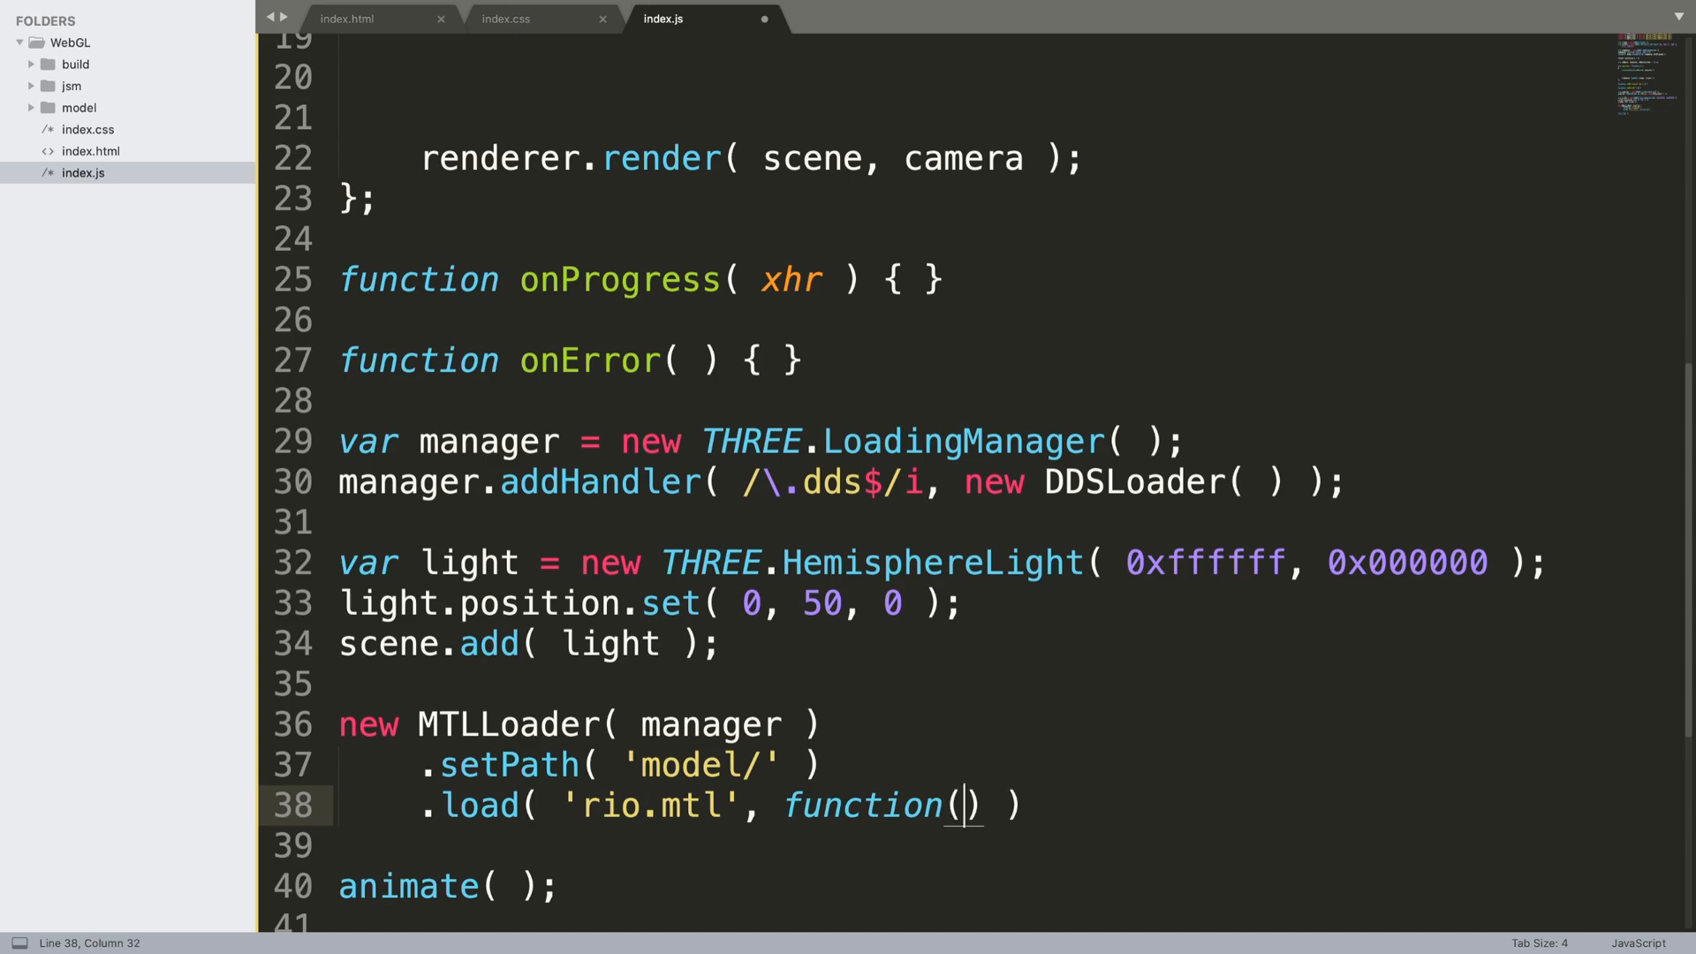
type("materials")
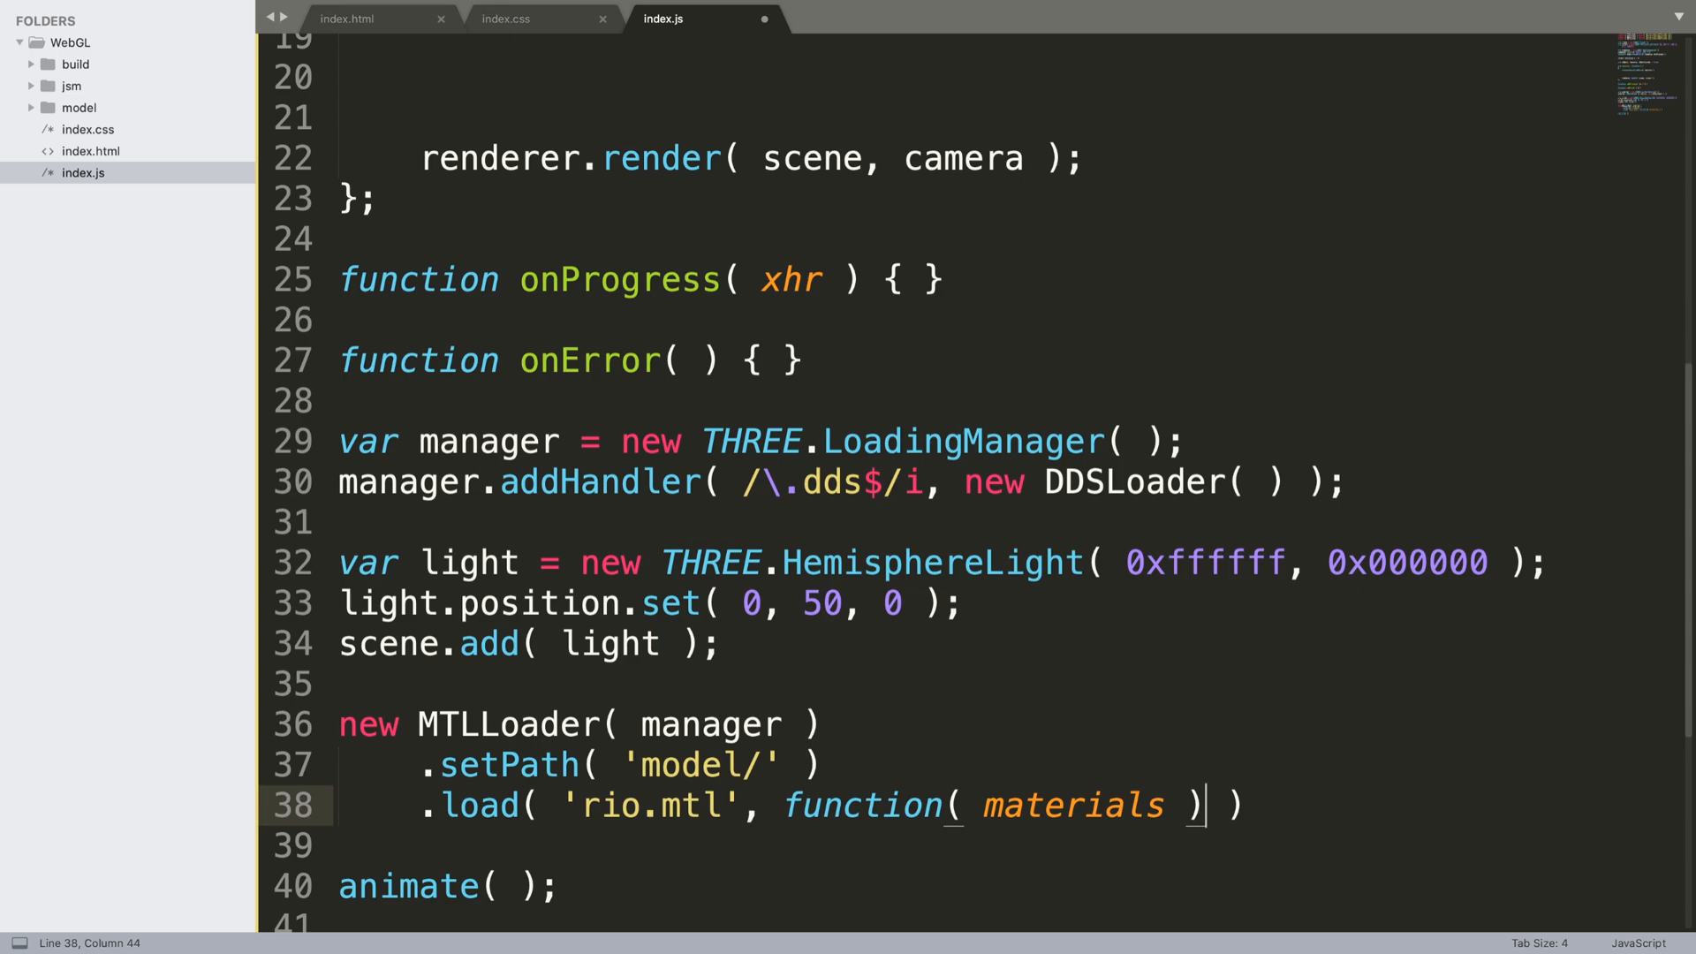
key("Enter")
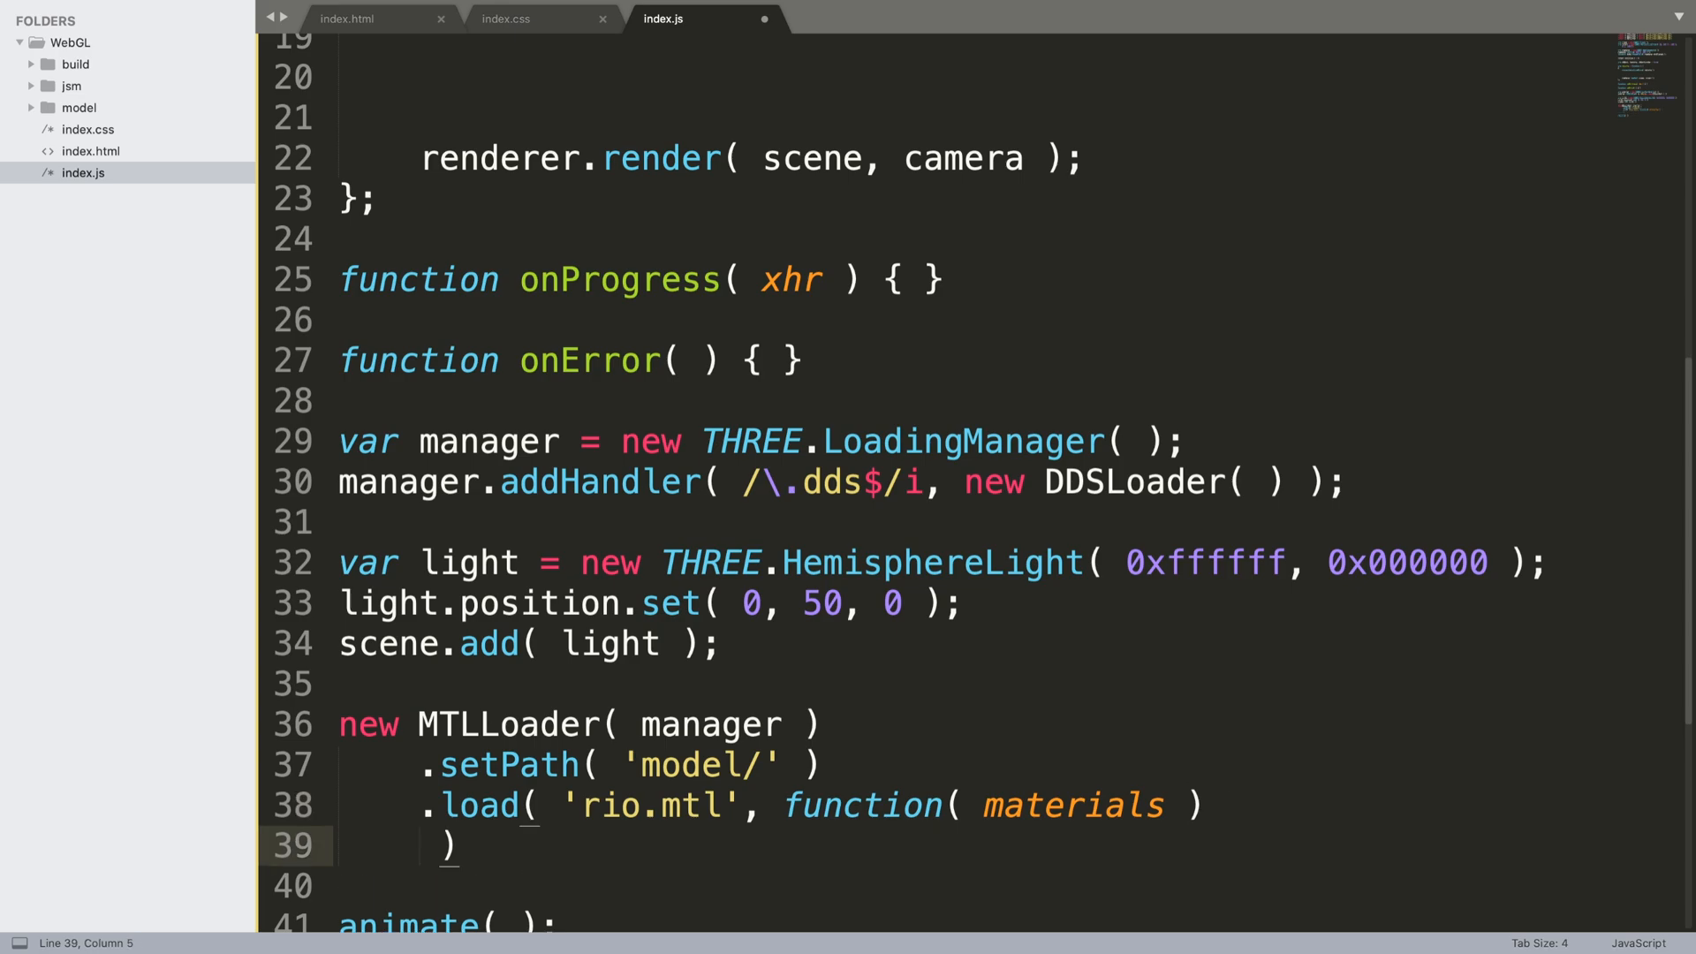
type("{")
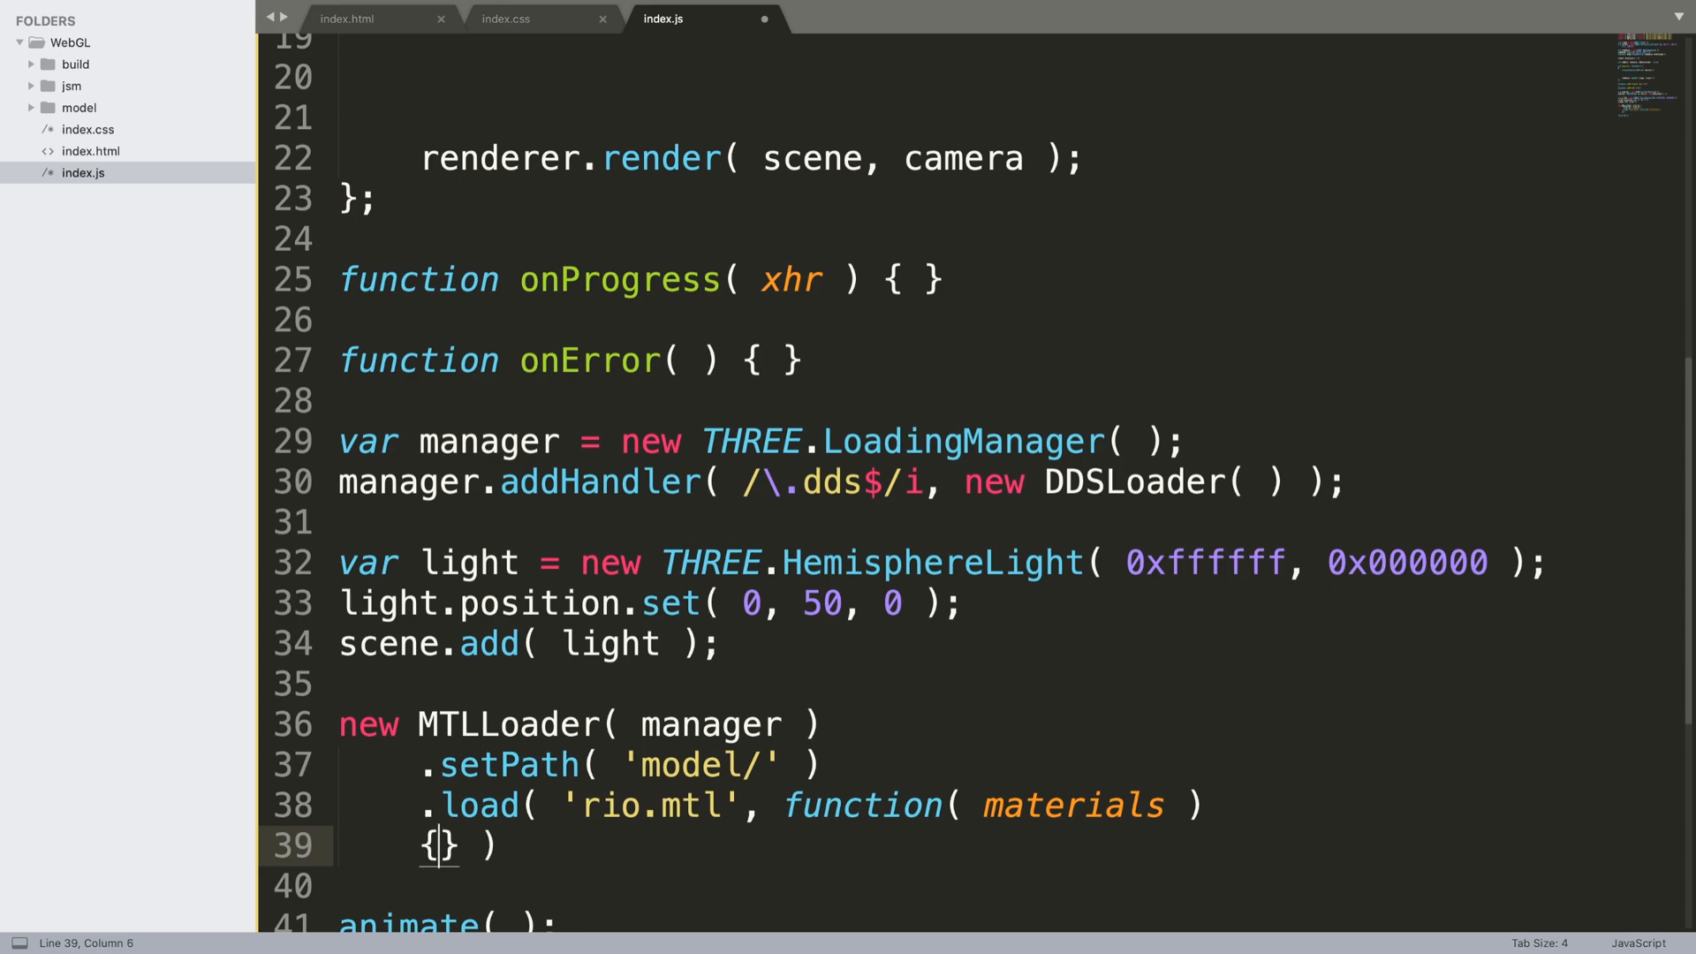
type(";")
key("enter")
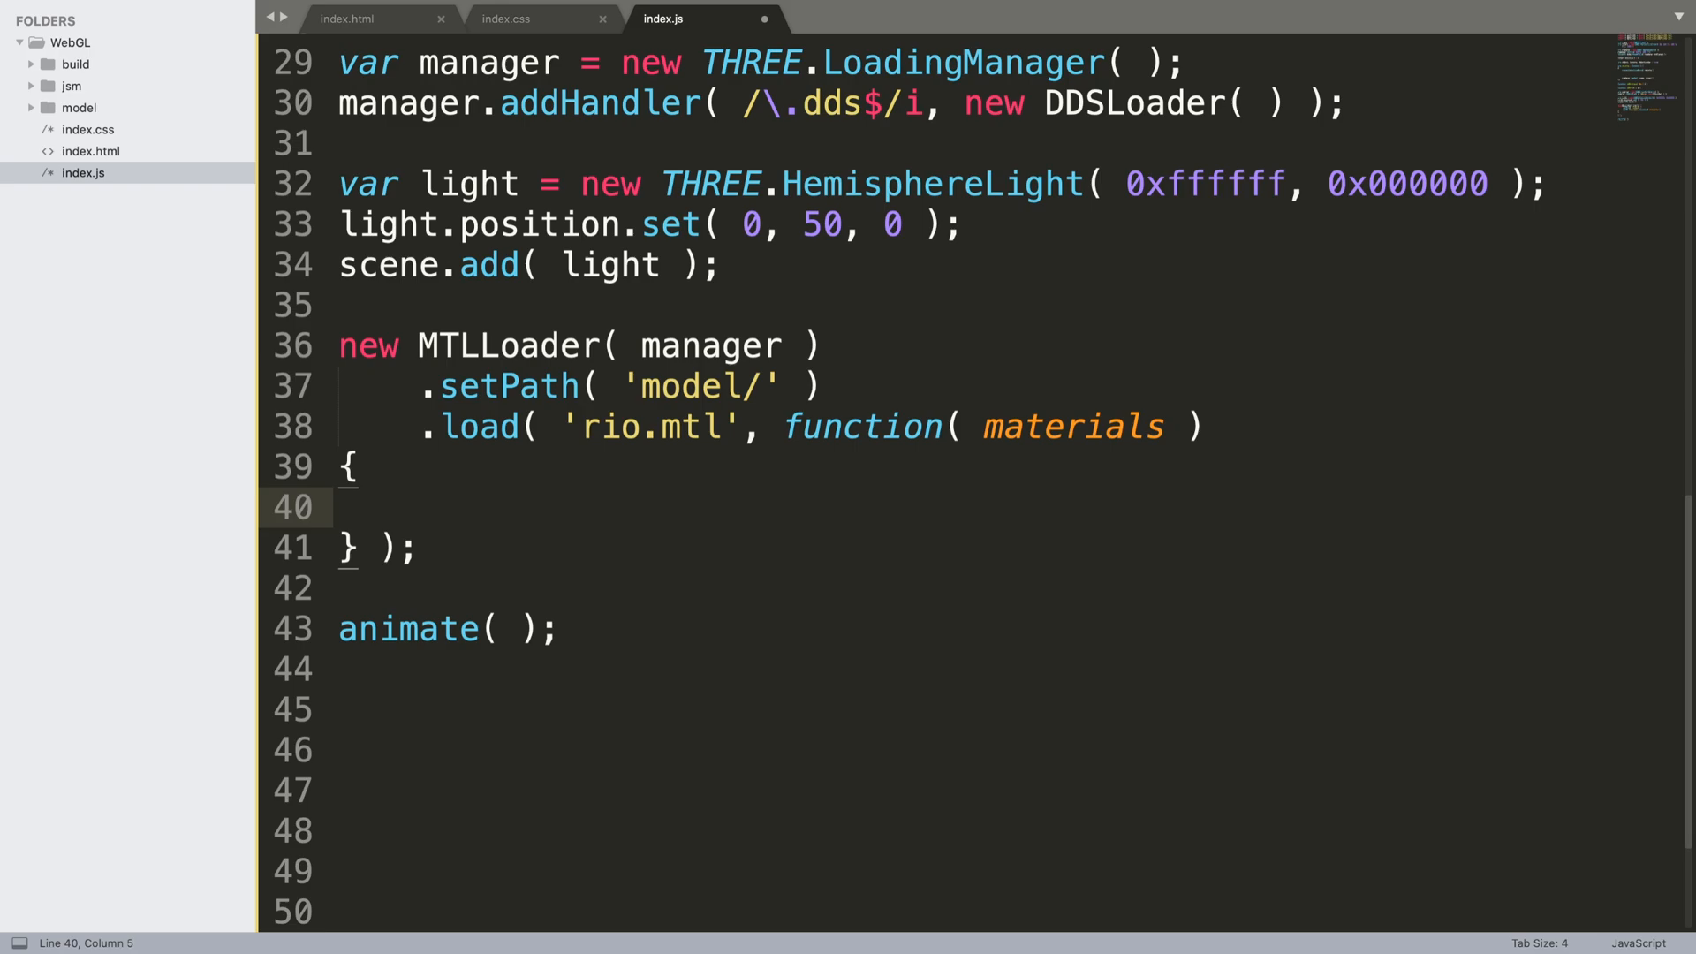
Call materials.preload() inside the callback
type("materials.p")
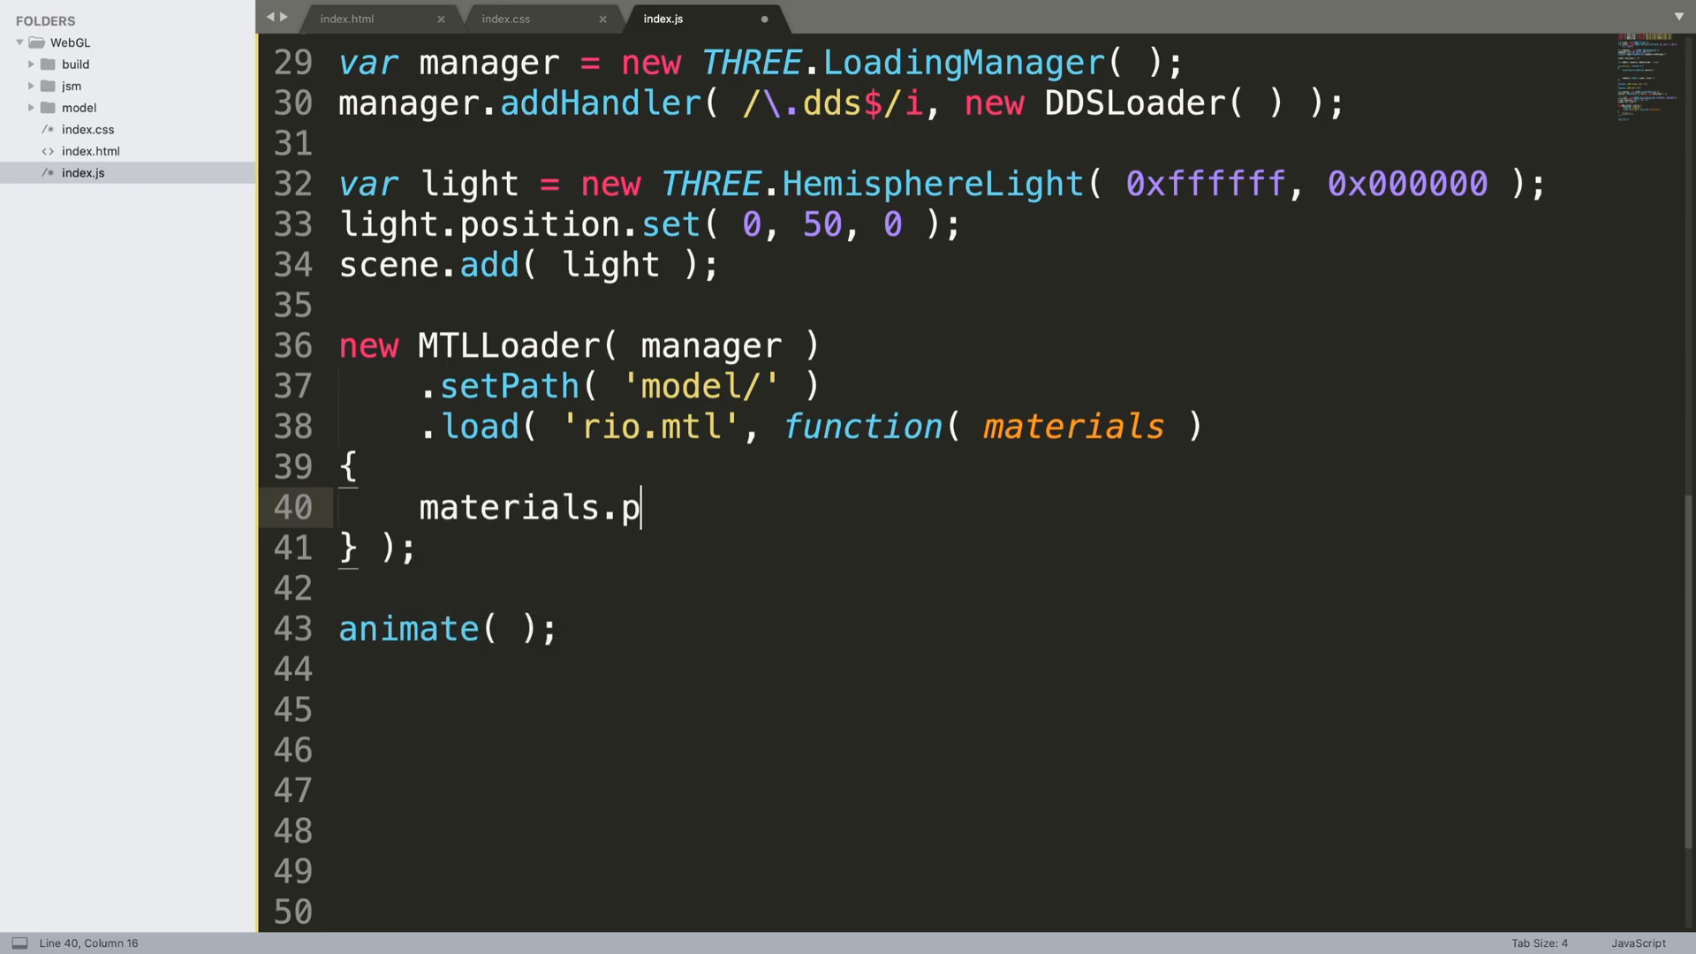
type("reload()")
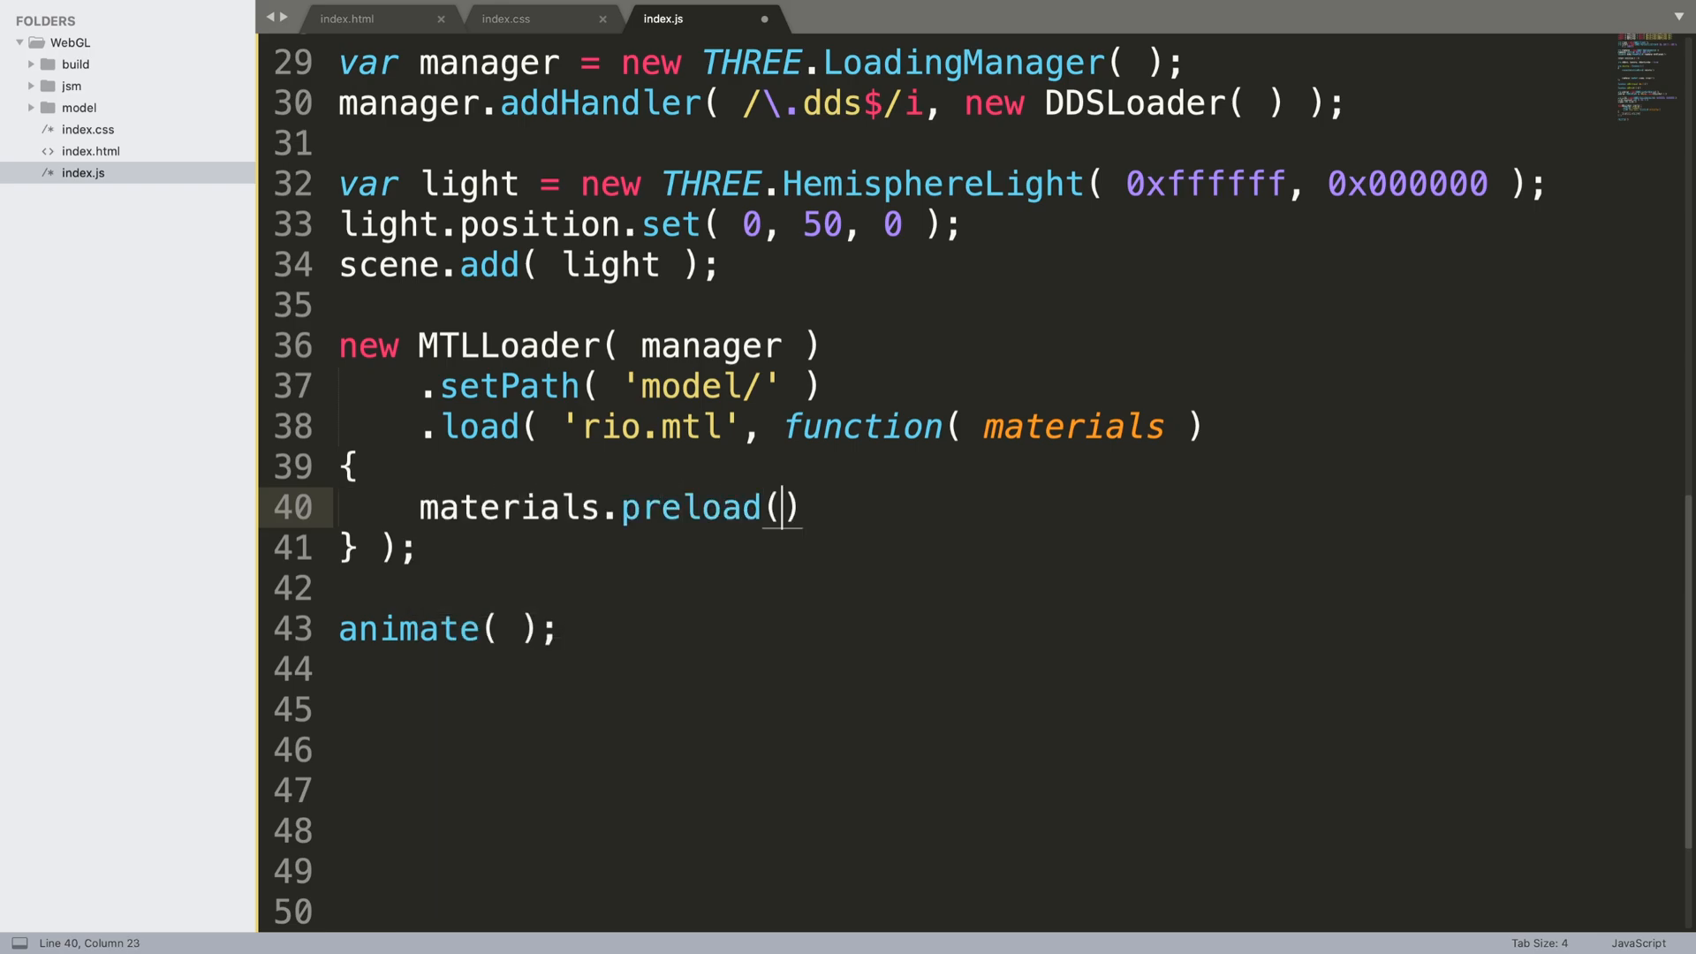
type(");")
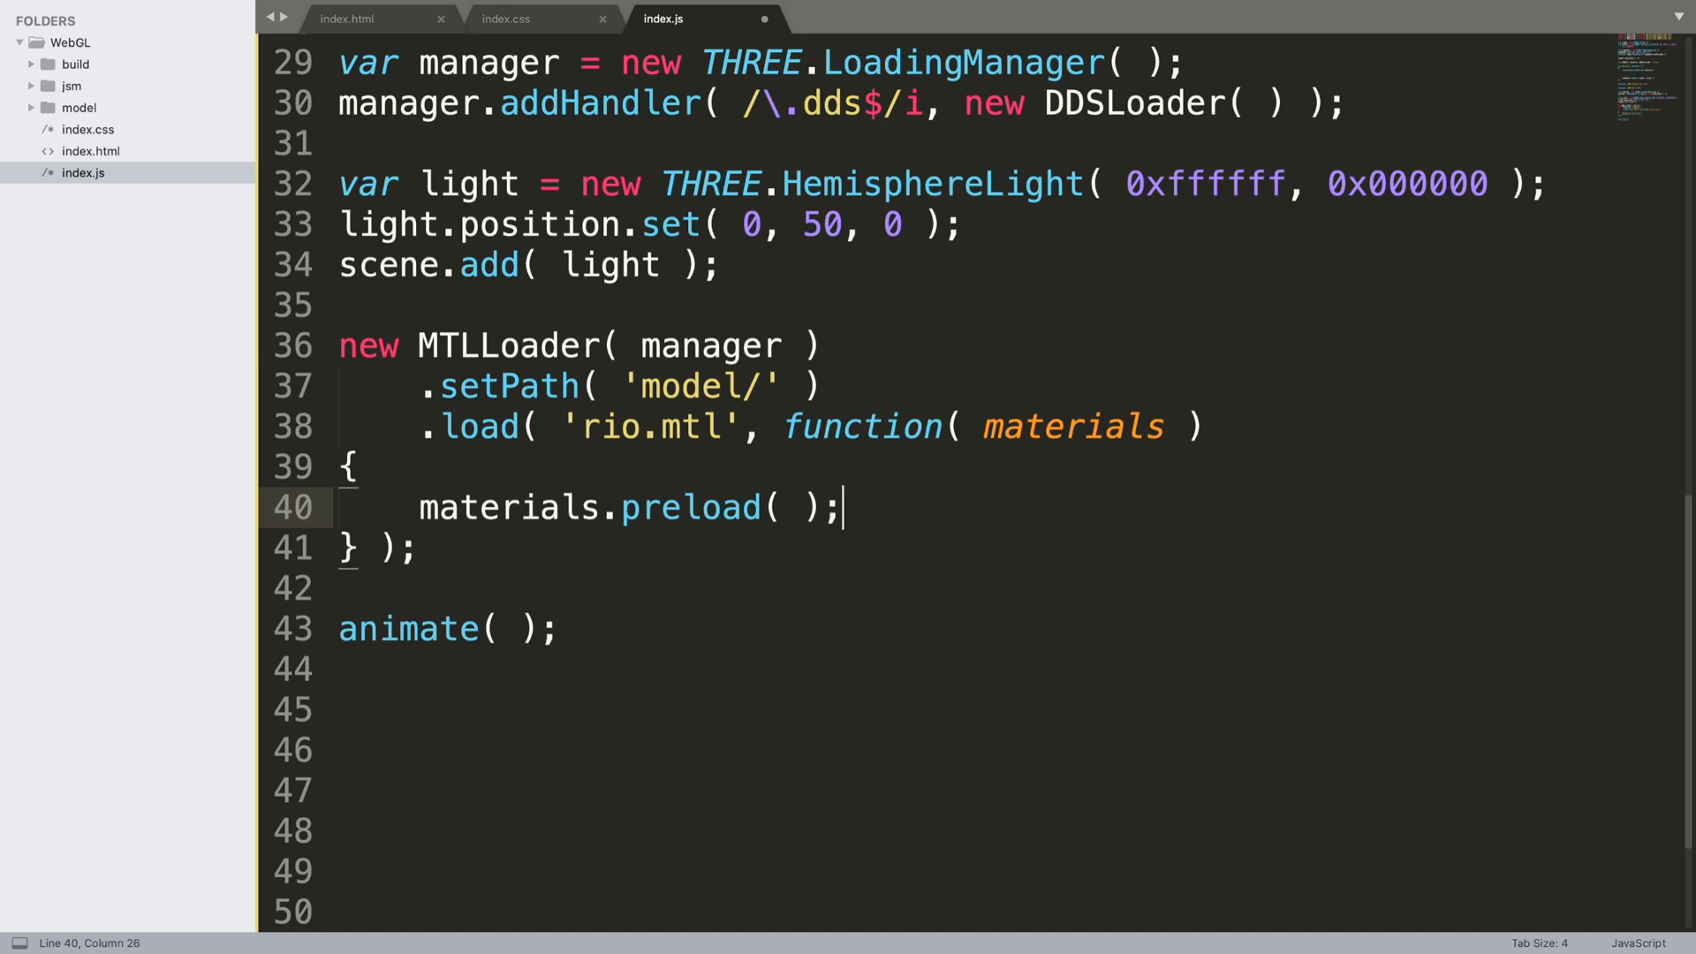
key("enter")
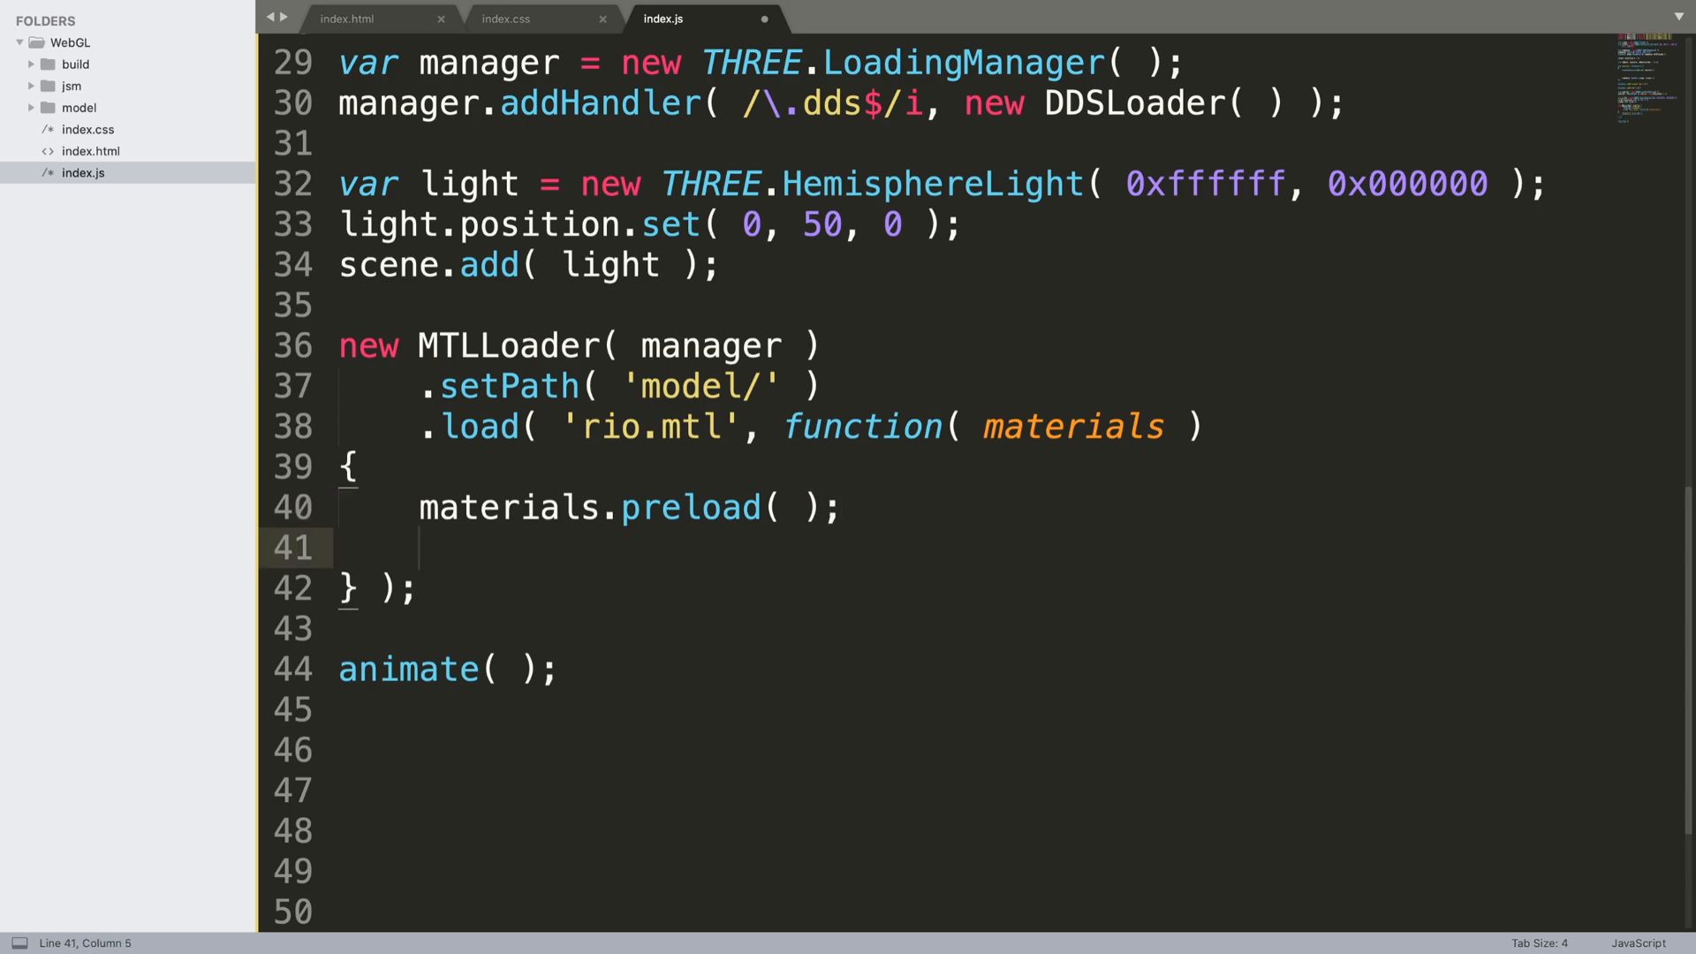
Start new OBJLoader( manager ) chained with .setMaterials( materials )
type("new")
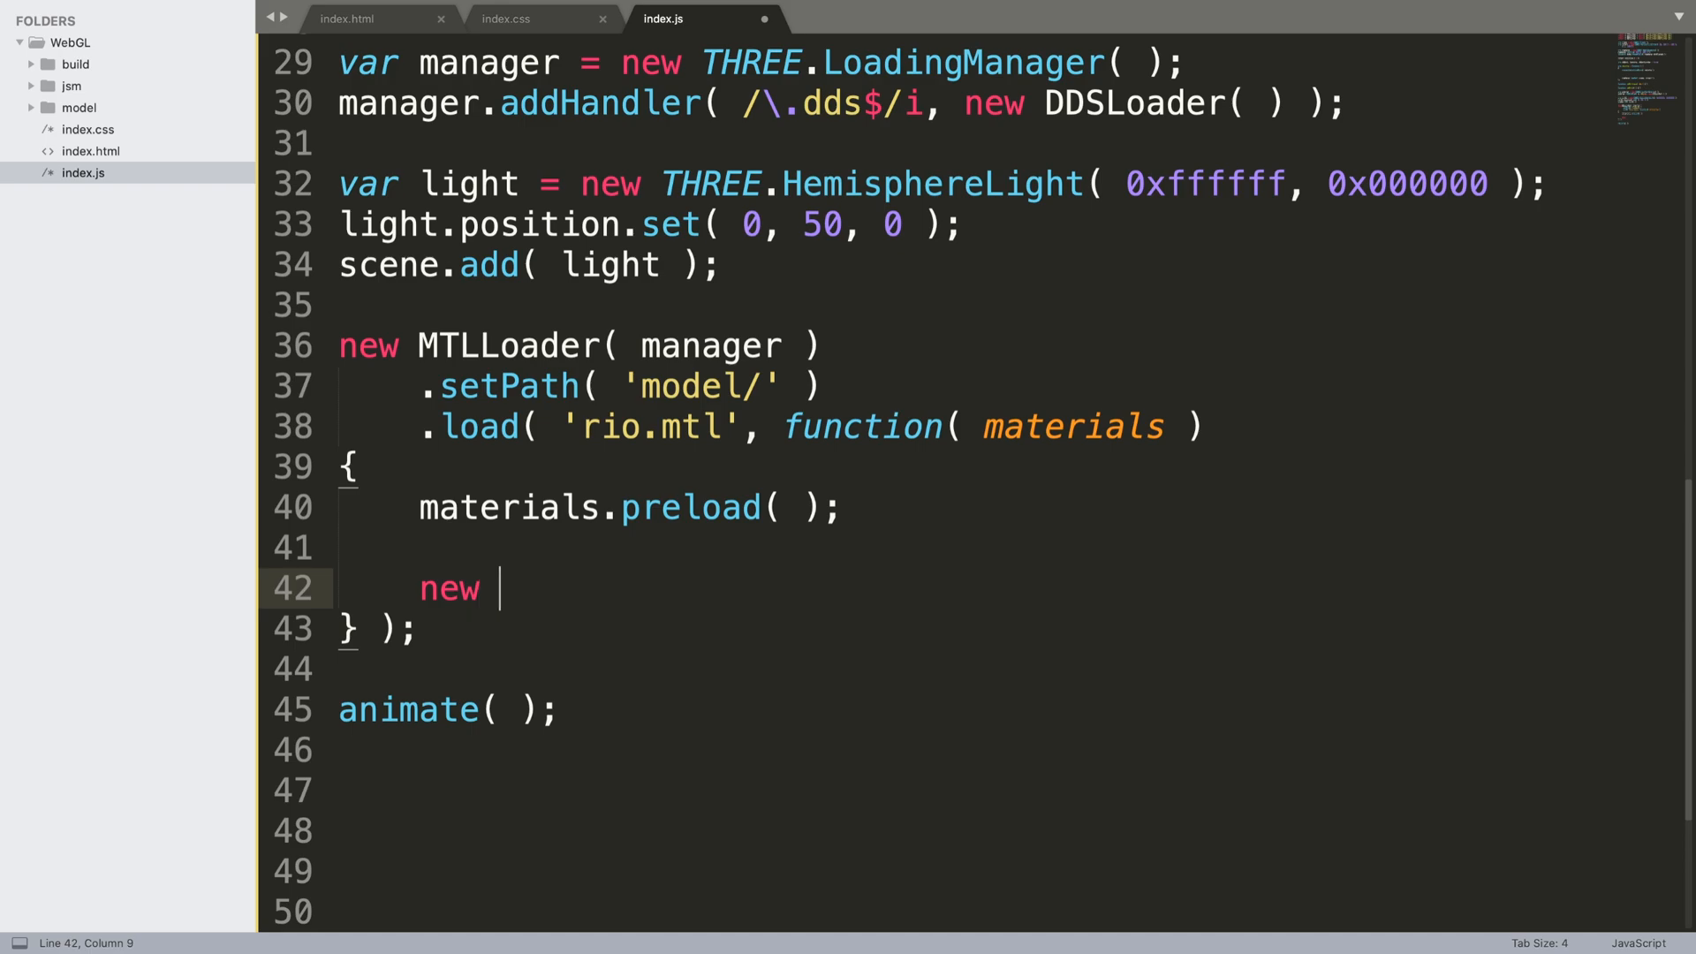
type("OBJLoader")
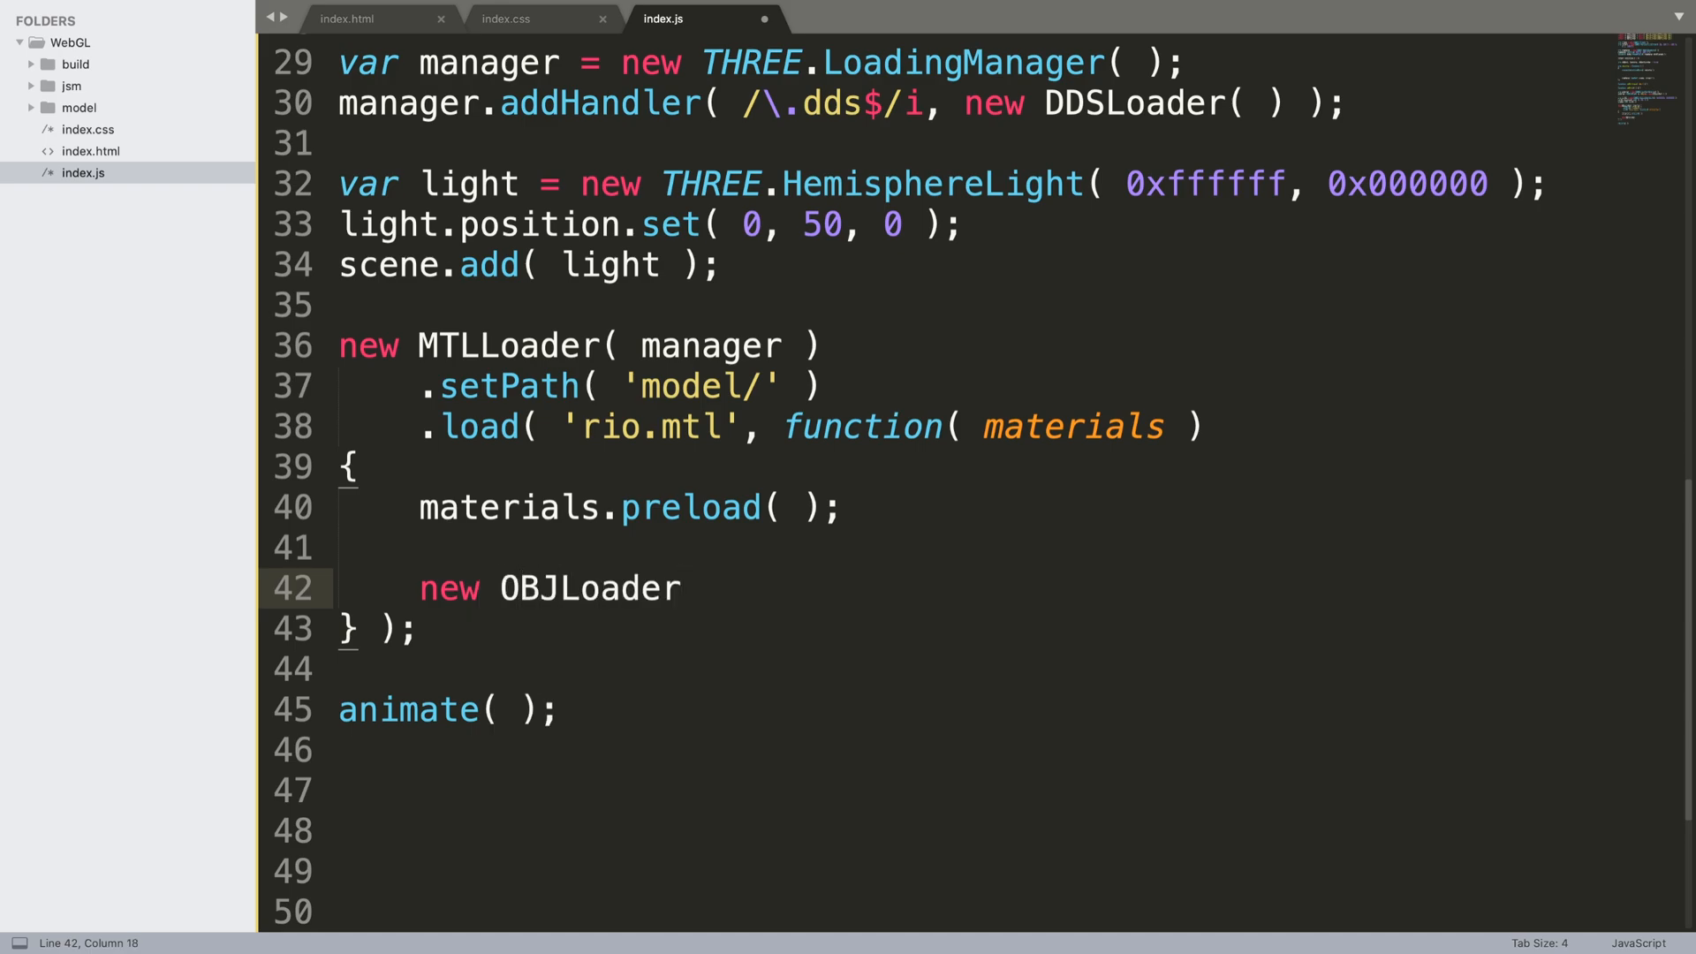
type("( manager")
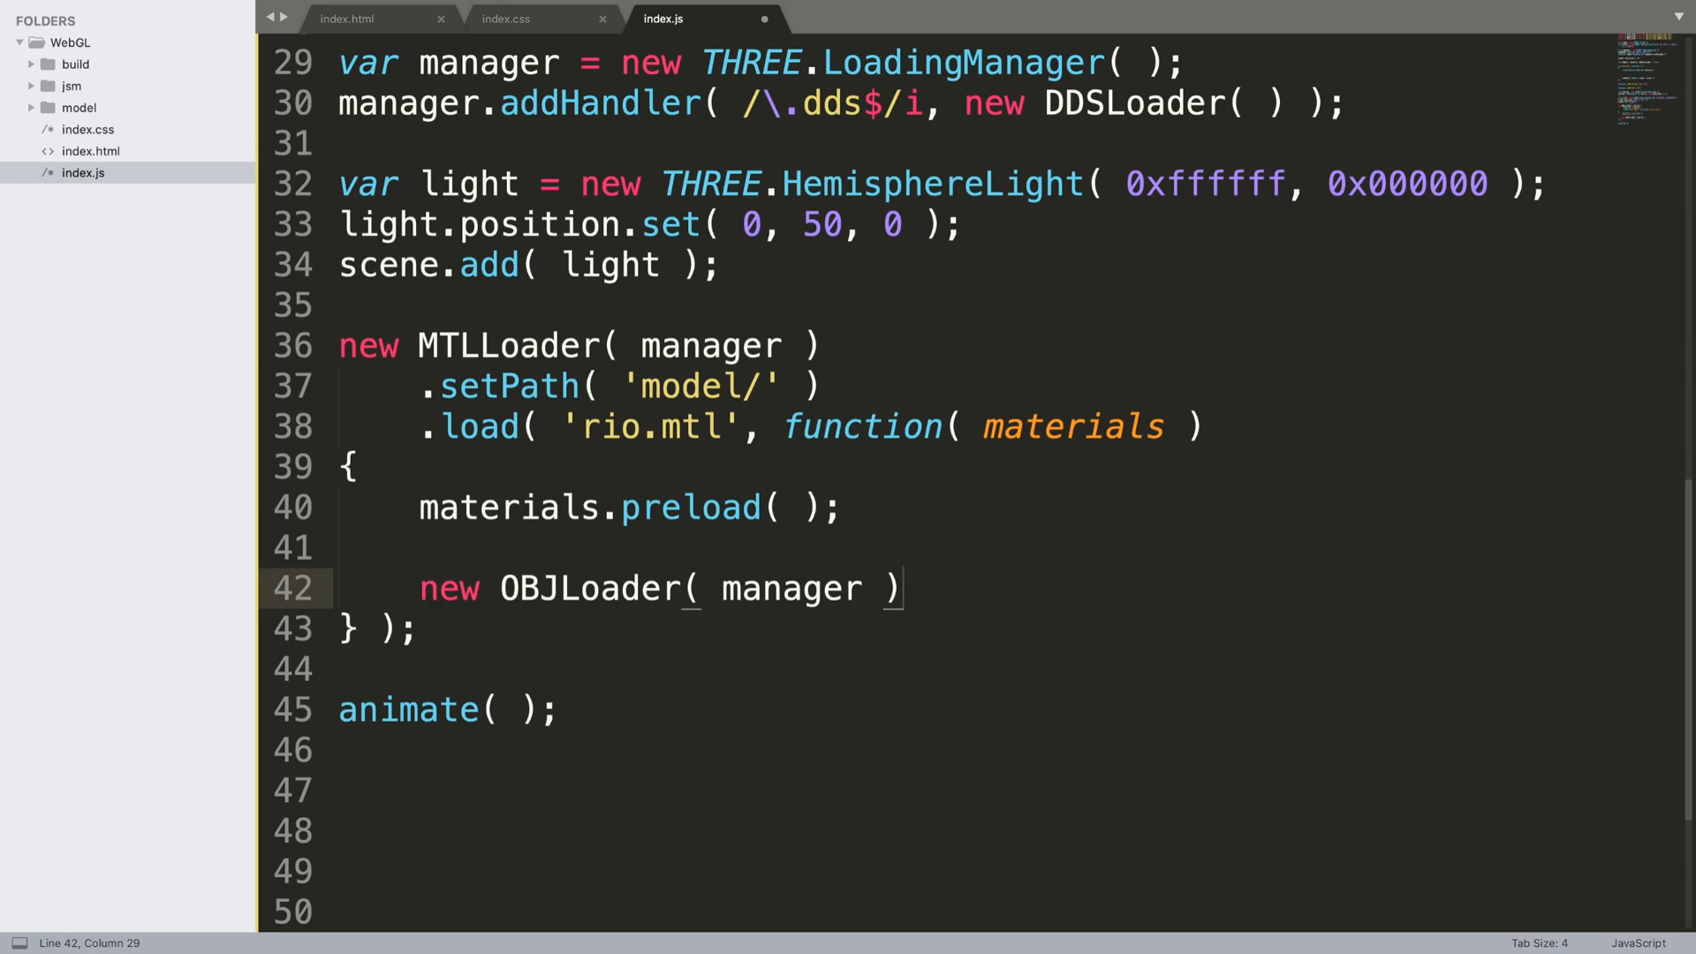
type(".set")
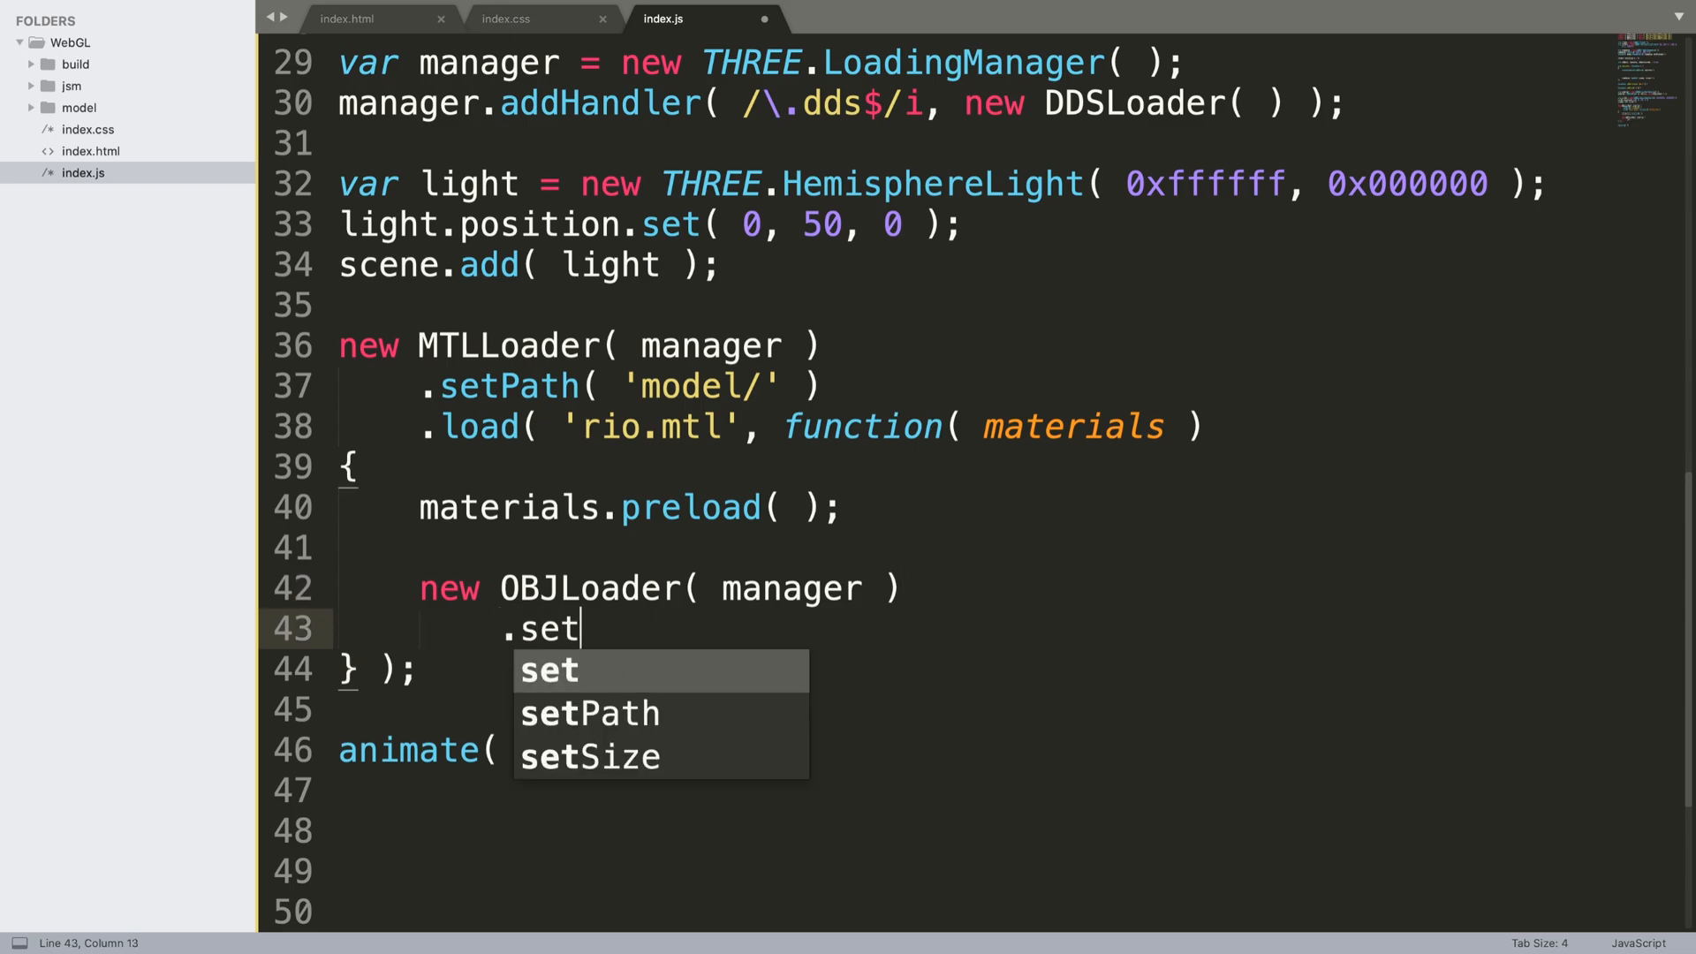
type("Materials")
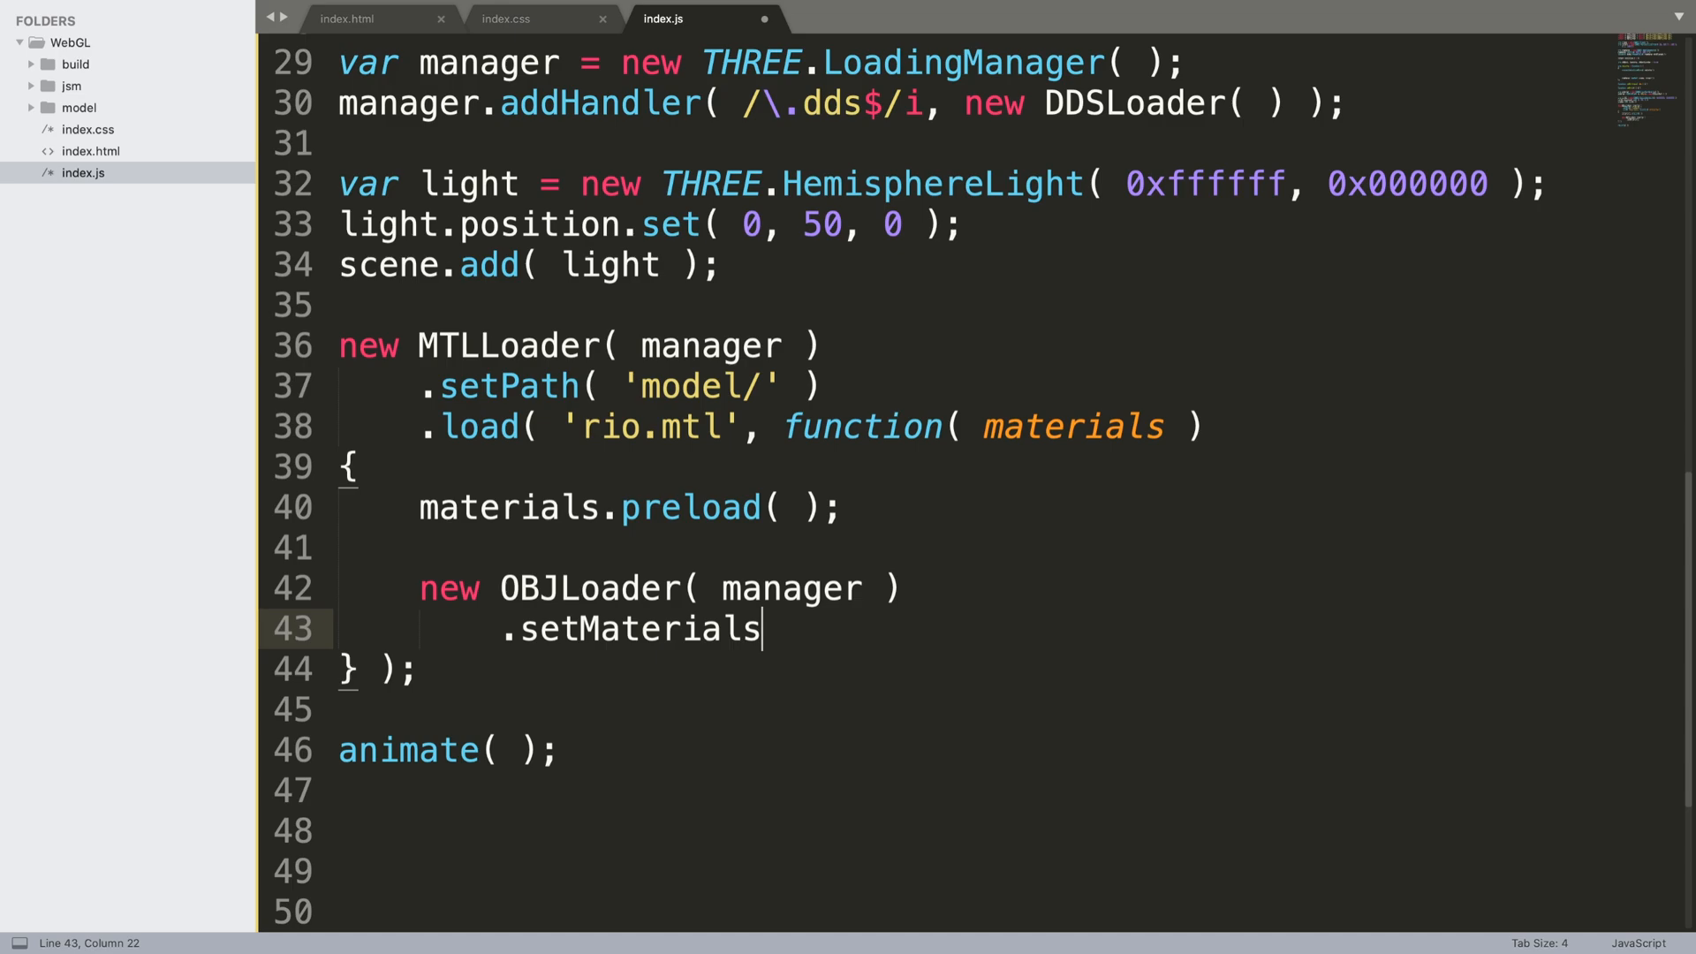
type("( materials")
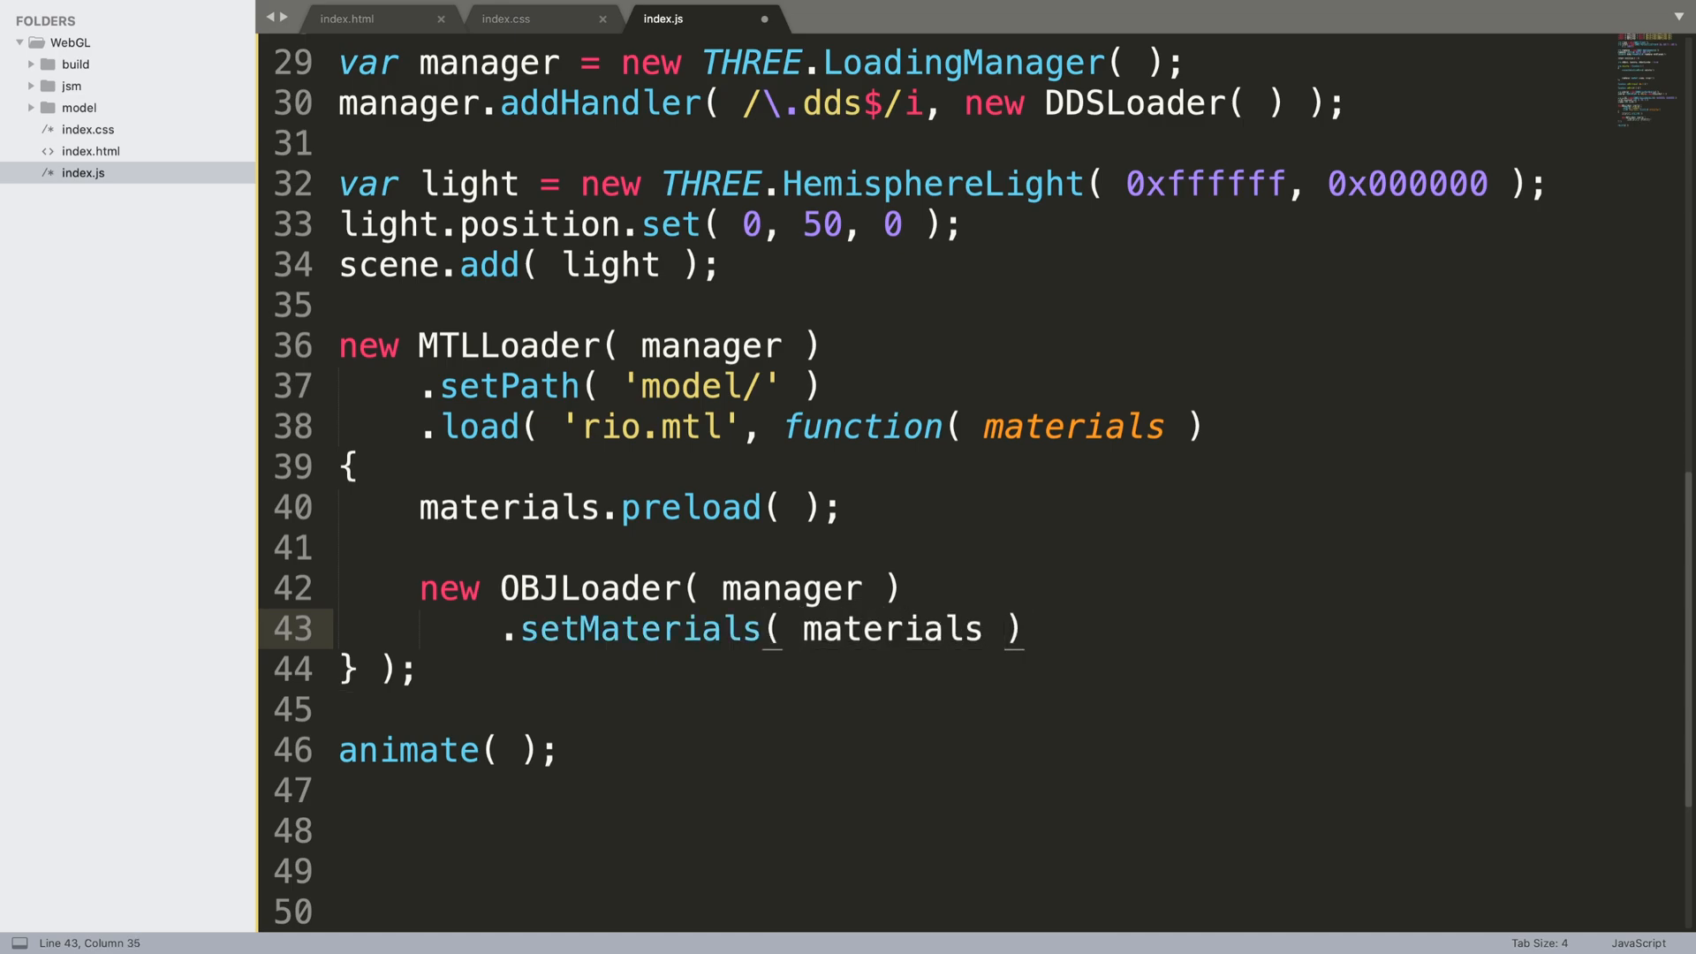
type(".setPath(")
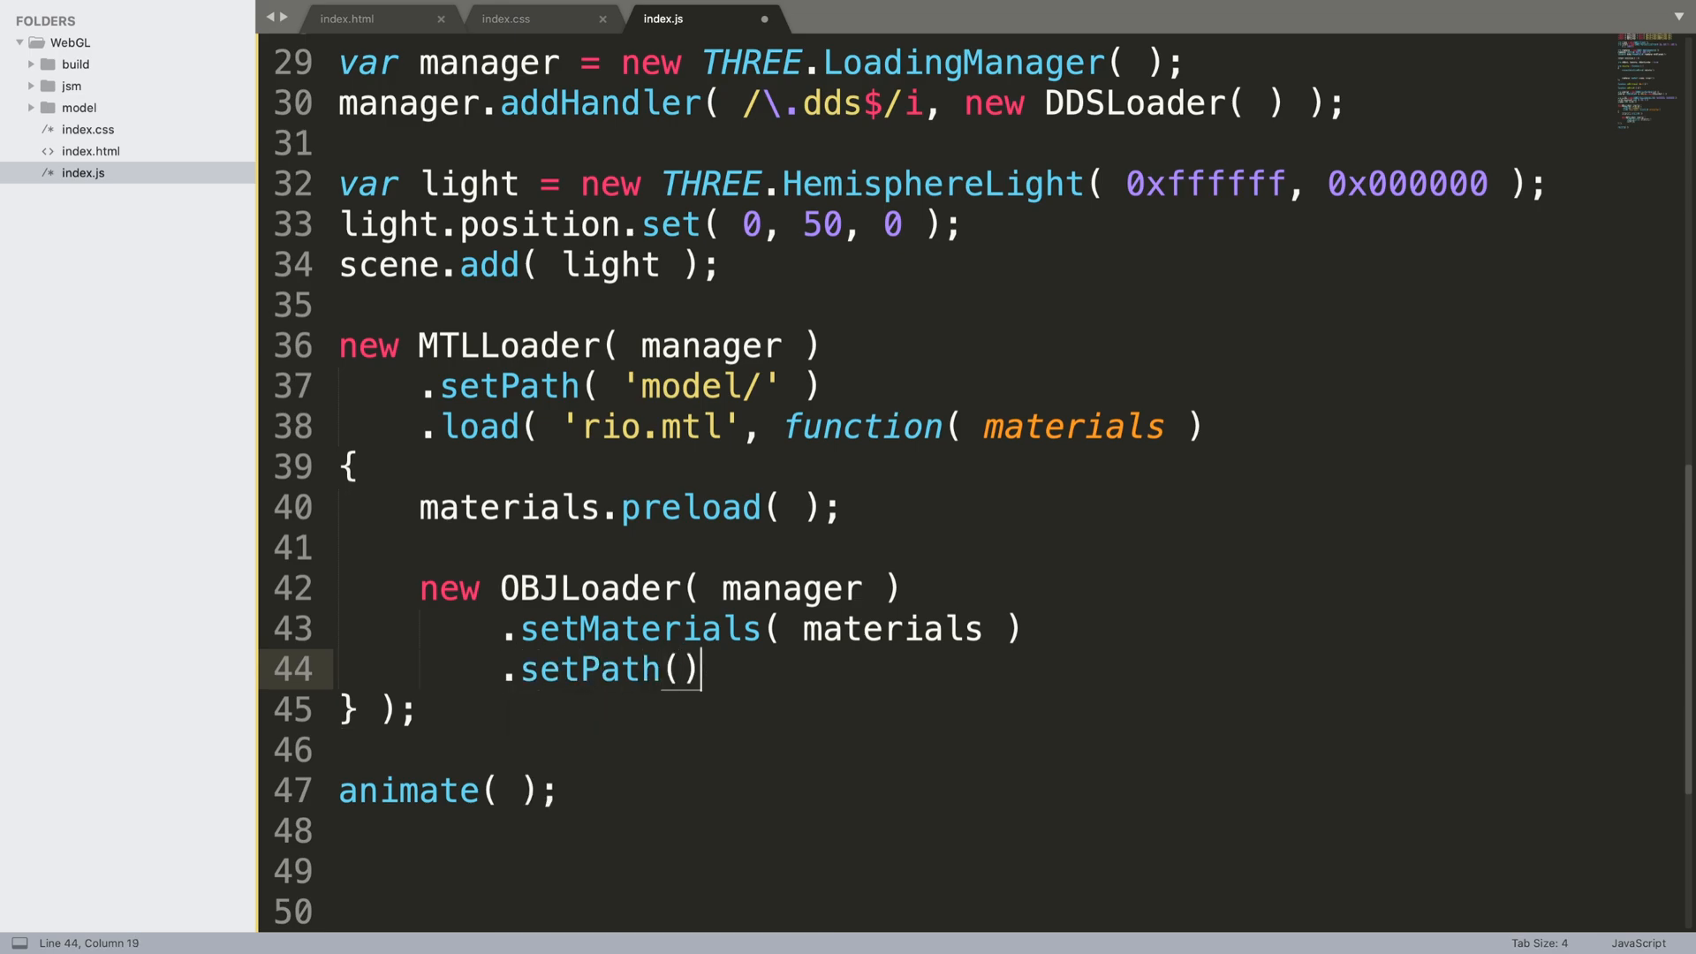
Chain setPath 'model/' and load 'rio.obj' with a function( obj ) callback
type("\"\"")
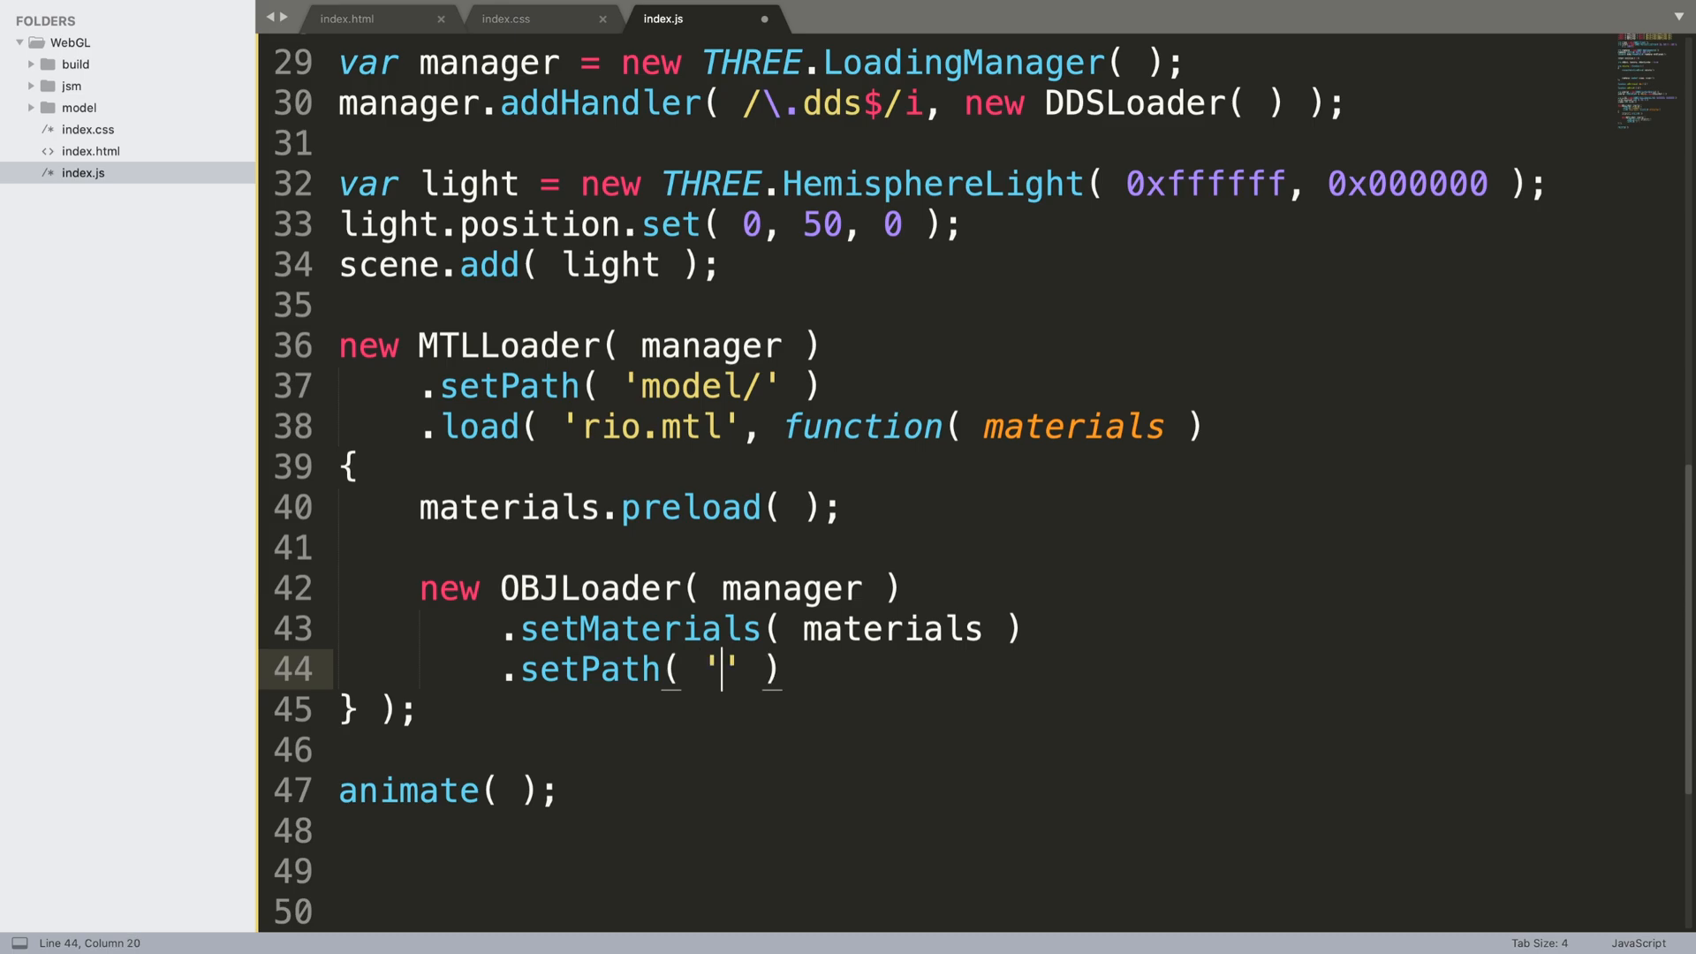
type("model")
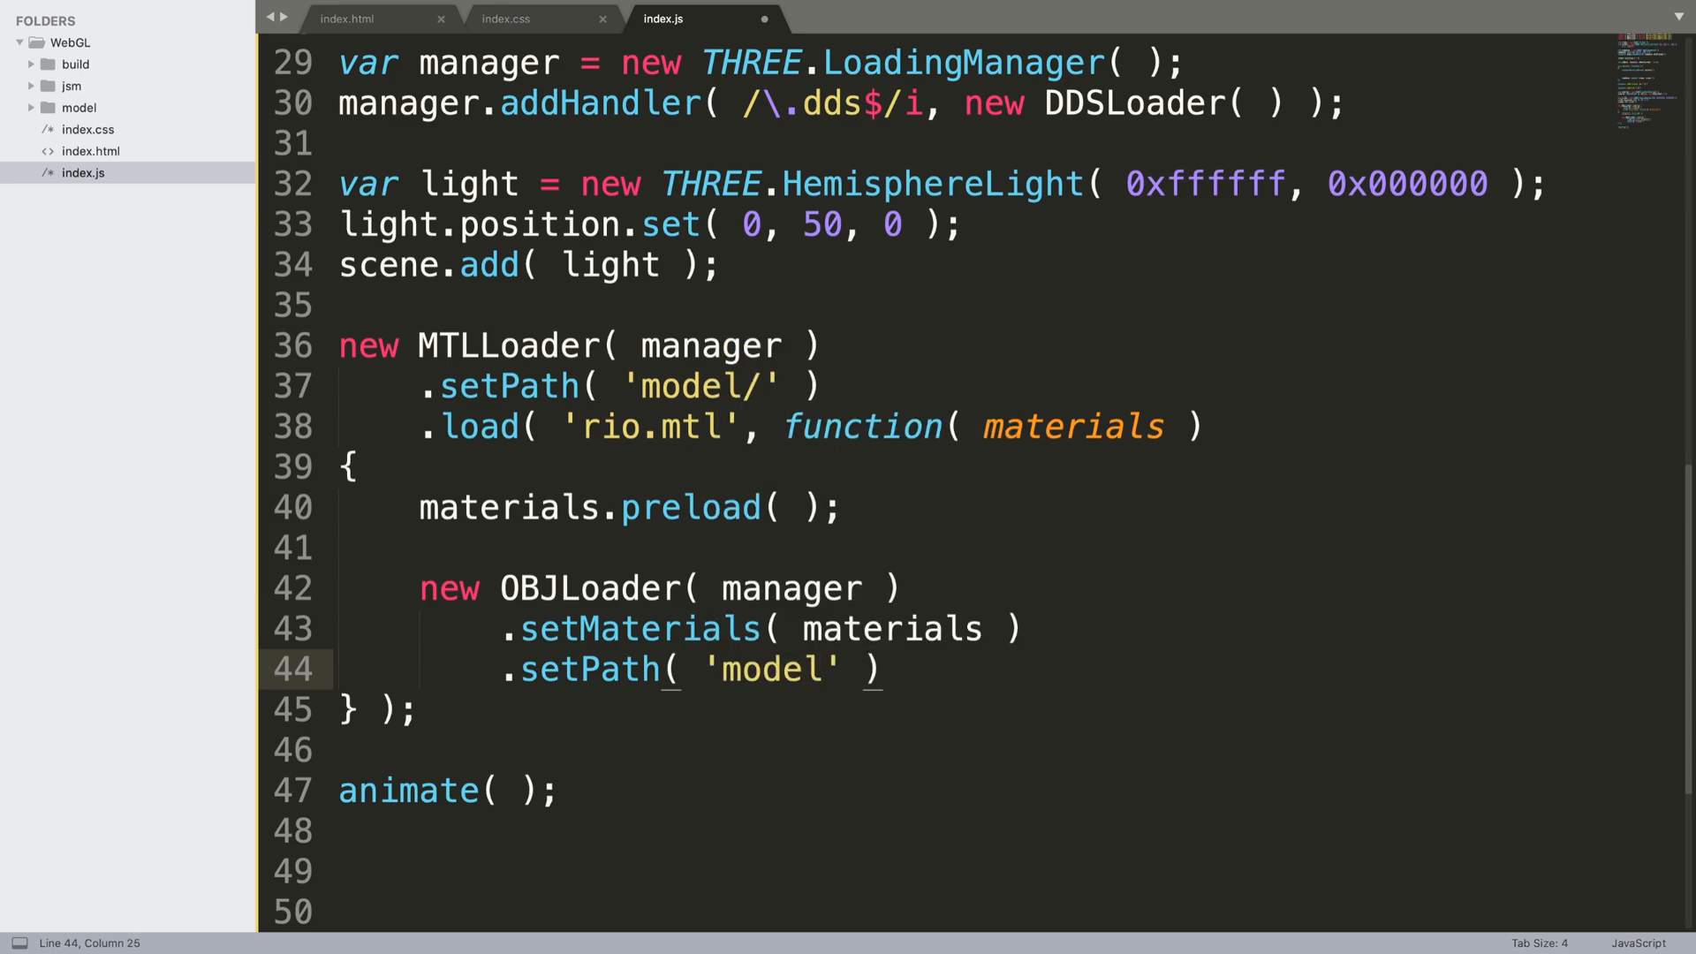
type("/'")
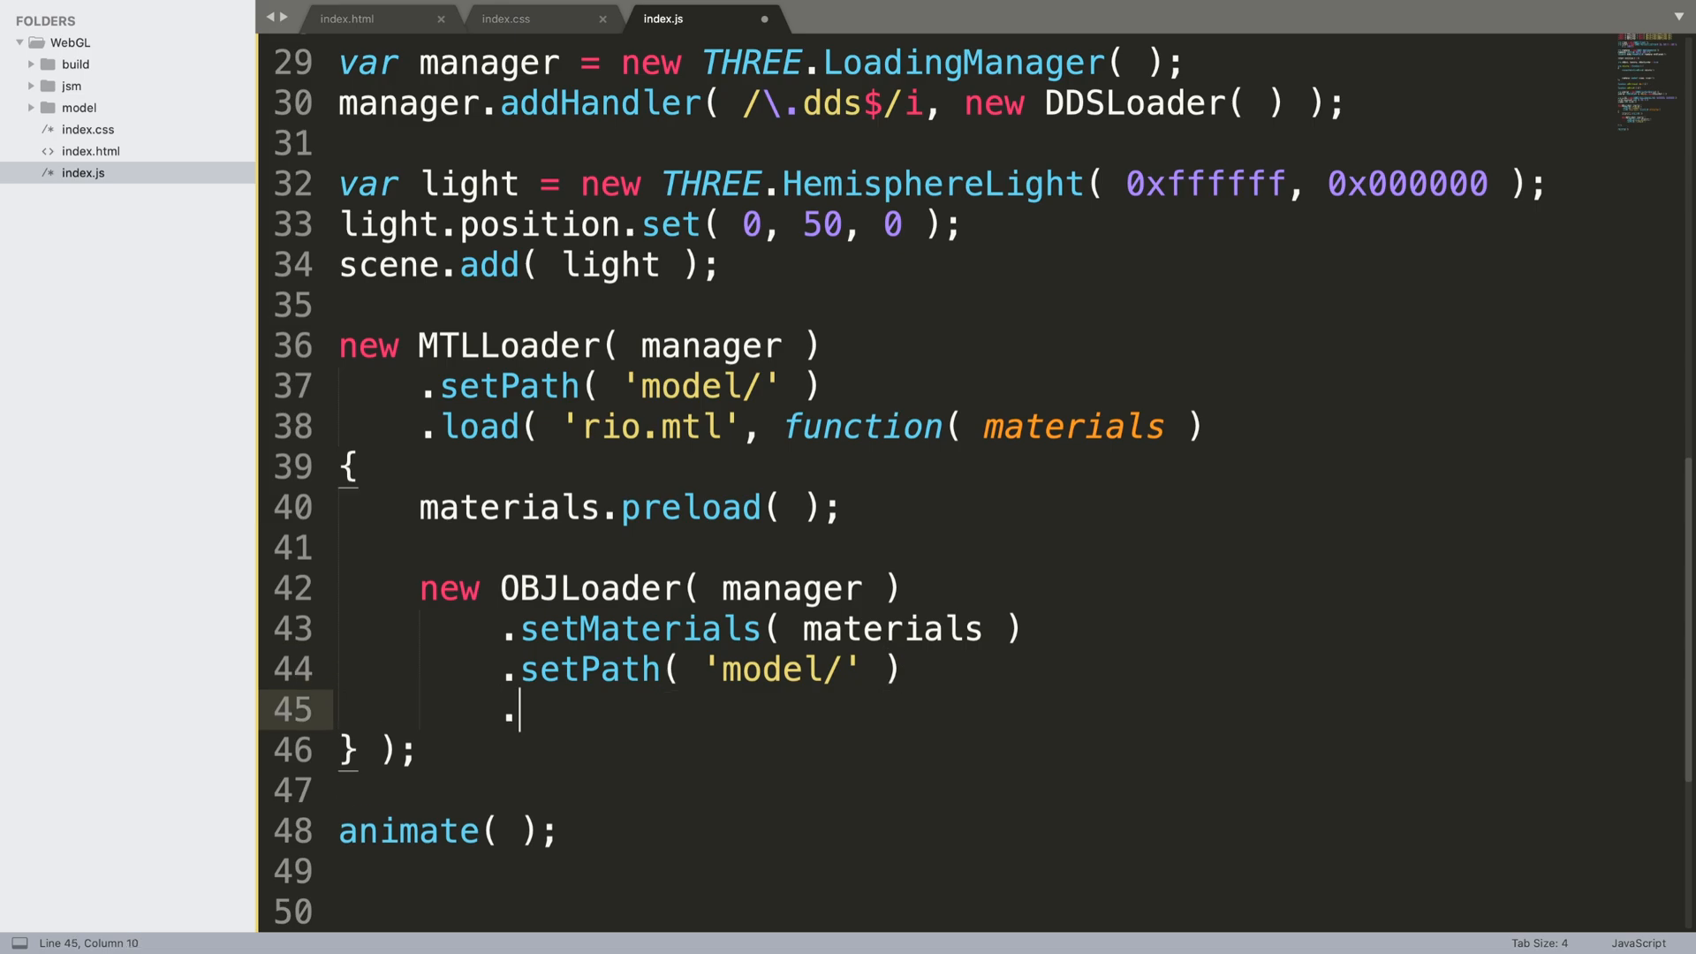
type("load()")
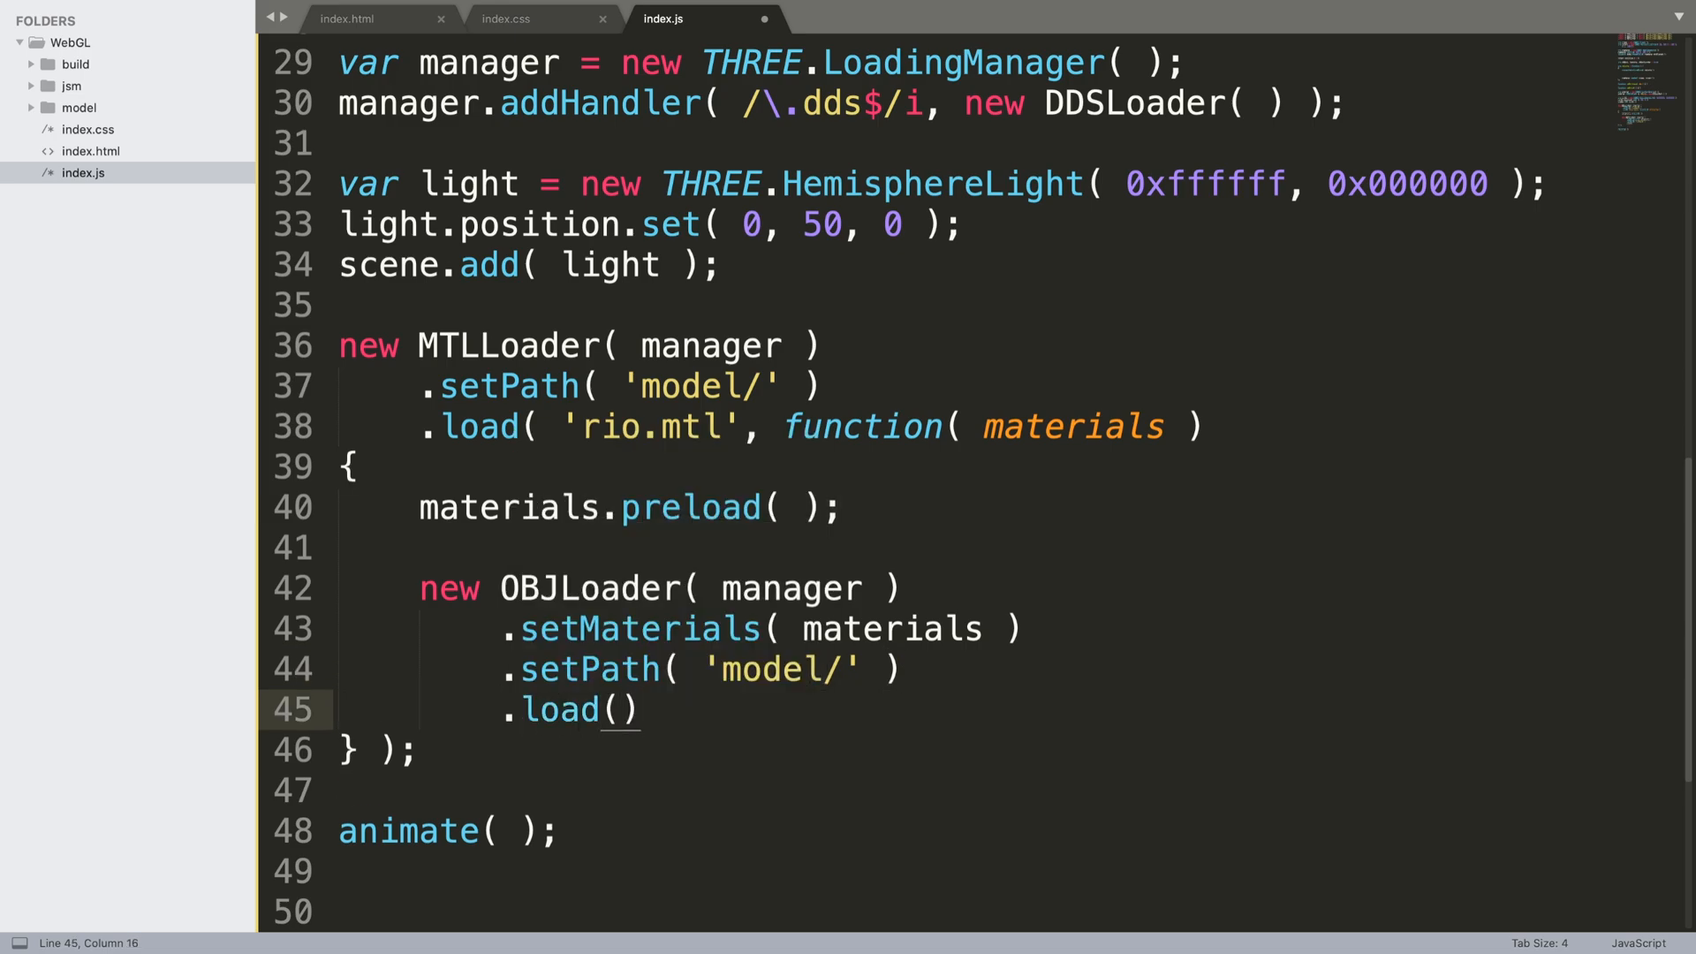
type("''")
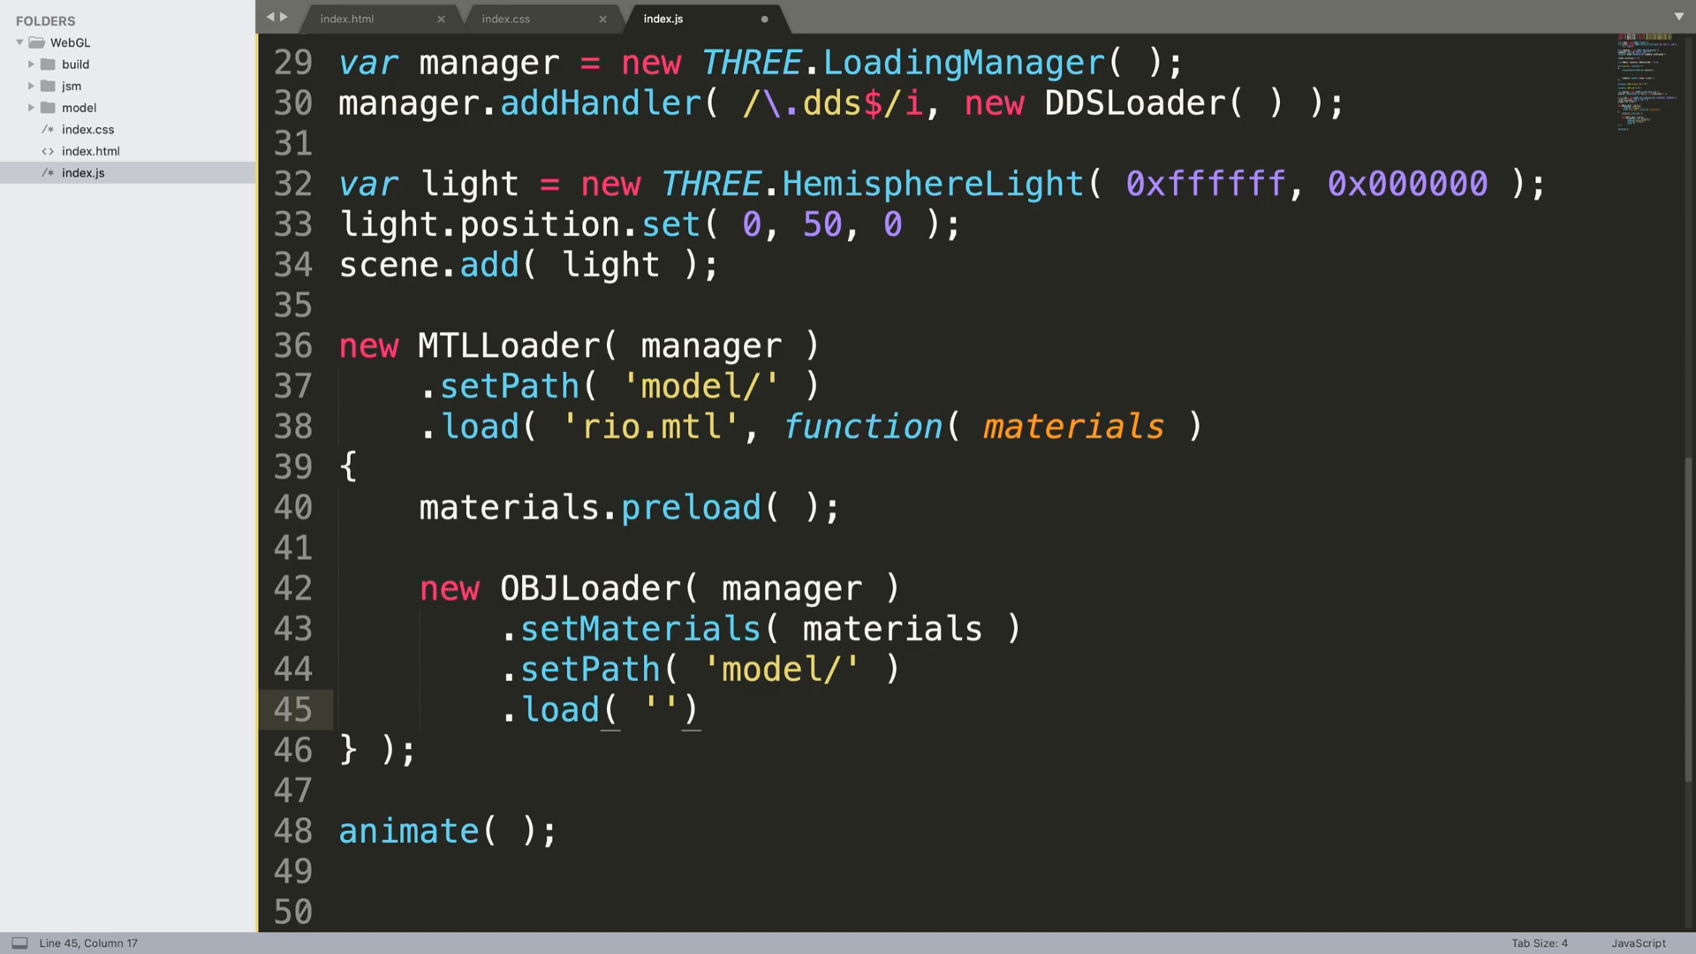
type("rio.obj")
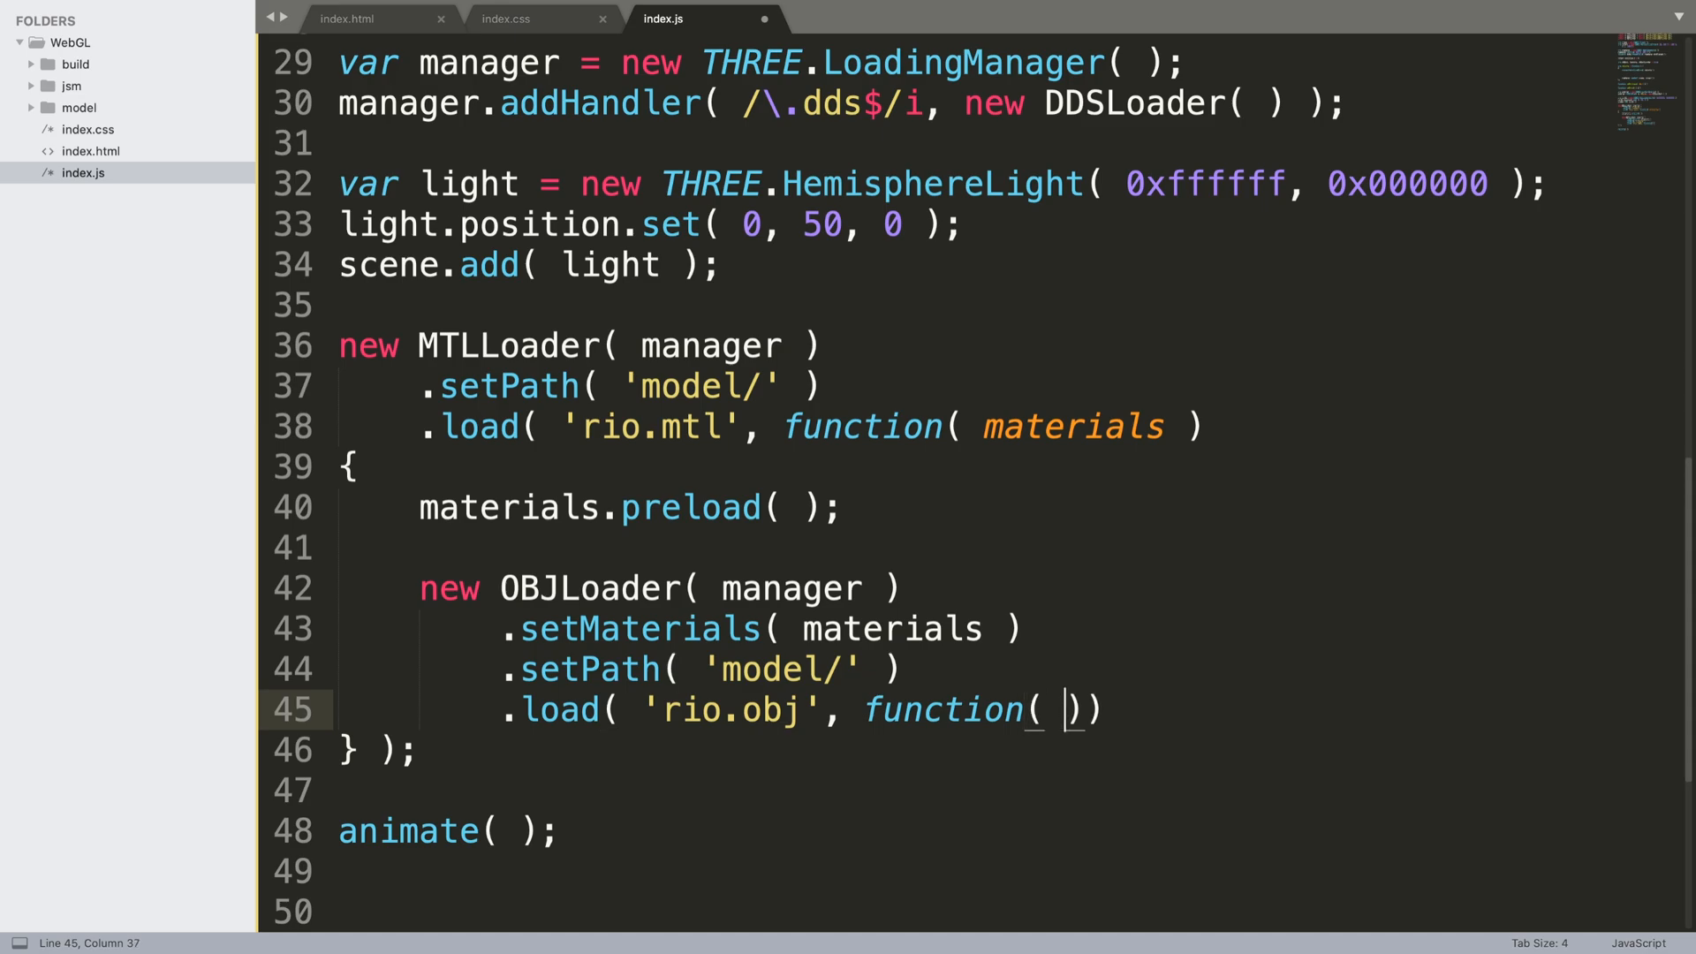
type("obj")
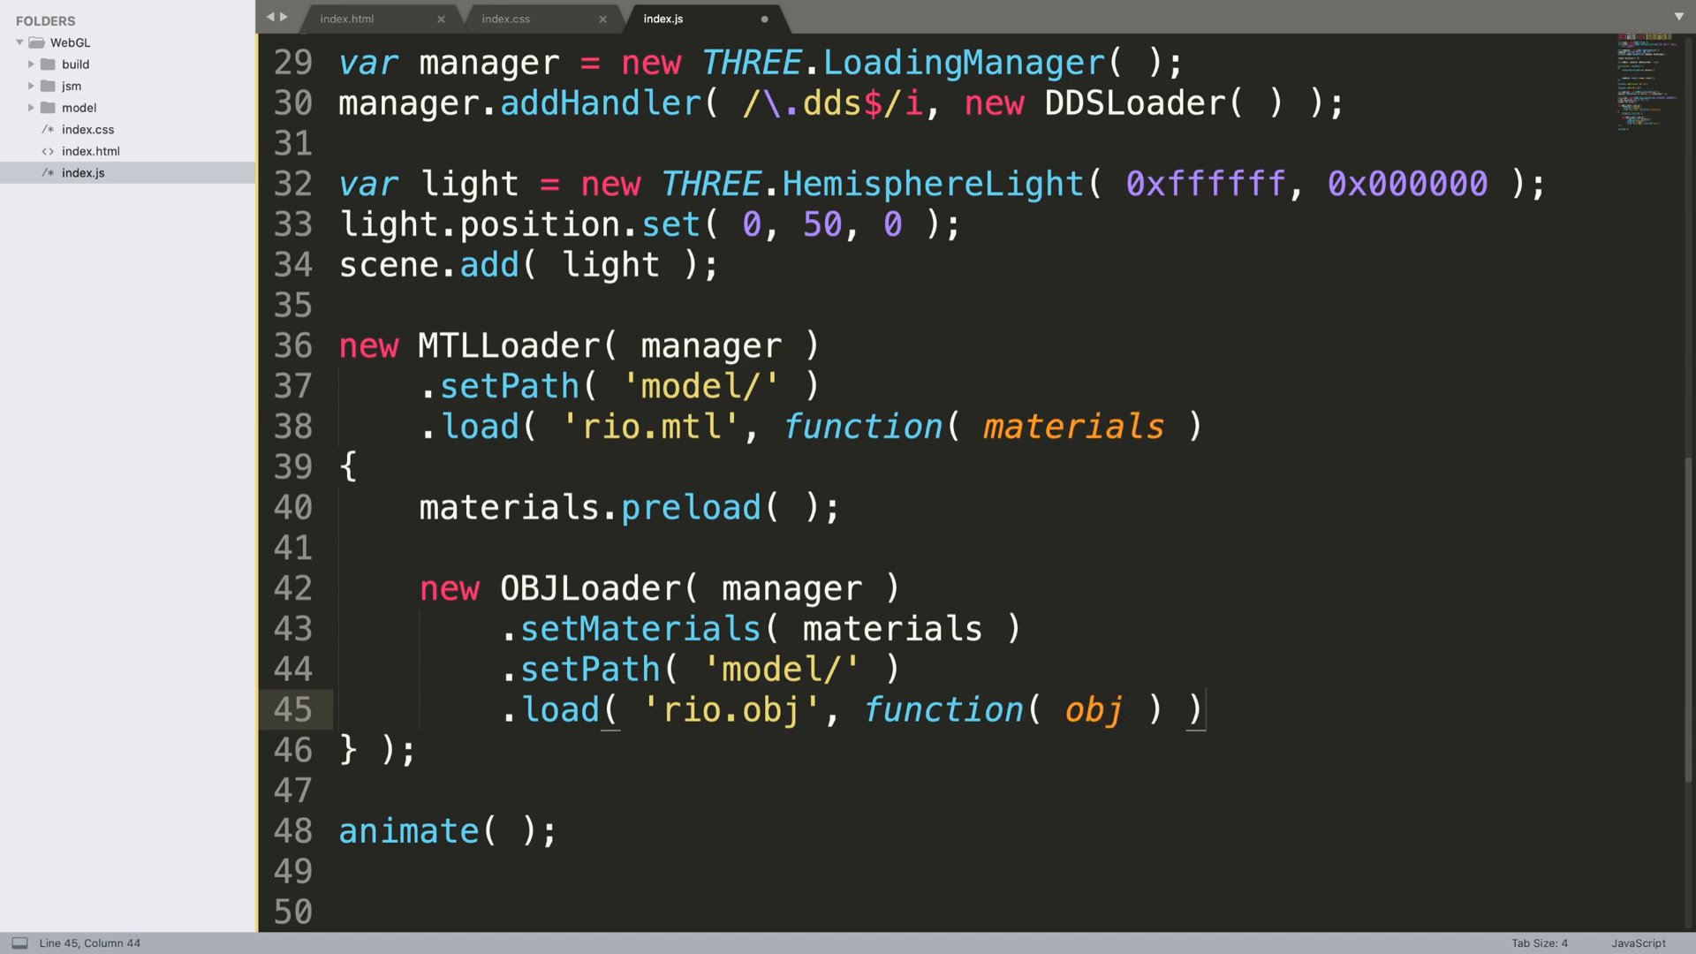
key("Enter")
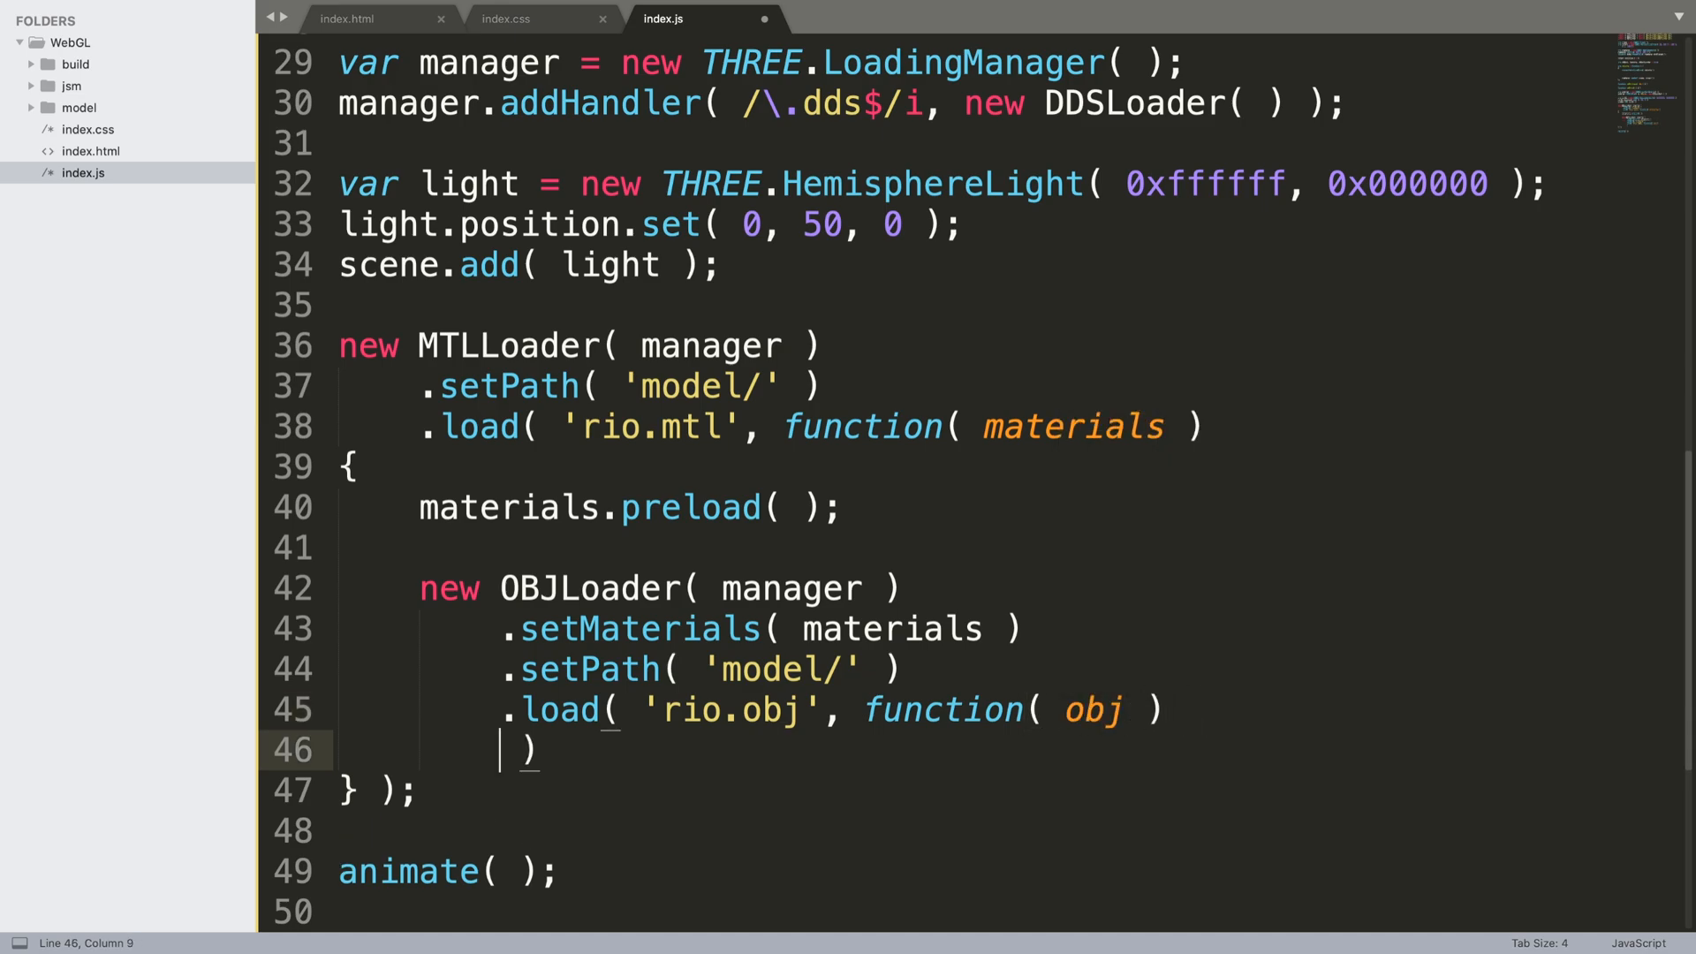
type("{")
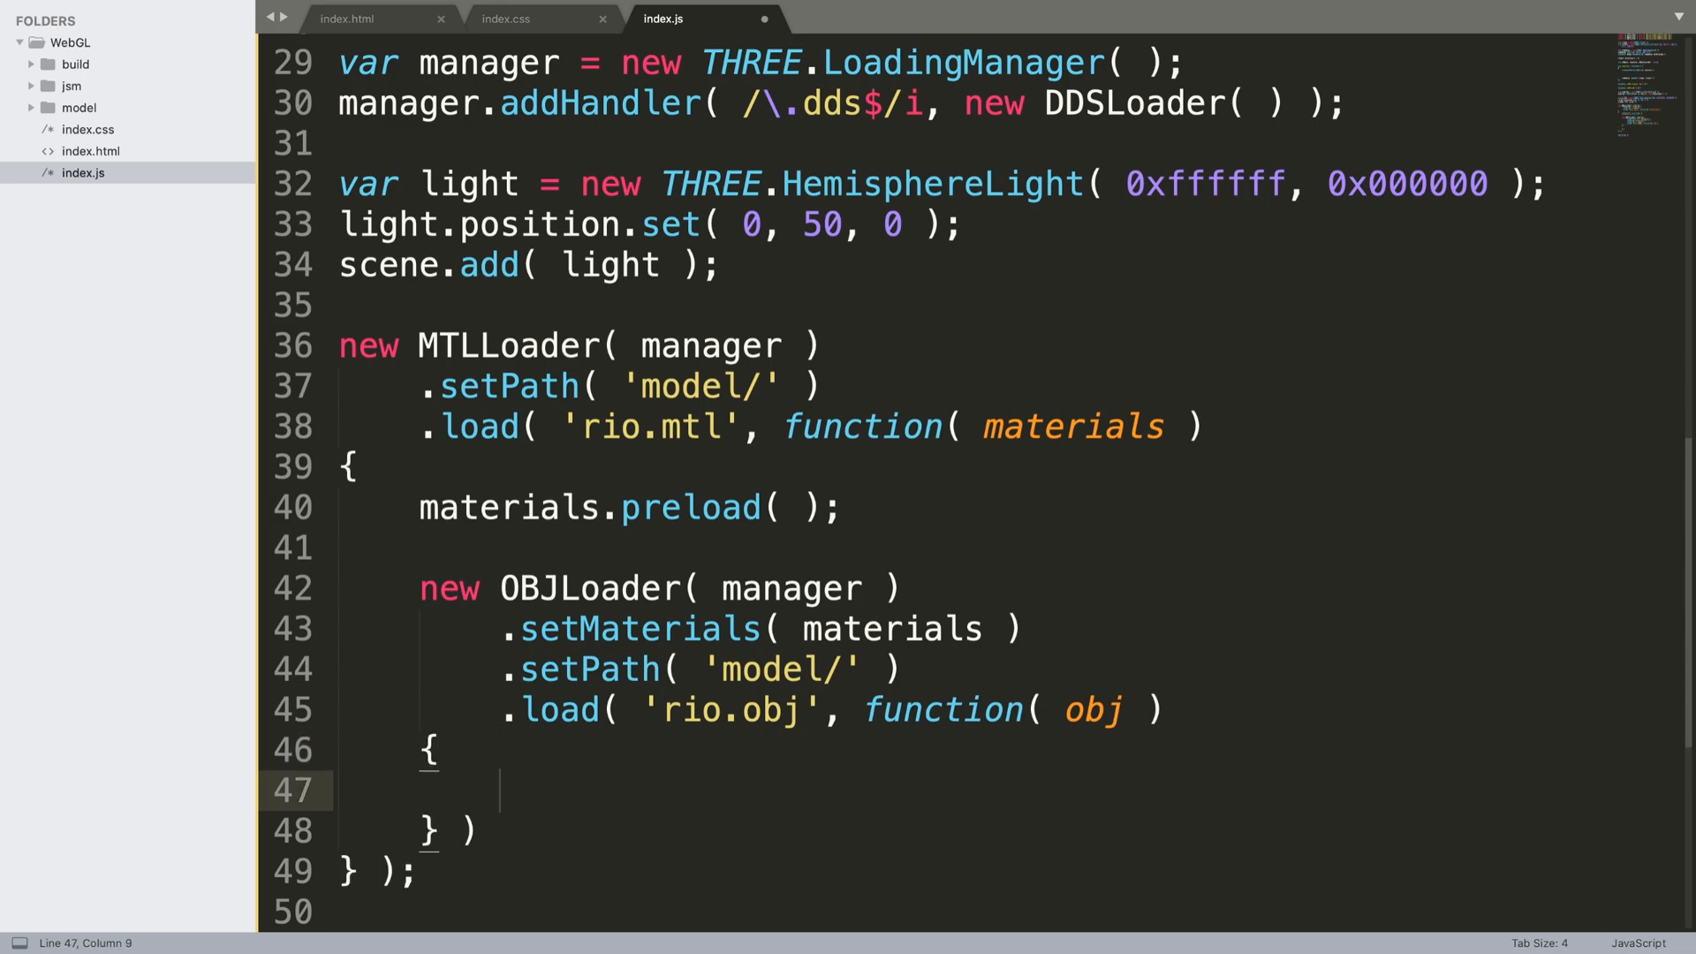
type(";")
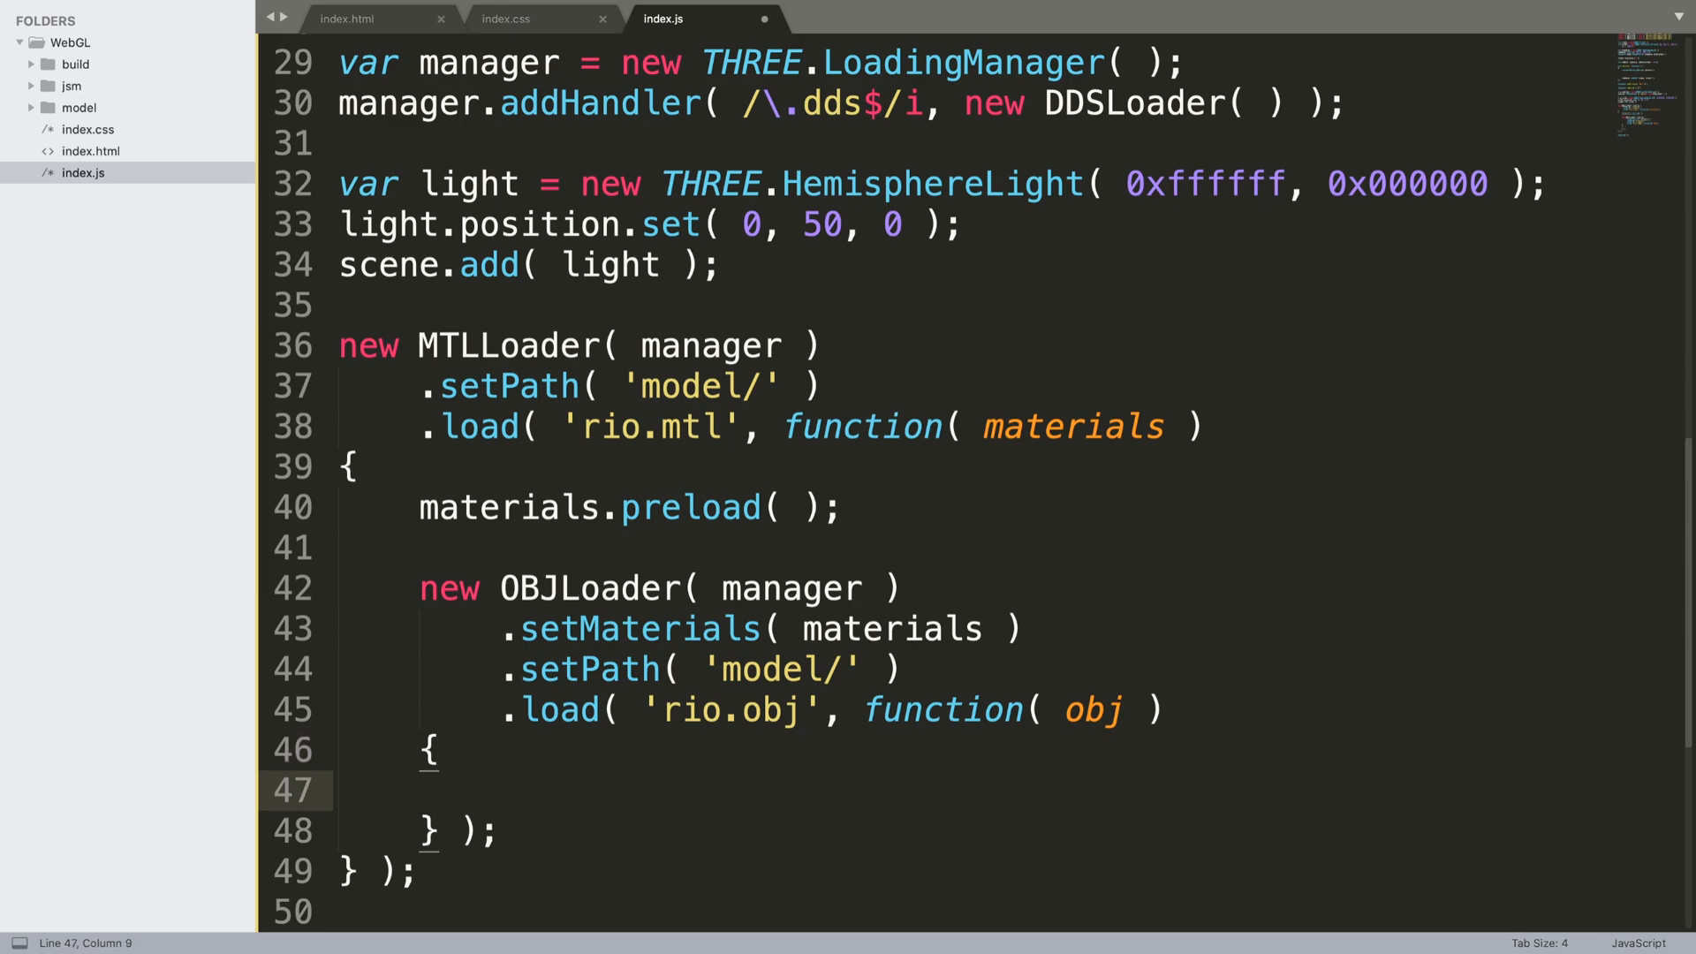
Assign object = obj and scale object x, y, z to 0.03
type("object")
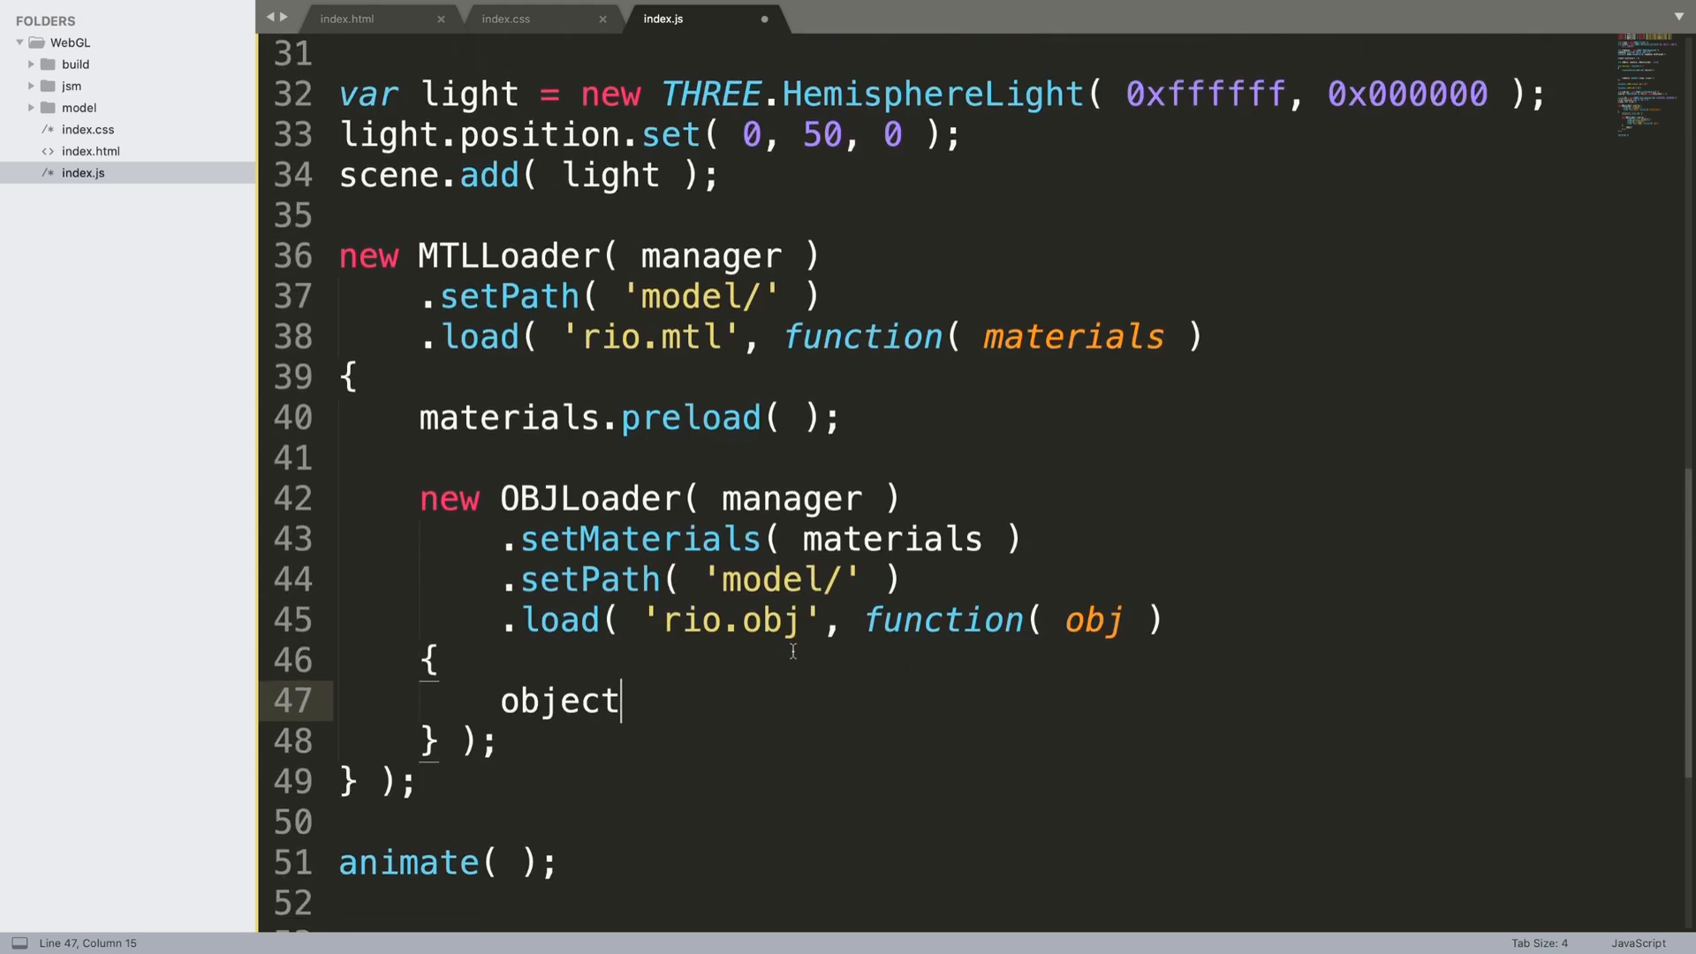
mouse_move(794, 647)
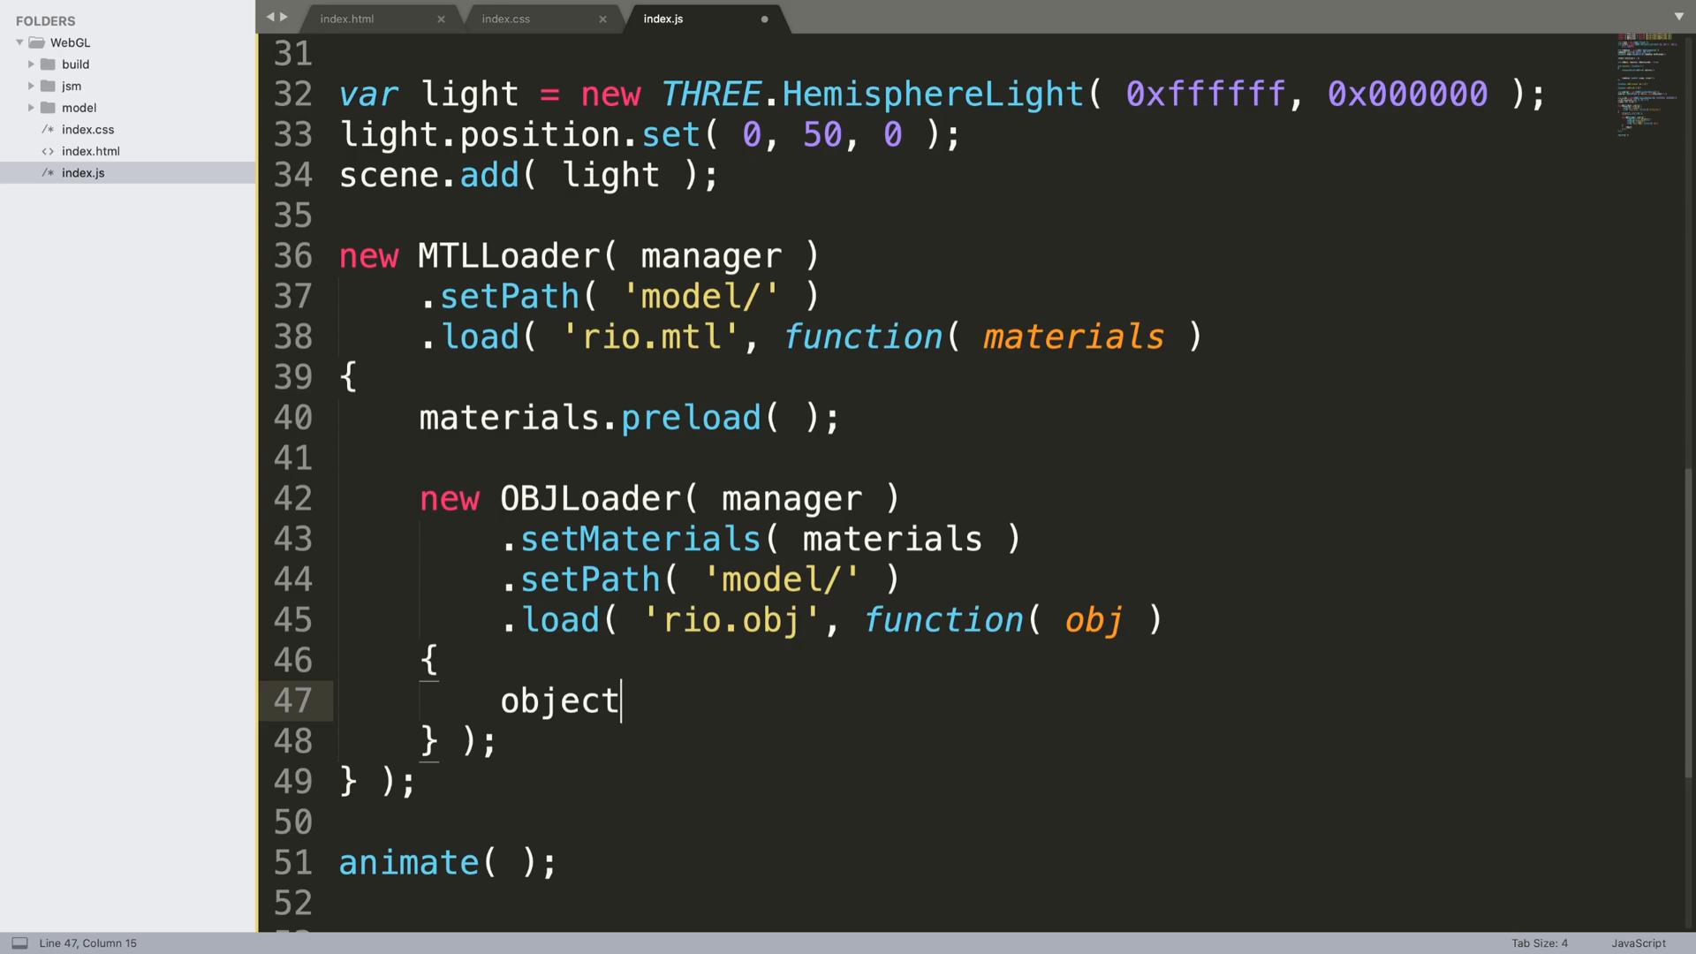
type("= obj;")
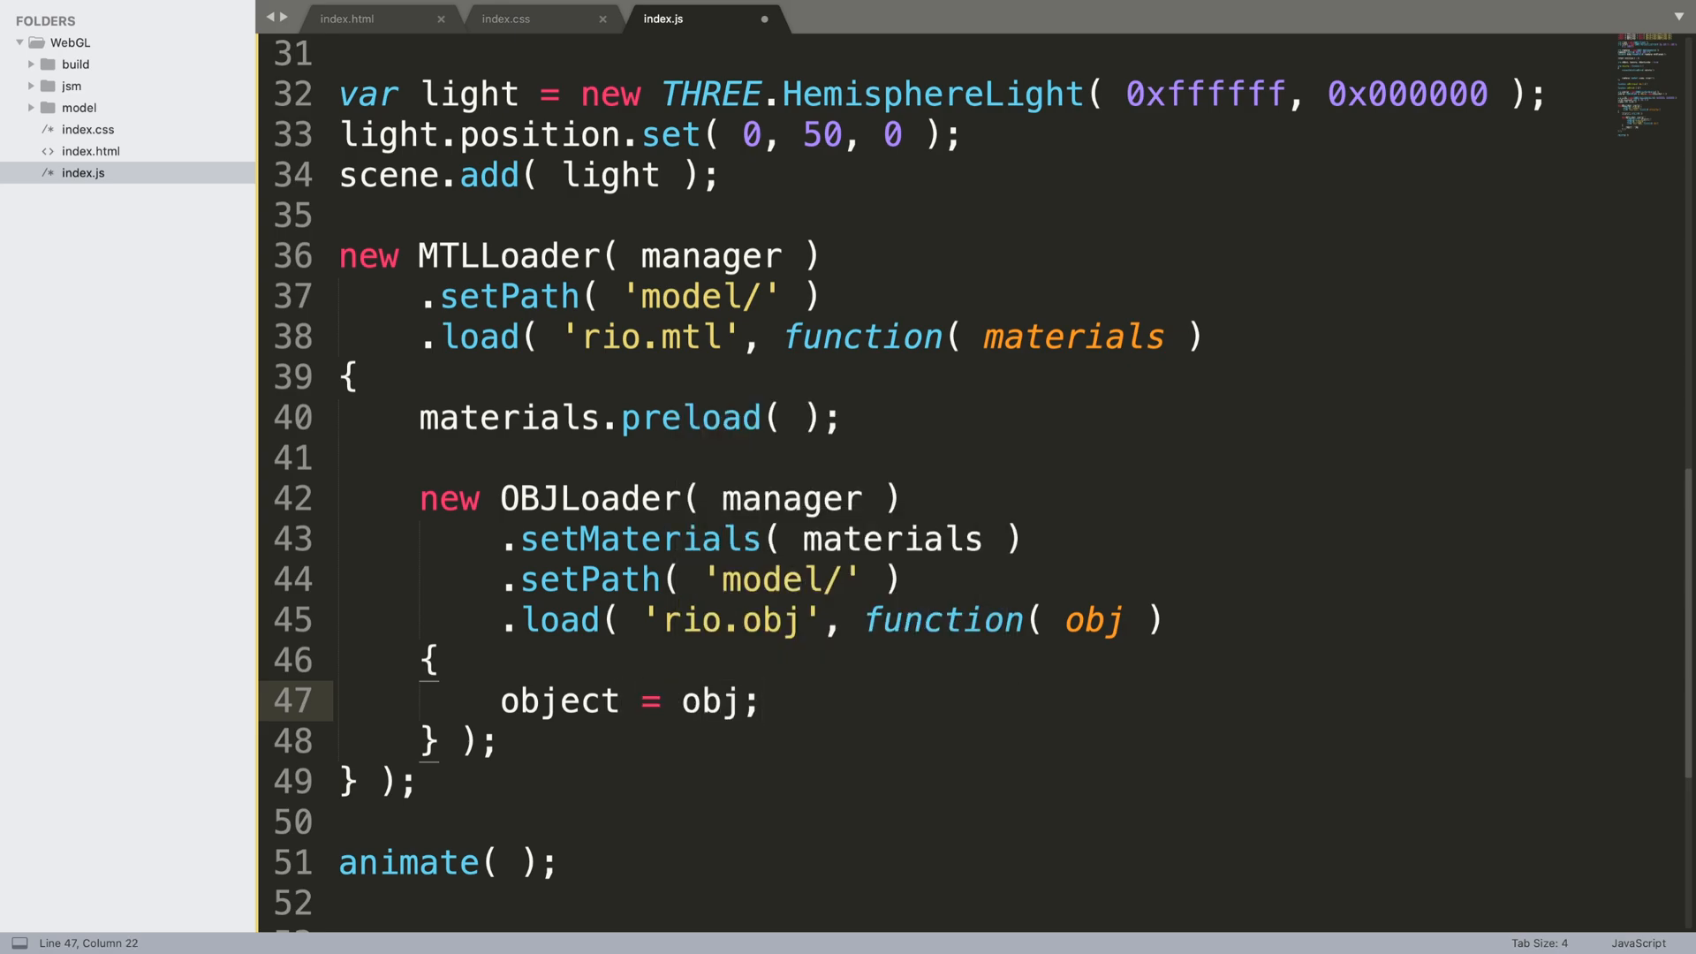
type("object.scale.x")
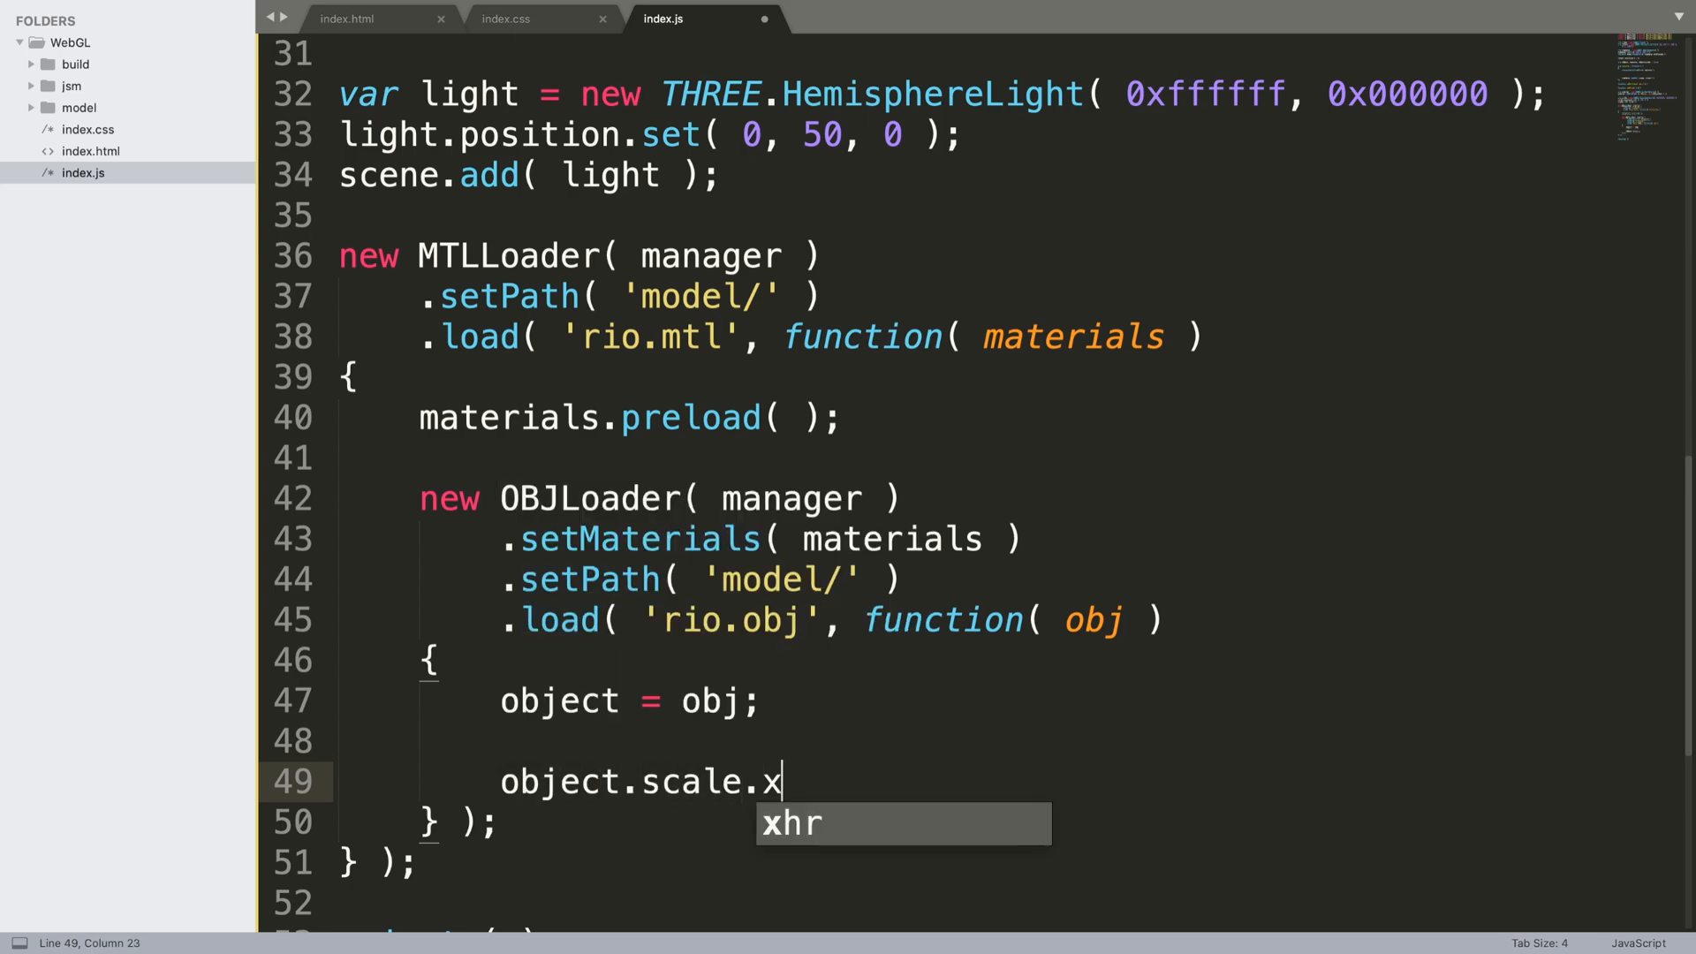
type("=")
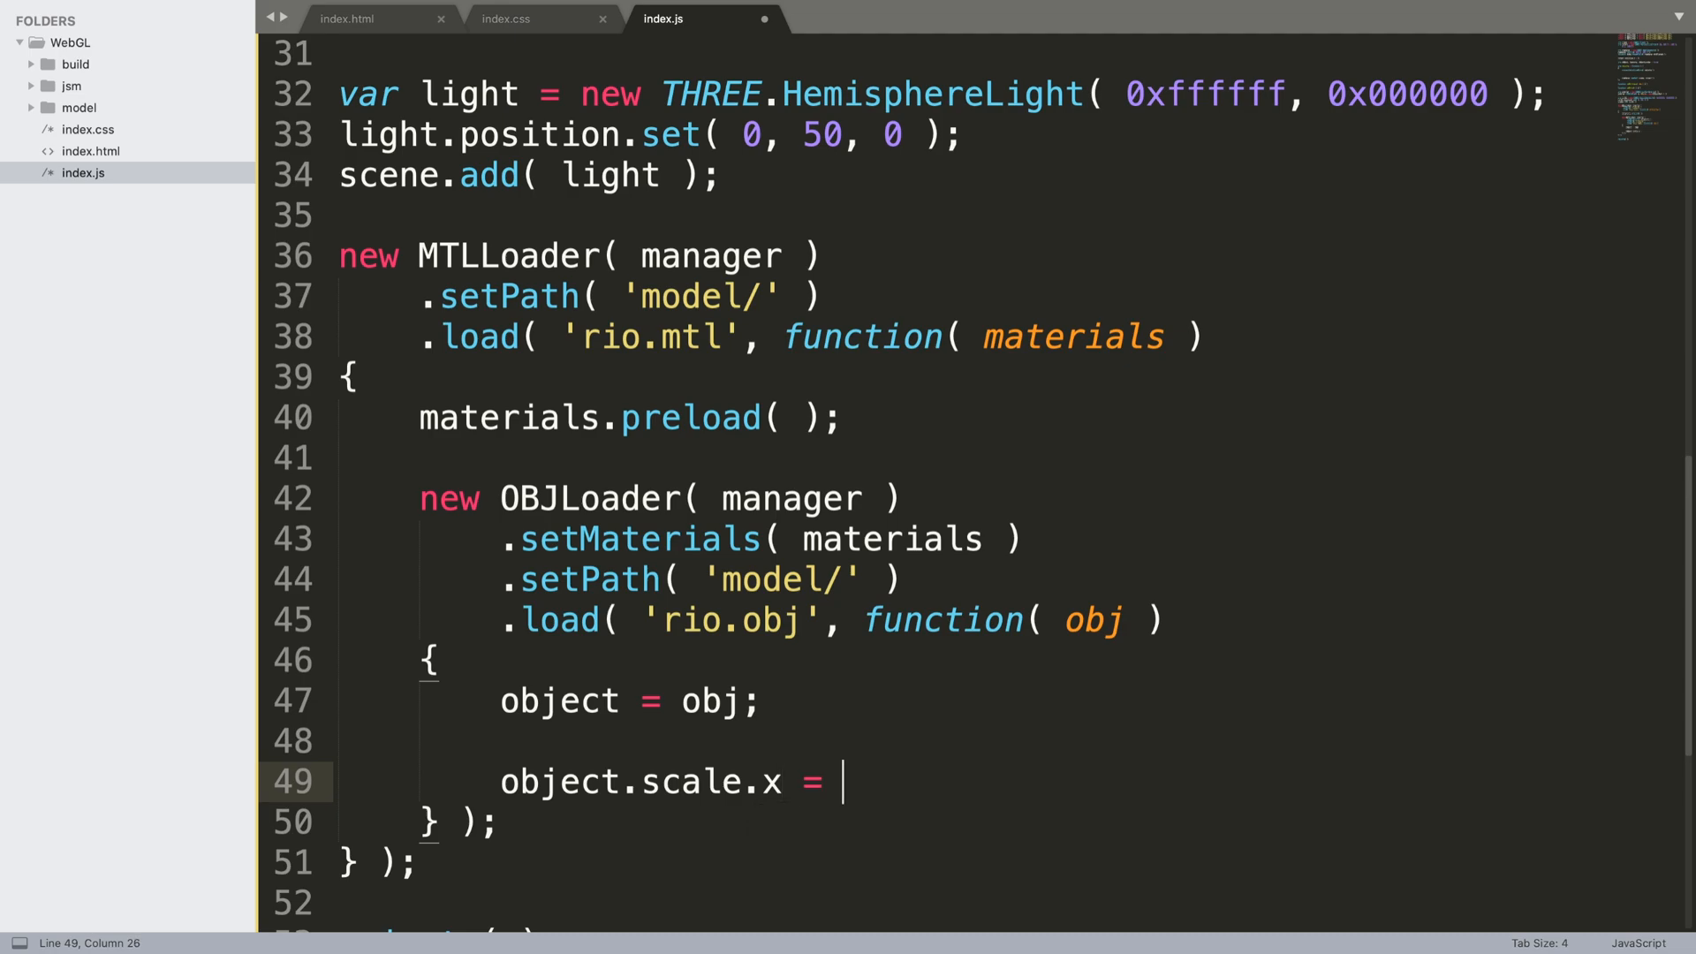
type("0")
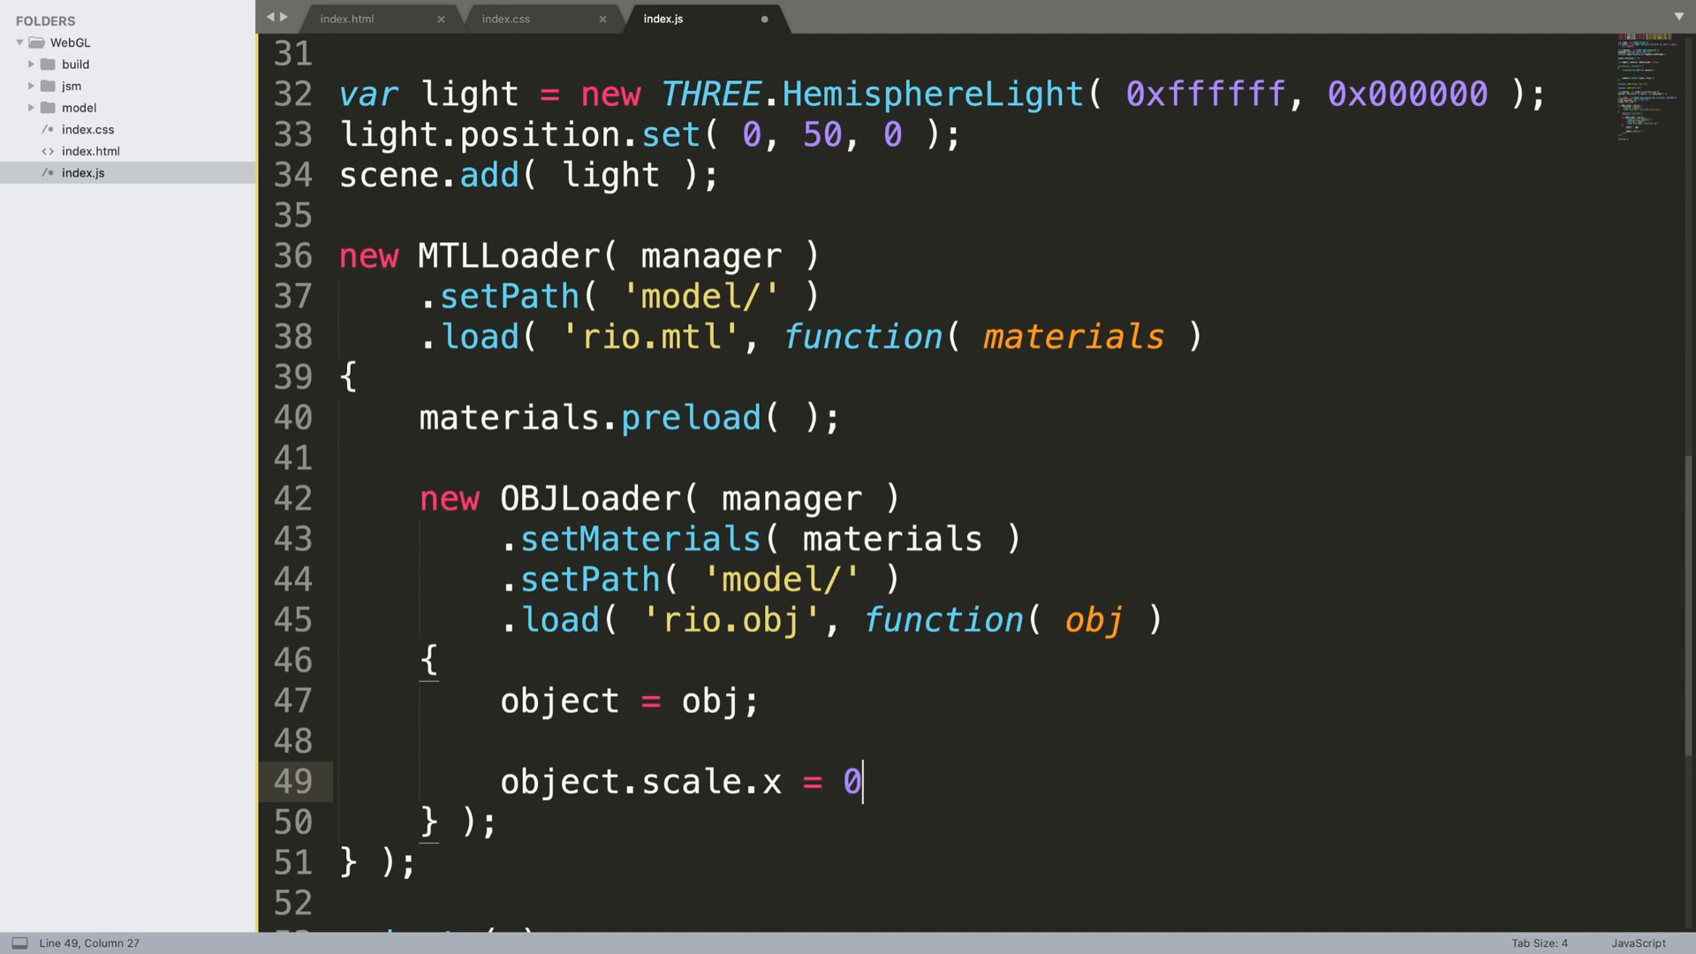
type(".03;")
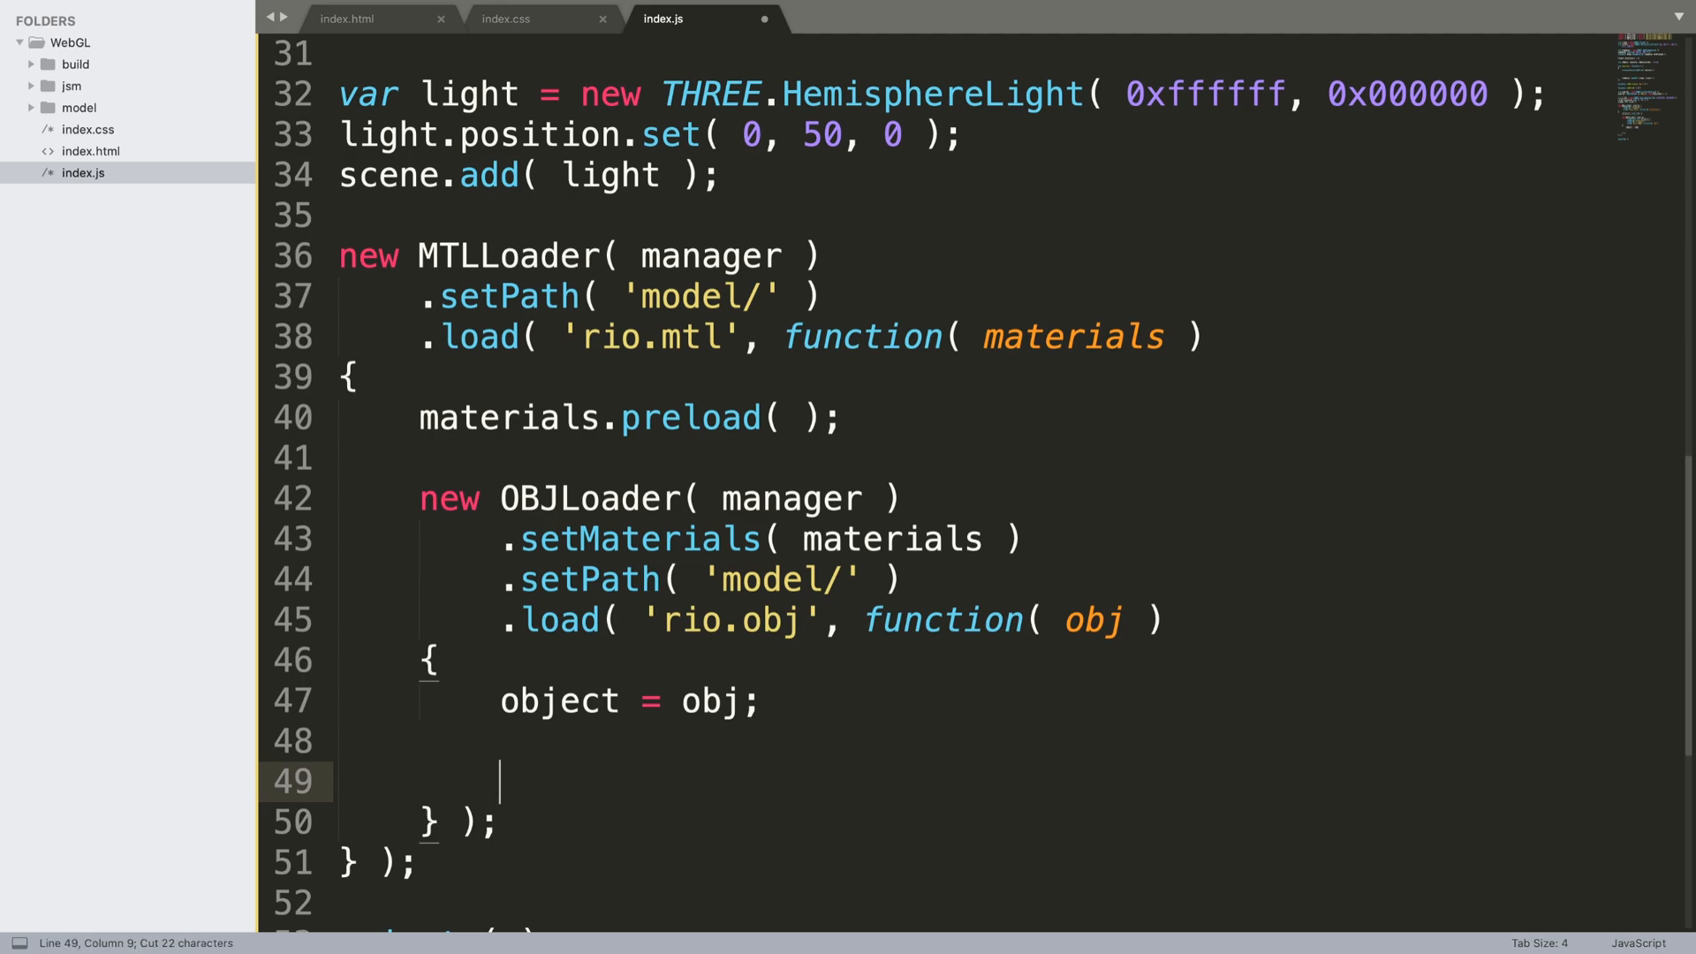
type("object.scale.x = 0.03;")
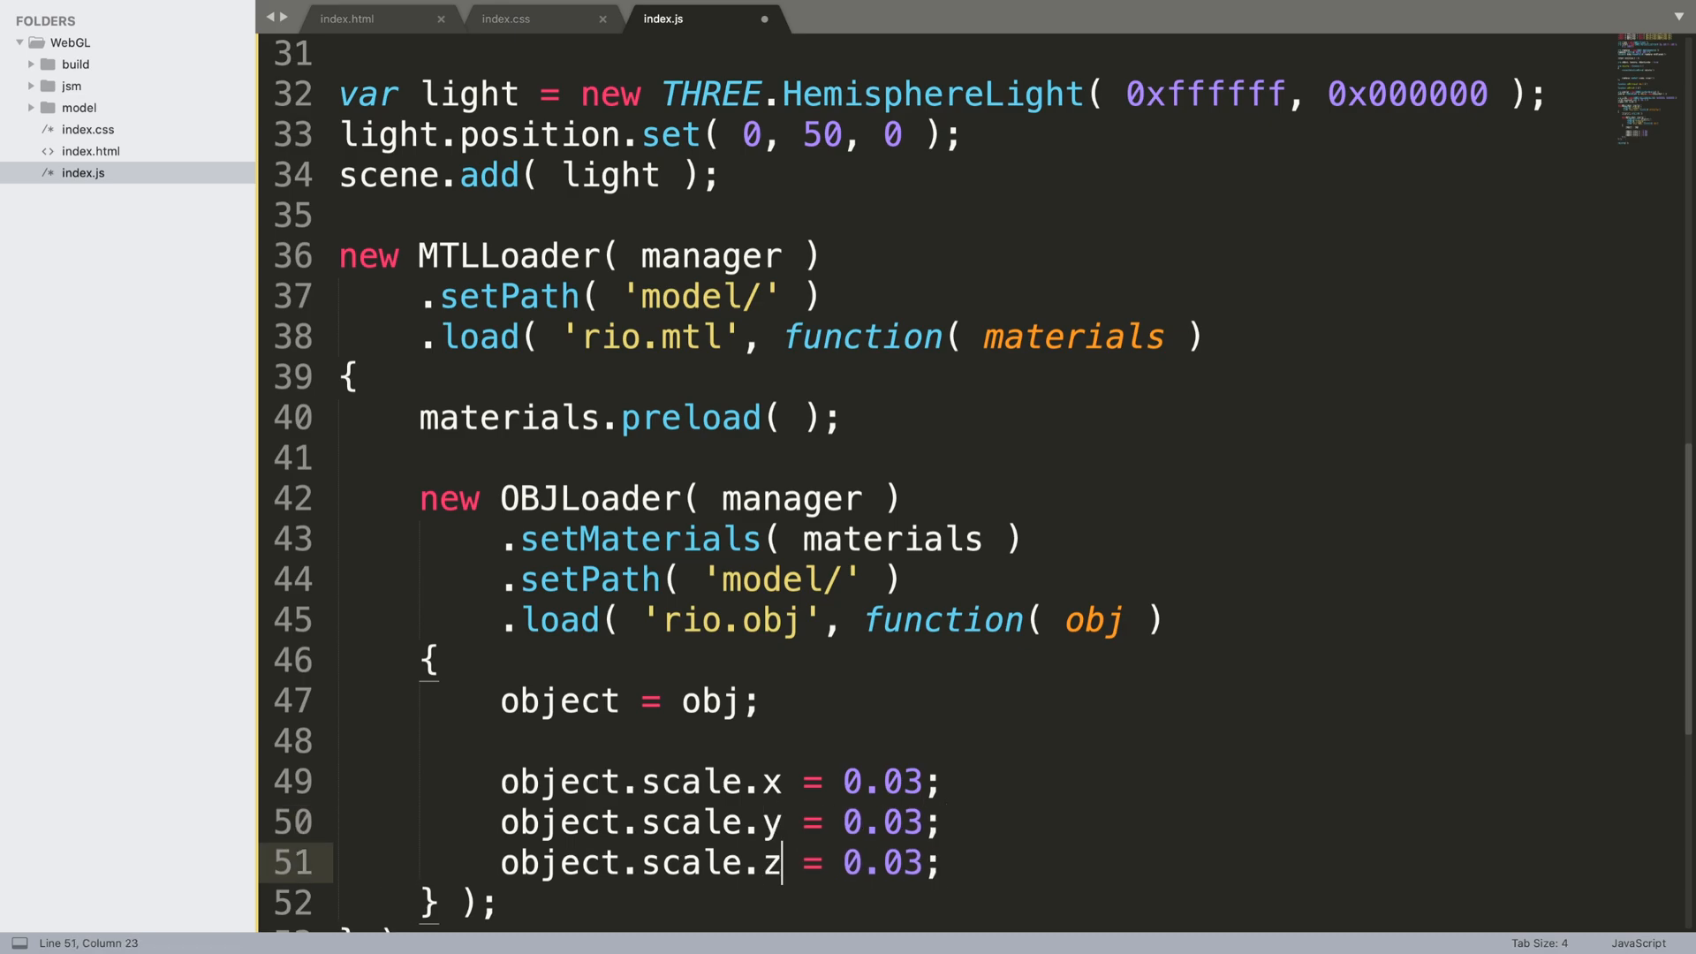
Set object.position.y = -1 in the OBJLoader callback
scroll("down", 3)
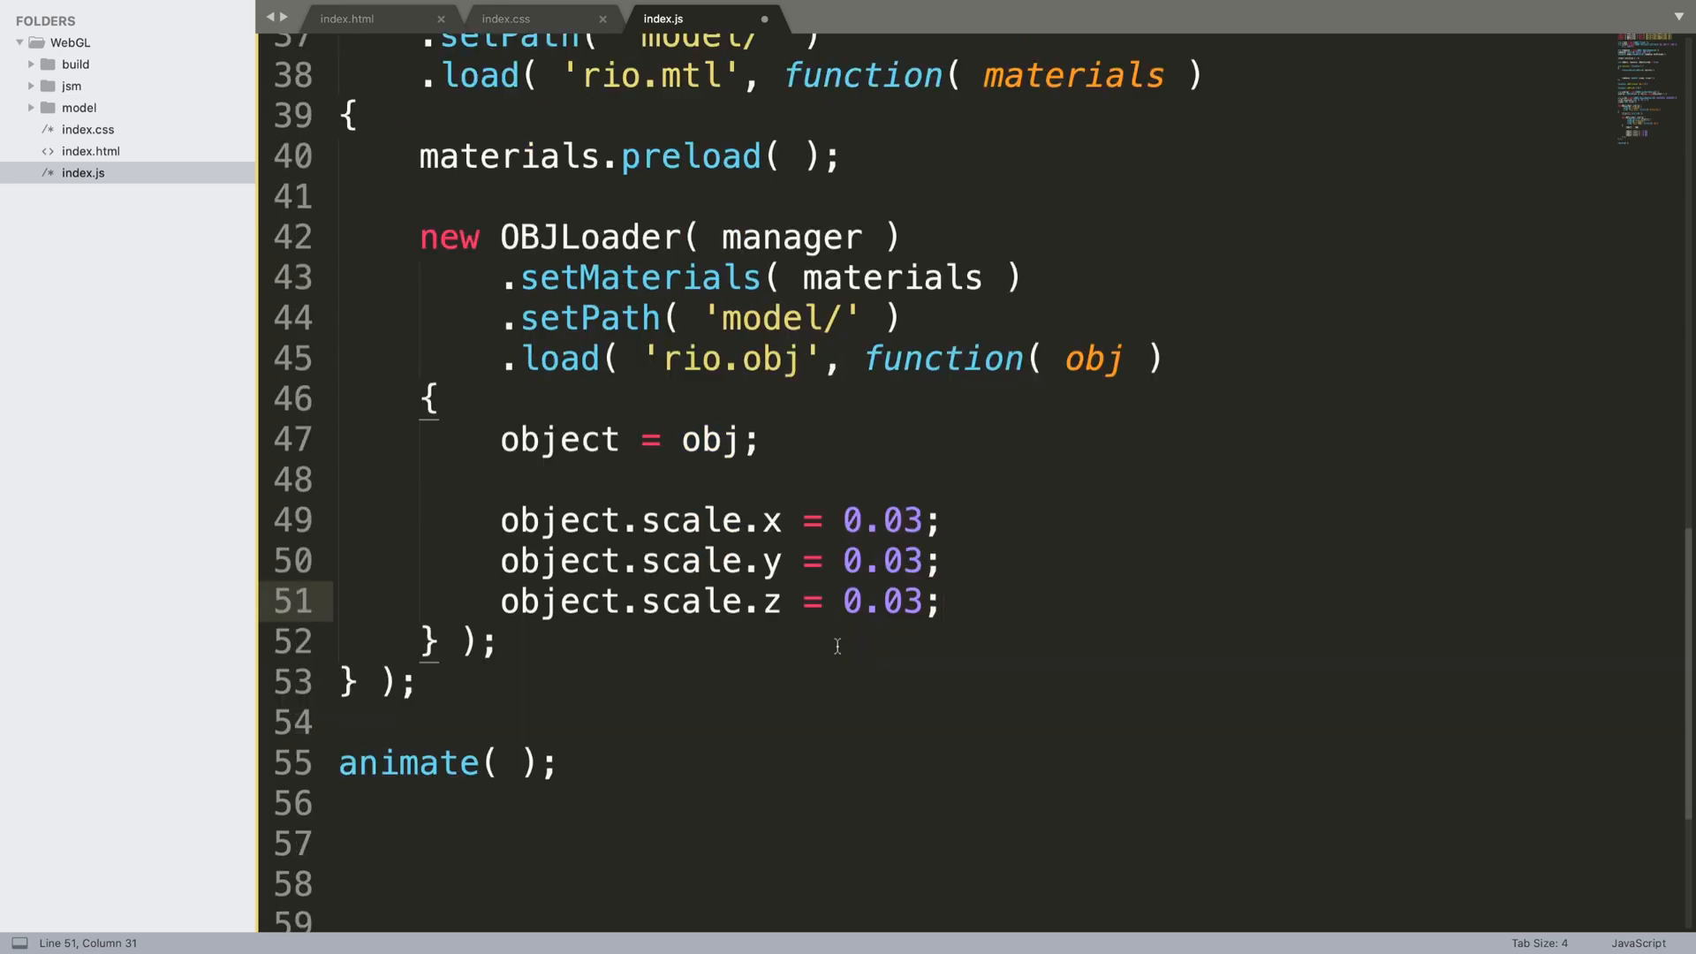
type("object")
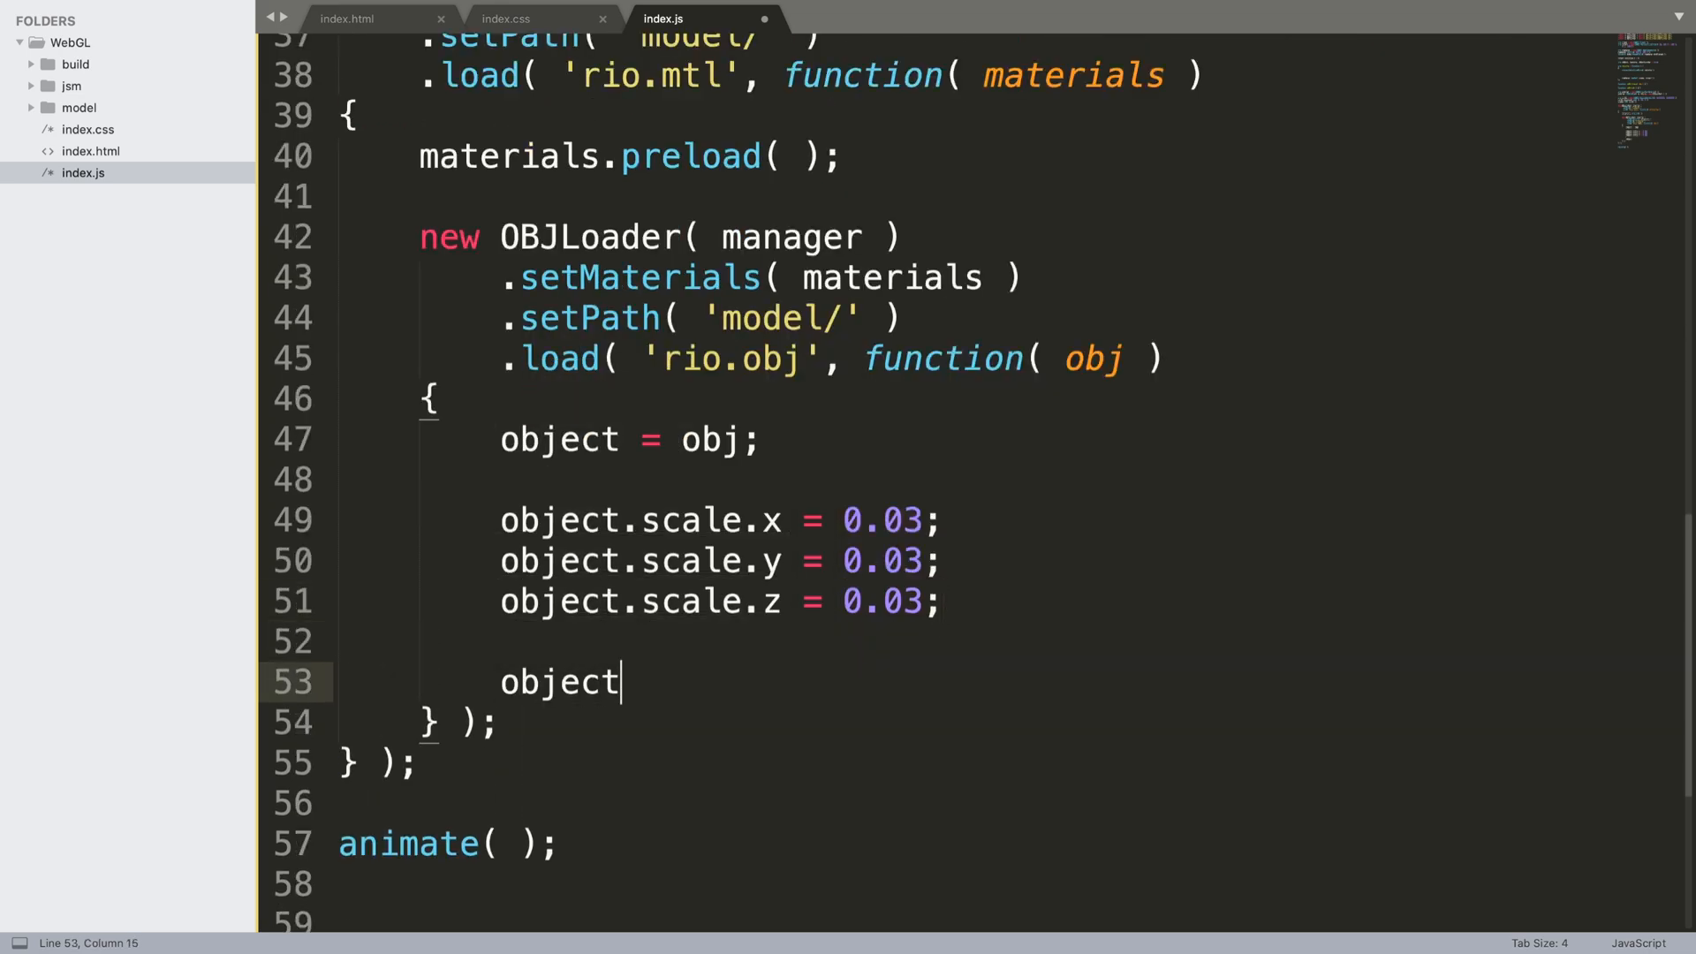
type(".position.")
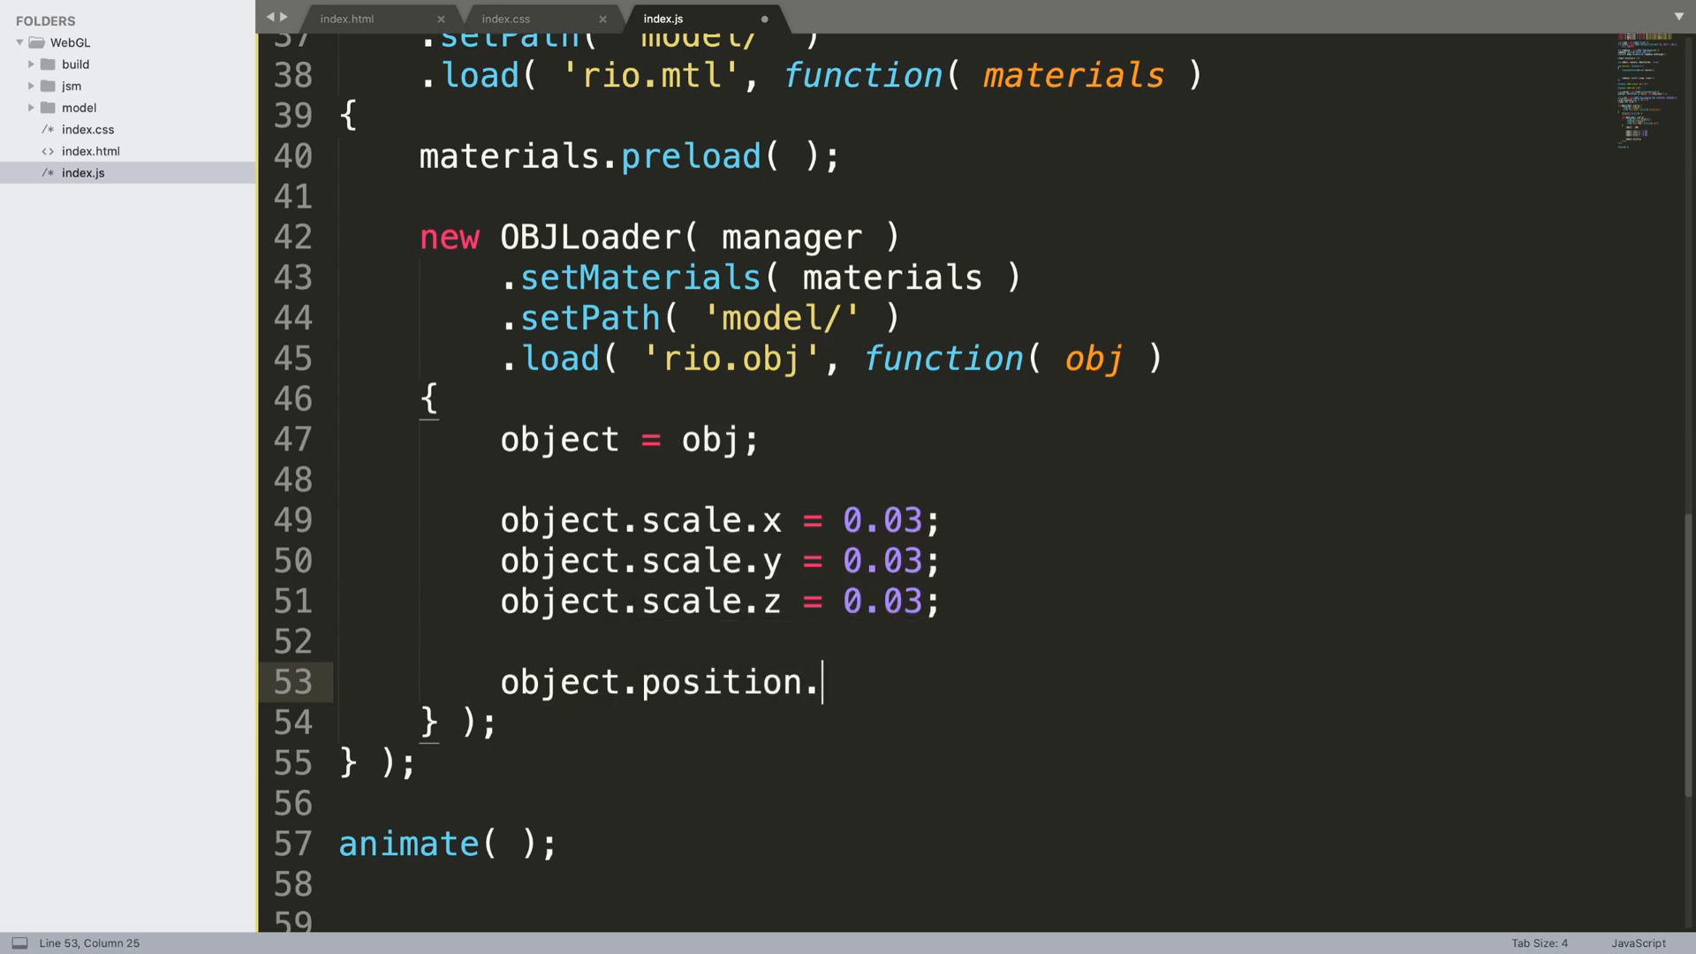
type("y =")
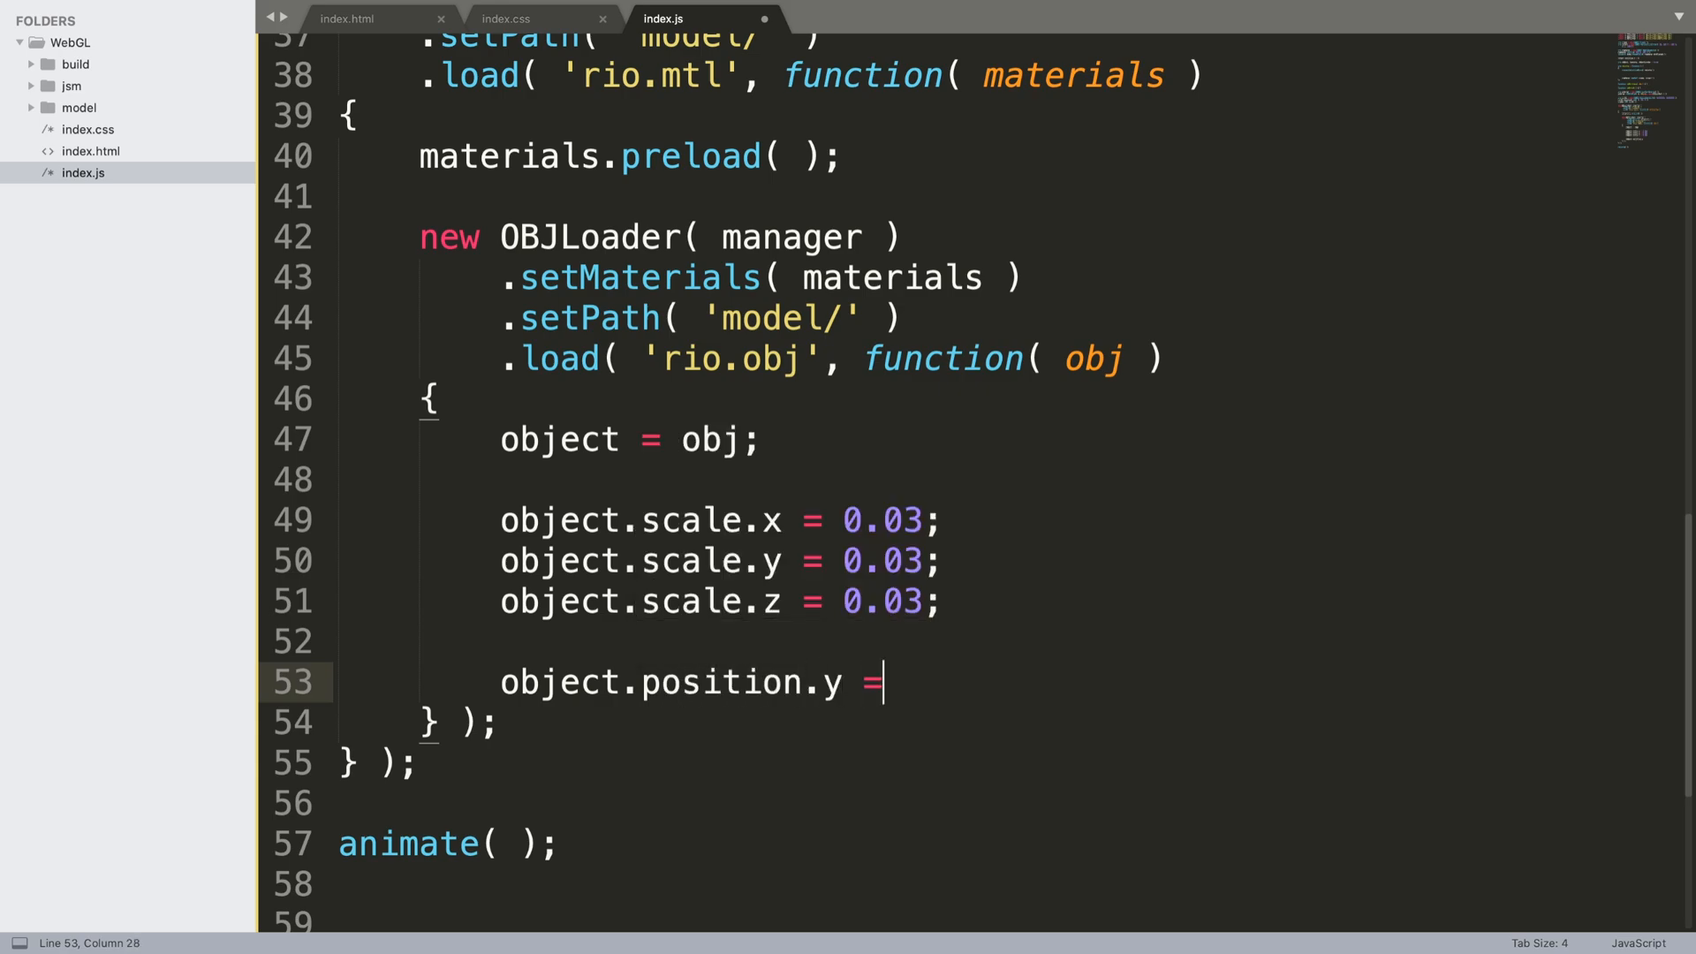
type("-1")
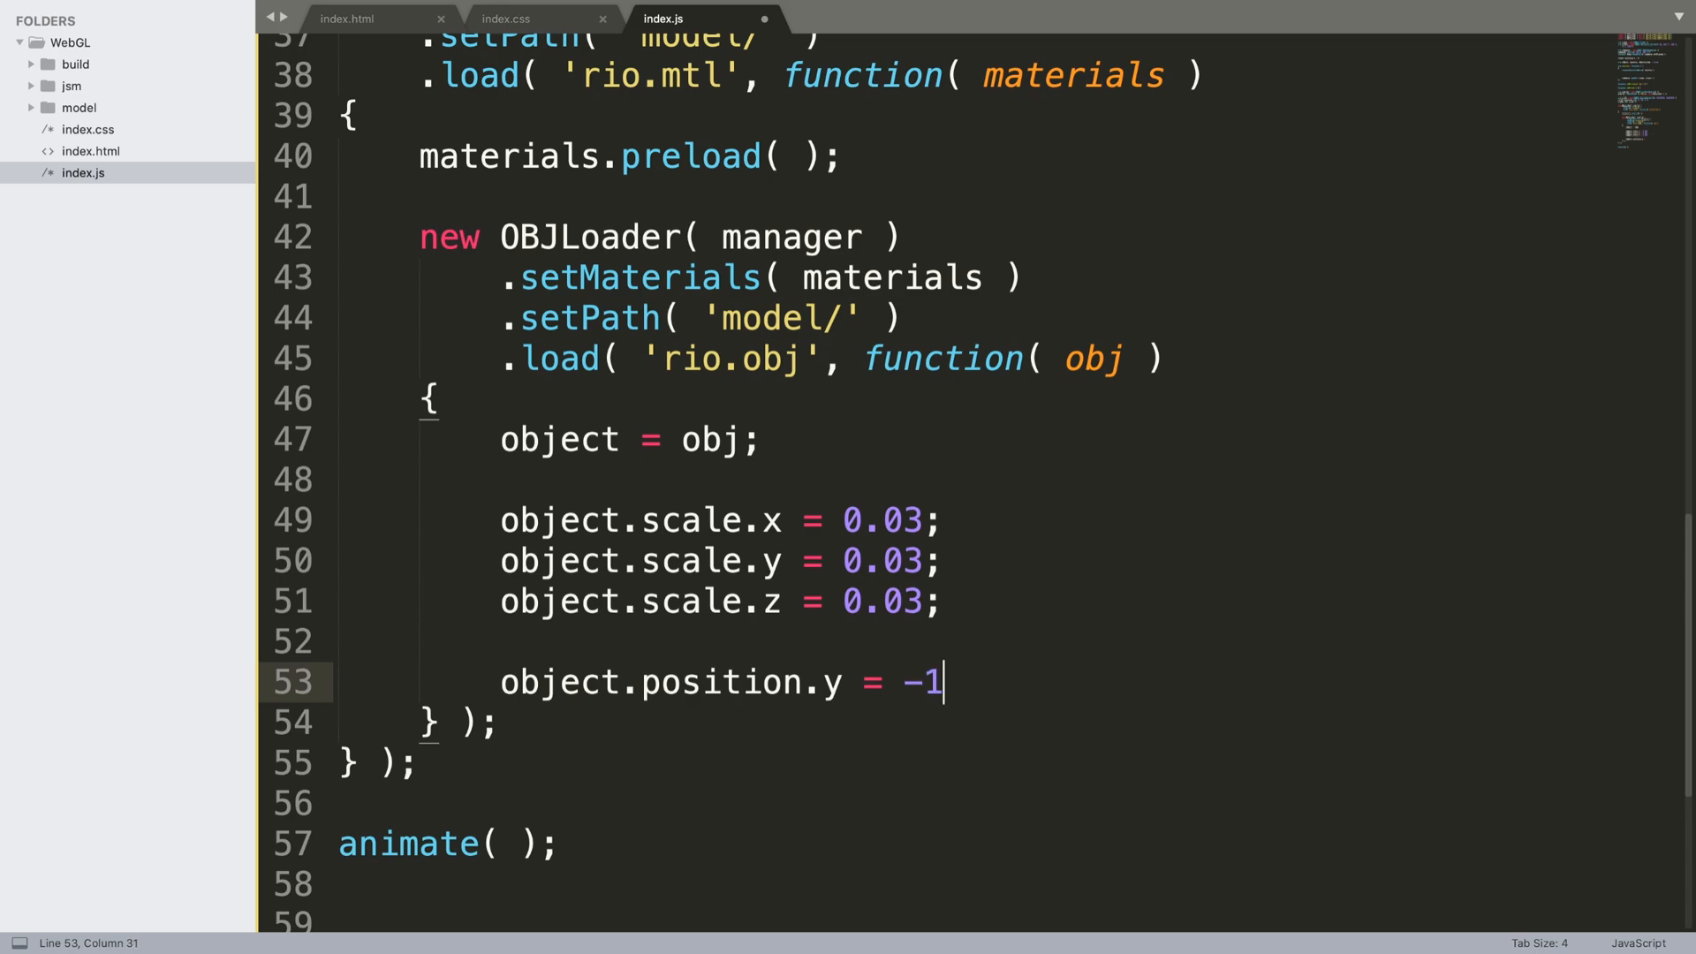
key("enter")
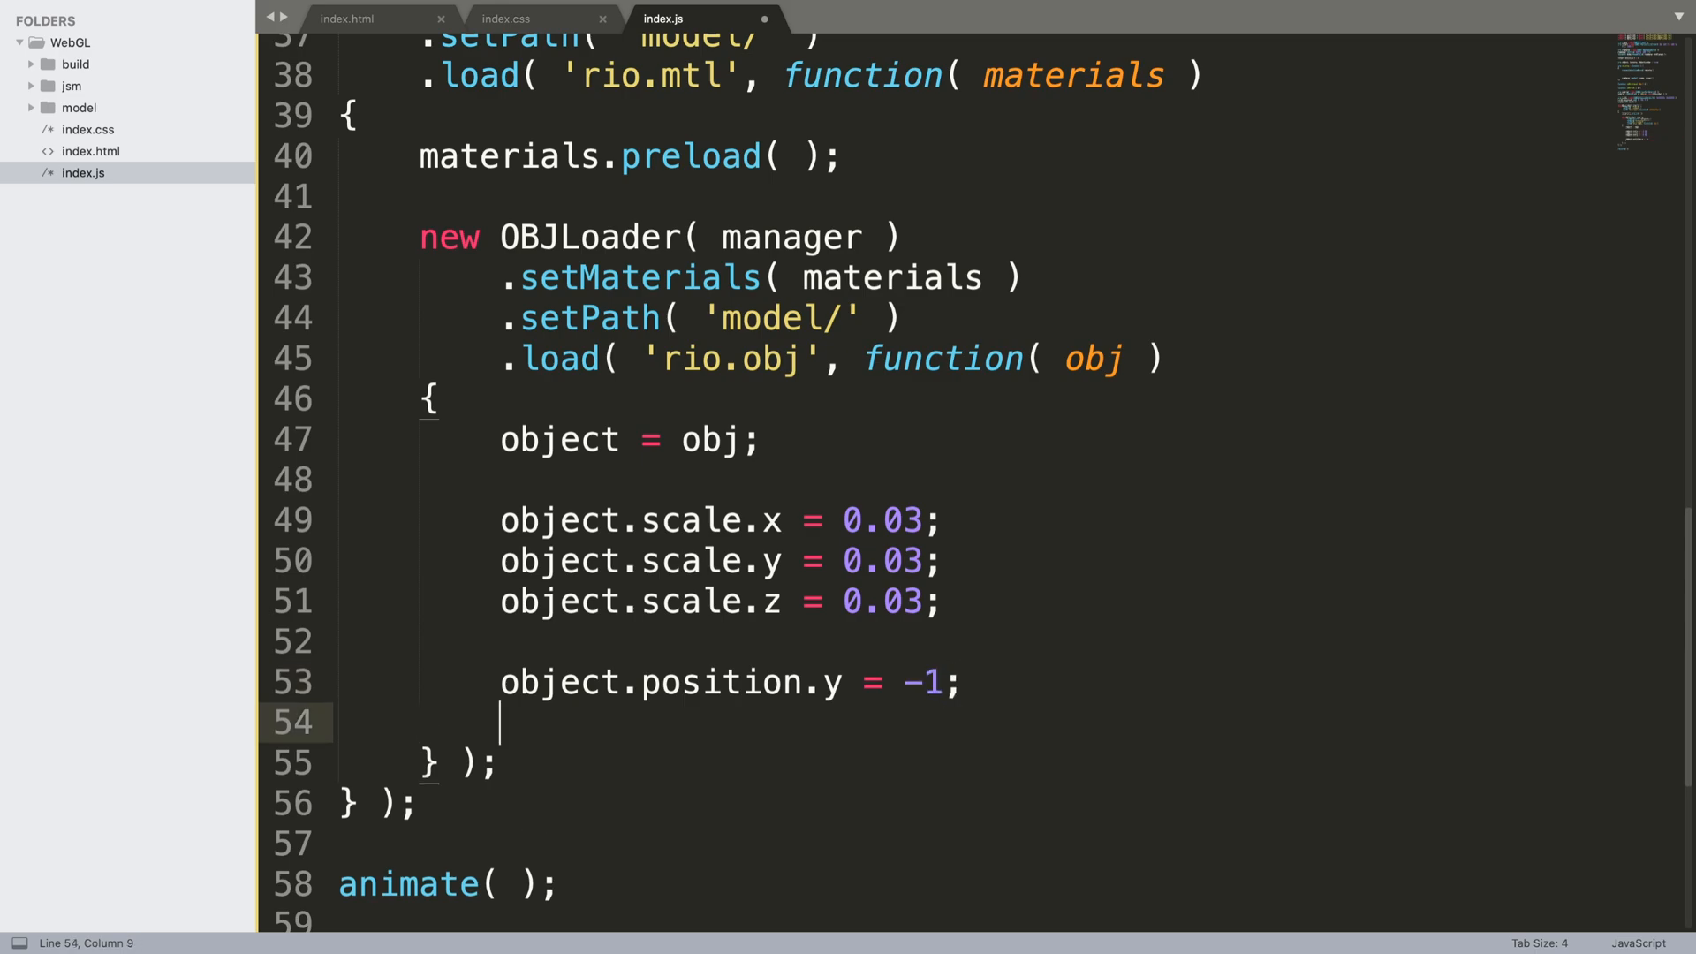
Add the object to the scene with scene.add( object ) and save index.js
type("scene.add(")
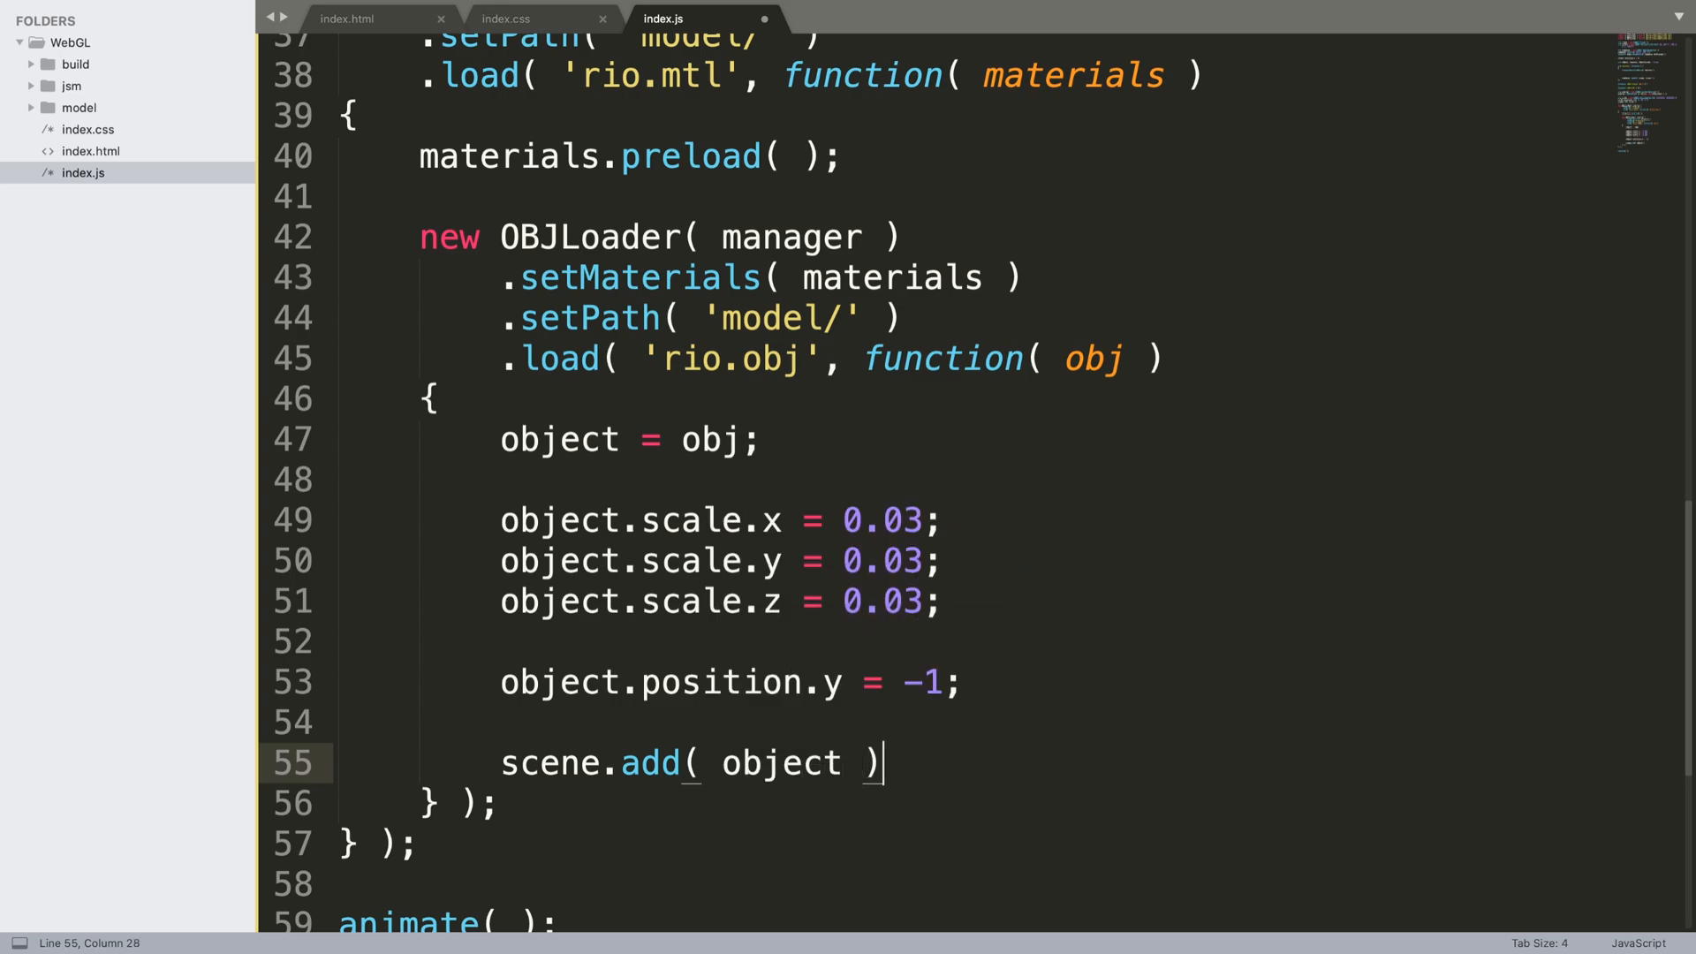
type("o")
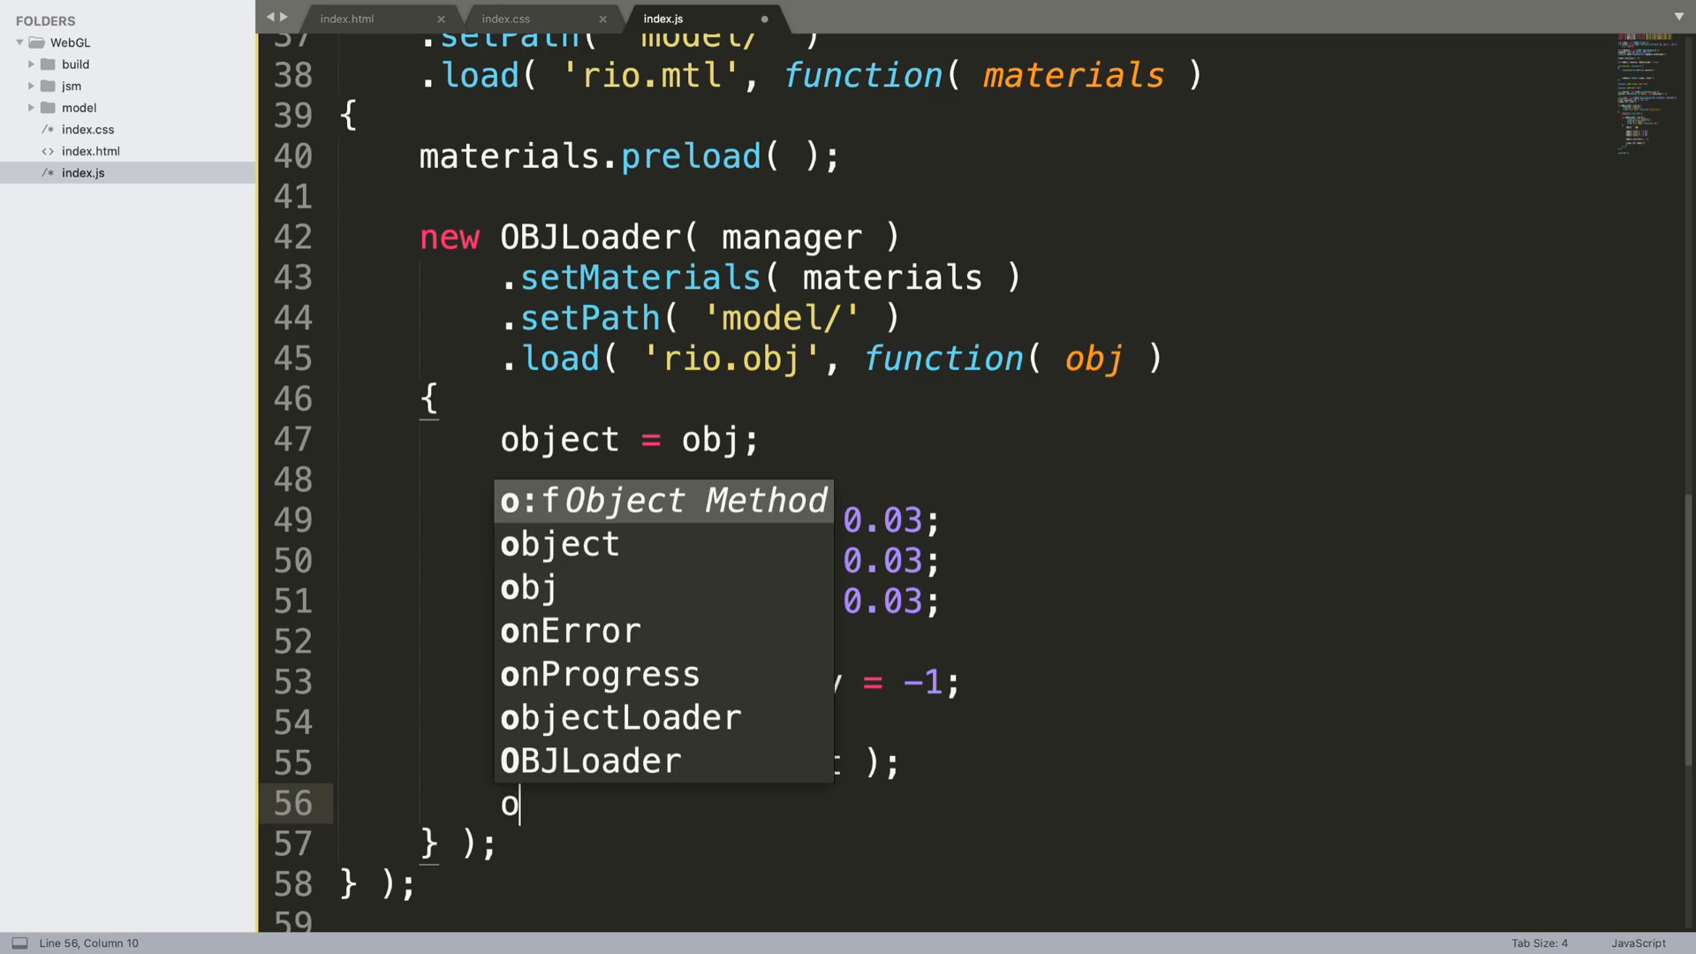
type("bjectLoaded = true;")
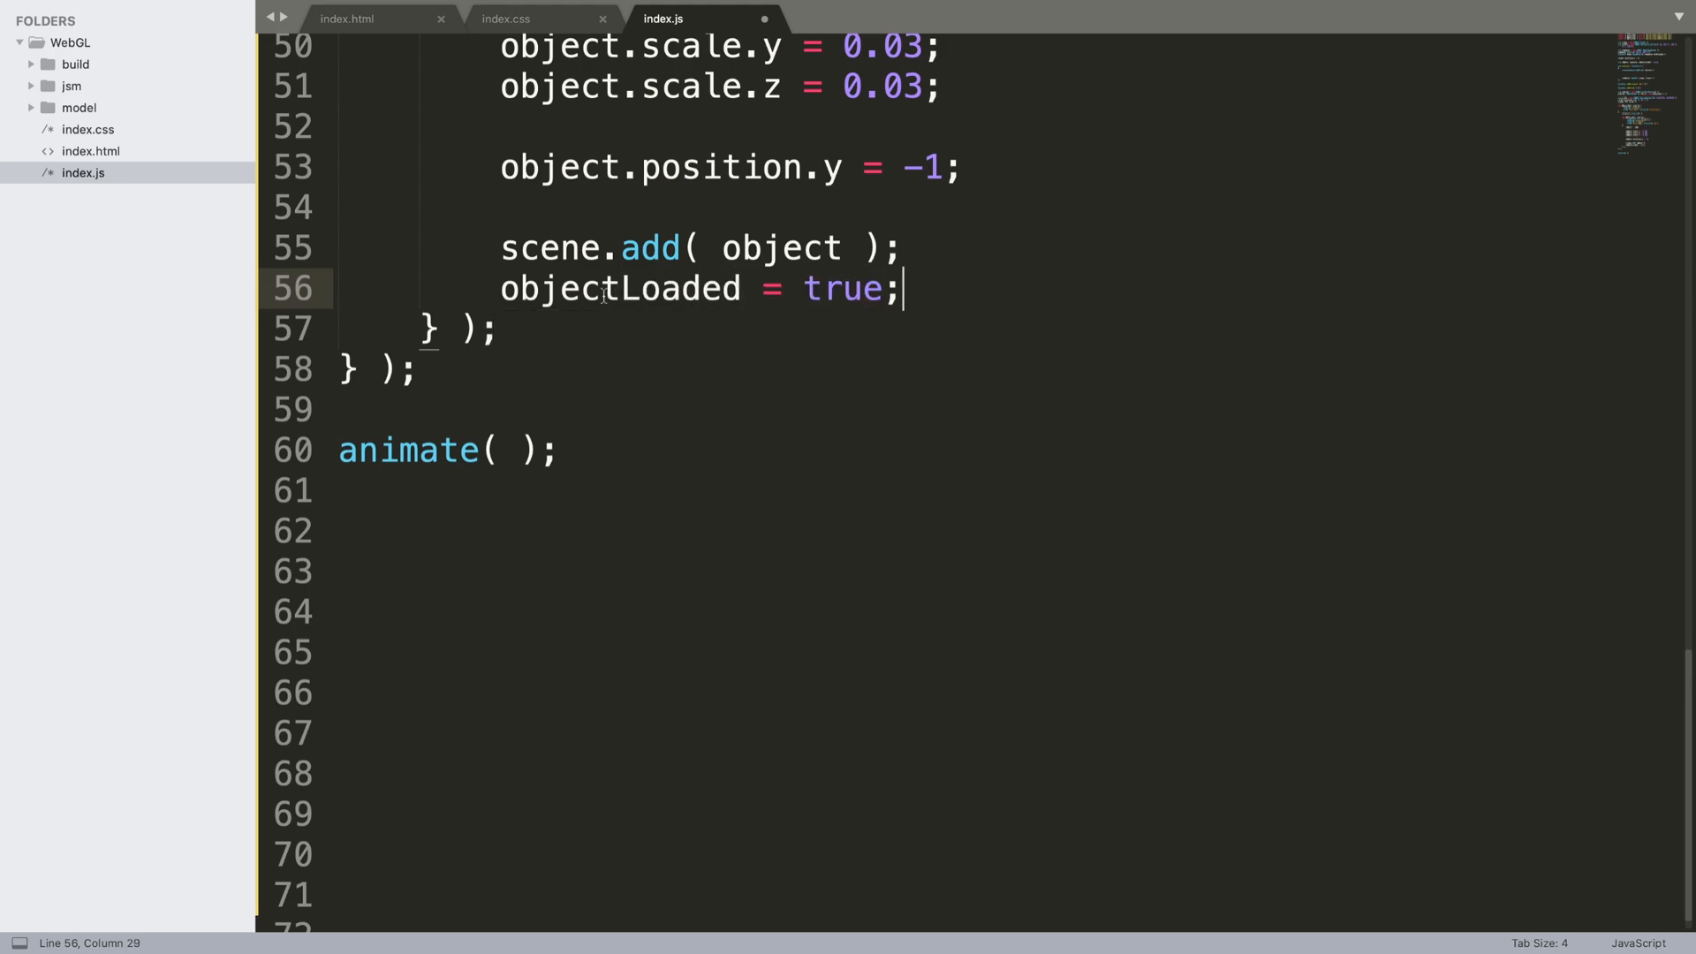
left_click(435, 329)
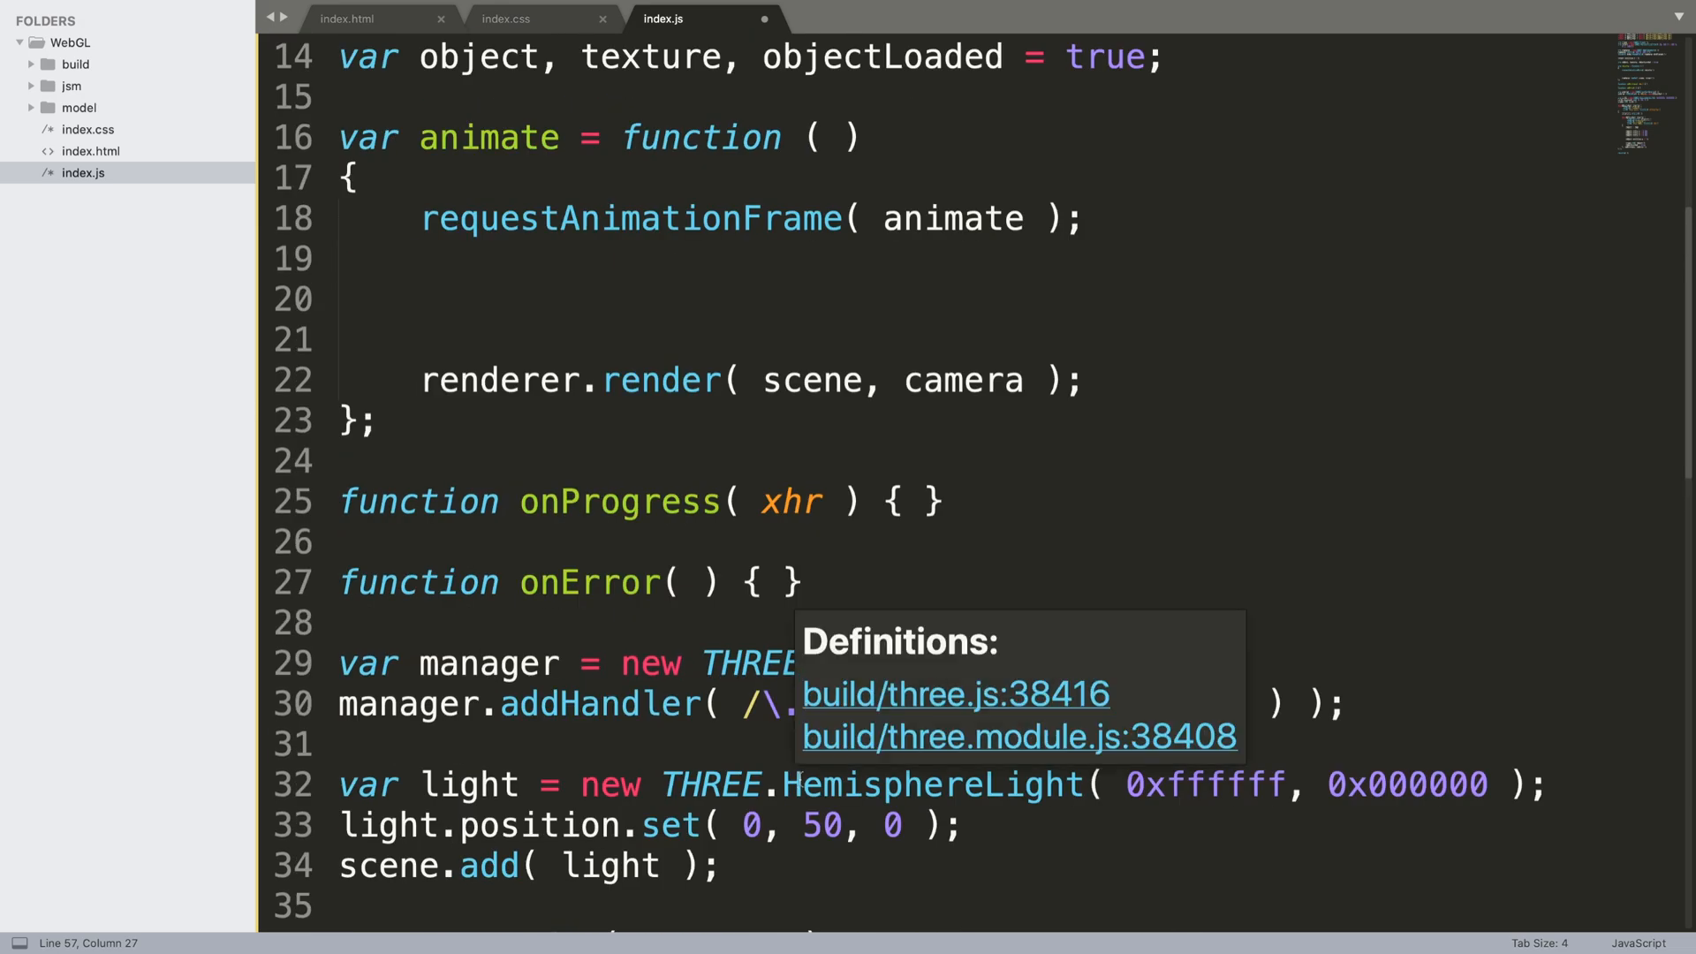
key("cmd+s")
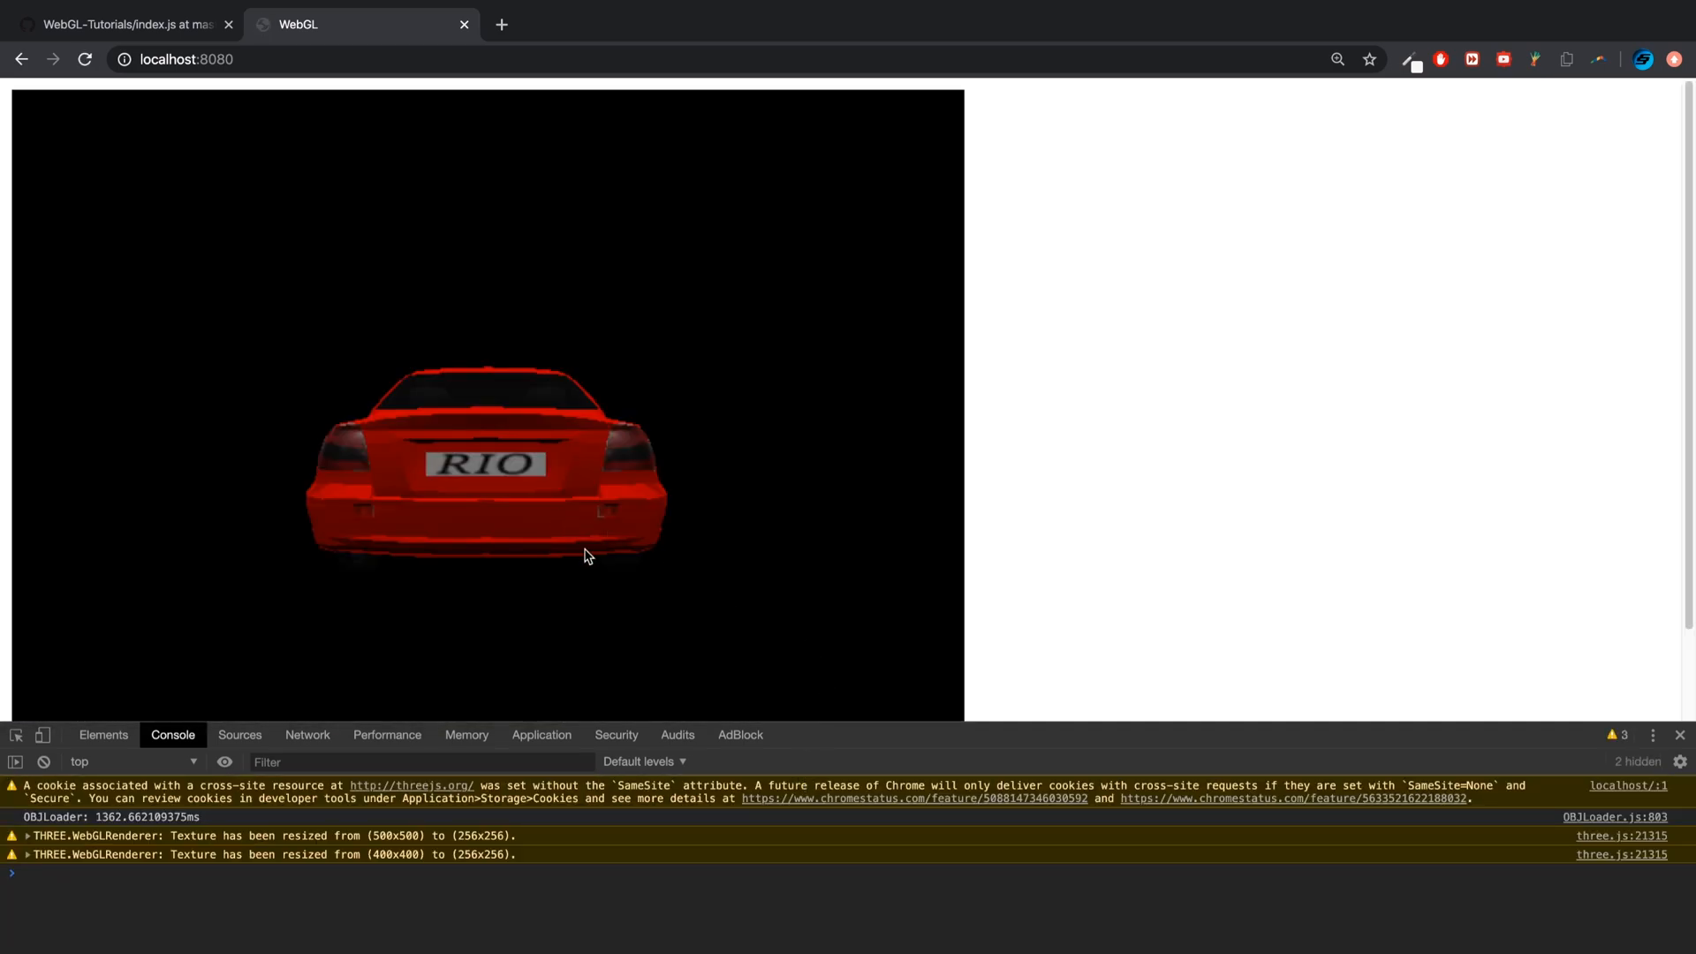
mouse_move(687, 566)
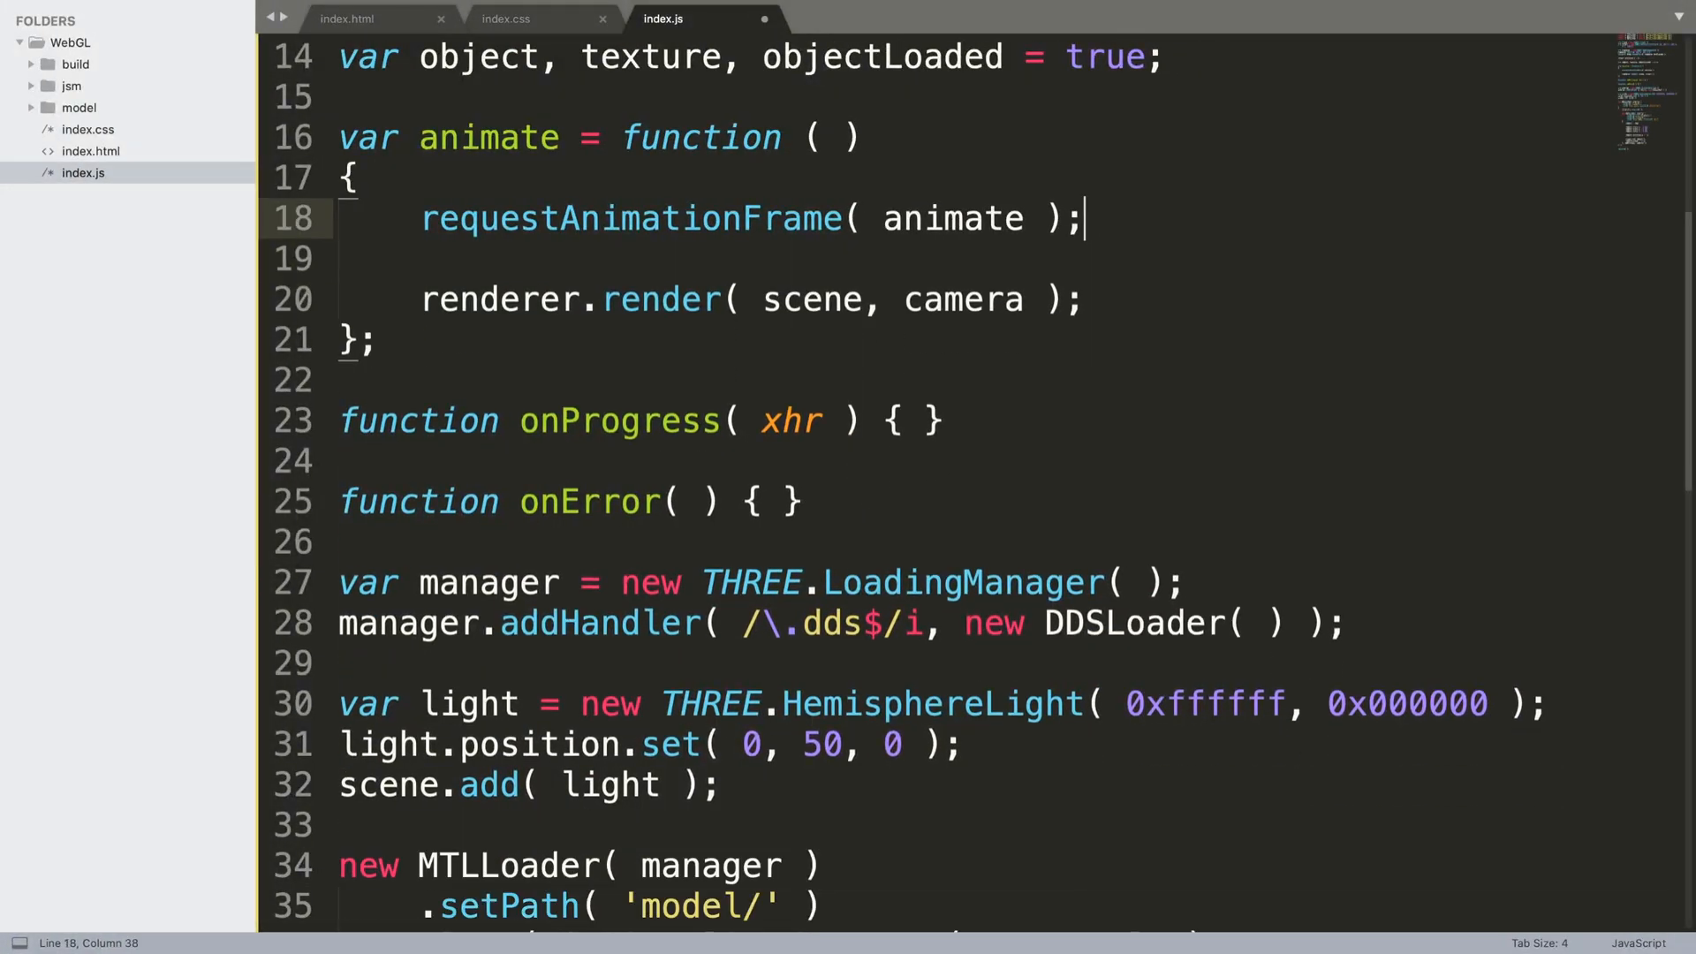
In animate, add object.rotation.x += 0.002 and object.rotation.y += 0.005
key("enter")
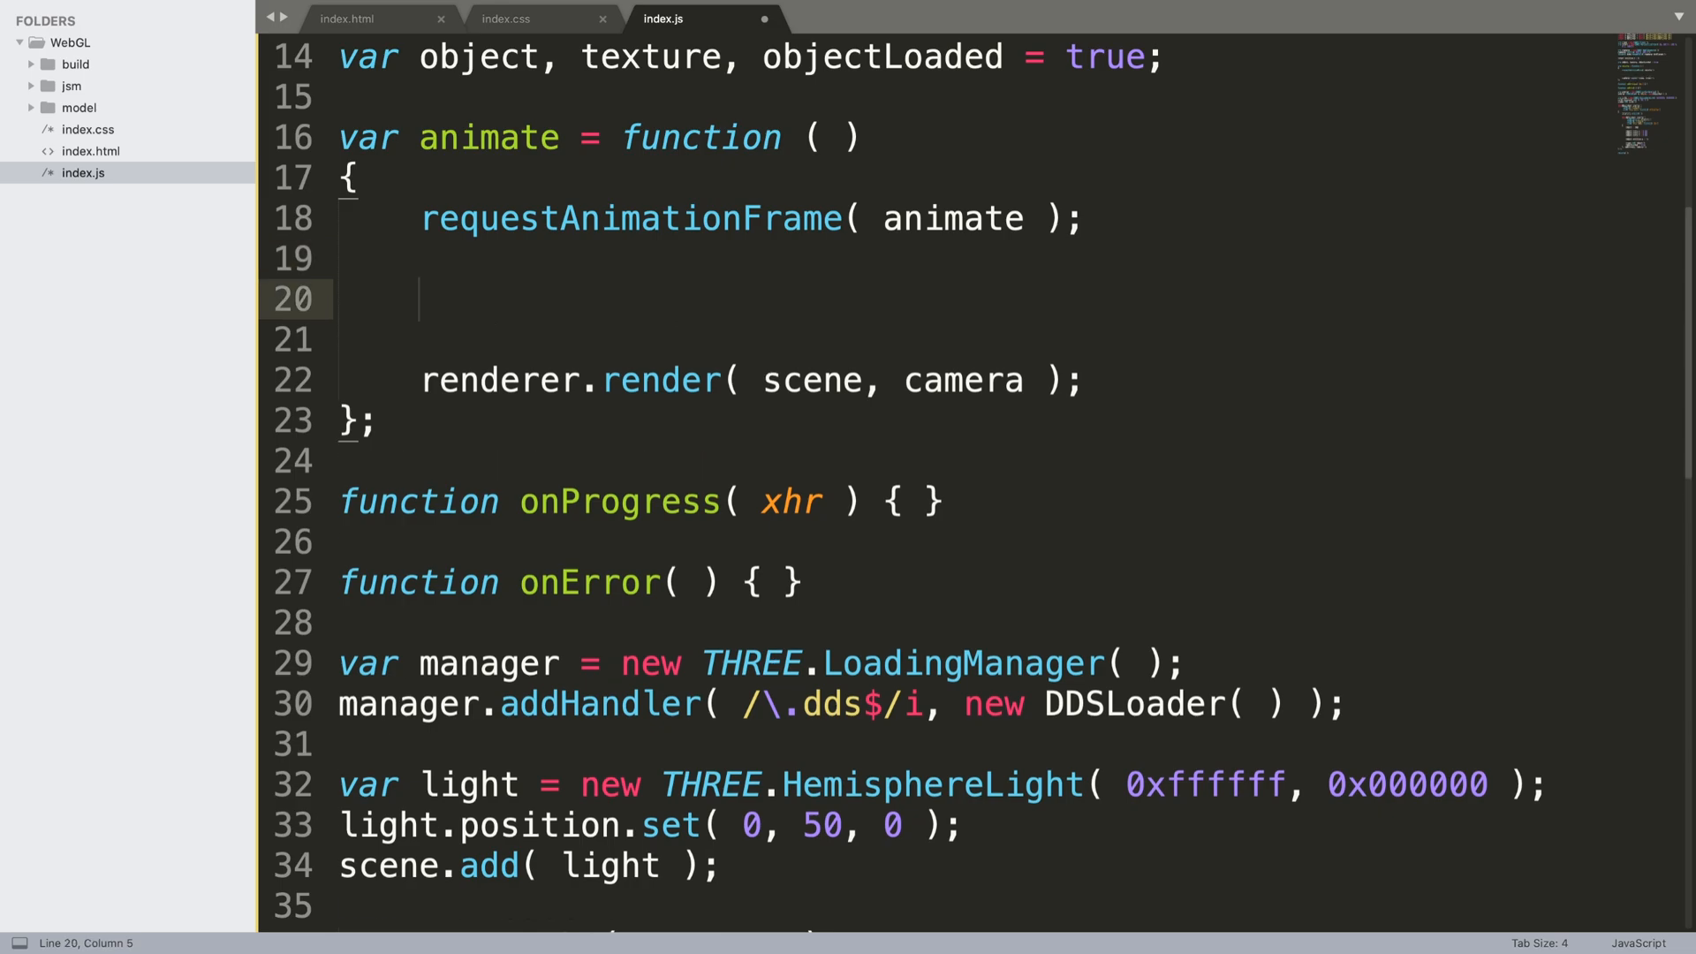
type("object.ro")
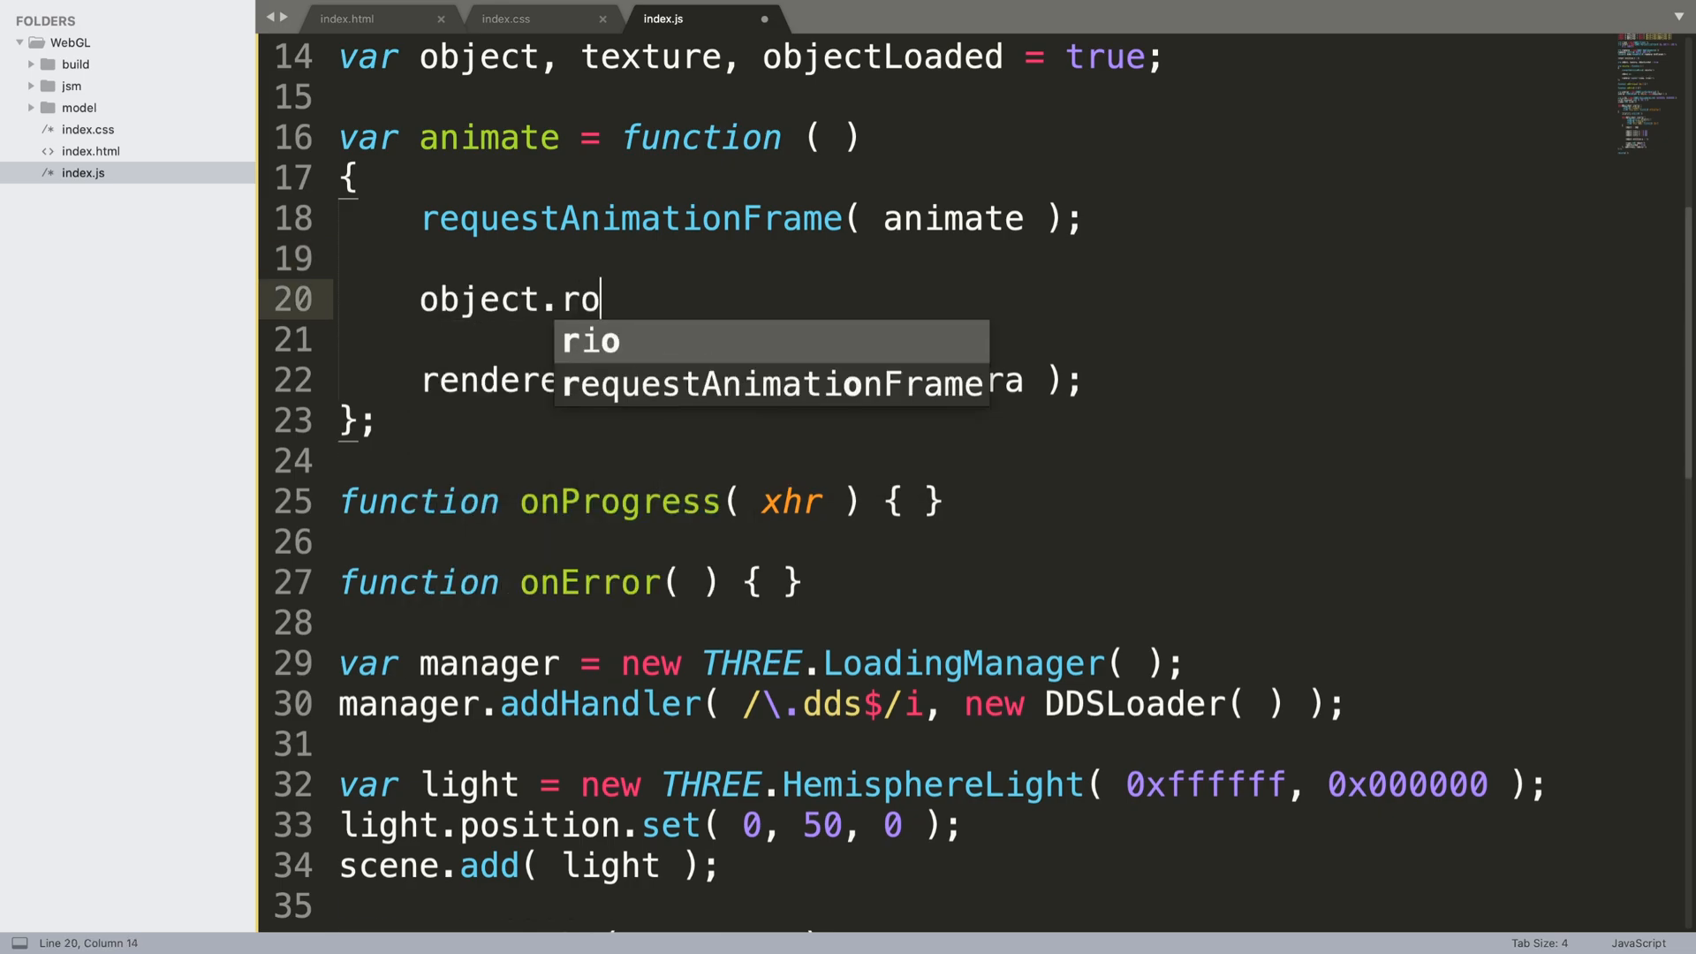
type("tiation.x")
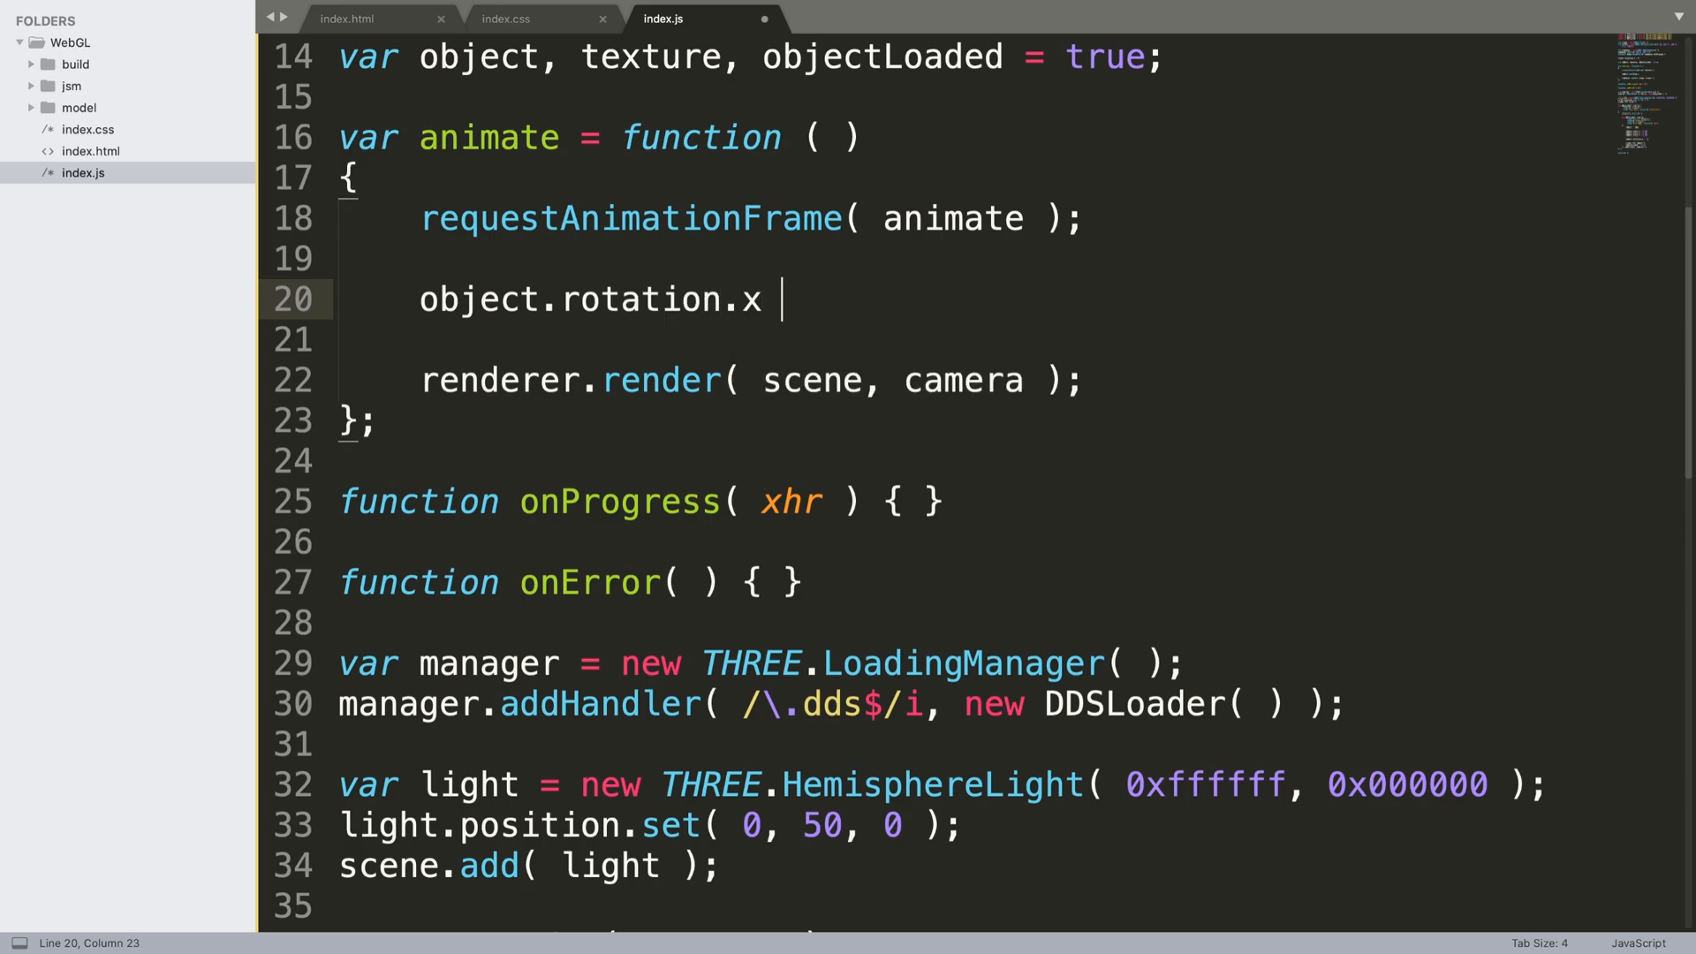
type("+= 0.002;")
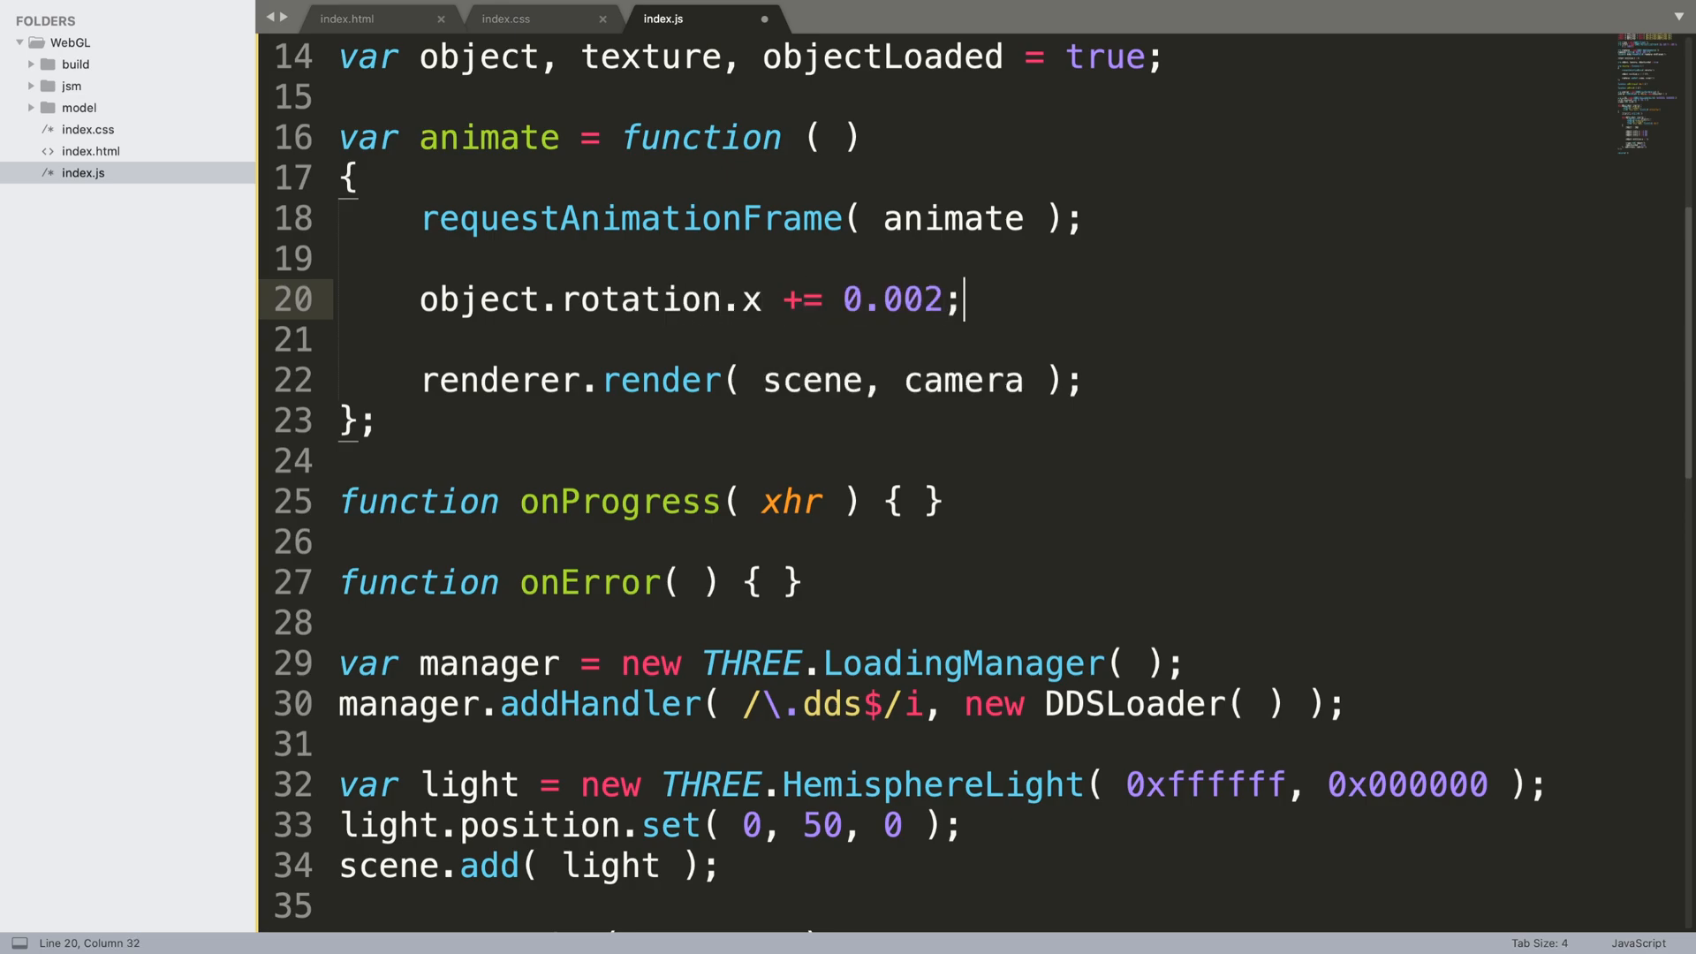
type("object")
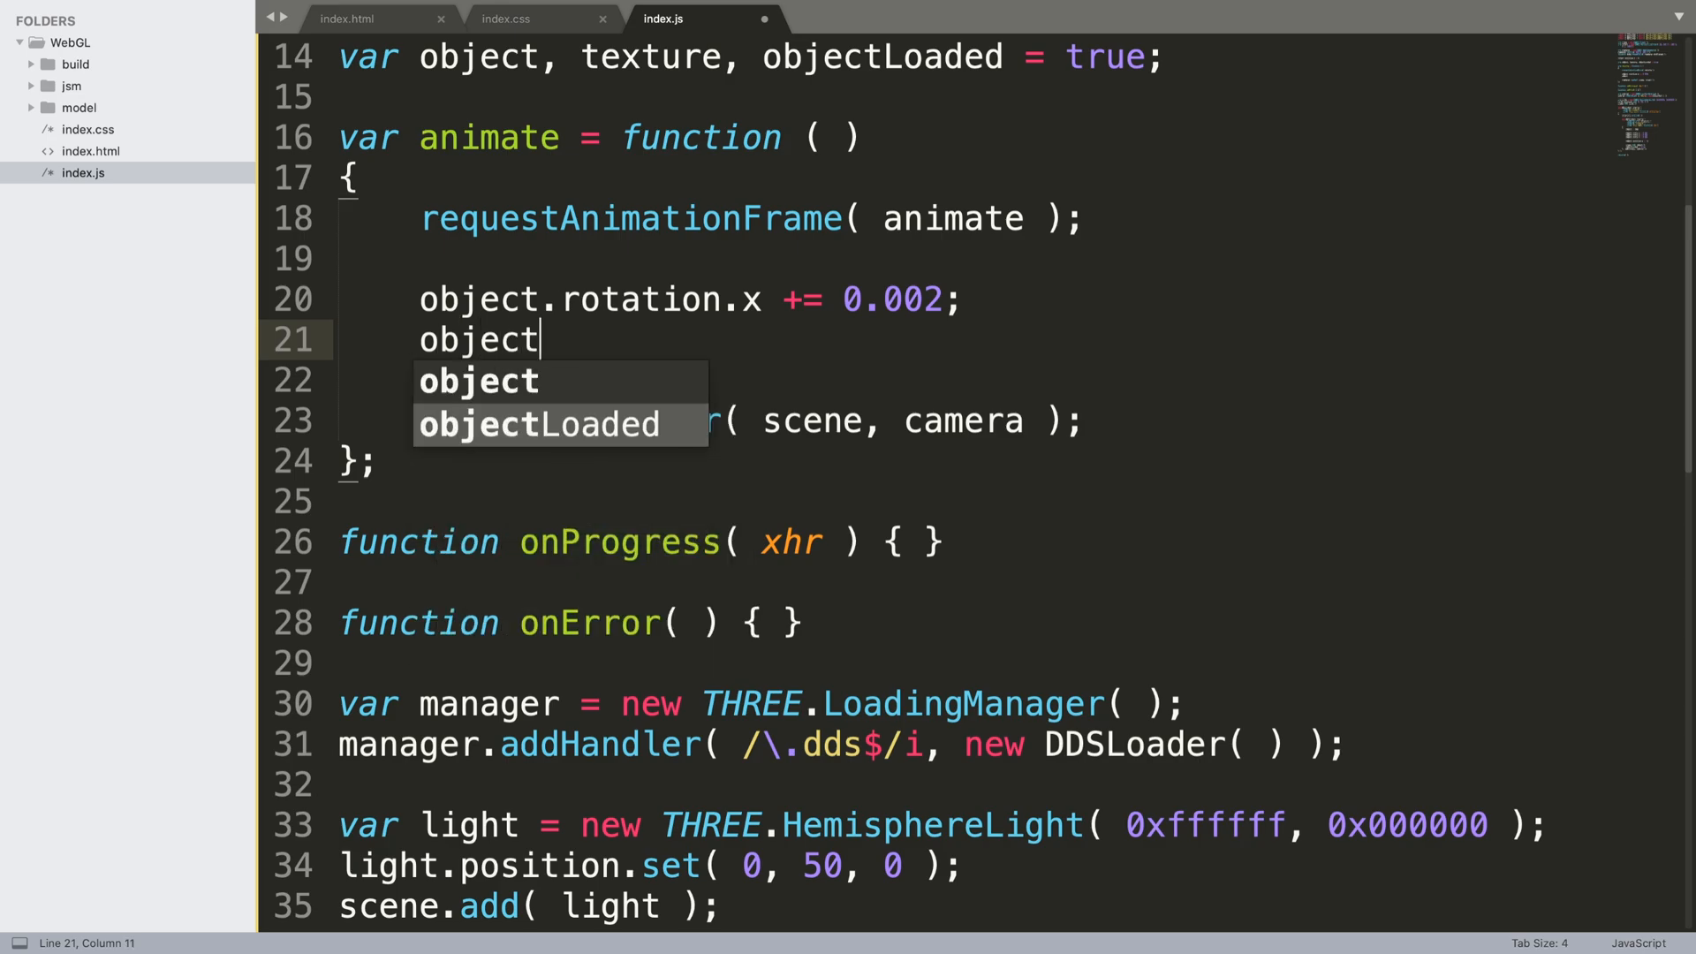
type(".rotia")
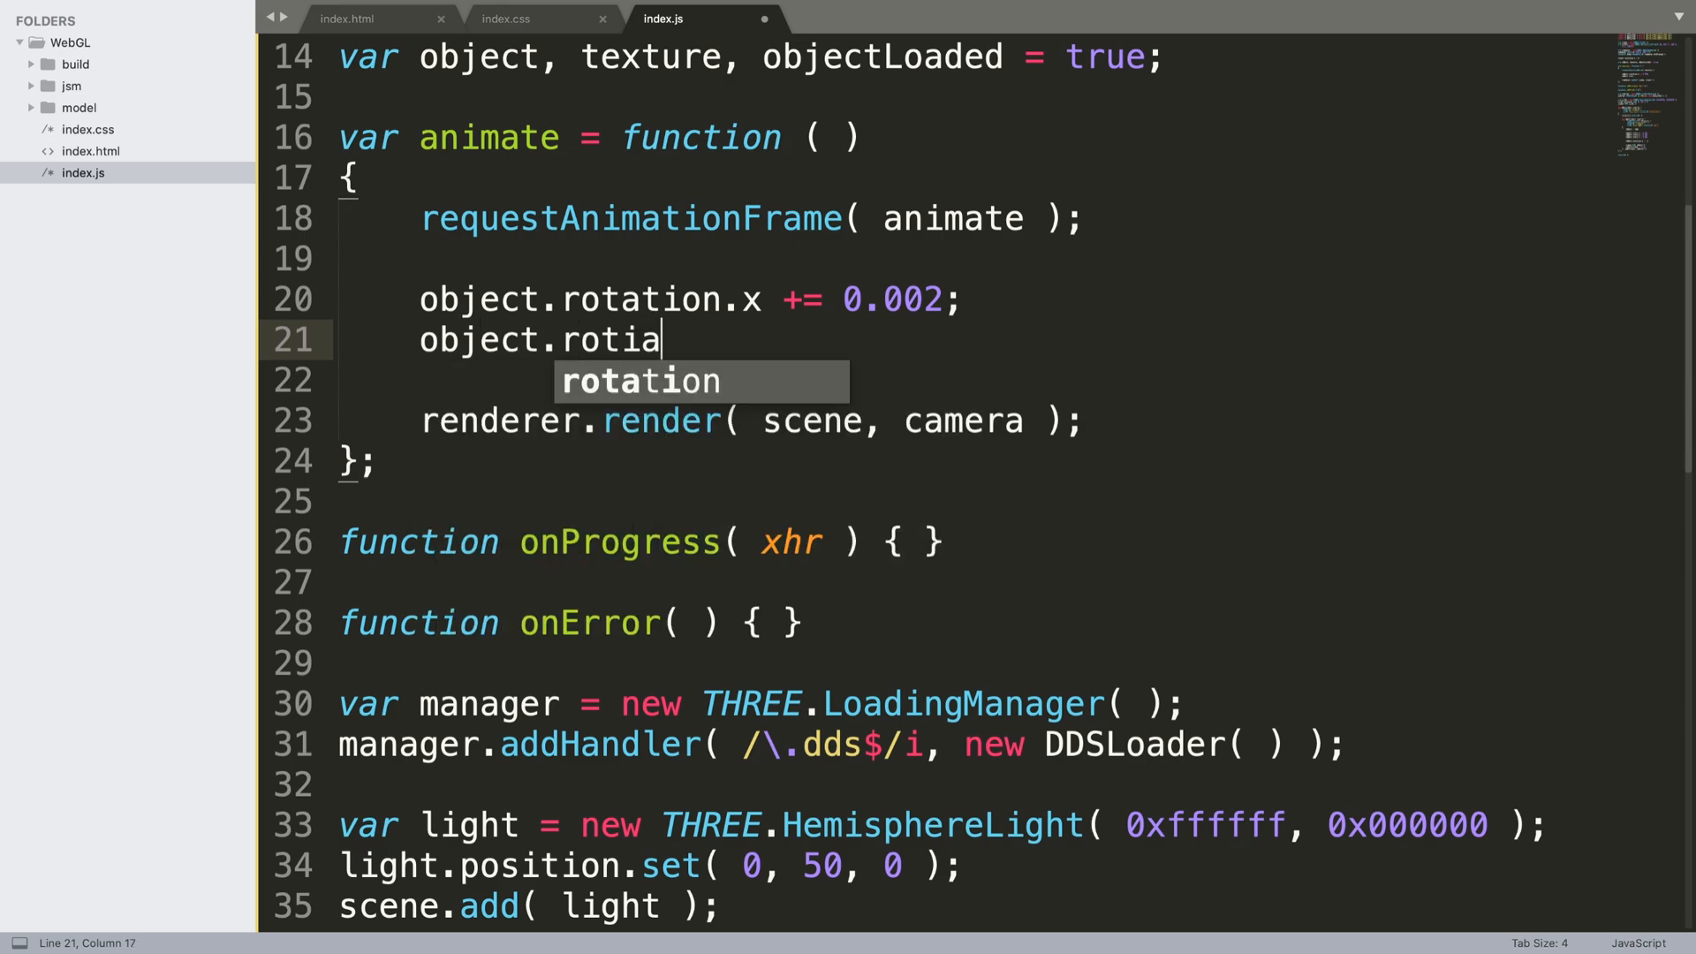
key("Tab")
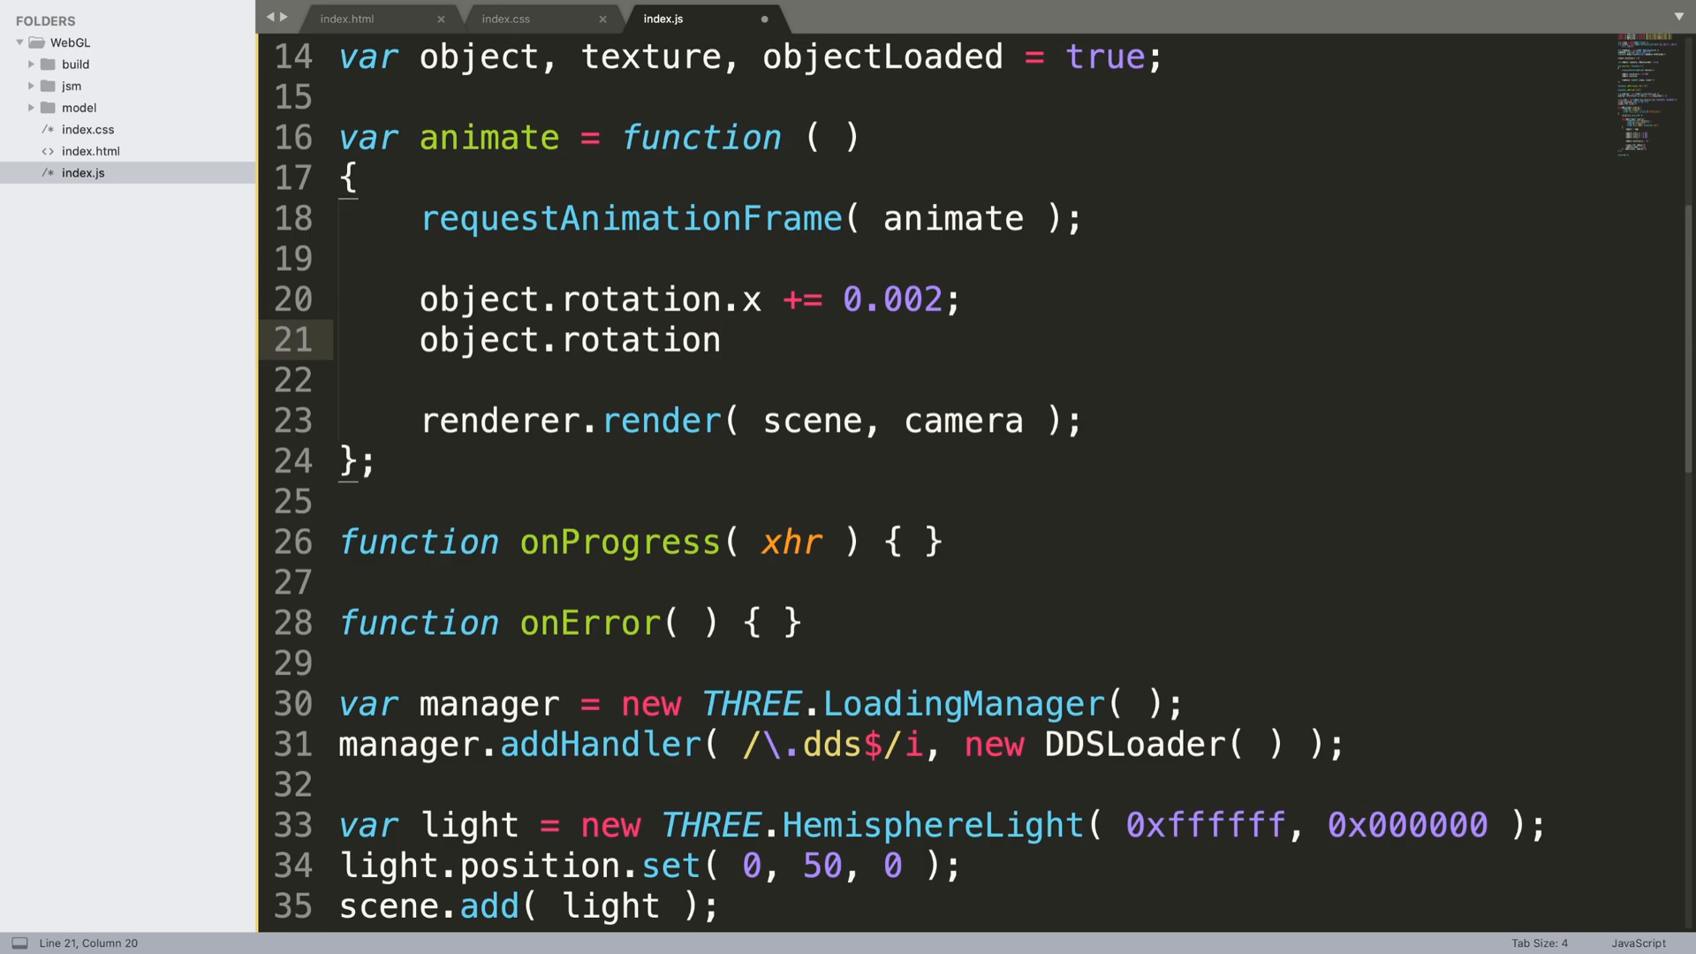
type(".y +=")
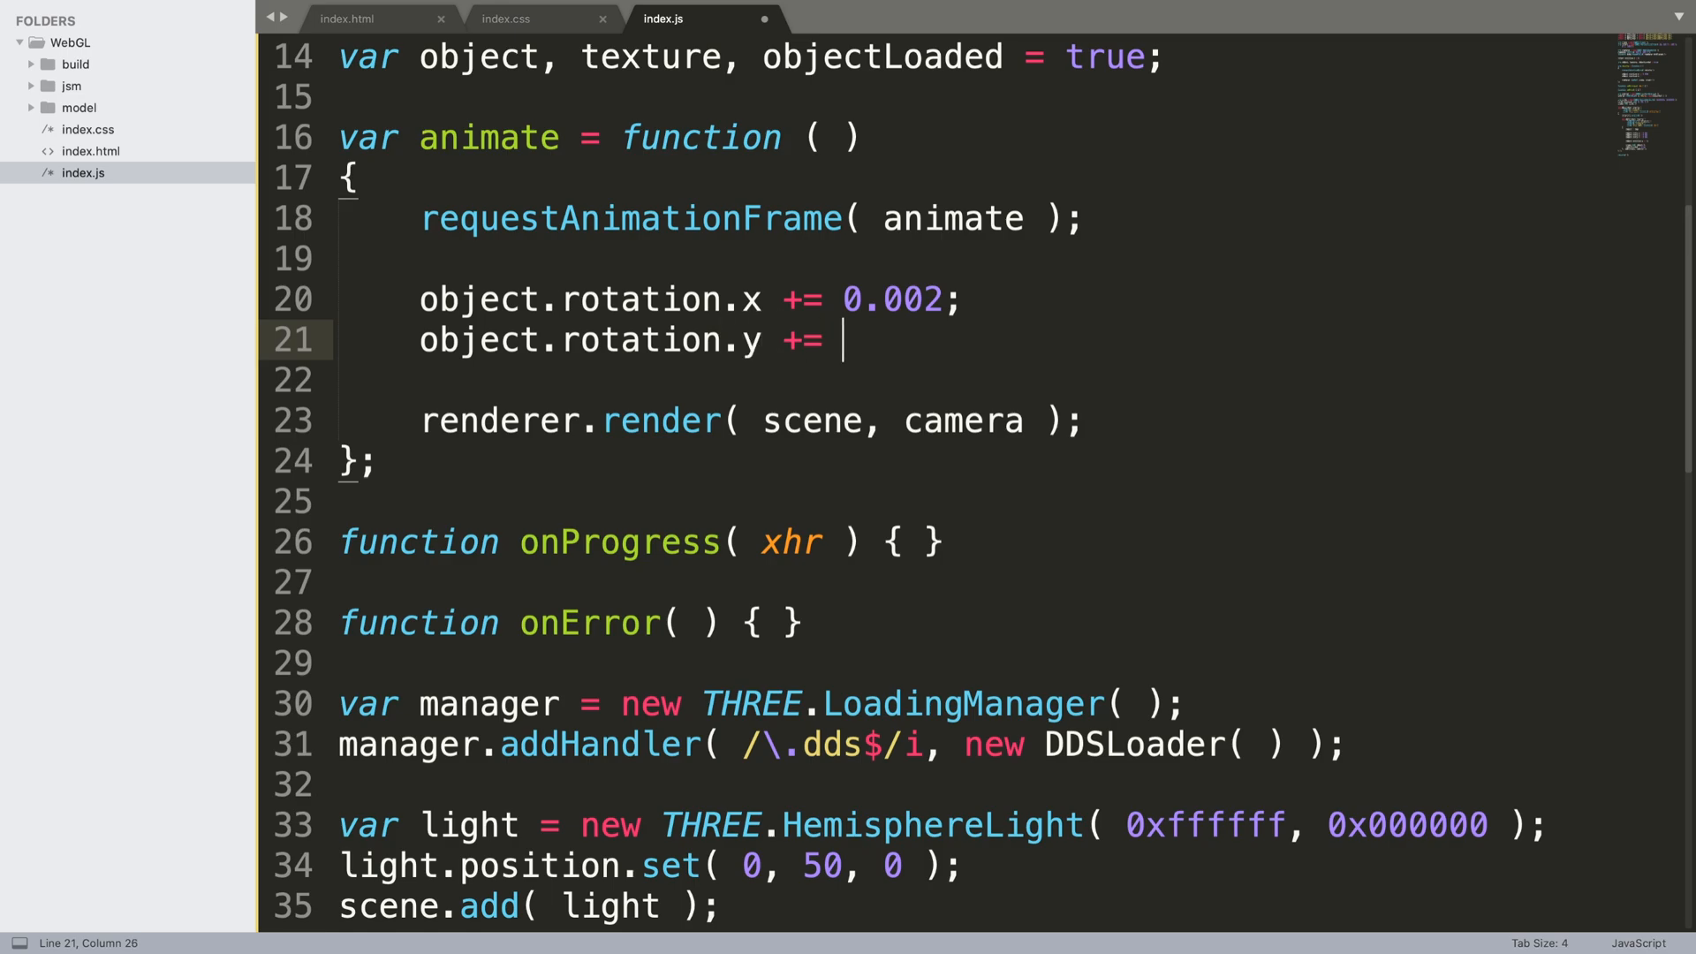
type("0.005;")
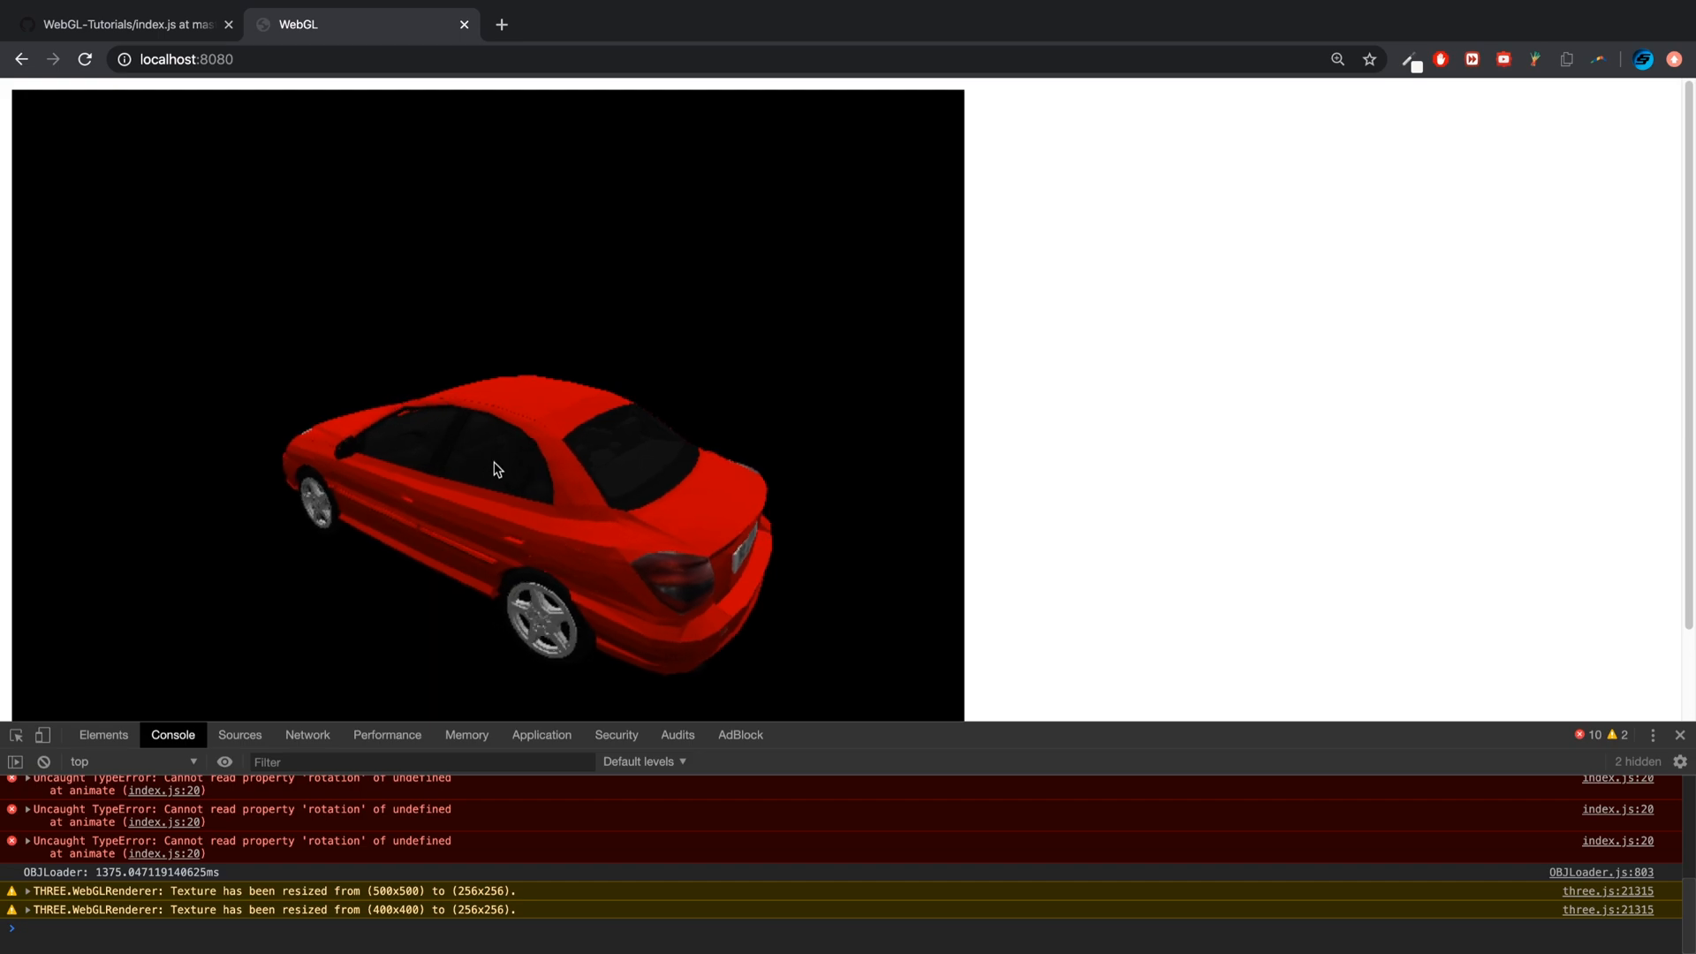
Drag in Chrome to inspect the rotating red car and the console errors
left_click_drag(494, 467, 424, 546)
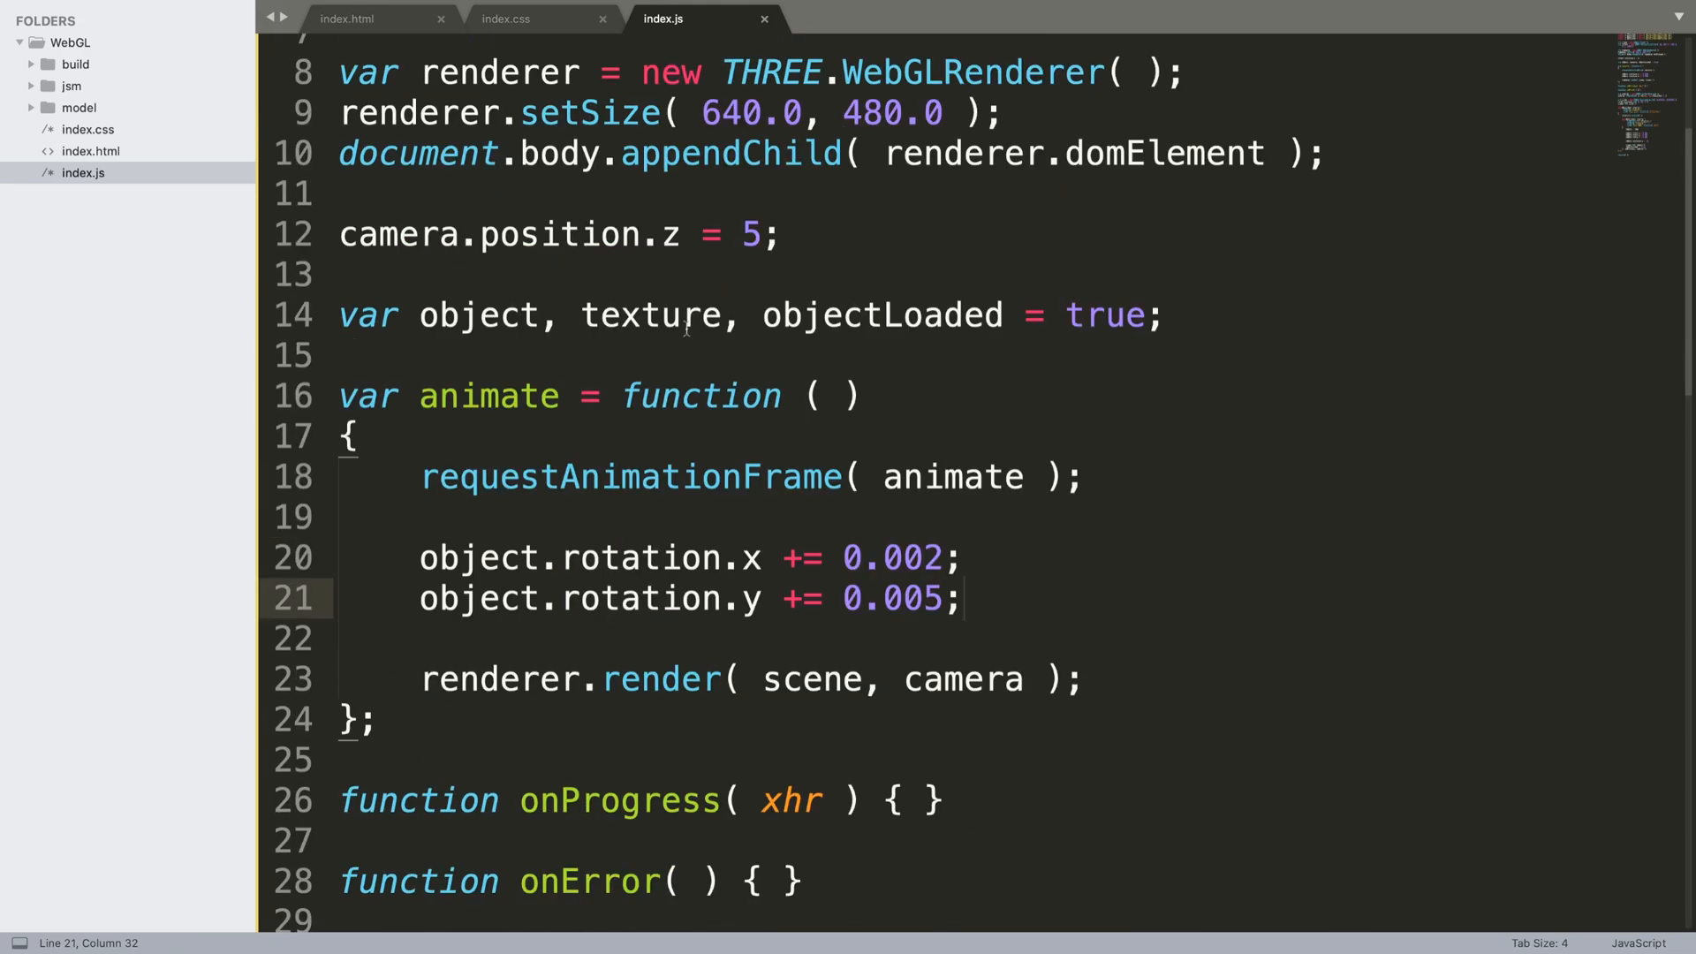
left_click(500, 315)
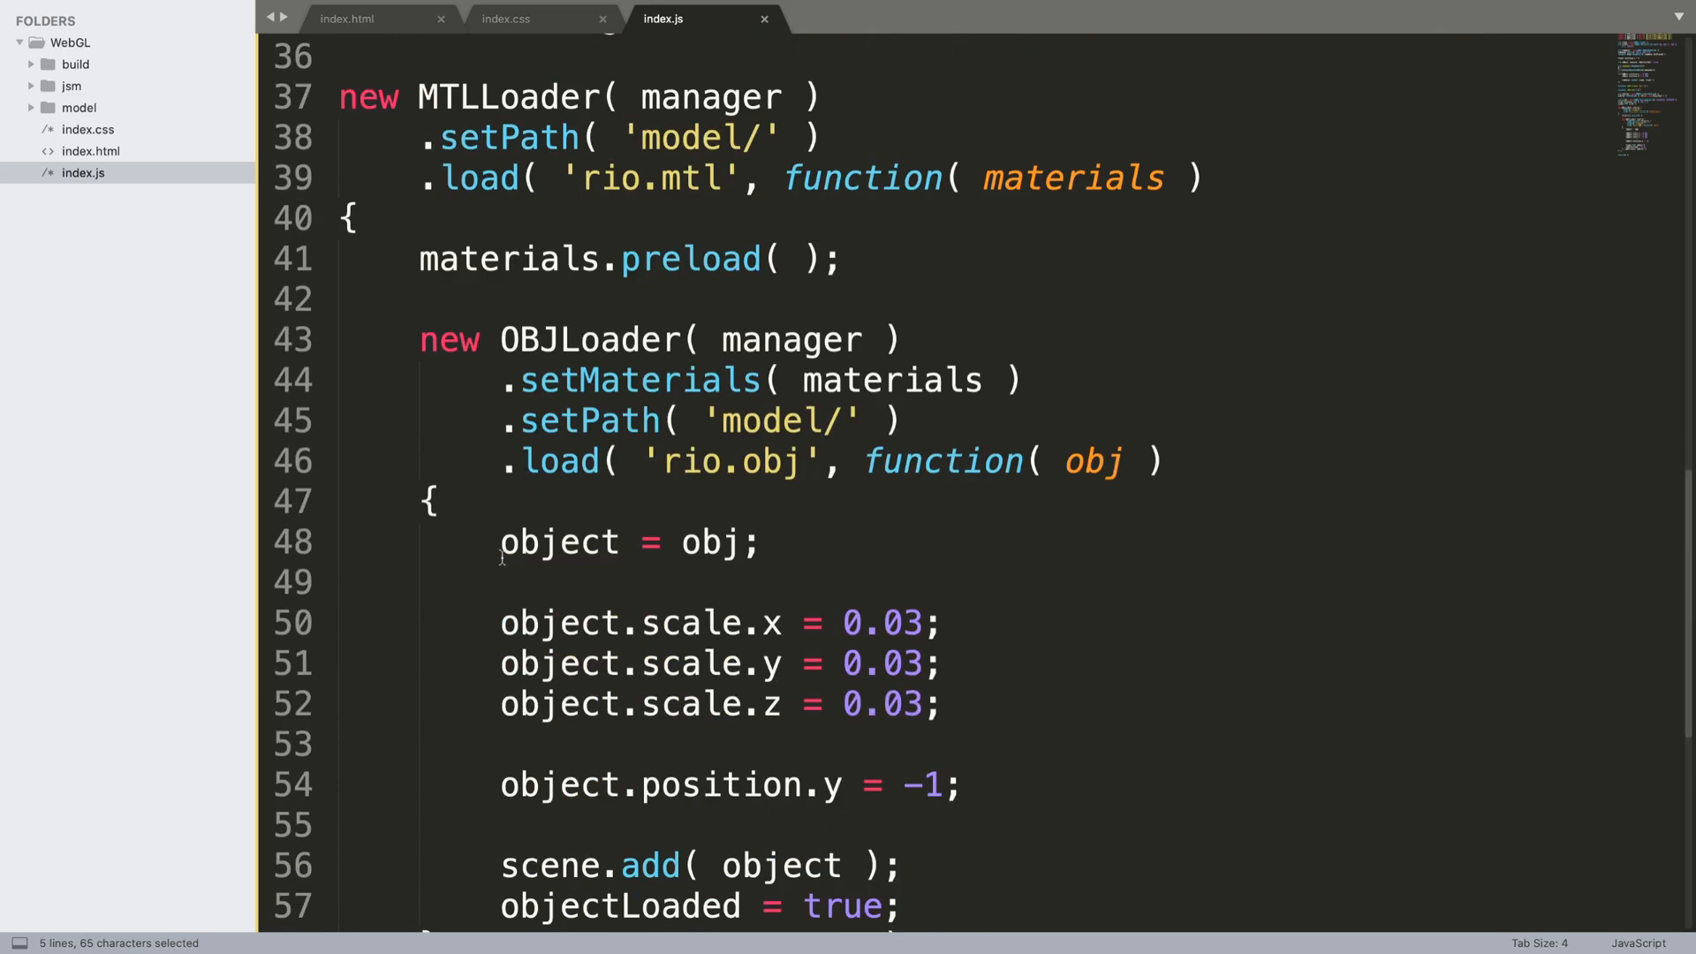
scroll("down", 3)
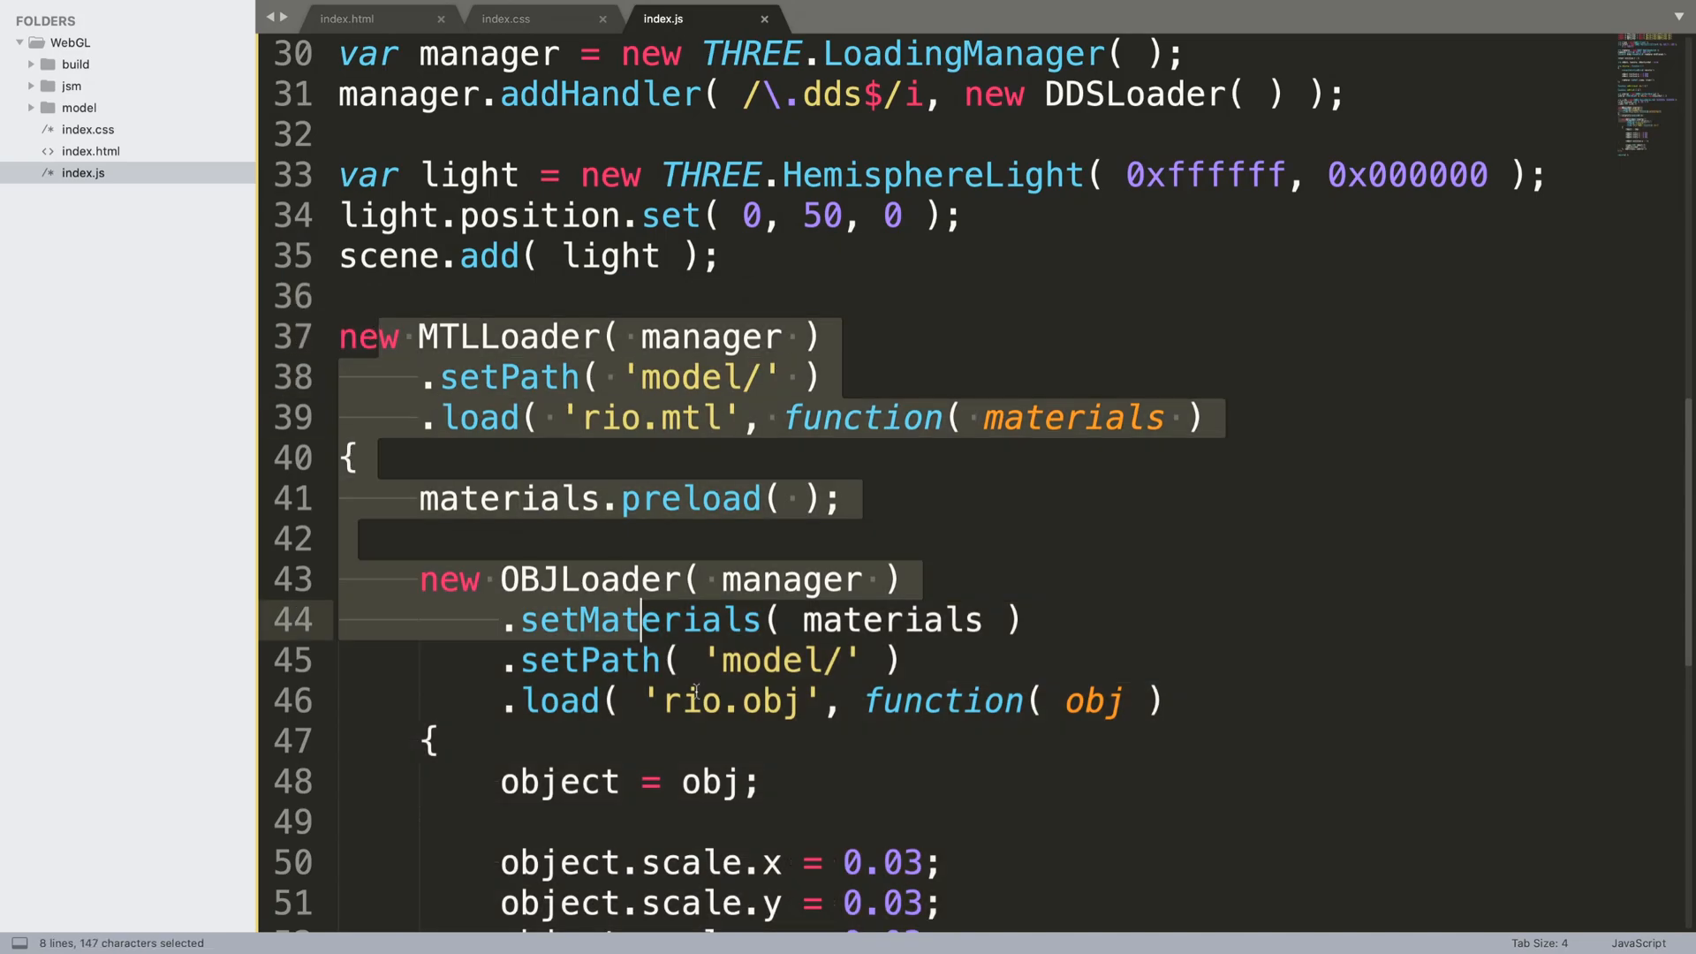
scroll("down", 3)
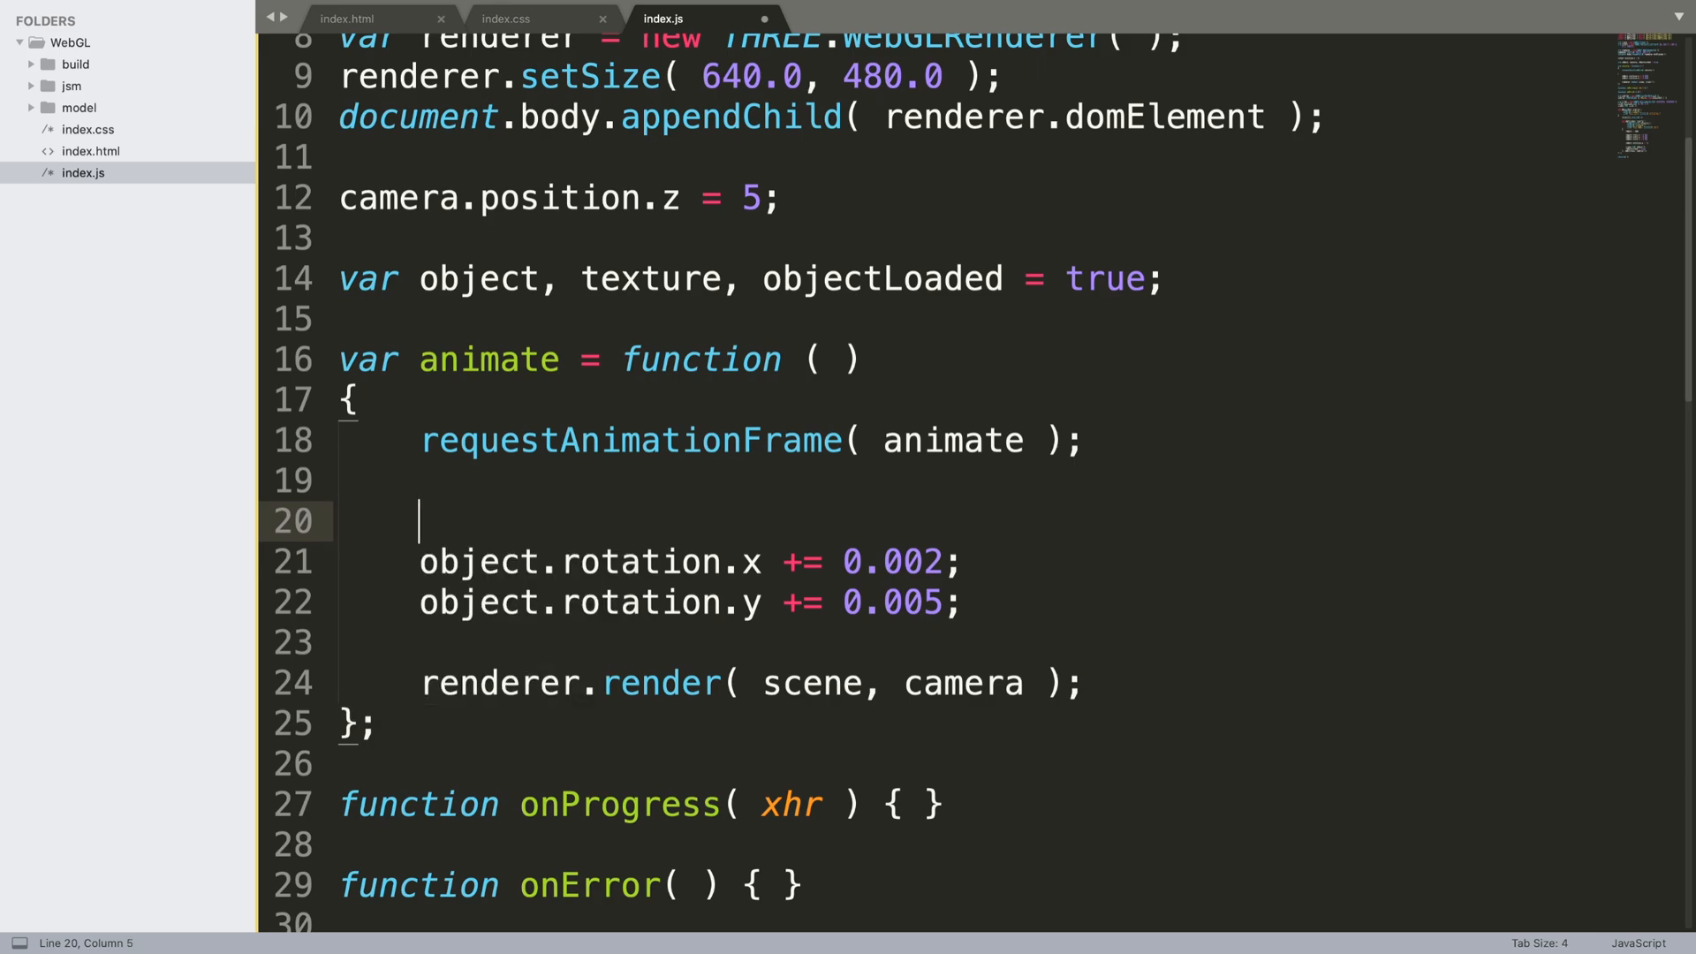
Wrap both rotation lines in if ( objectLoaded ) and select objectLoaded's initial true value
type("if ( objectLoaded")
type("}")
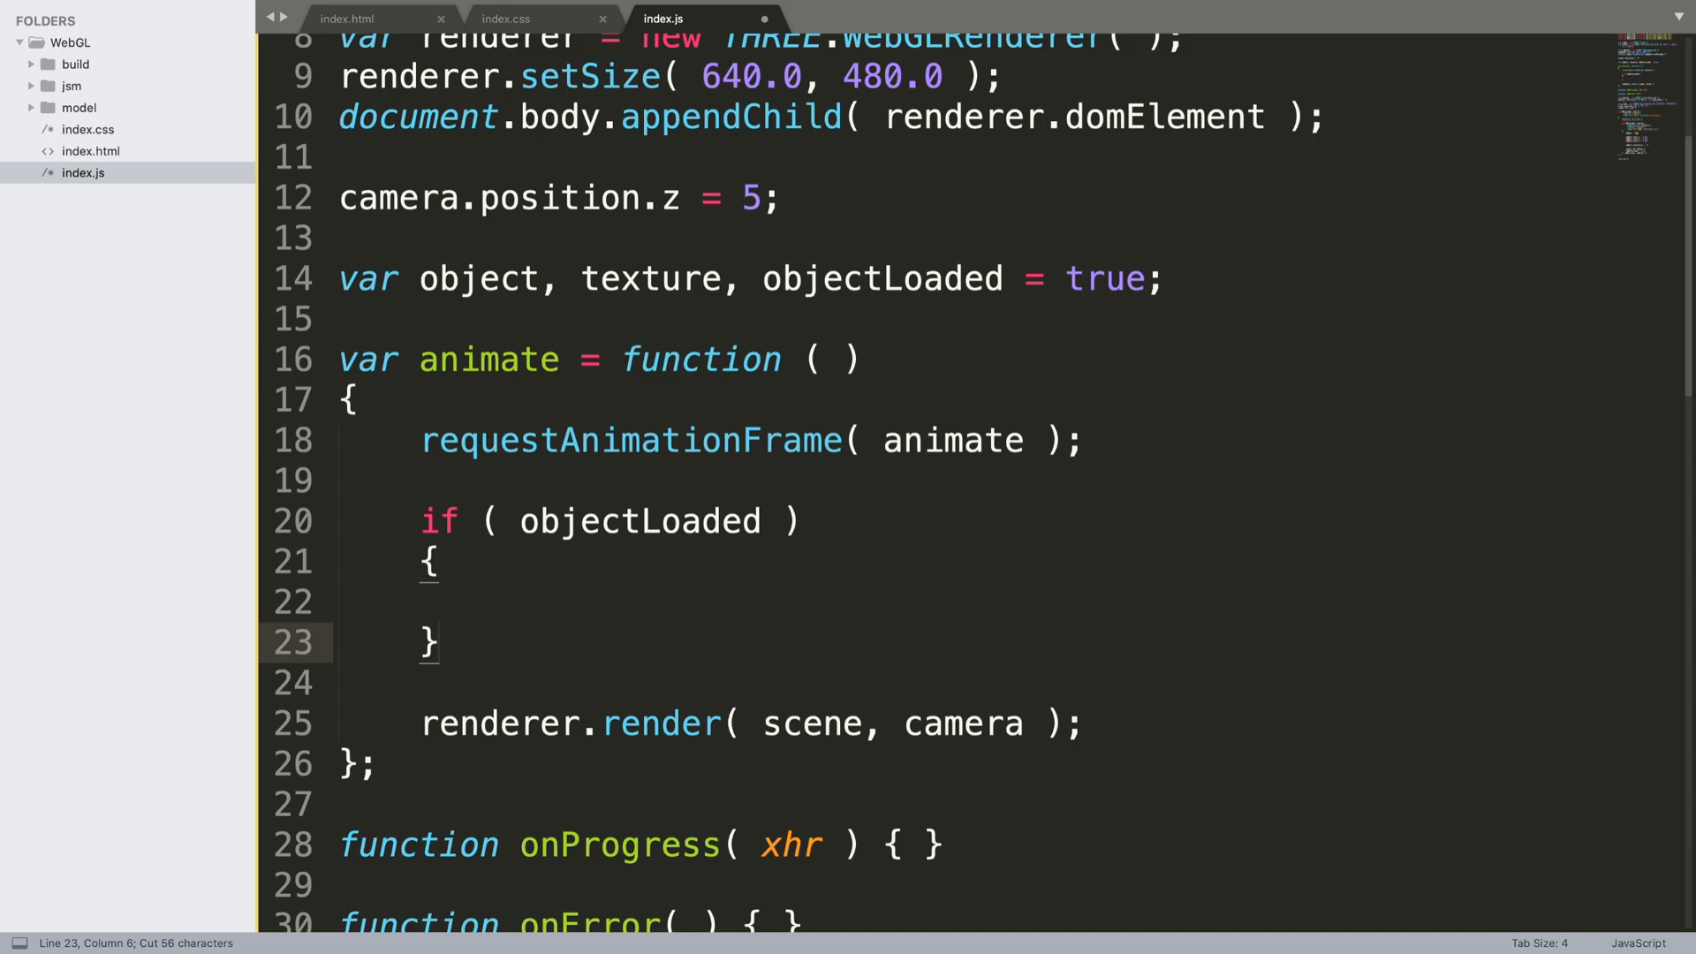
type("object.rotation.x += 0.002;")
type("object.rotation.y += 0.005;")
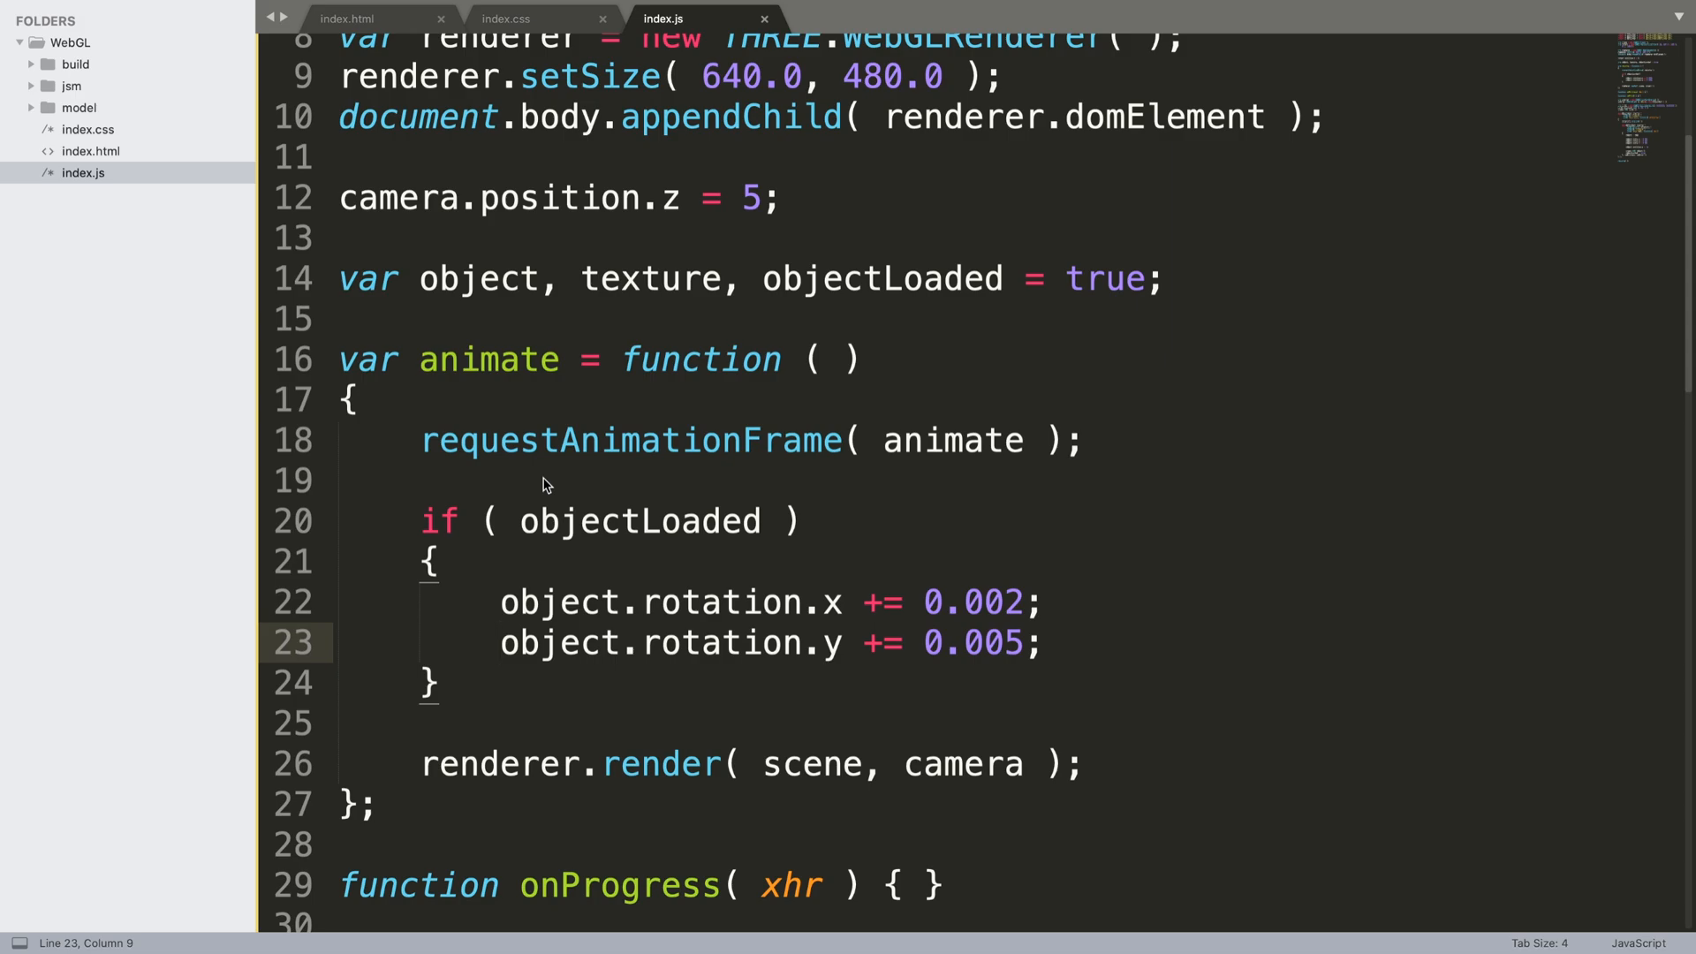
mouse_move(1207, 441)
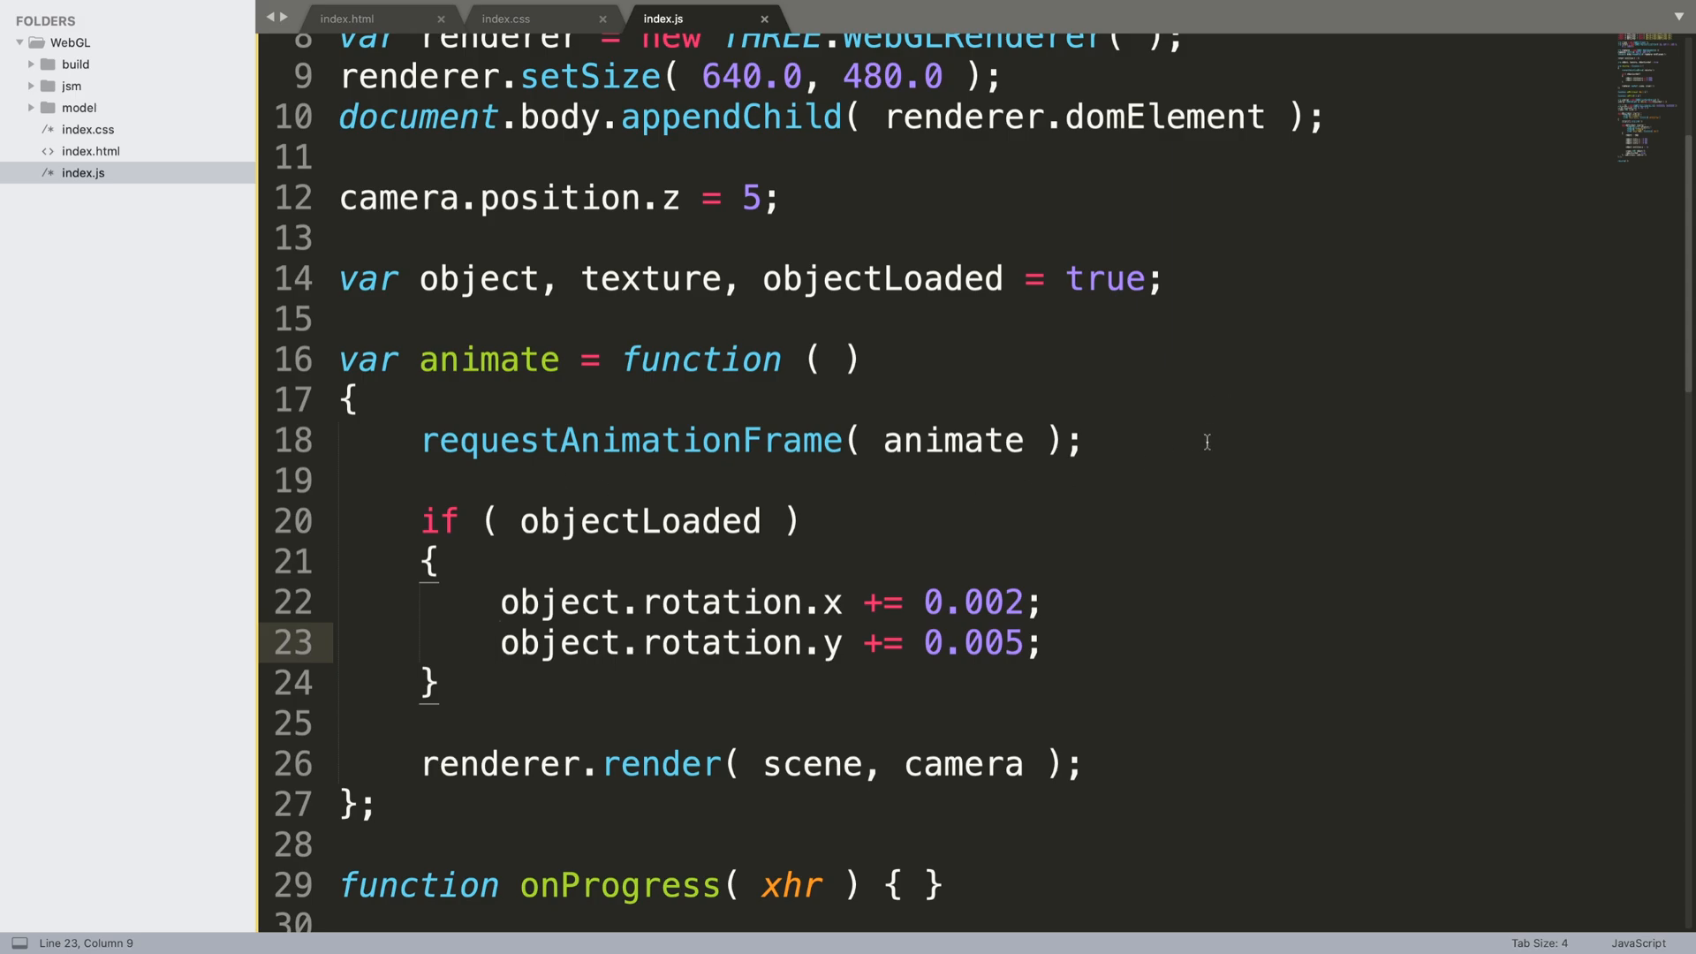
double_click(1104, 278)
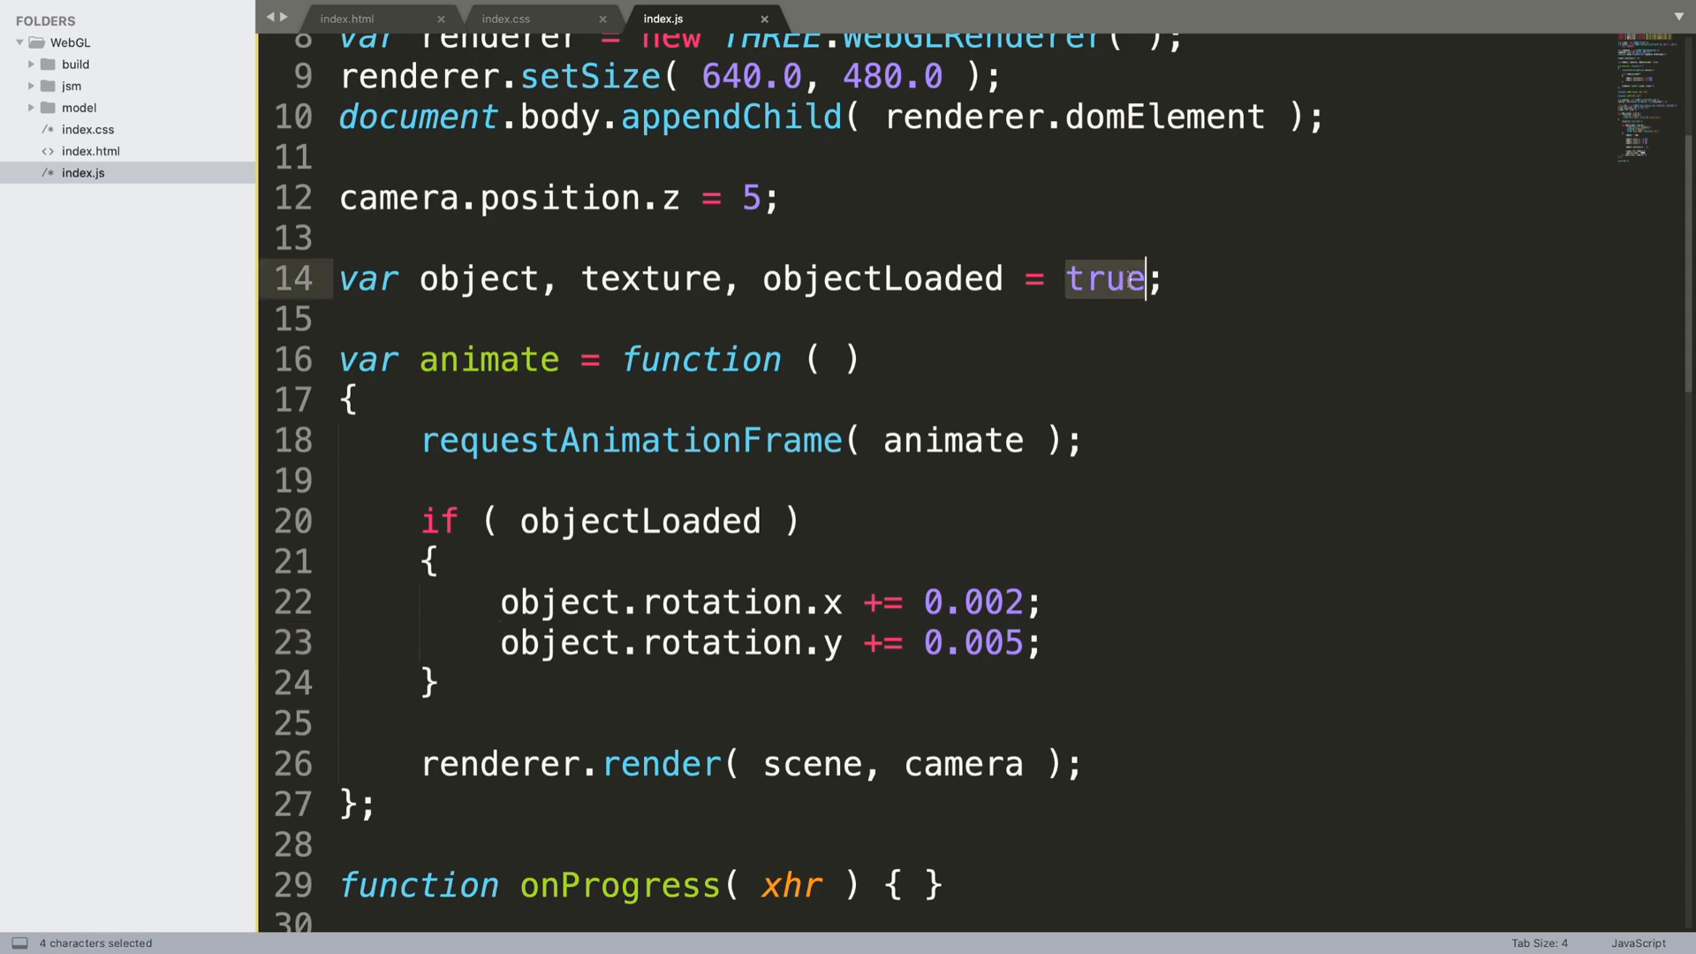